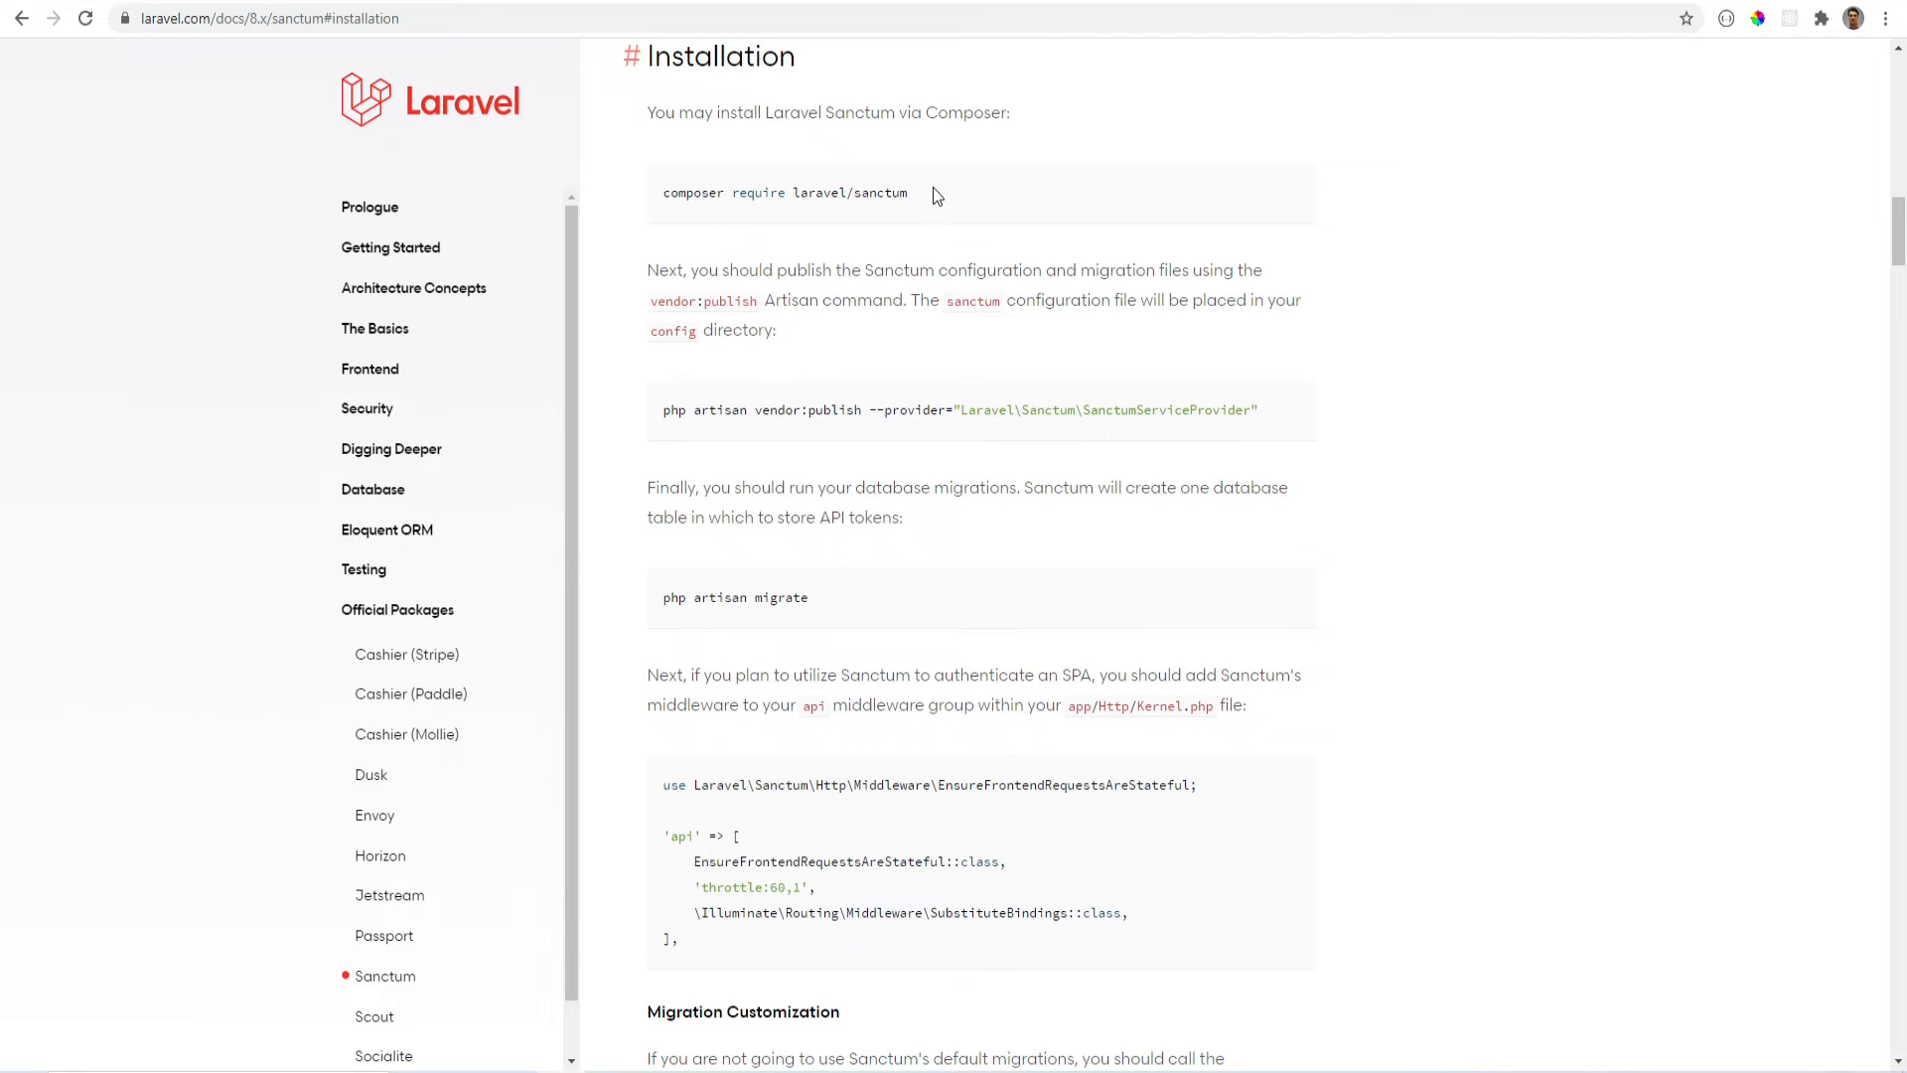
Step: Copy the 'composer require laravel/sanctum' install command from the Laravel docs
triple_click(785, 192)
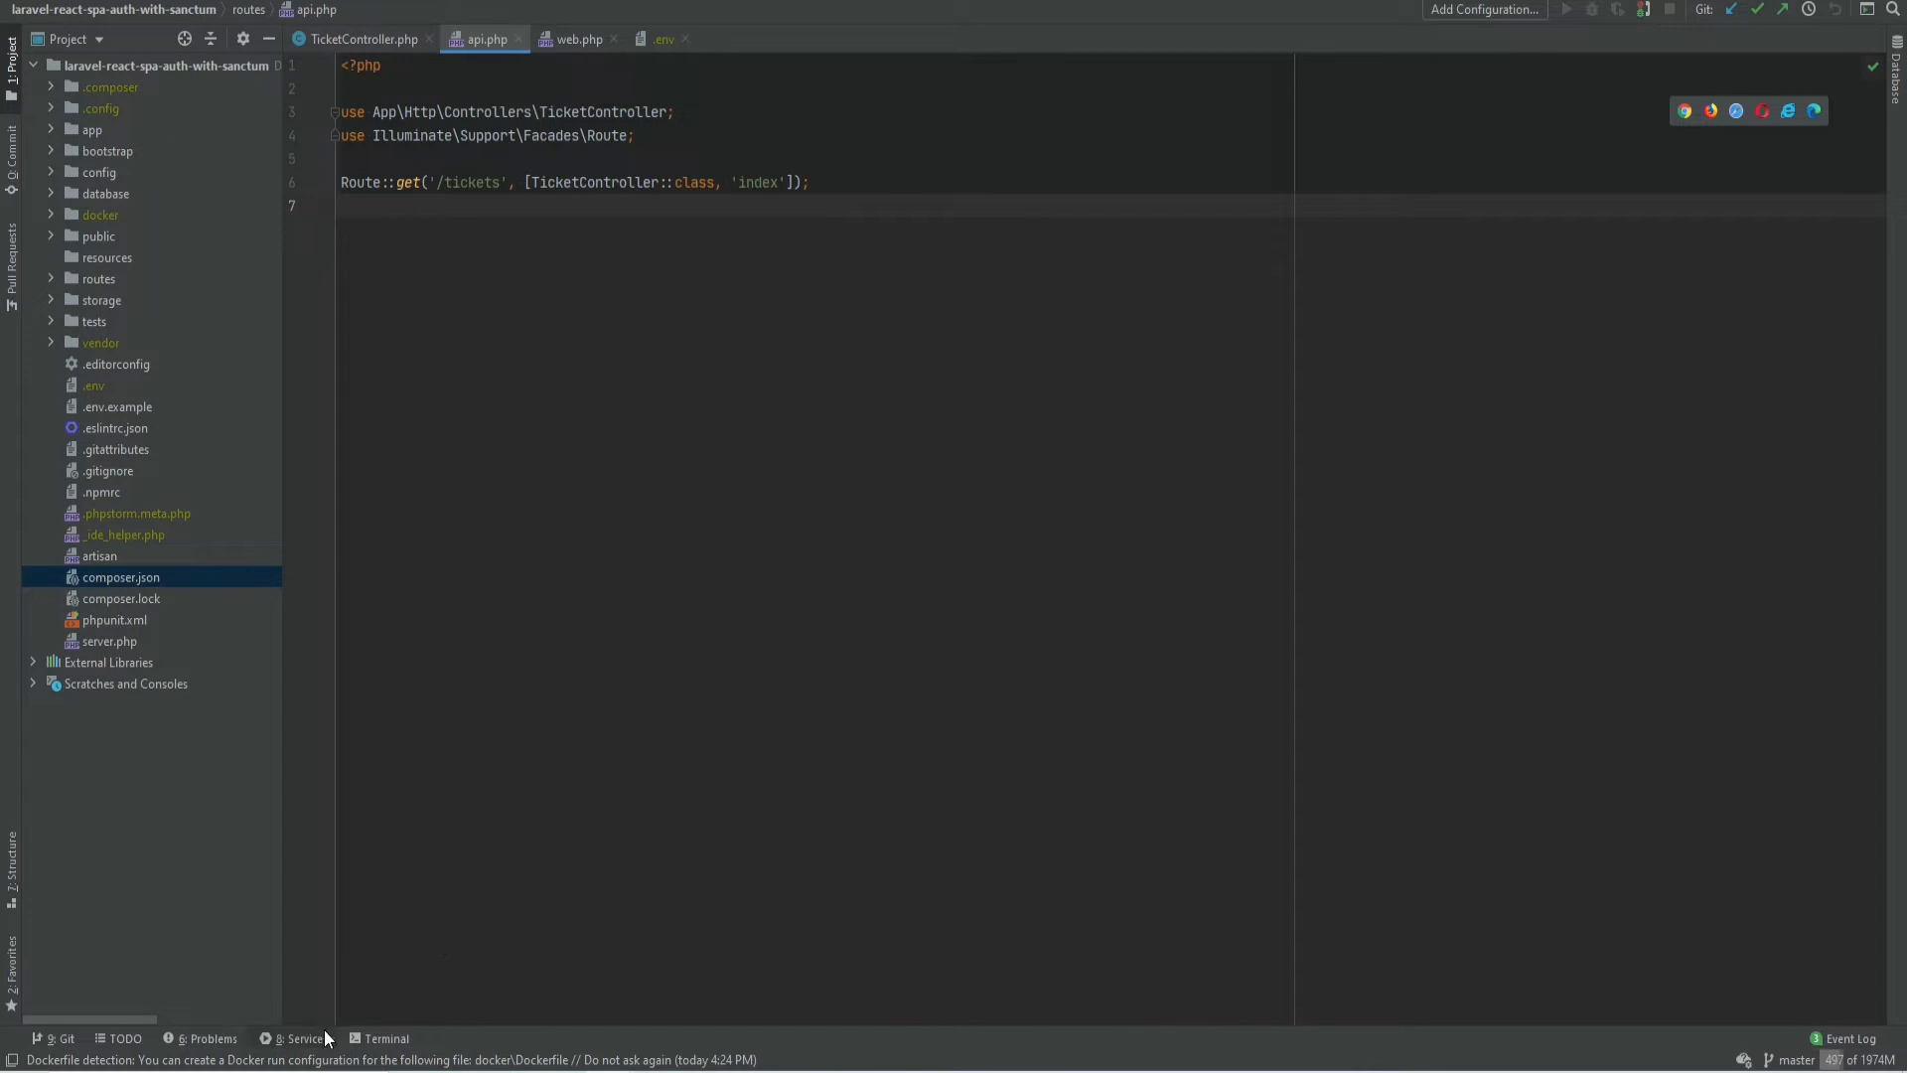
Step: In the Docker app container's bash, publish the SanctumServiceProvider config and migrations
left_click(299, 1037)
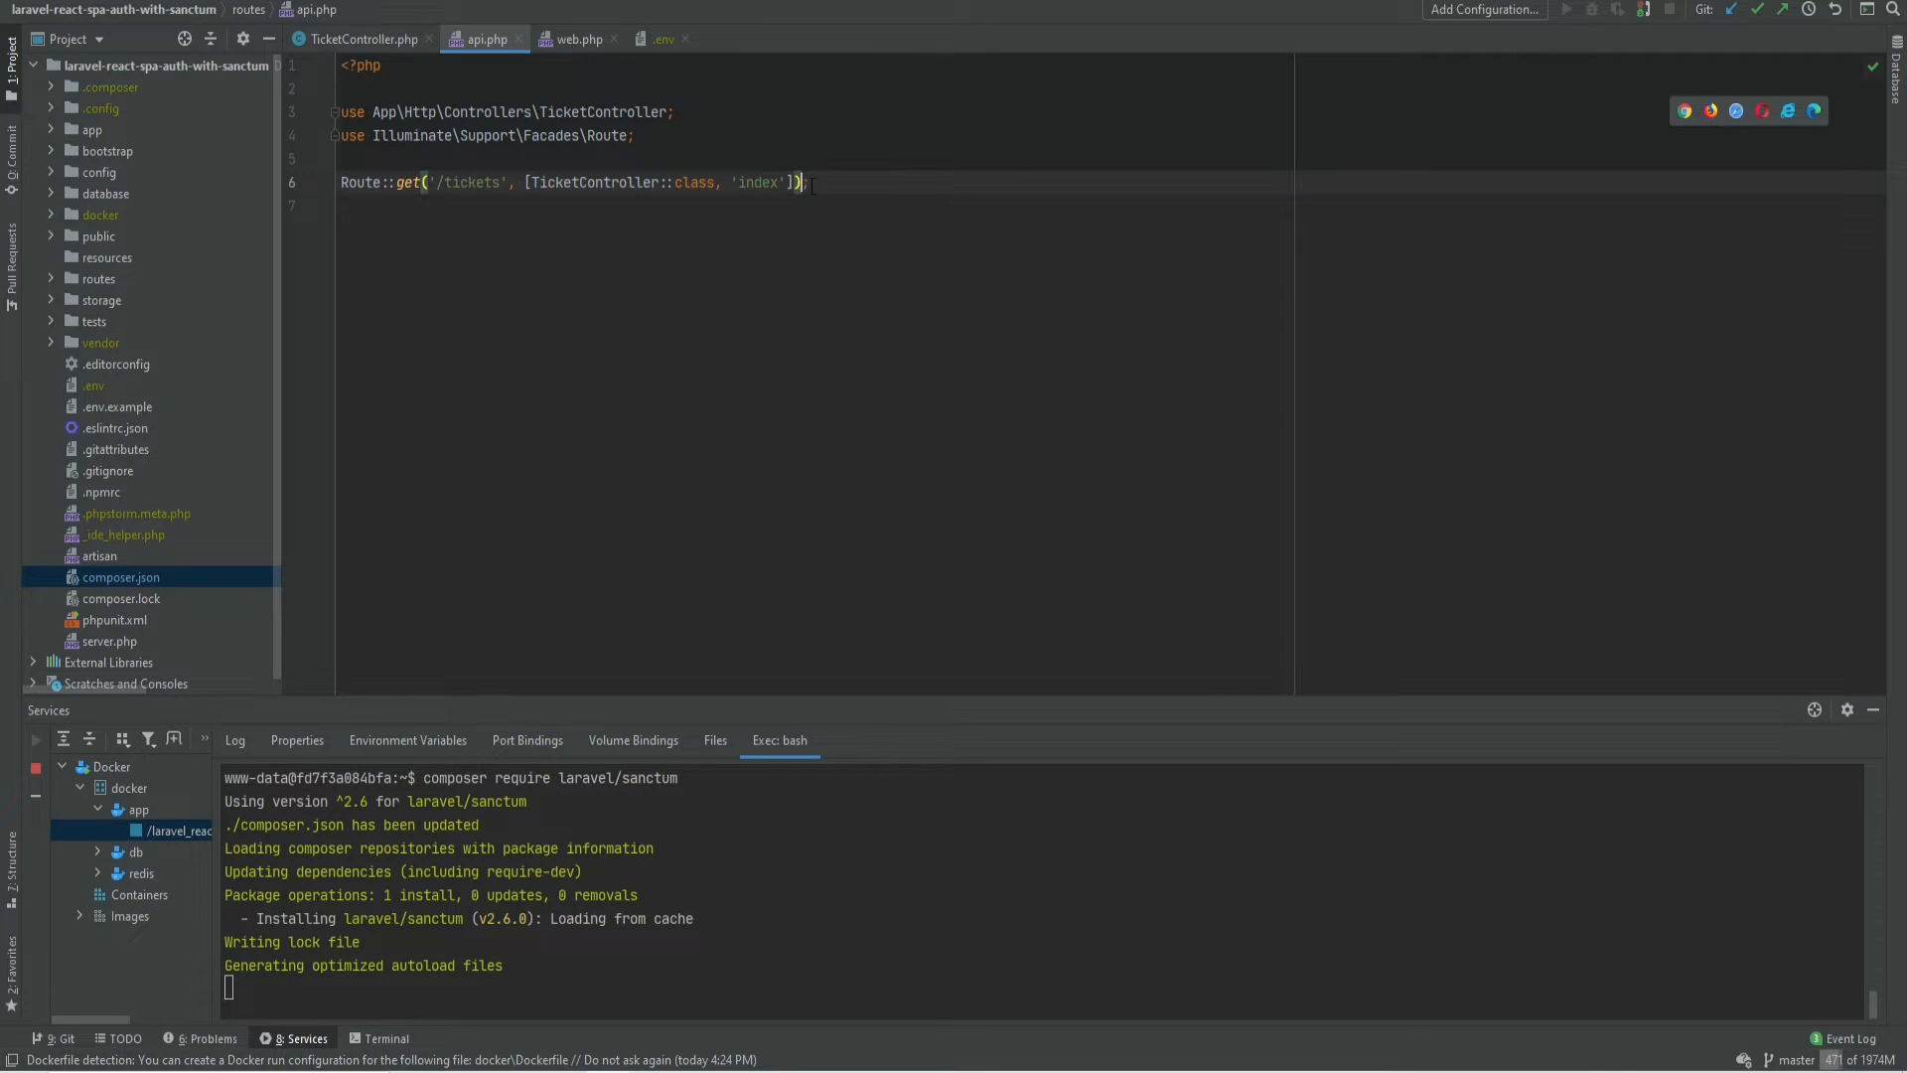
left_click(577, 39)
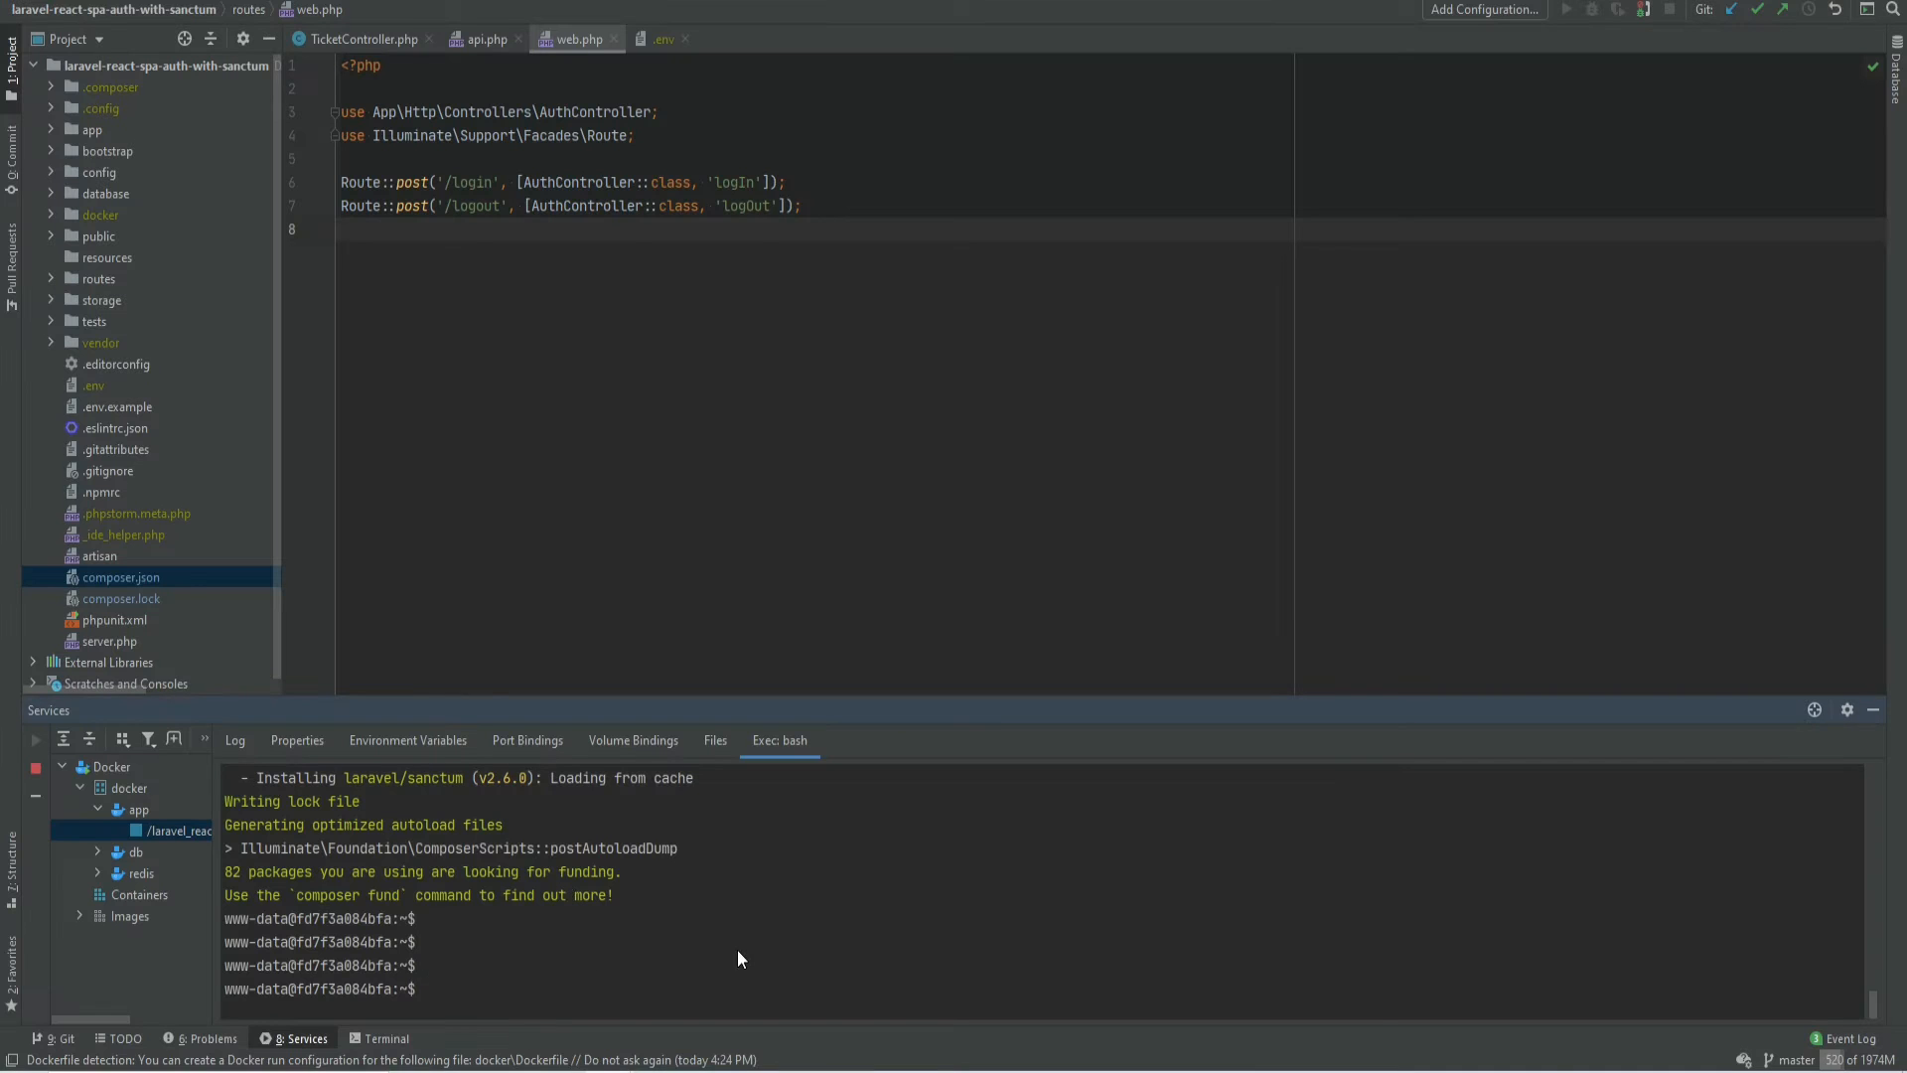
type("php artisan vendor:publish --provider=\"Laravel\\Sanctum\\SanctumServiceProvider\"")
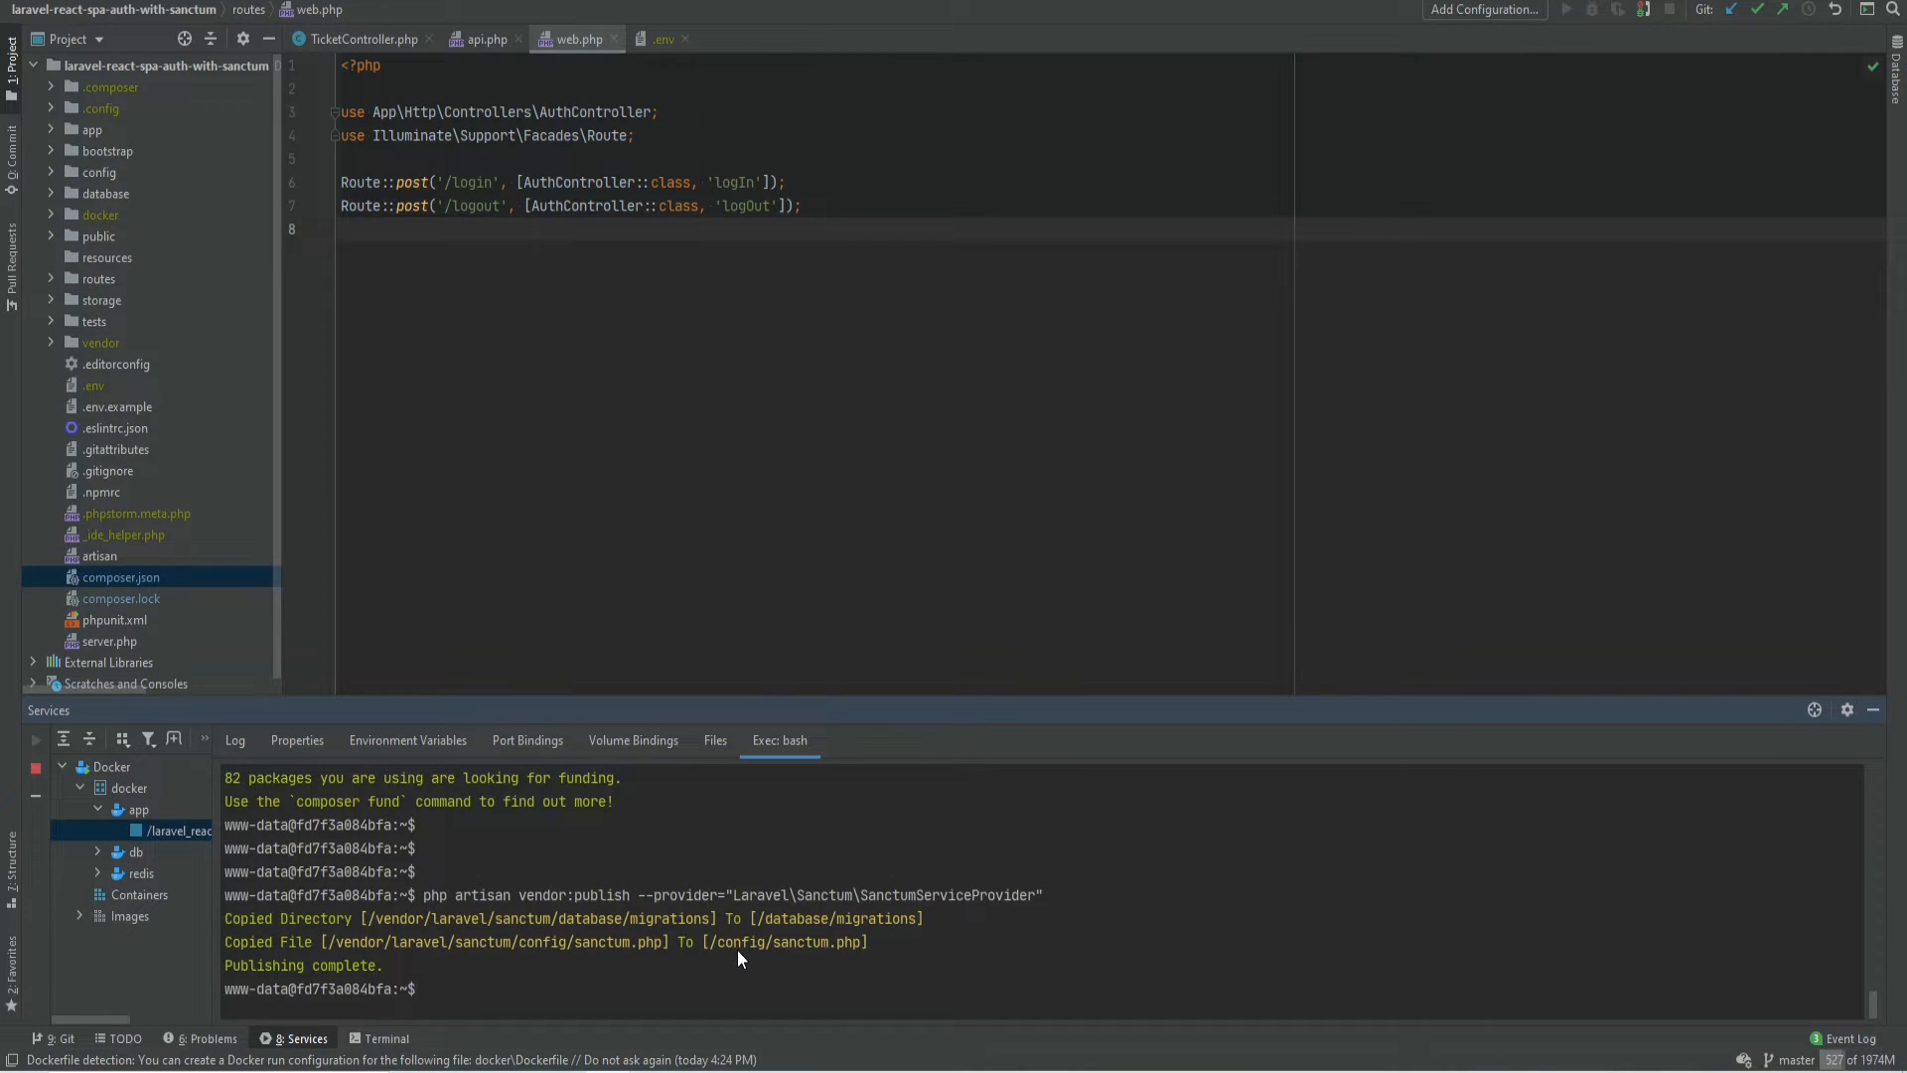
Step: Run php artisan migrate to create the personal access tokens table
type("php artisan migra")
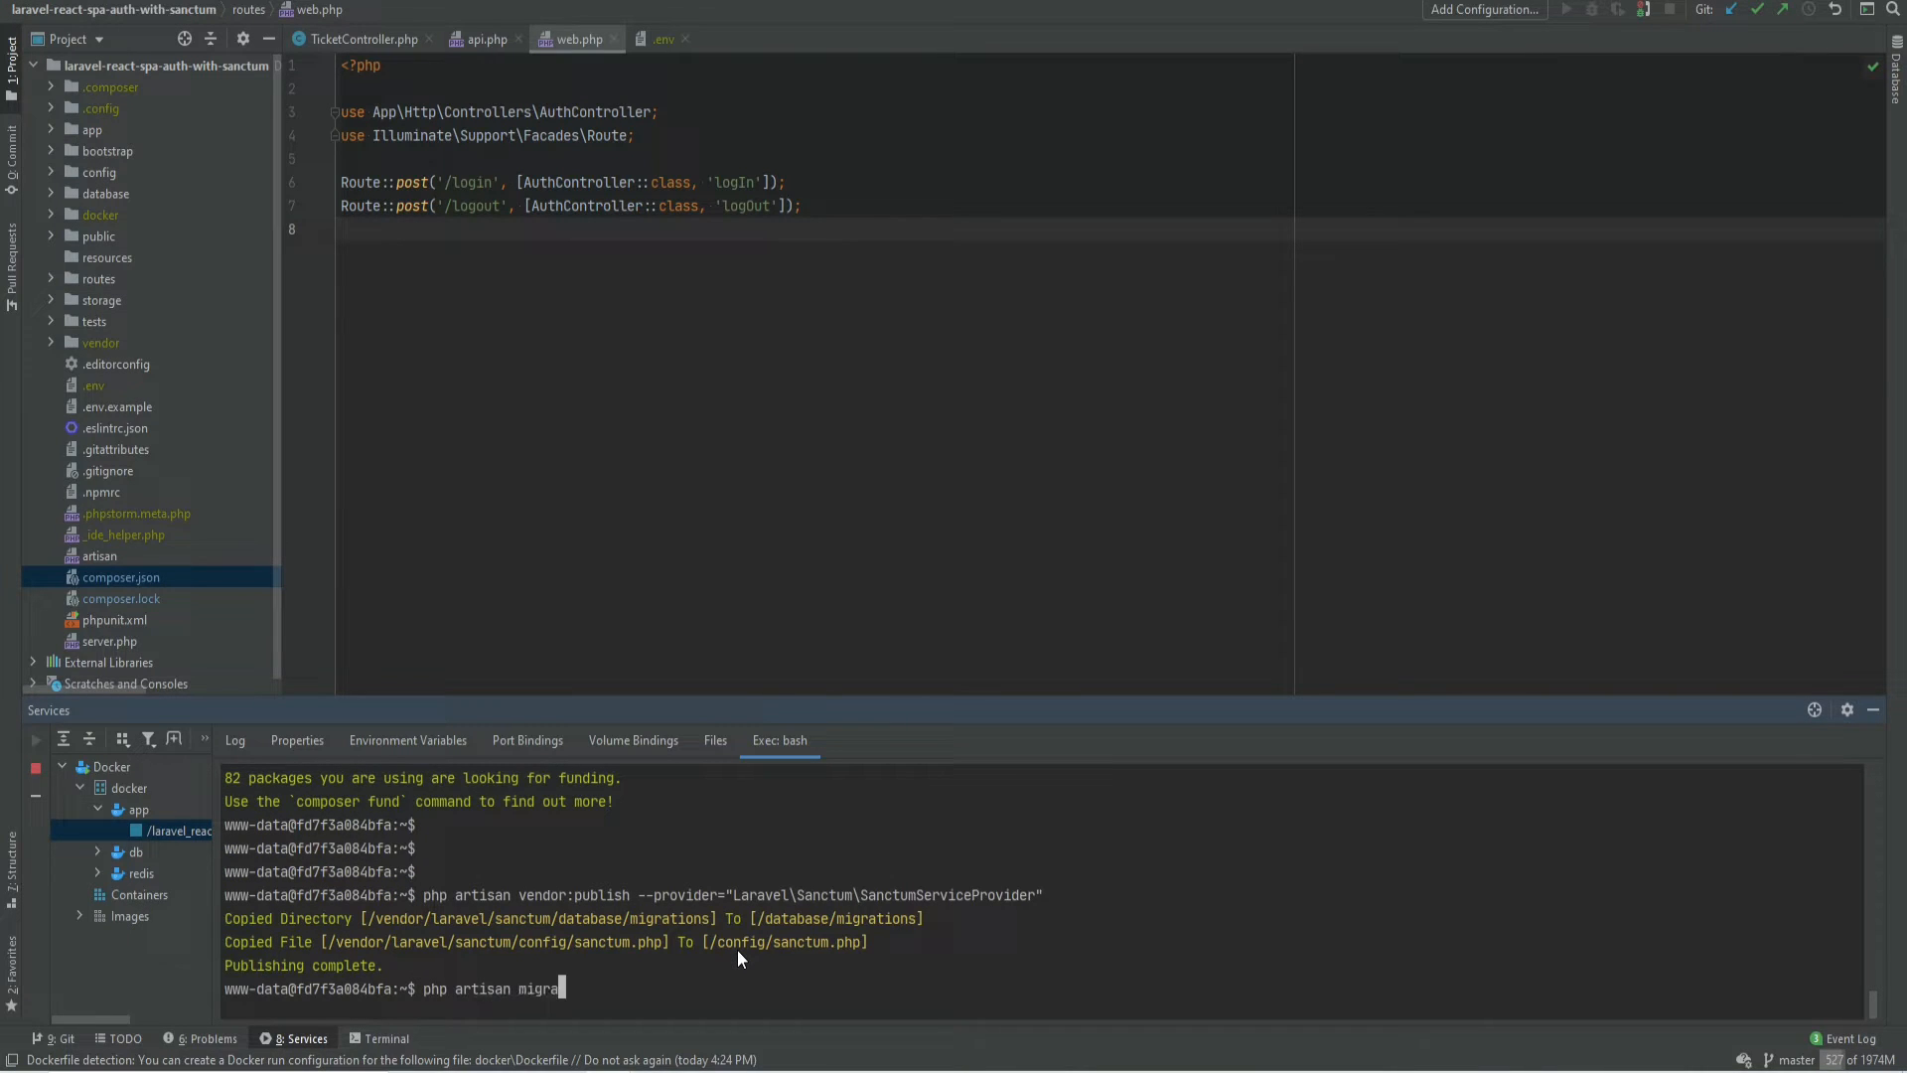
key("Enter")
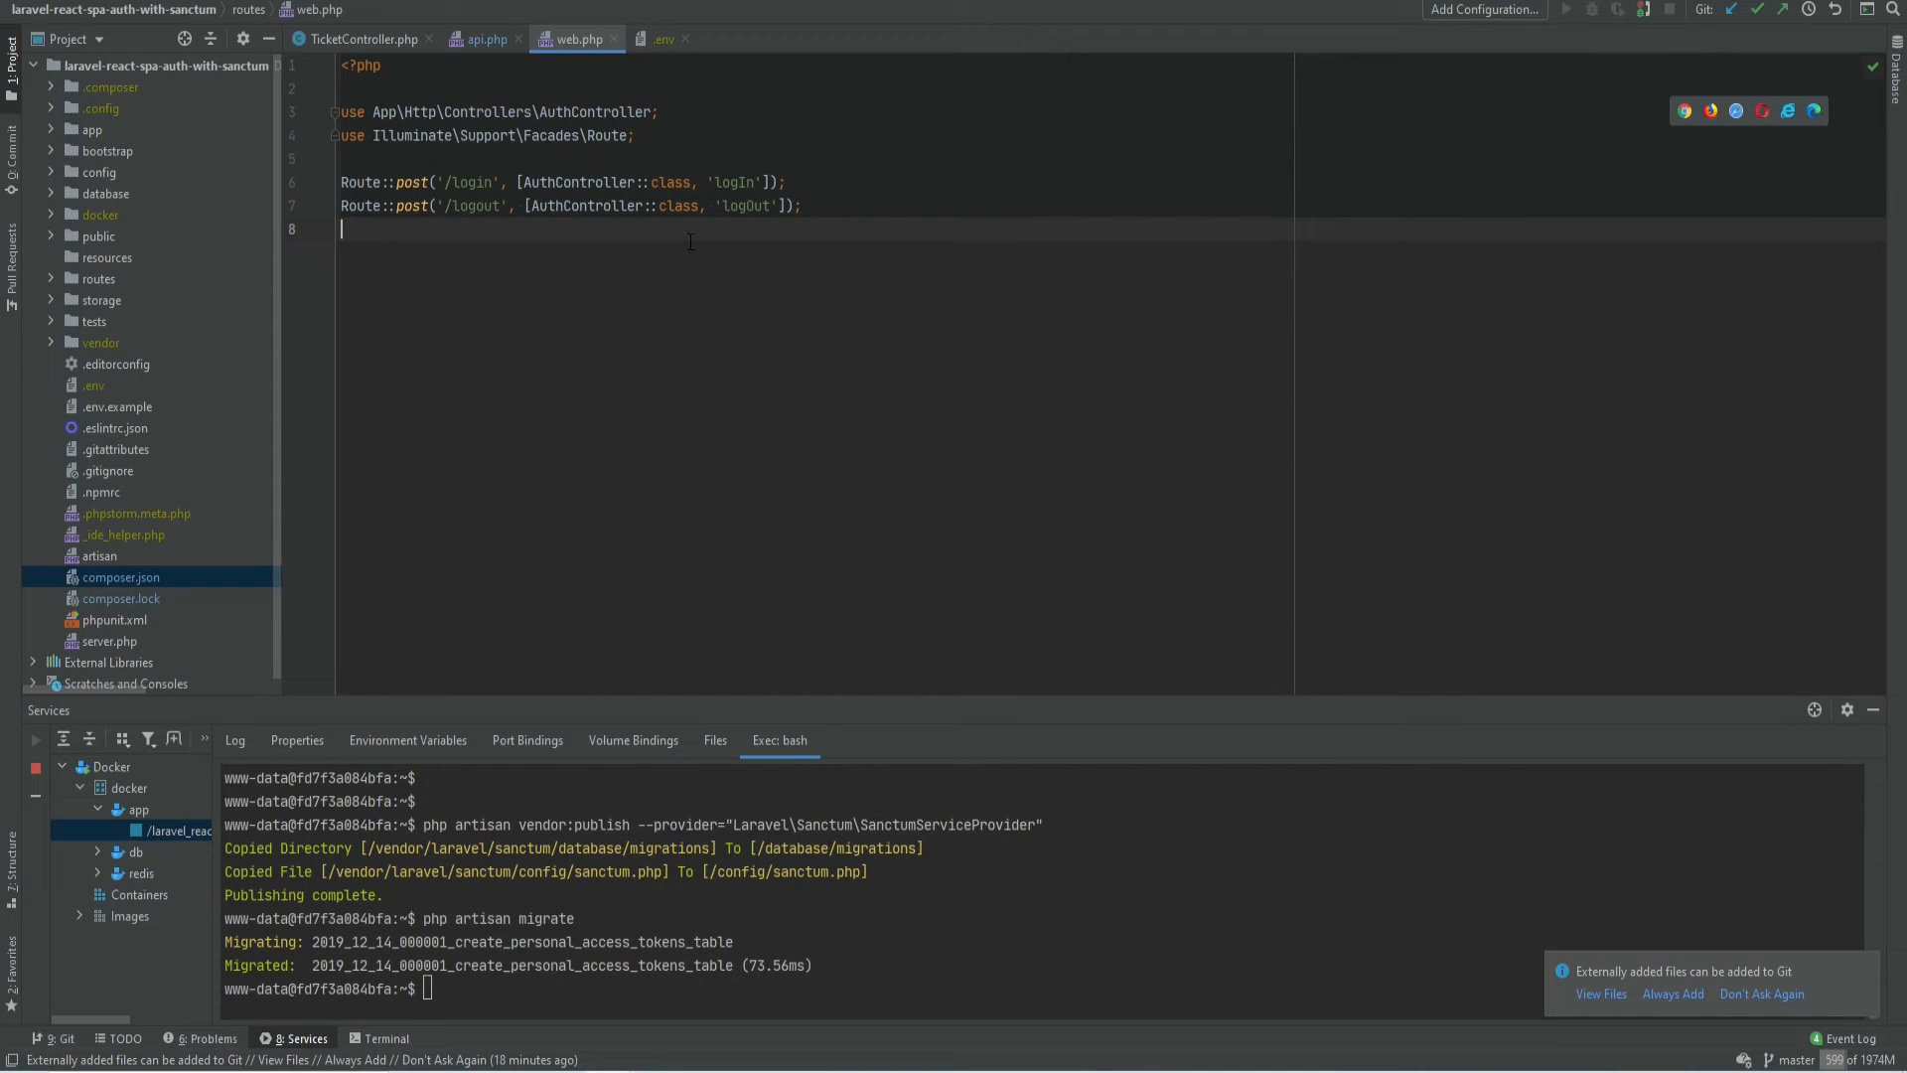
type("Kernel")
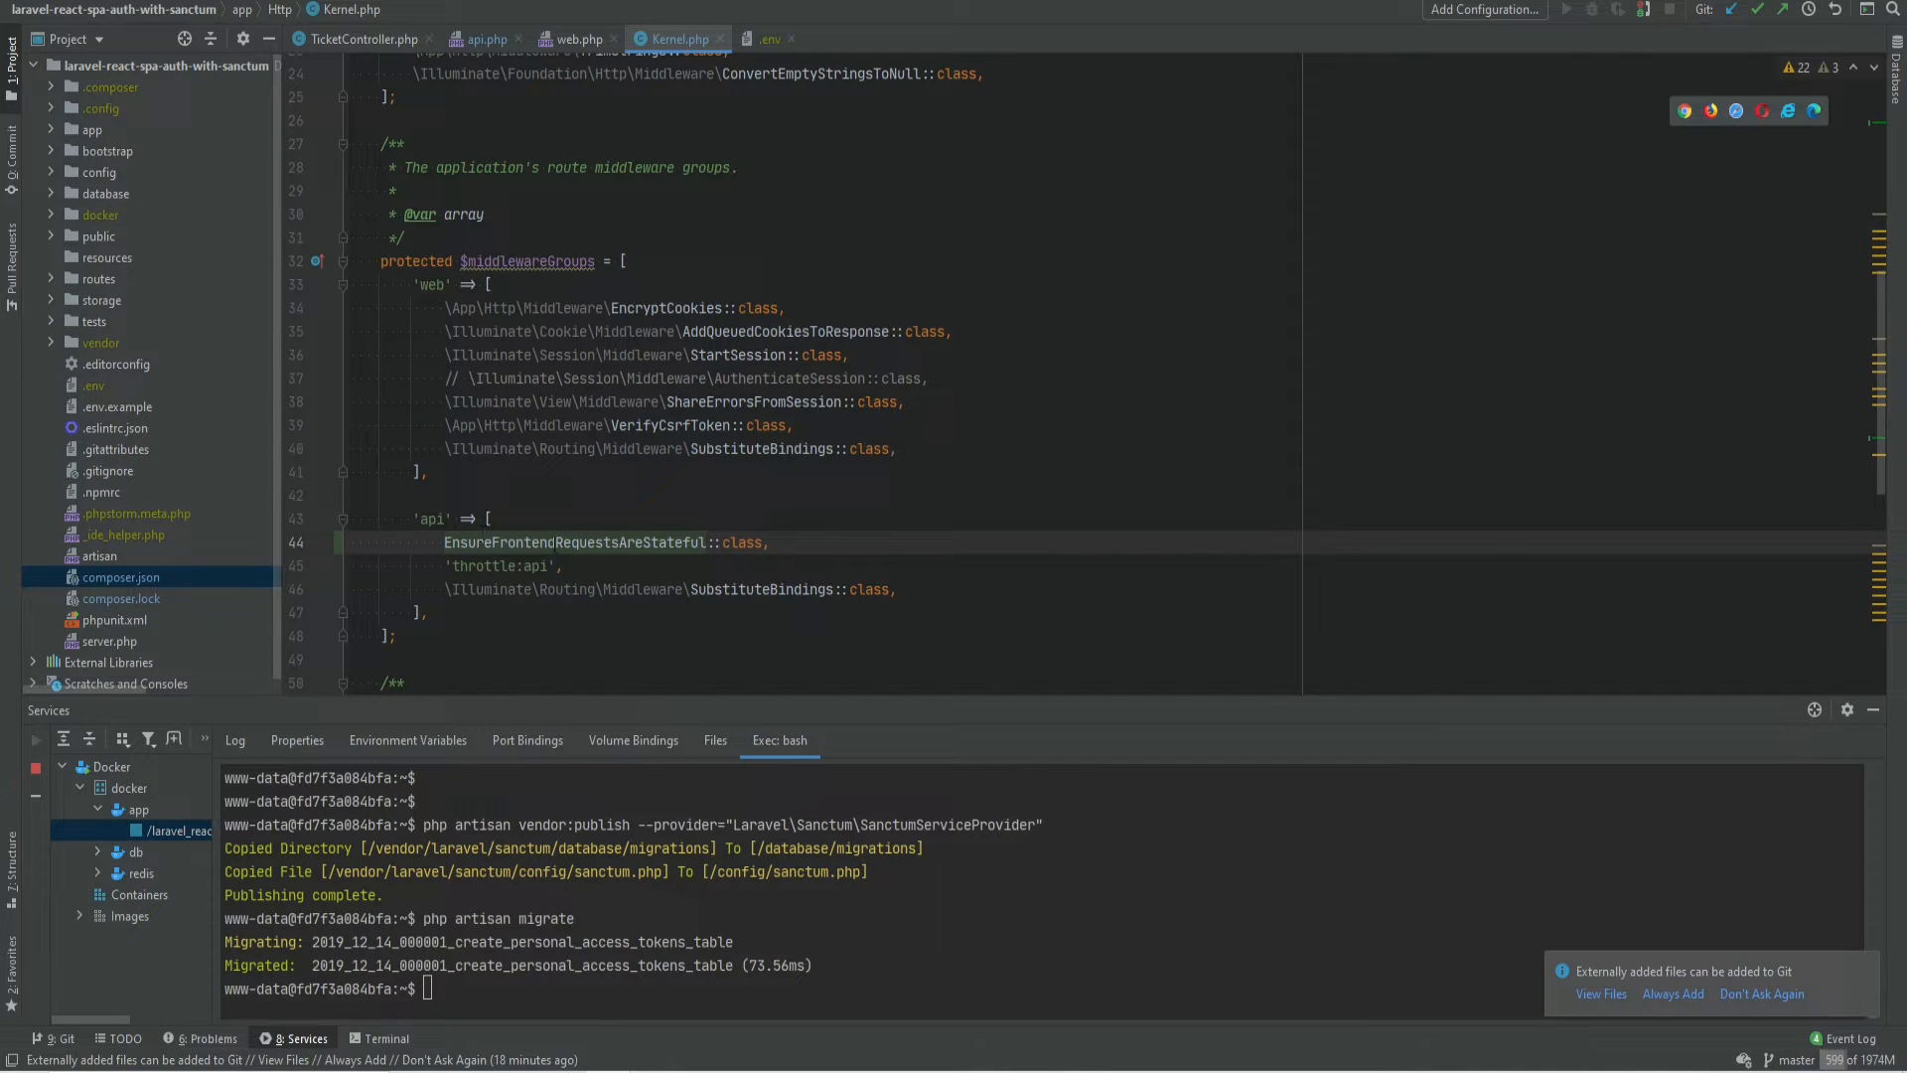
Step: Compare the web middleware group and inspect StartSession and VerifyCsrfToken in EnsureFrontendRequestsAreStateful
left_click_drag(433, 283, 424, 472)
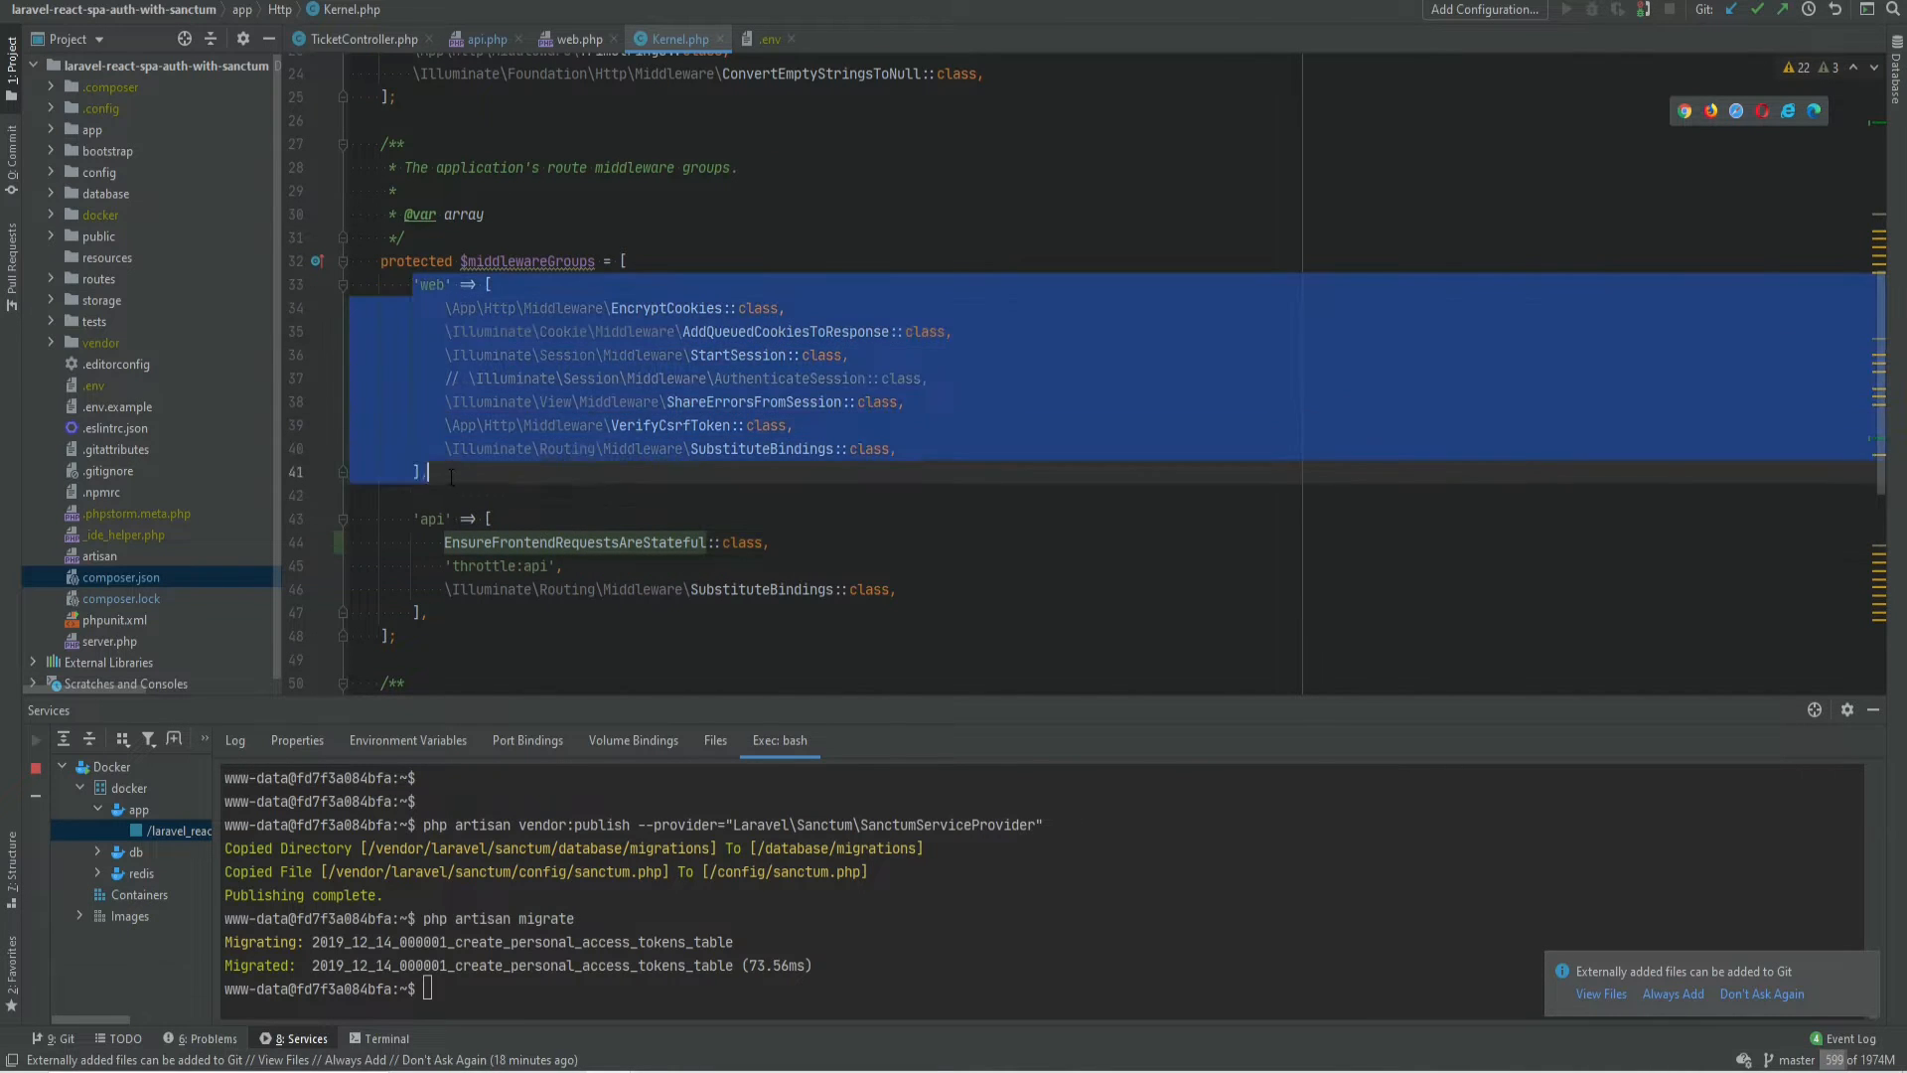
left_click(574, 542)
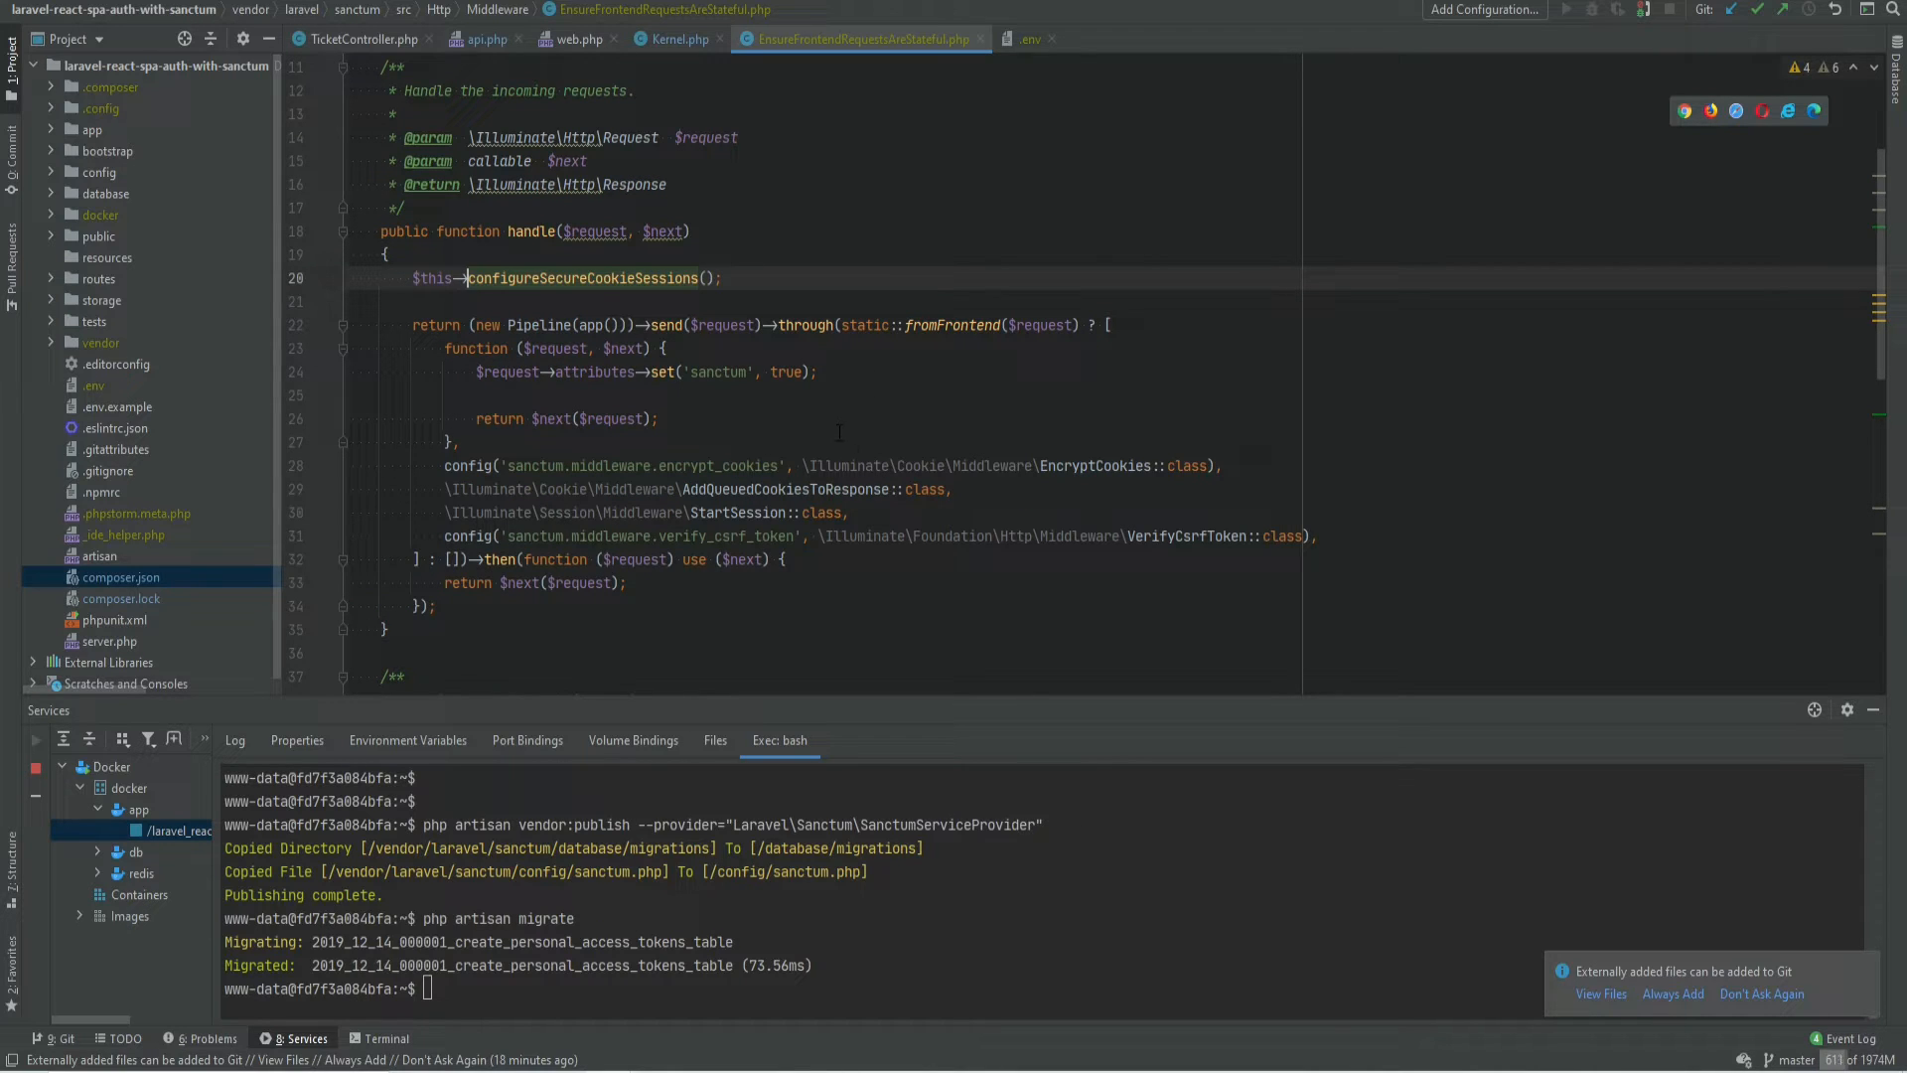
double_click(1092, 464)
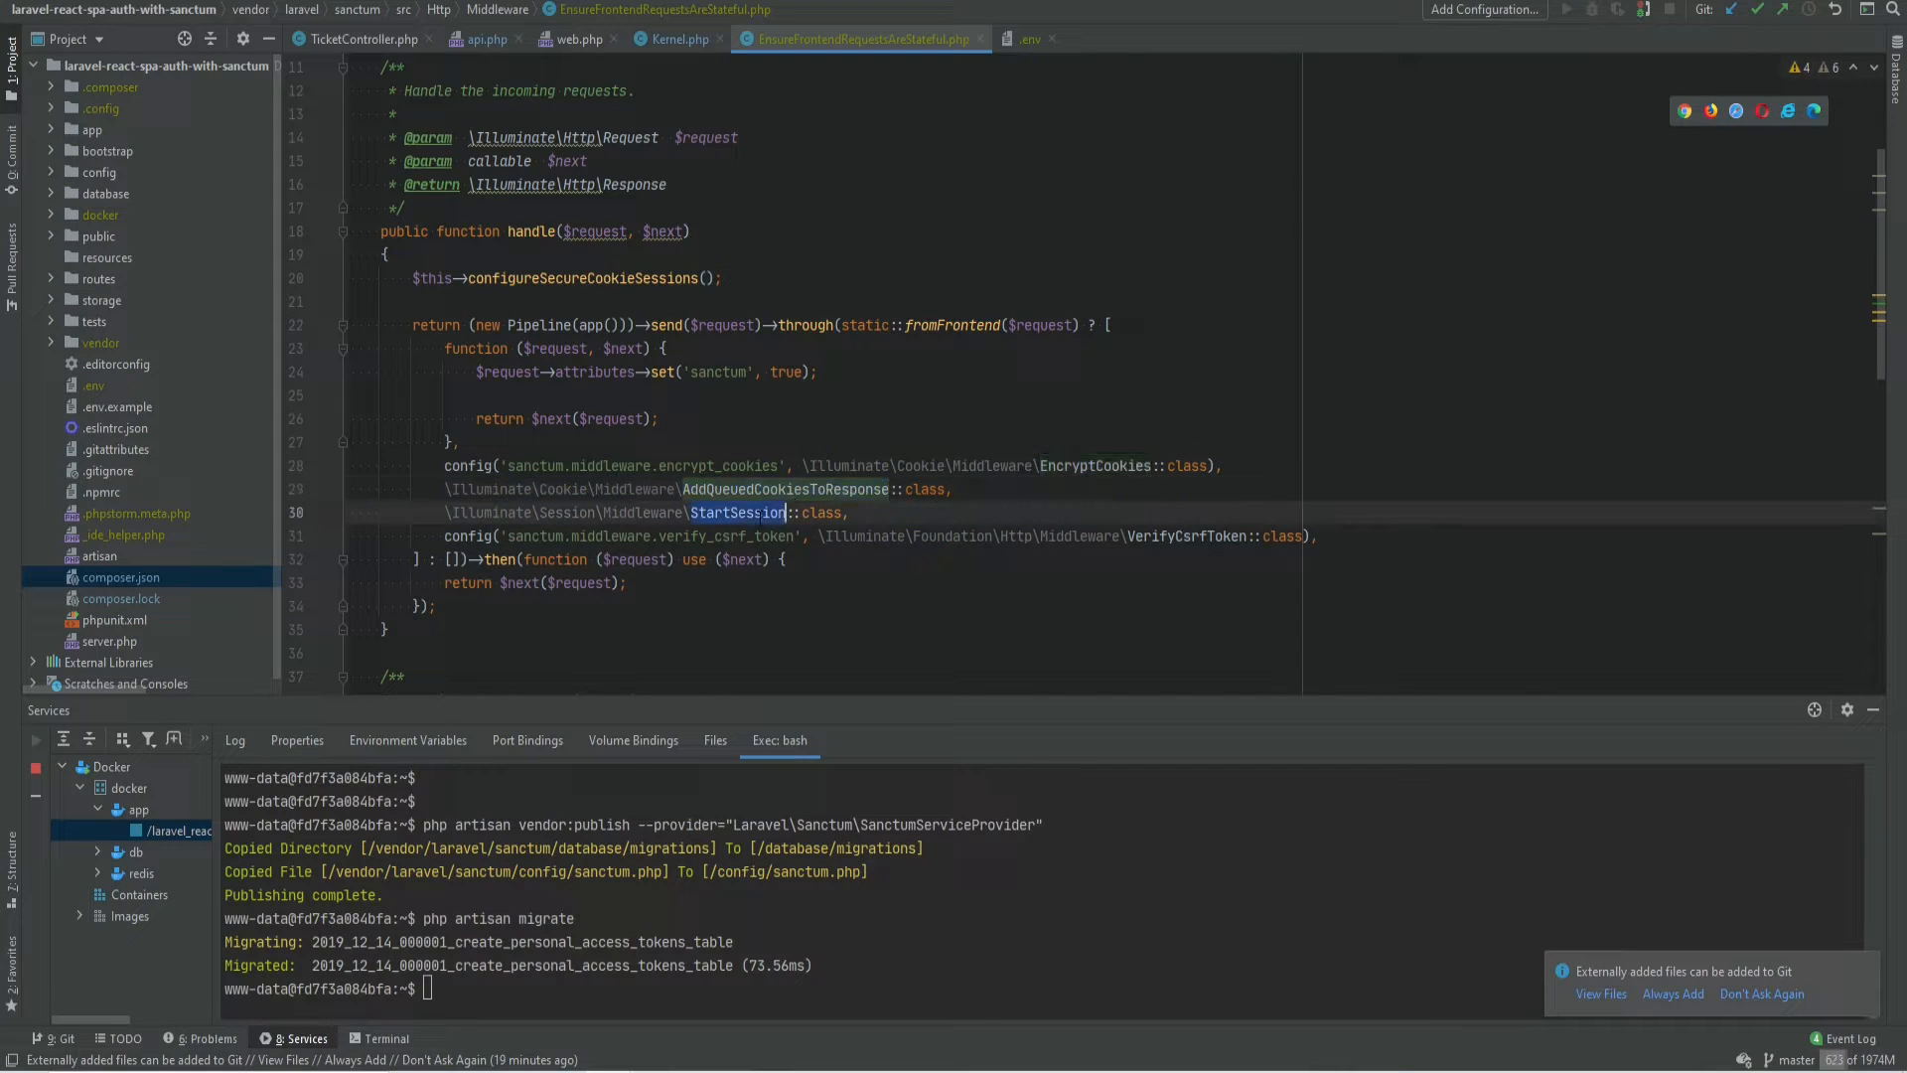
double_click(1187, 536)
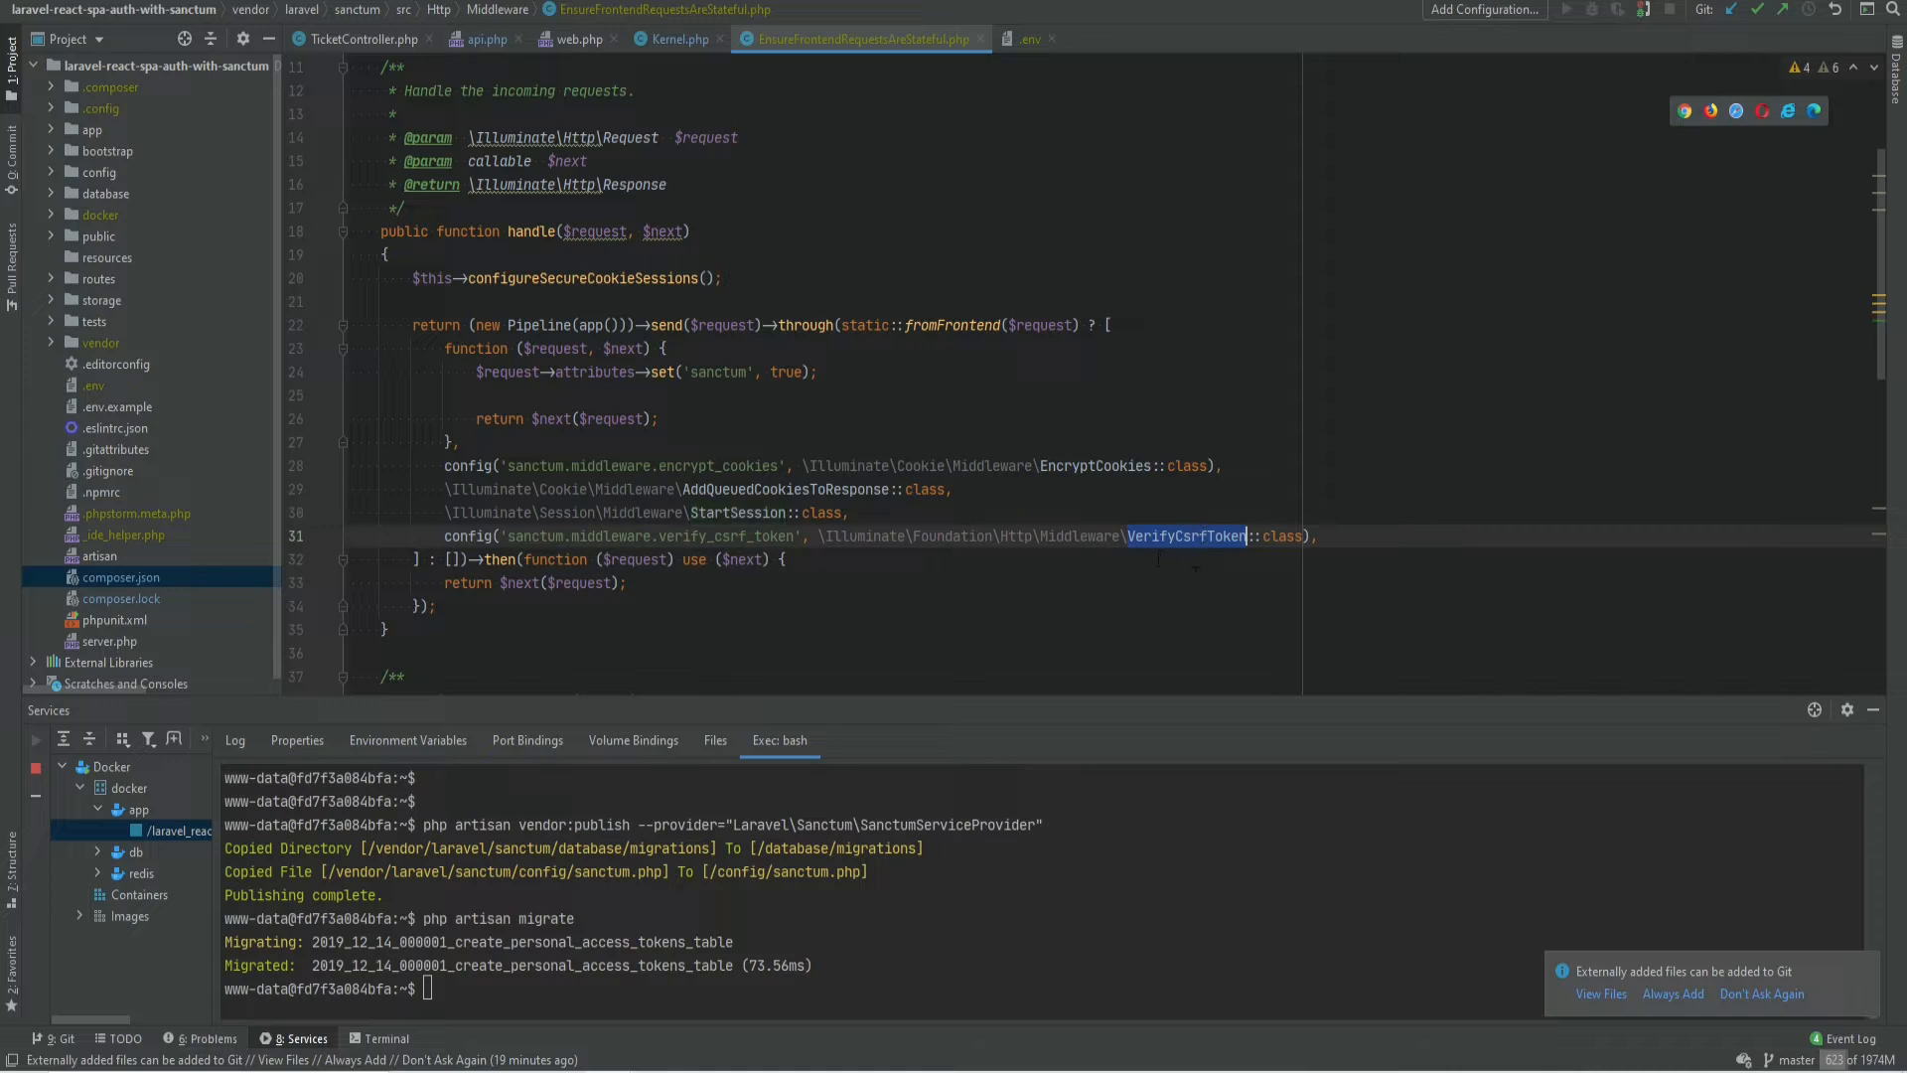
left_click(851, 513)
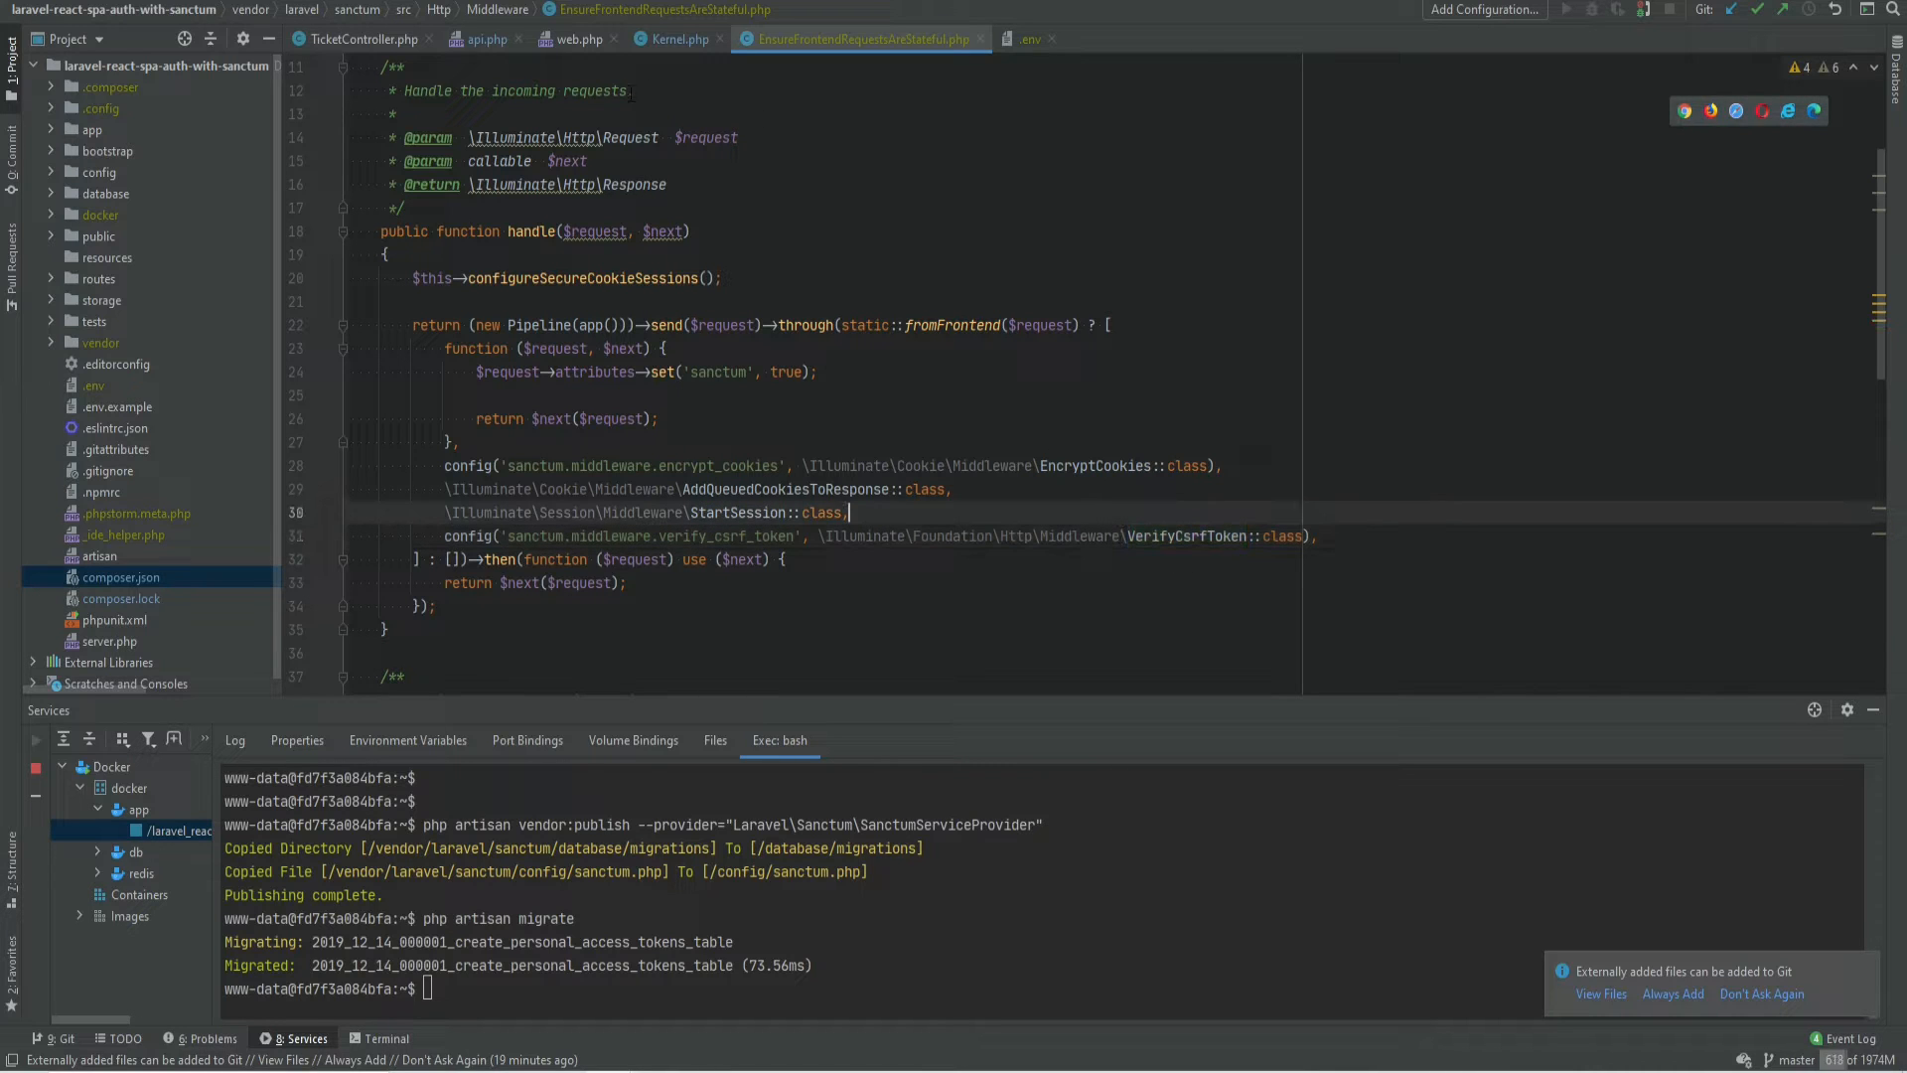
left_click(484, 37)
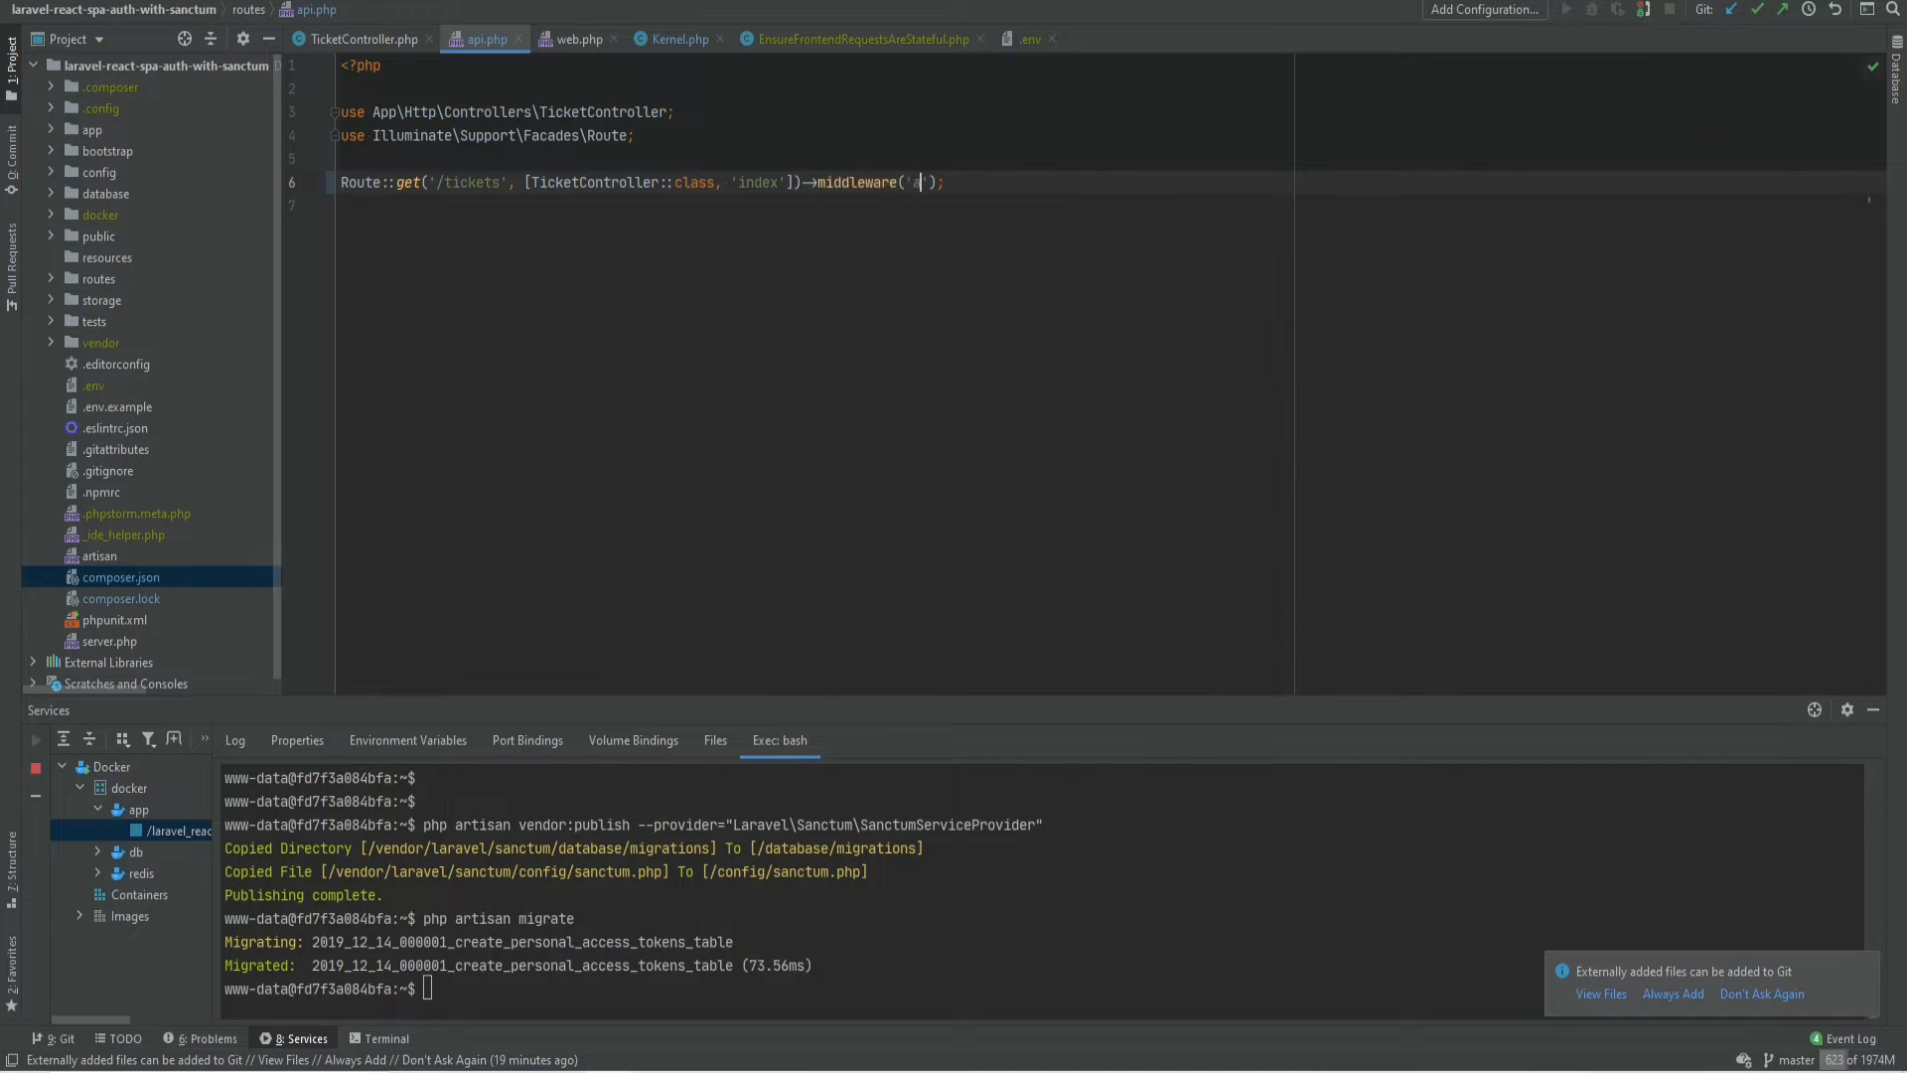
Step: Add ->middleware('auth:sanctum') to the /tickets route in api.php
type("uth:sanctum")
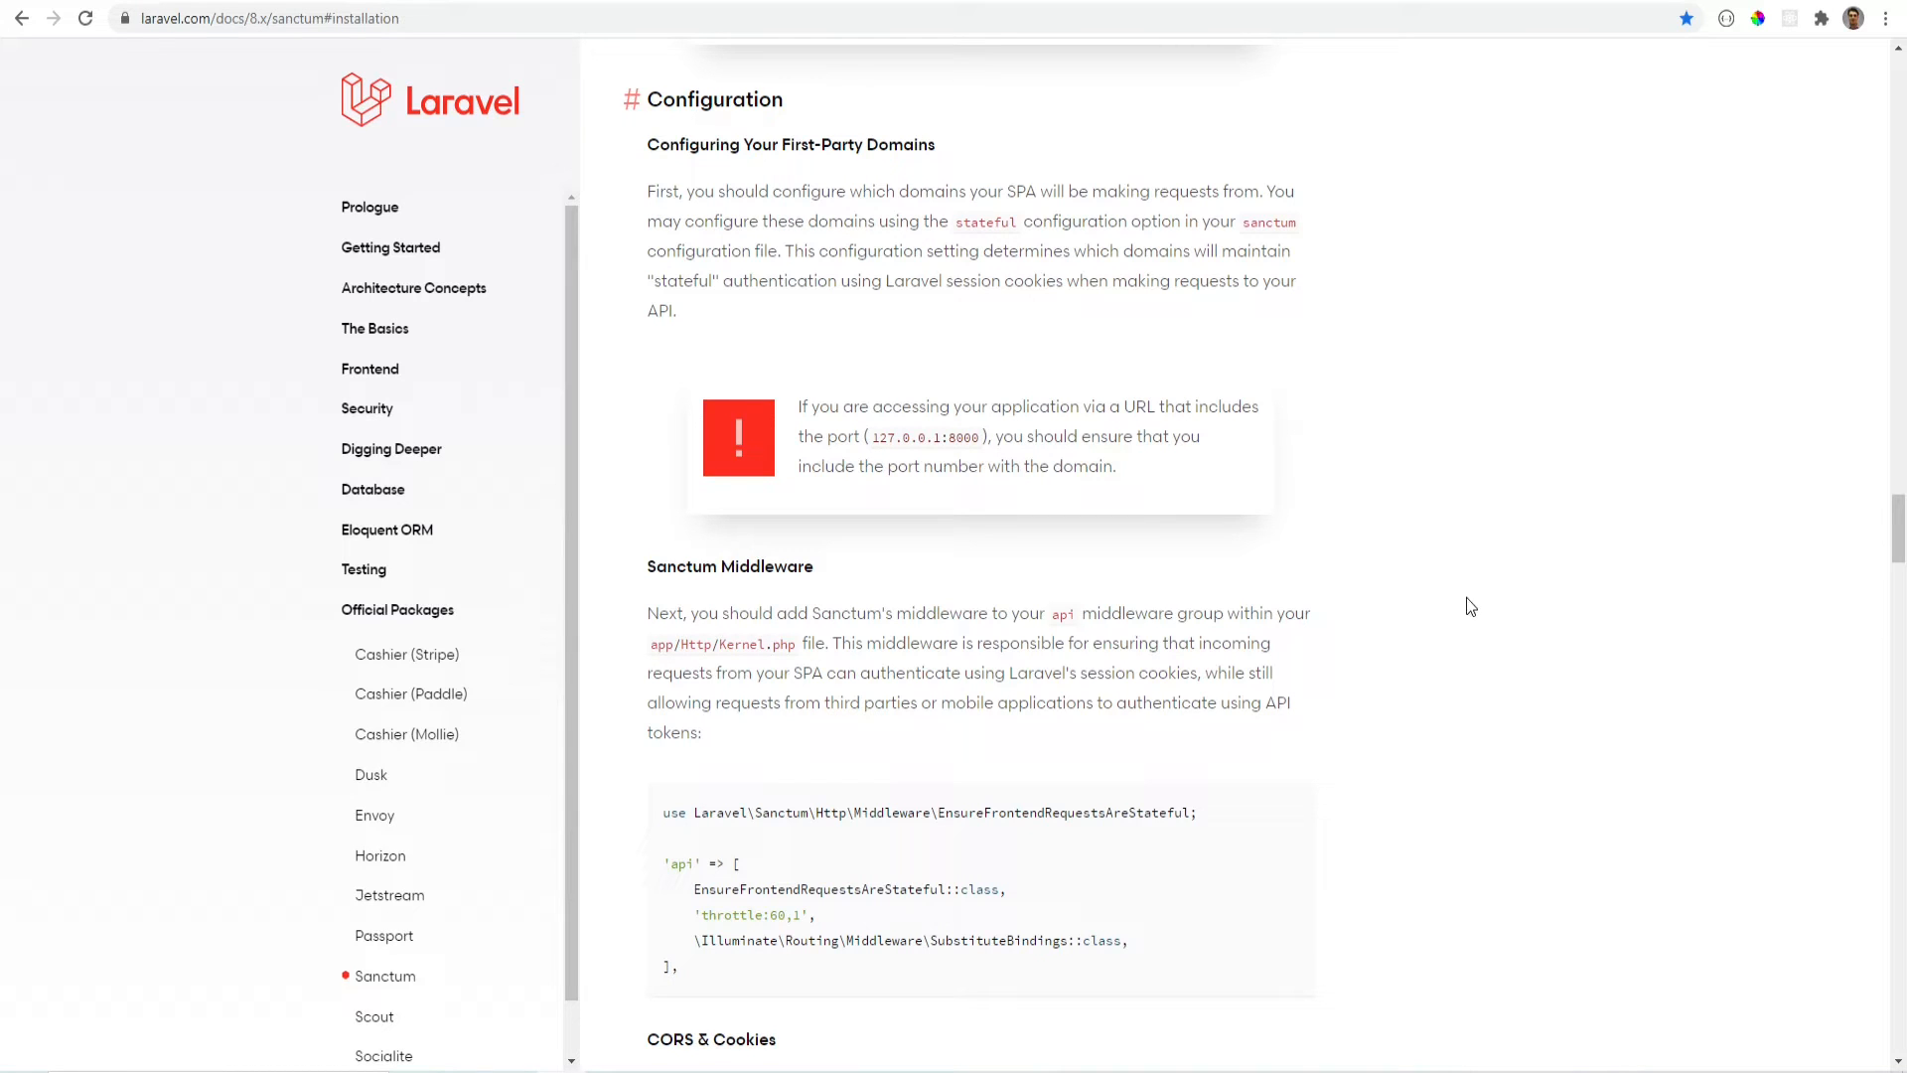
mouse_move(1418, 465)
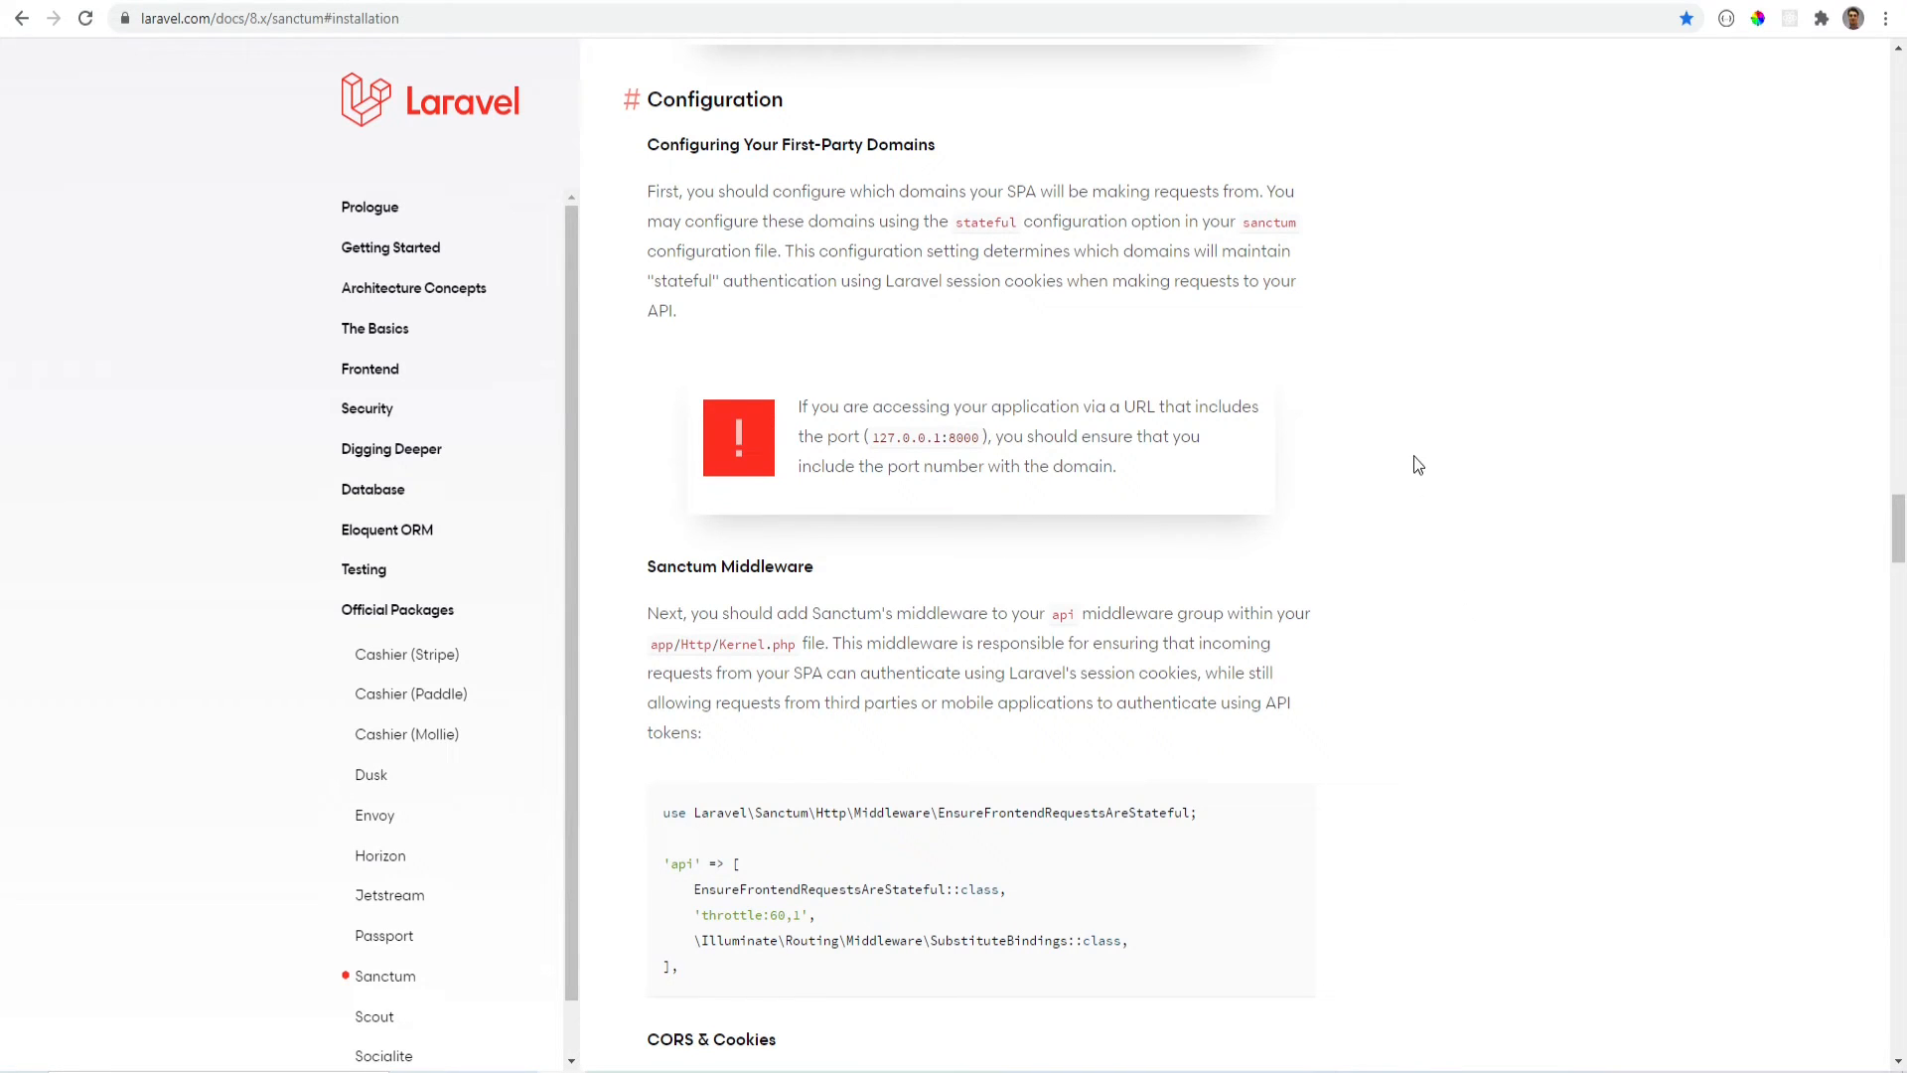
mouse_move(1375, 395)
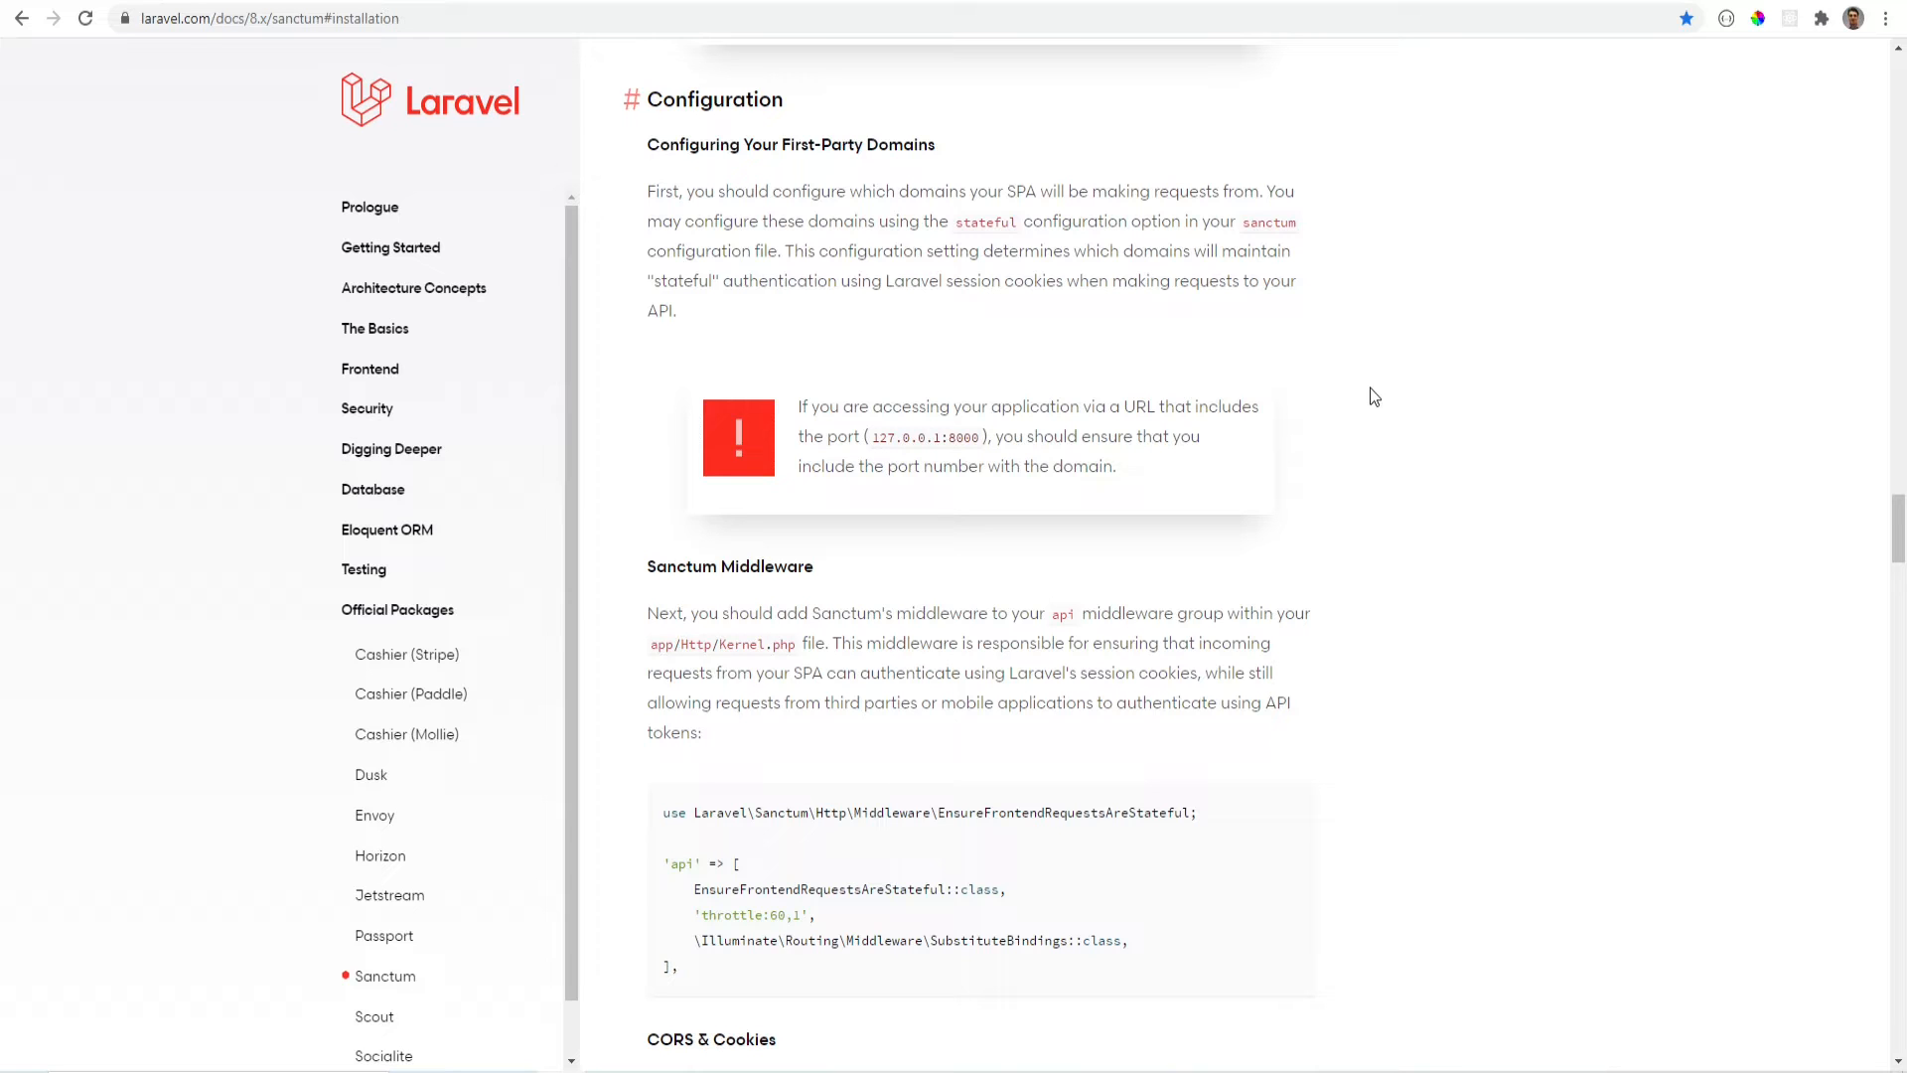
mouse_move(1350, 401)
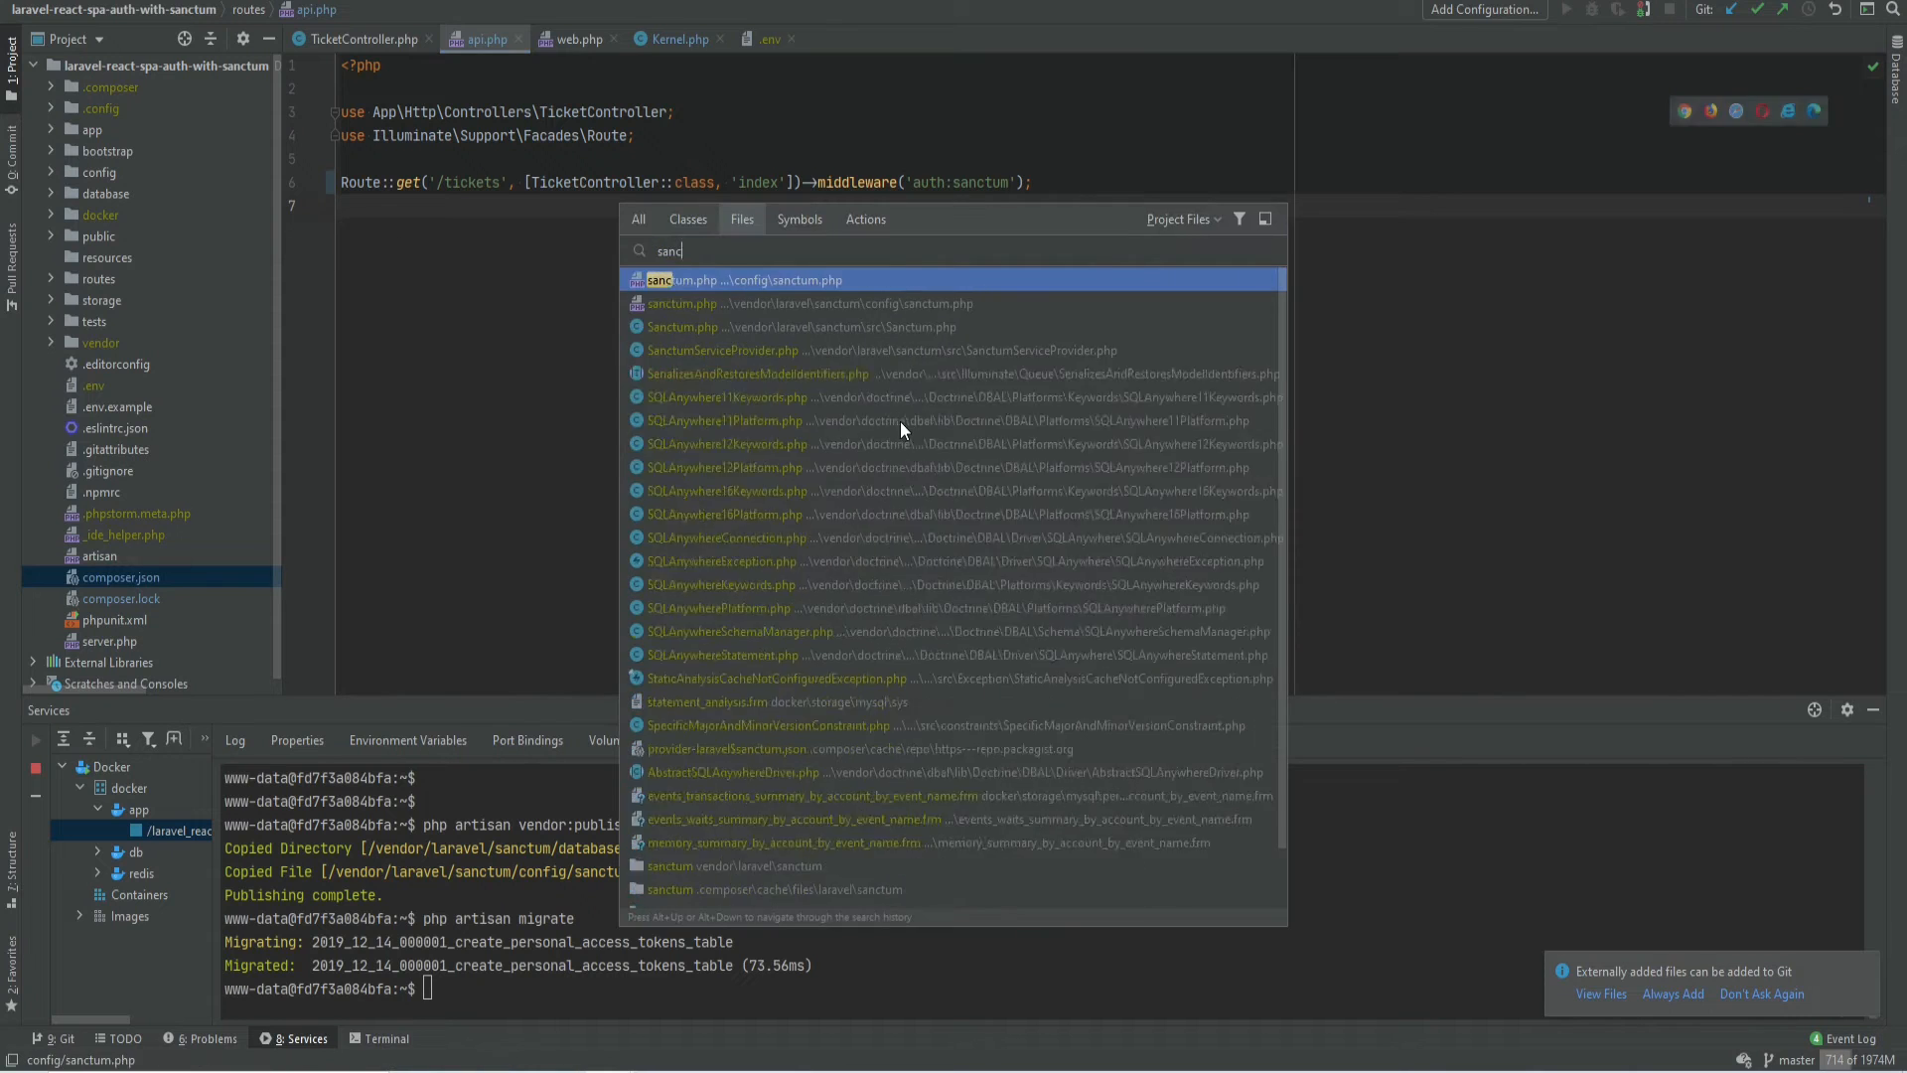
Step: In config/sanctum.php, add the comment '// api.myawesomedomain.com' above 'stateful'
left_click(747, 280)
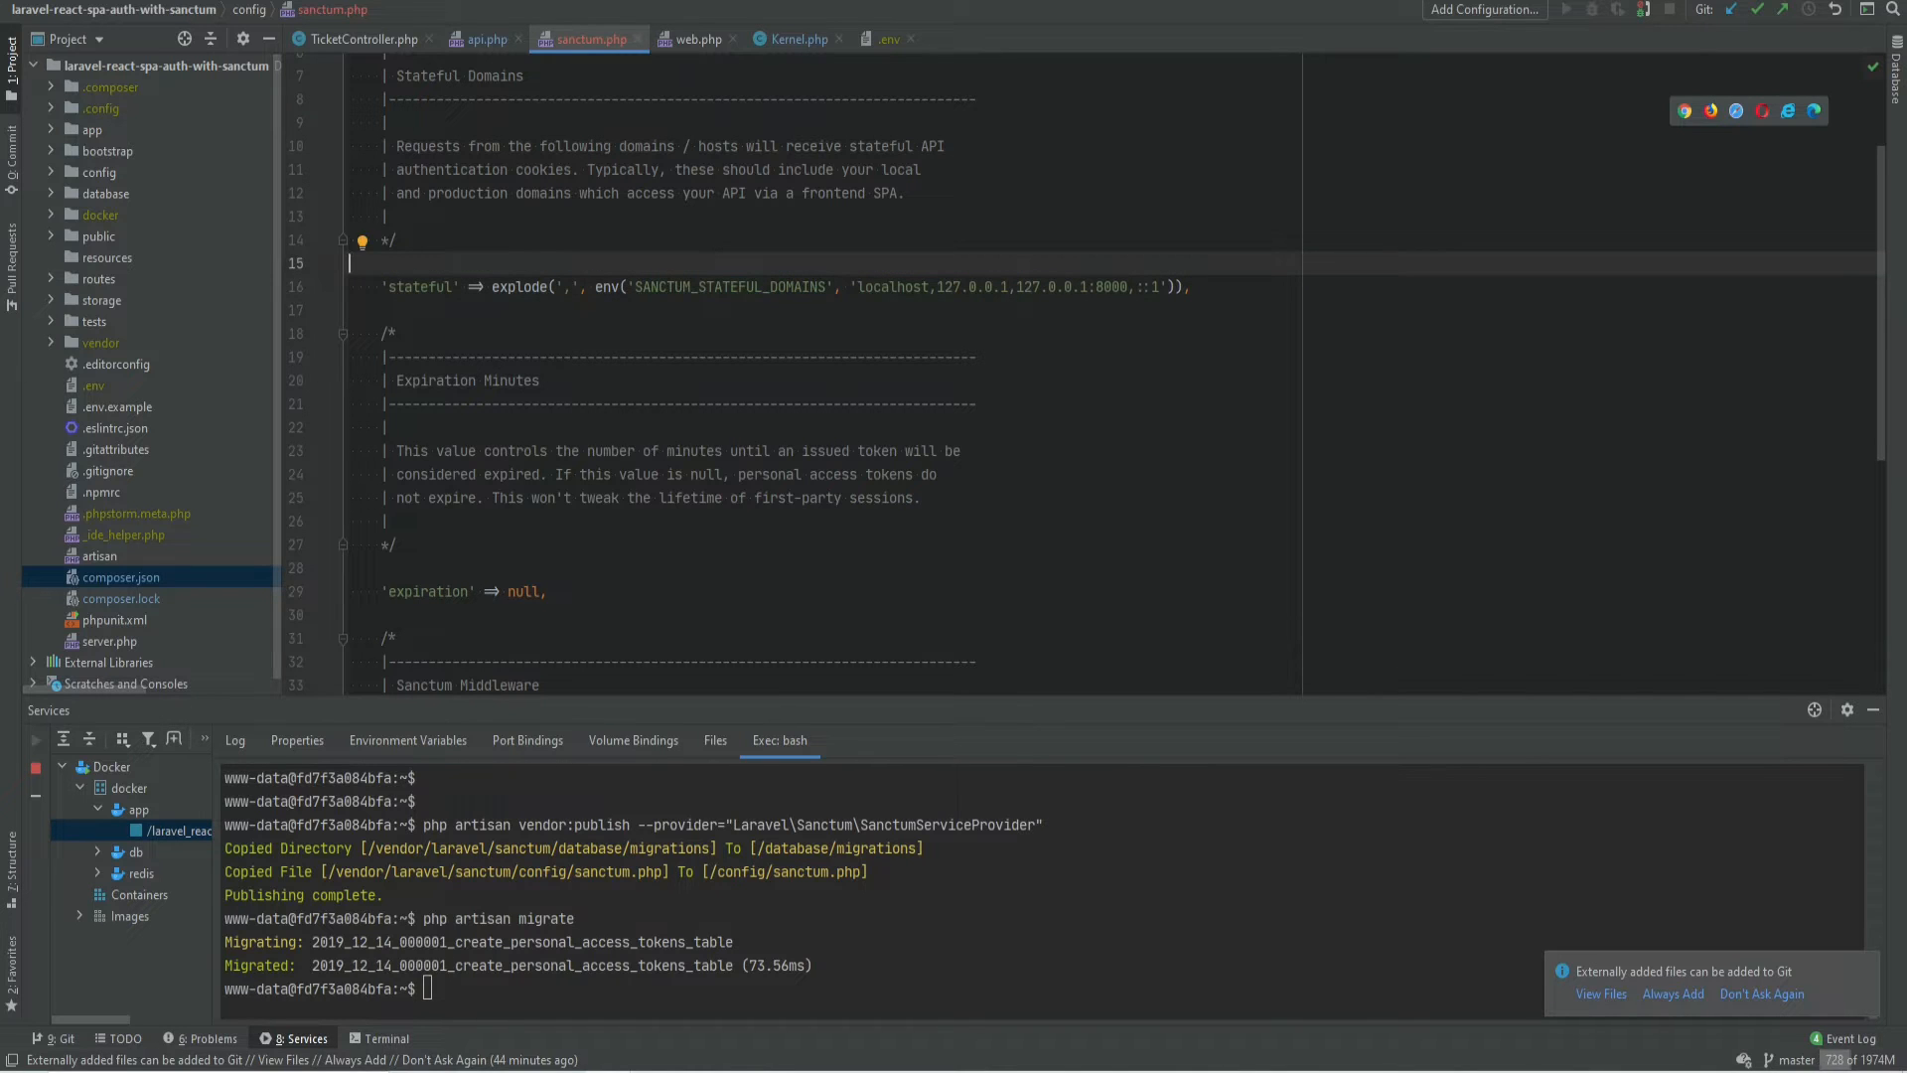
type("// a")
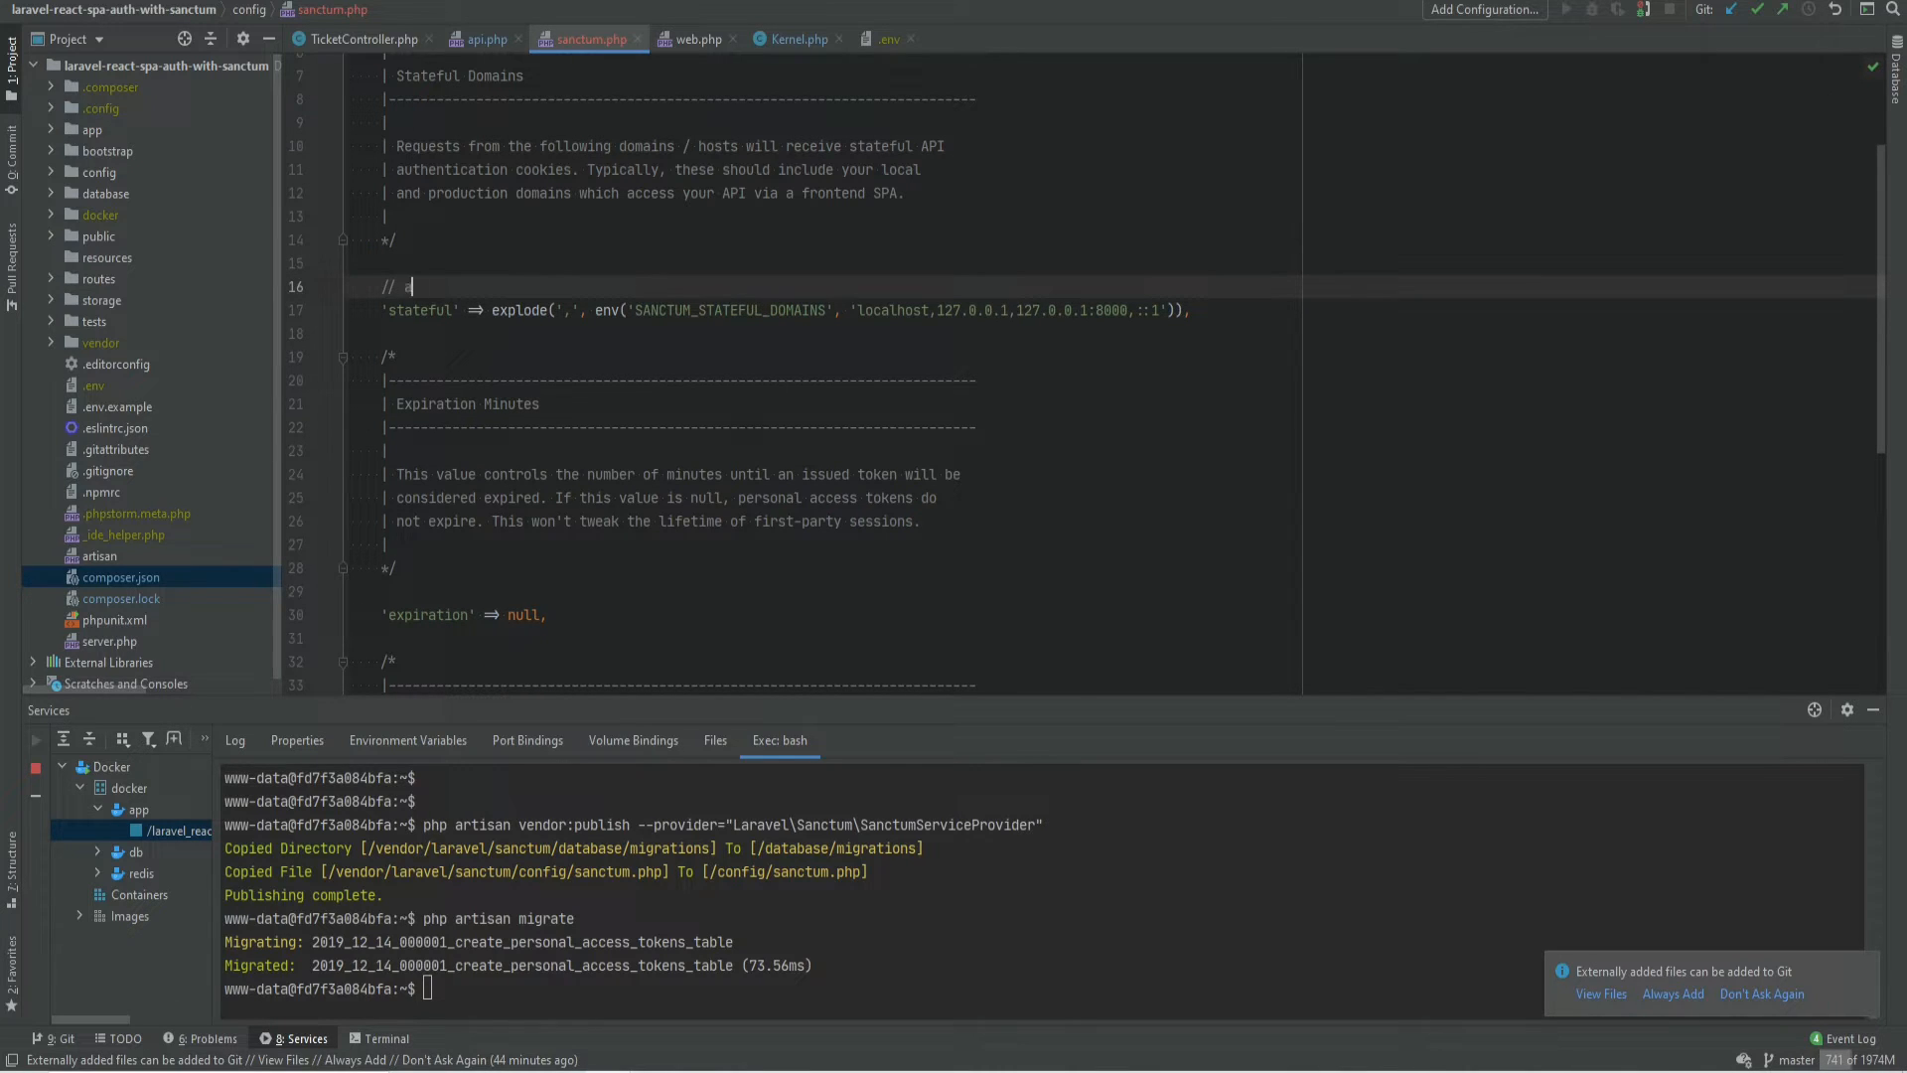
type("pi.")
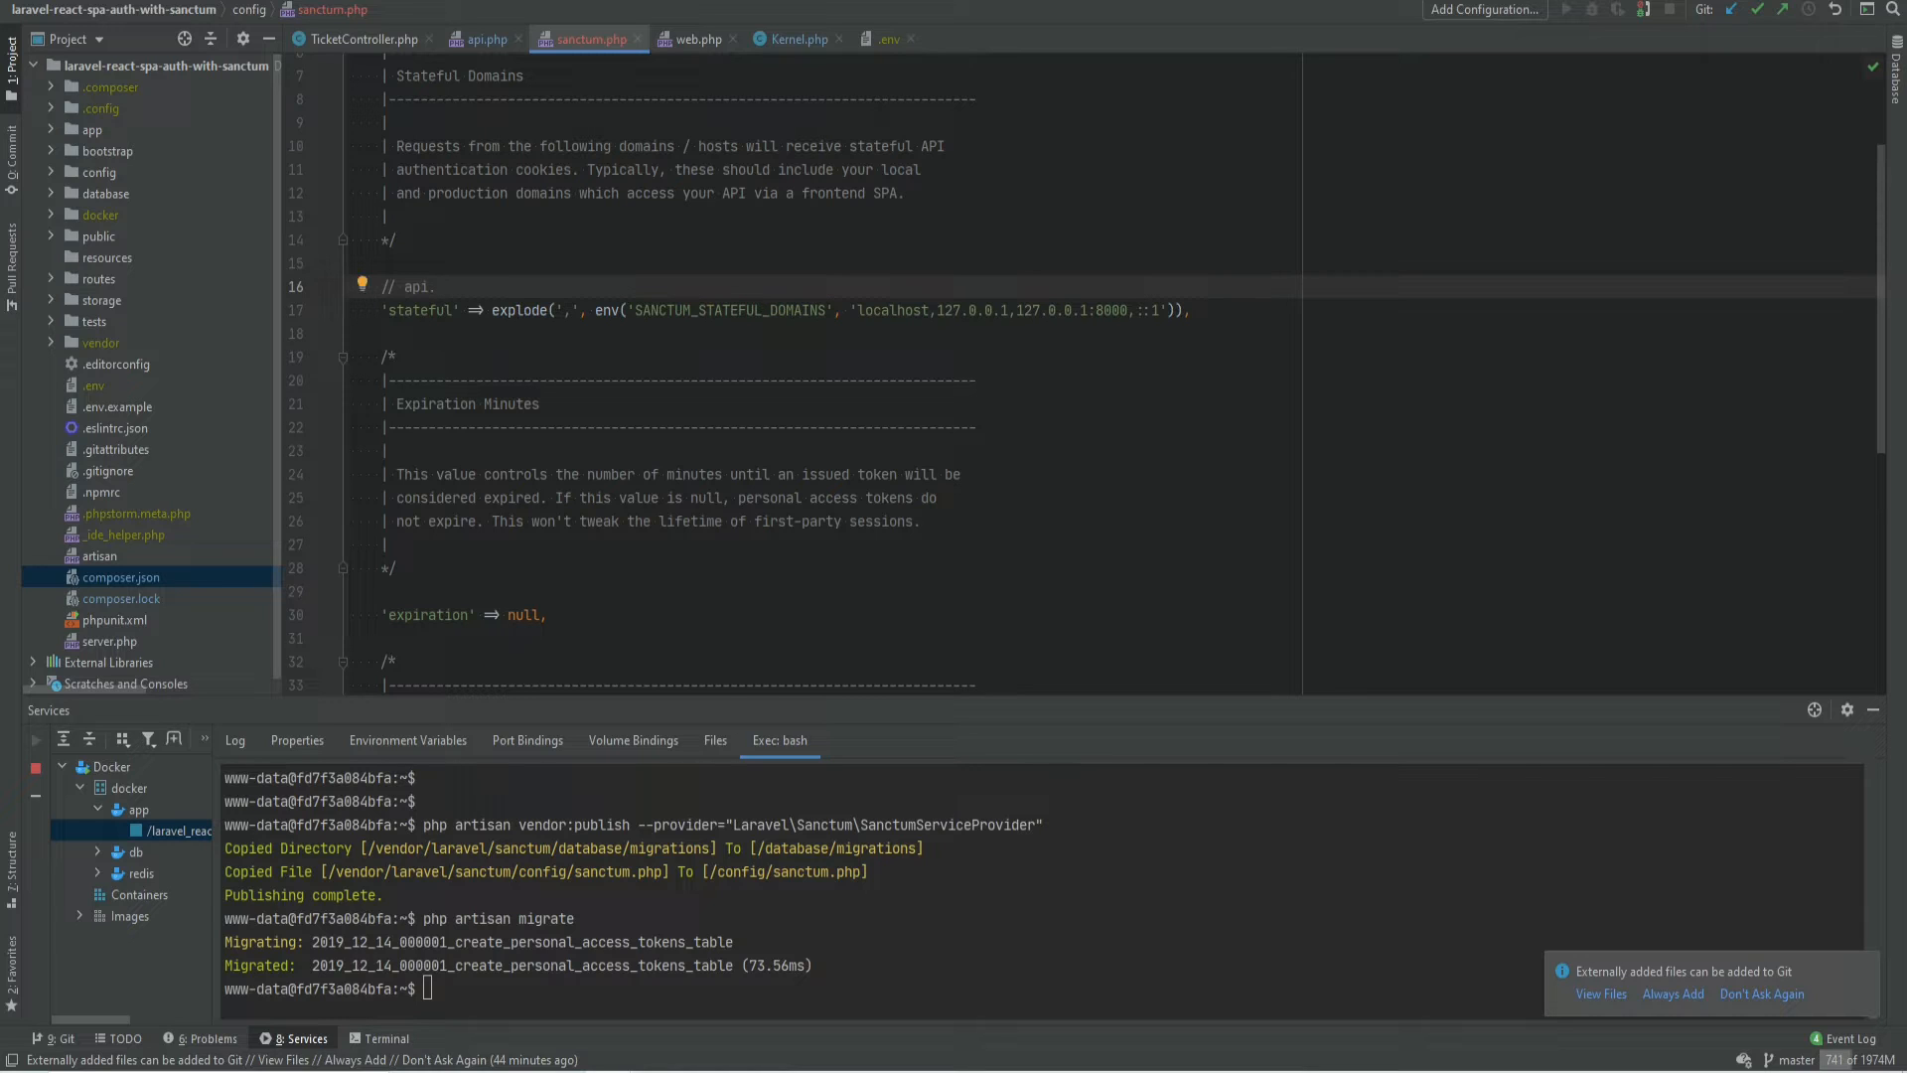
type("myawesomedomain.co")
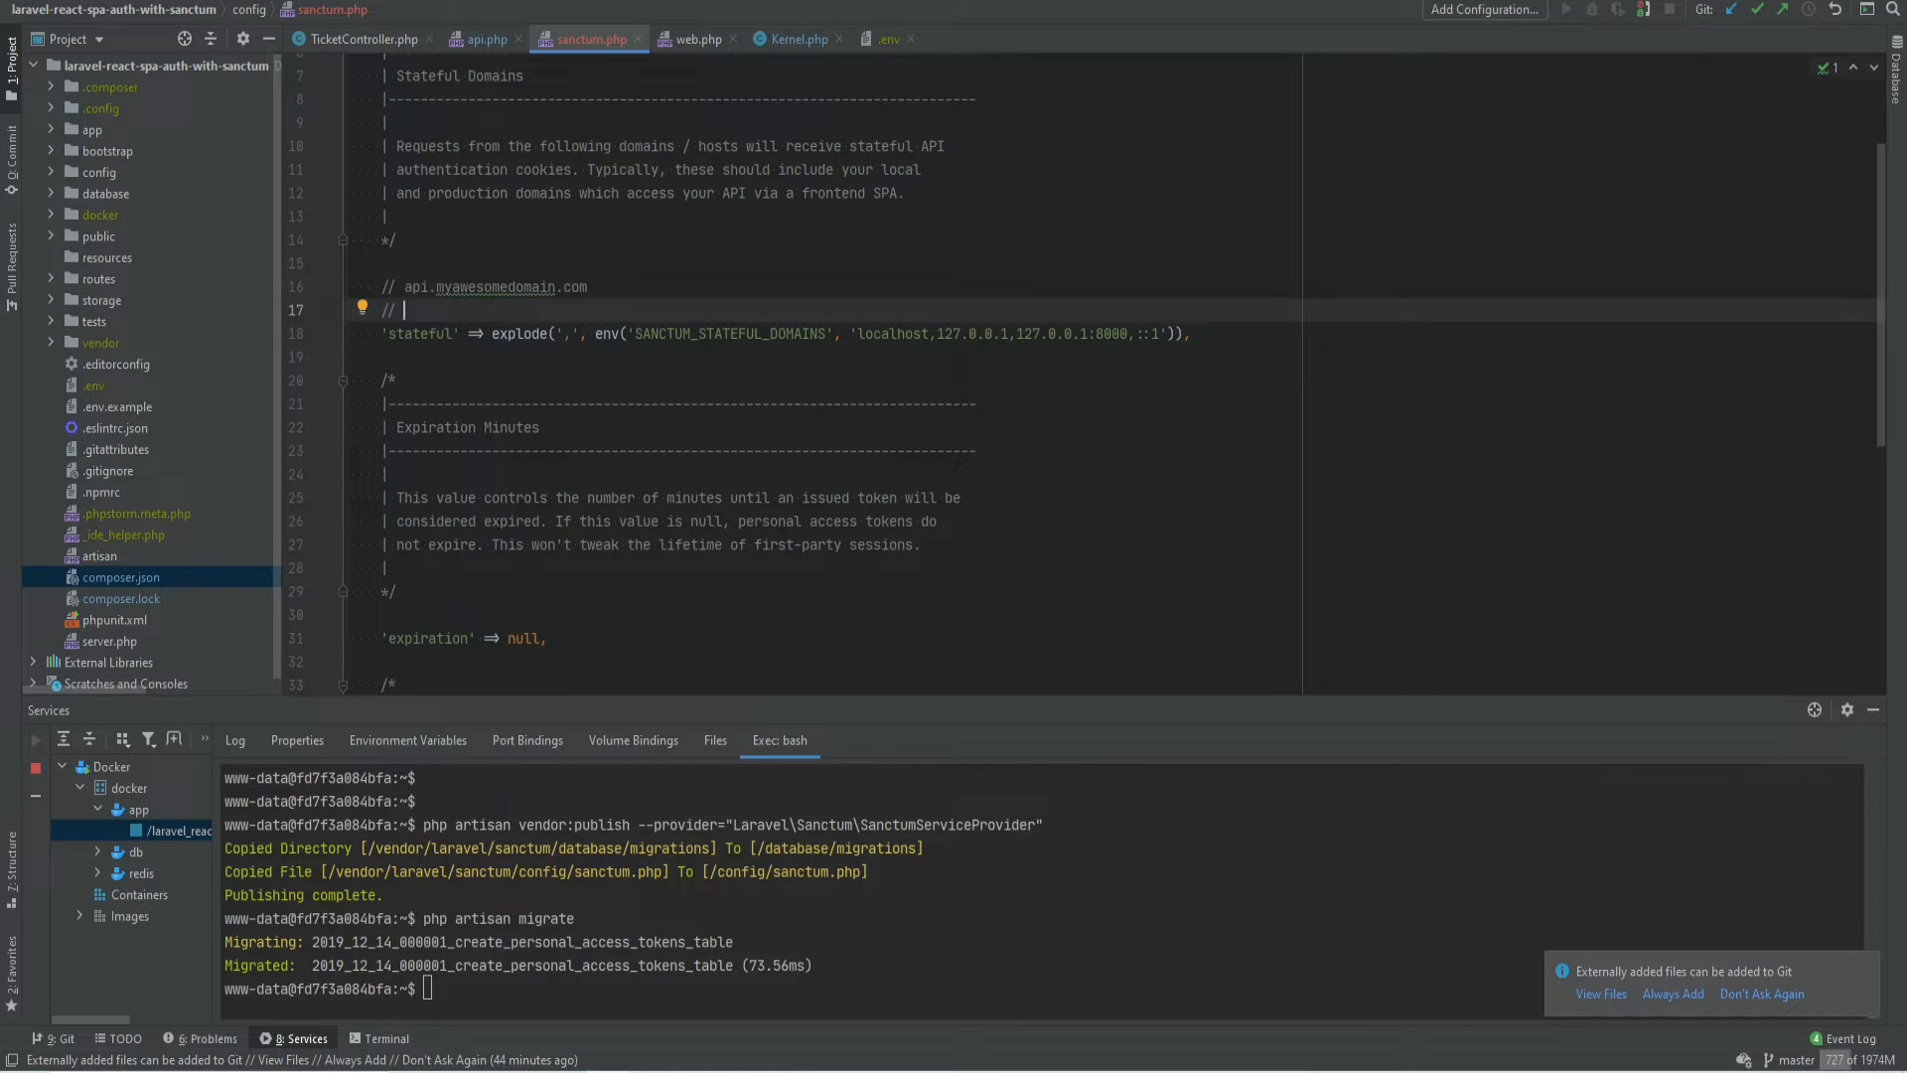
type("myawesomedomain.com")
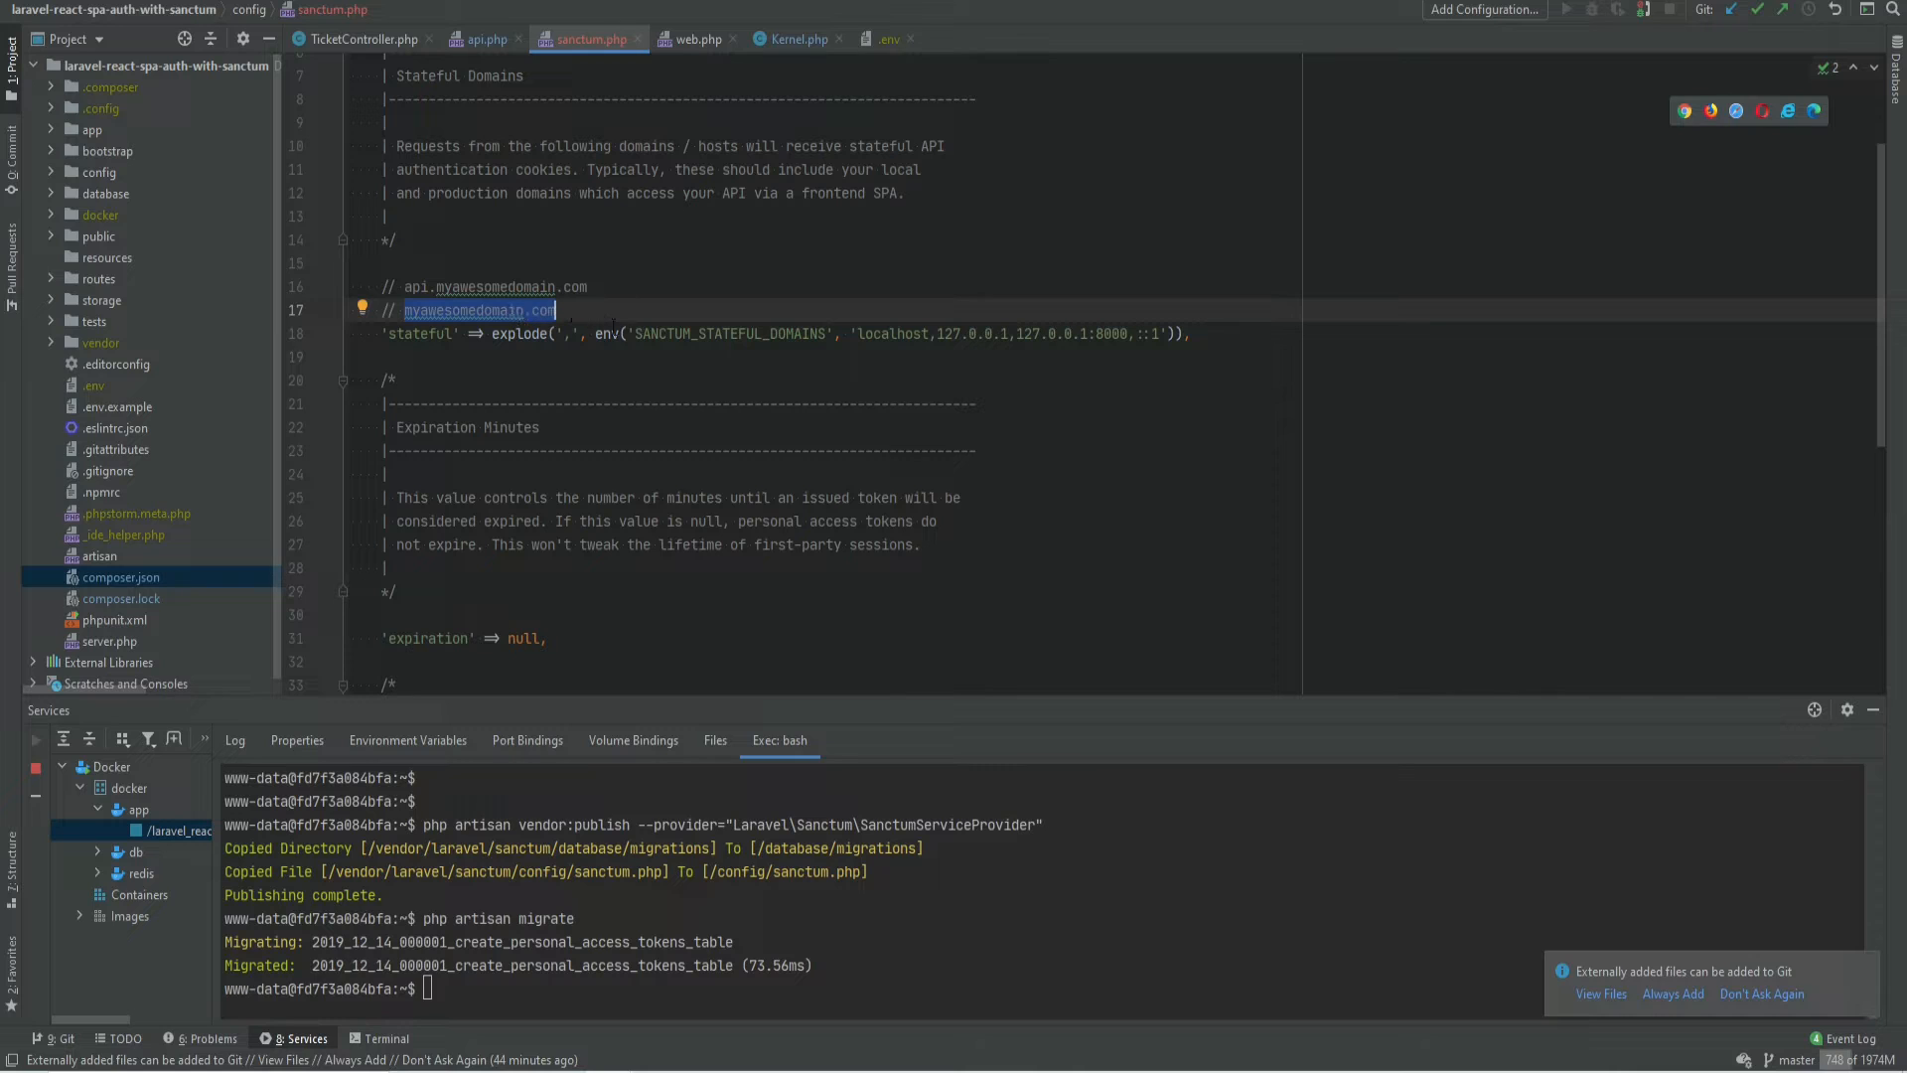
Step: Change the duplicated comment to '// anotherdomain.com'
double_click(728, 334)
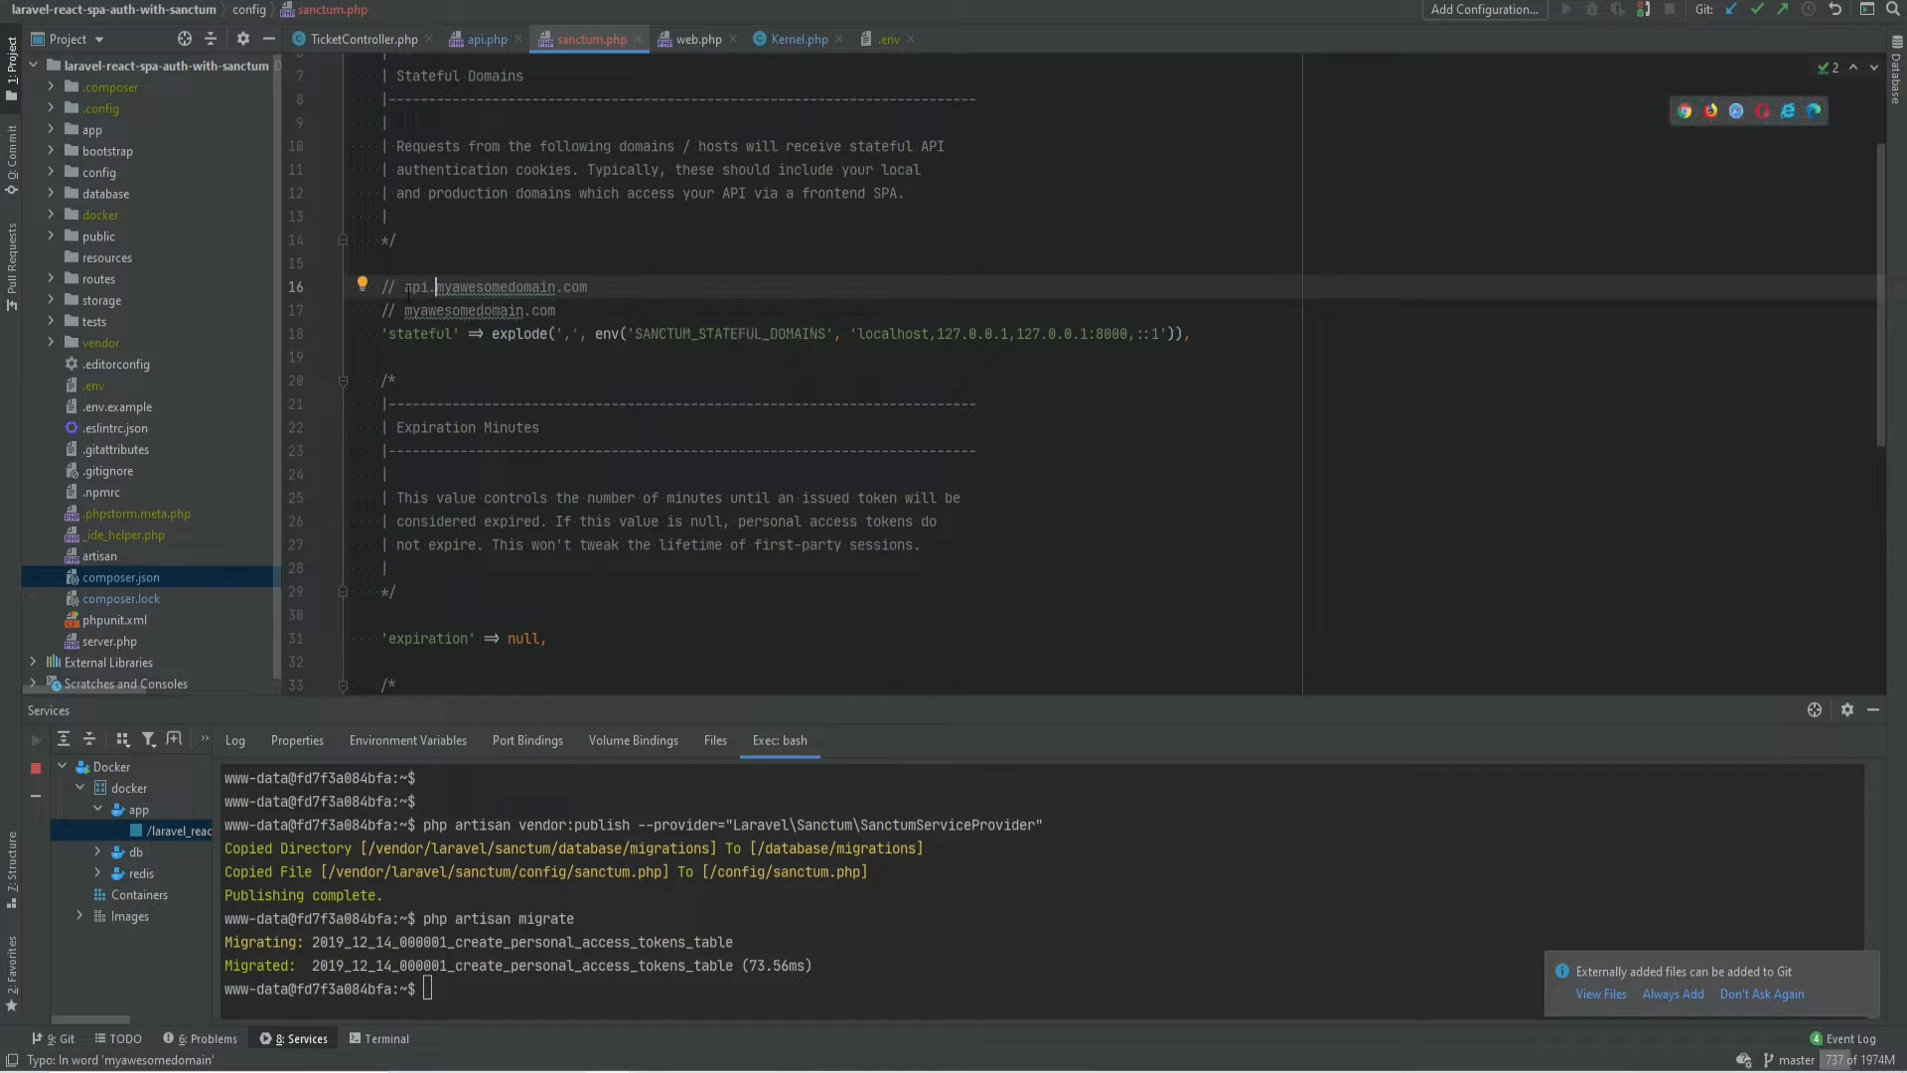
double_click(477, 309)
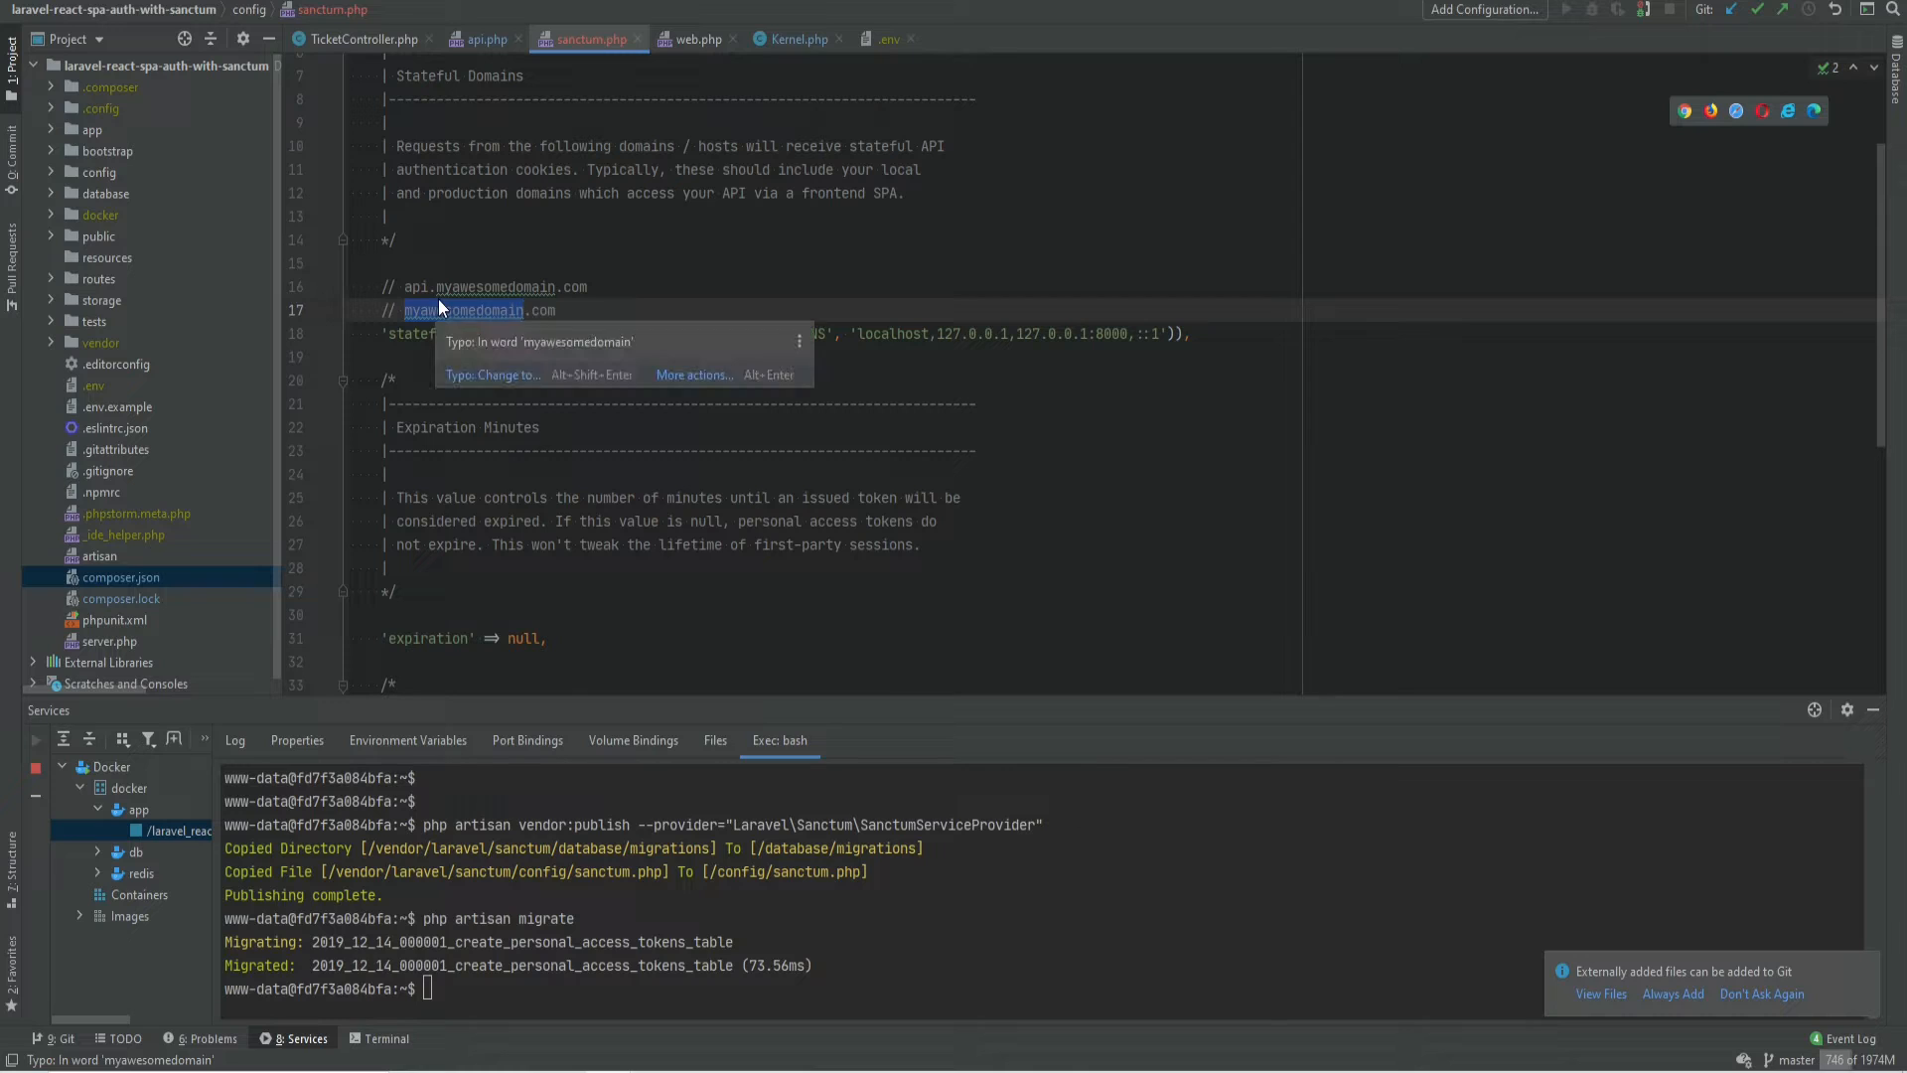
type("anotherdomain")
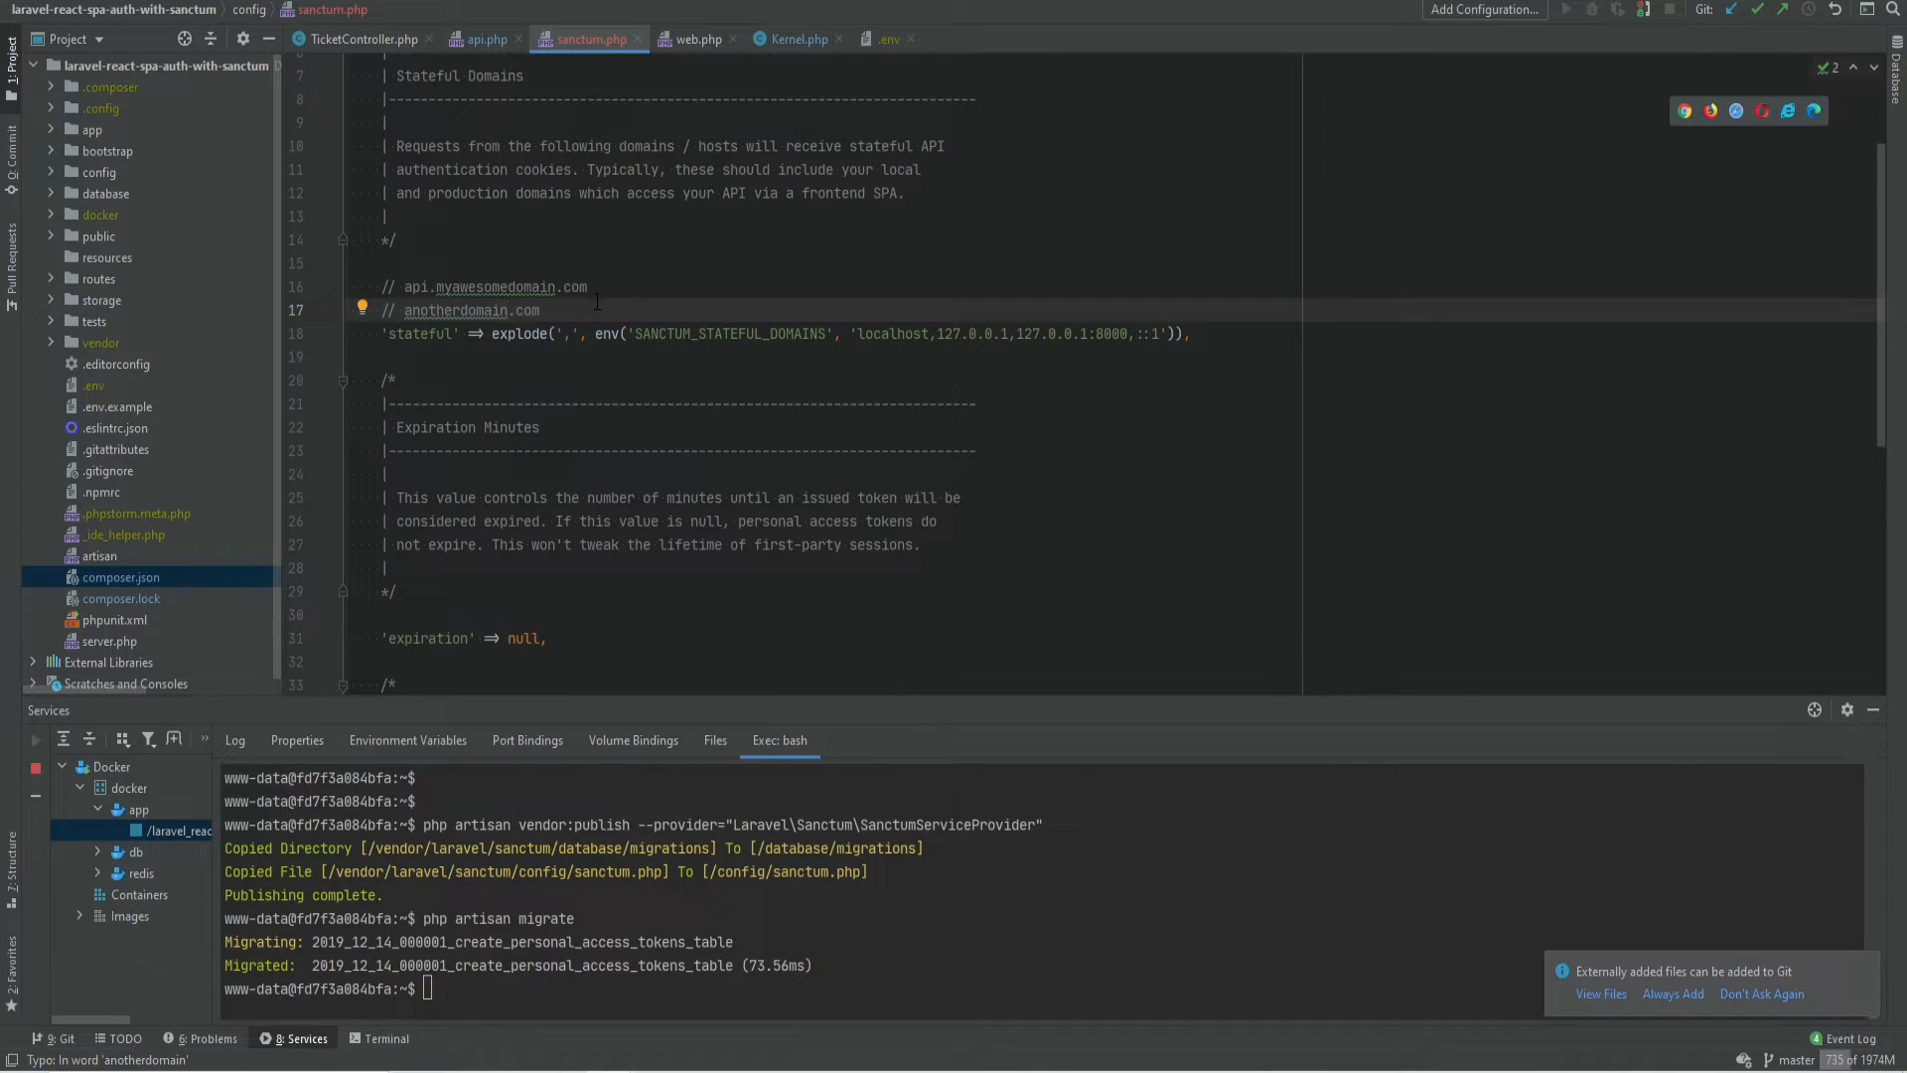
double_click(1103, 333)
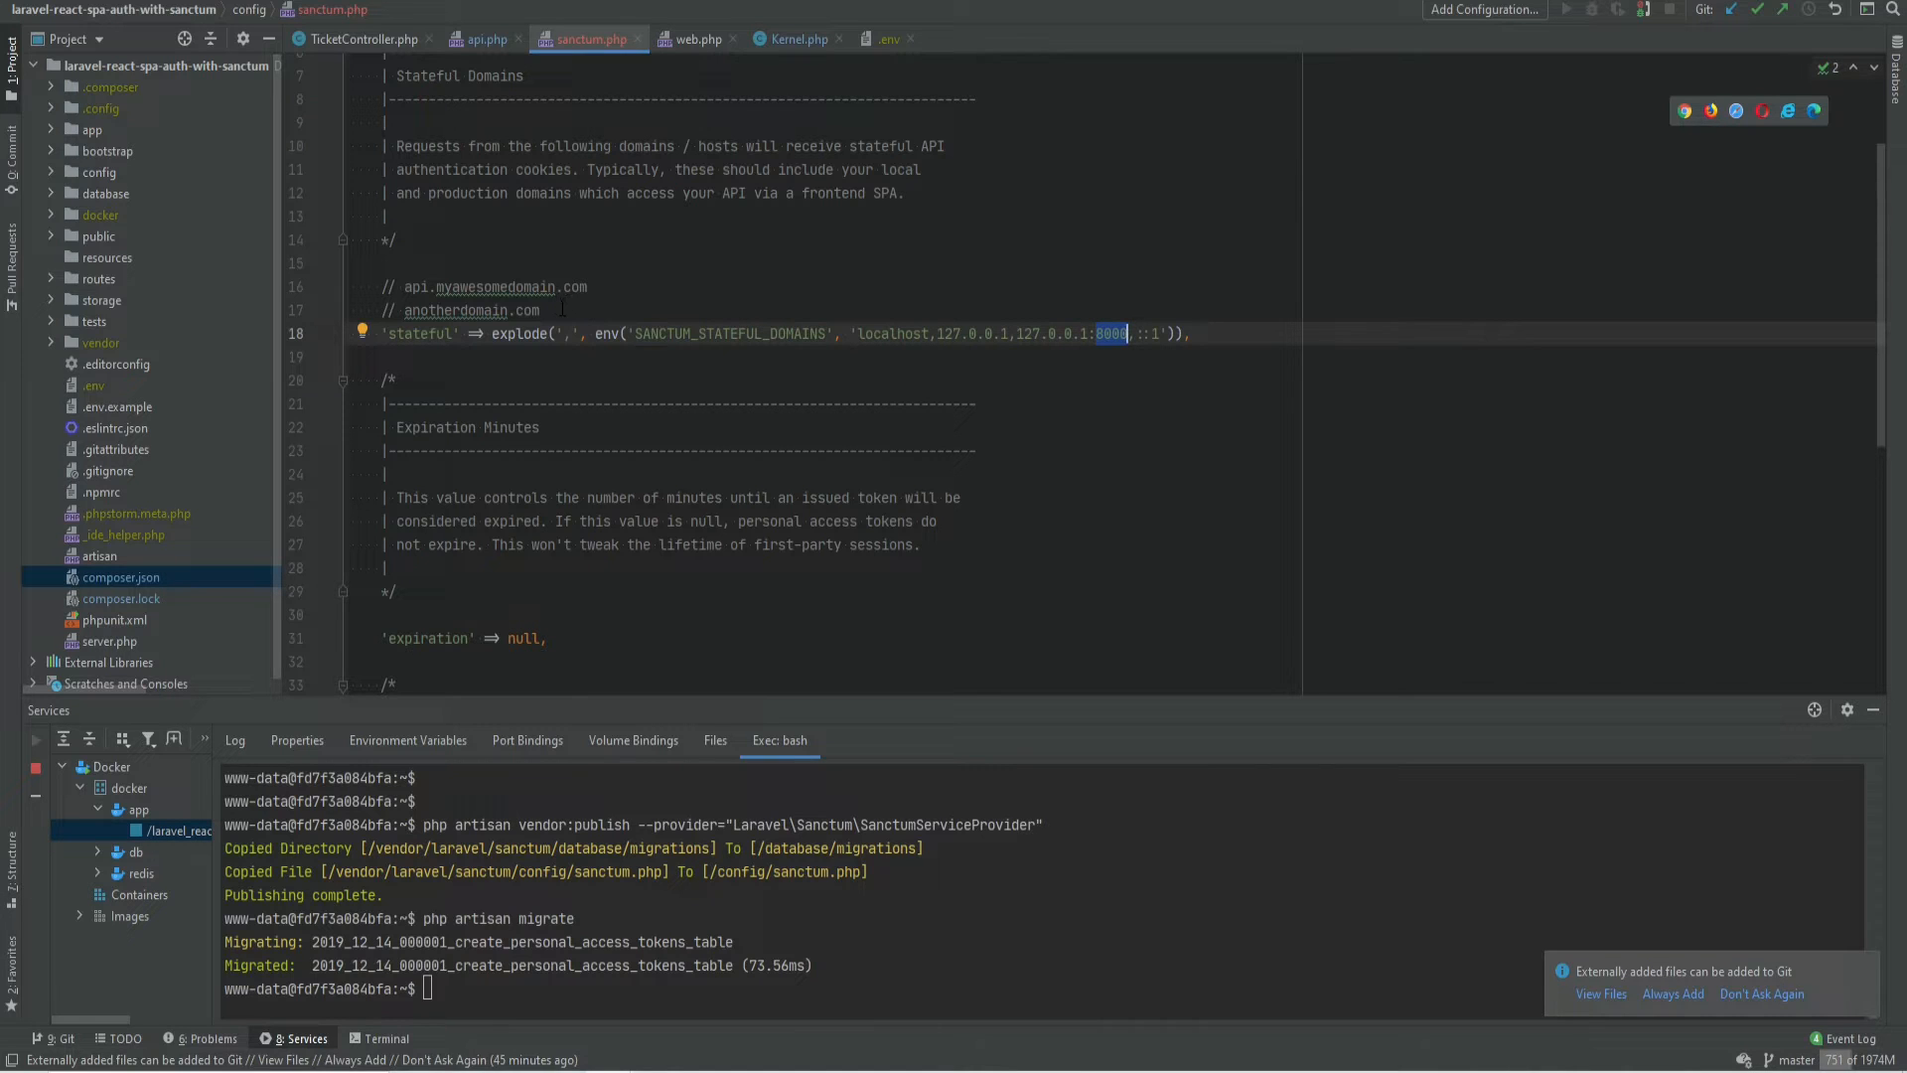
Step: Add SANCTUM_STATEFUL_DOMAINS=localhost:3000 to the .env file
left_click(878, 38)
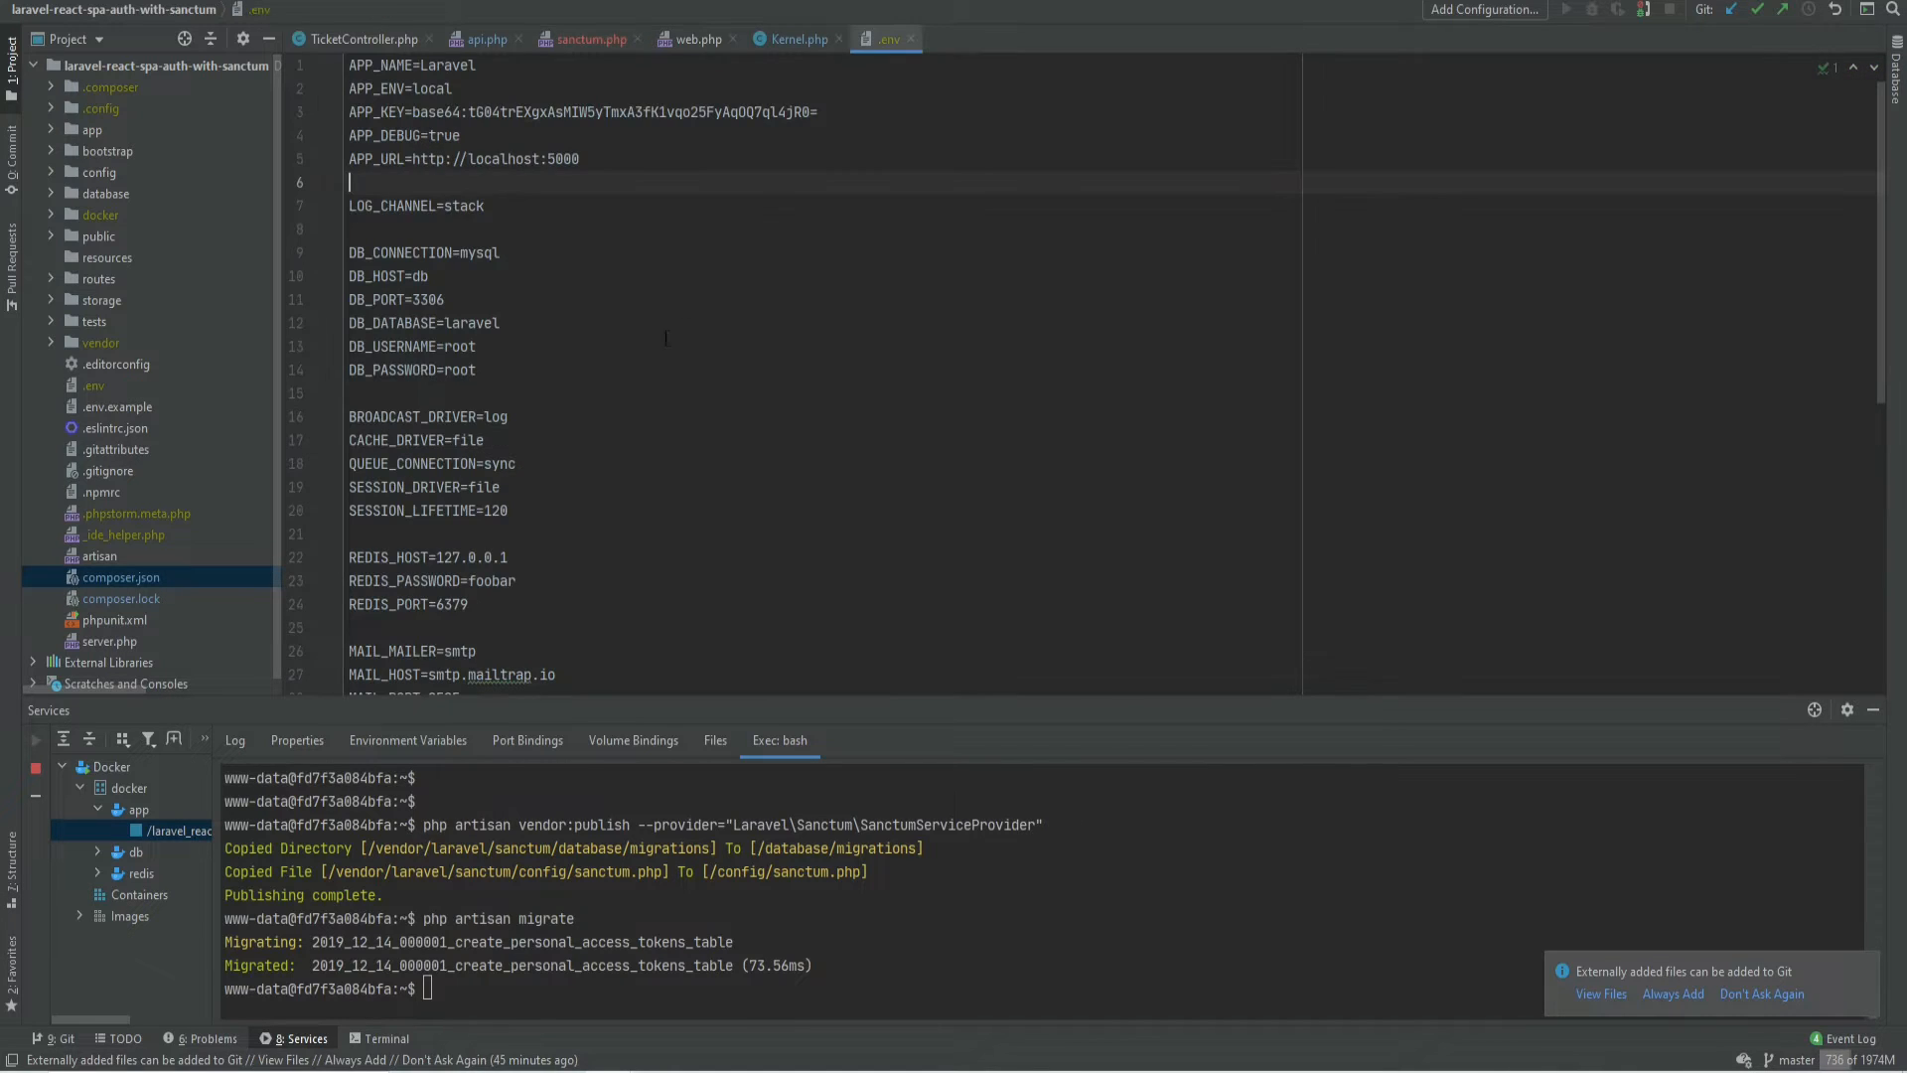
type("SANCTUM_STATEFUL_DOMAINS=")
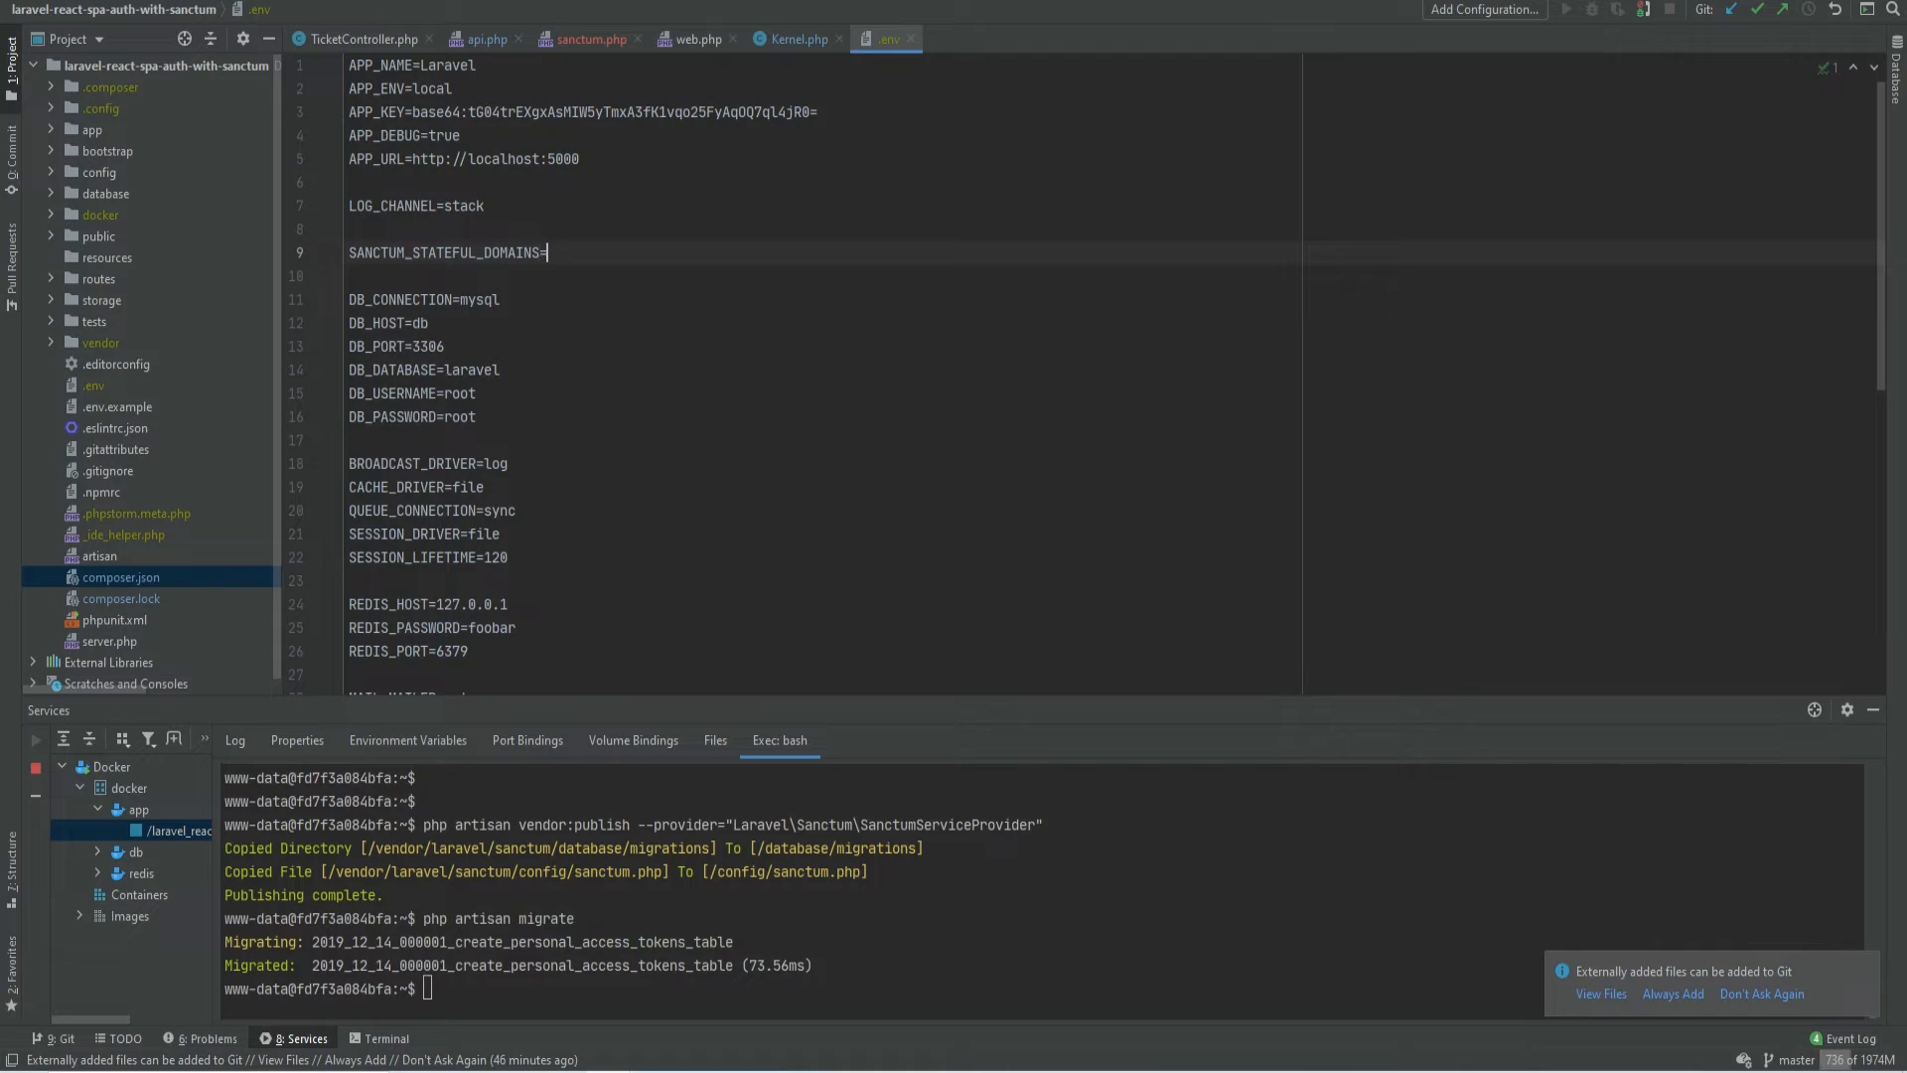
type("localhost:3000")
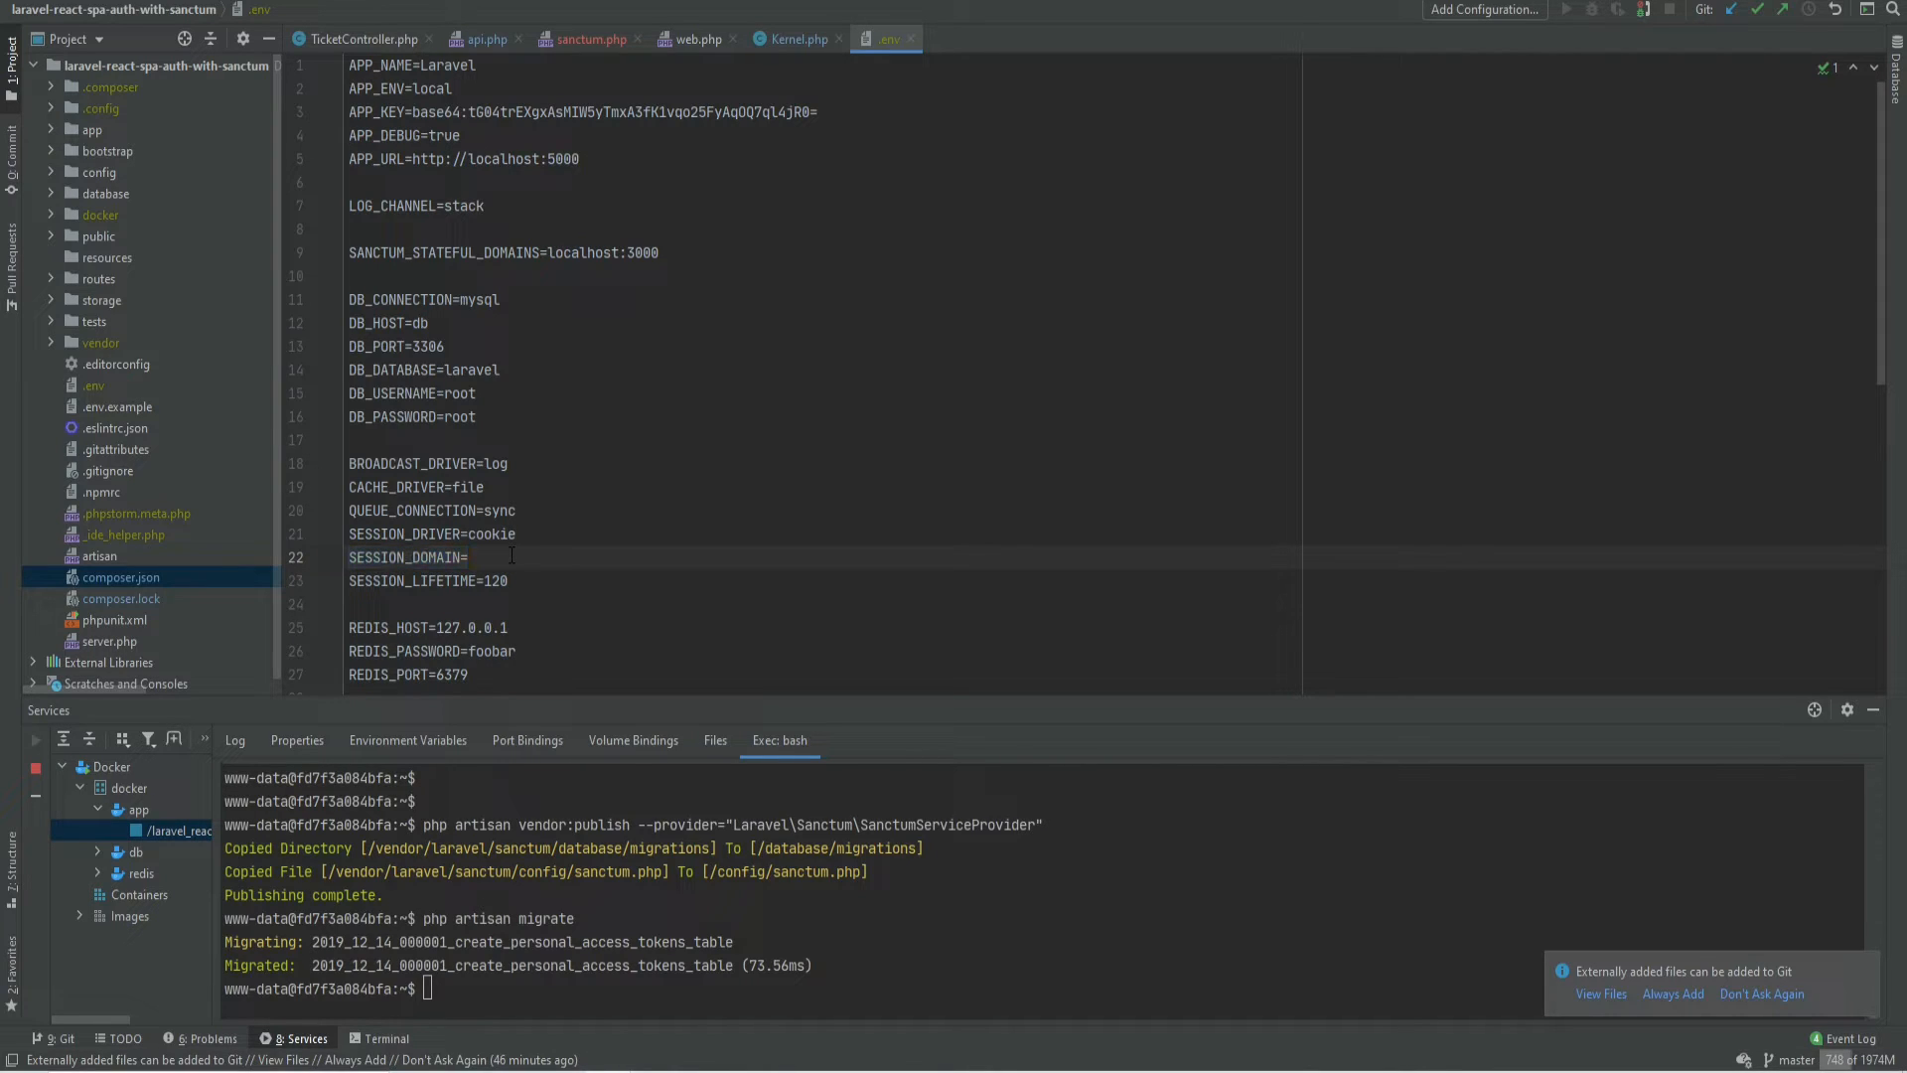
Step: Set the SESSION_DOMAIN entry to localhost, replacing the placeholder domain
type("localhost")
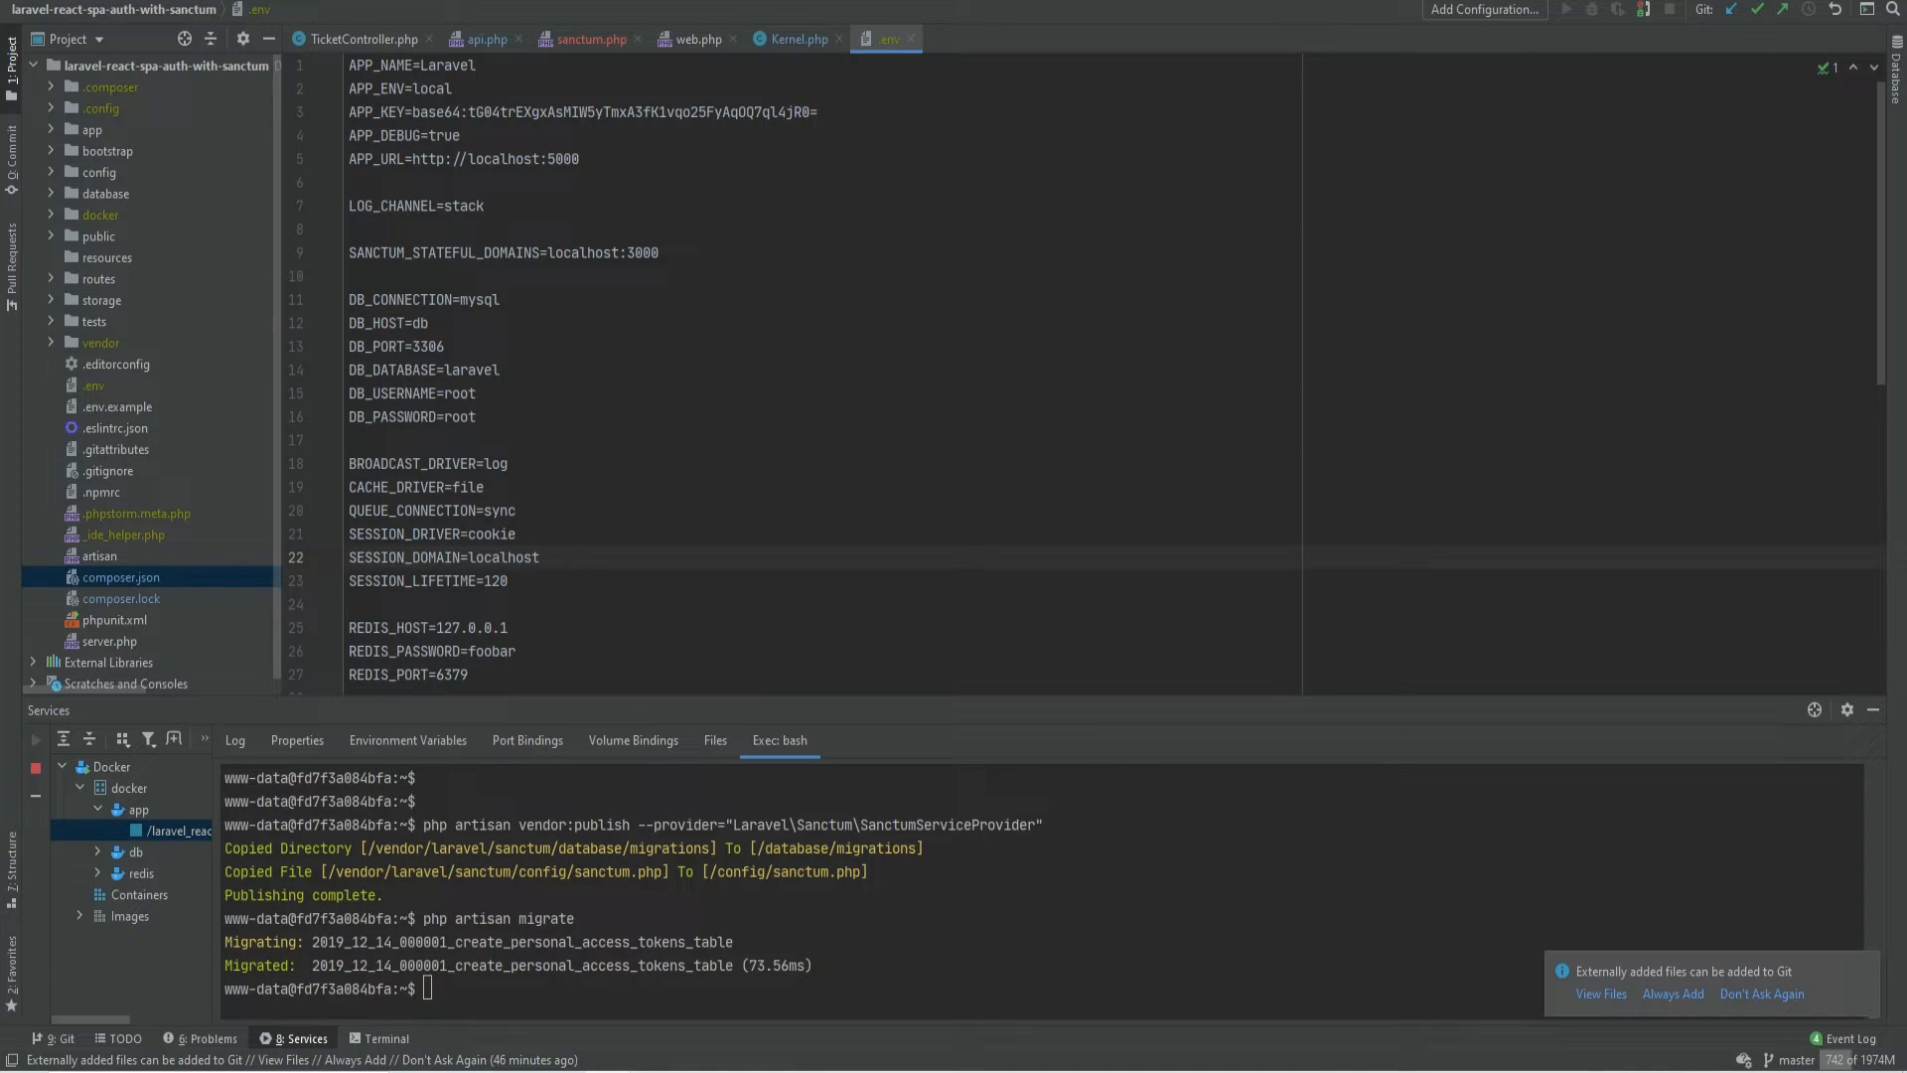
type("my")
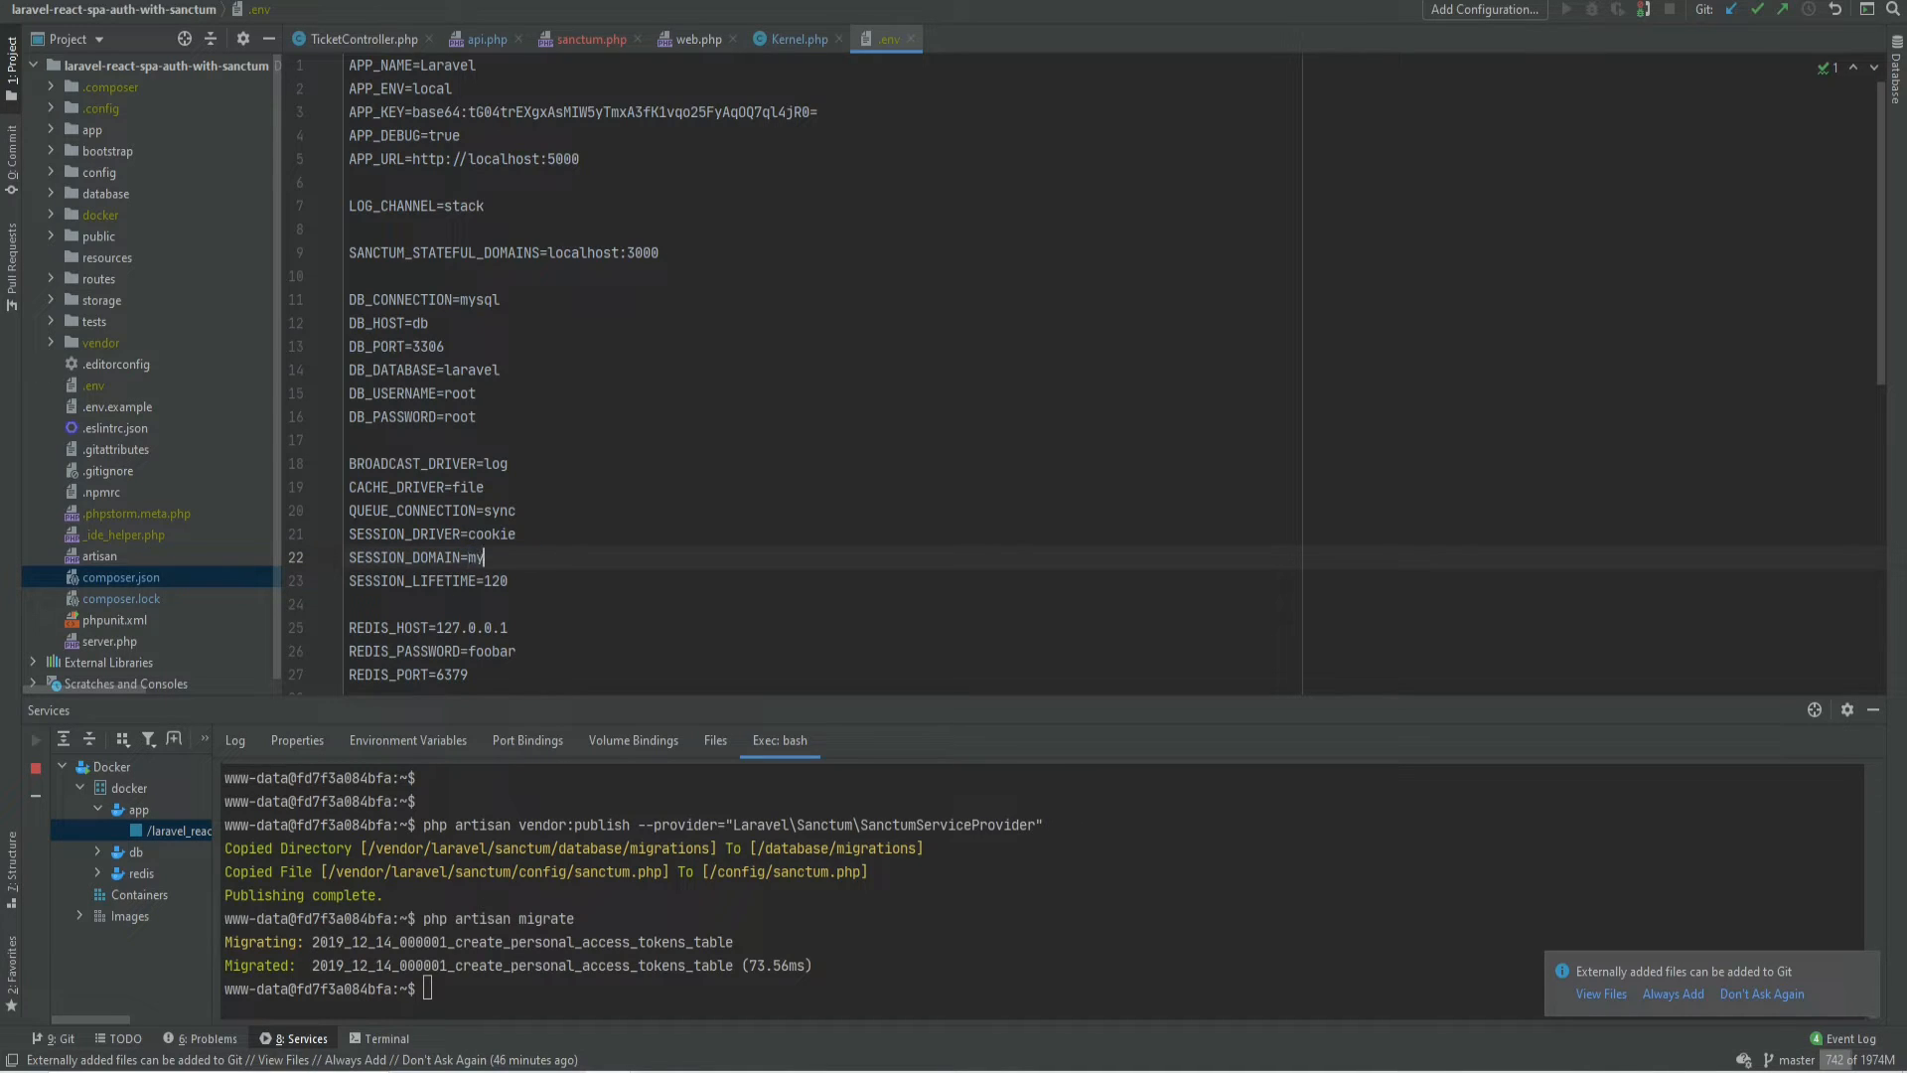
type("awesomedomauin.com")
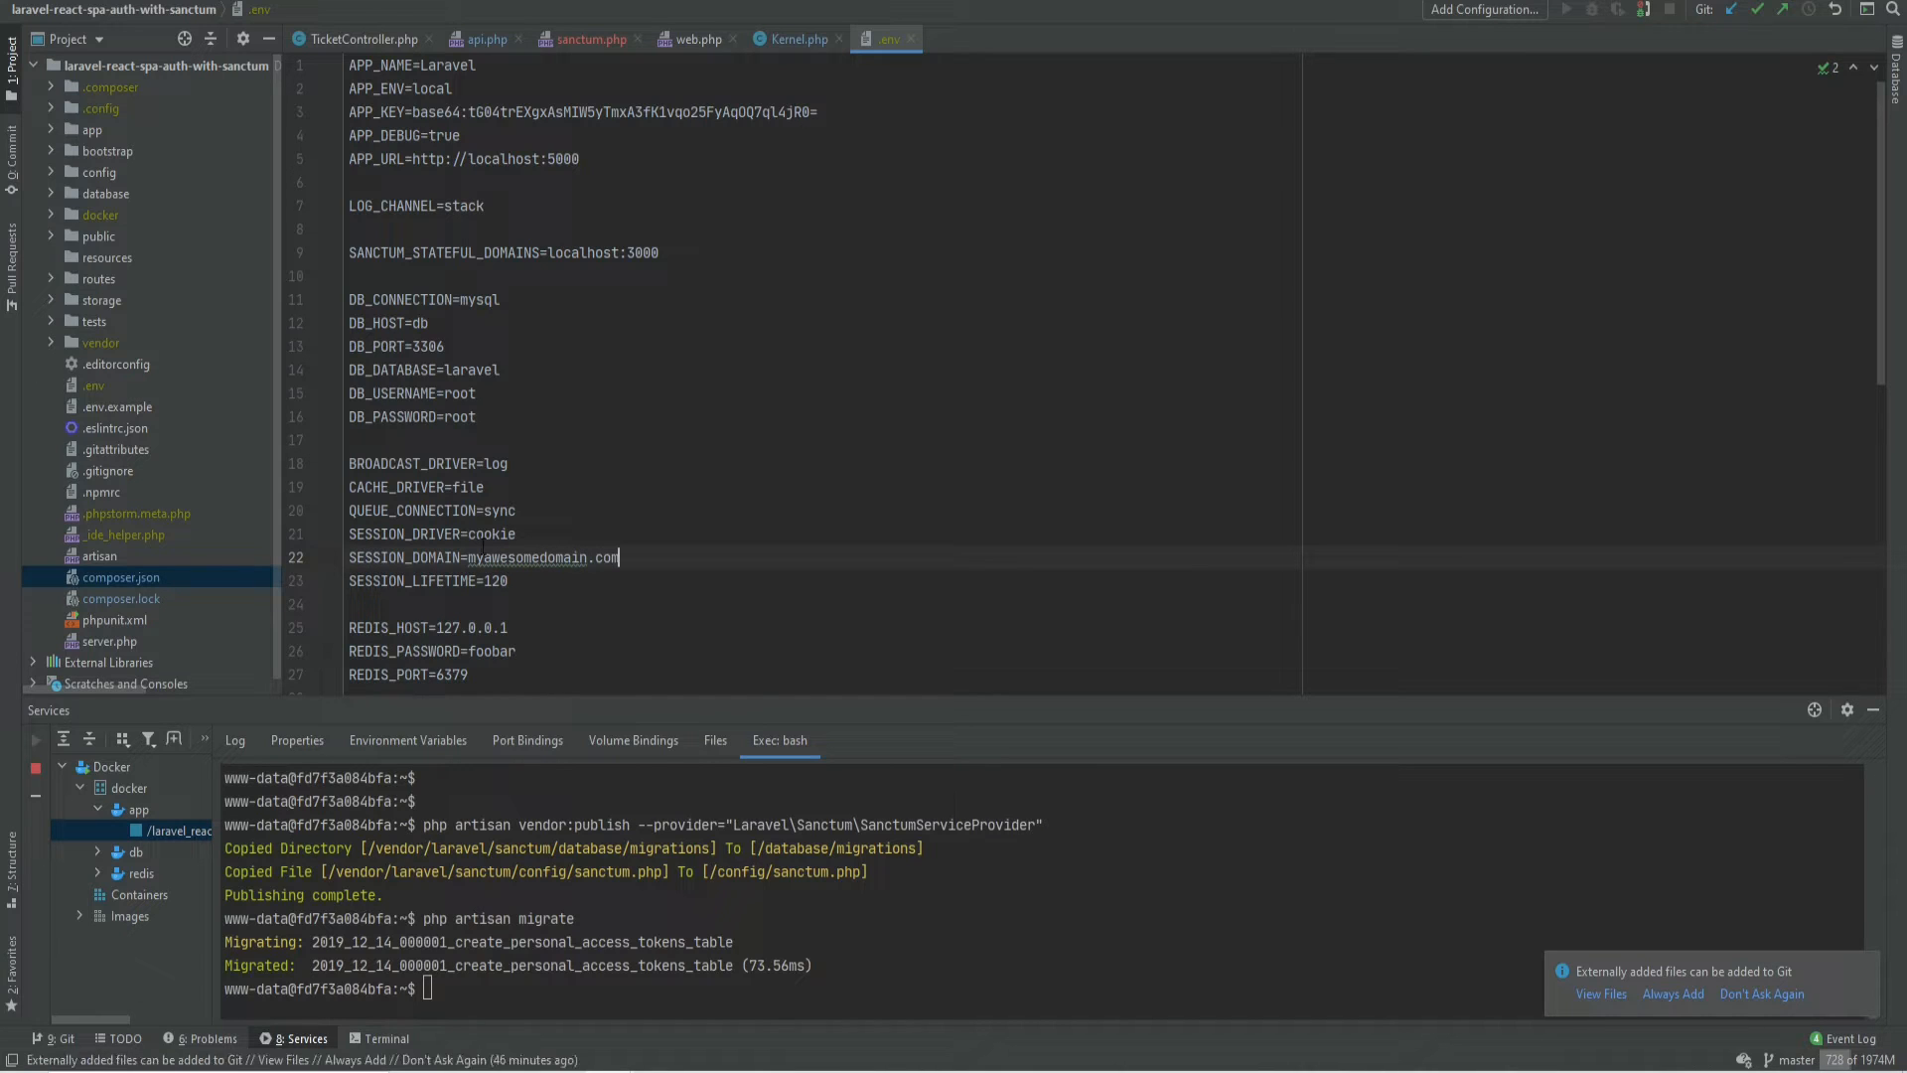
type(".")
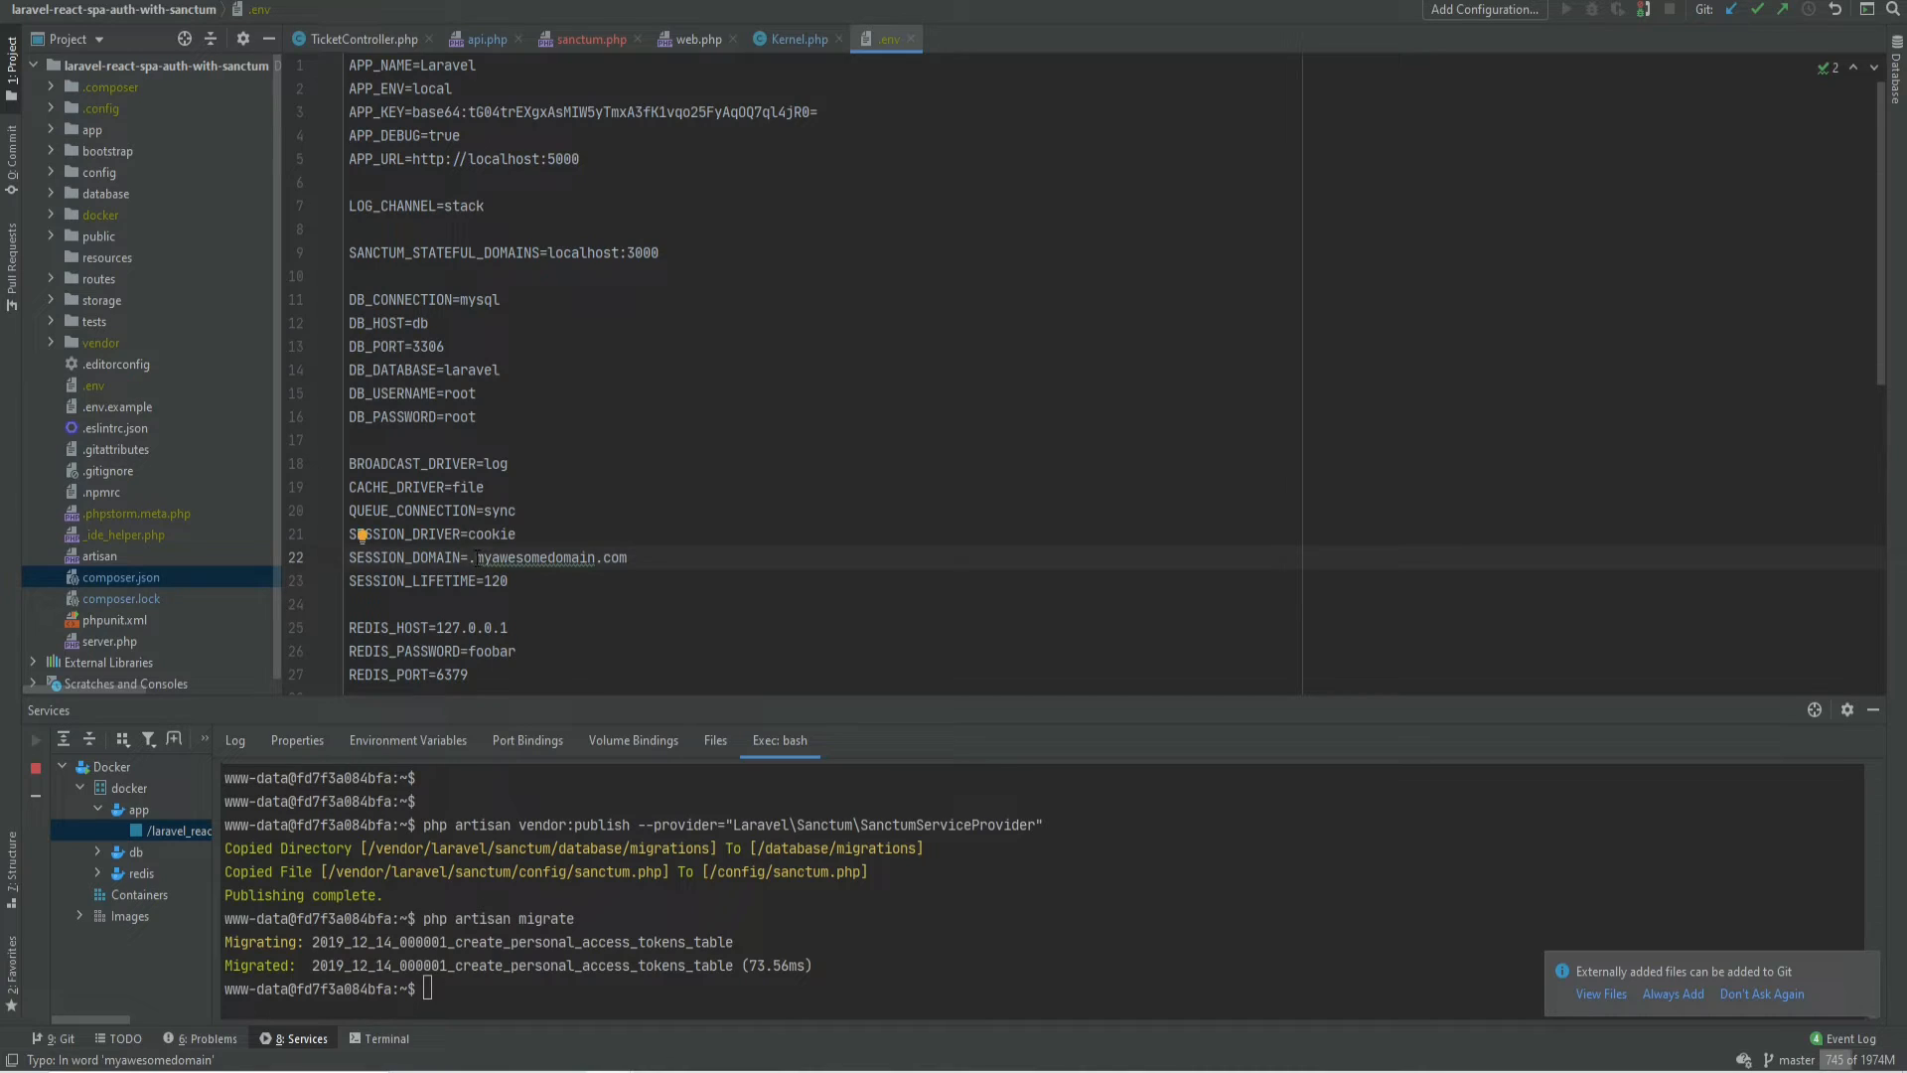
double_click(548, 557)
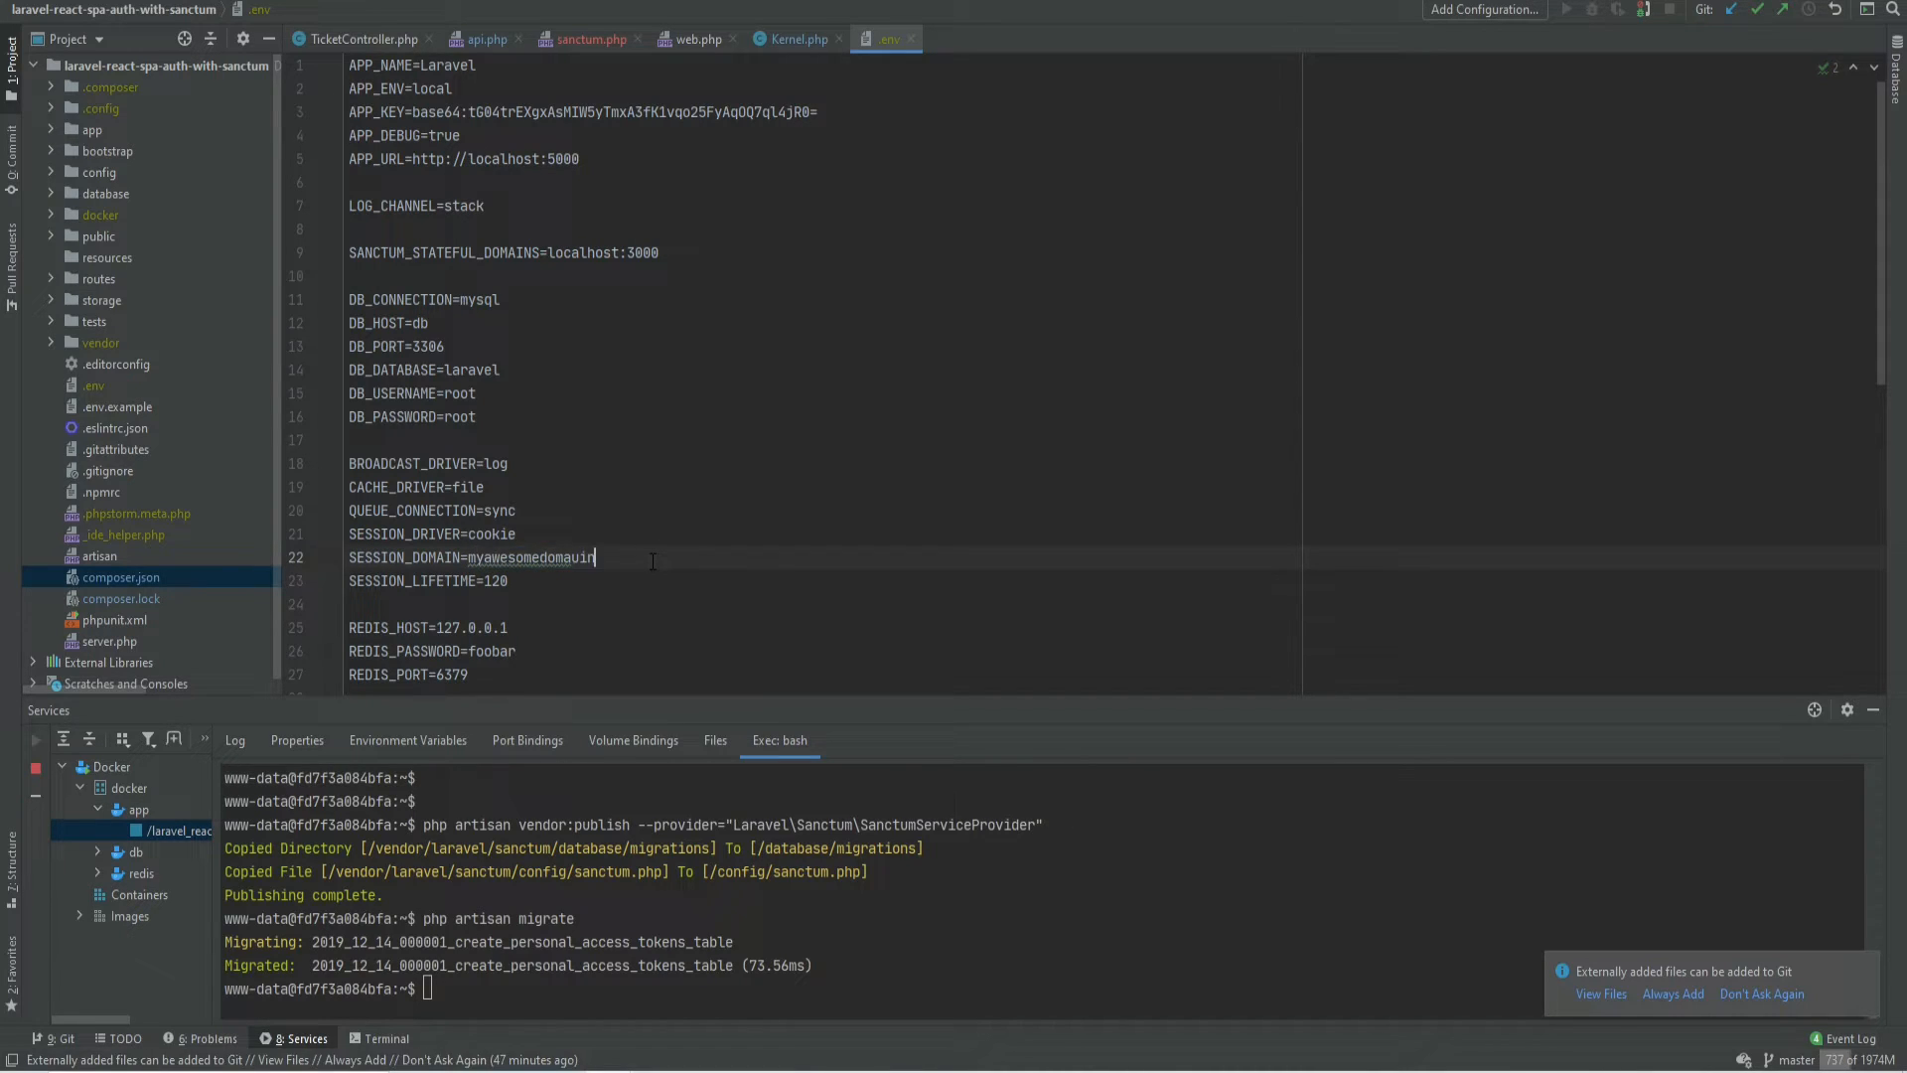
type("localhost")
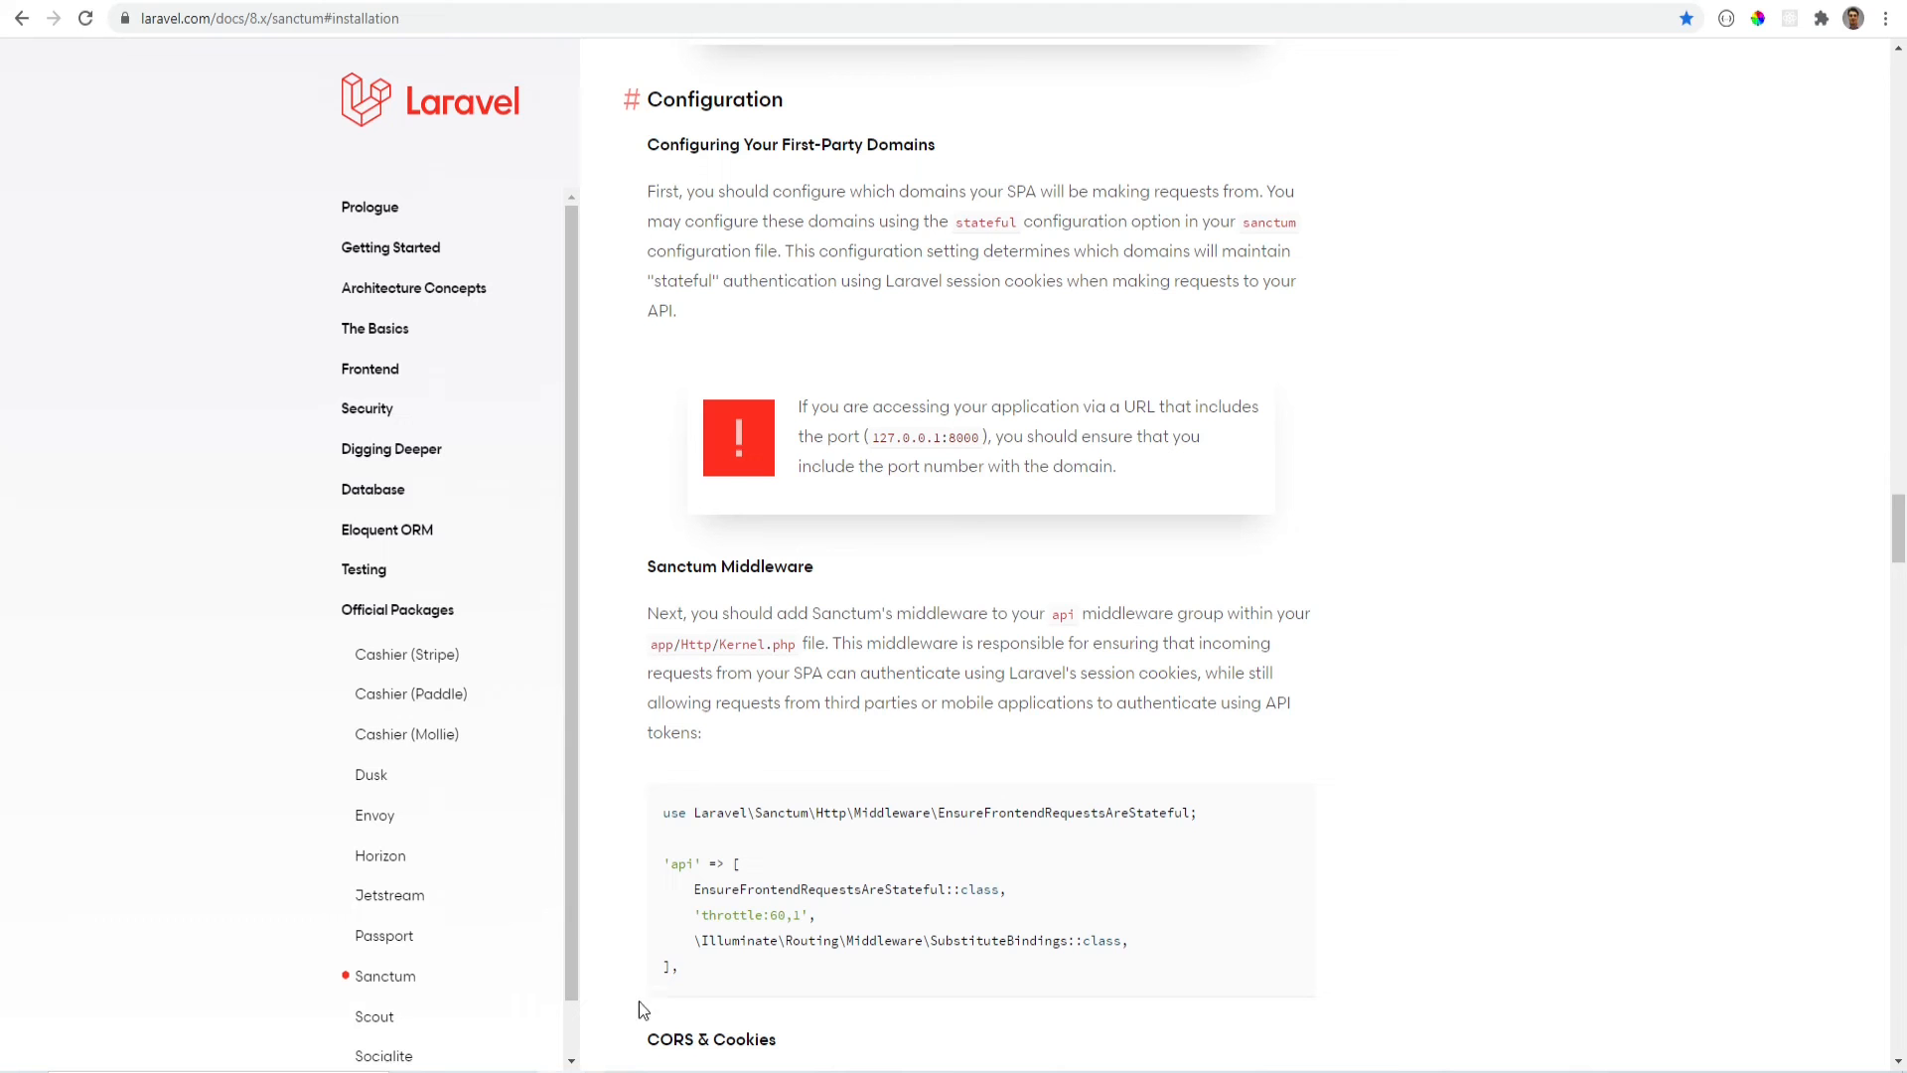
Step: Scroll the Sanctum docs to CORS & Cookies and highlight the withCredentials option
scroll("down", 3)
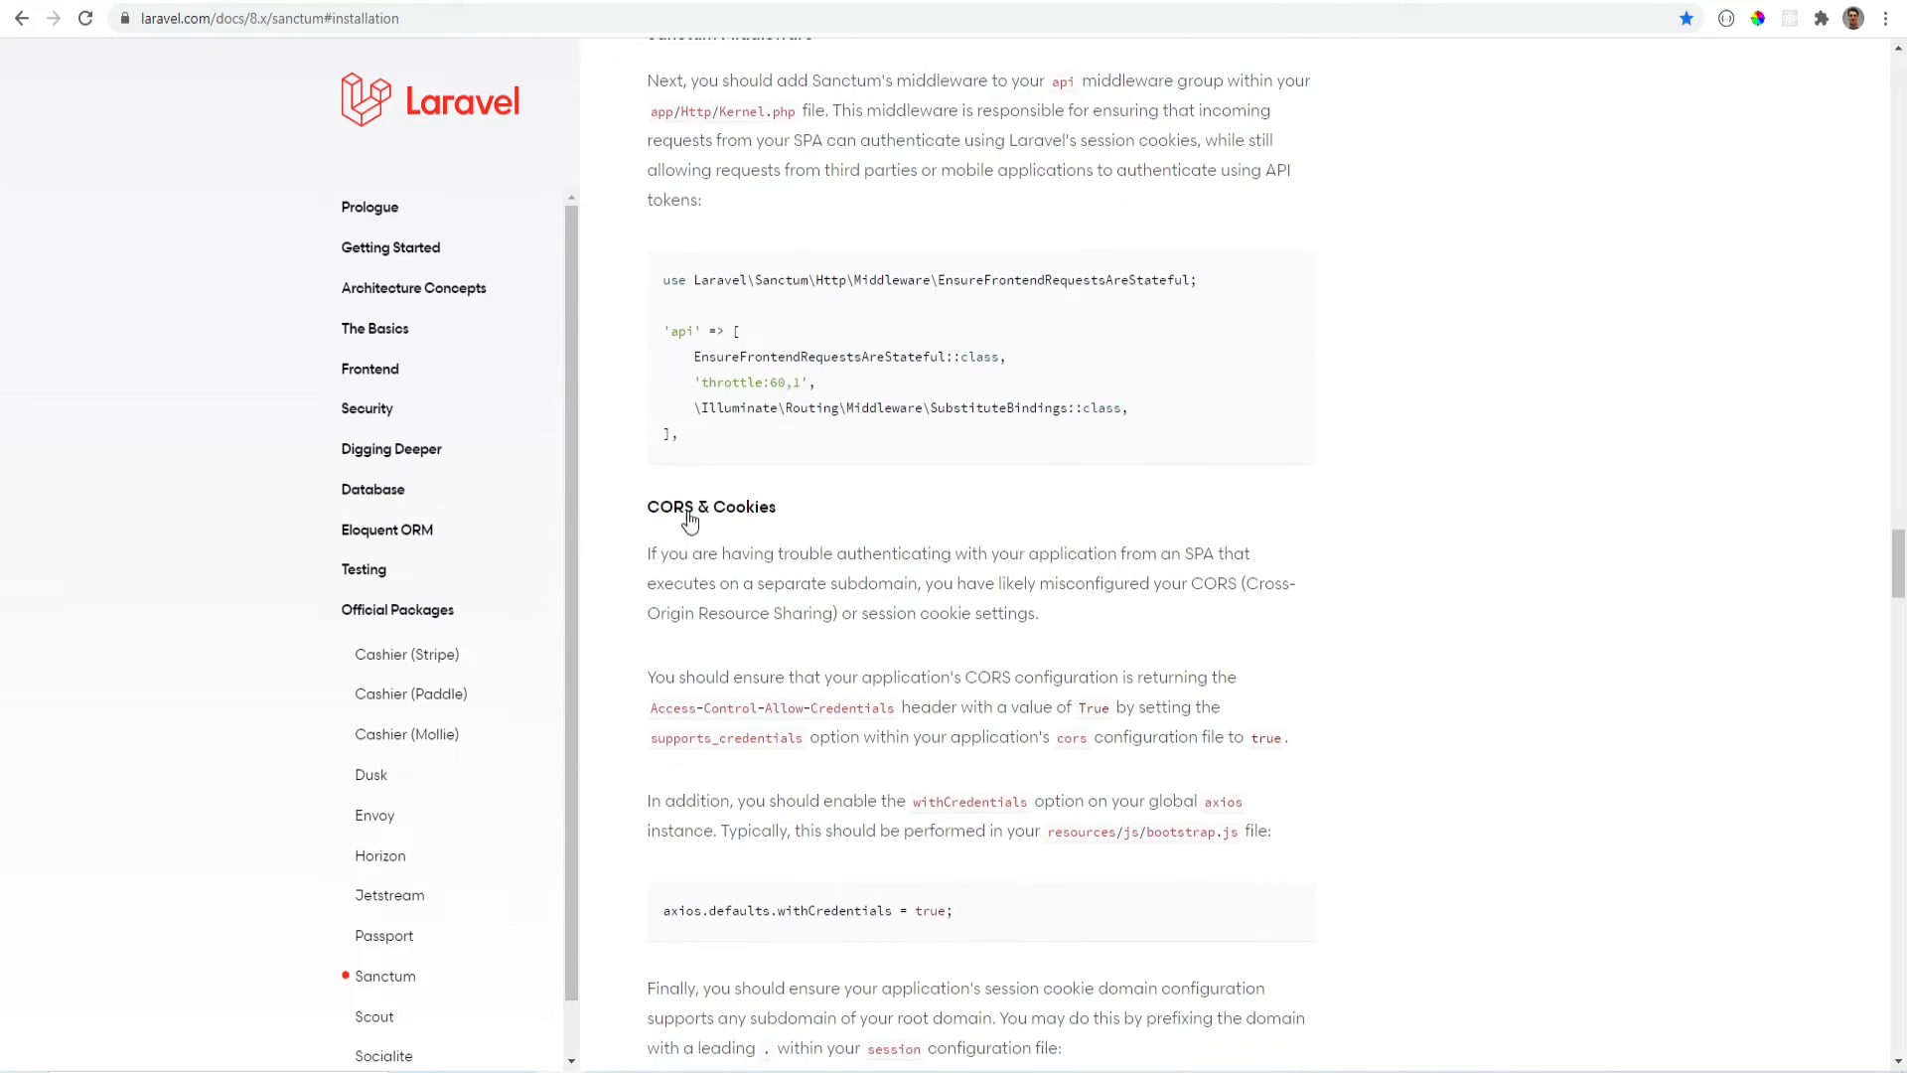
scroll("down", 3)
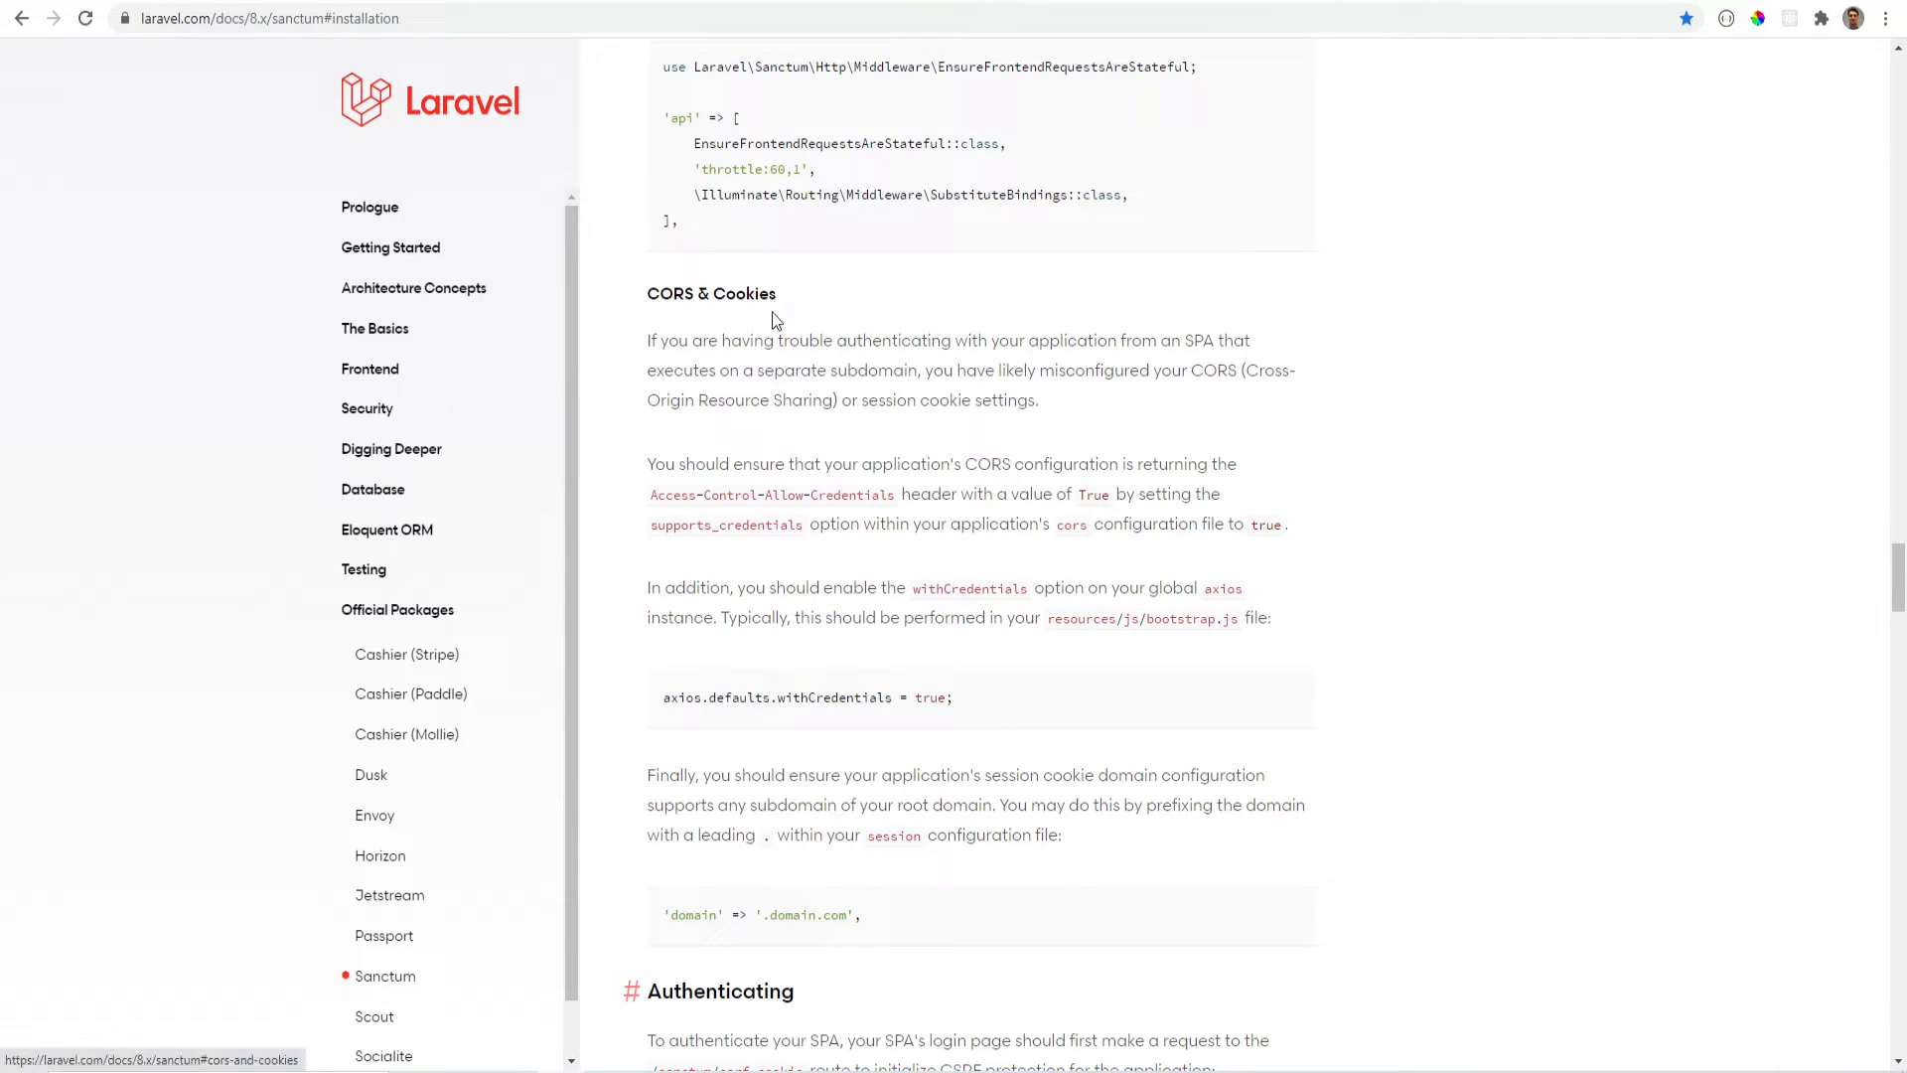
left_click_drag(649, 495, 866, 495)
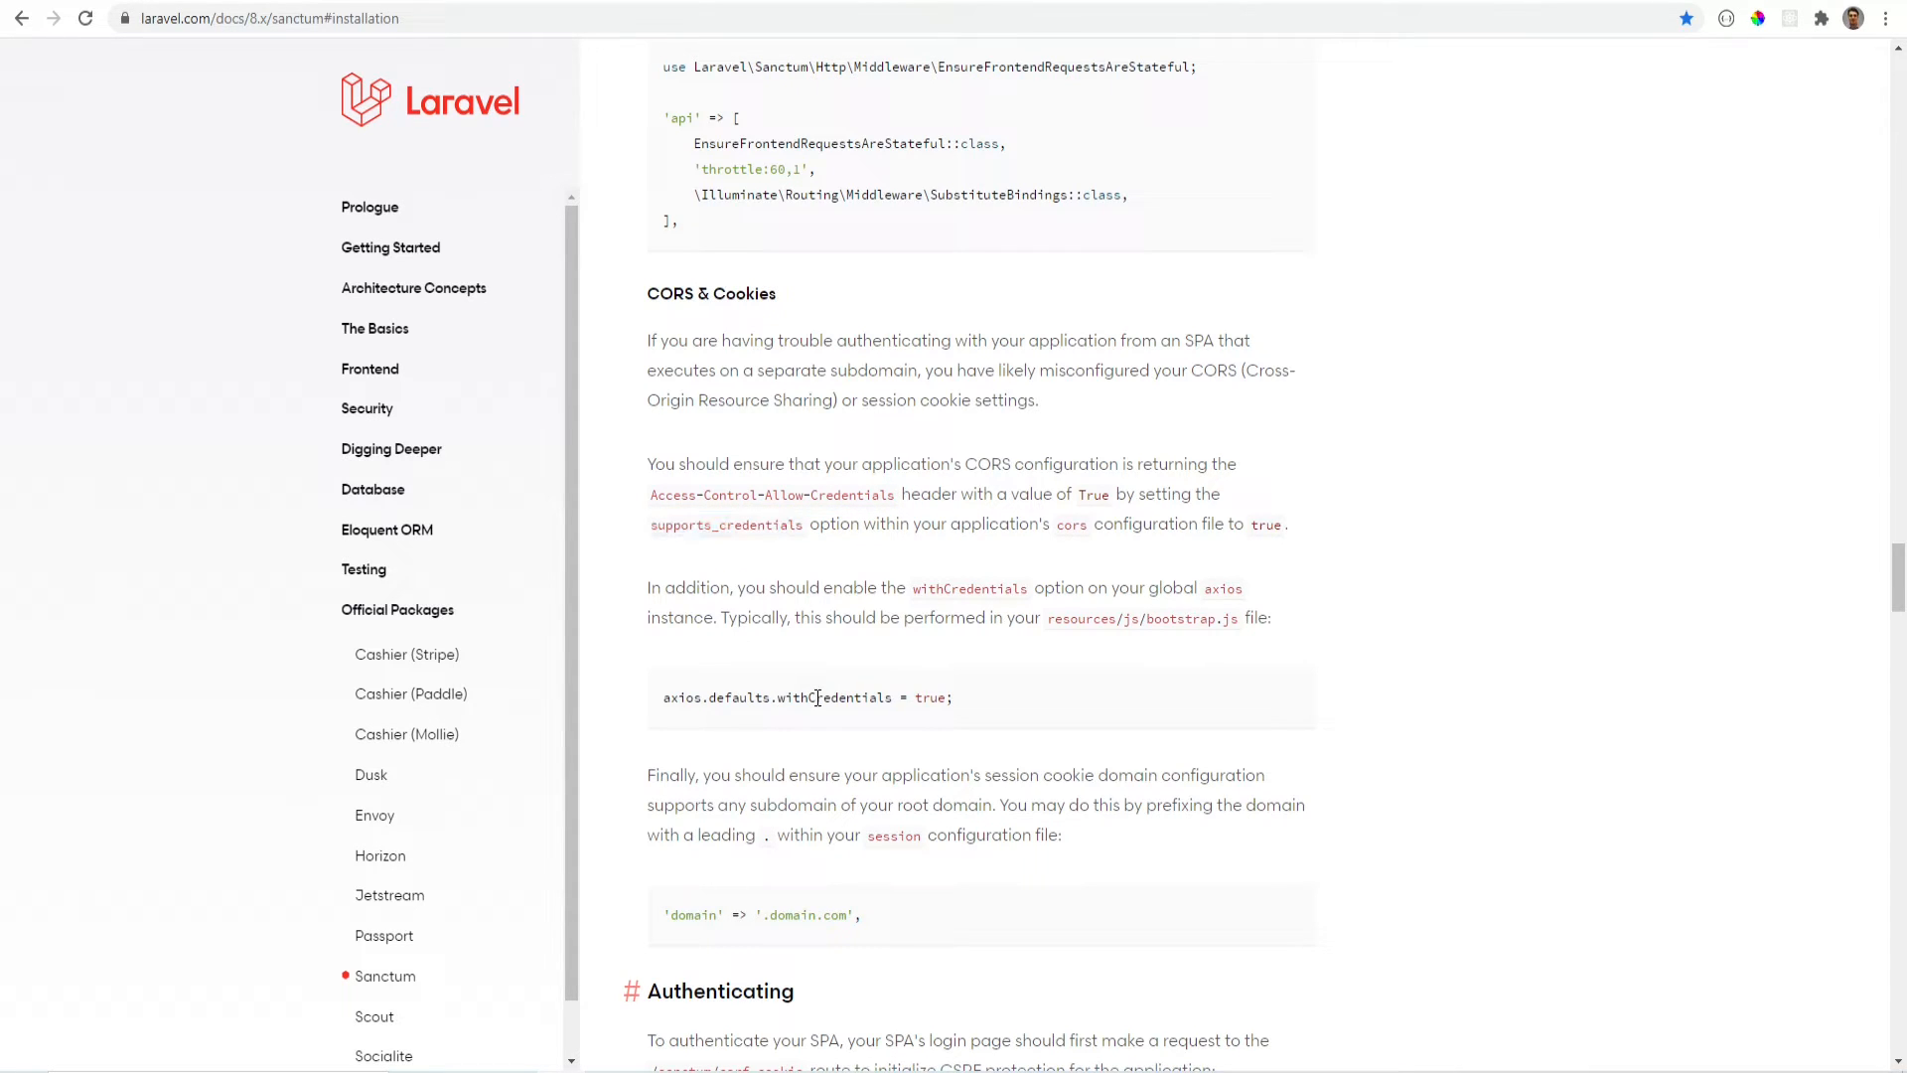
double_click(834, 697)
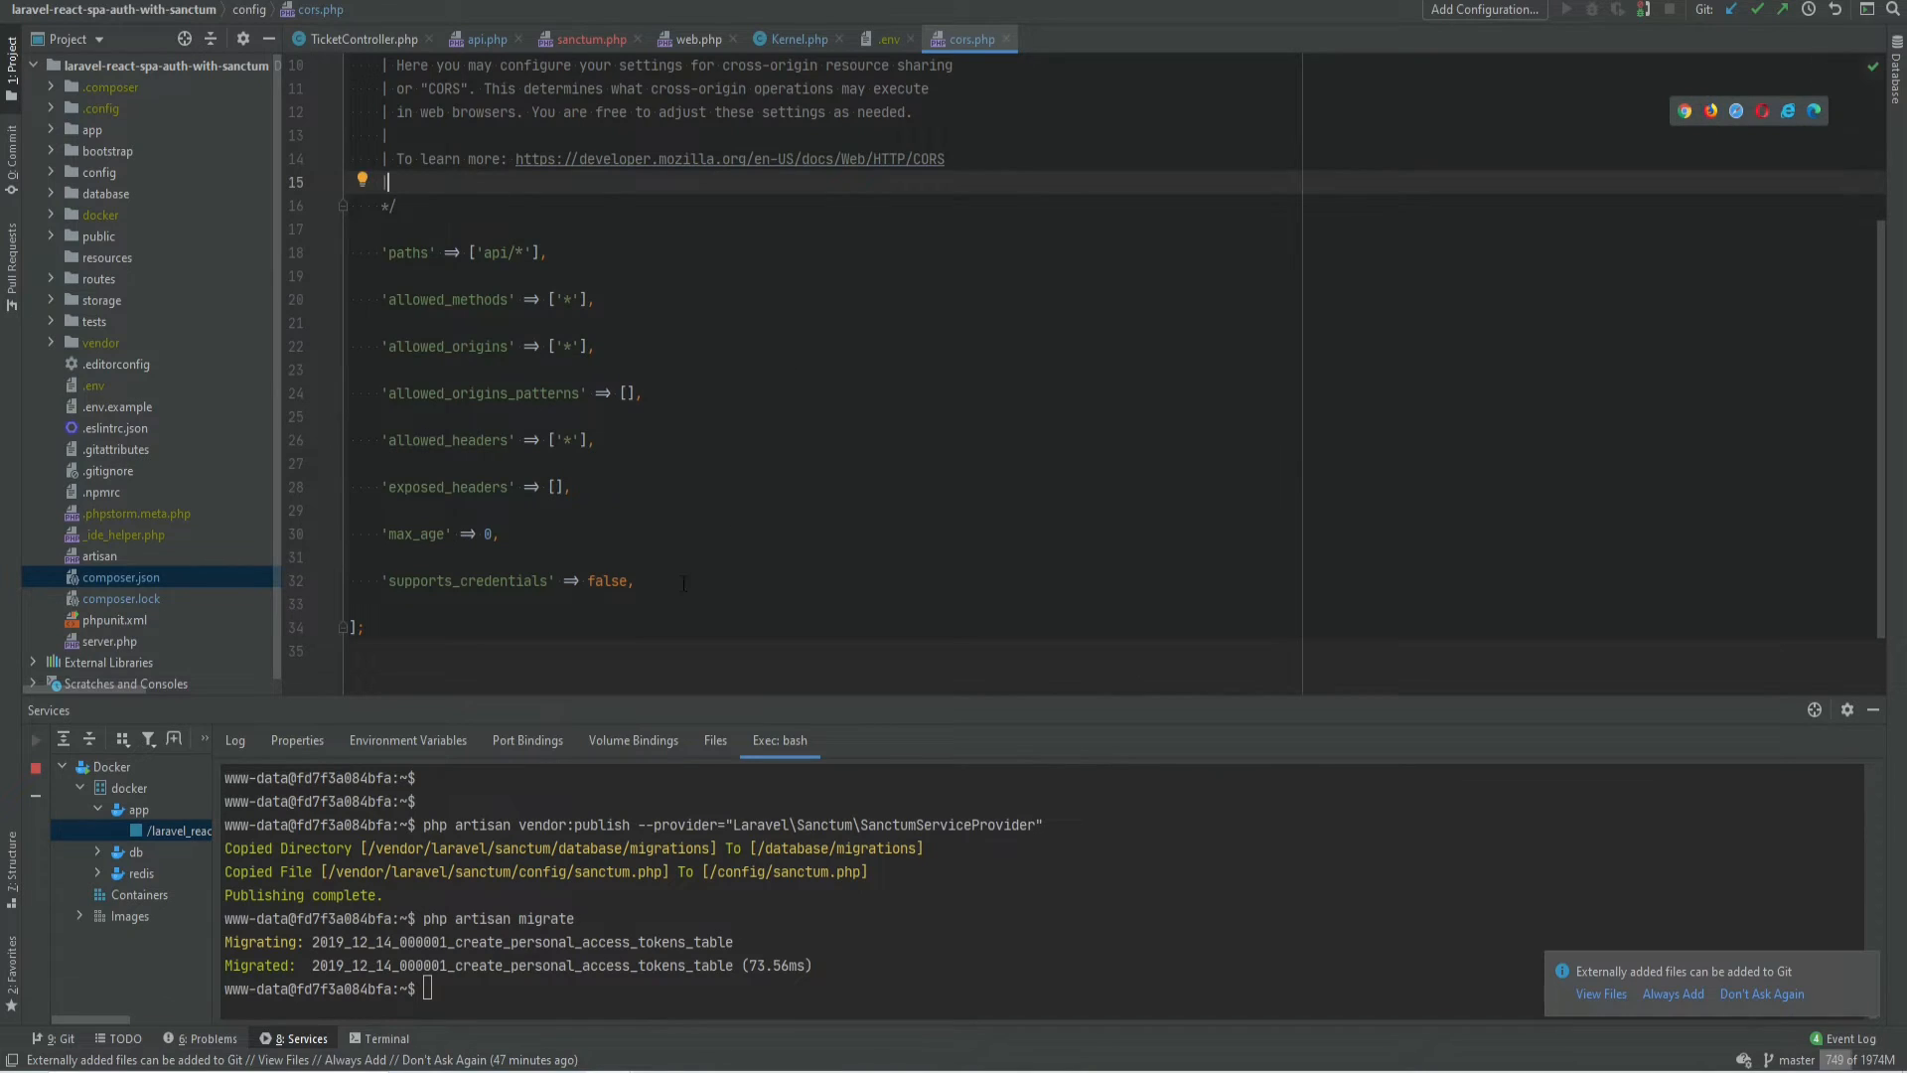
Step: Set supports_credentials to true and add 'login' and 'logout' to the cors.php paths
type("tru")
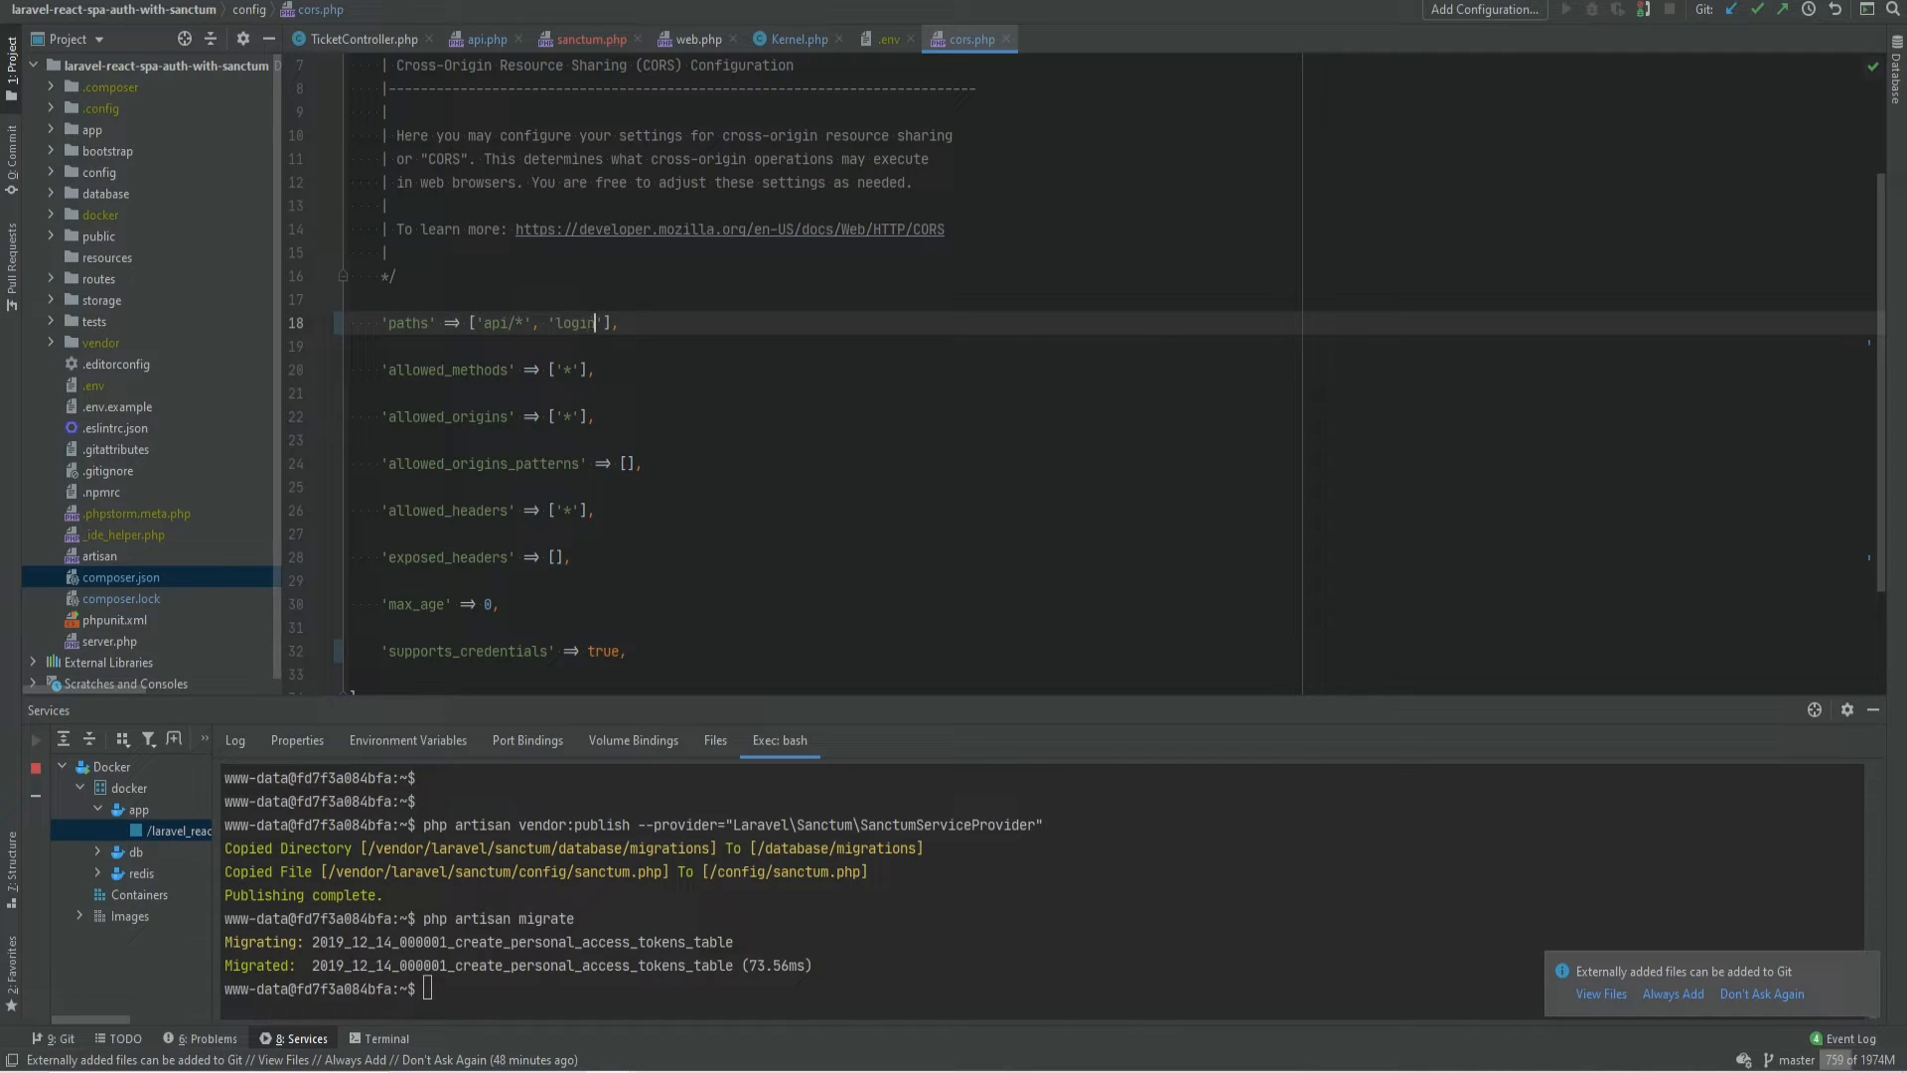
type(", 'logout'")
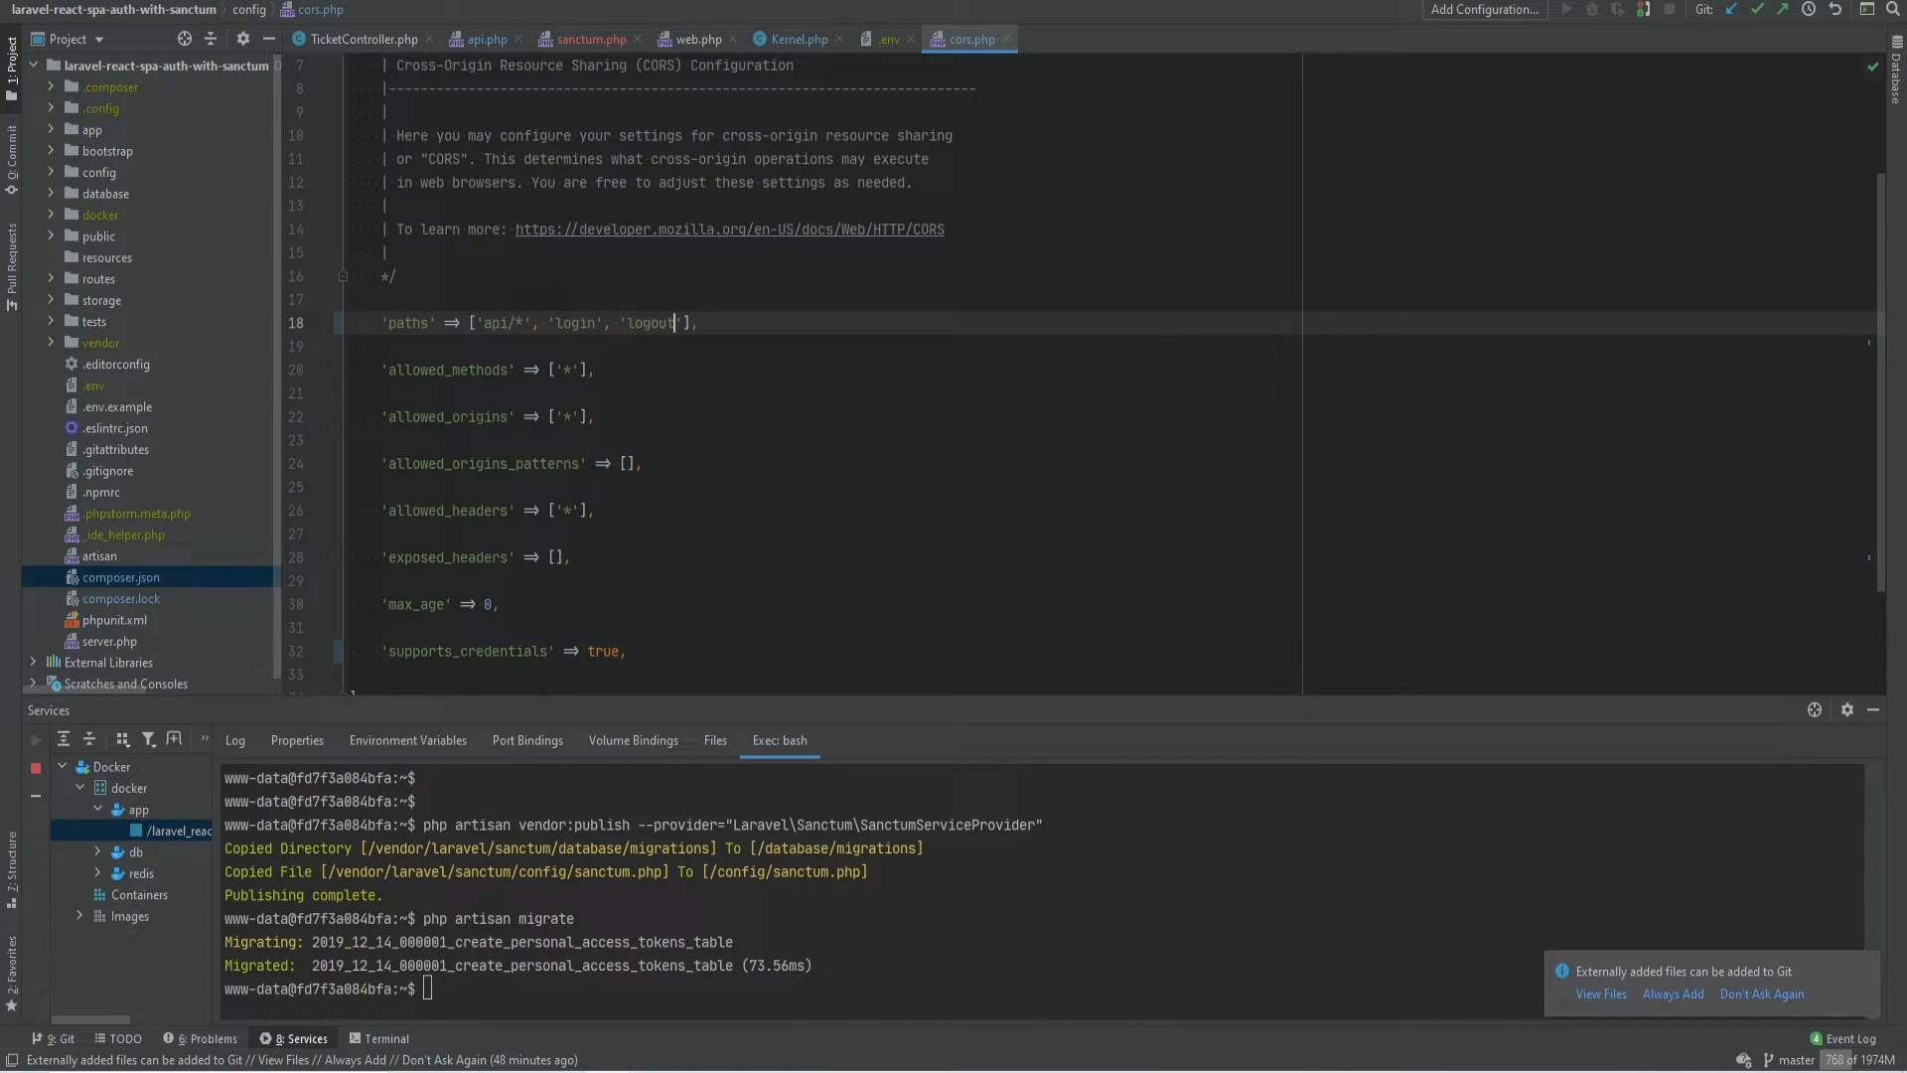
double_click(650, 322)
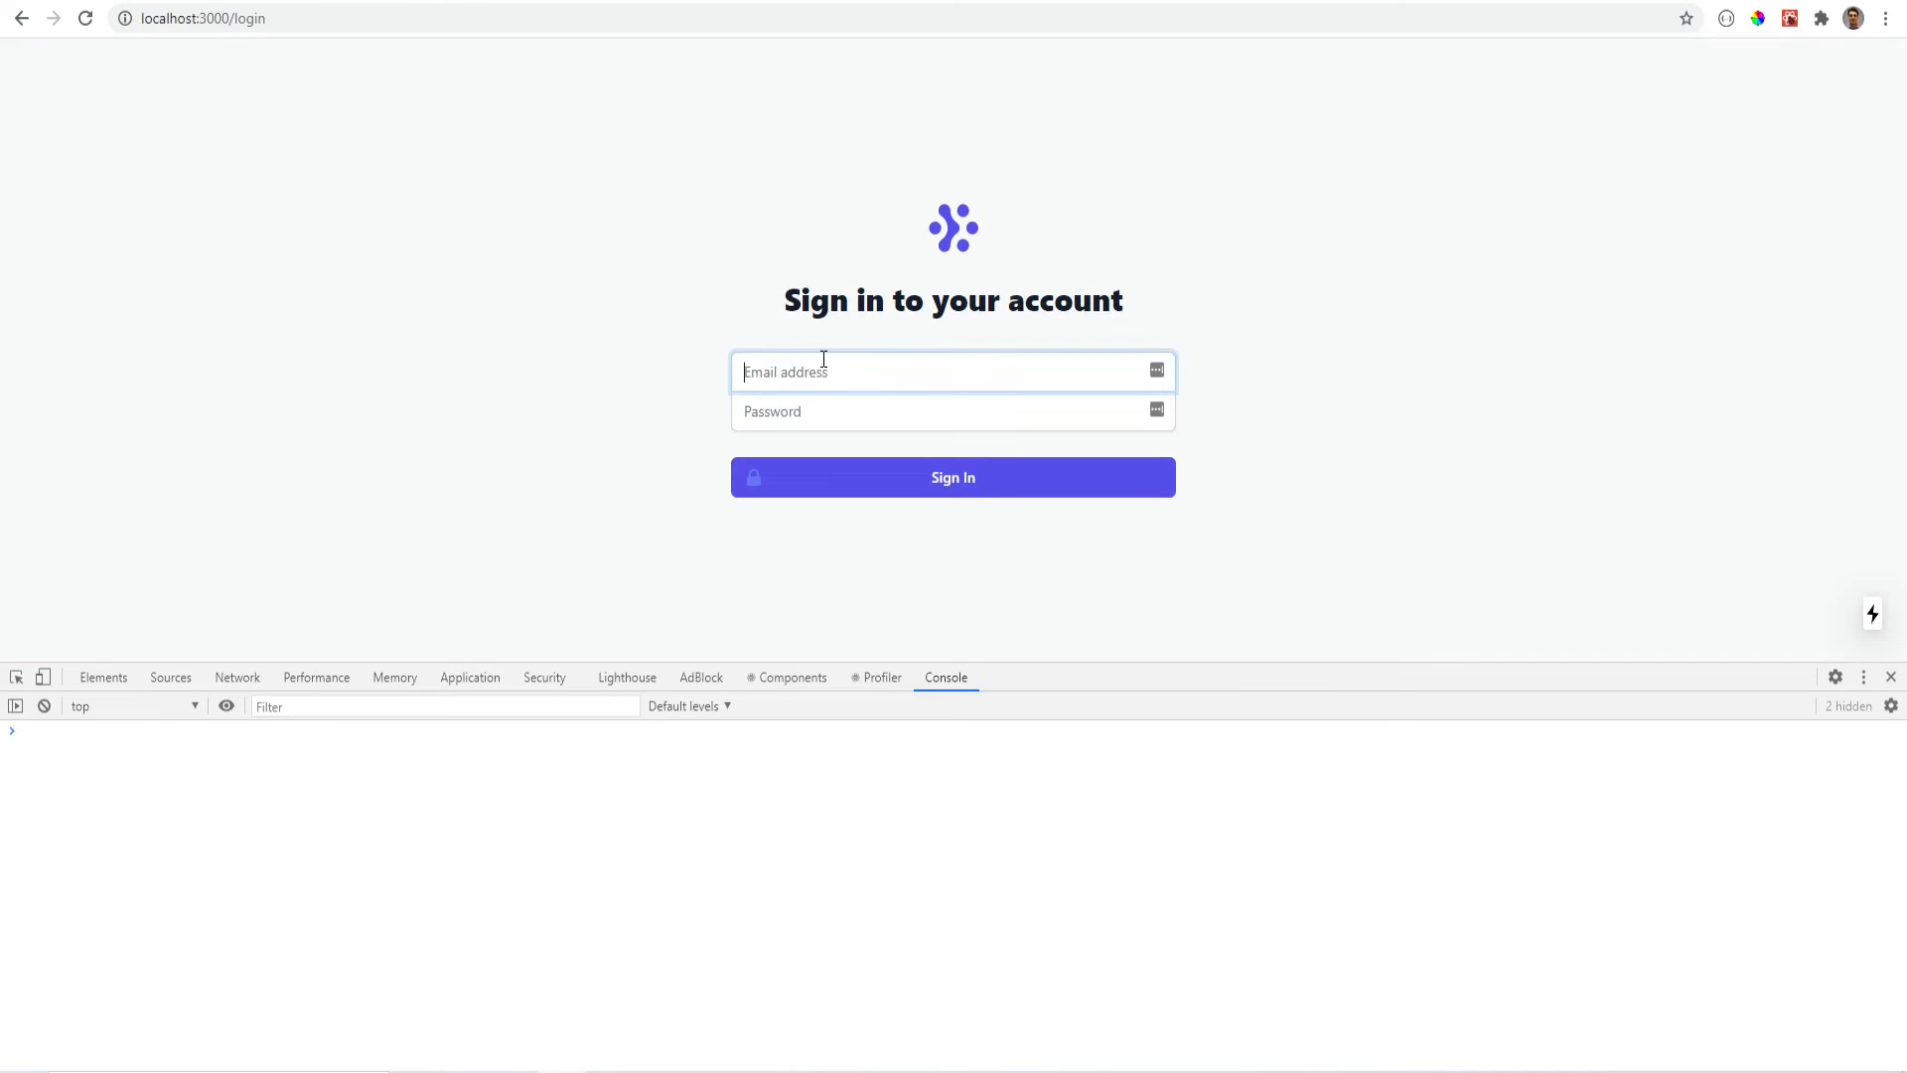
type("foo@bar.com")
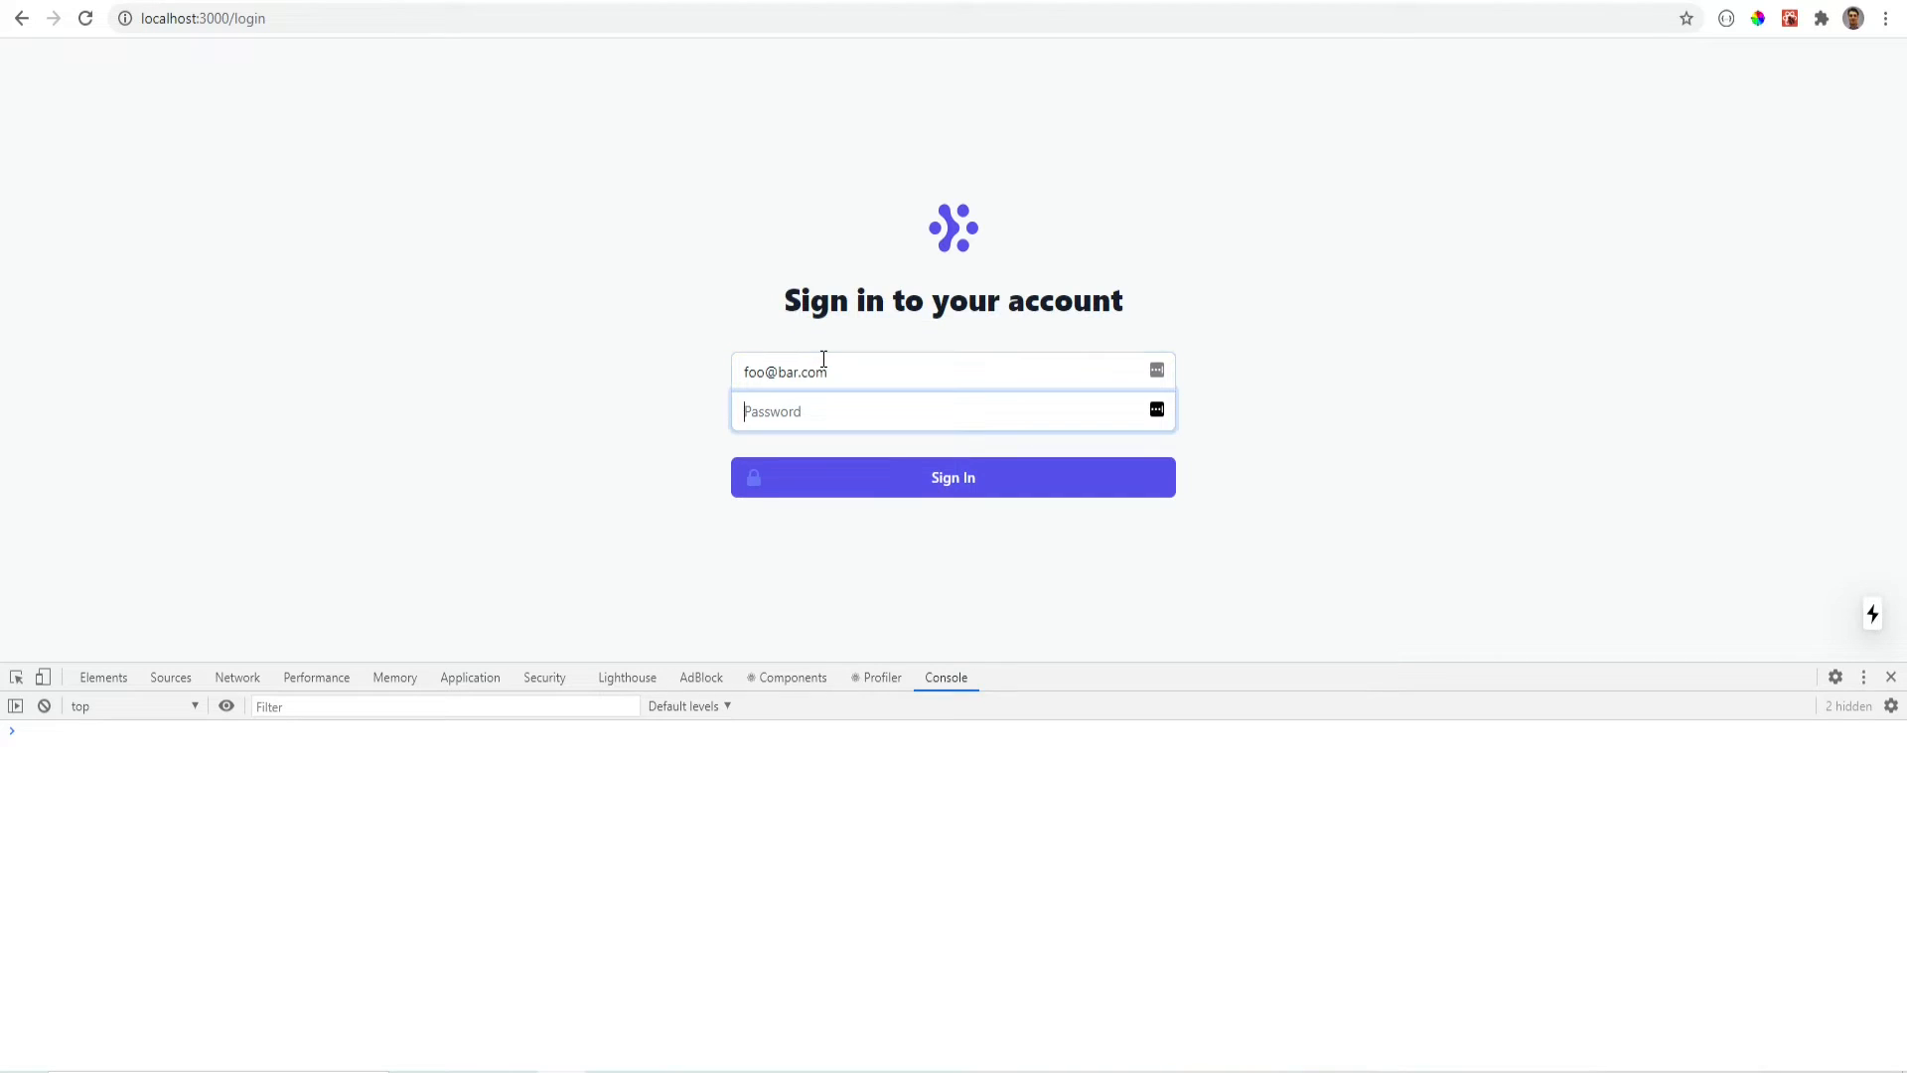
left_click(952, 477)
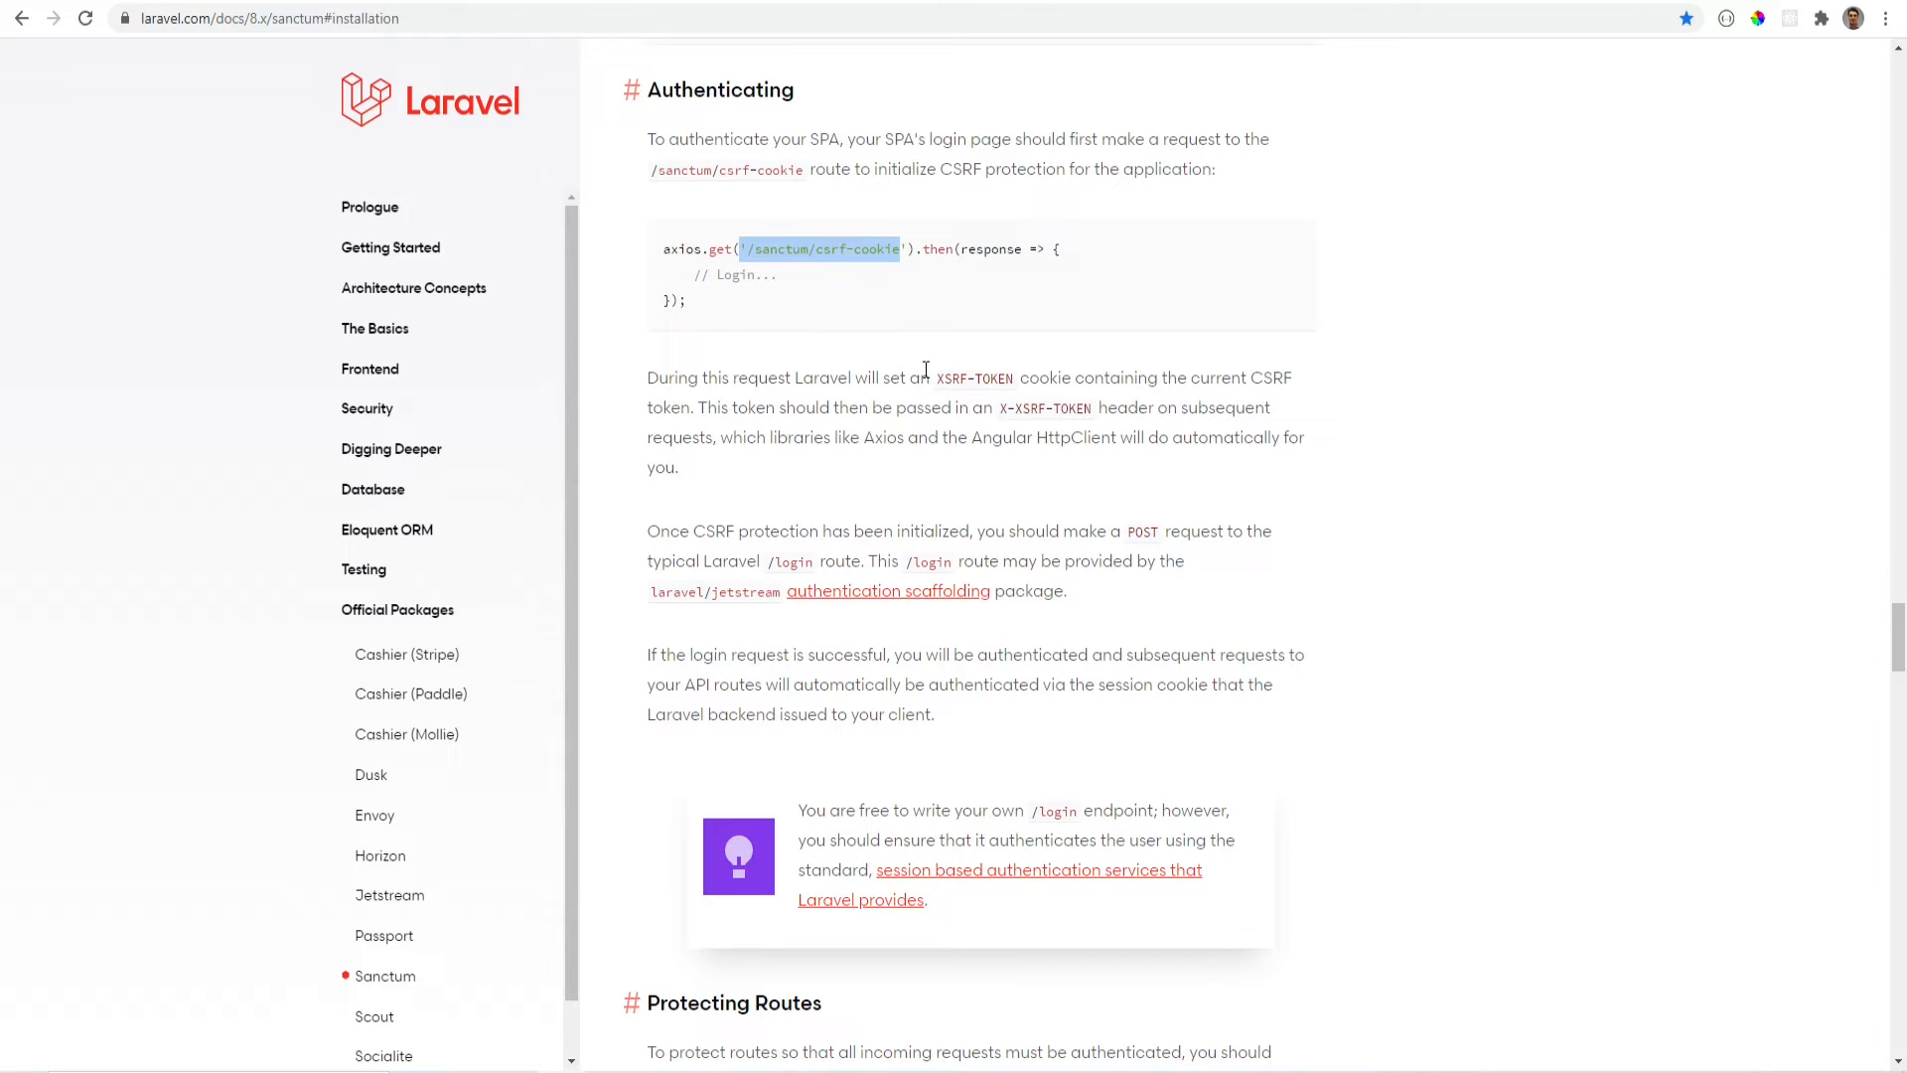
Step: Highlight the /sanctum/csrf-cookie route in the Authenticating code sample
double_click(975, 378)
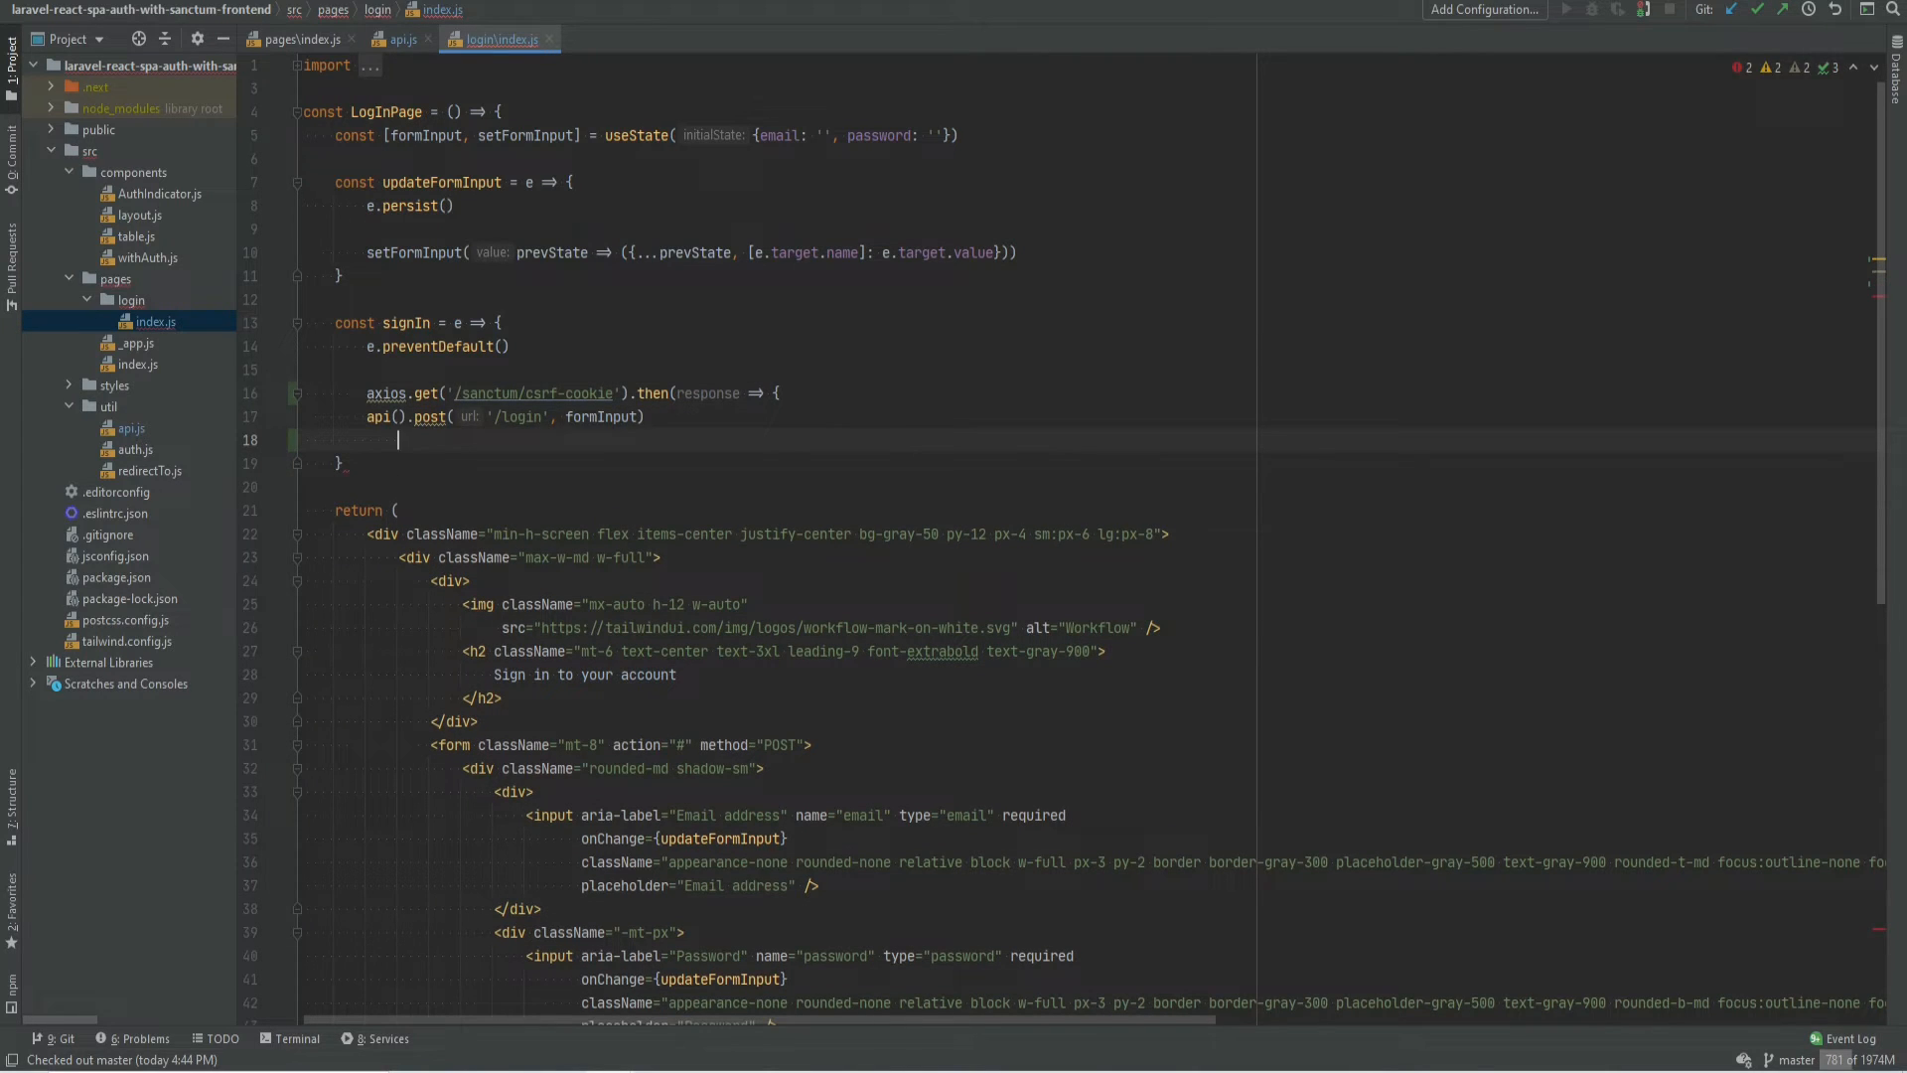
Step: Chain api().post('/login', formInput).then() in signIn, logging response.data.error or 'success'
type("})")
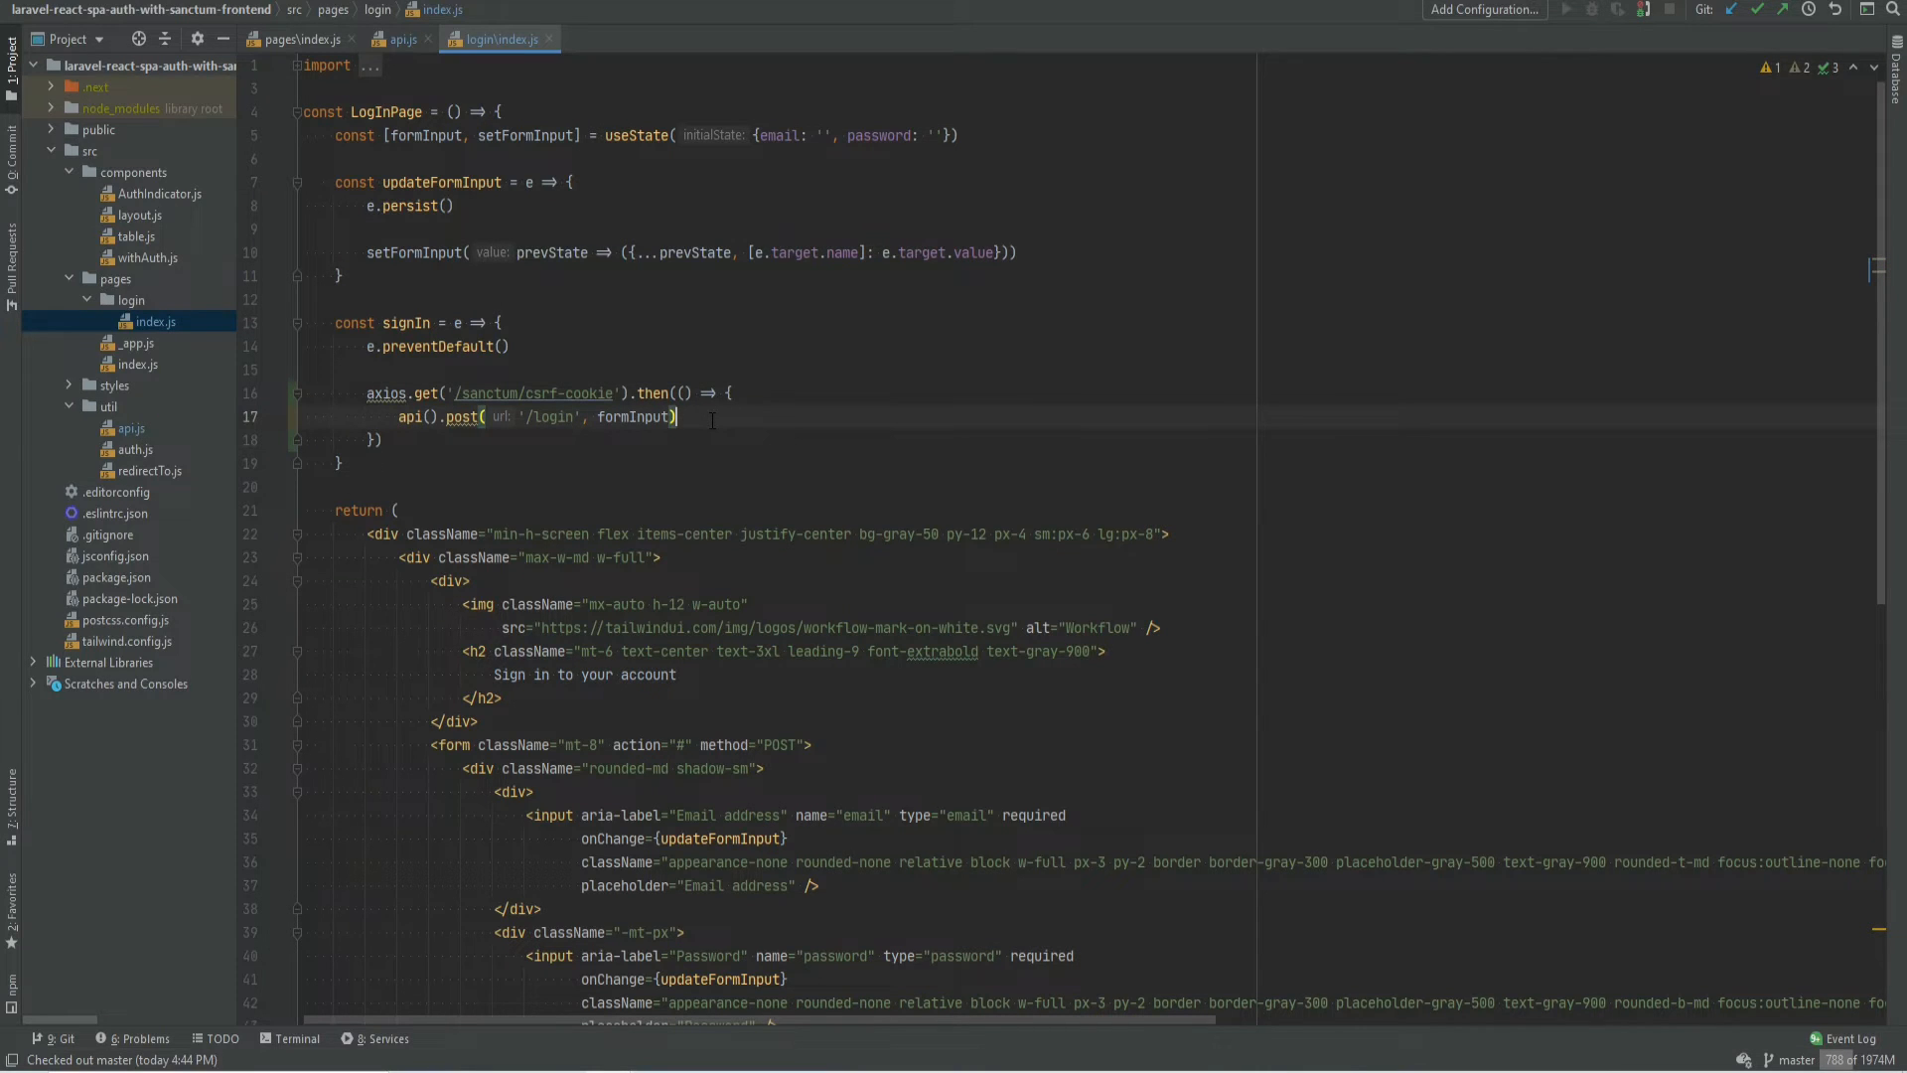
type(".")
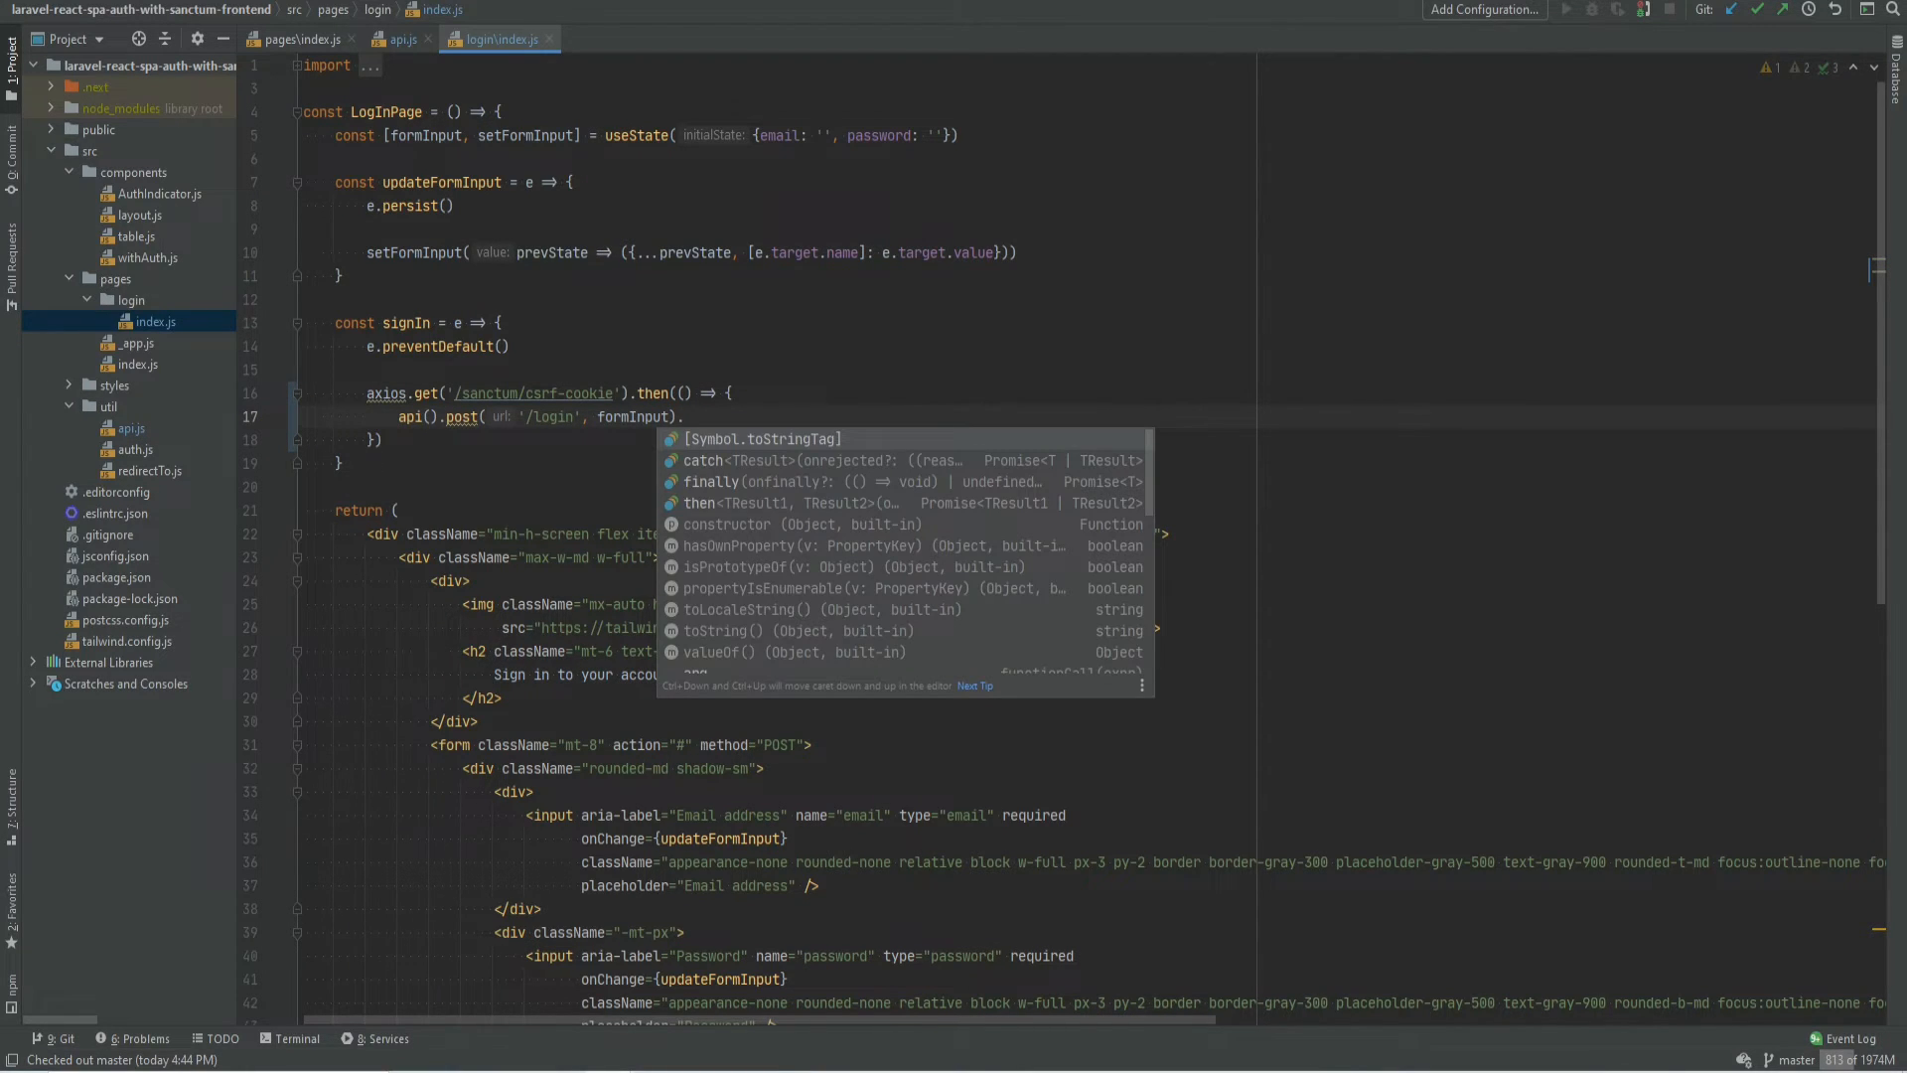
type(".then()")
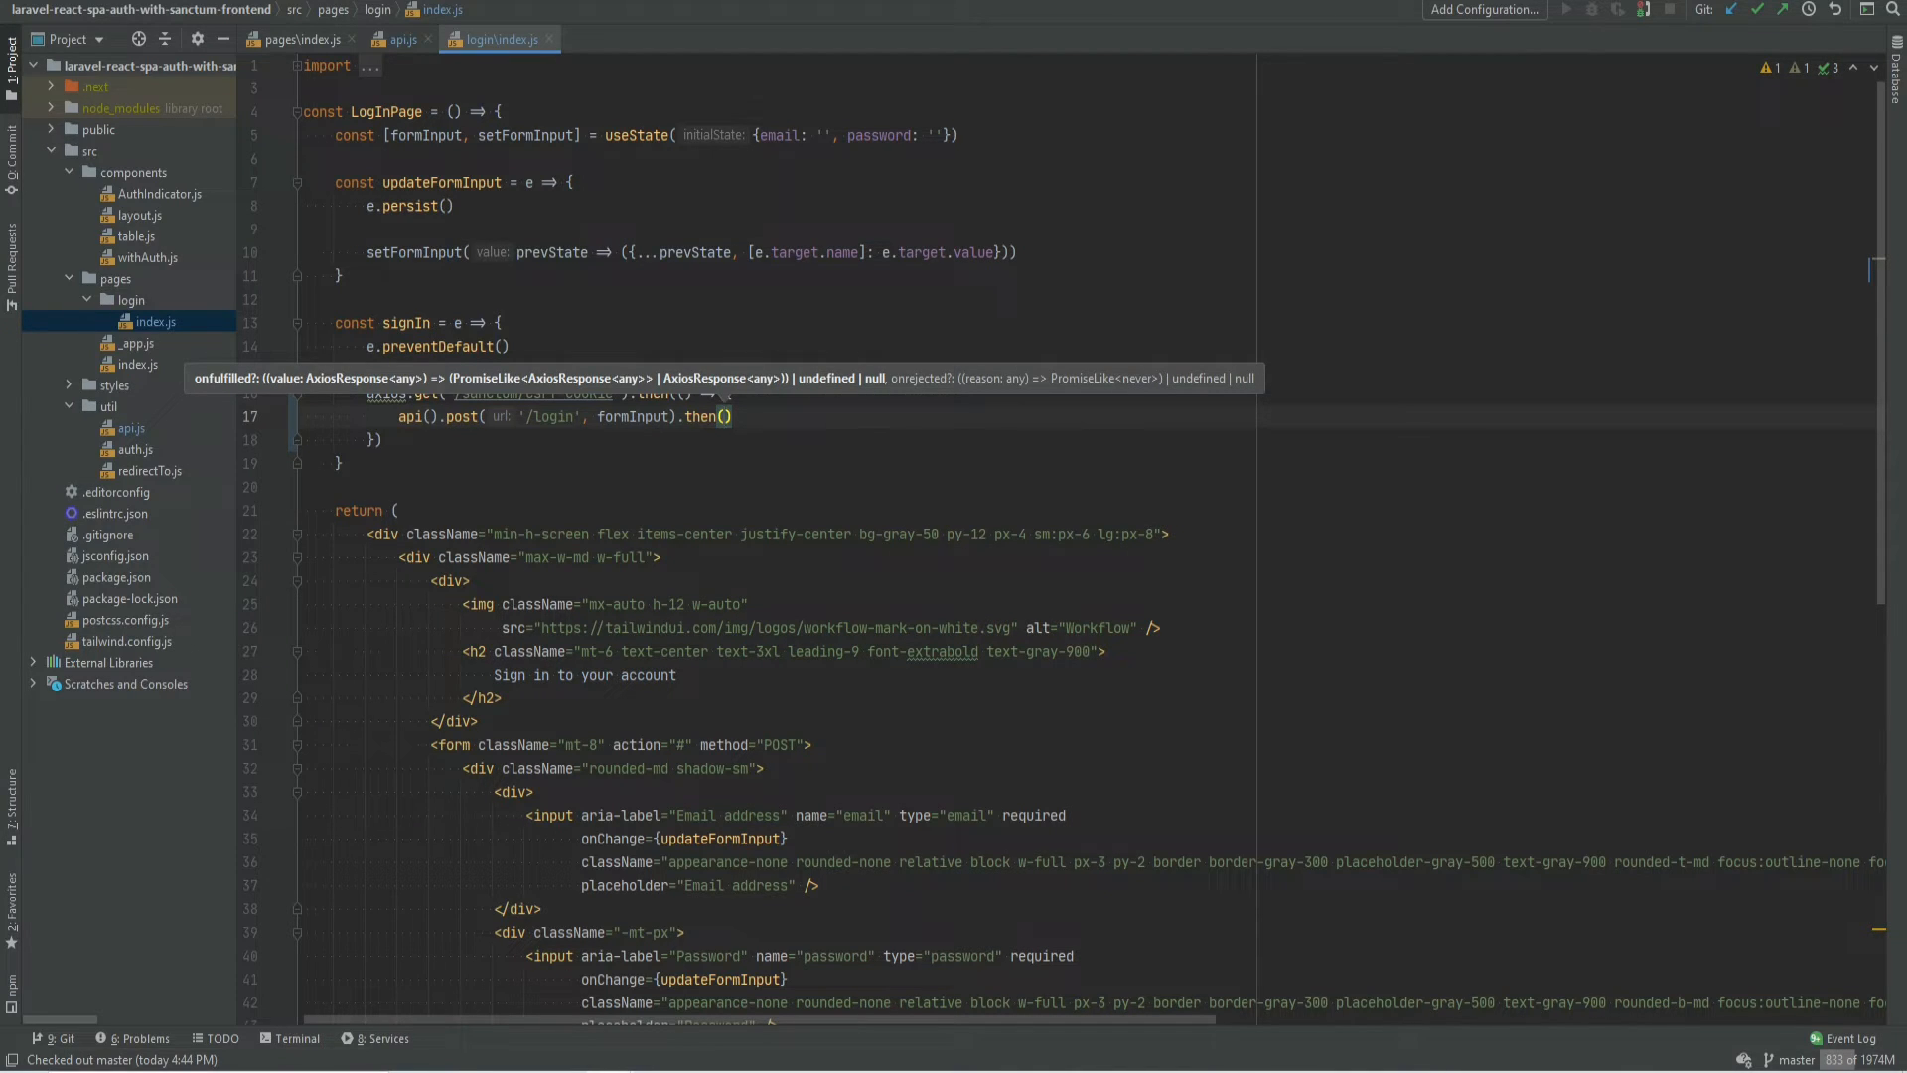
type("response => {")
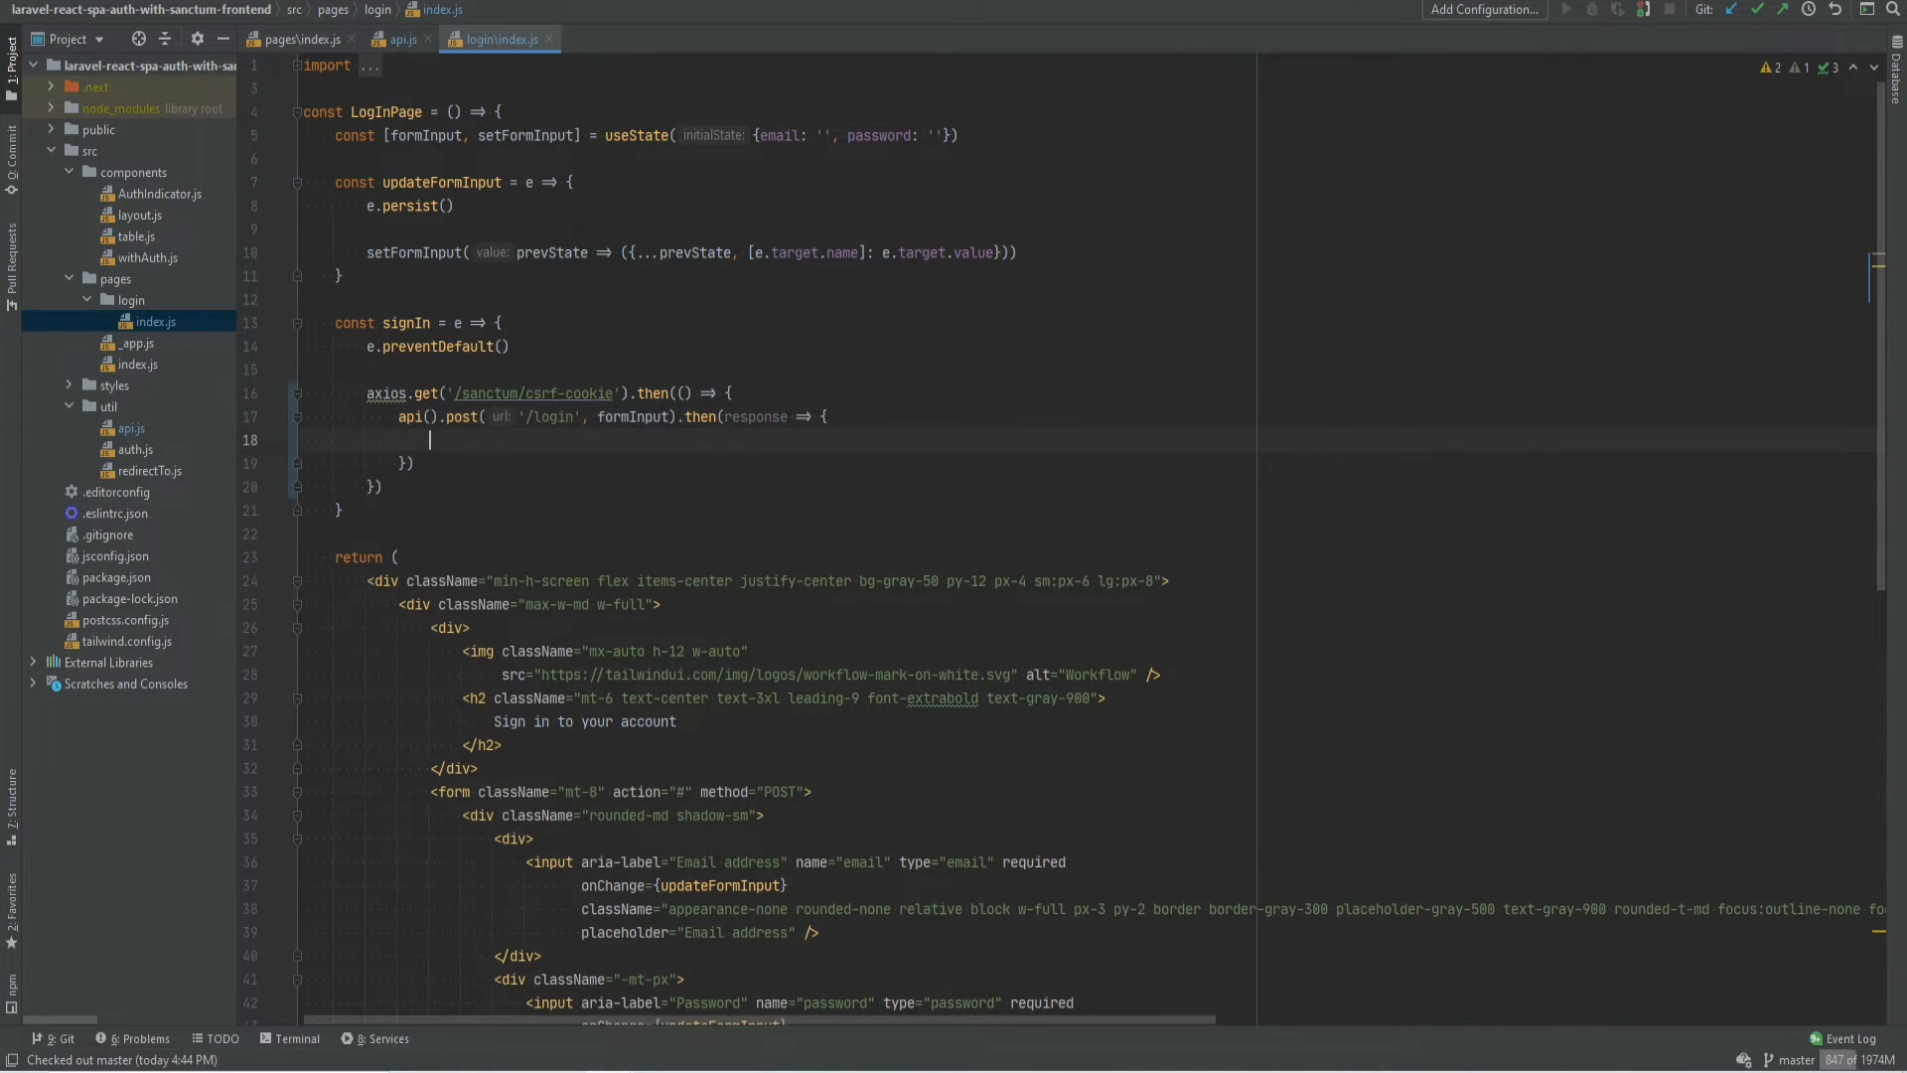
type("if (response.data.error) {")
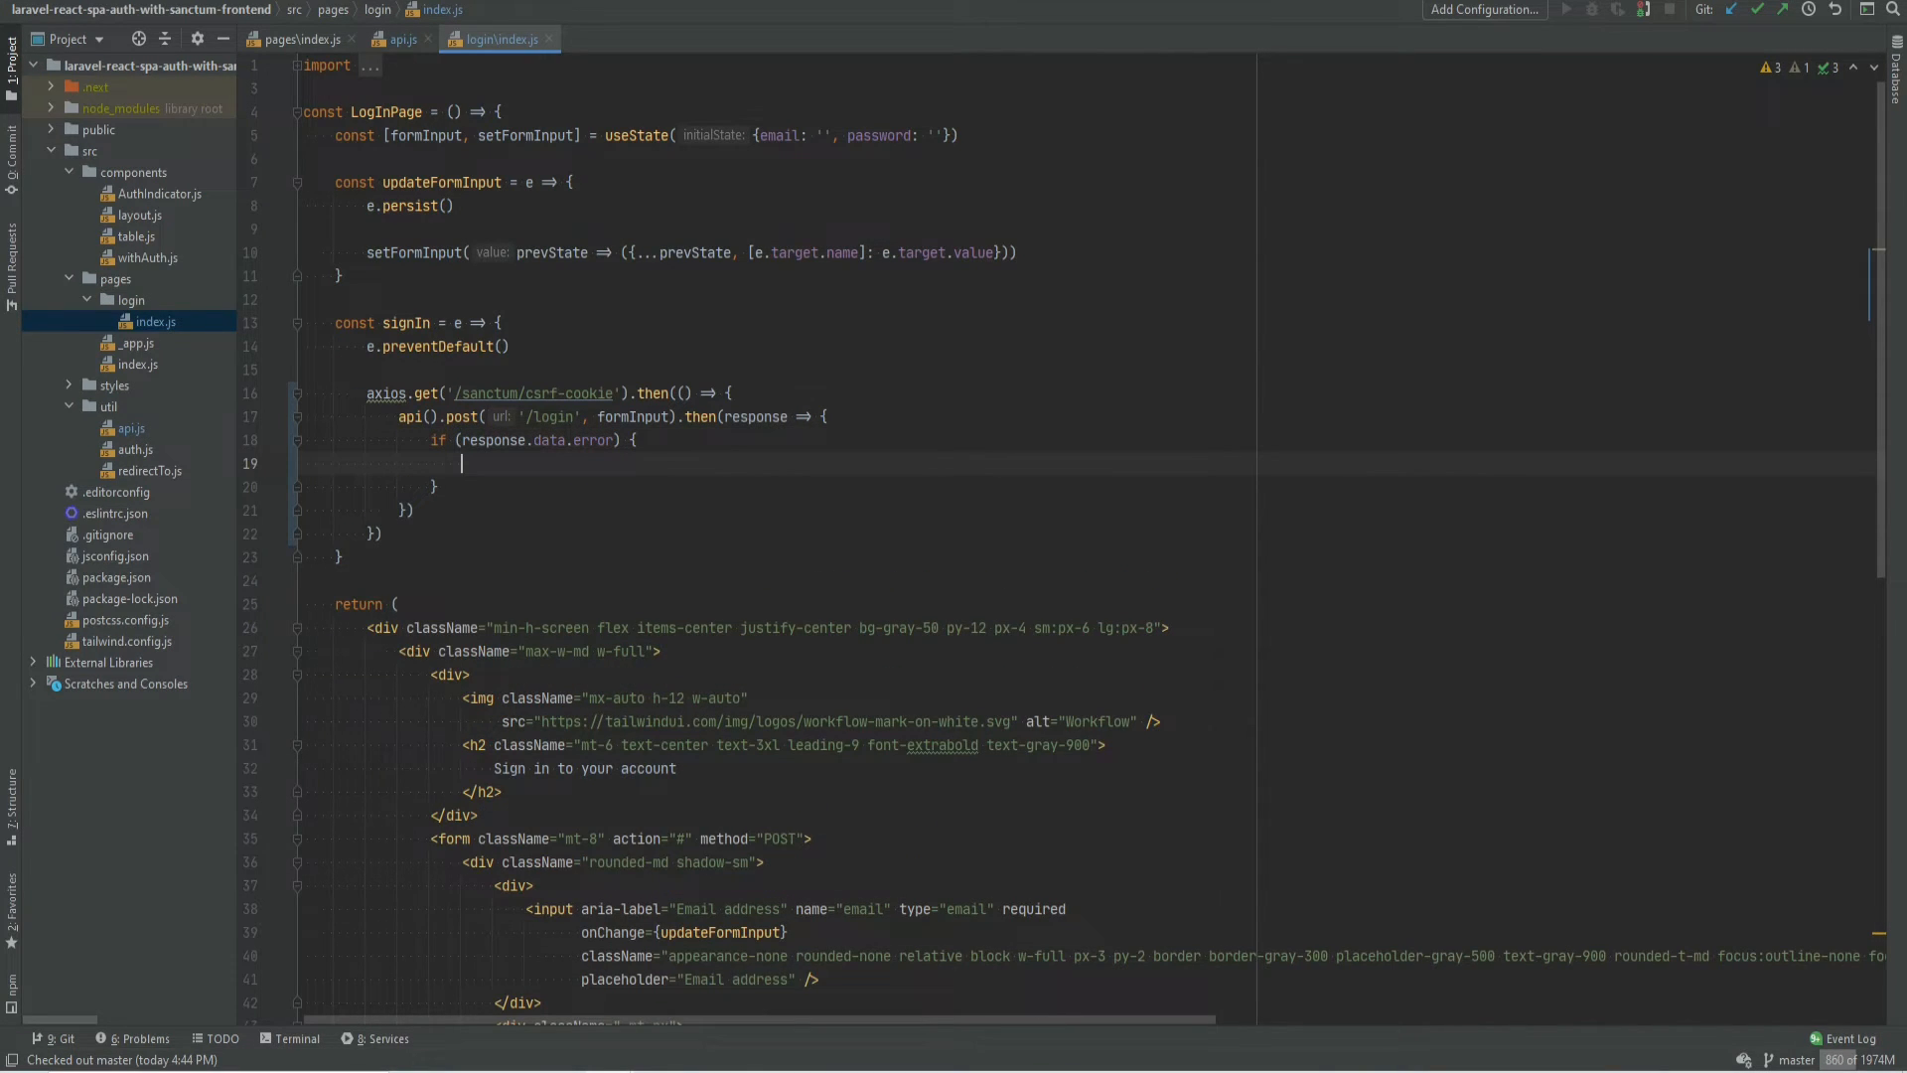
type("console.log")
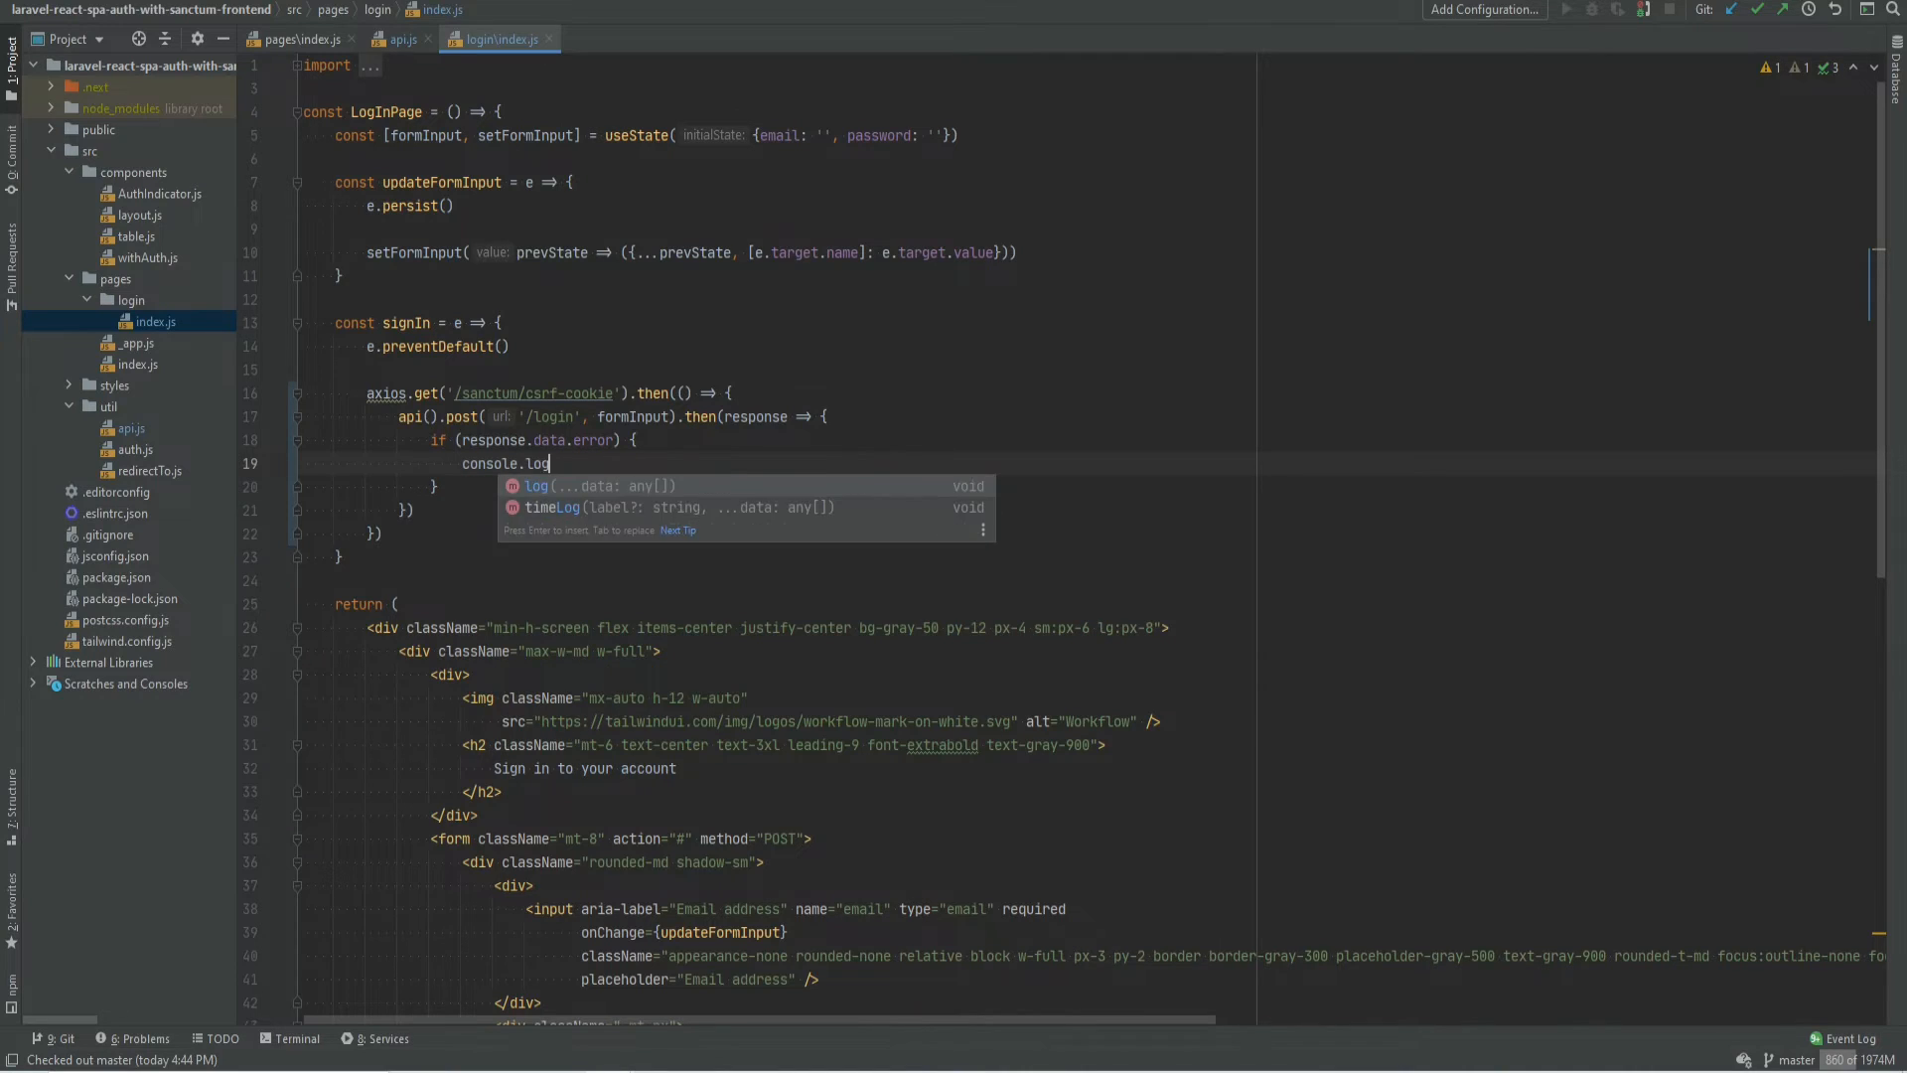
type("(response.data.error")
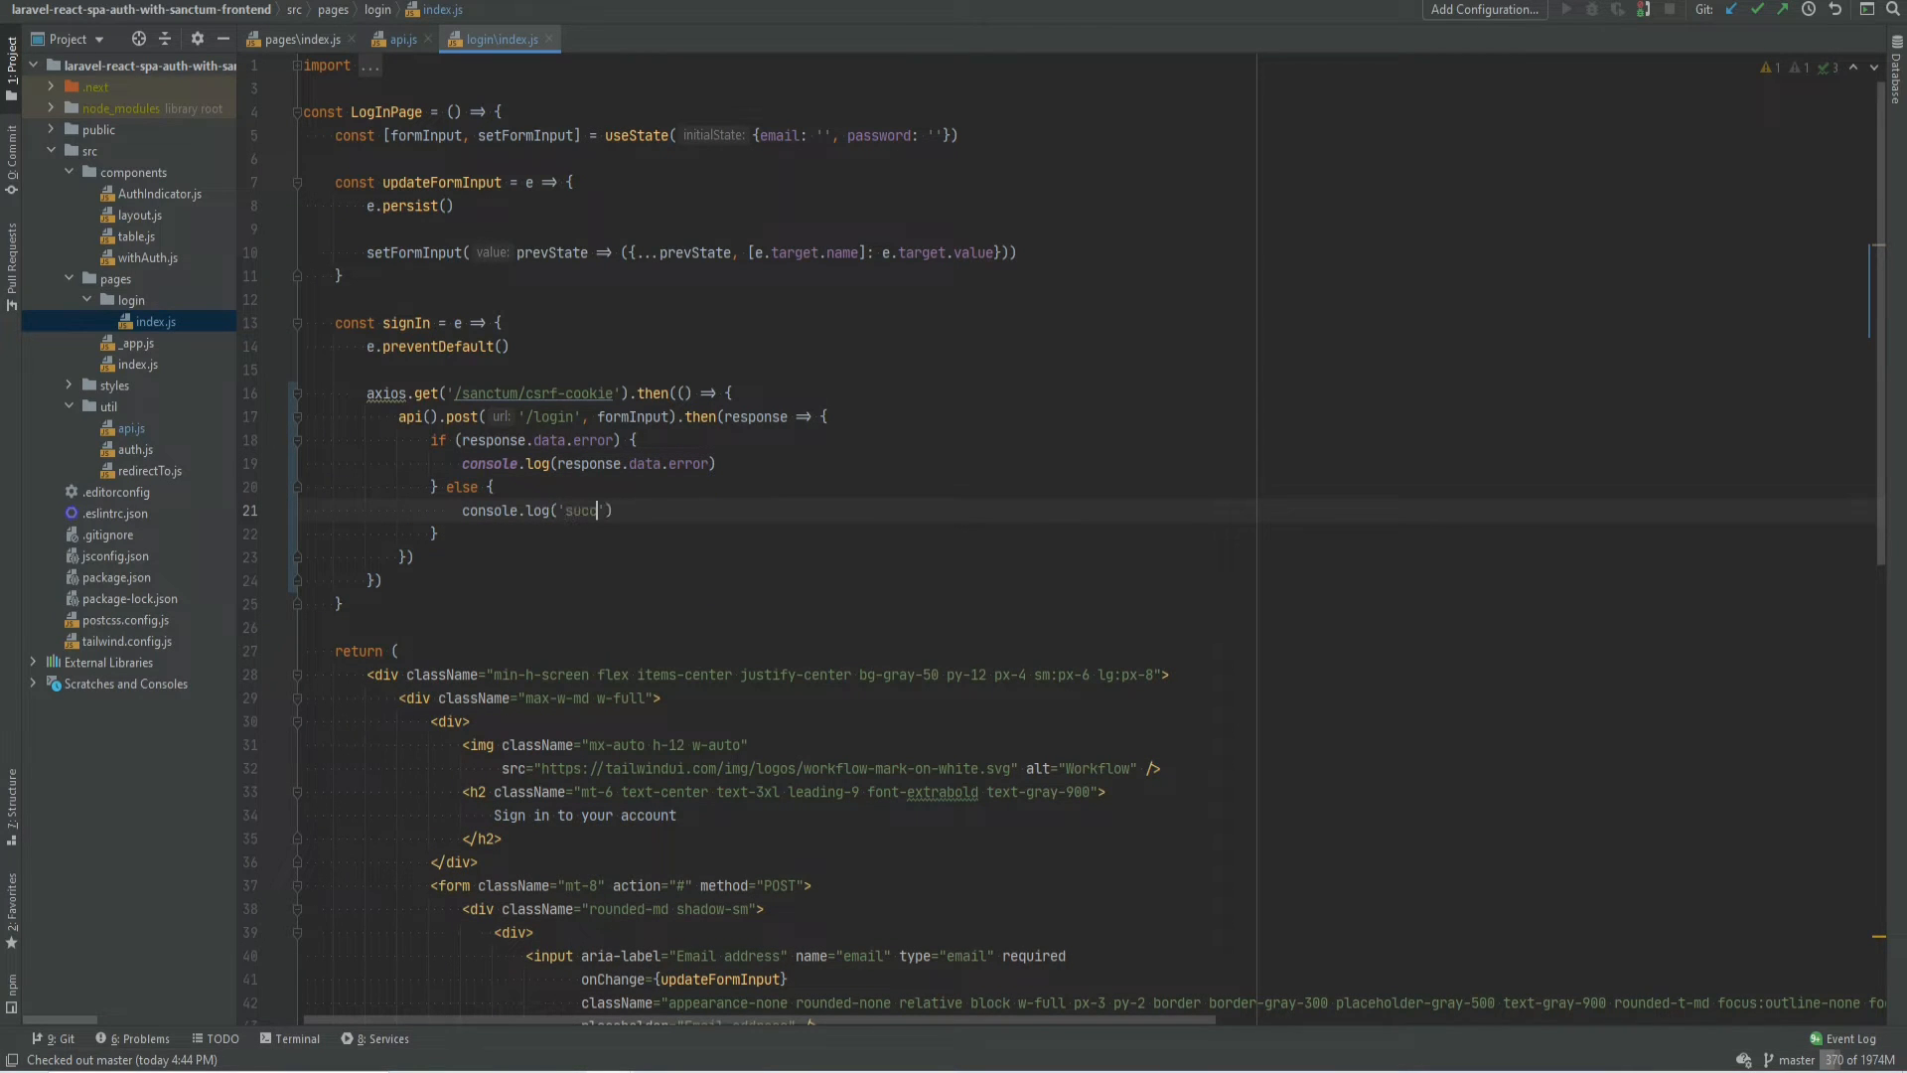
type("ess")
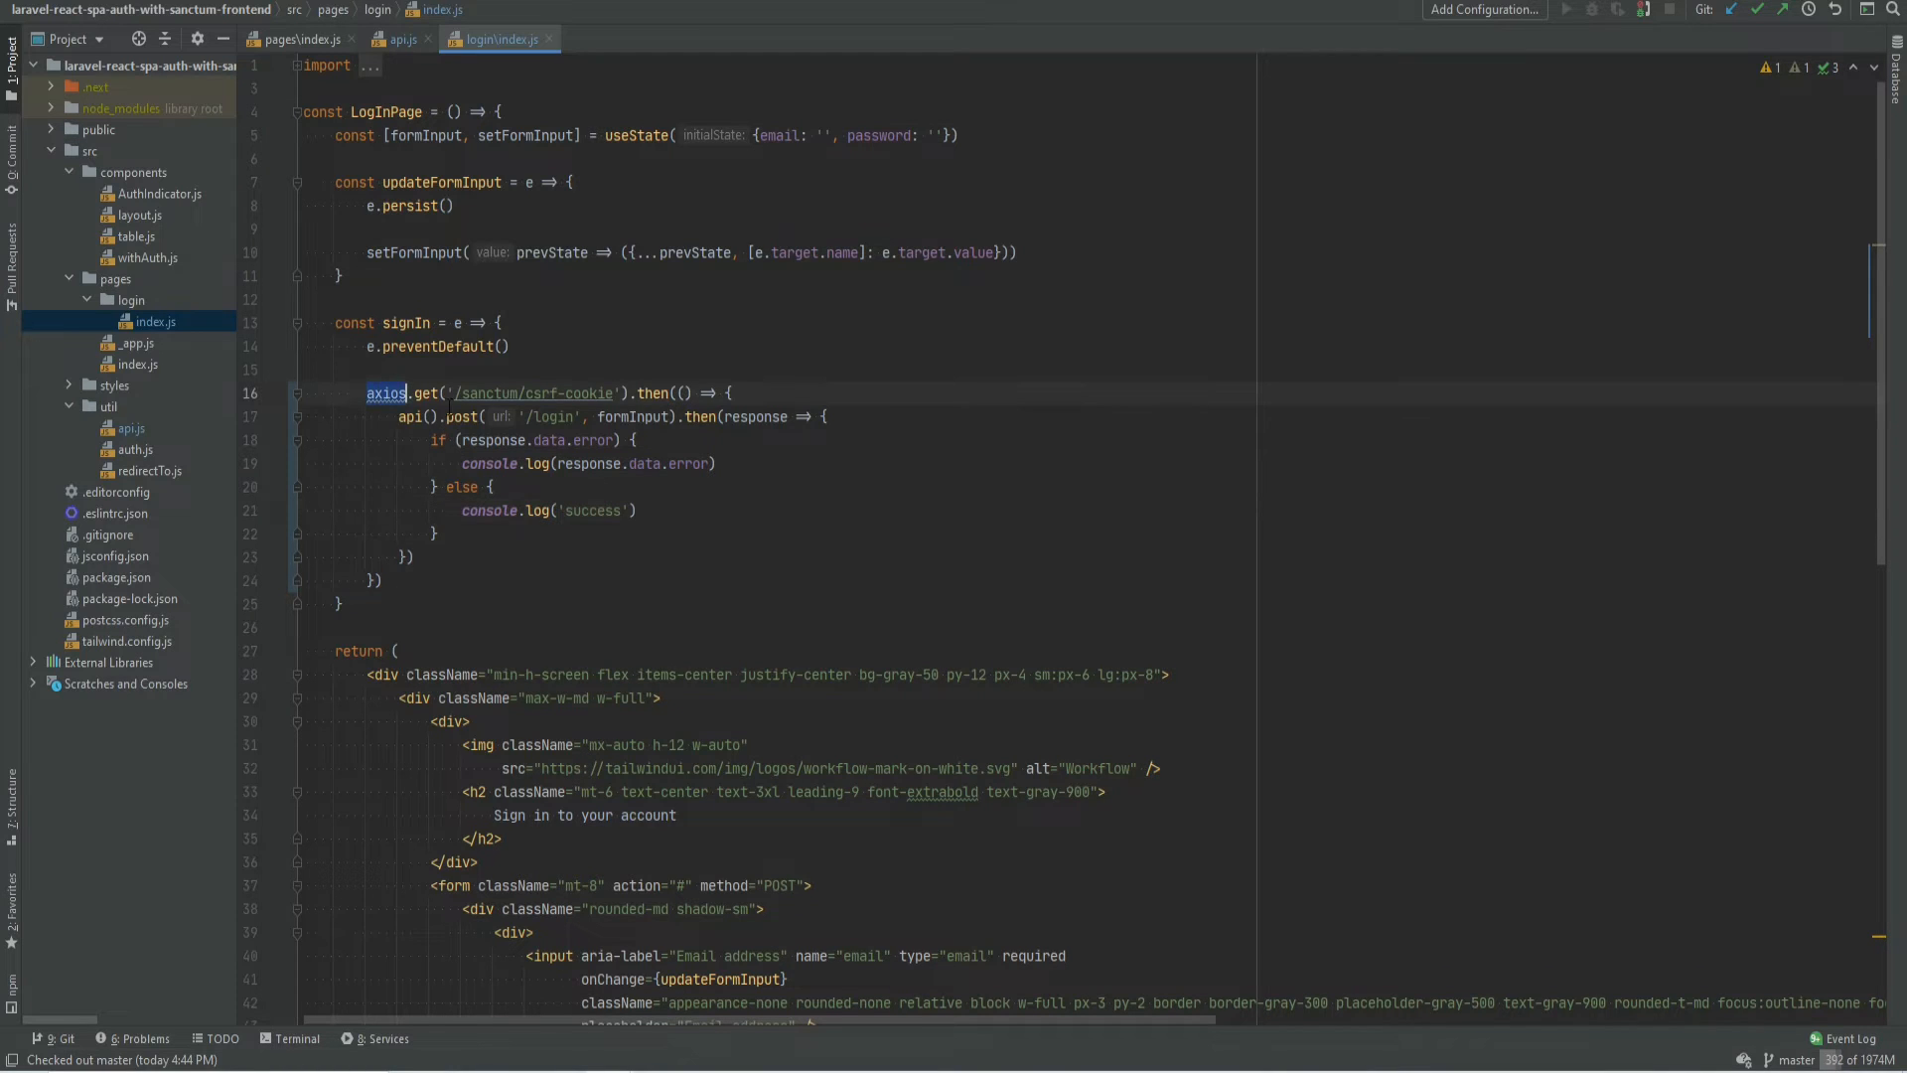
type("api()")
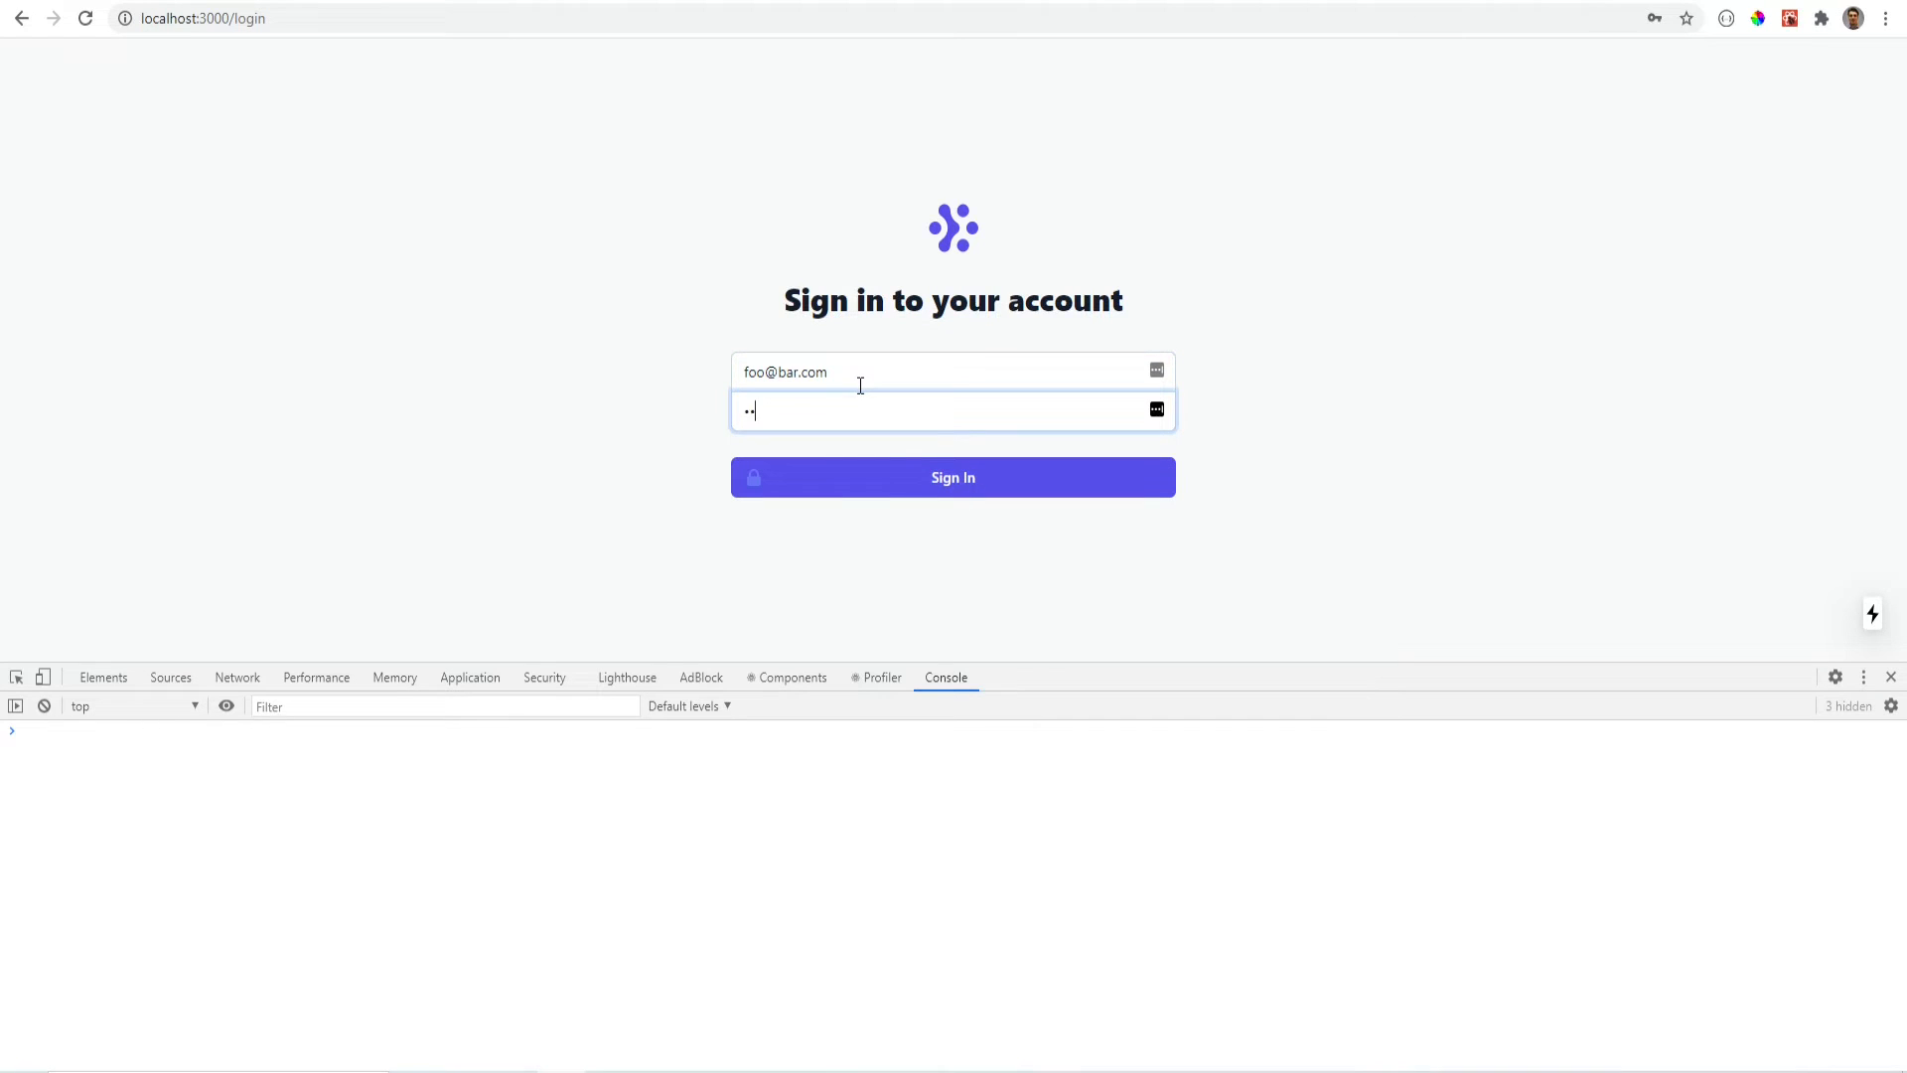
Step: Fix the 'sanctum/csrf-cookie' call, close the error overlay, clear the console, and resubmit sign-in
left_click(953, 477)
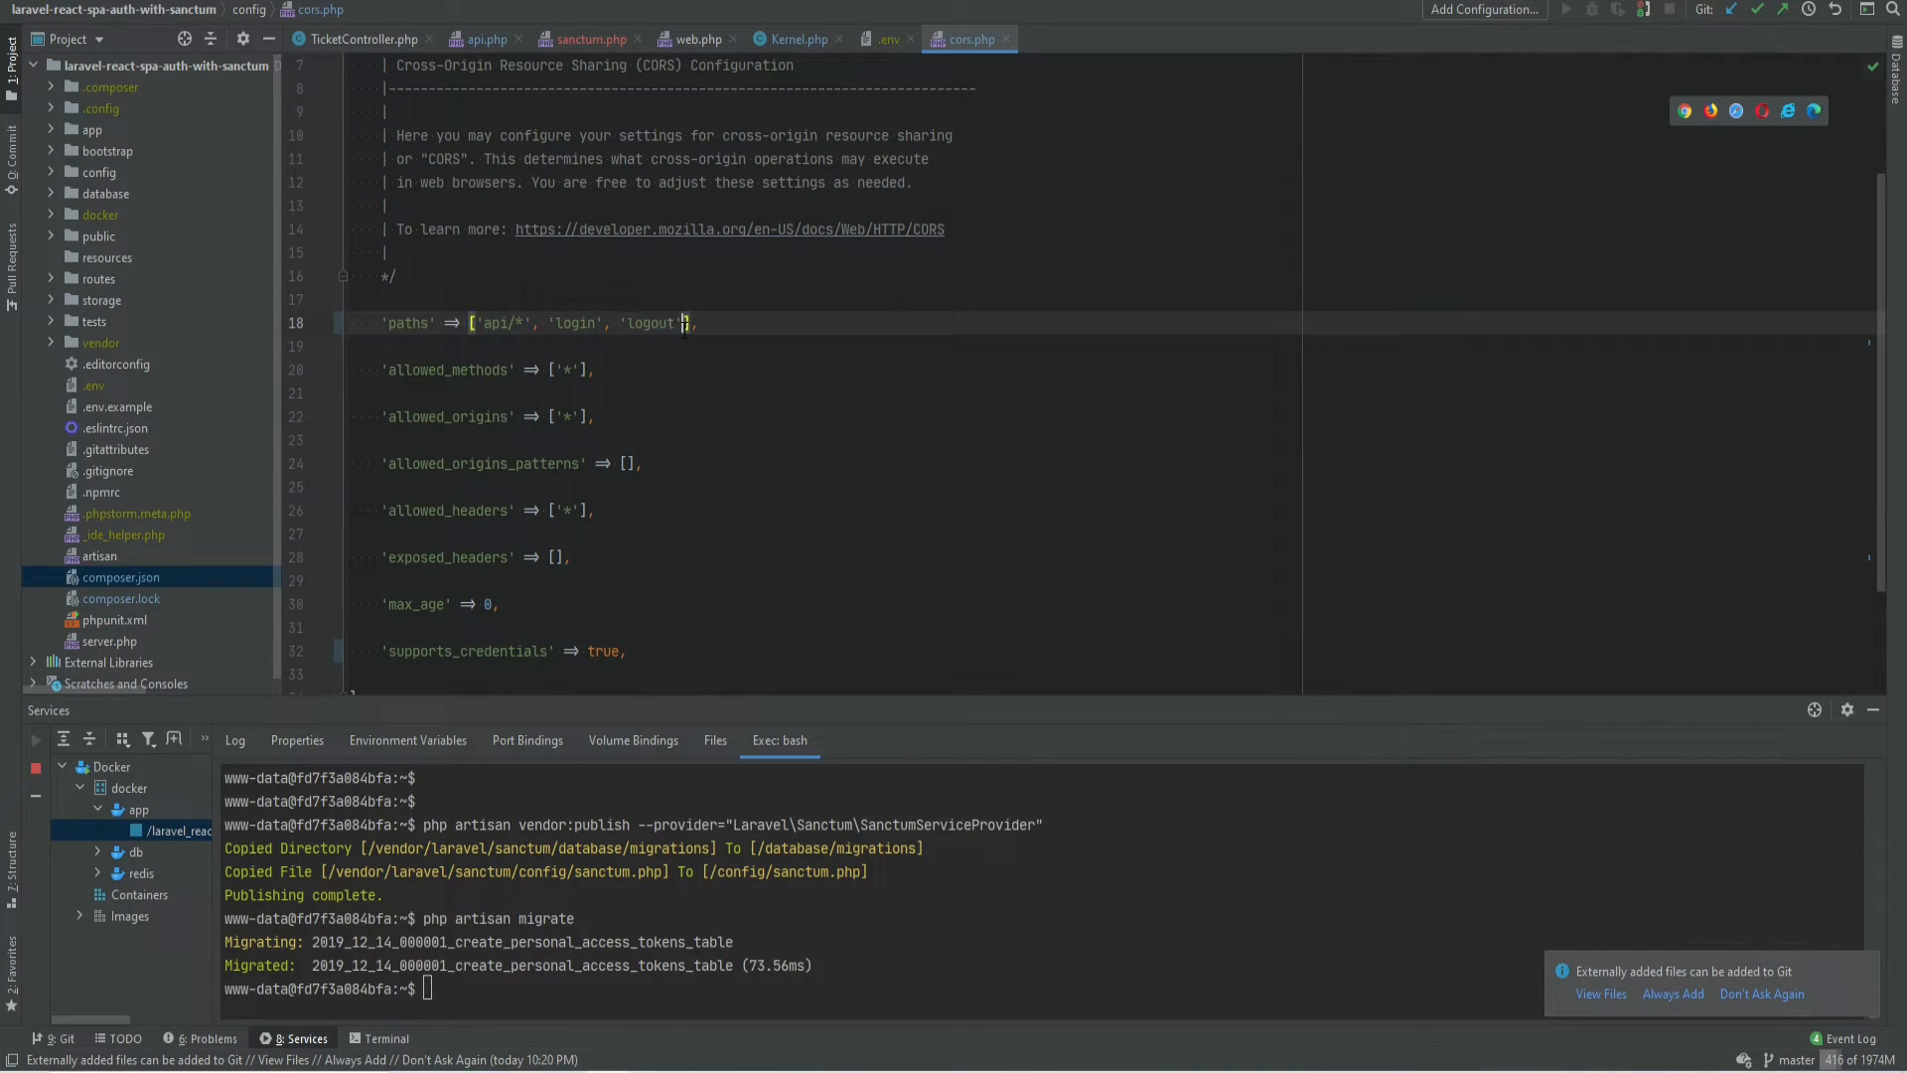
type(", 'sanctum/csrf-cookie'")
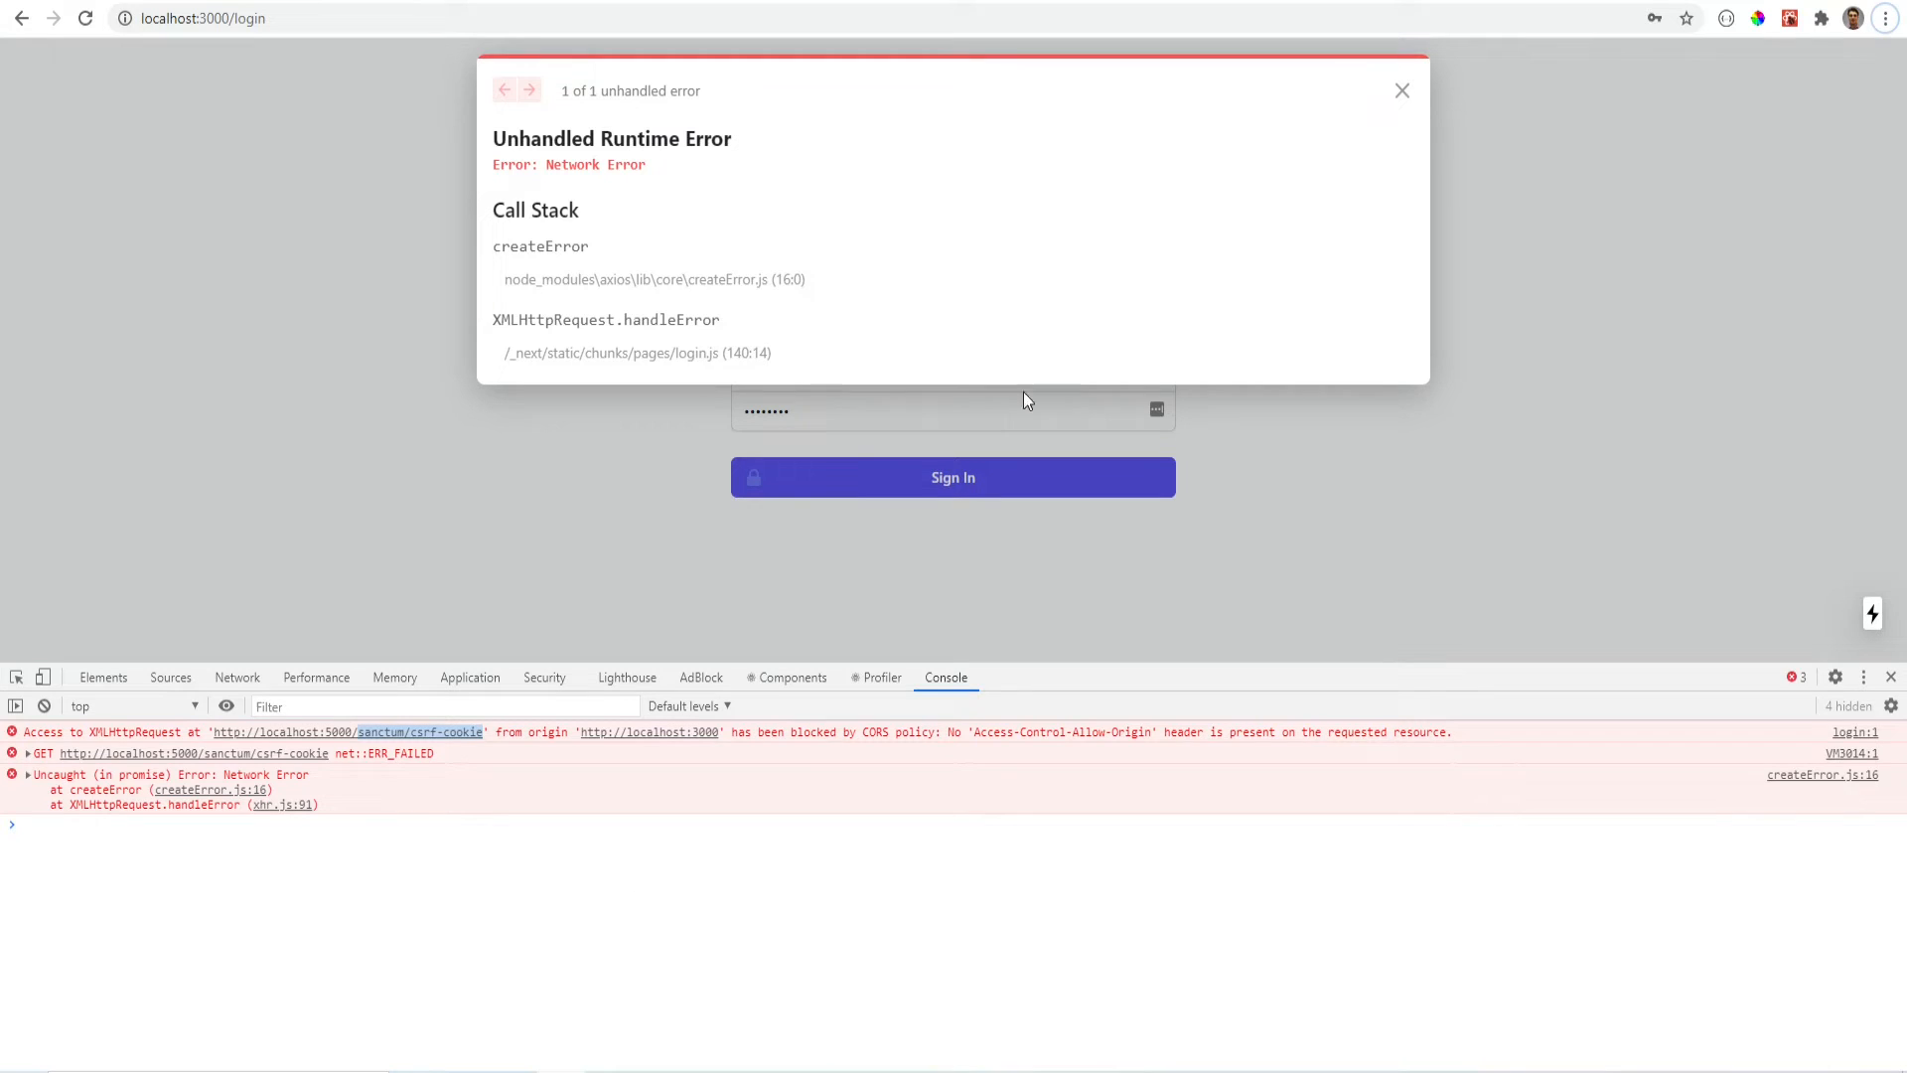
left_click(1402, 90)
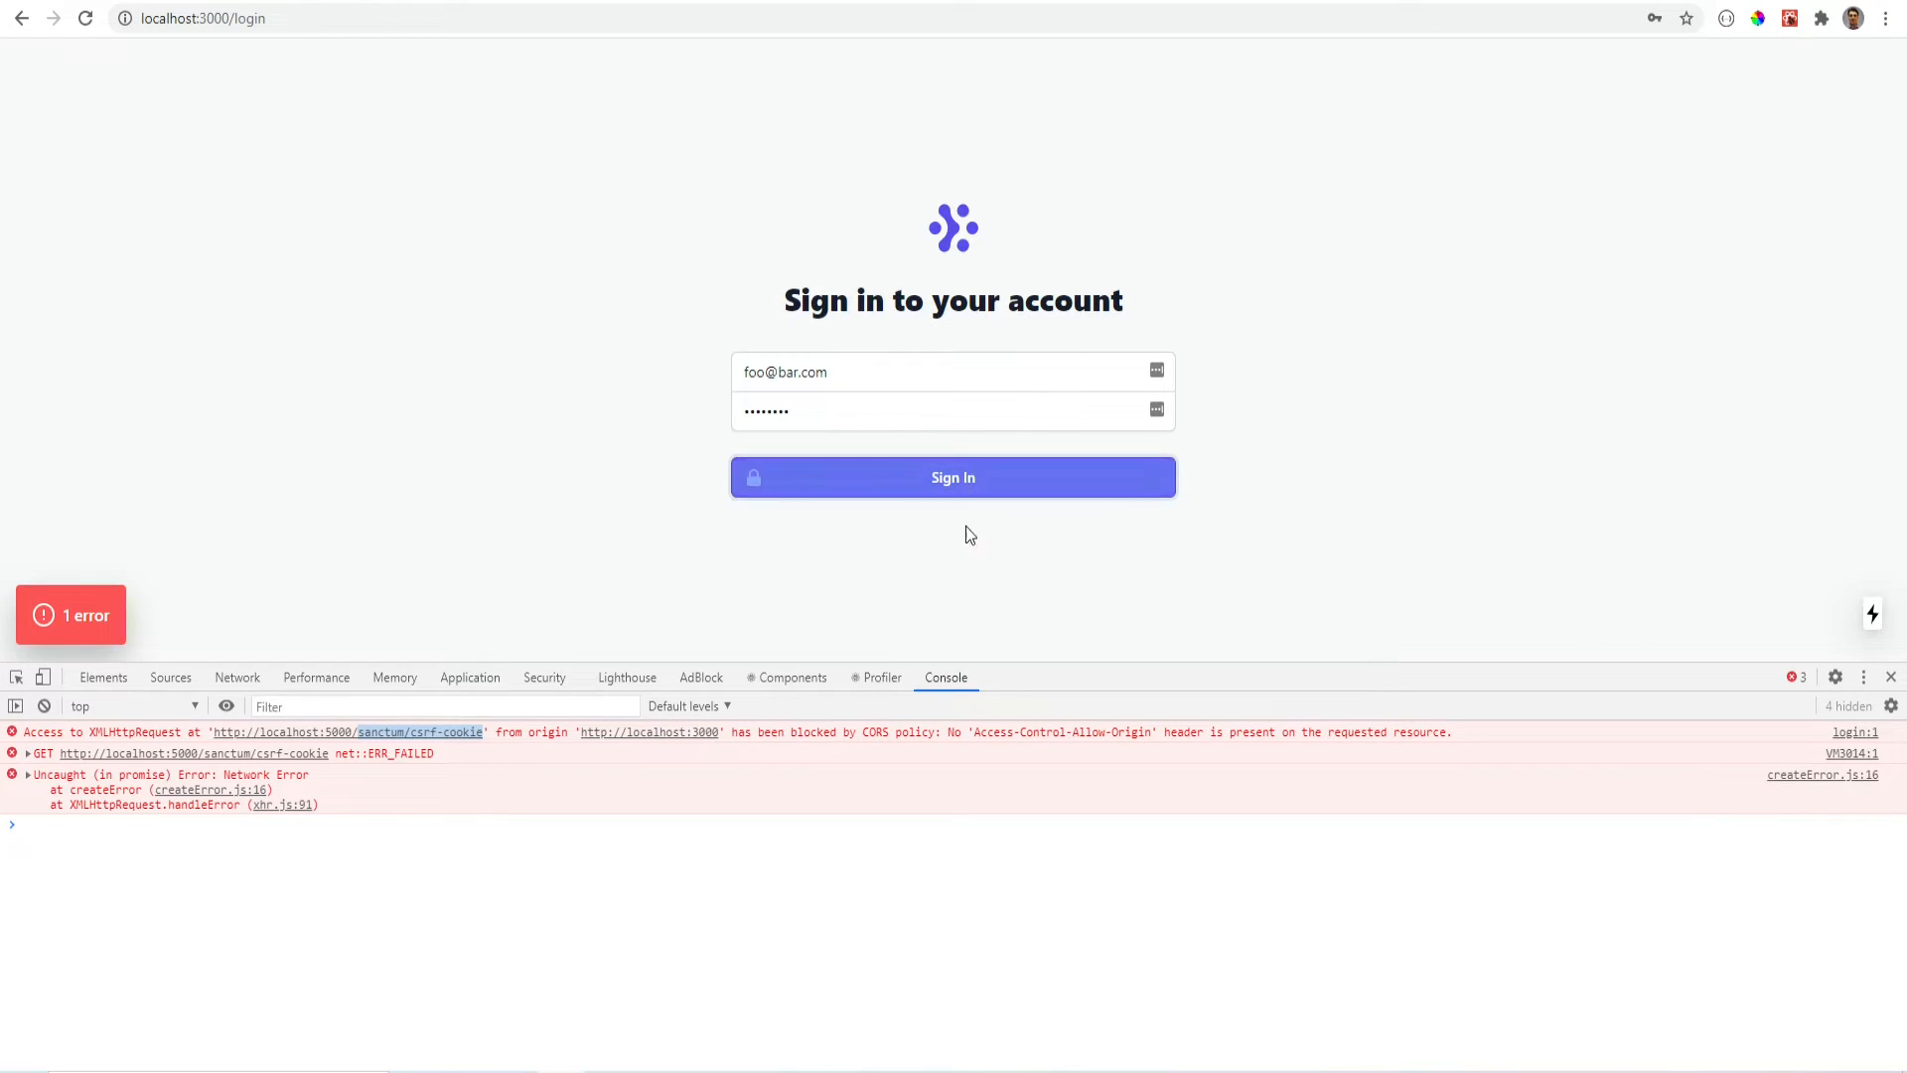
left_click(953, 477)
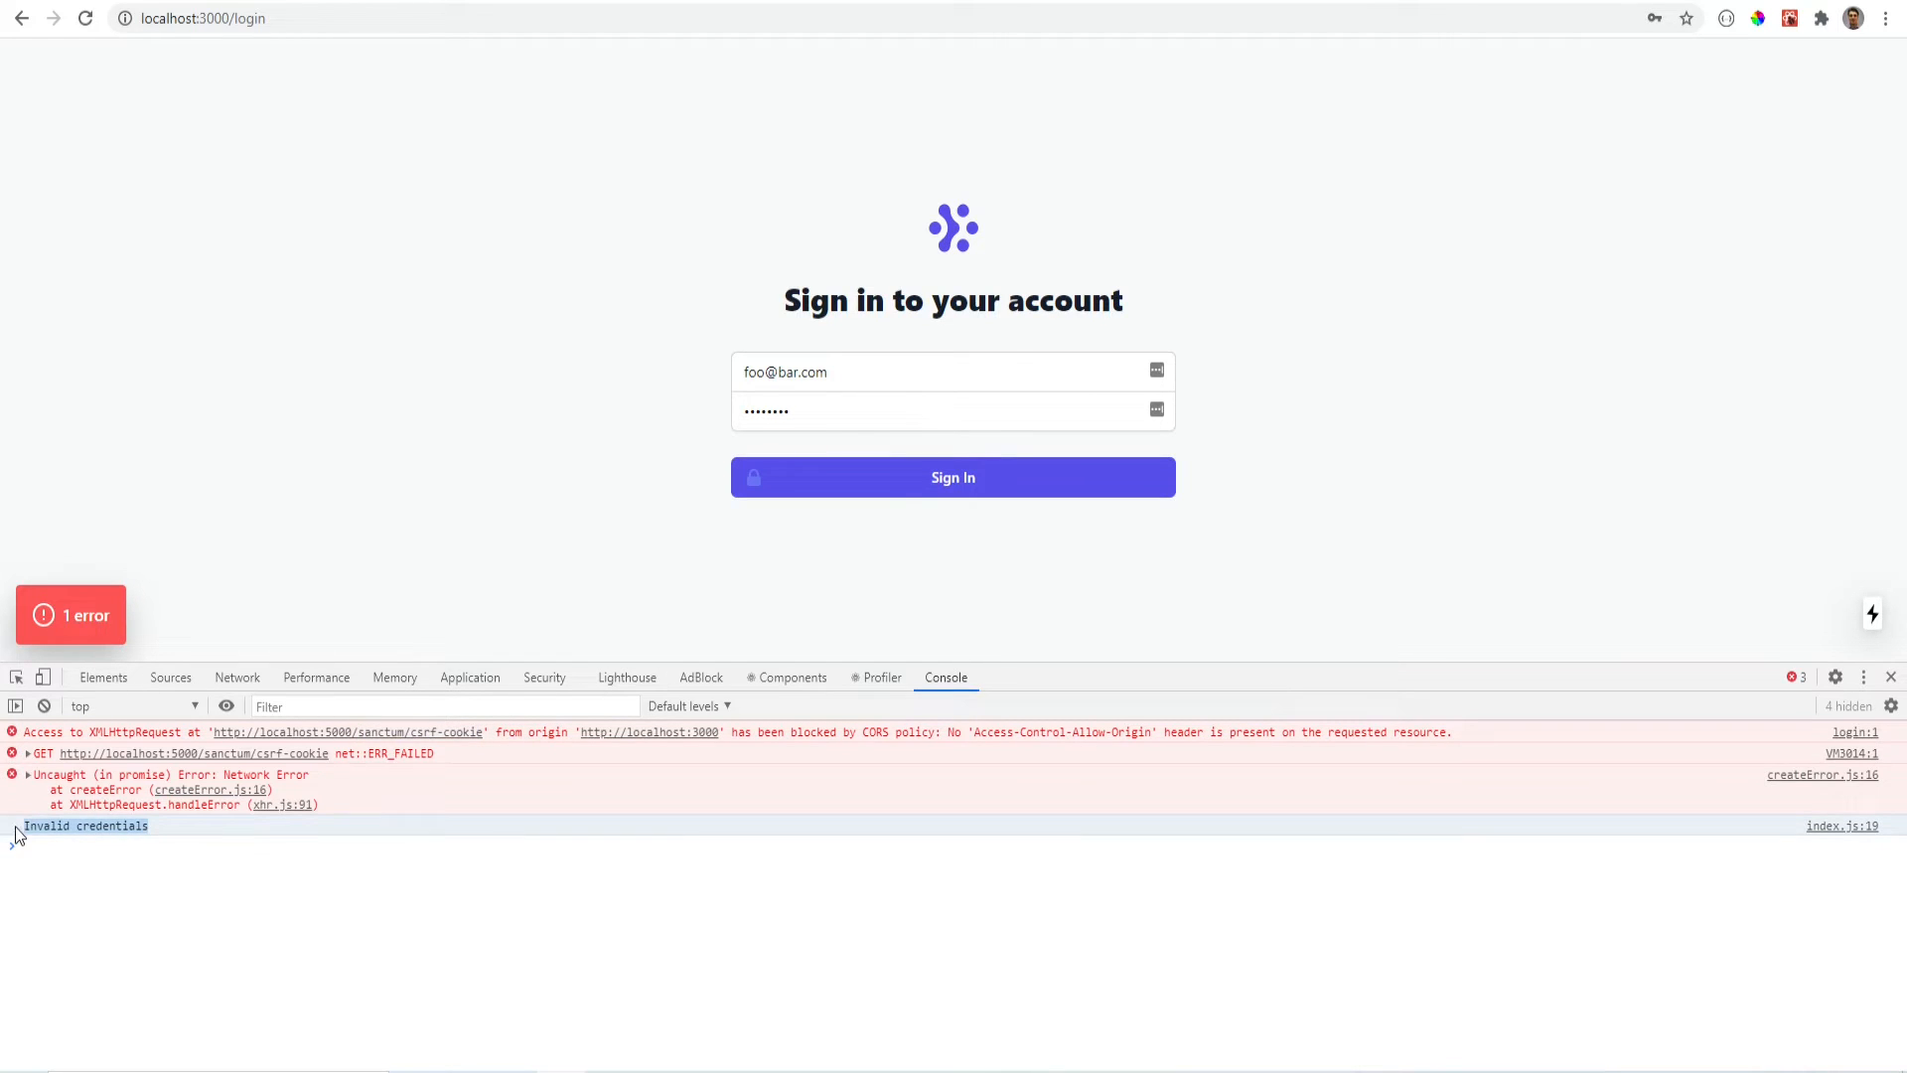
left_click(953, 477)
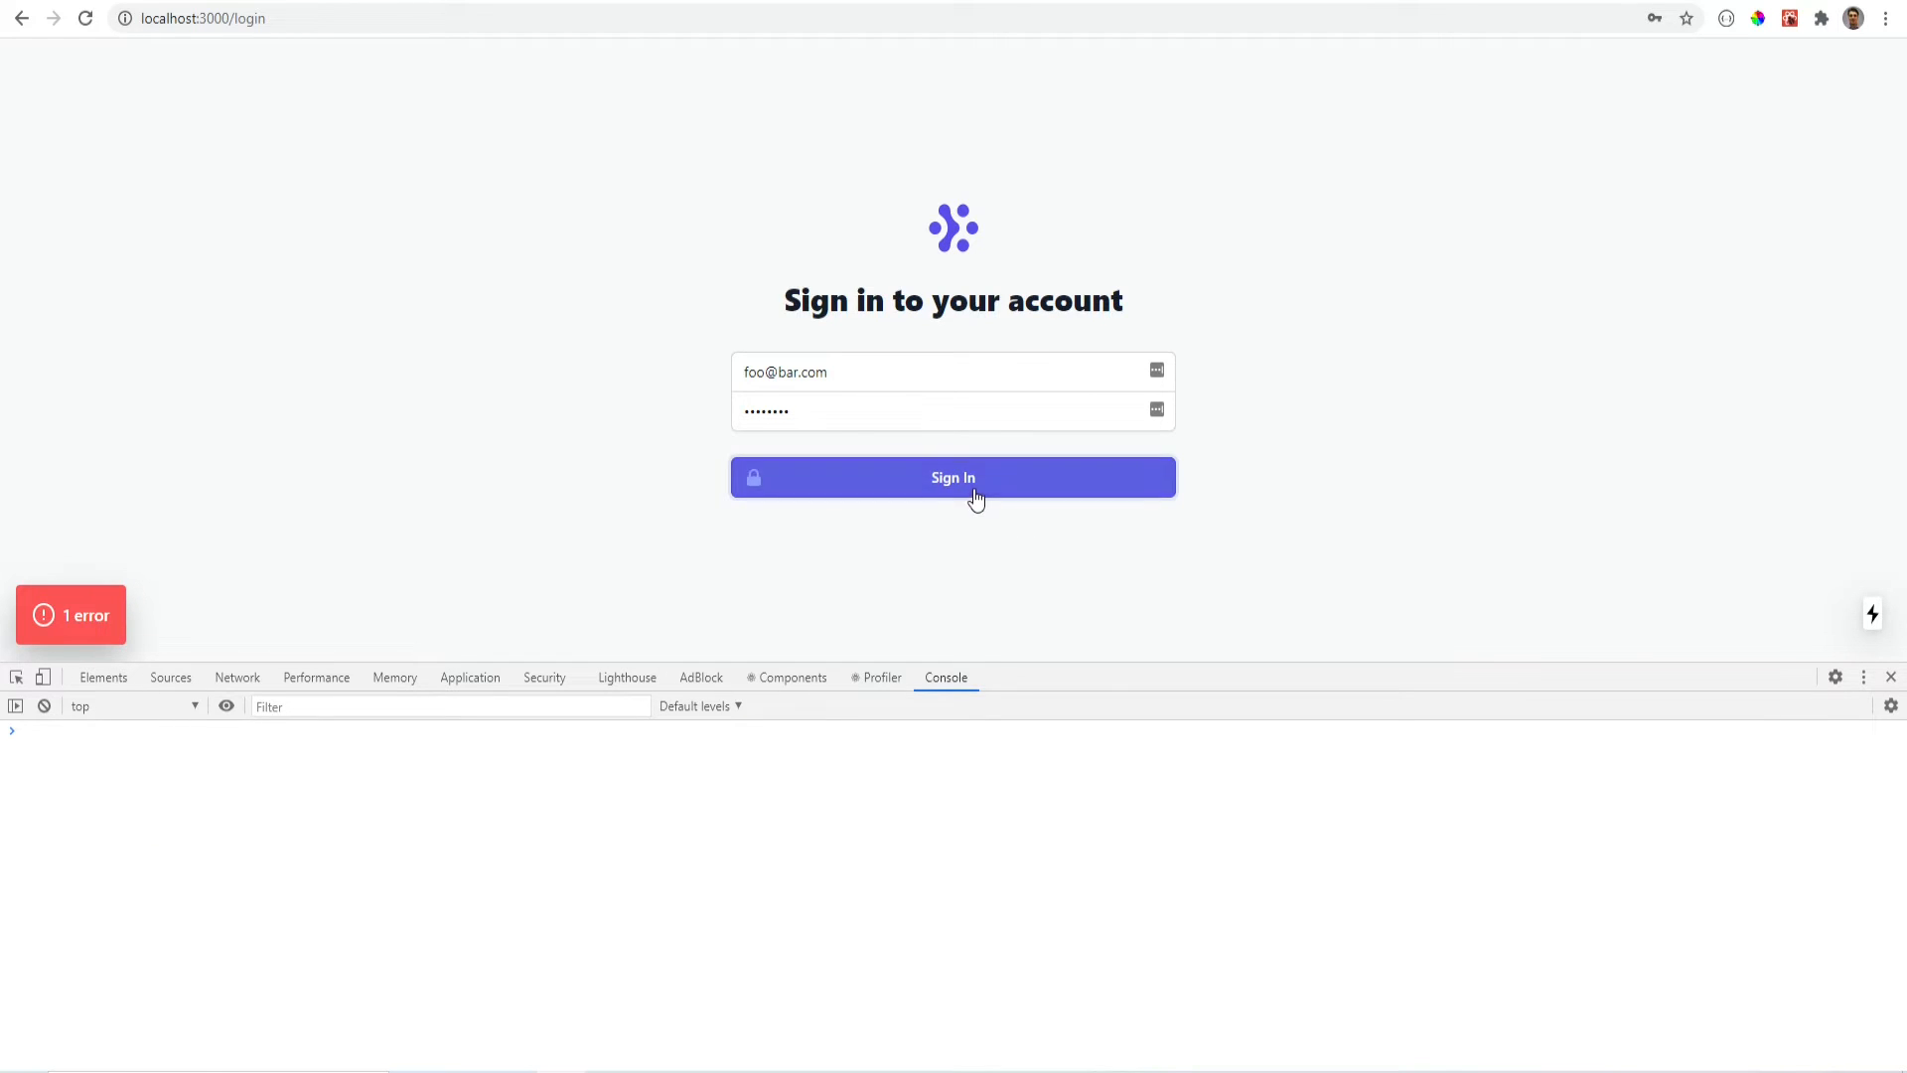
left_click(952, 477)
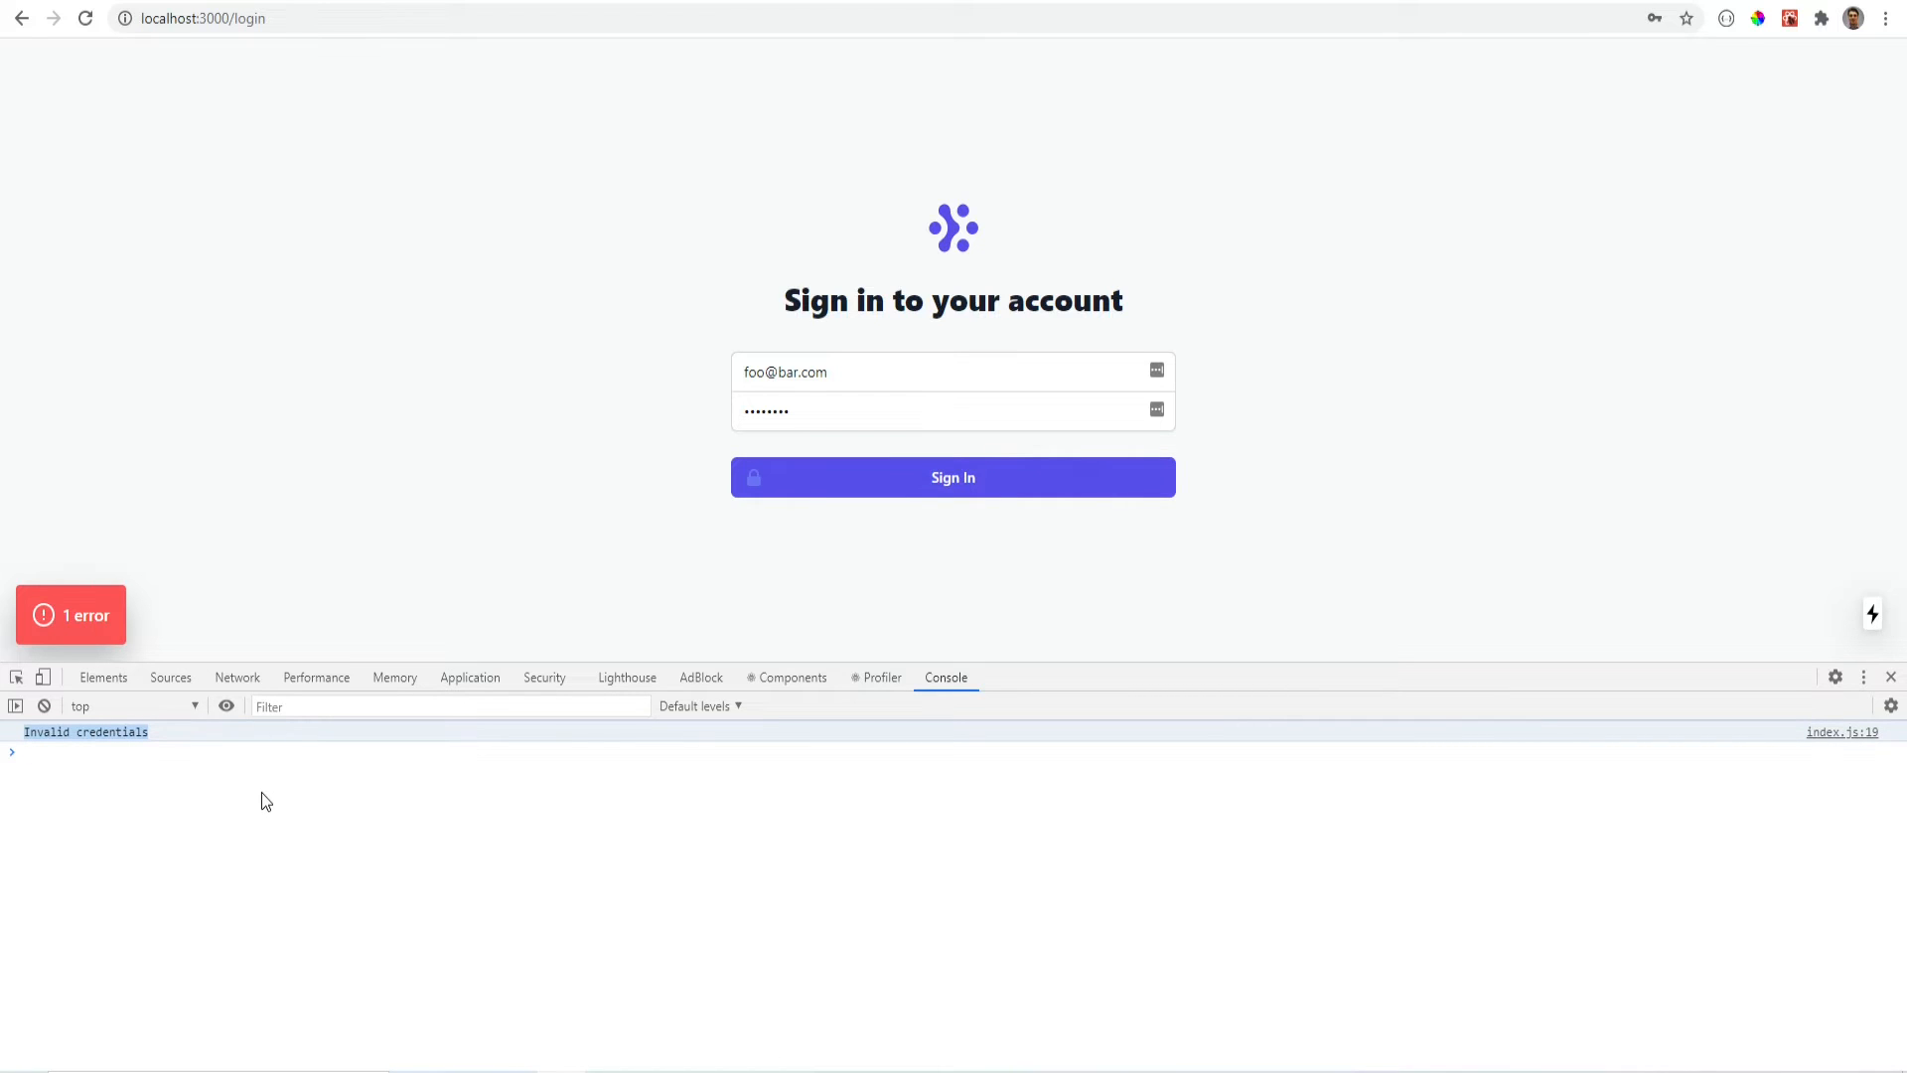
mouse_move(541, 564)
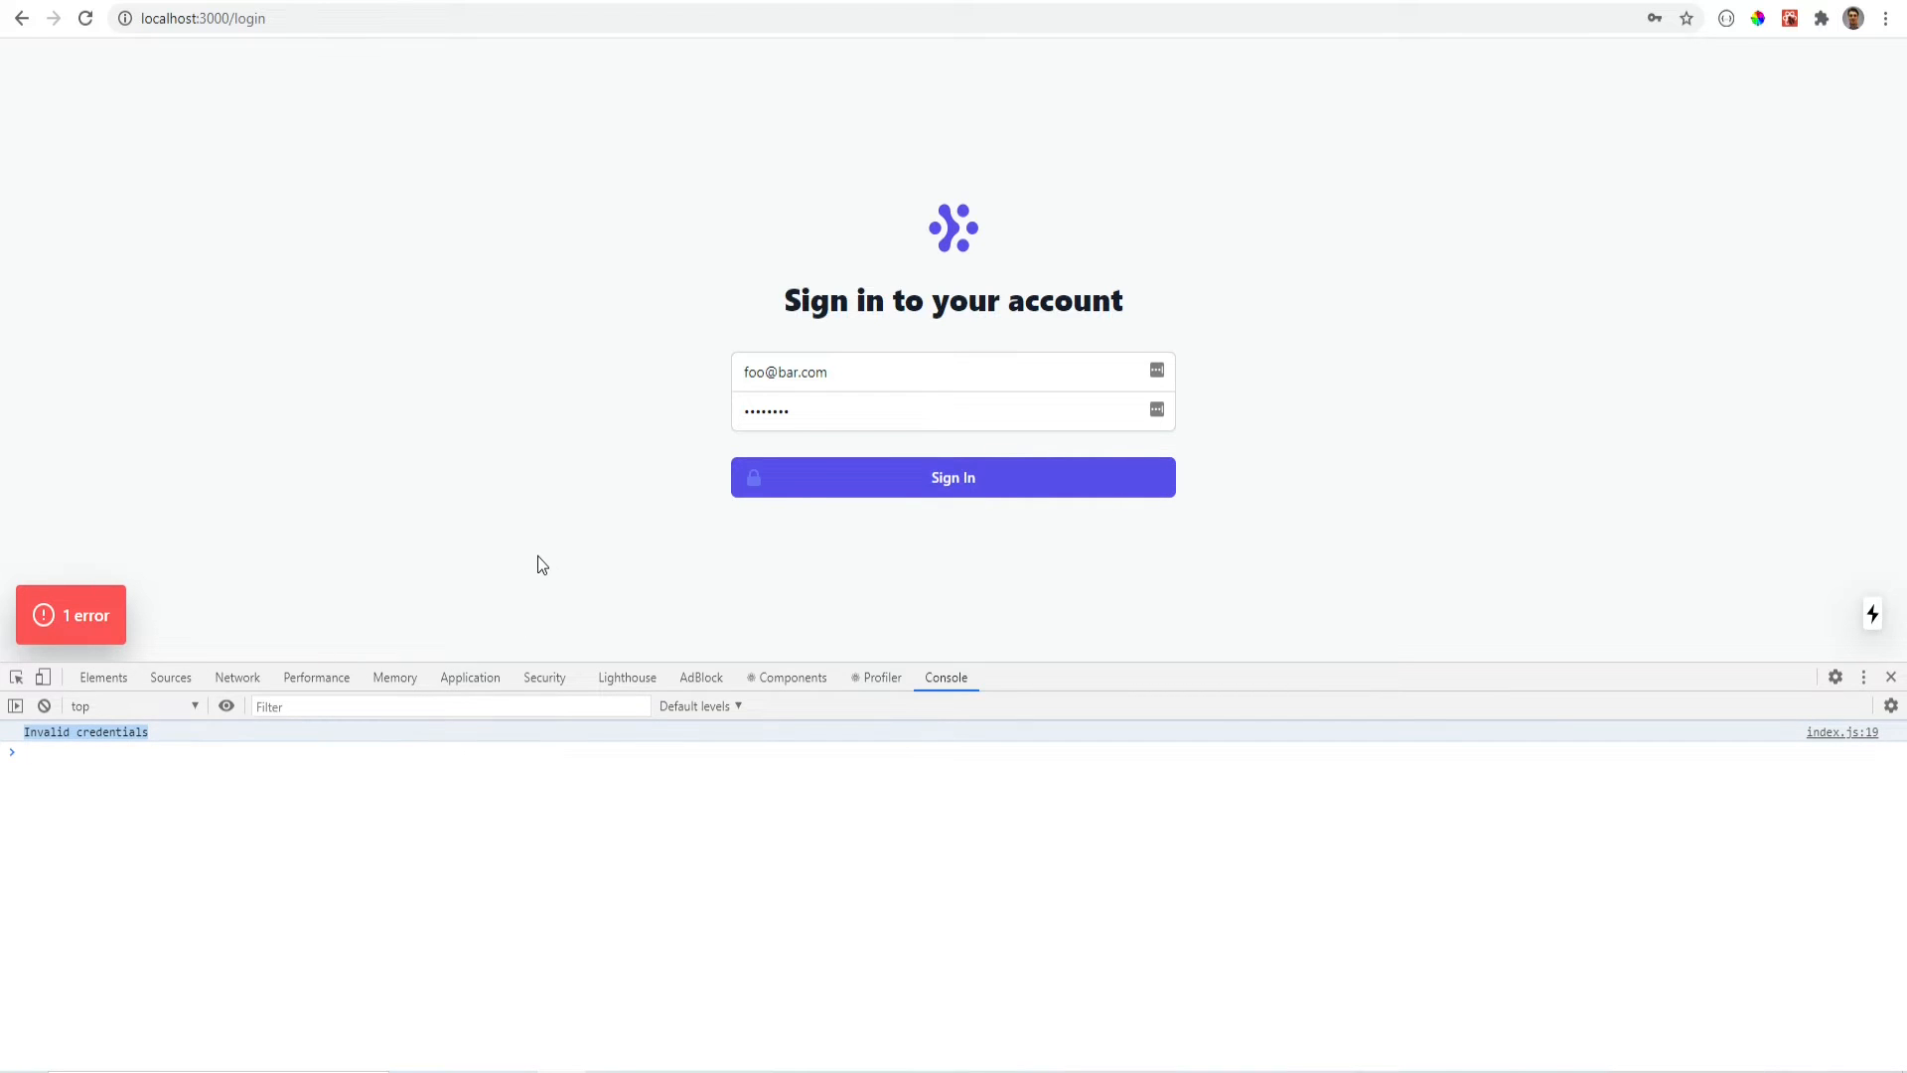
mouse_move(547, 550)
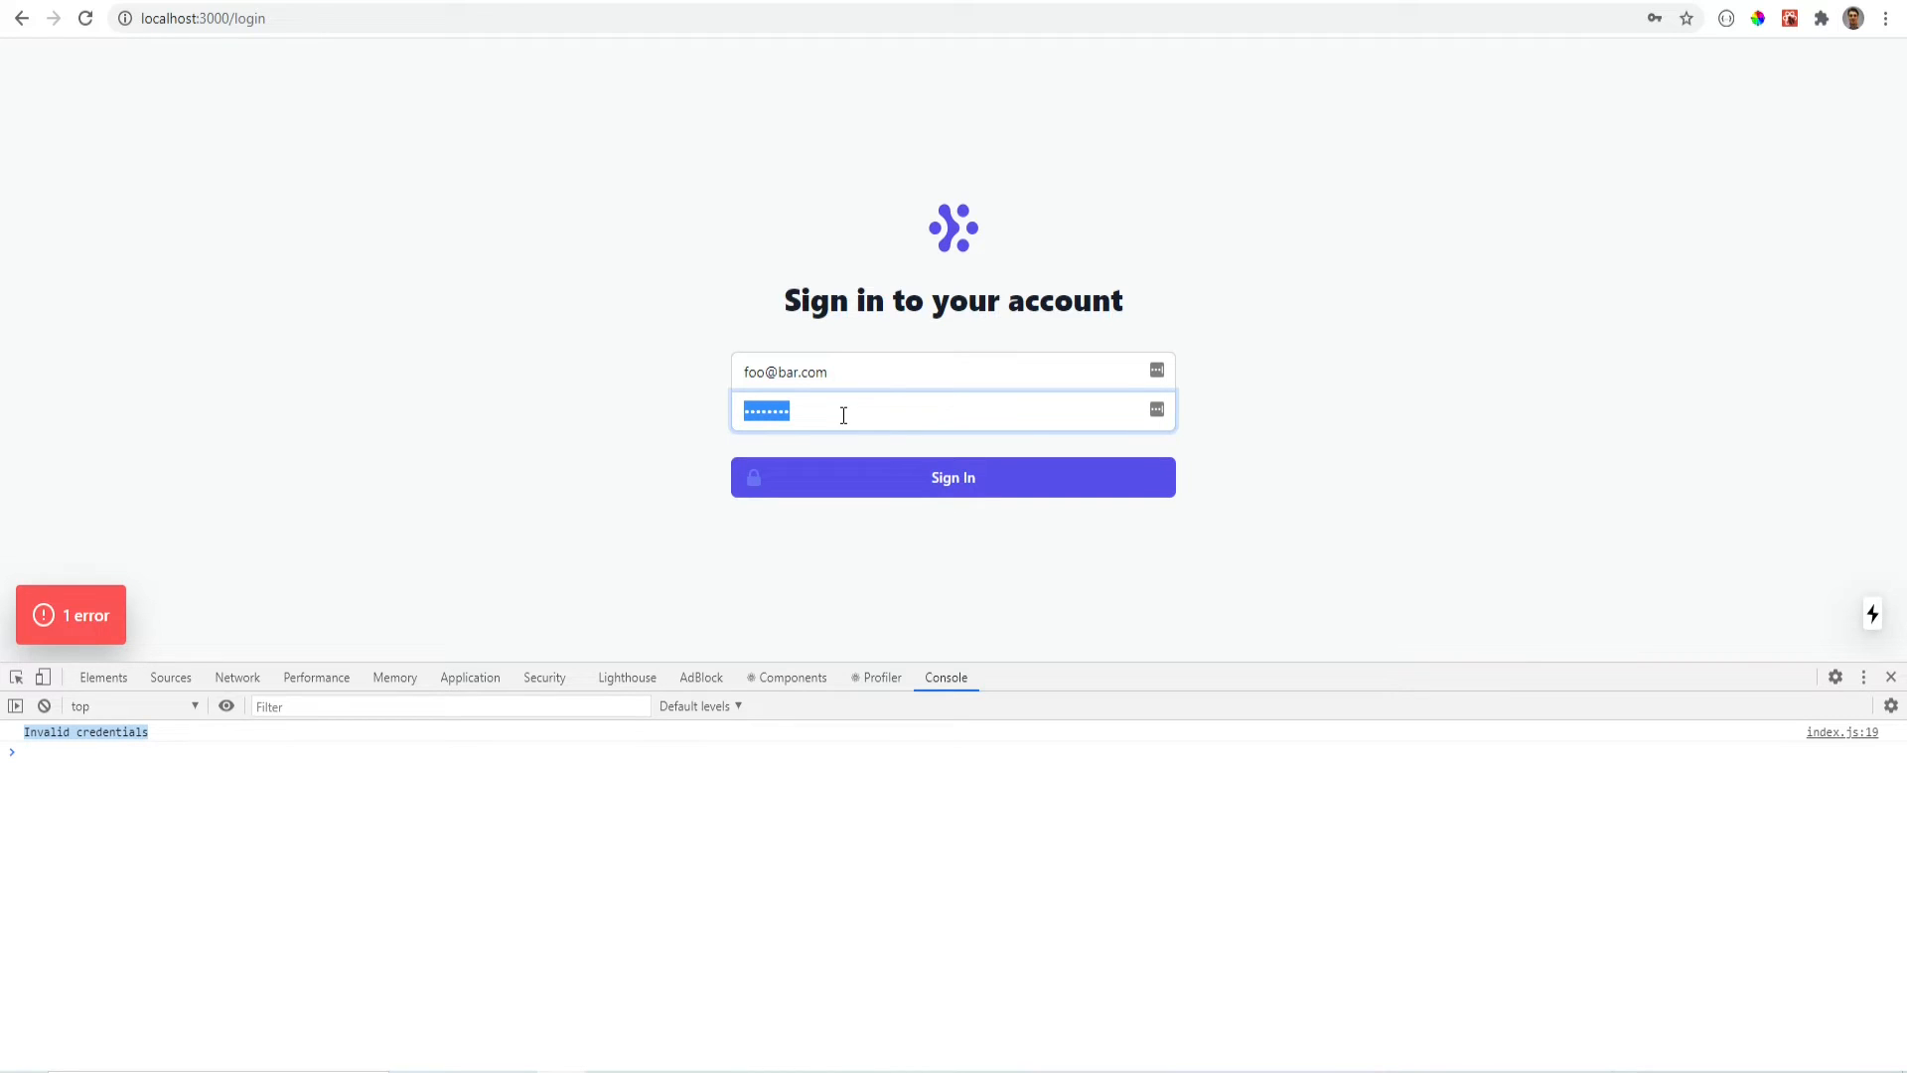
Step: Inspect the XSRF-TOKEN cookie and csrf-cookie network request, retype the password, return to Console
left_click(470, 677)
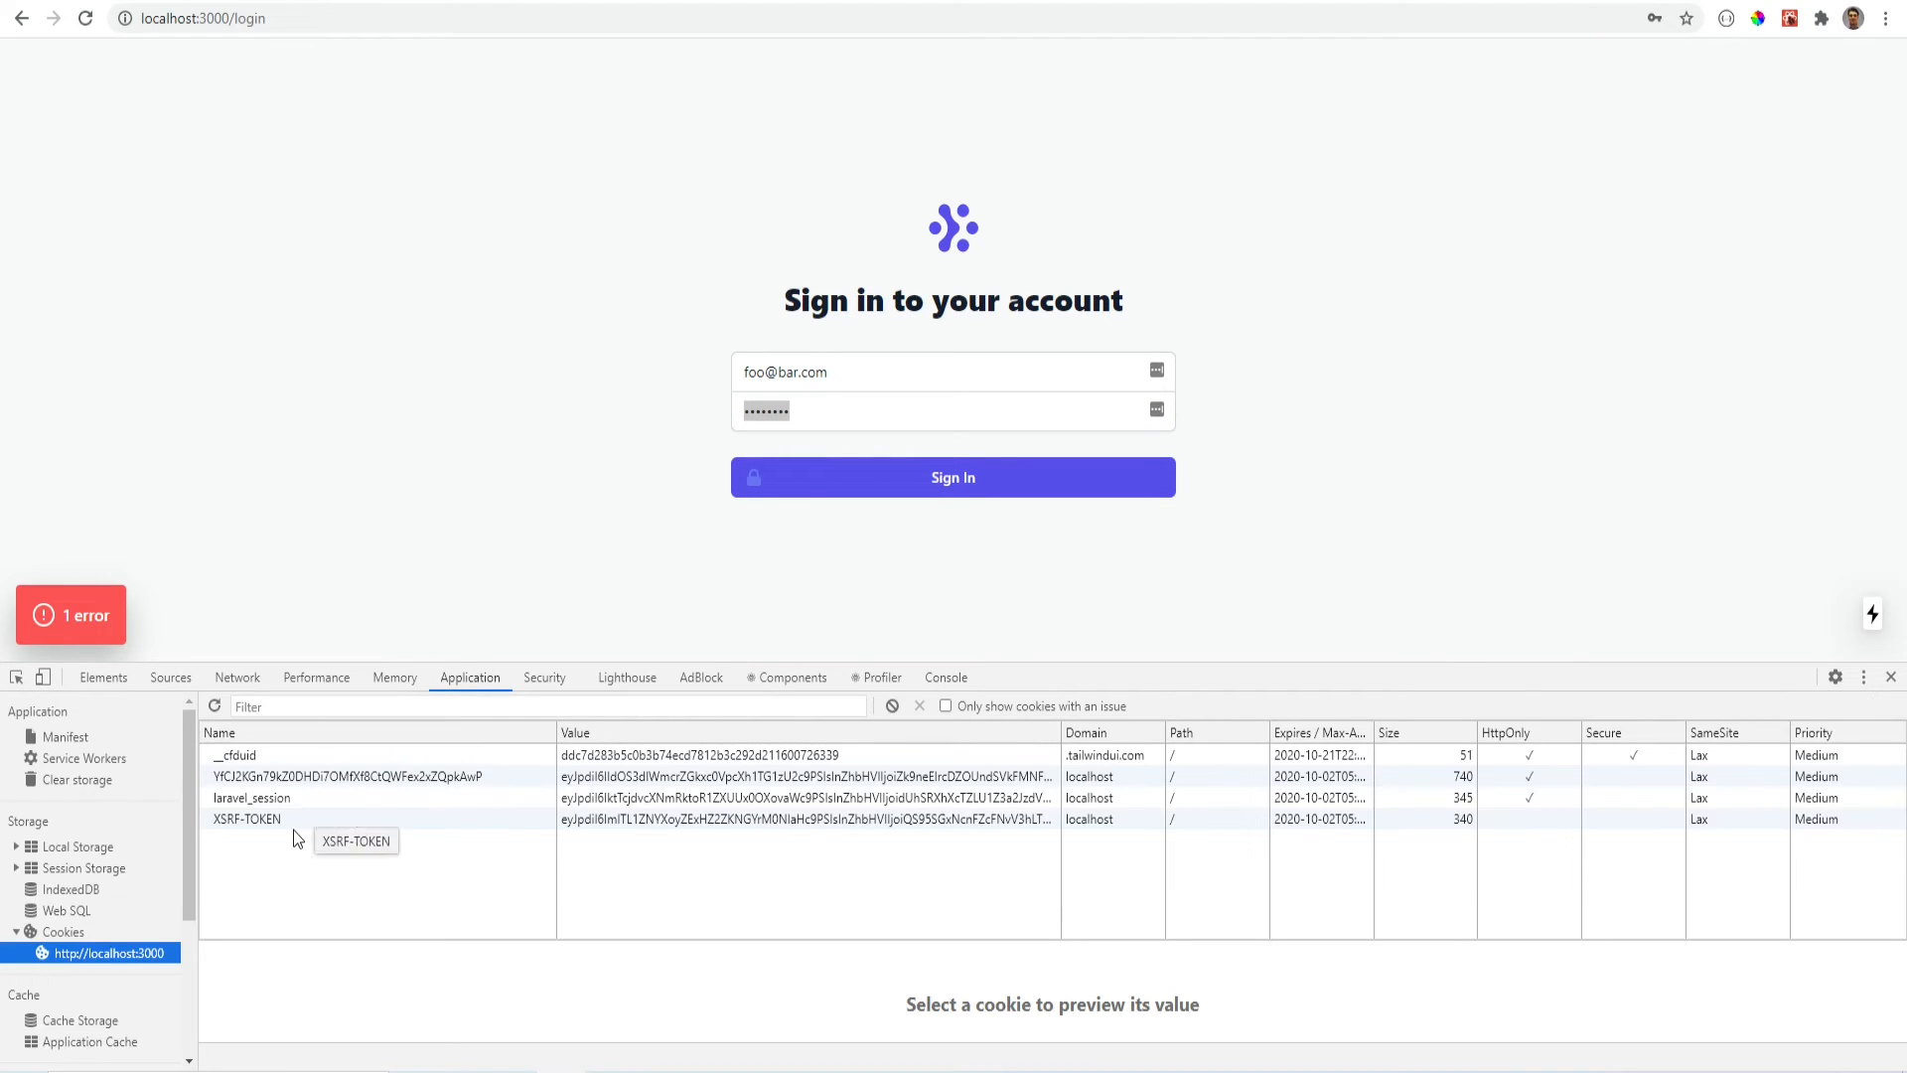
mouse_move(255, 818)
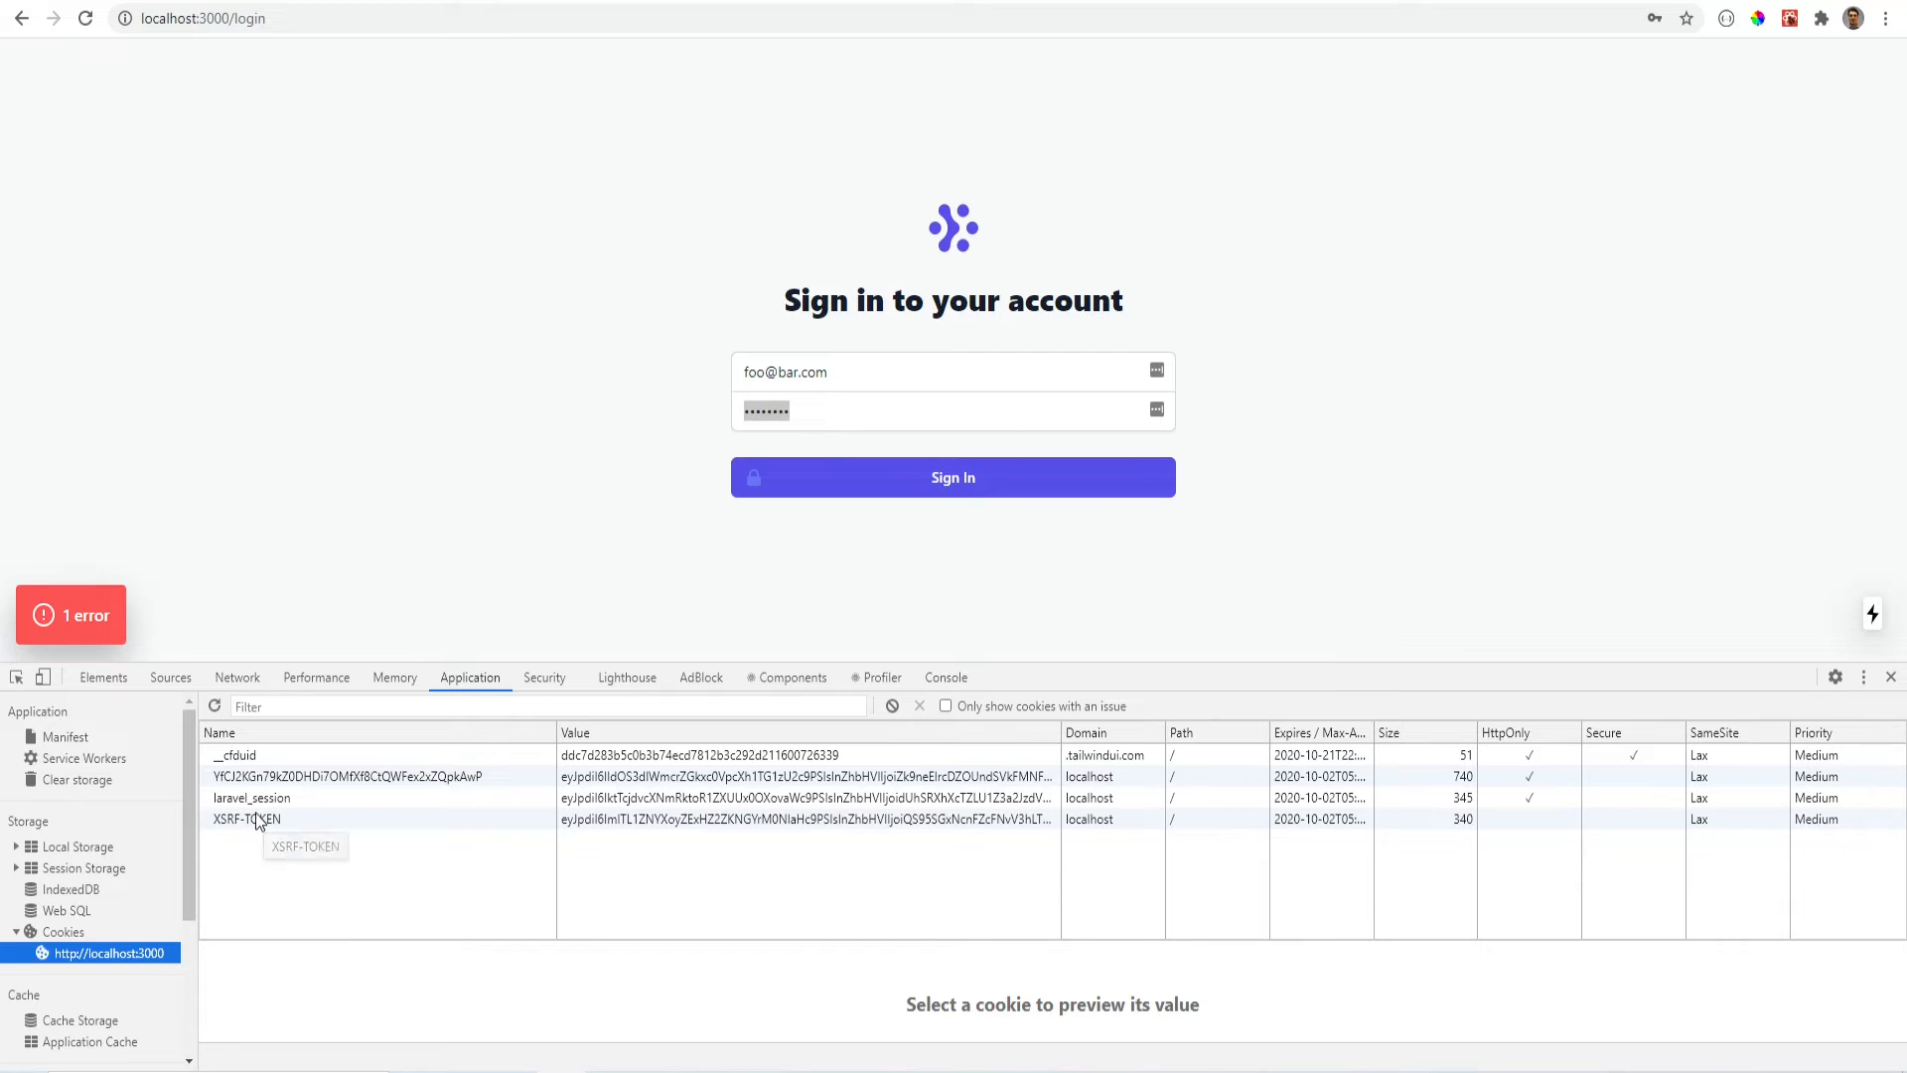
left_click(247, 819)
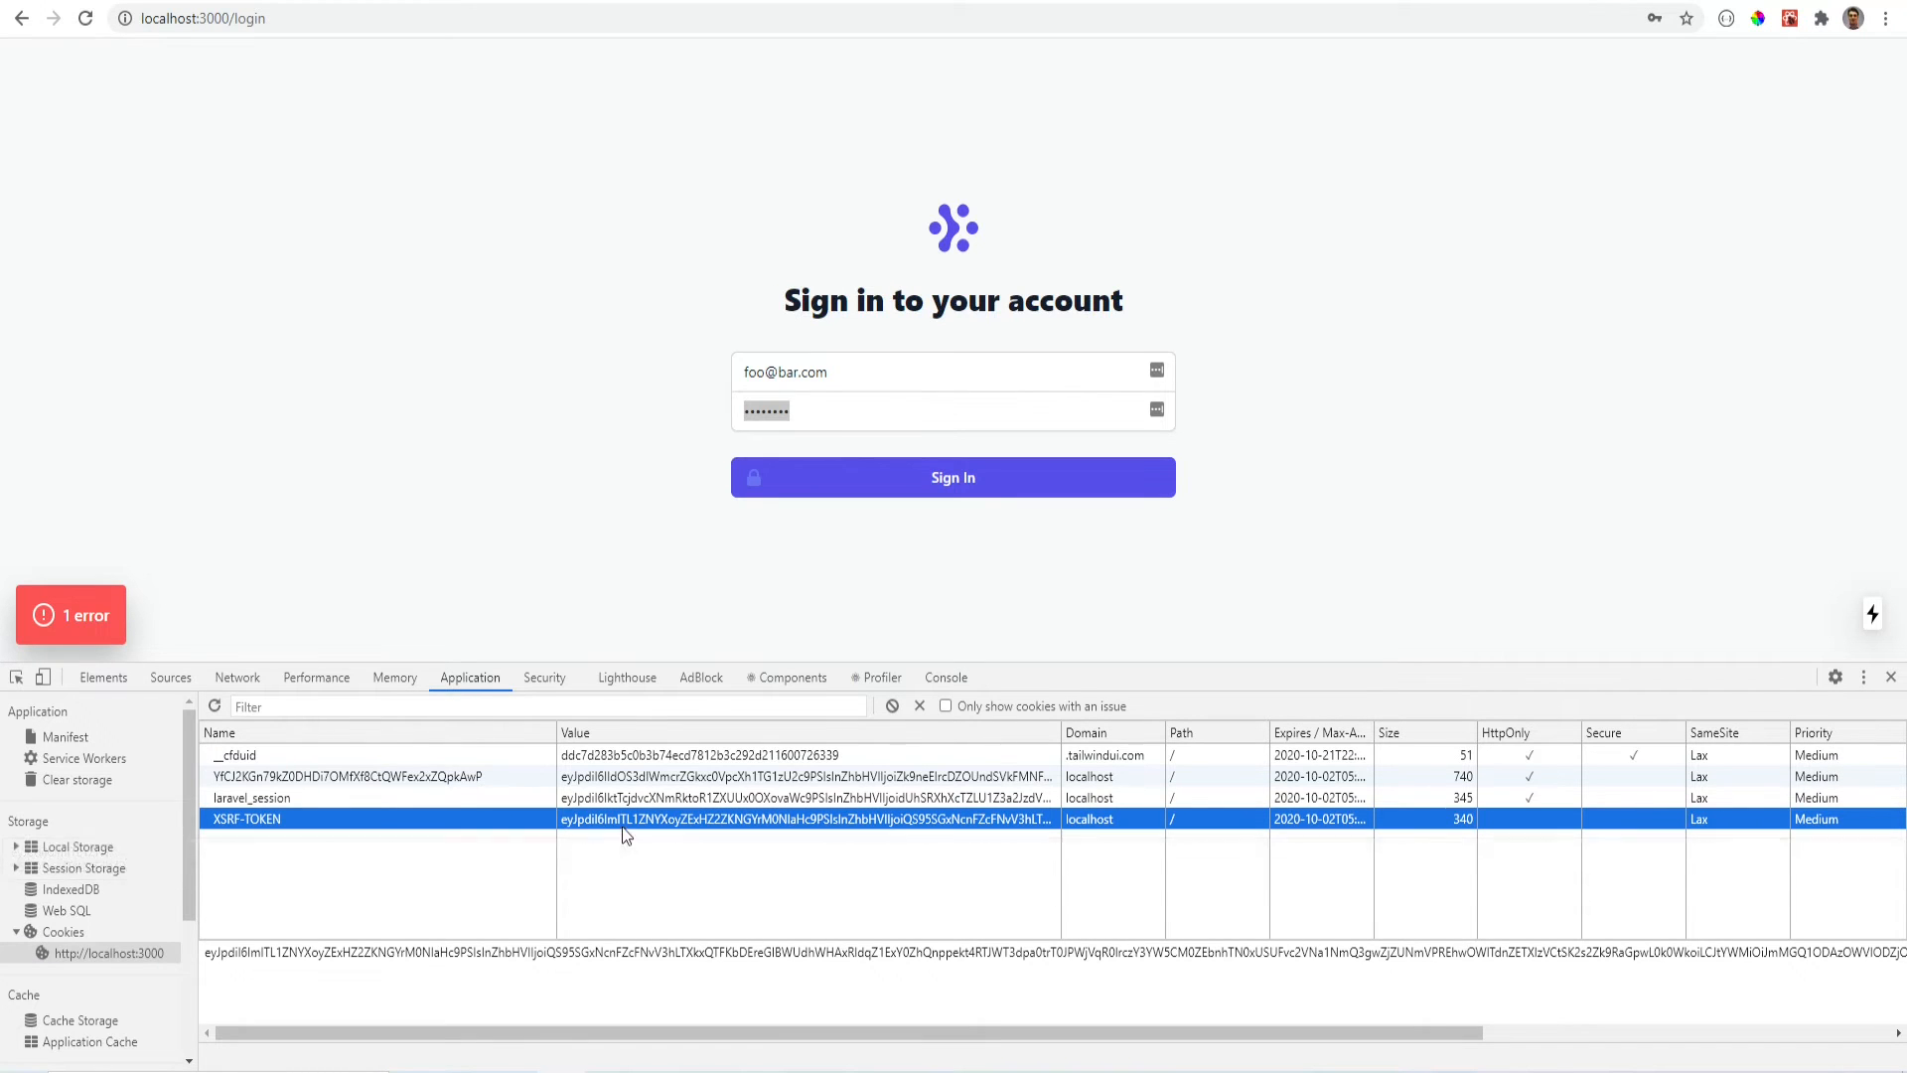
left_click(237, 677)
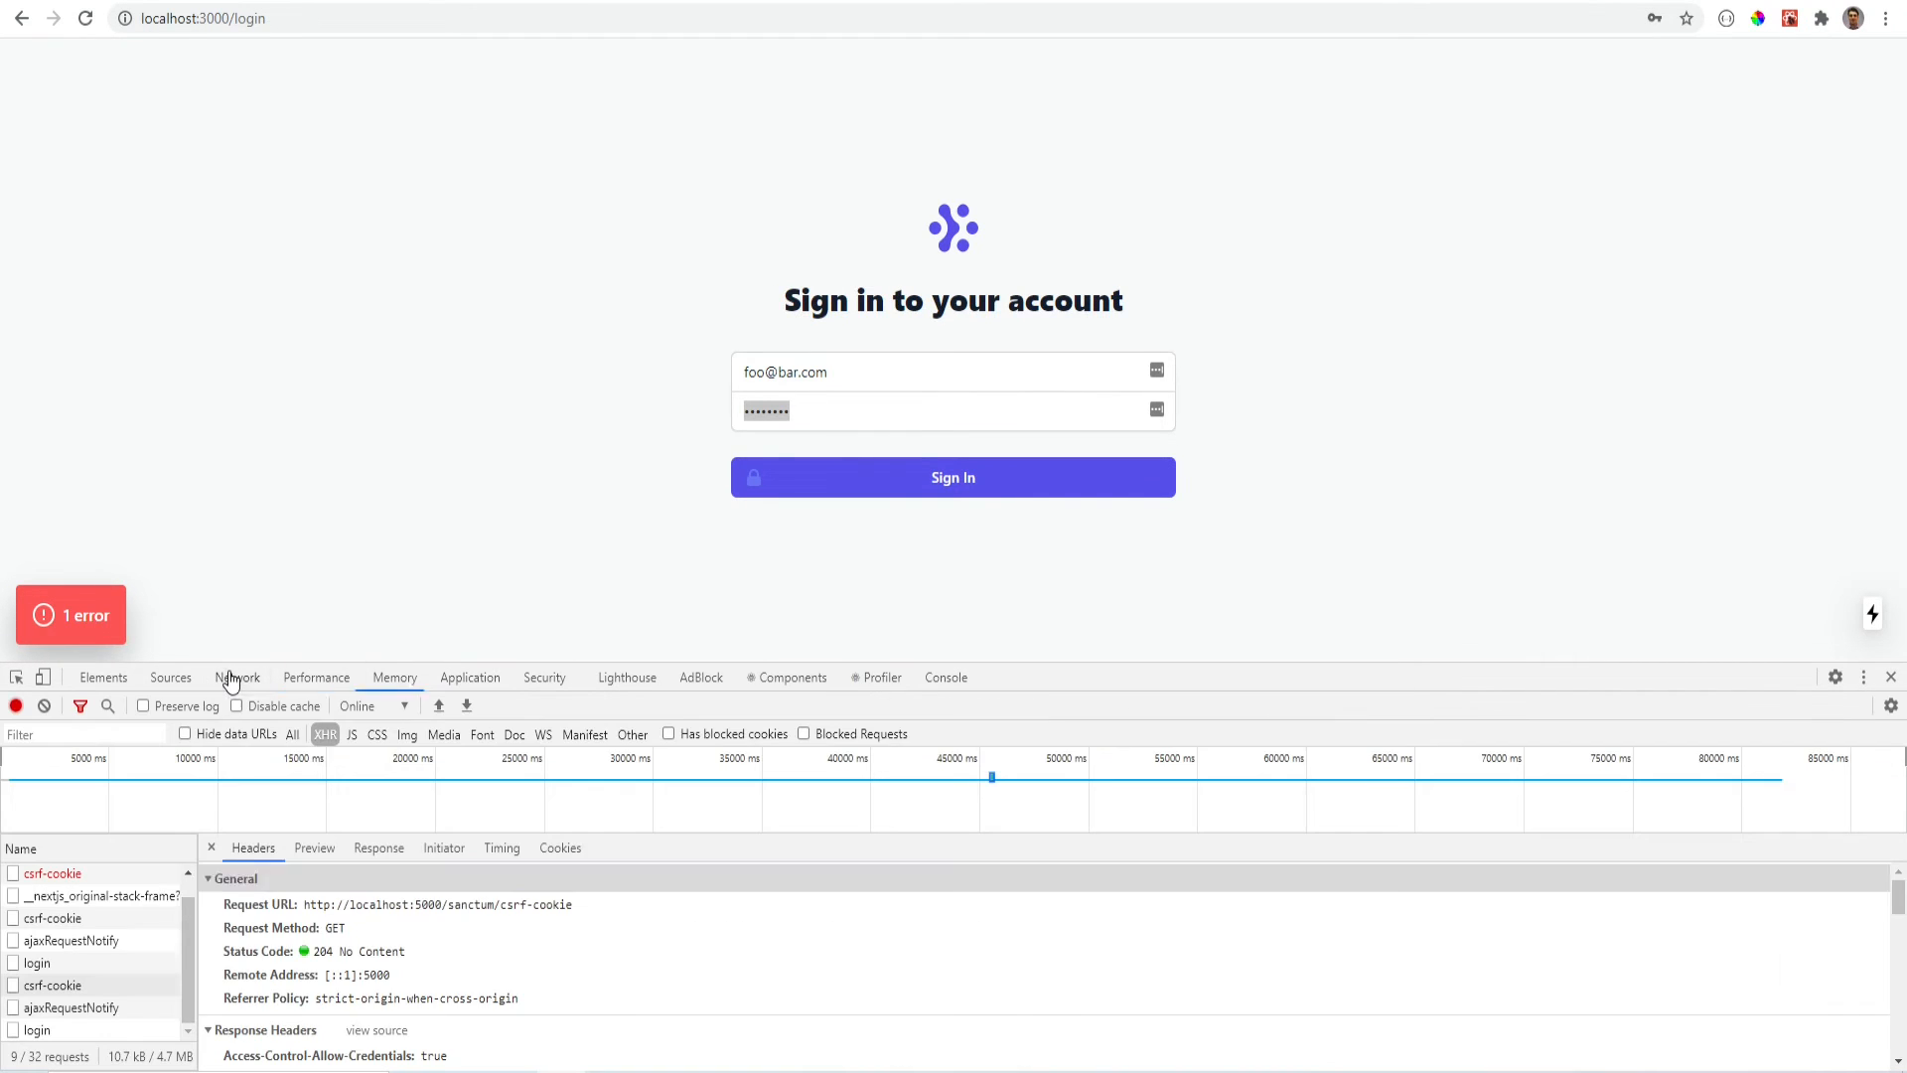
left_click(434, 904)
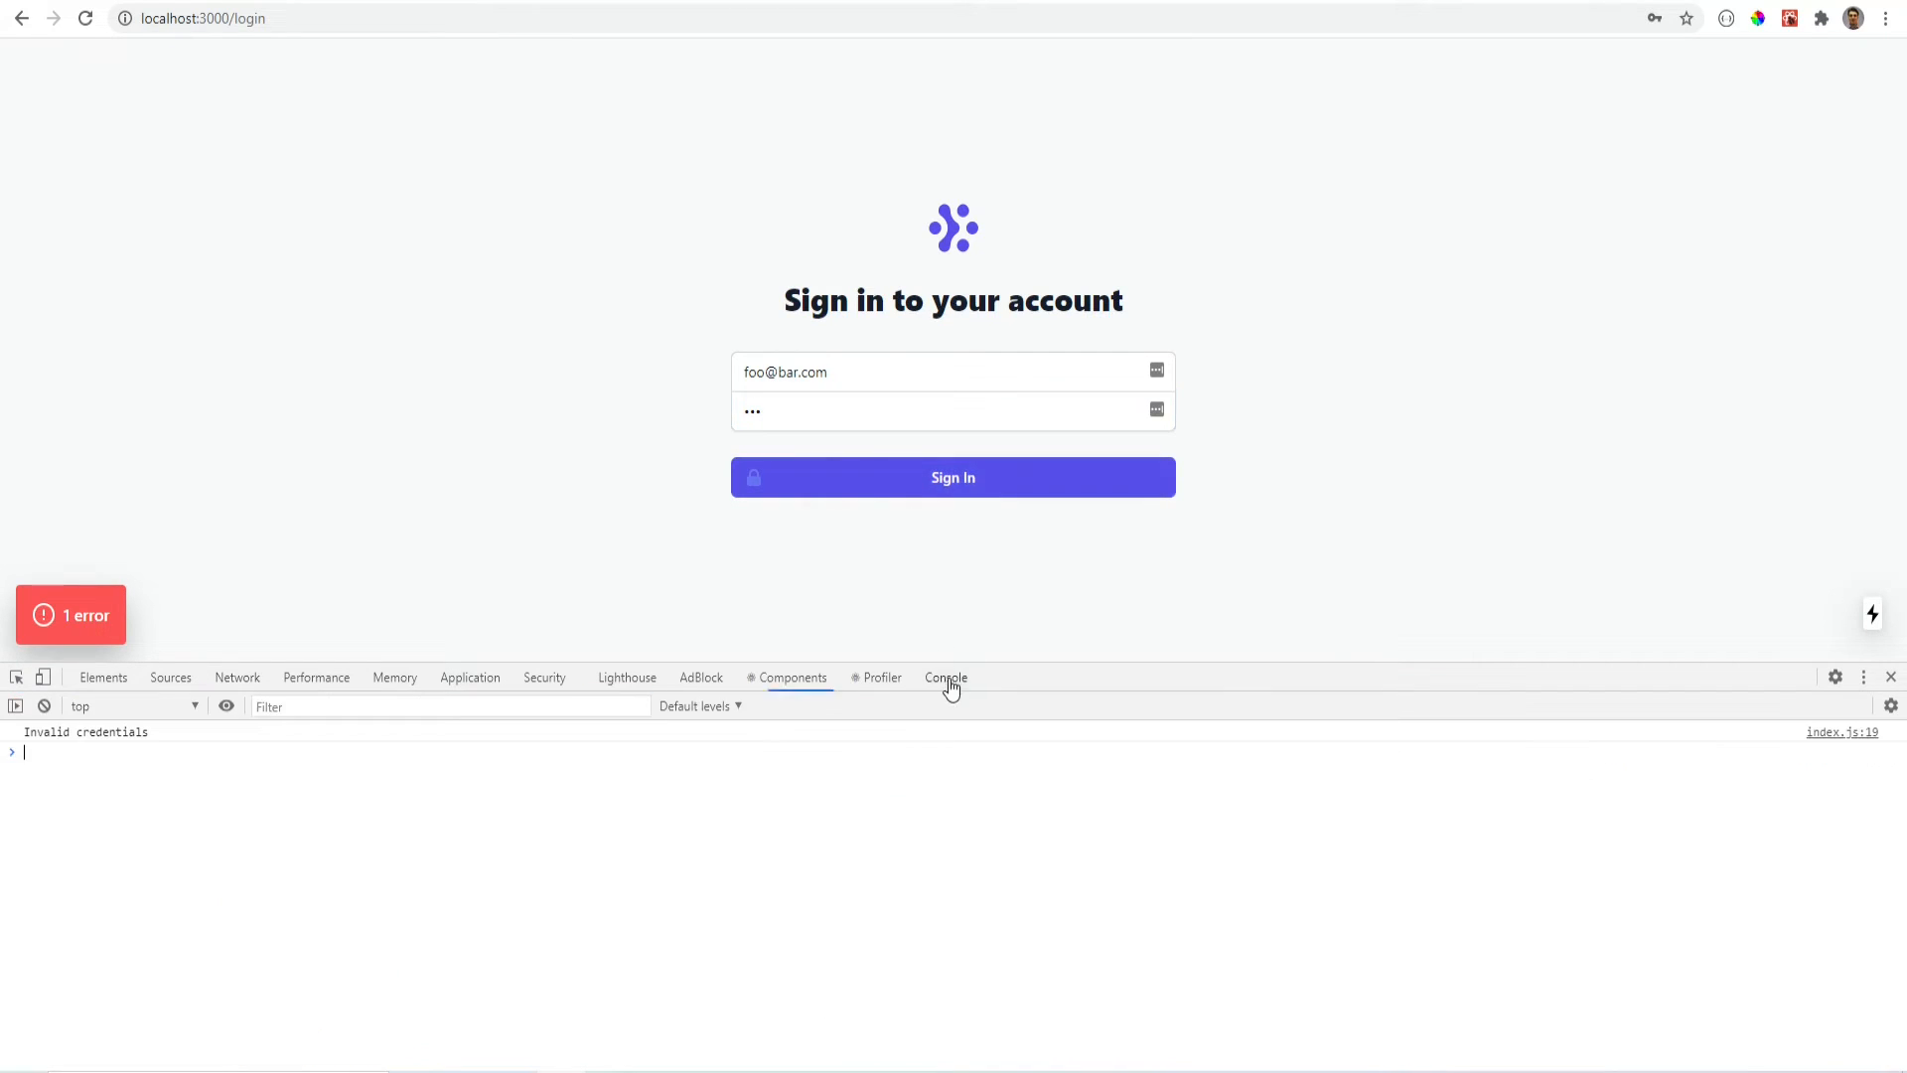
left_click(953, 477)
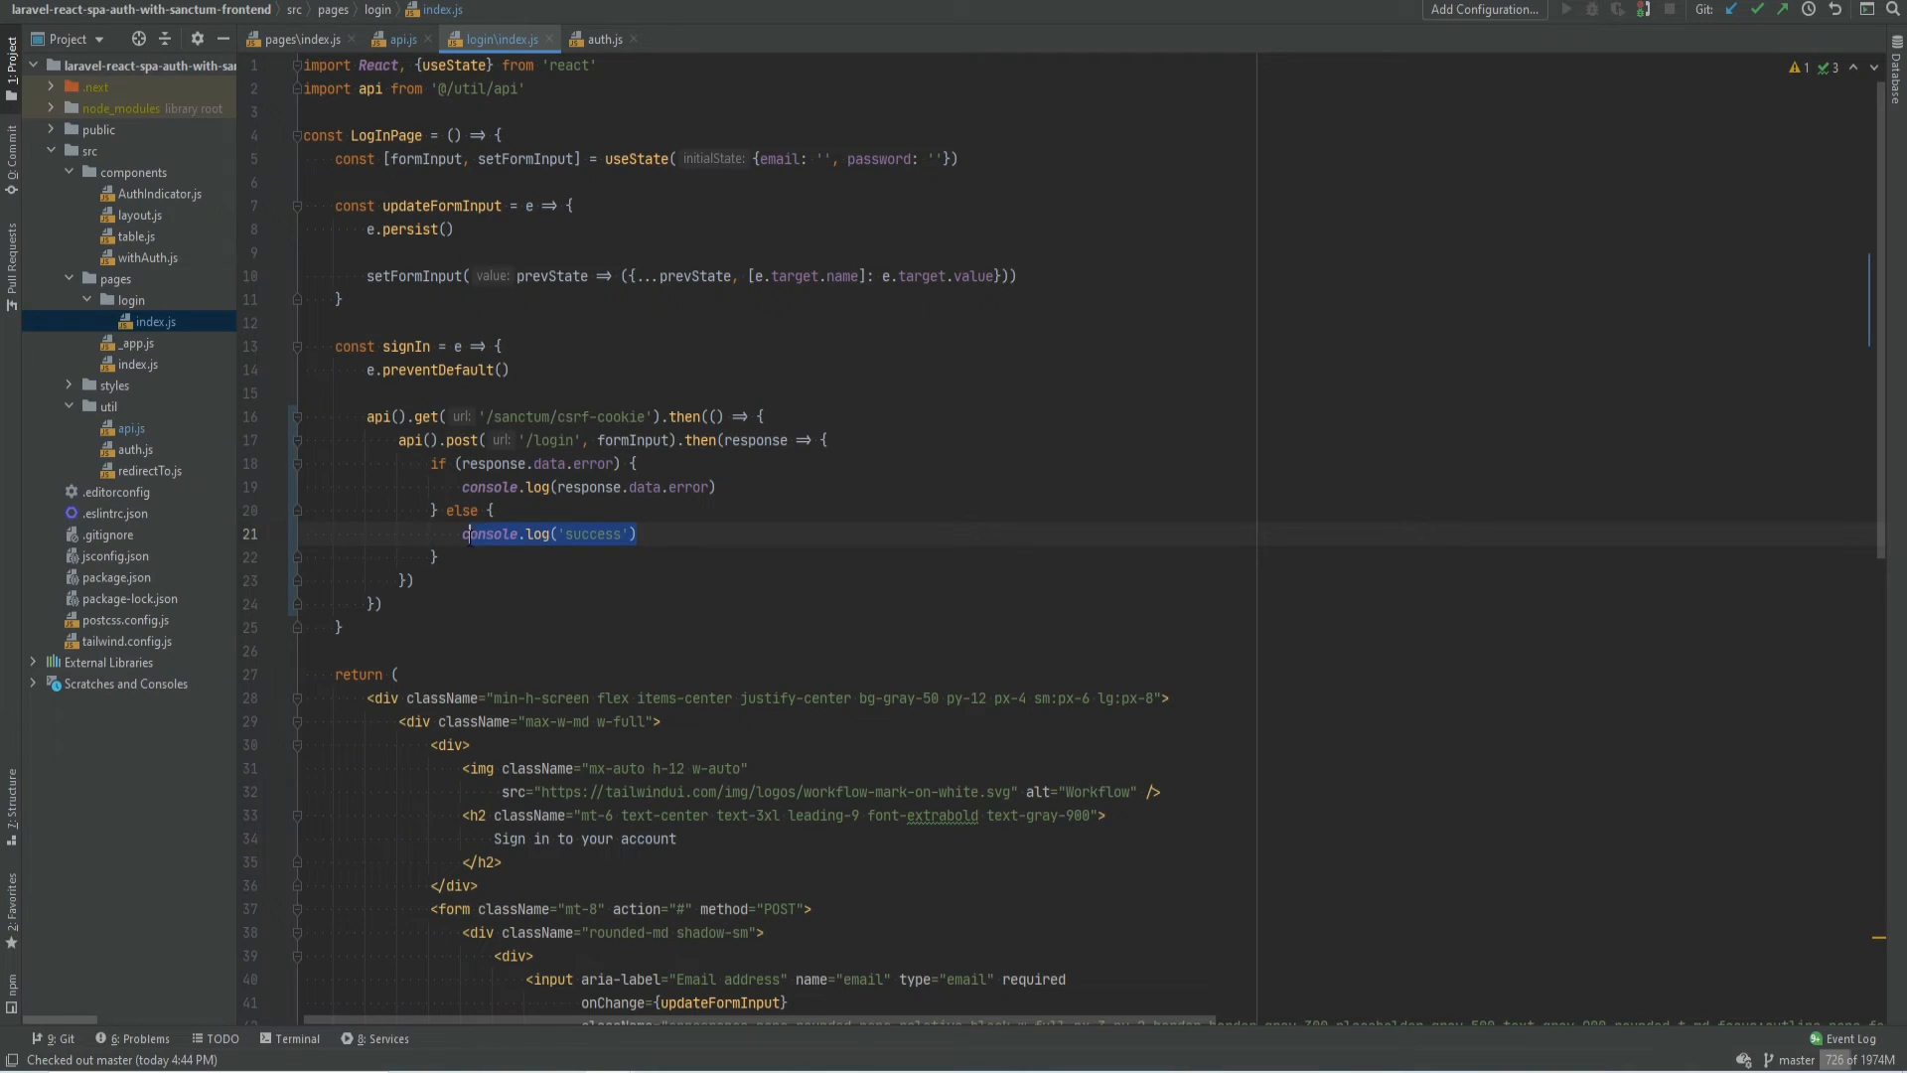
Step: Replace console.log('success') with logIn() from @/util/auth and inspect logIn in auth.js
type("log")
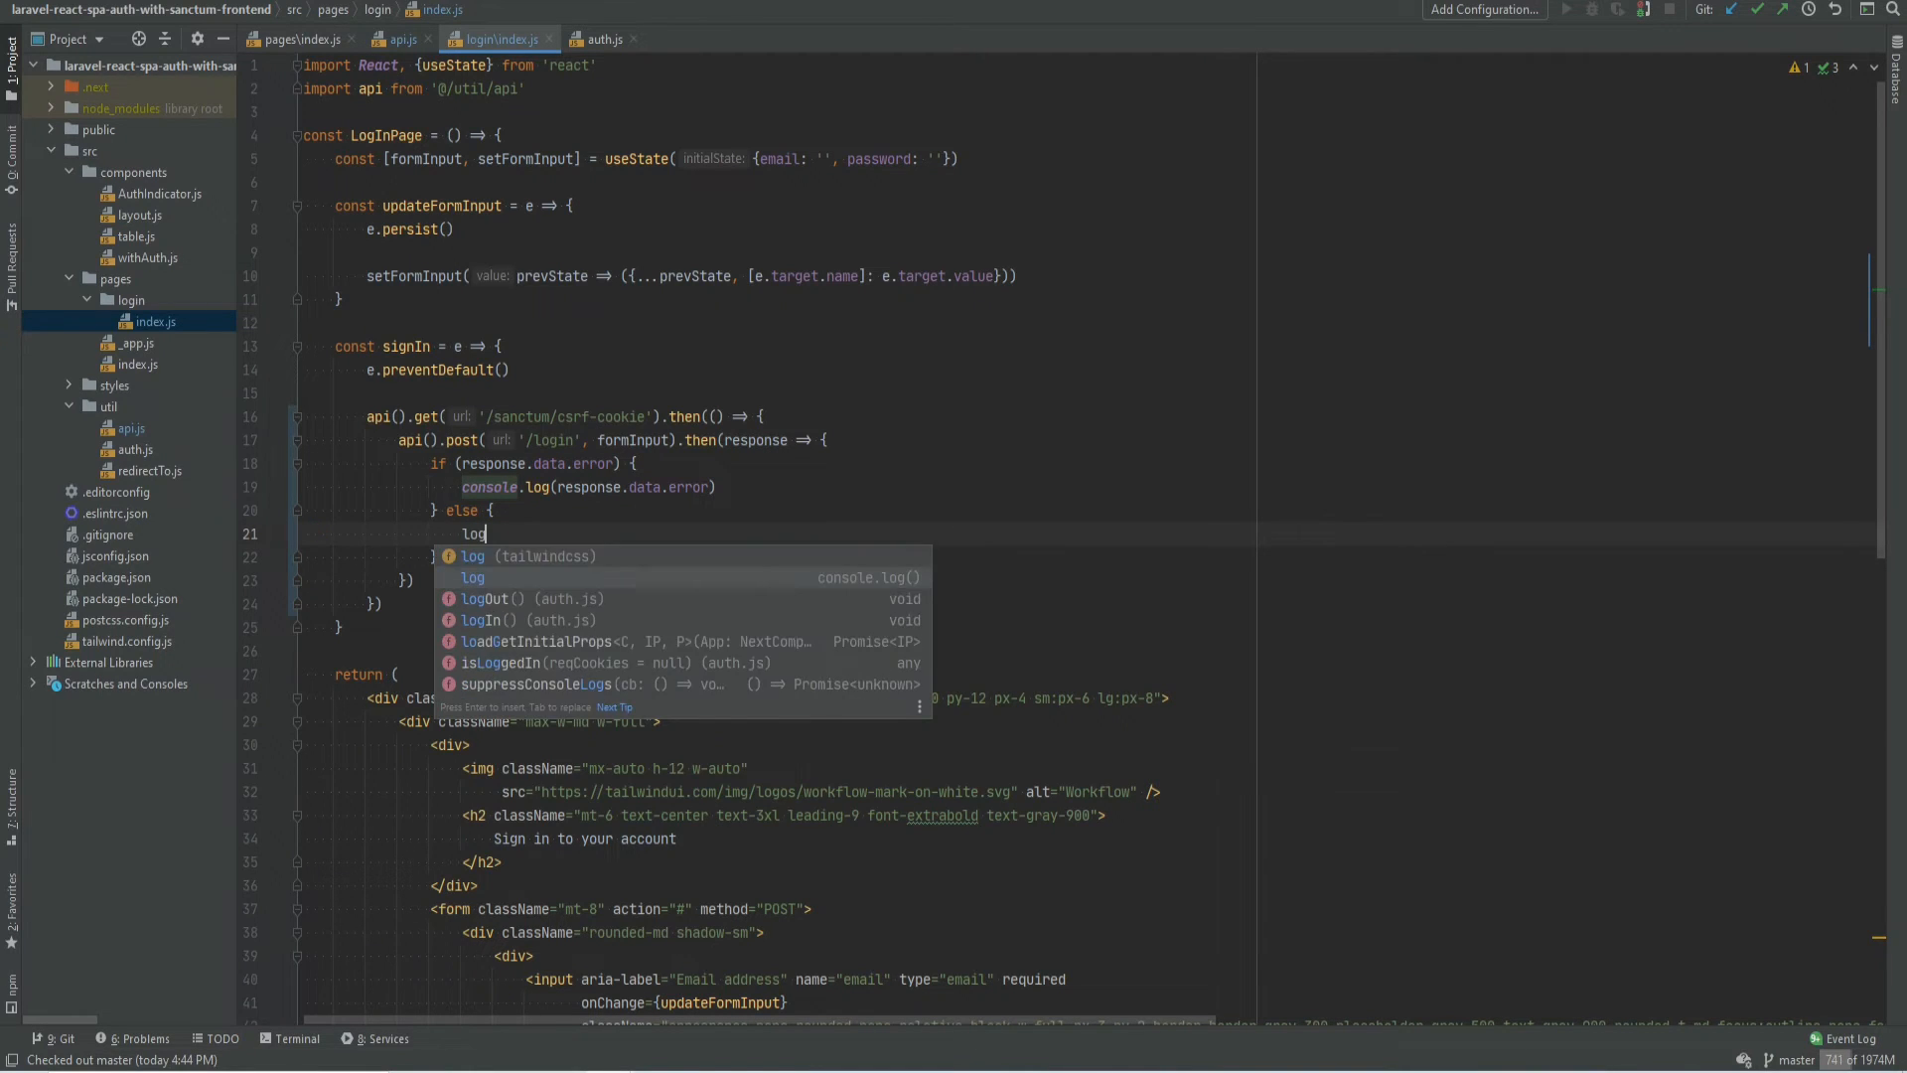
left_click(481, 619)
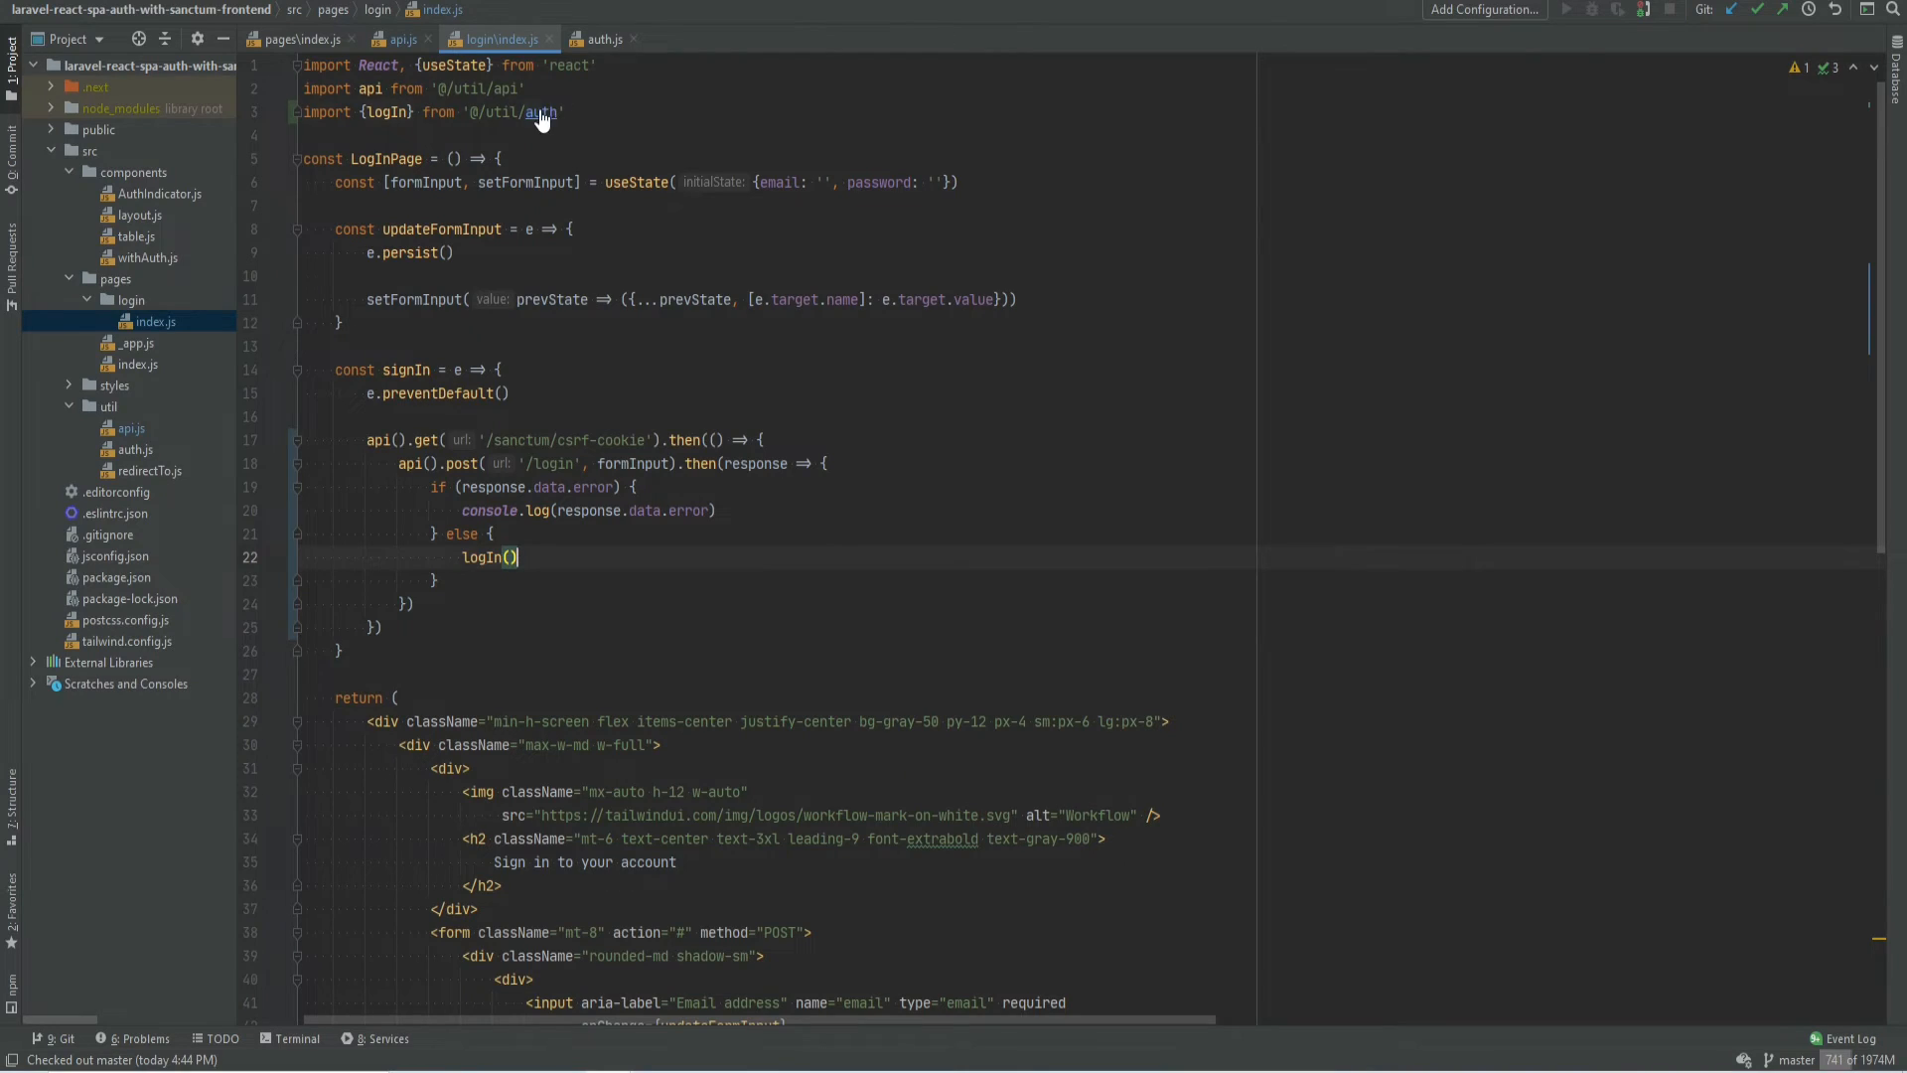
left_click(601, 38)
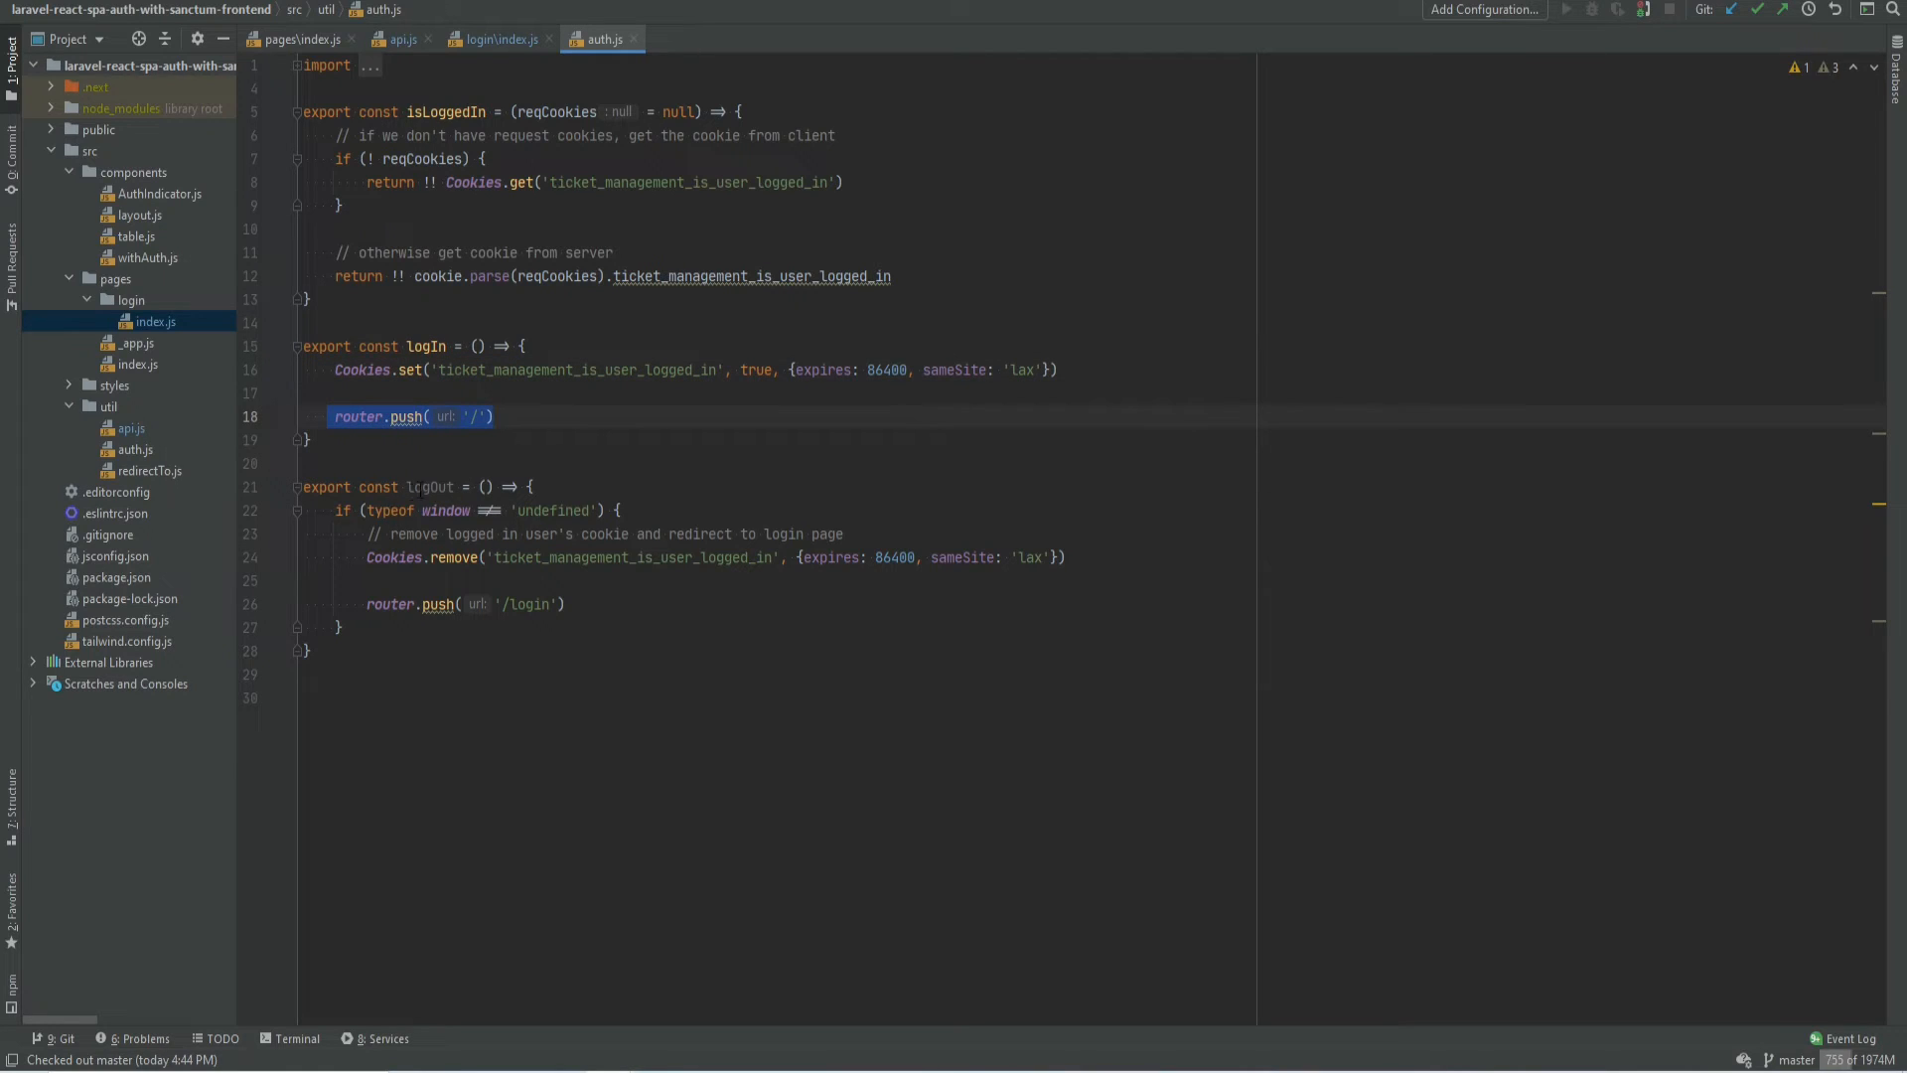
double_click(633, 557)
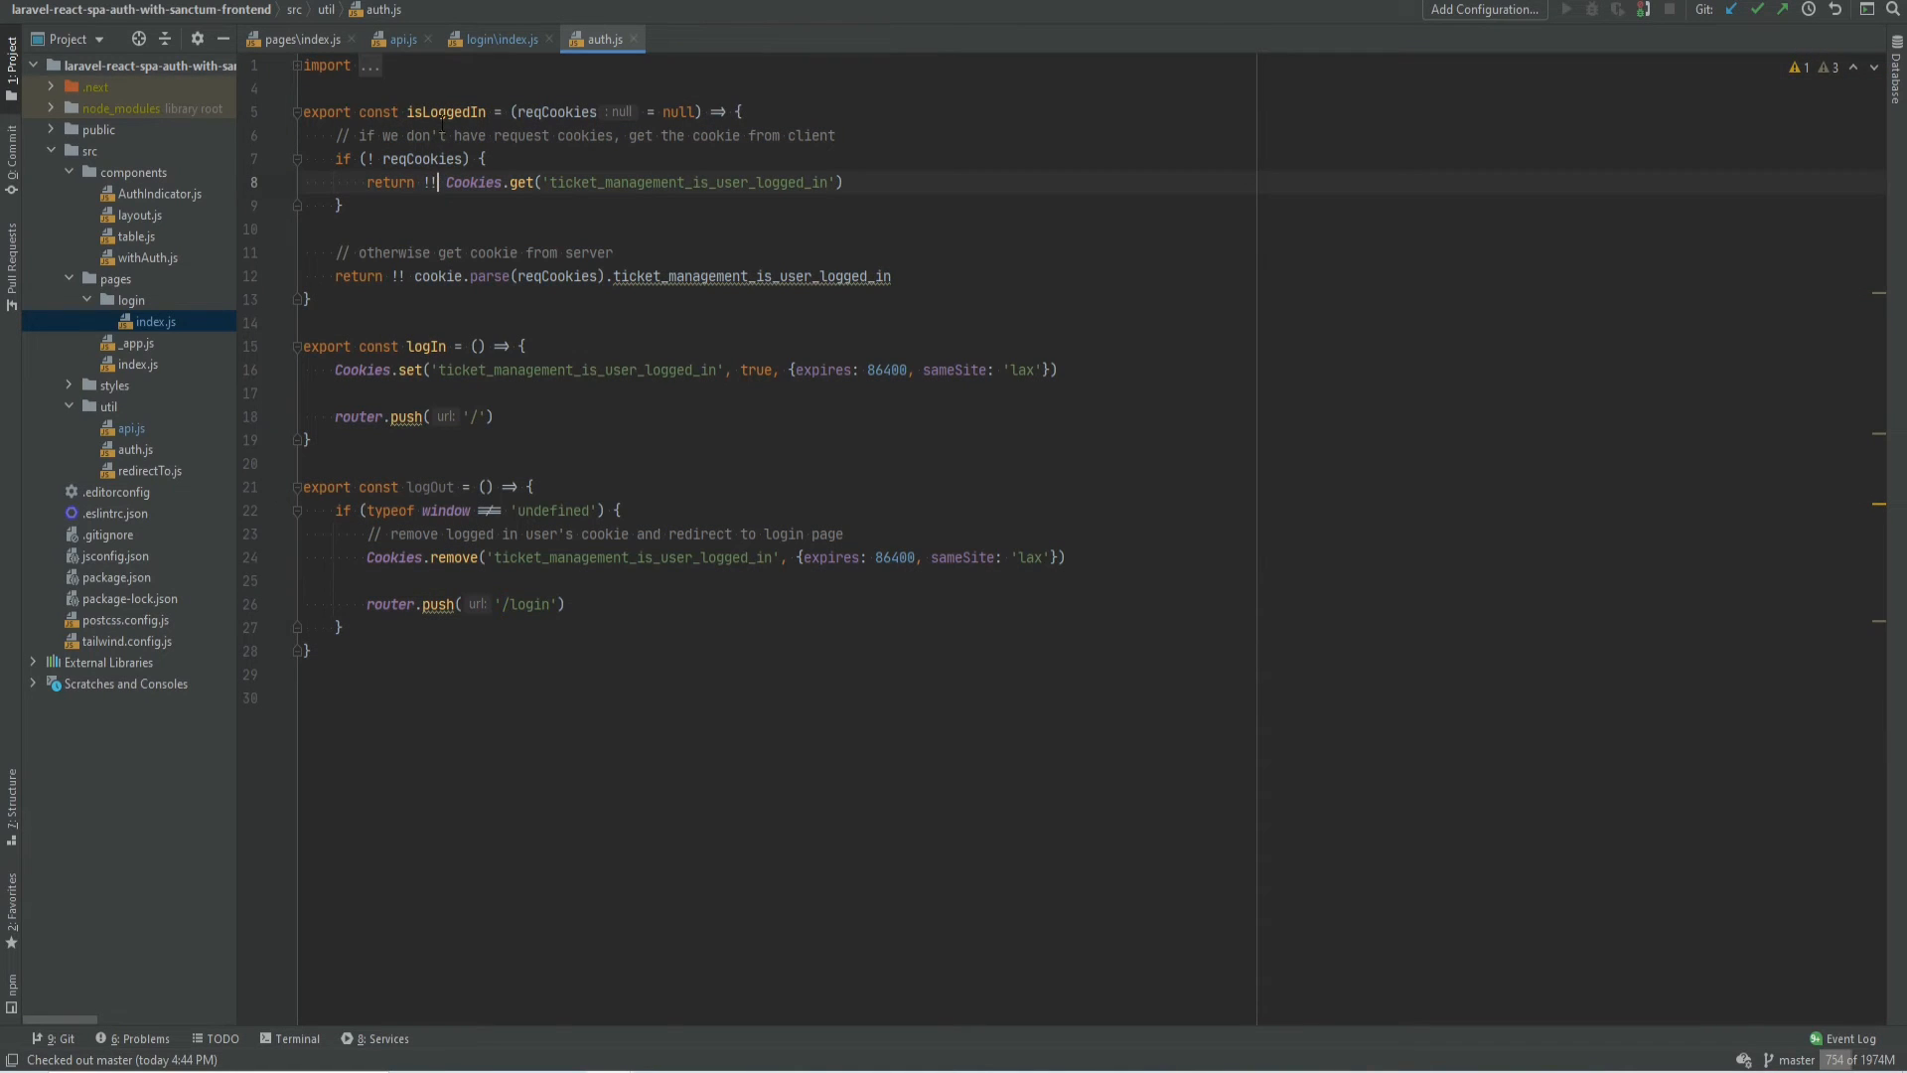
double_click(447, 112)
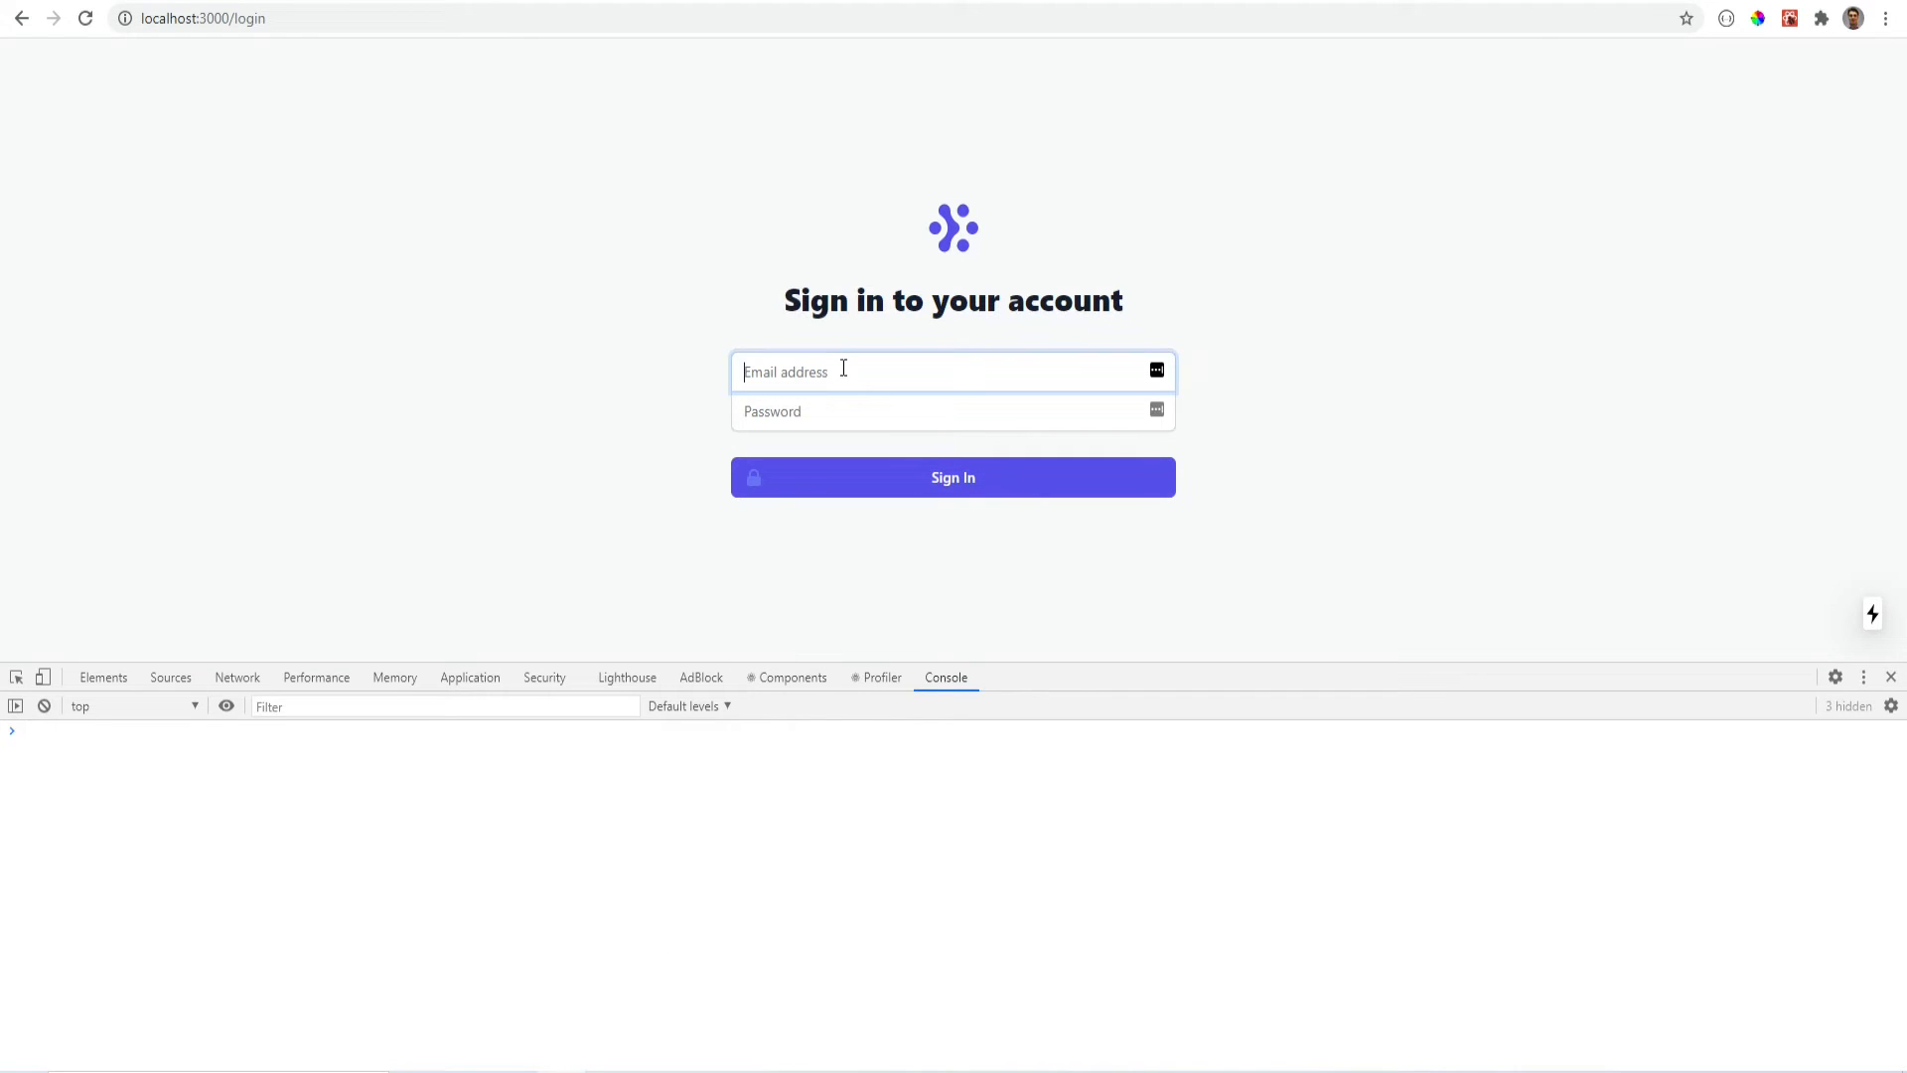
type("foo@bar.com")
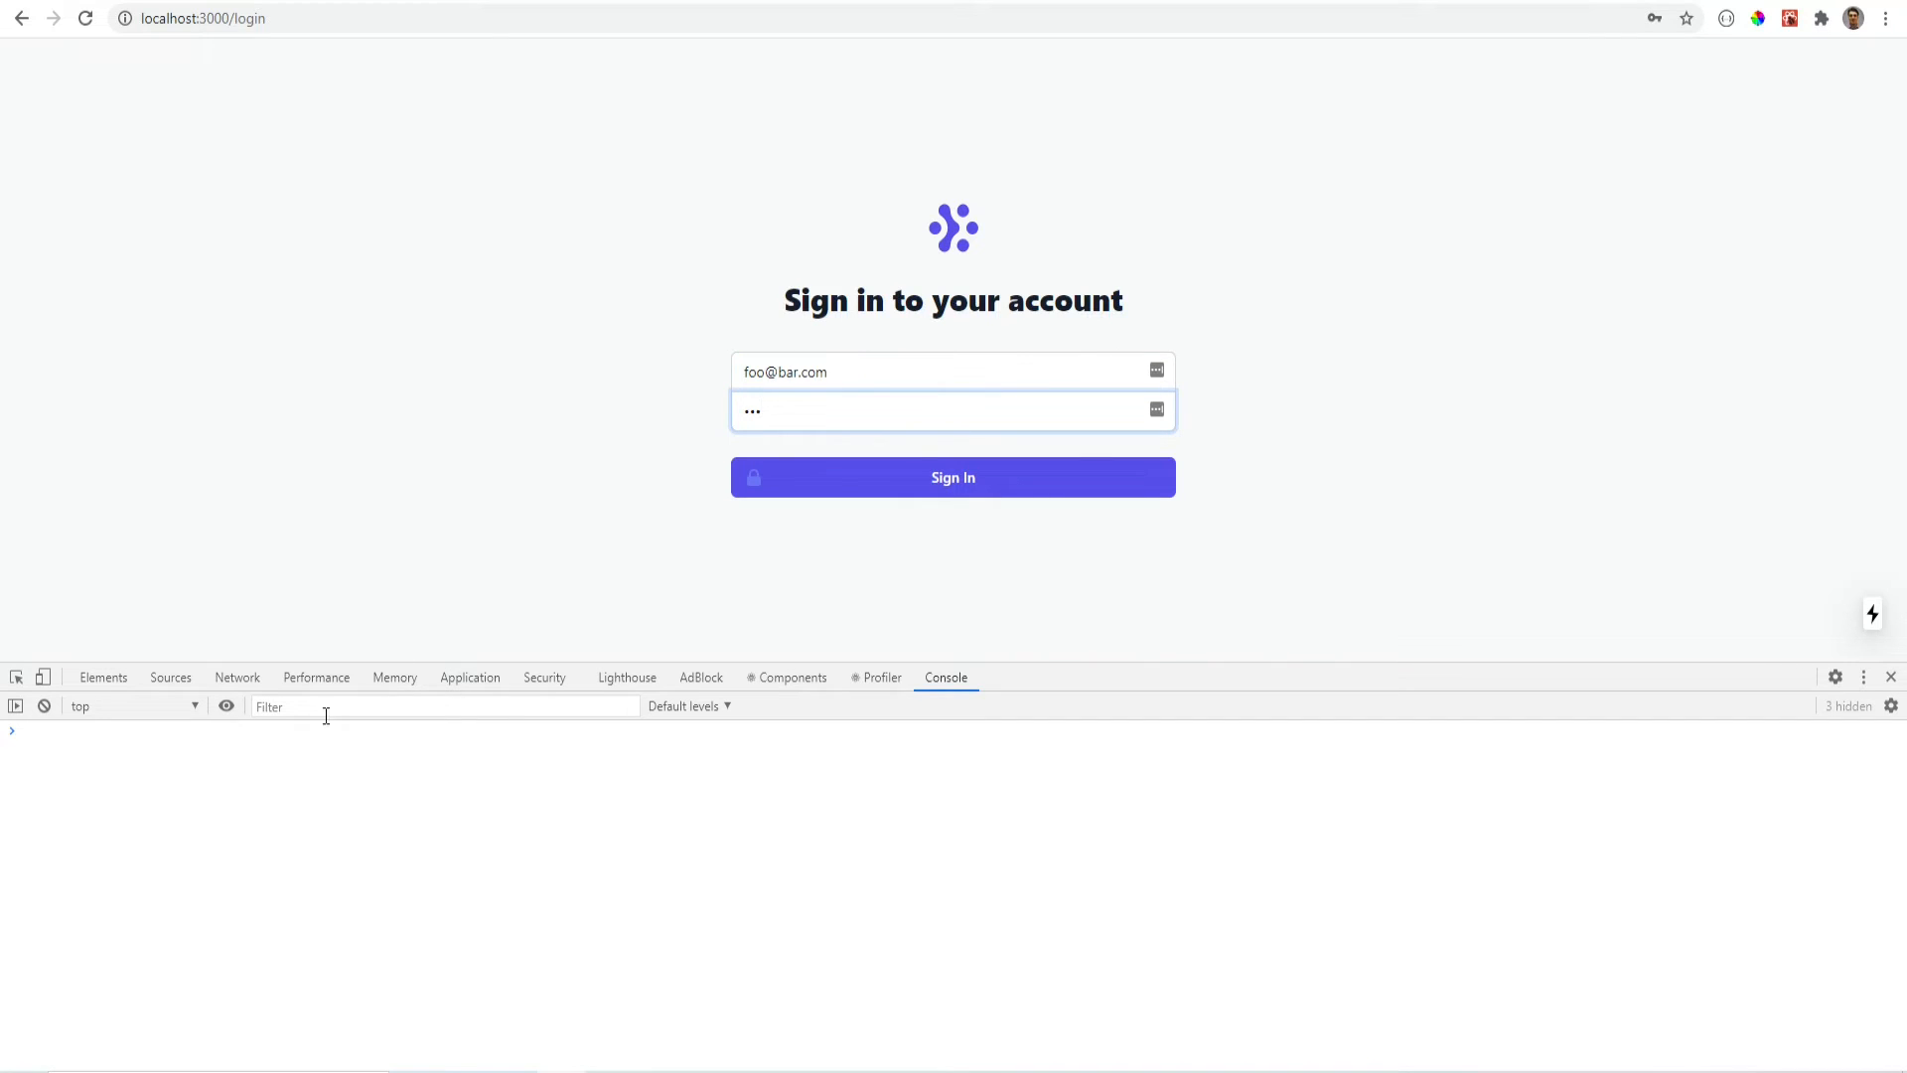
mouse_move(470, 678)
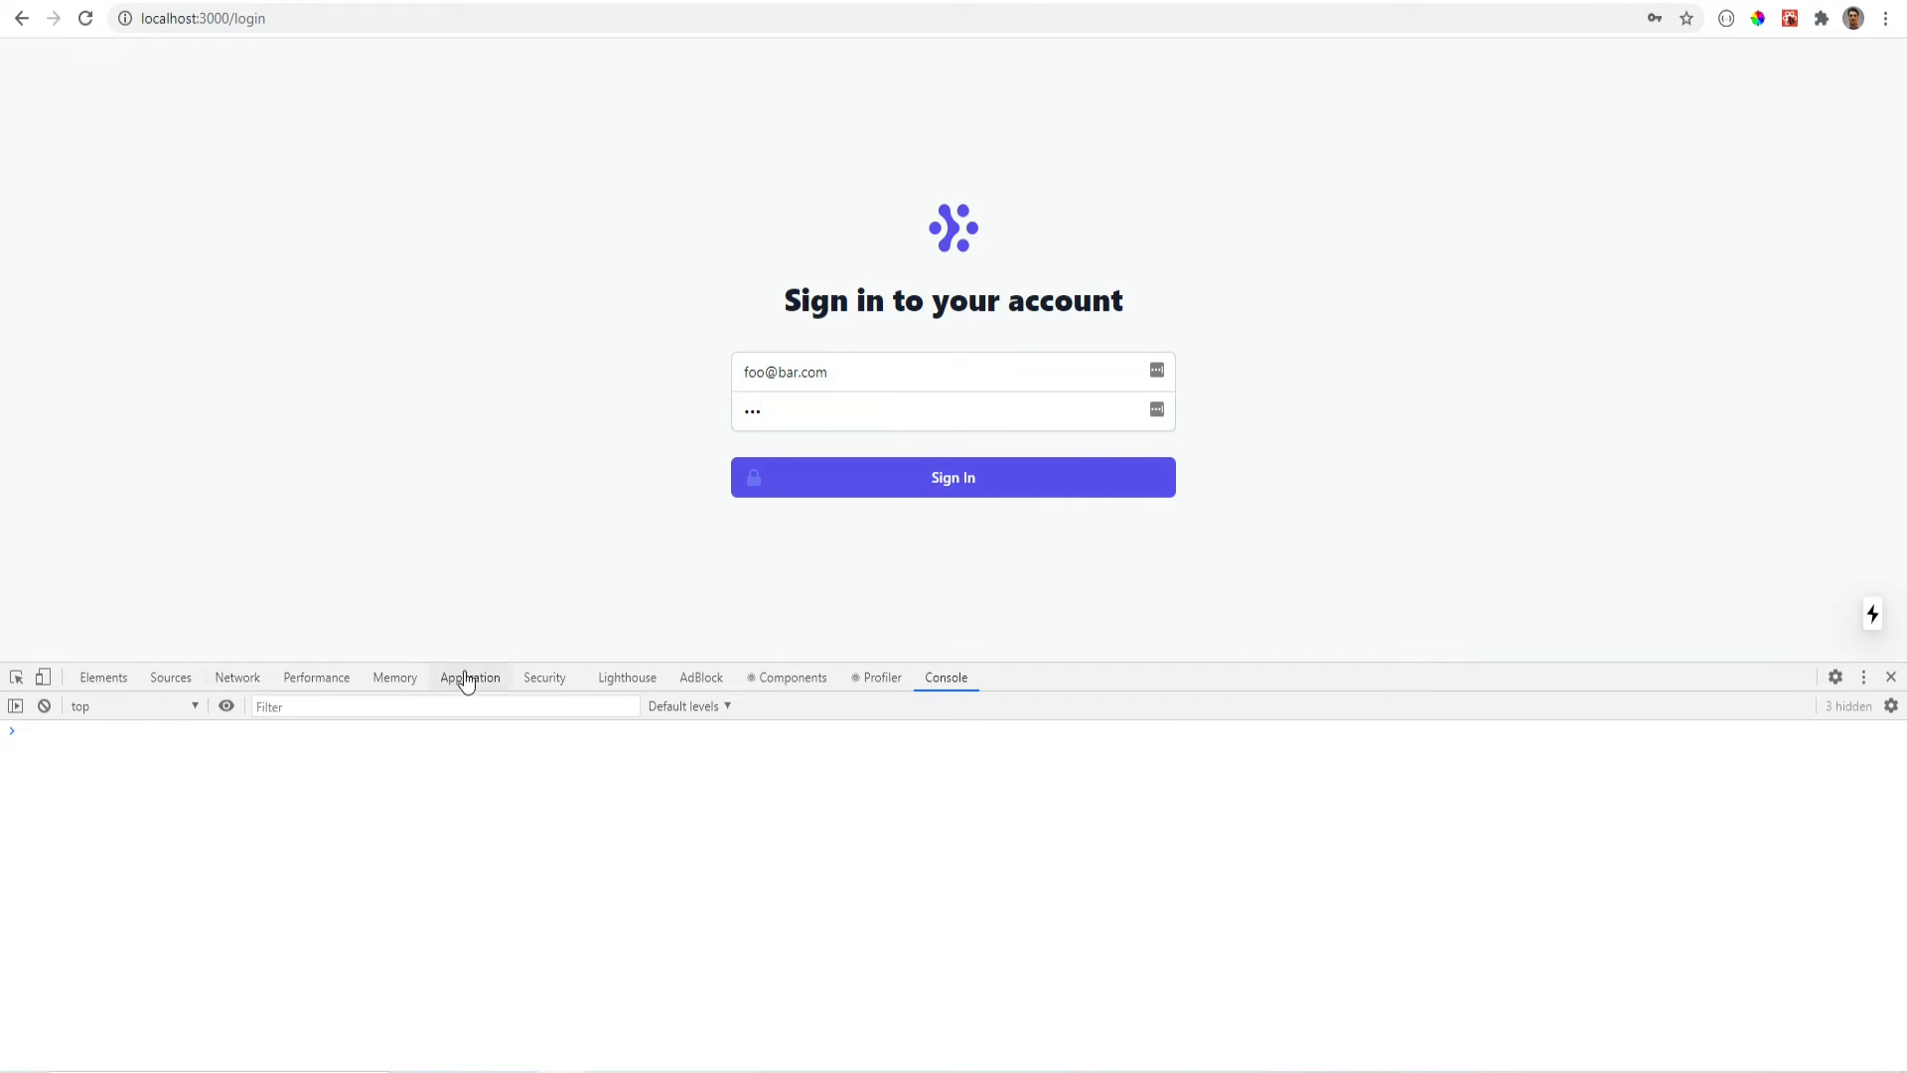
left_click(470, 677)
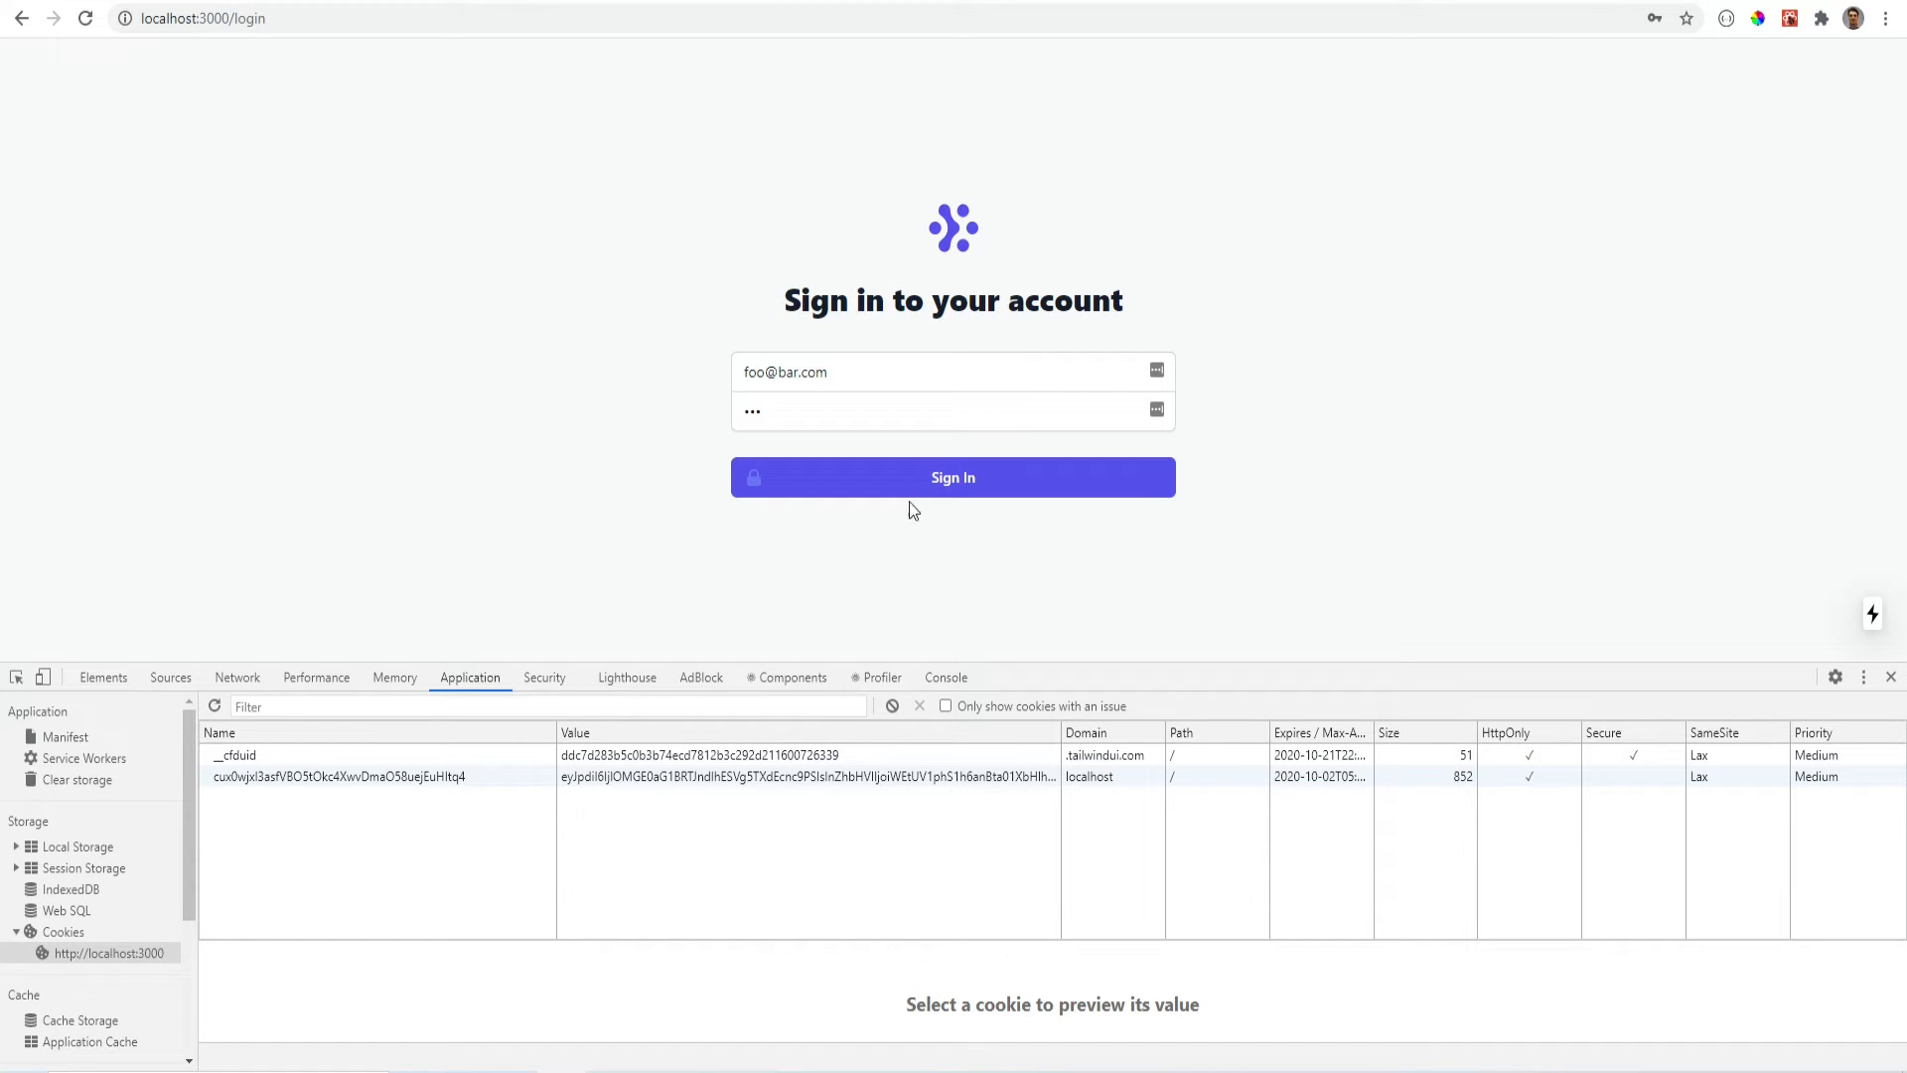
left_click(954, 477)
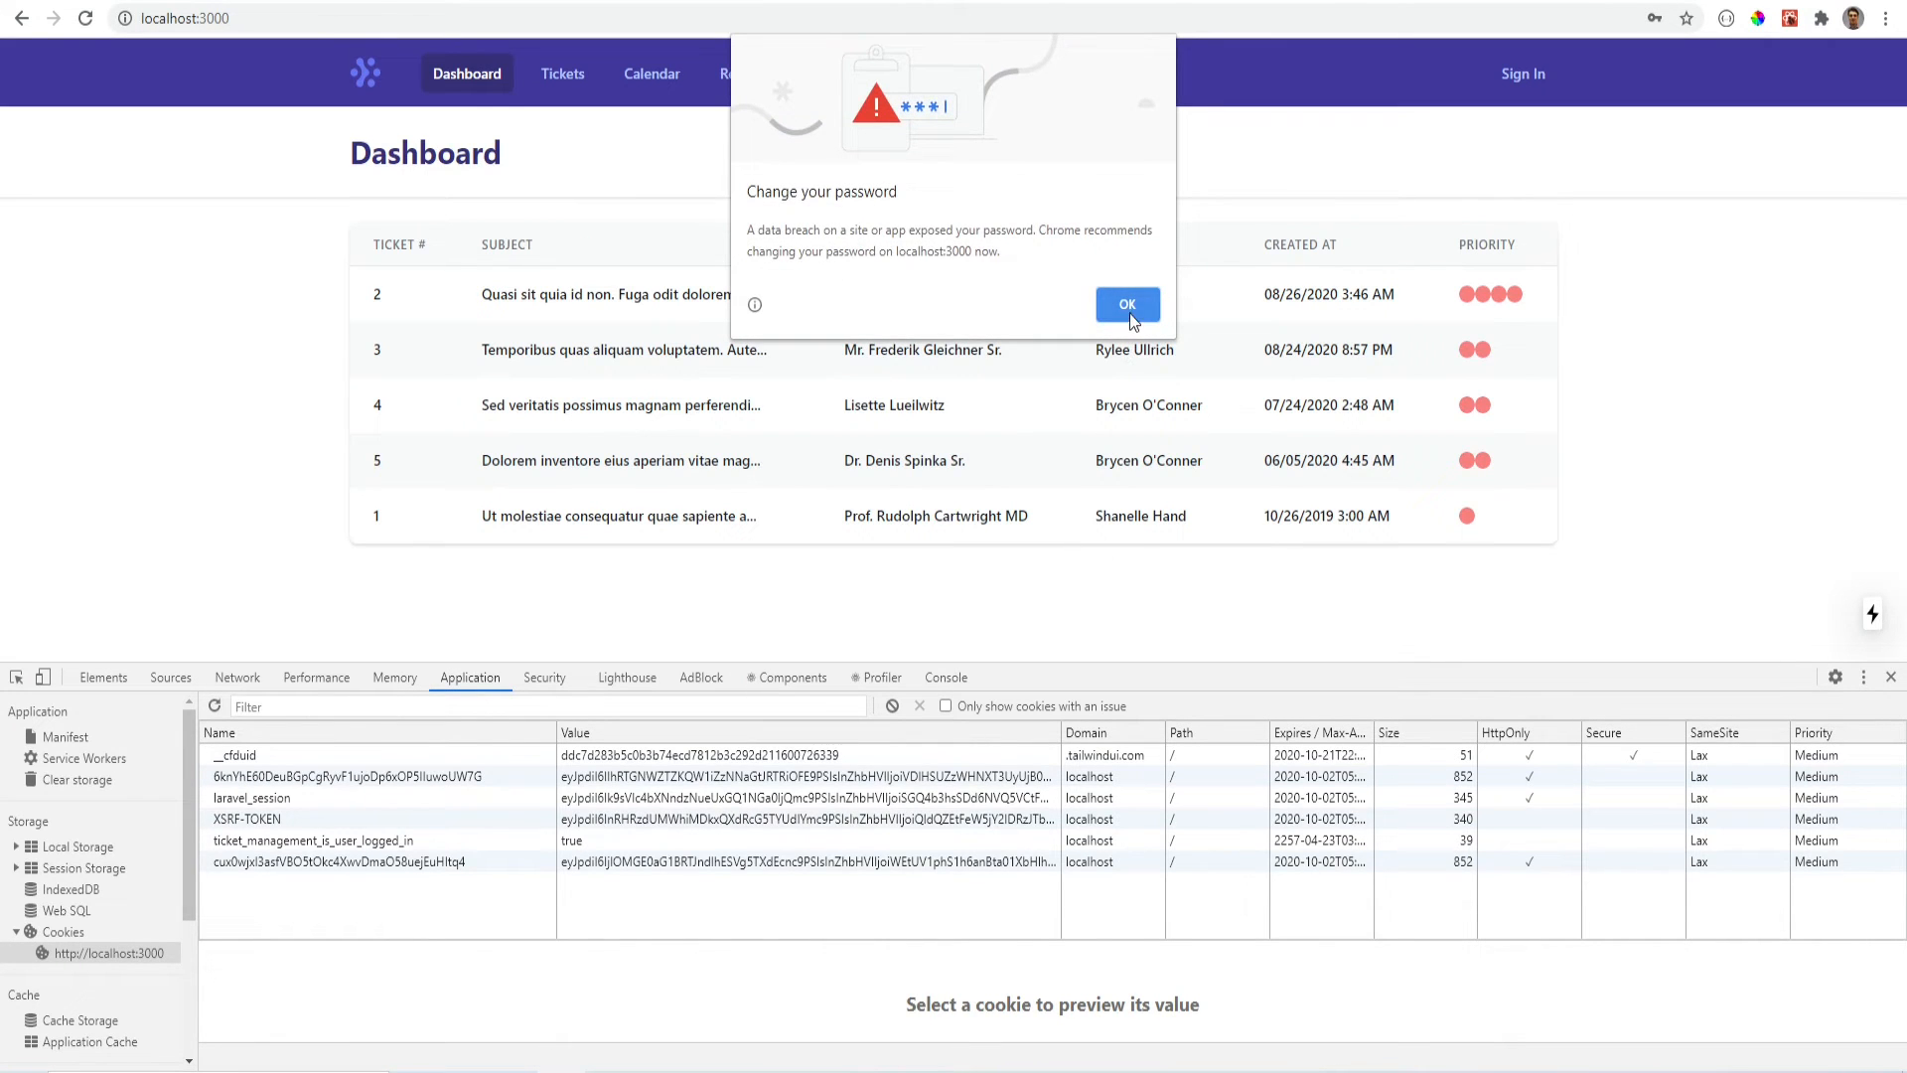
left_click(1125, 303)
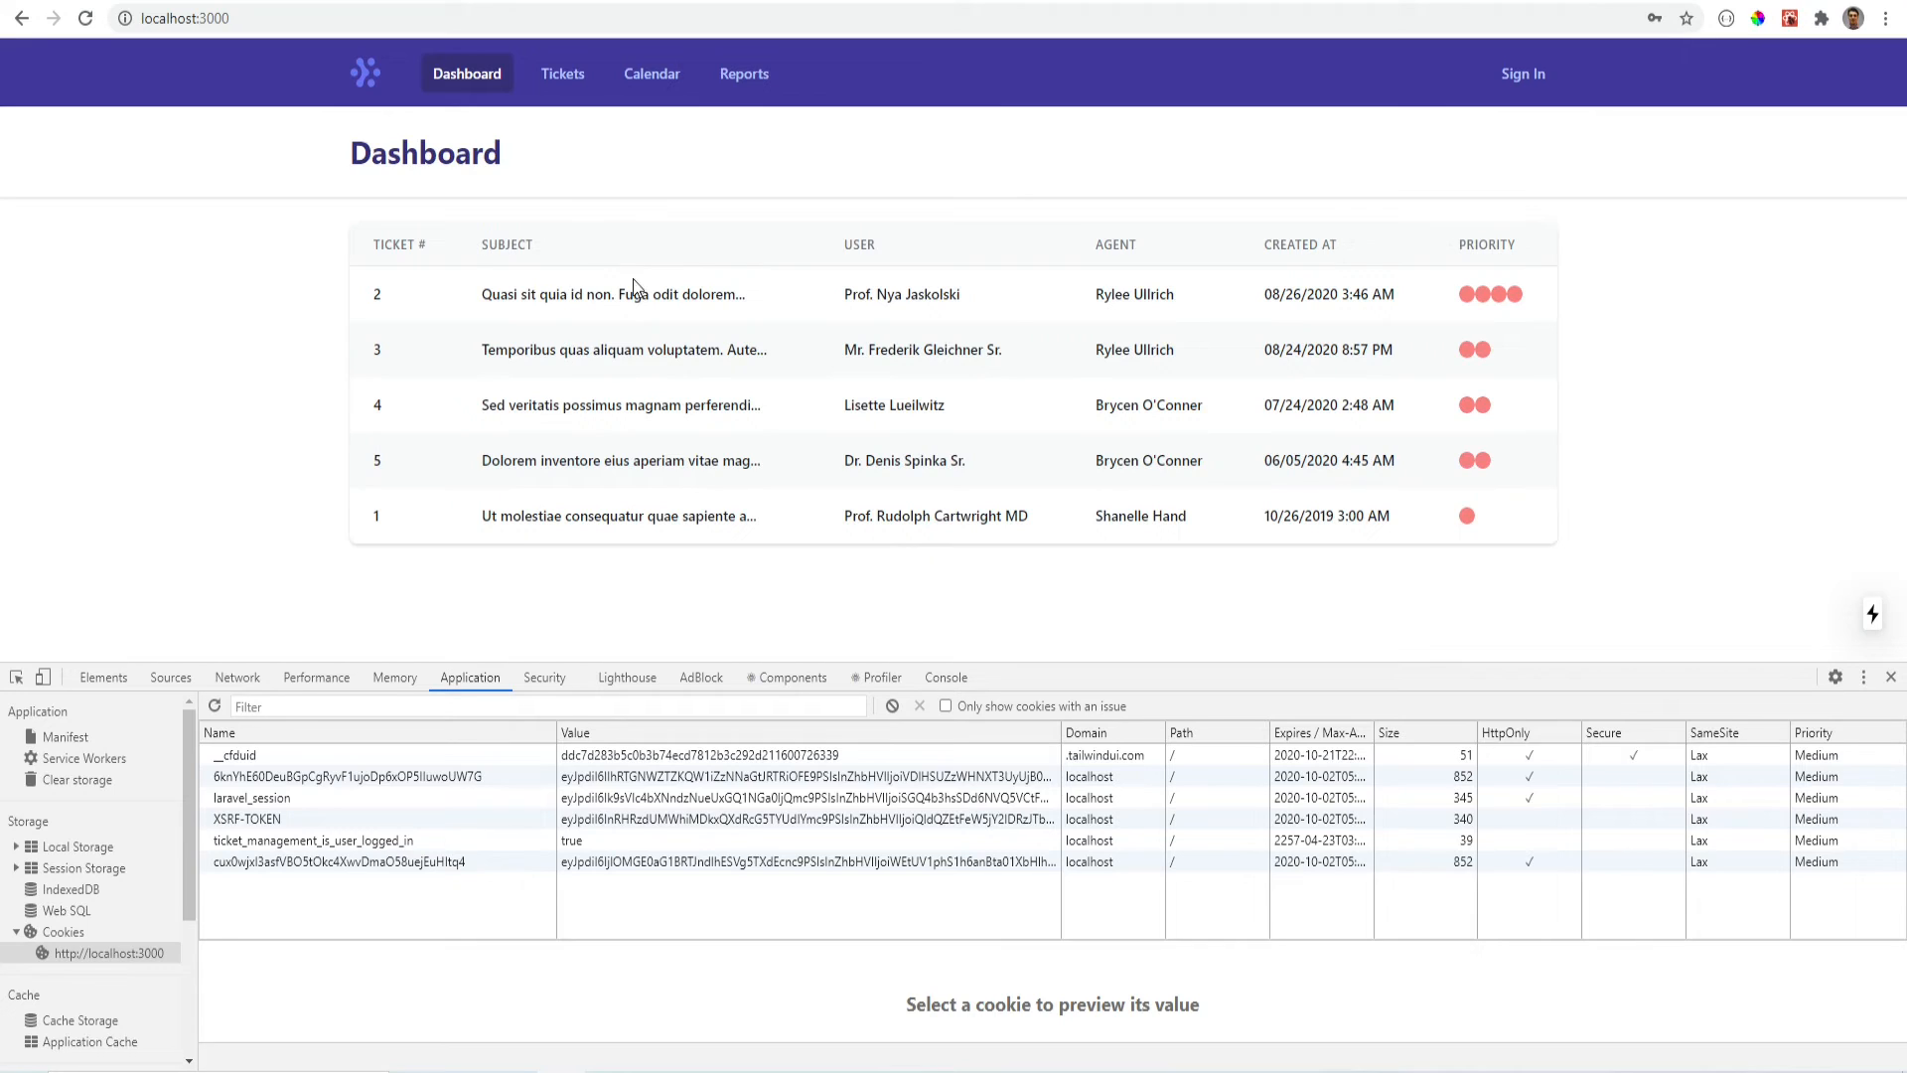
mouse_move(497, 404)
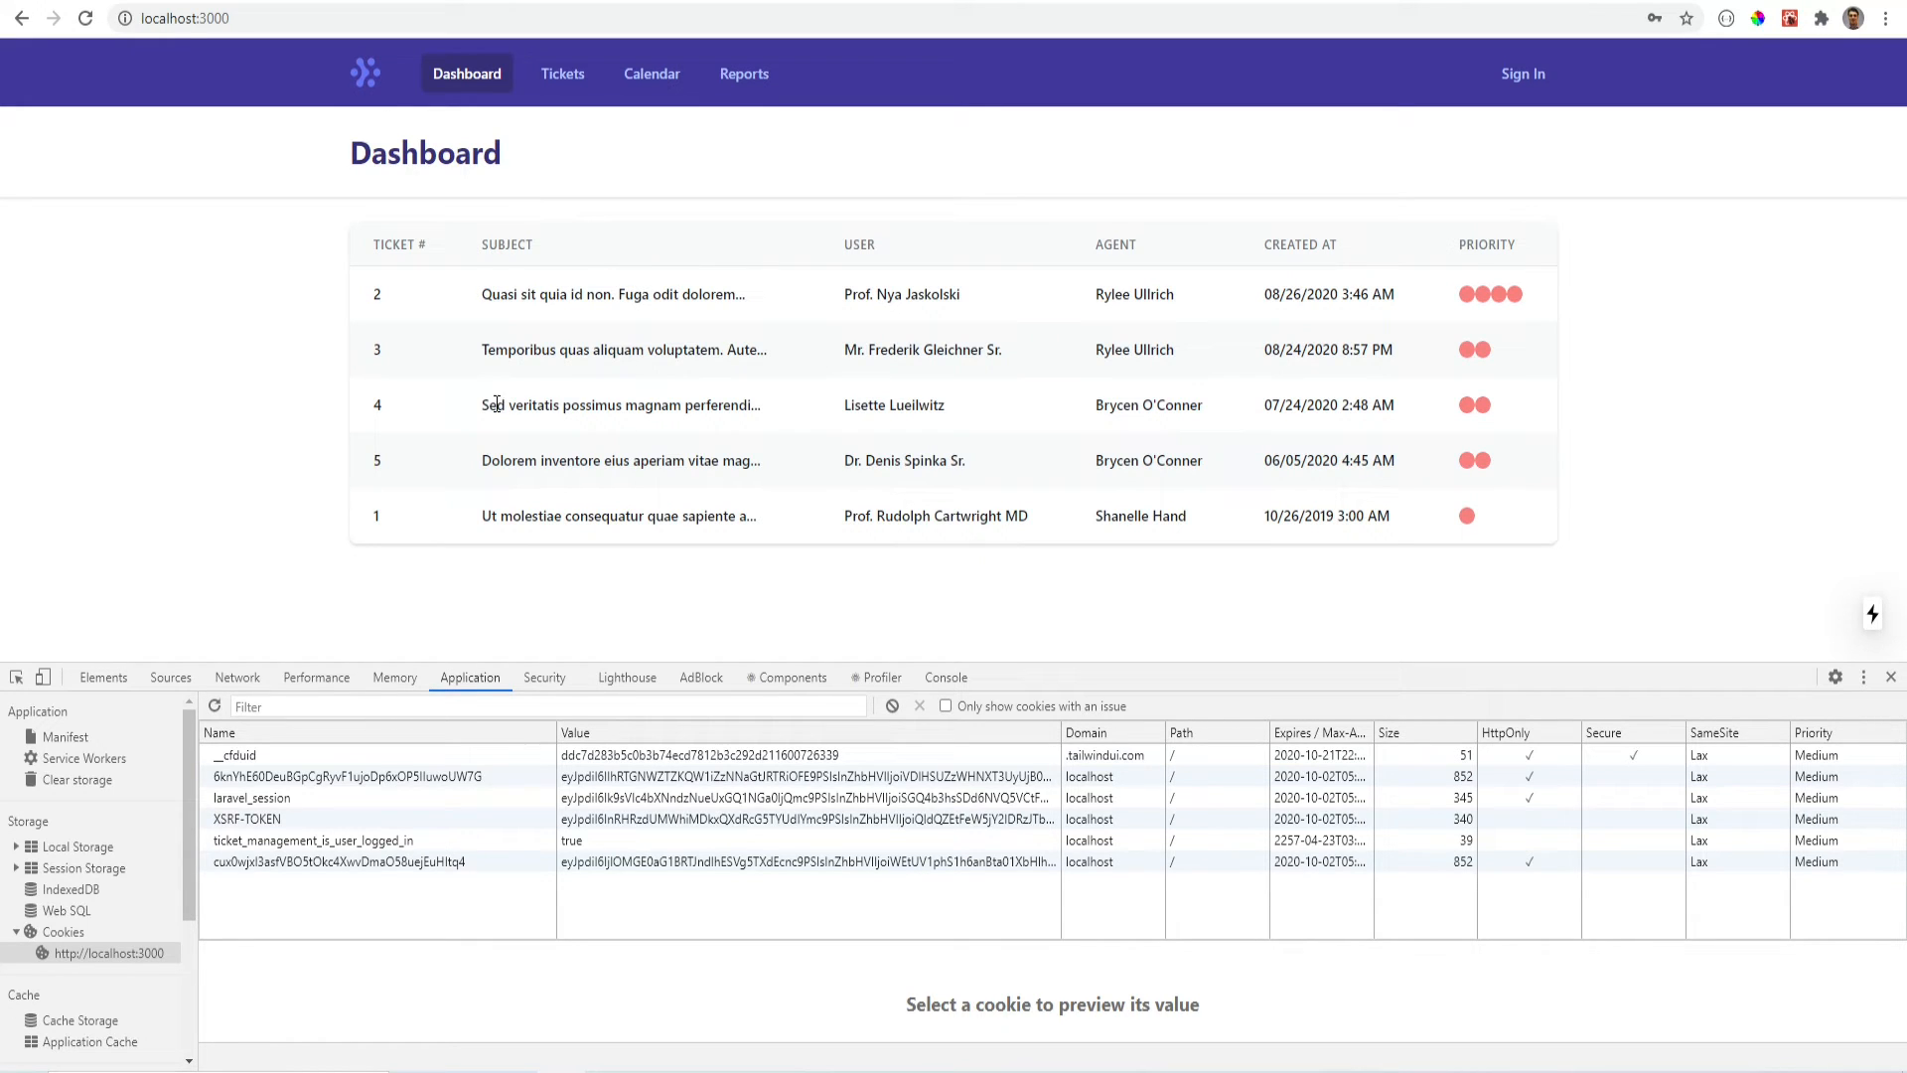
left_click(313, 840)
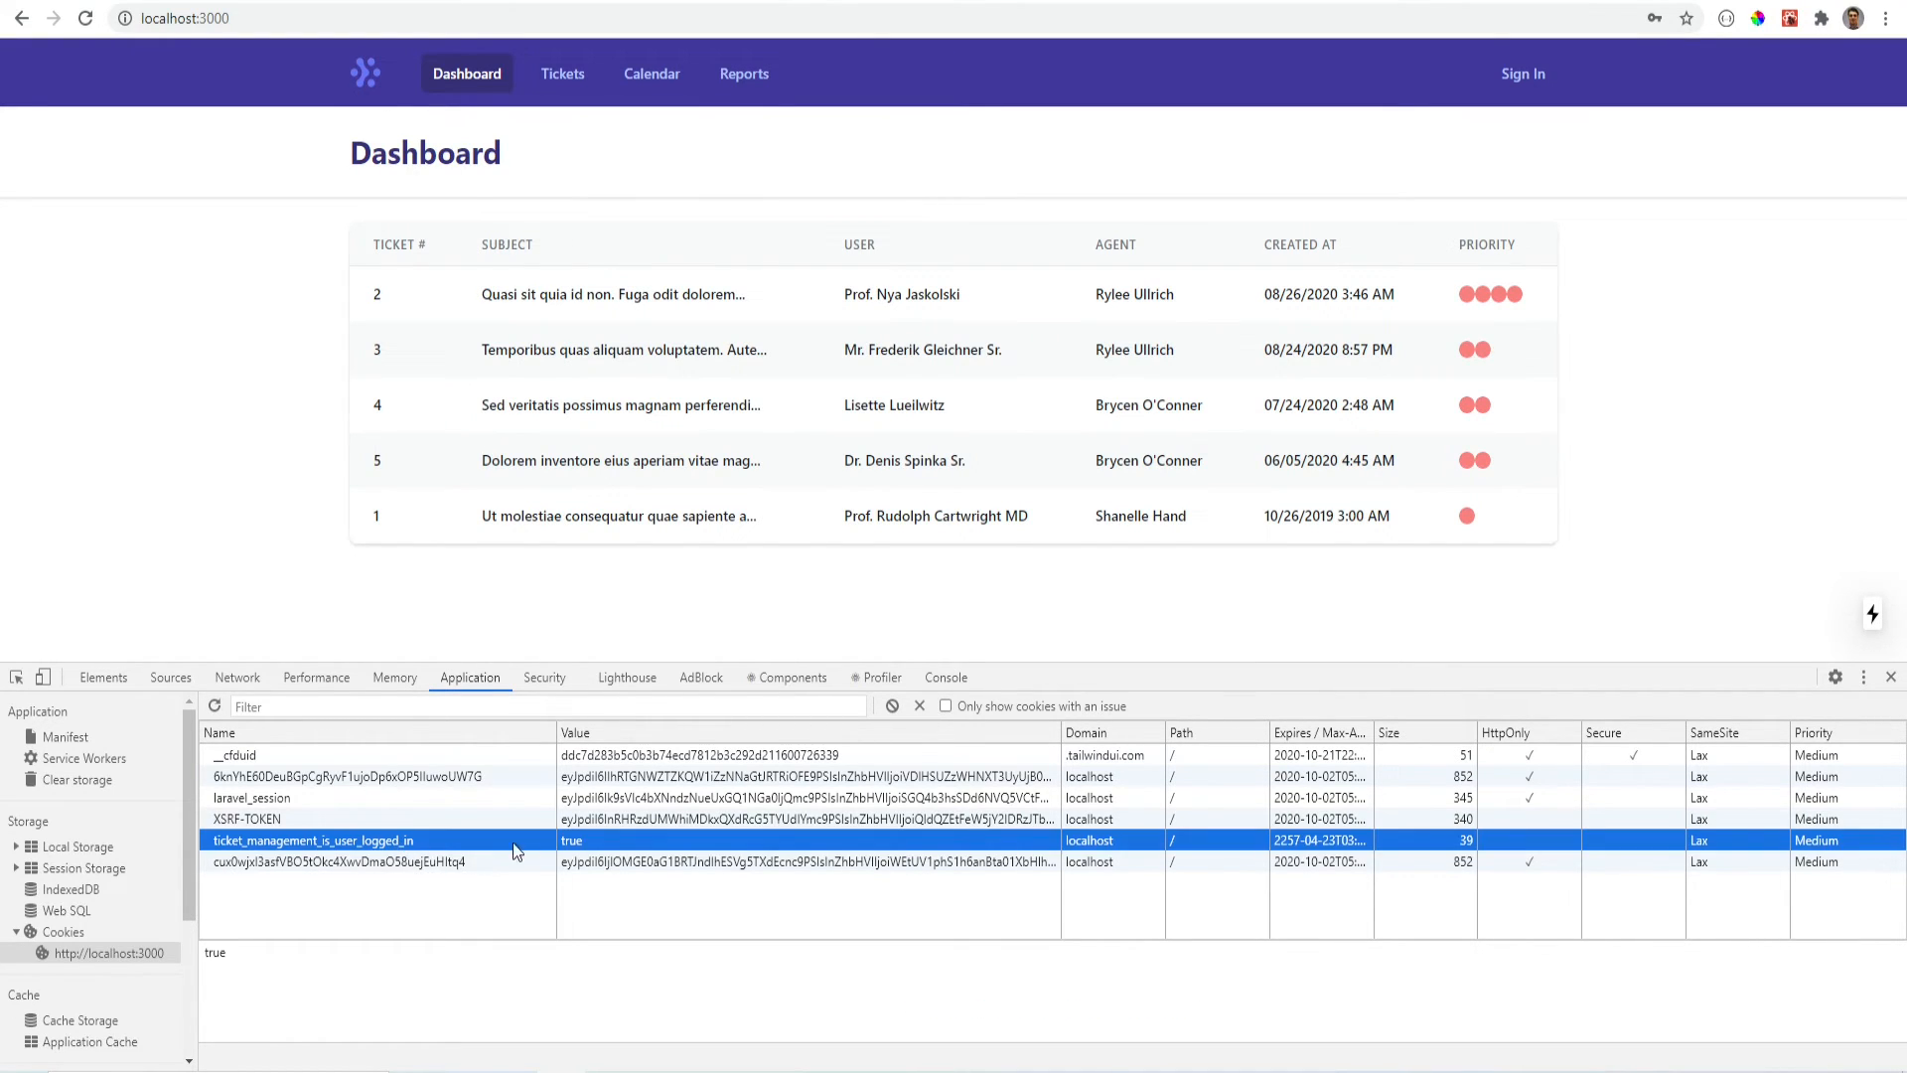
mouse_move(520, 926)
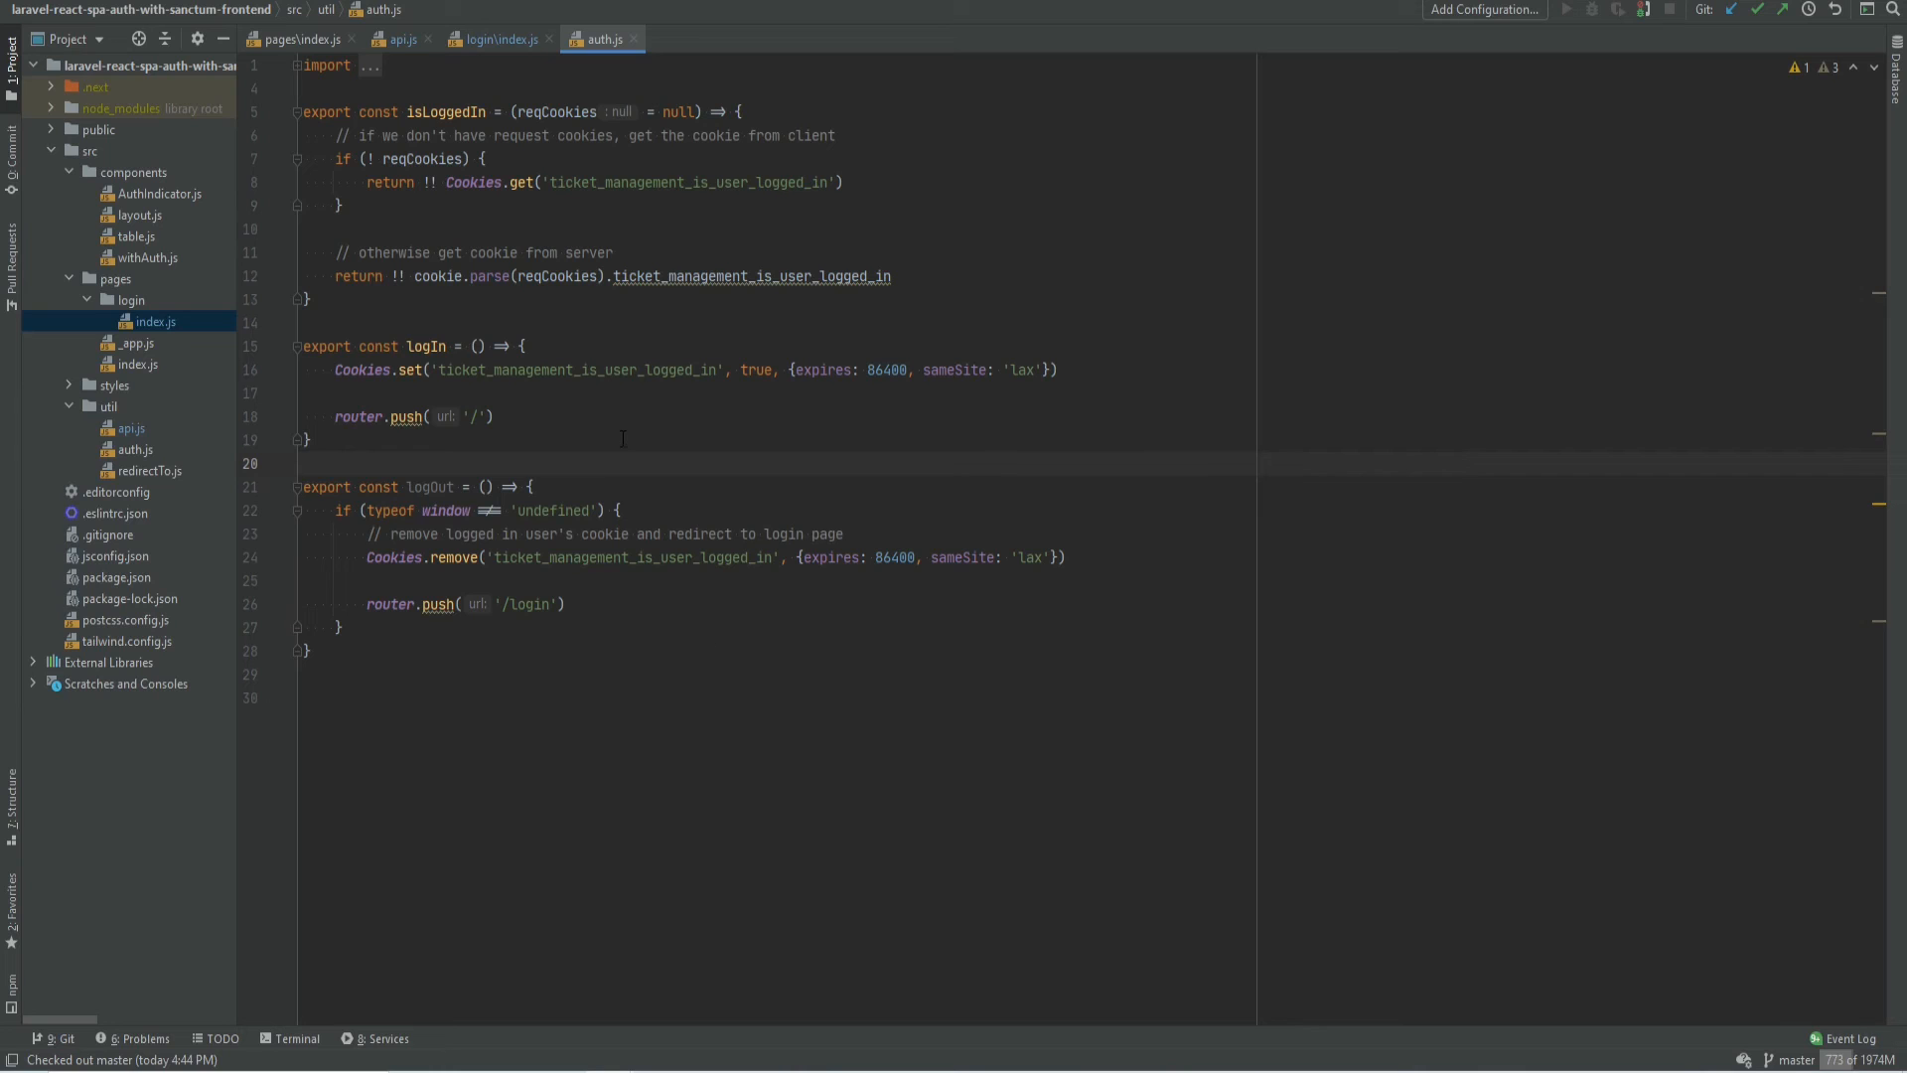
Step: In api.js, add a response interceptor whose error handler checks error.response.status === 401
left_click(397, 39)
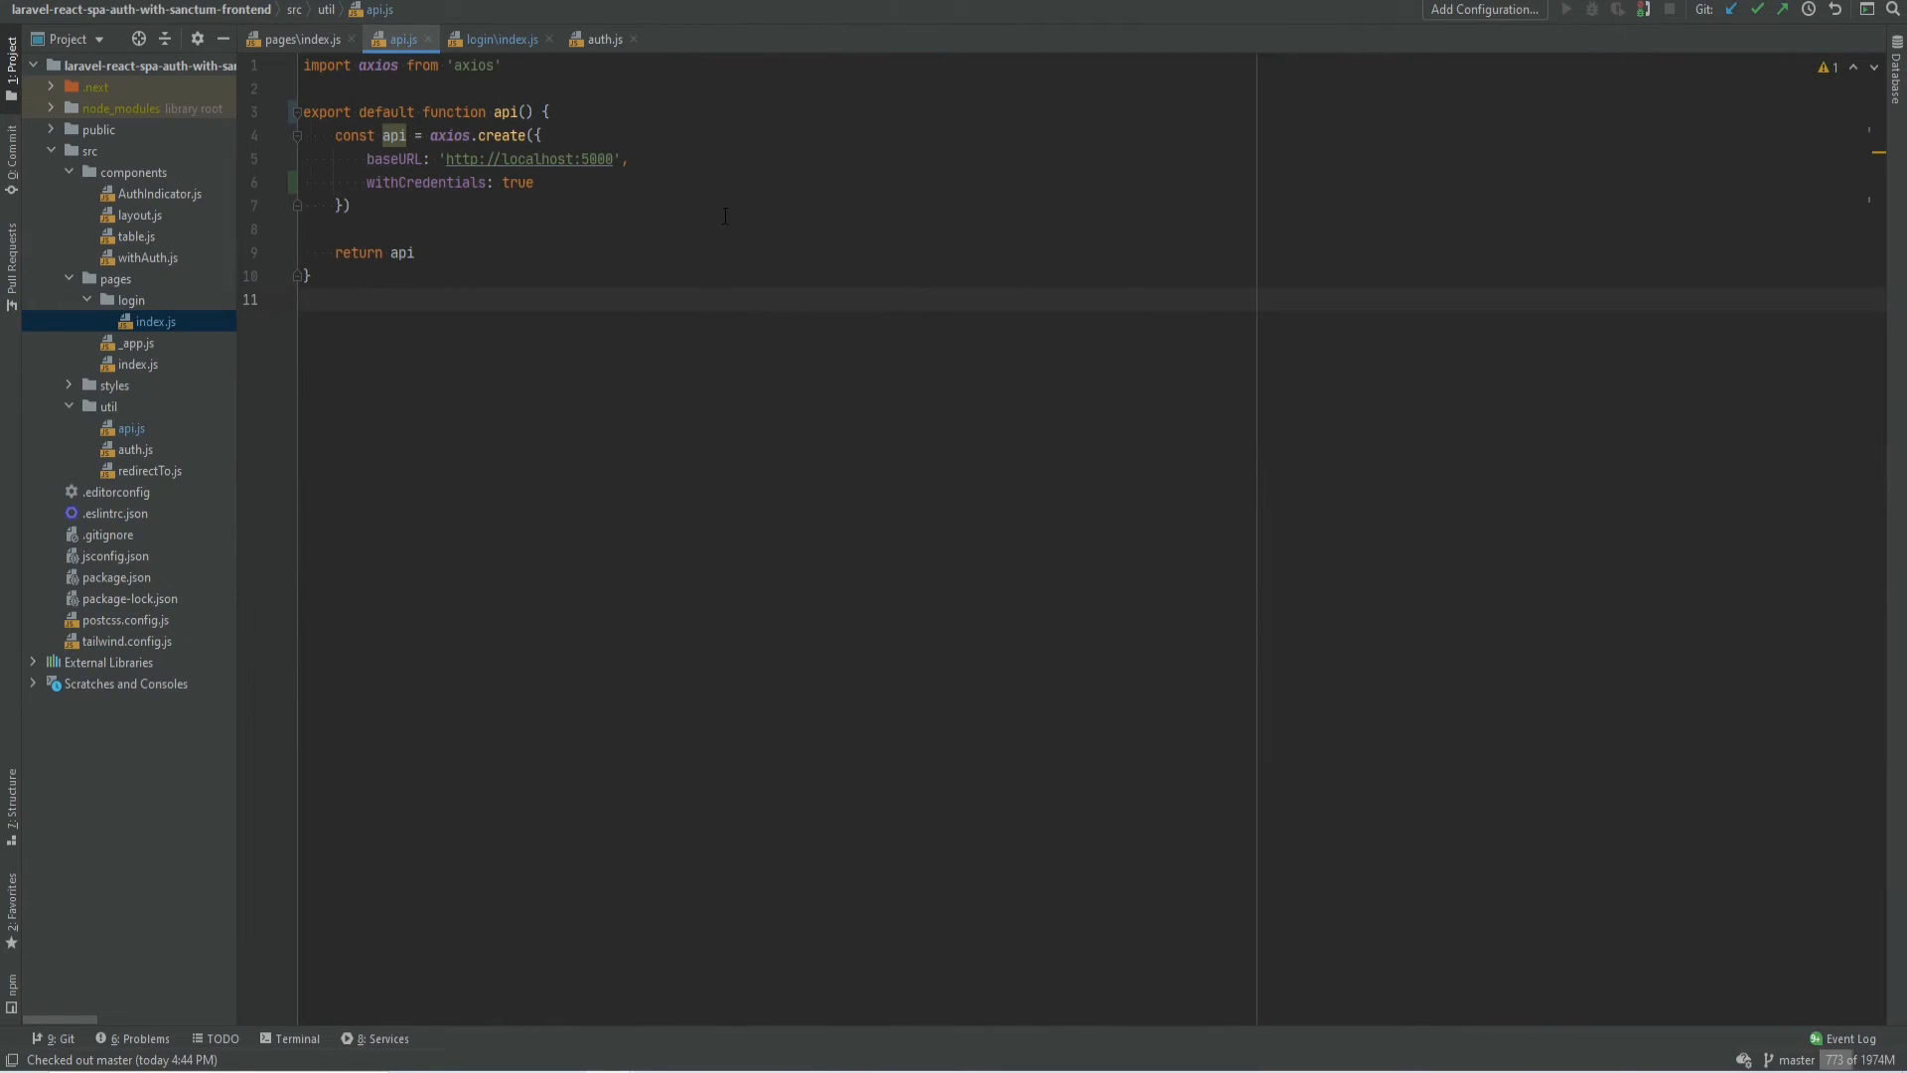
key("enter")
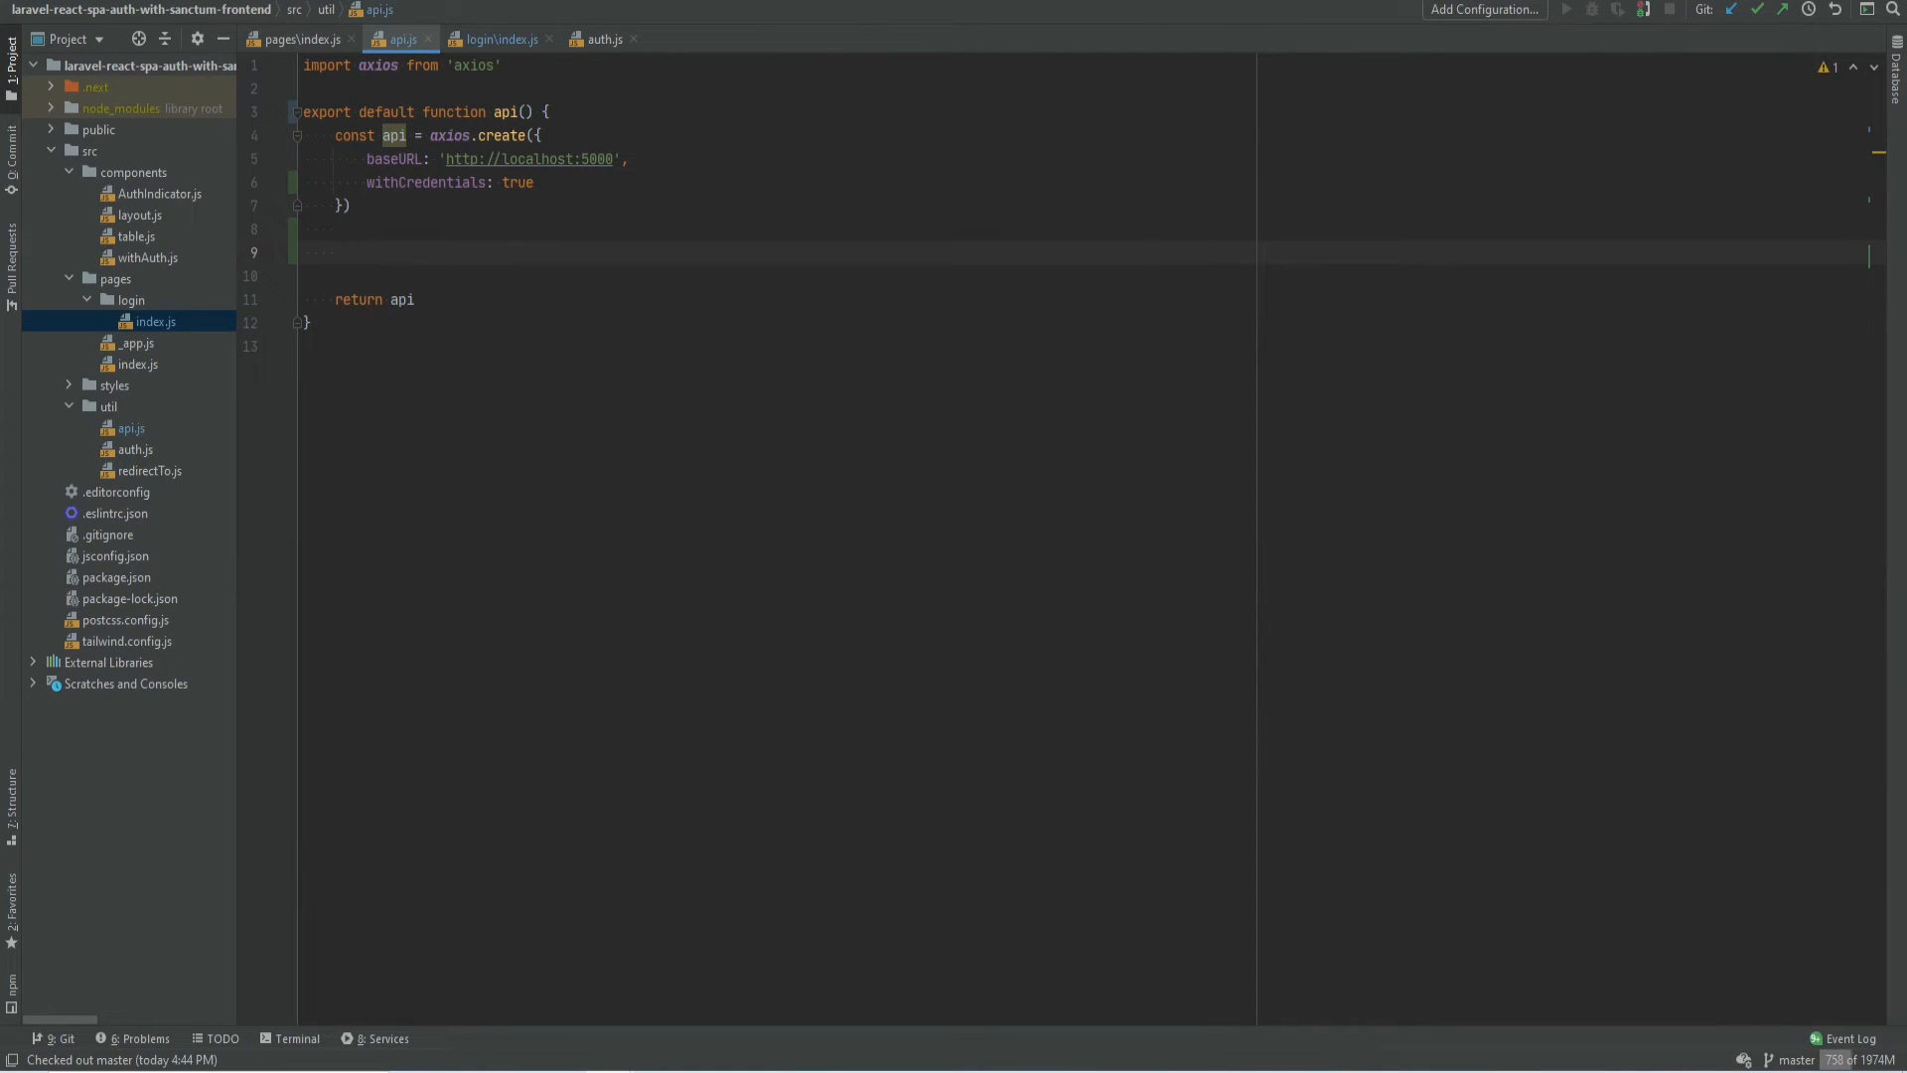
type("api.")
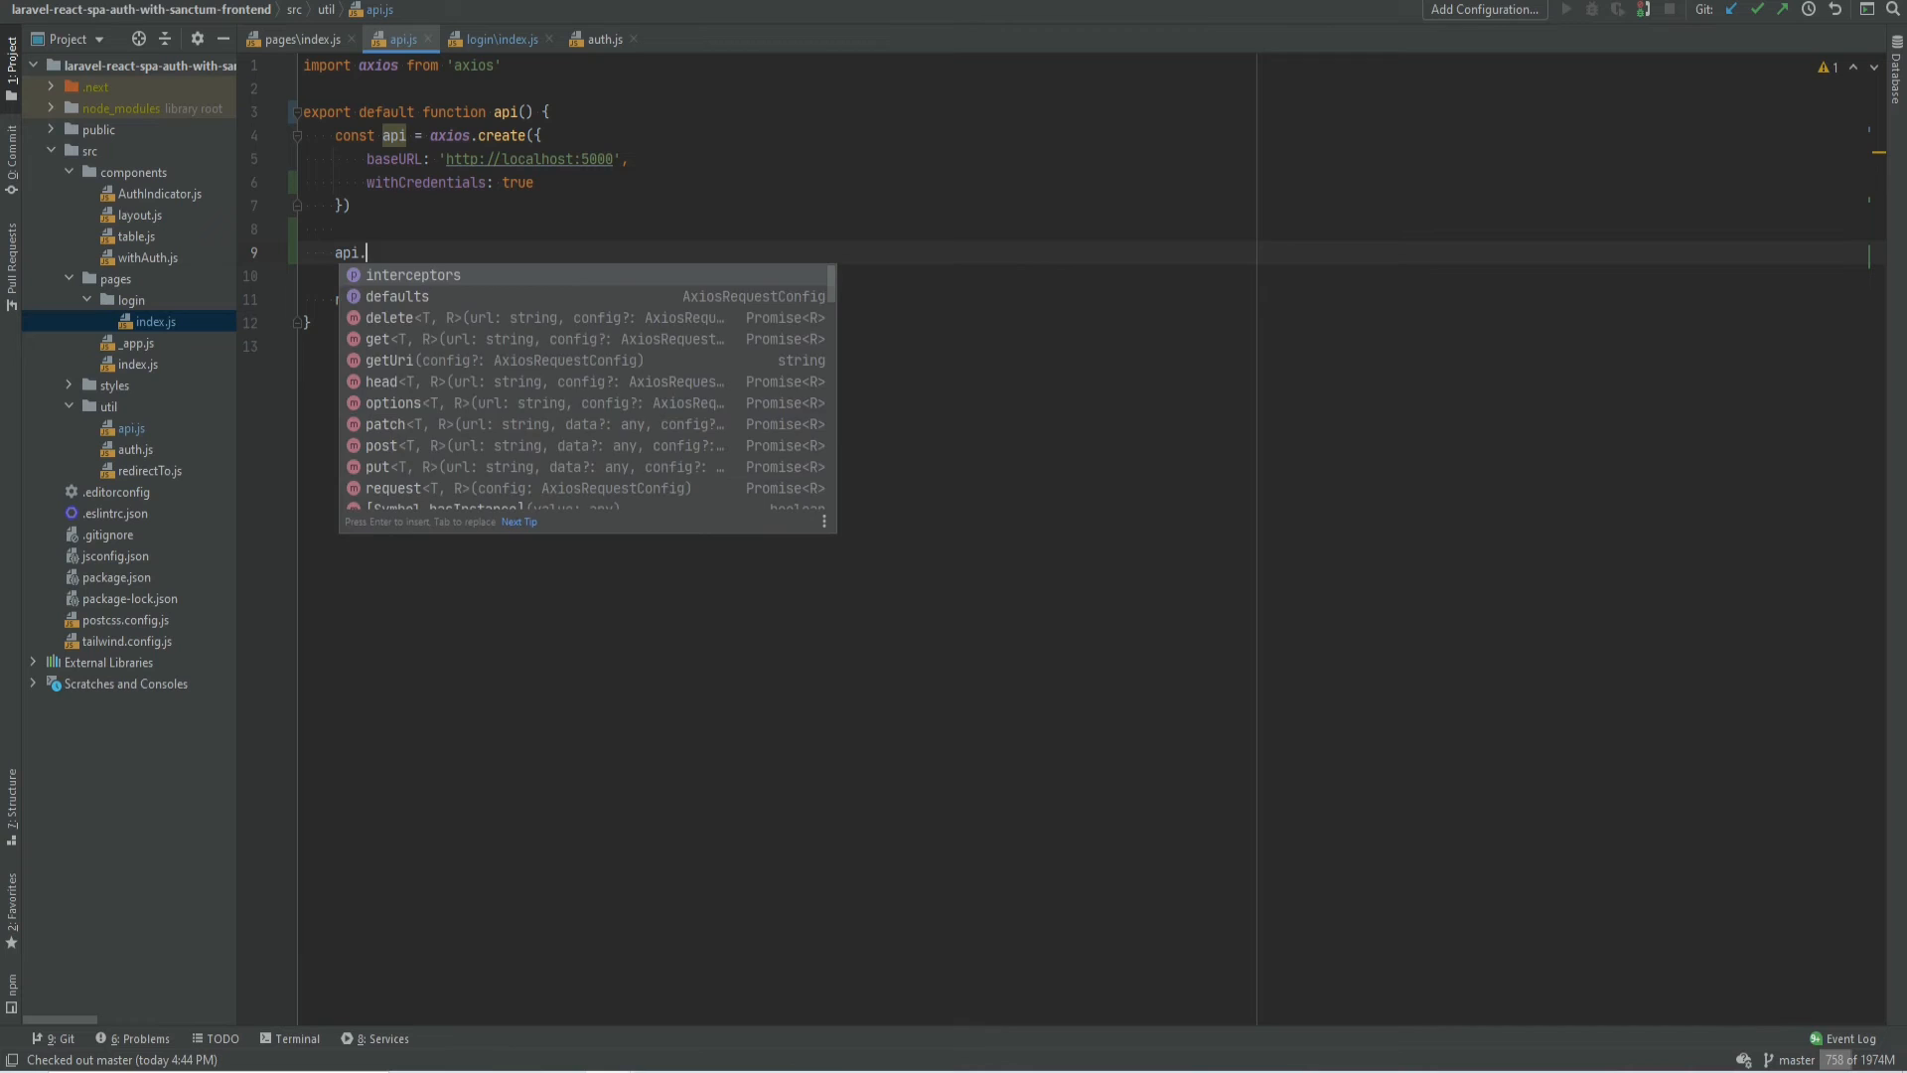
type("interceptors")
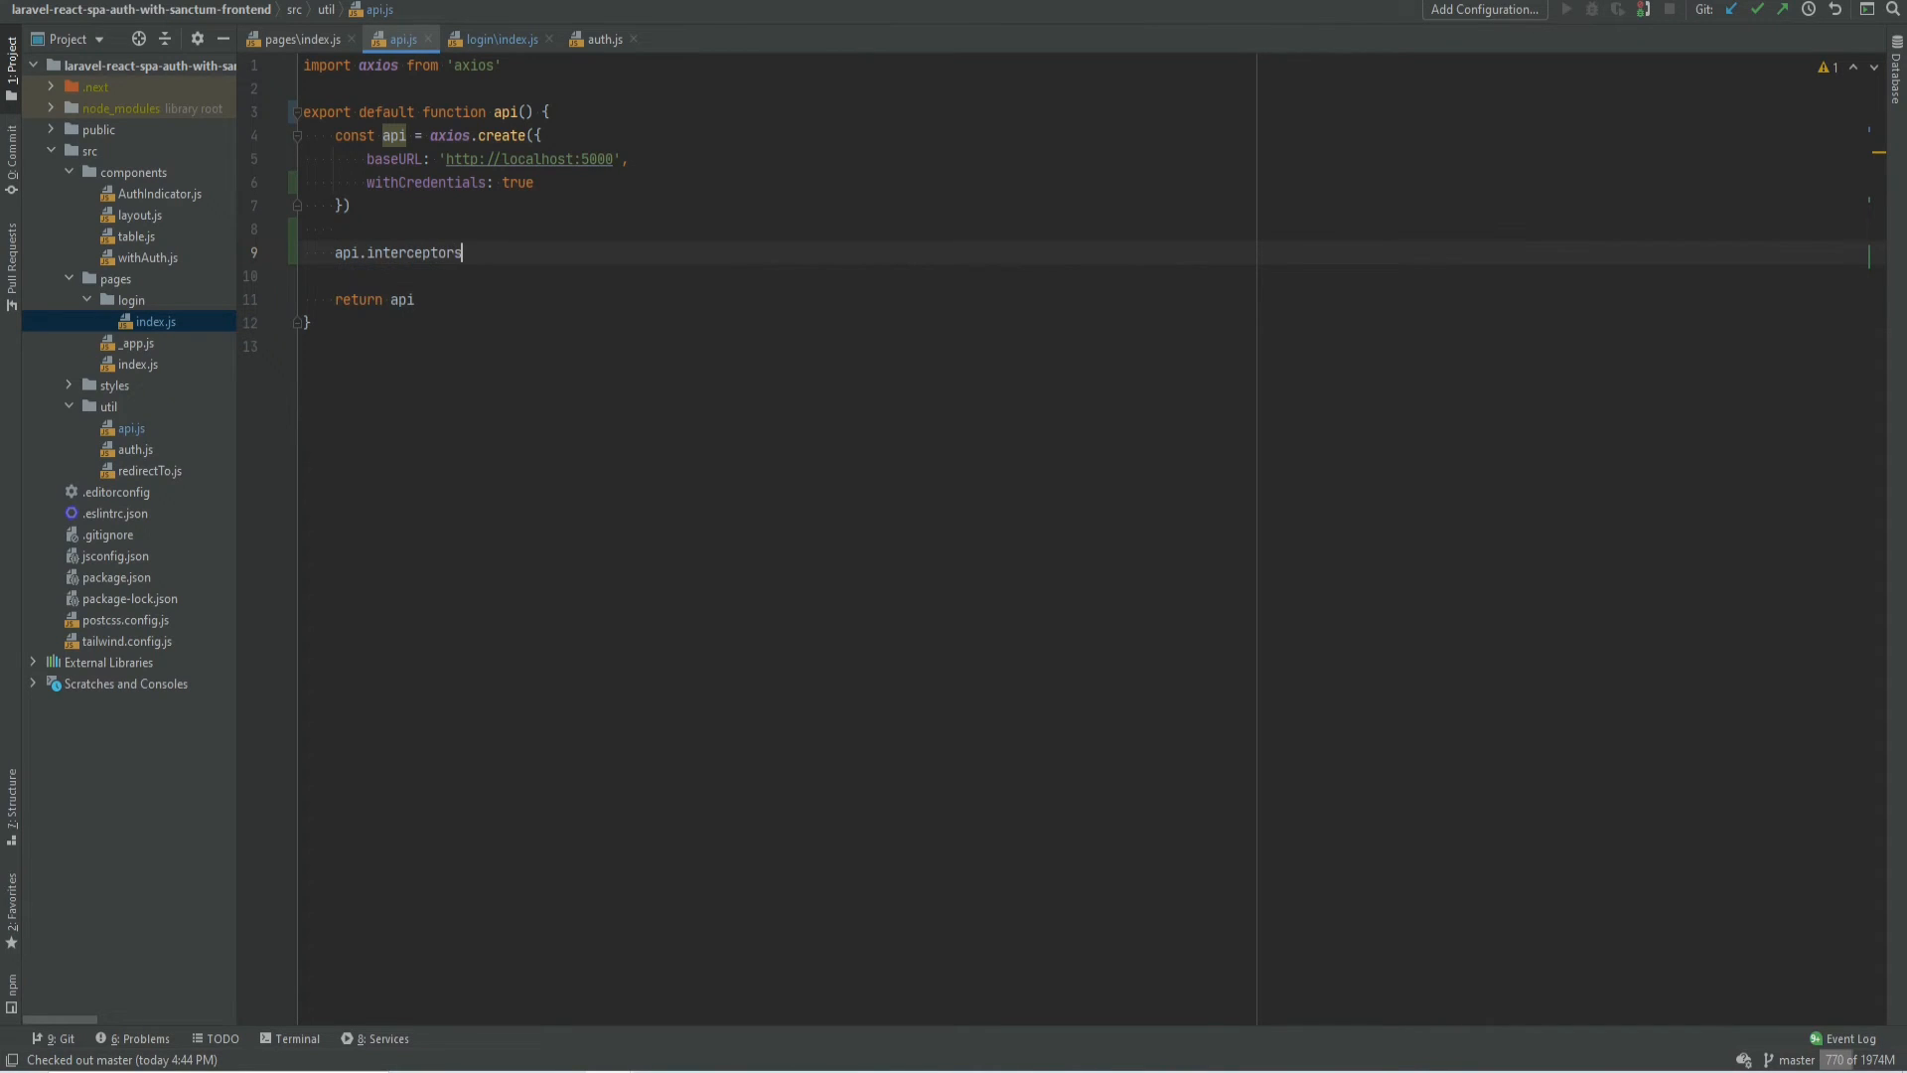
type(".response.s")
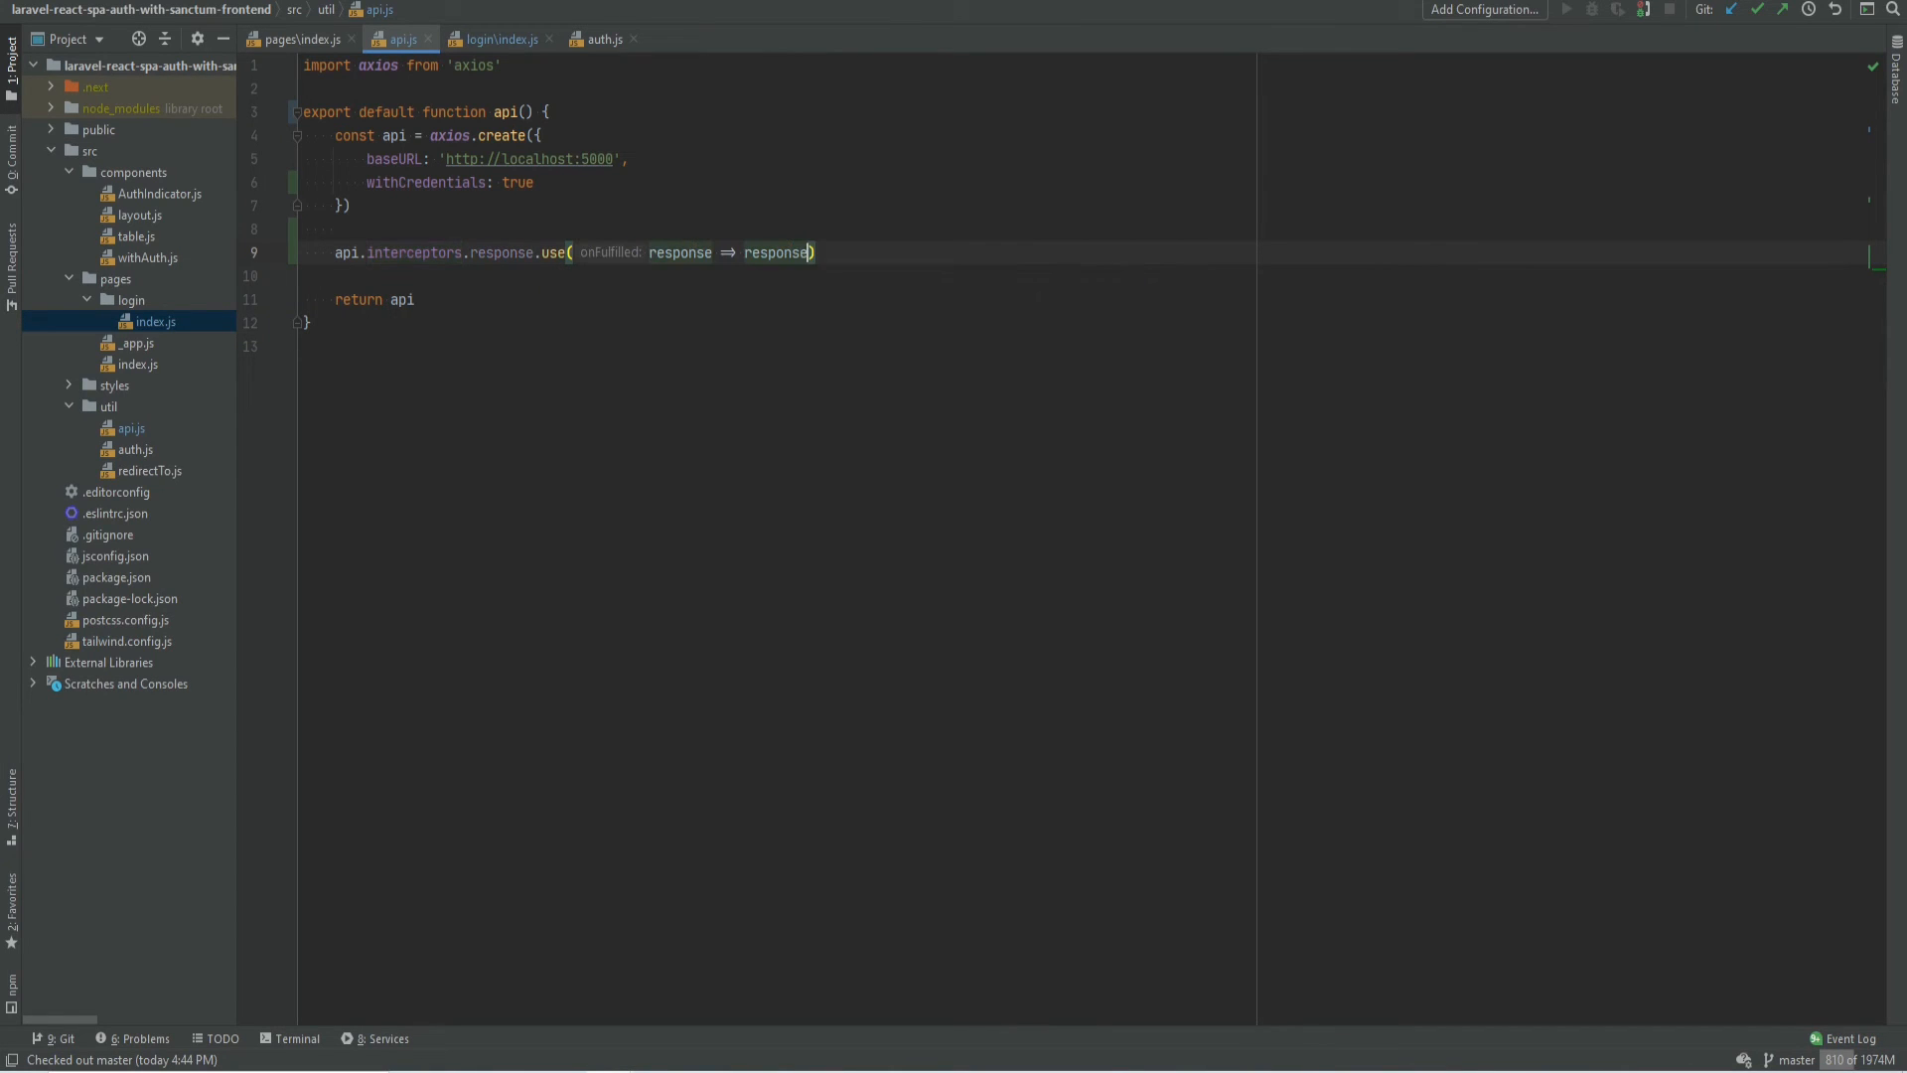
type(", error => {}")
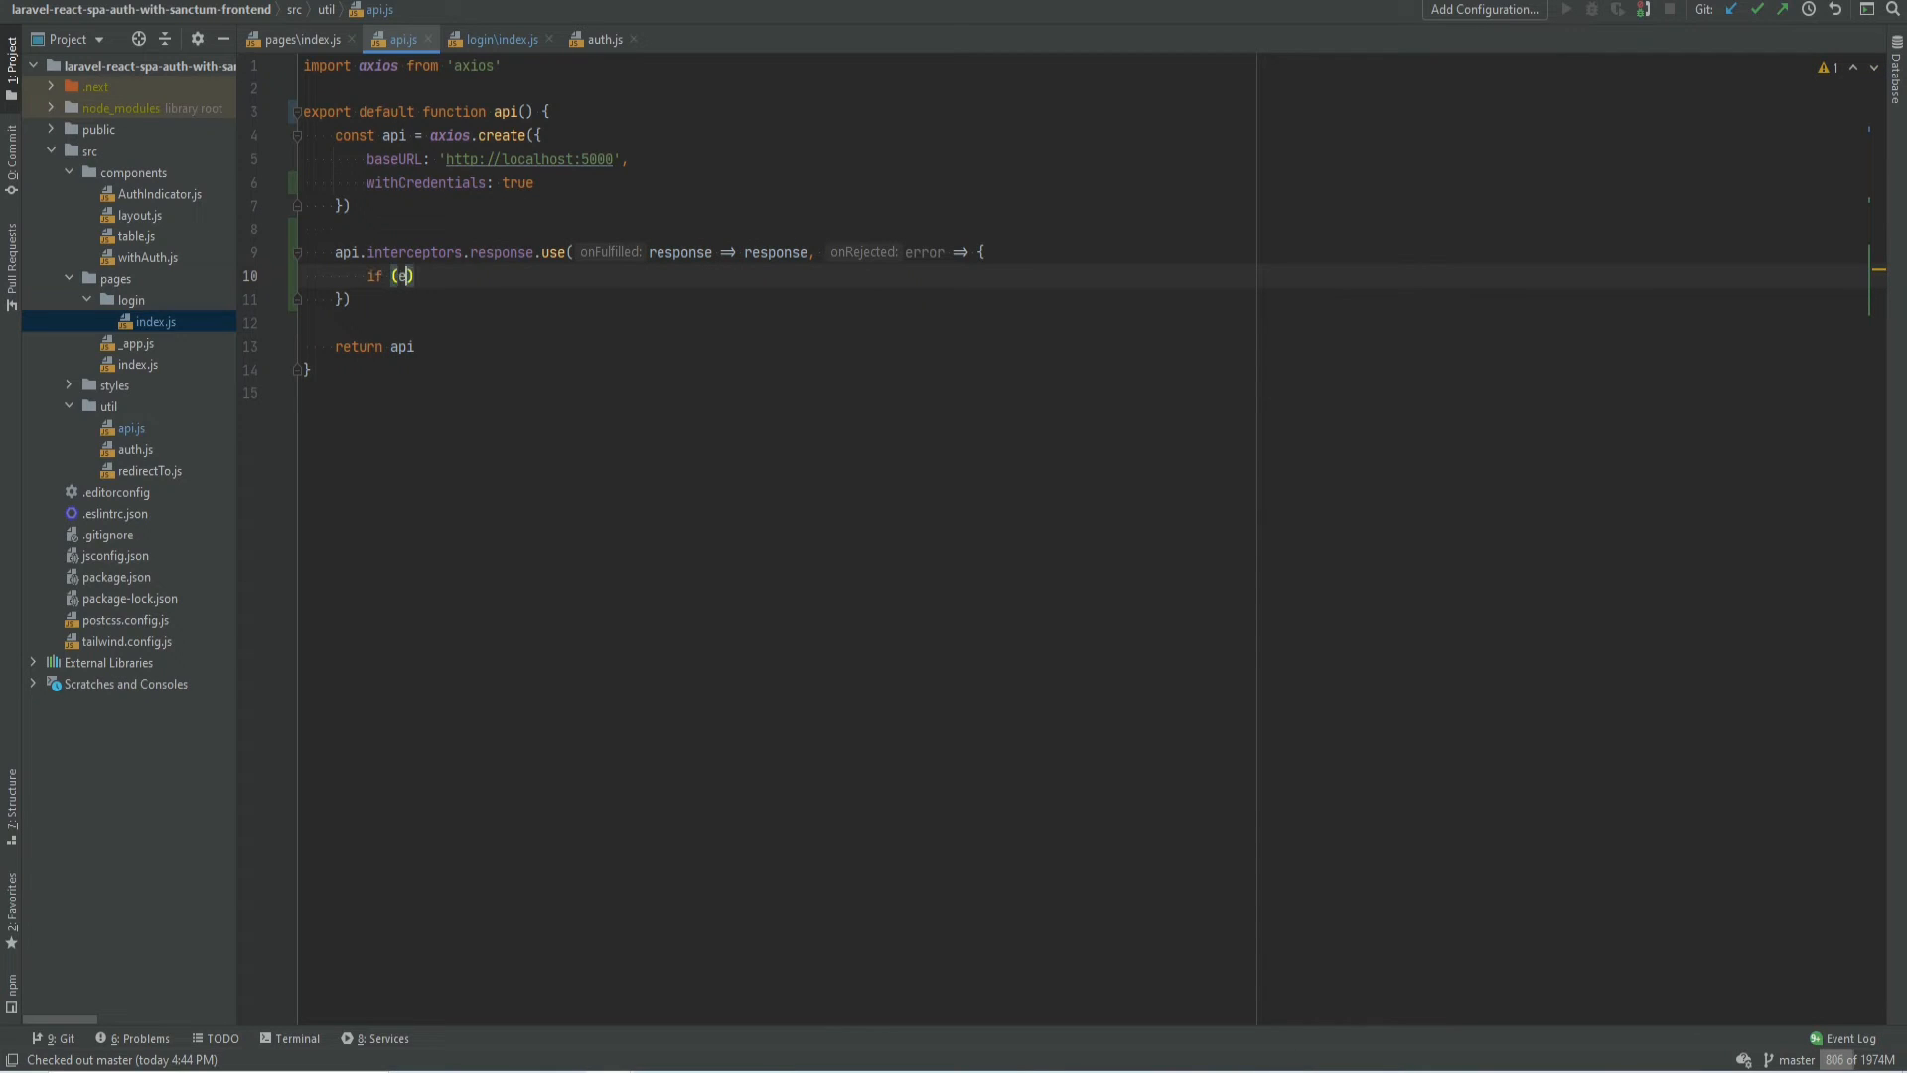
type("rror.r")
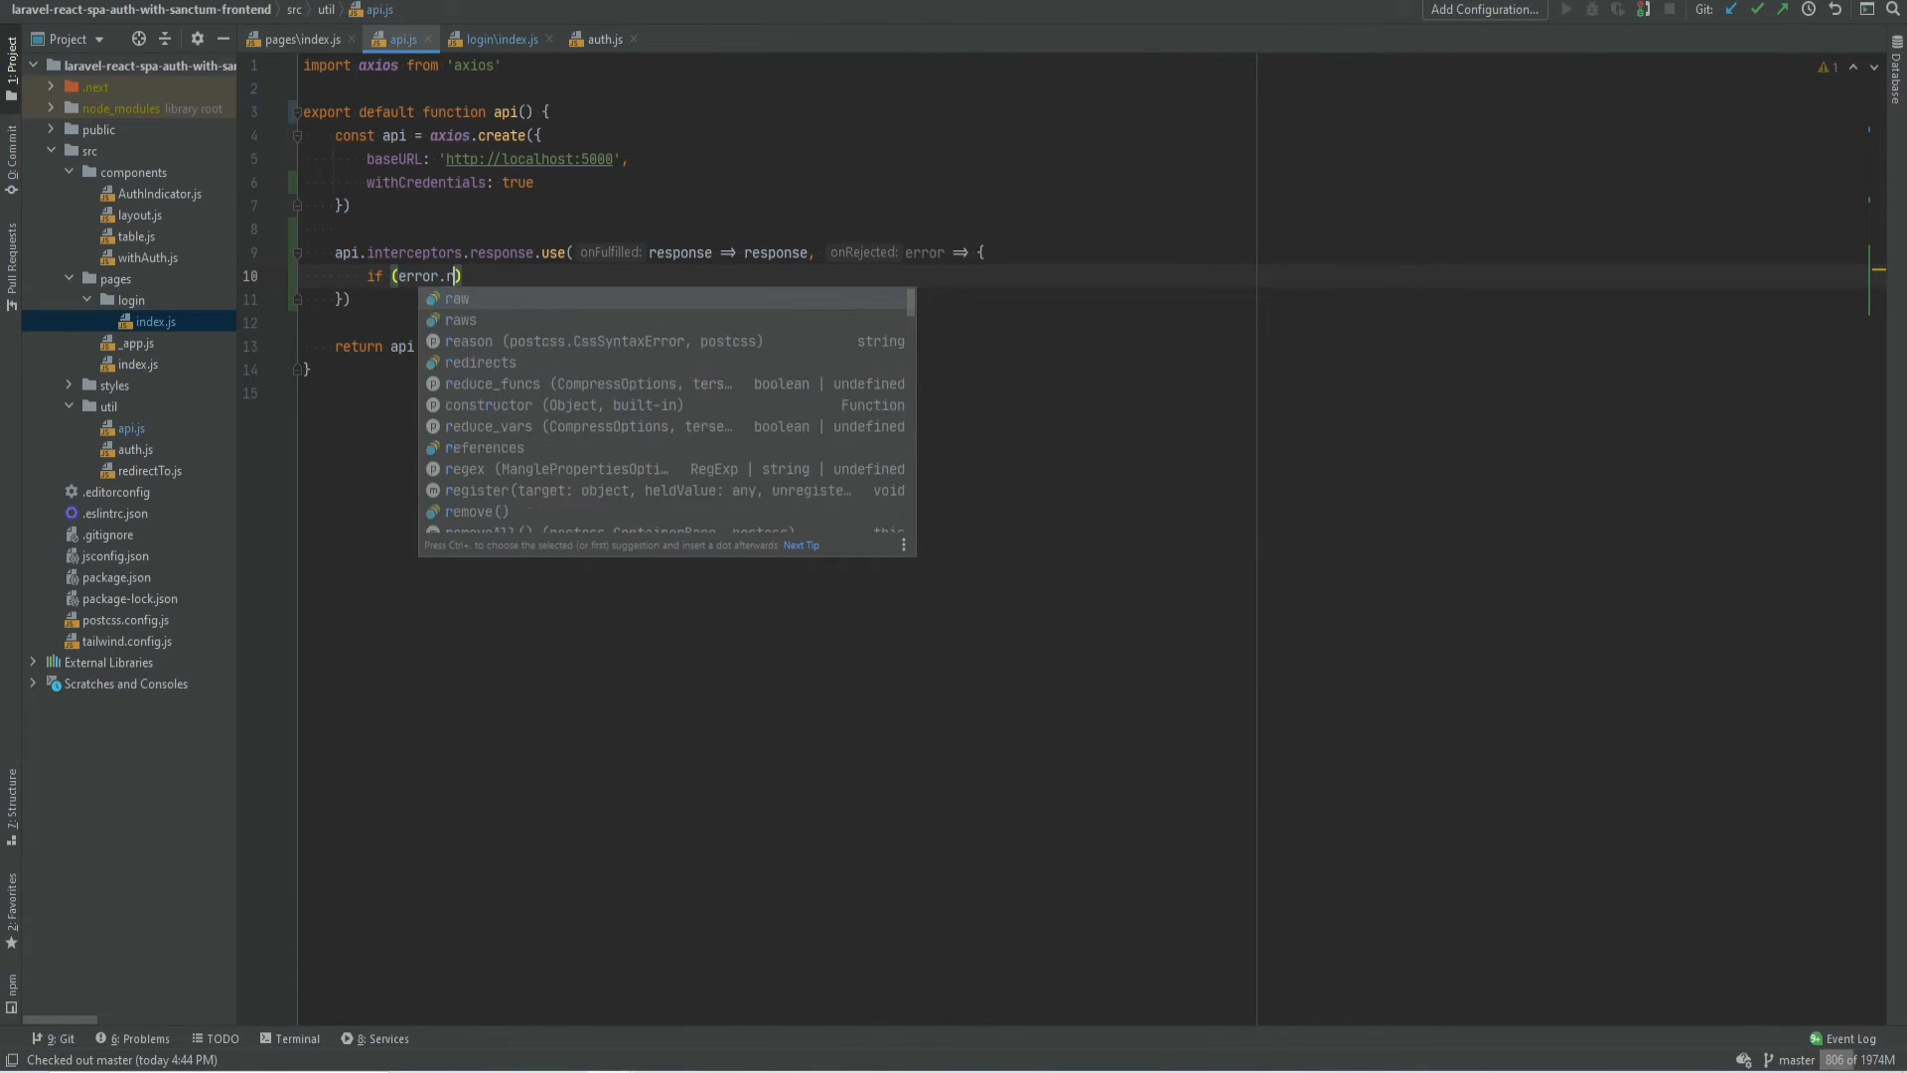
type("esponse.status === 401")
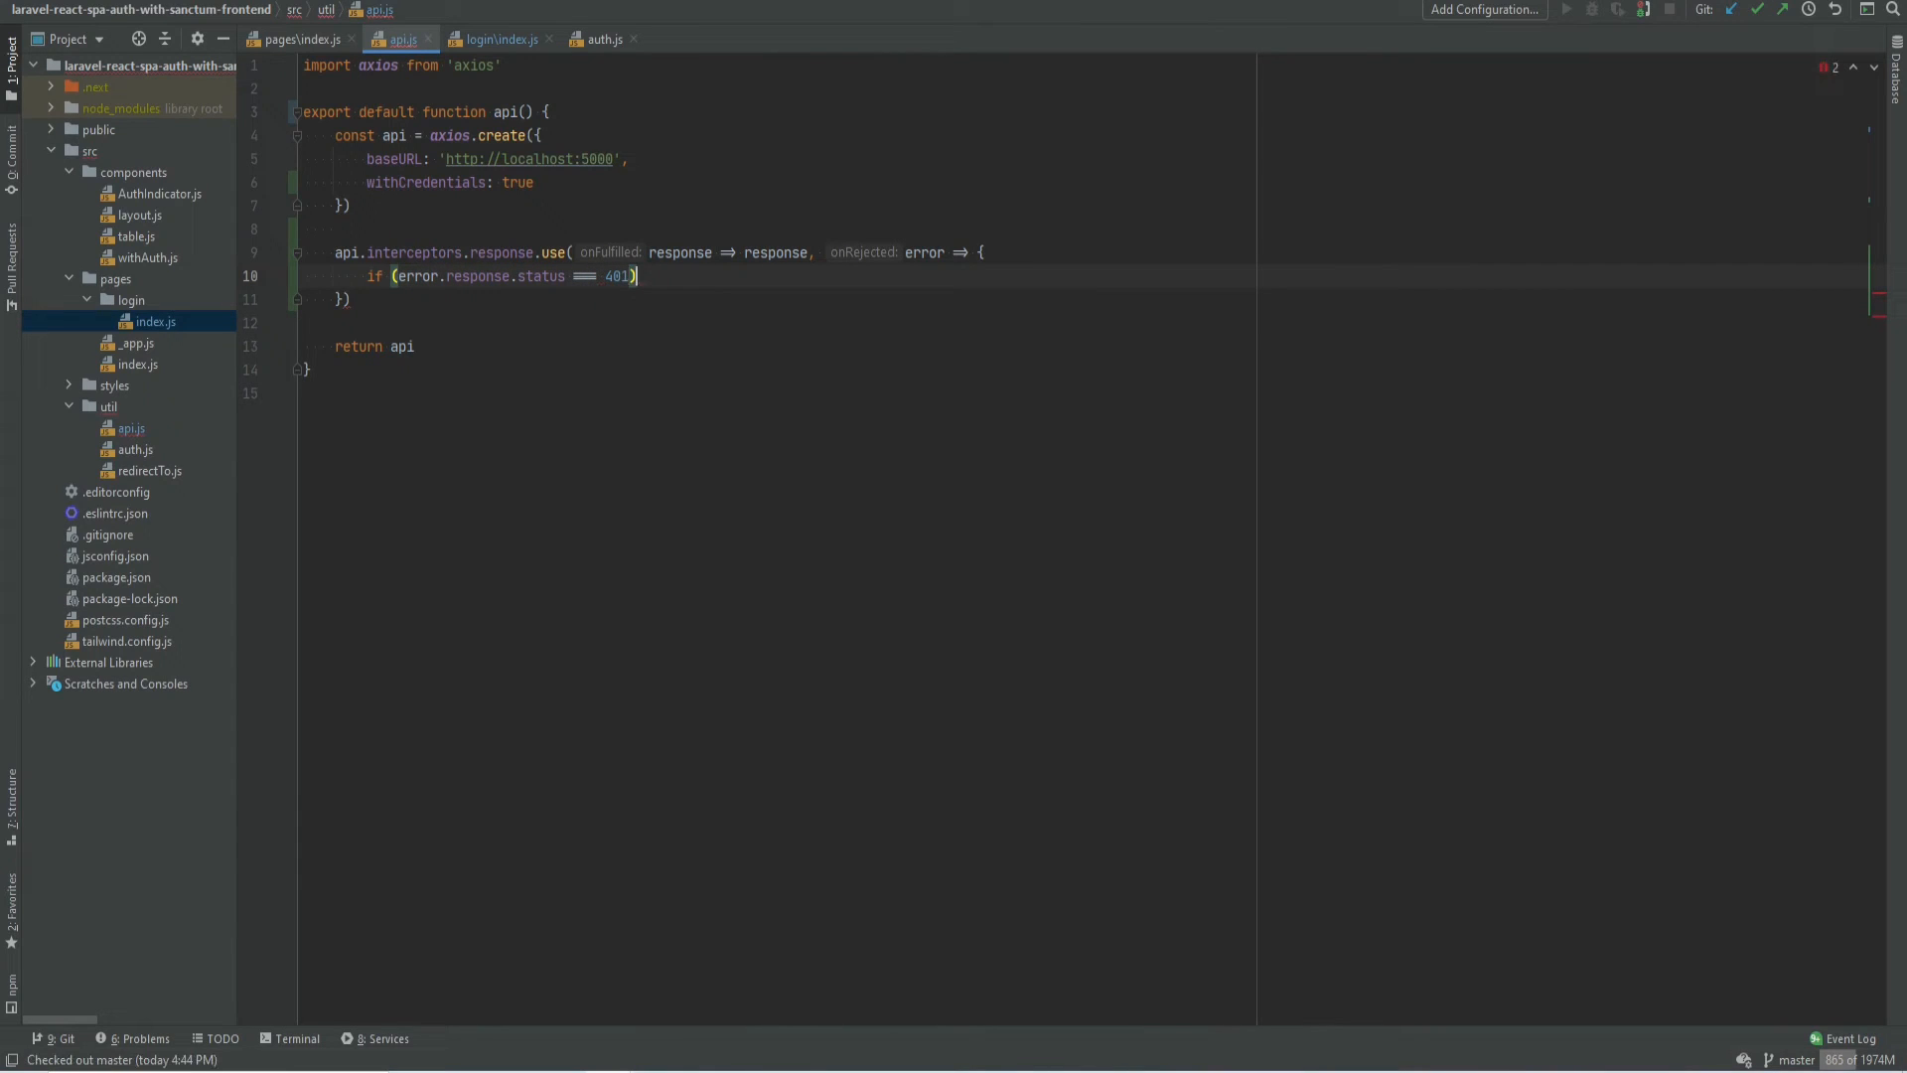
Step: On 401 call logOut() and return Promise.reject(); otherwise return Promise.reject(error)
type("l")
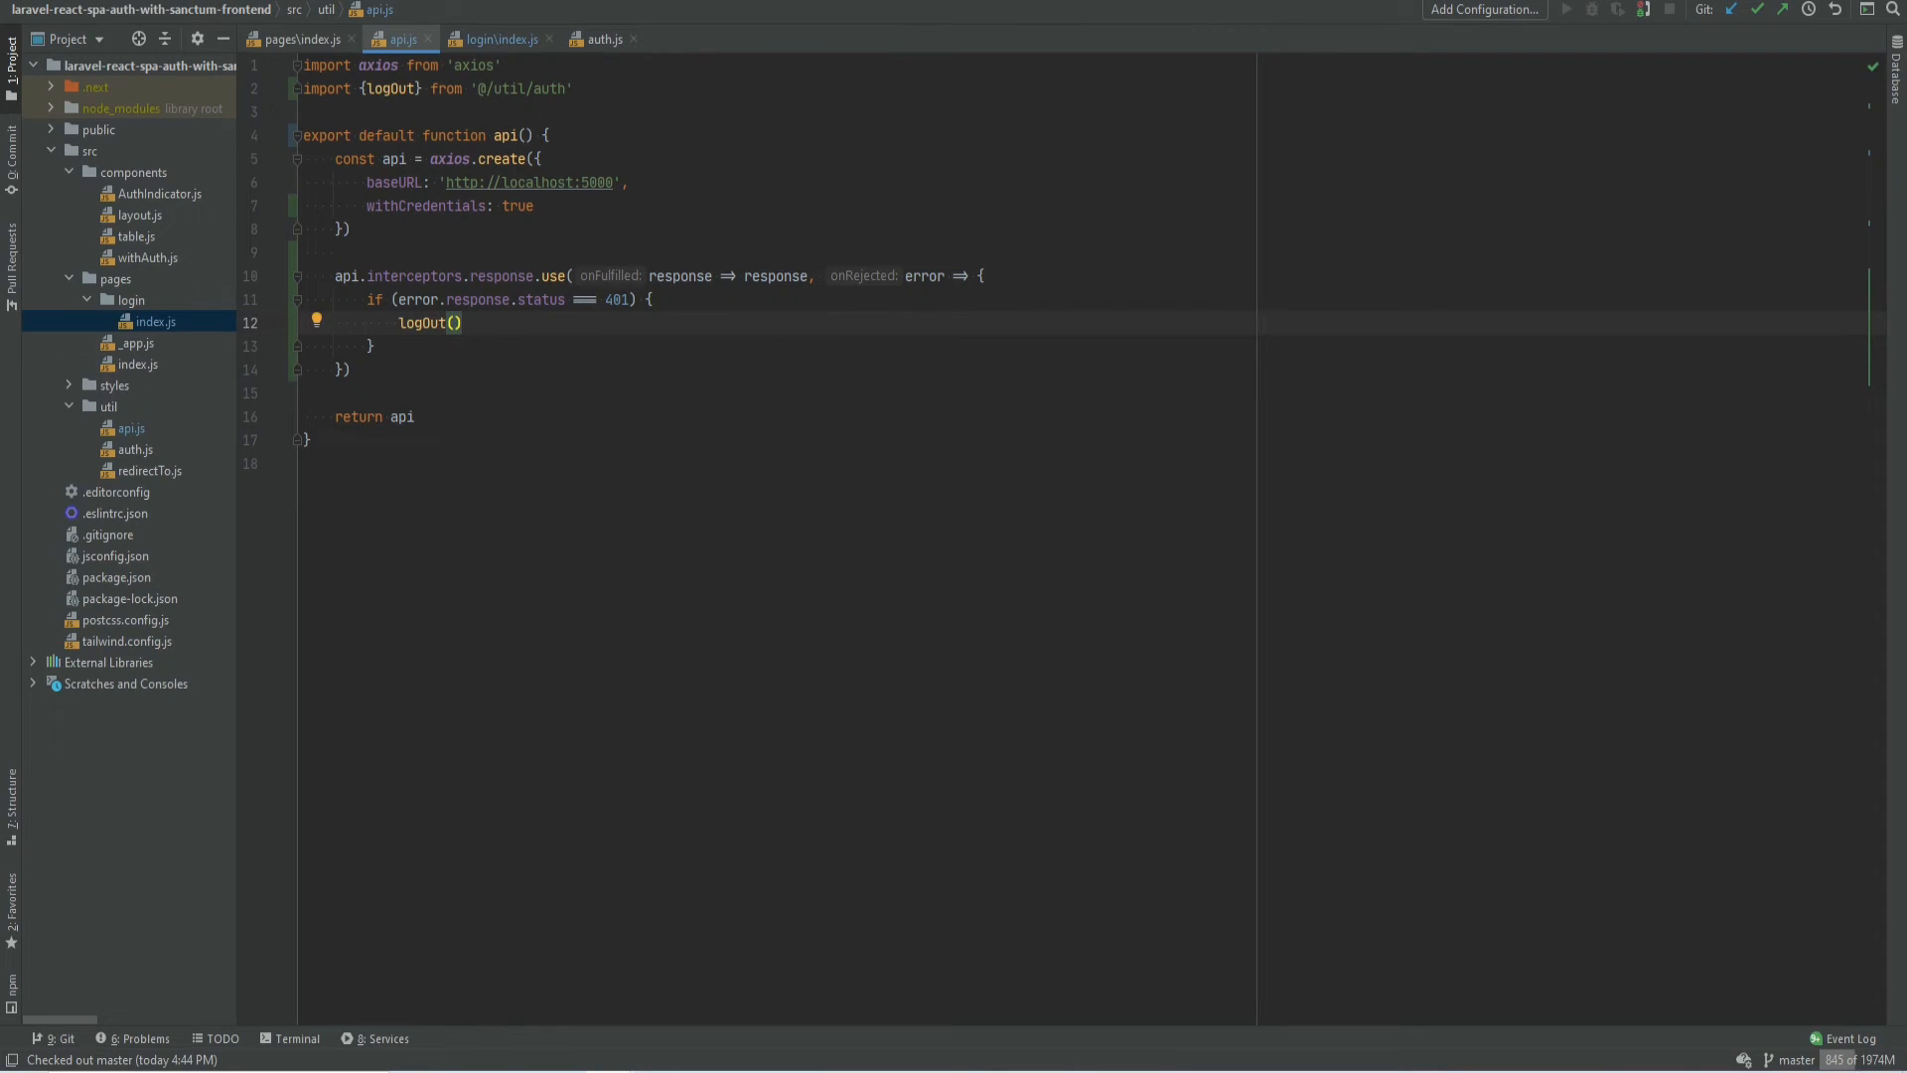
type("return")
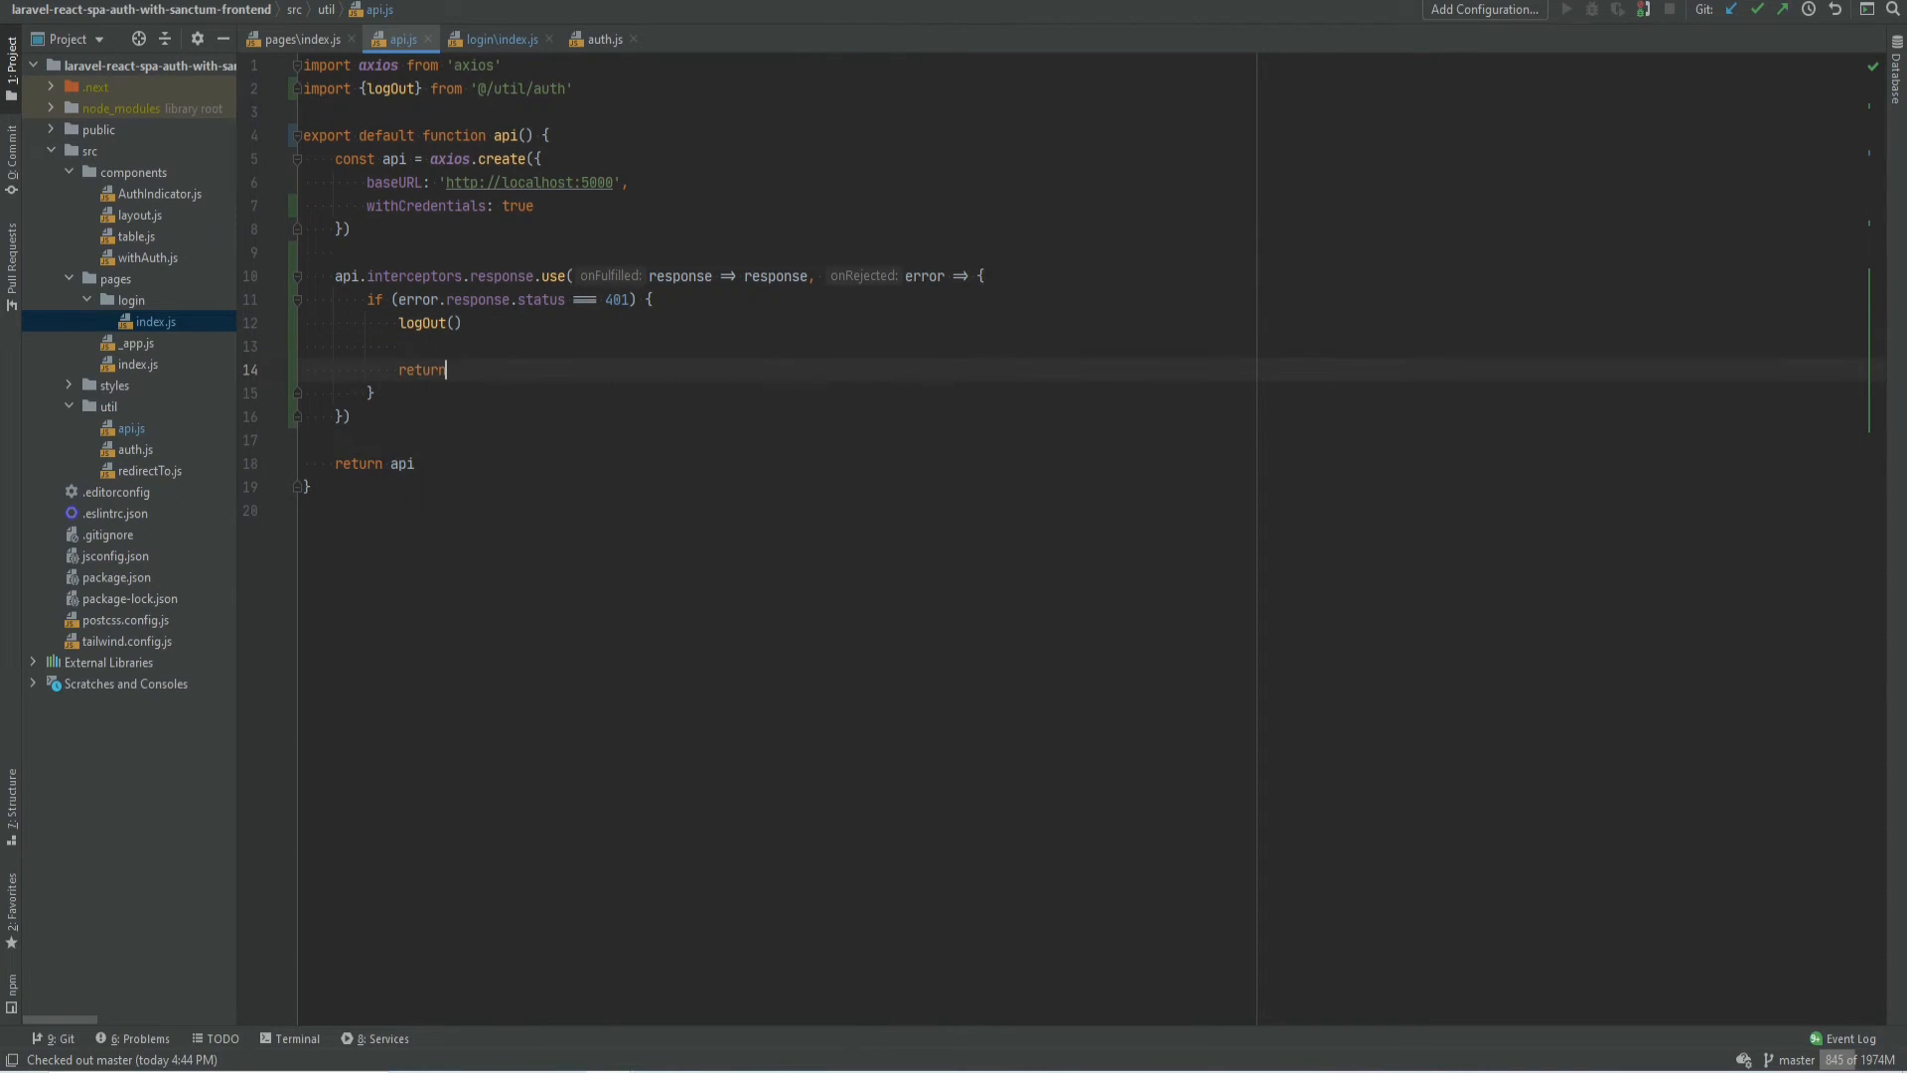
type("Promise")
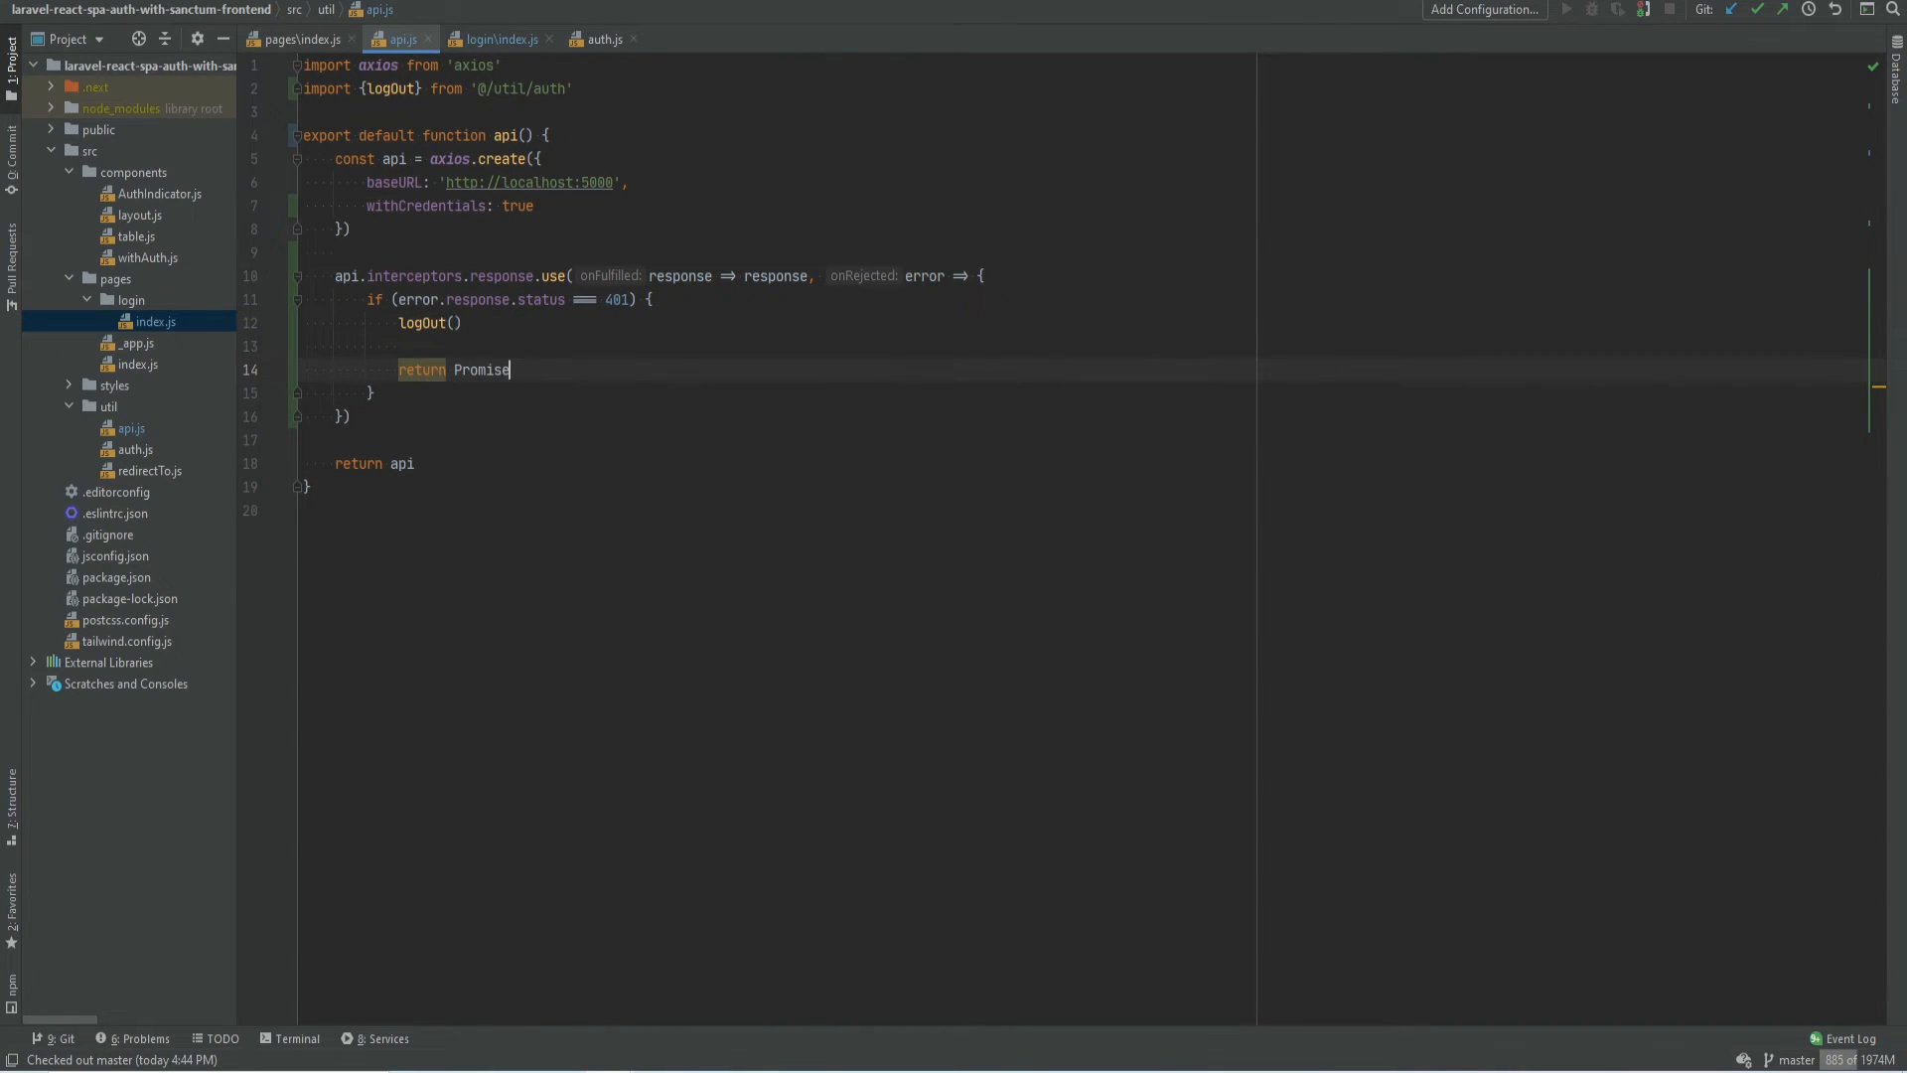
type(".je")
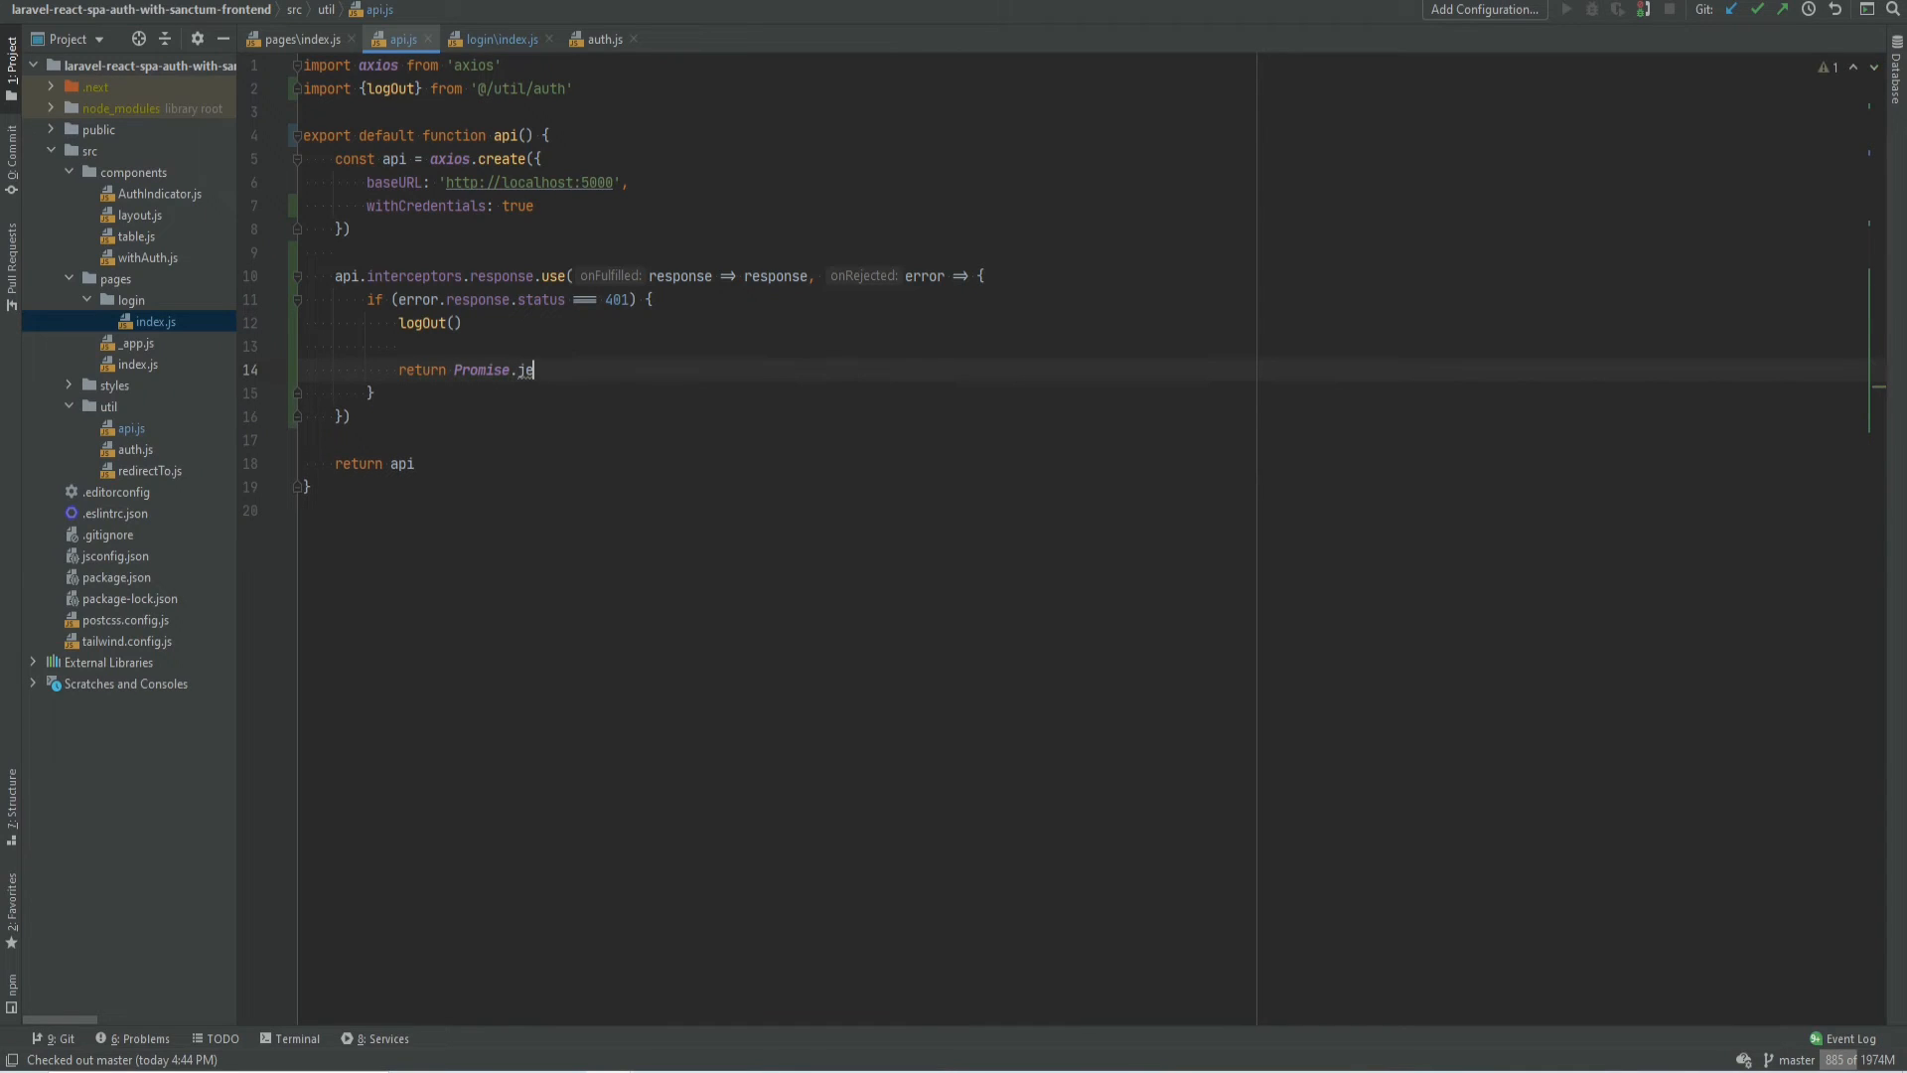
type("ject()")
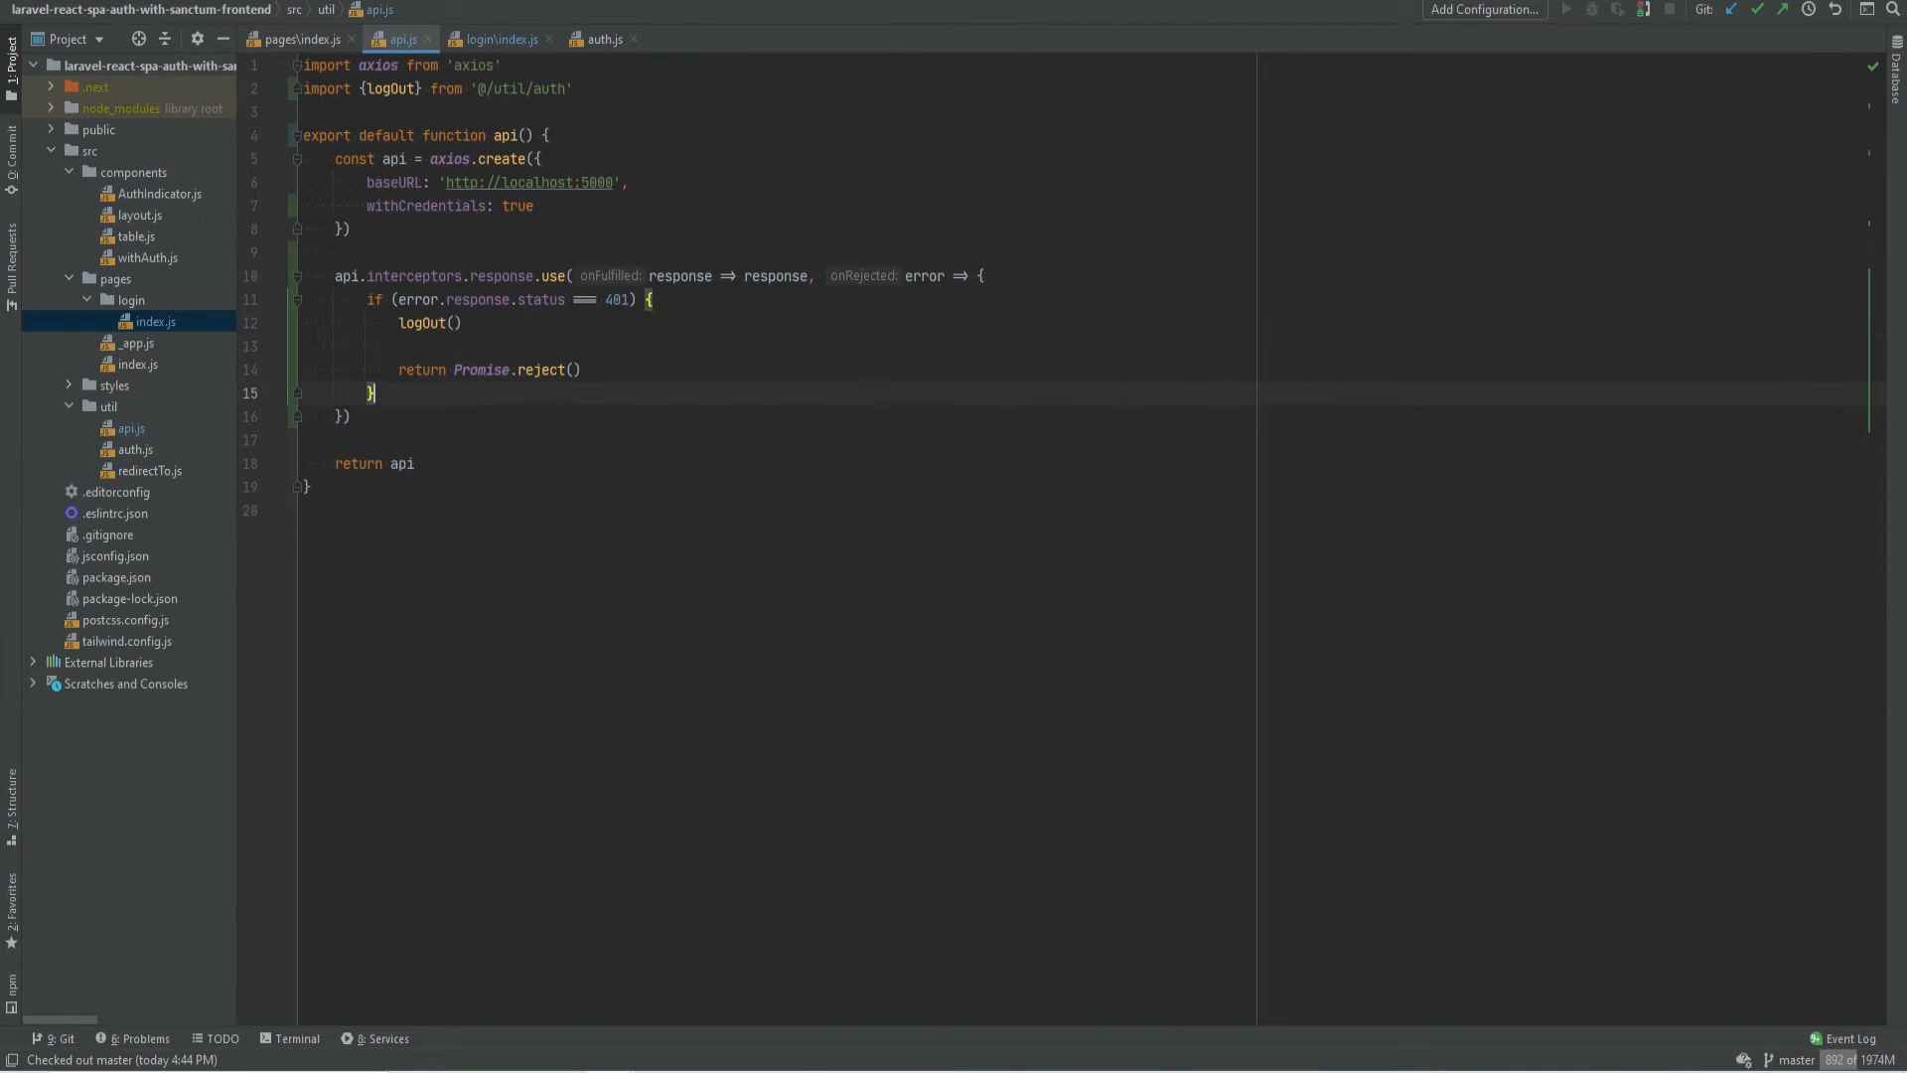
type("return Pro")
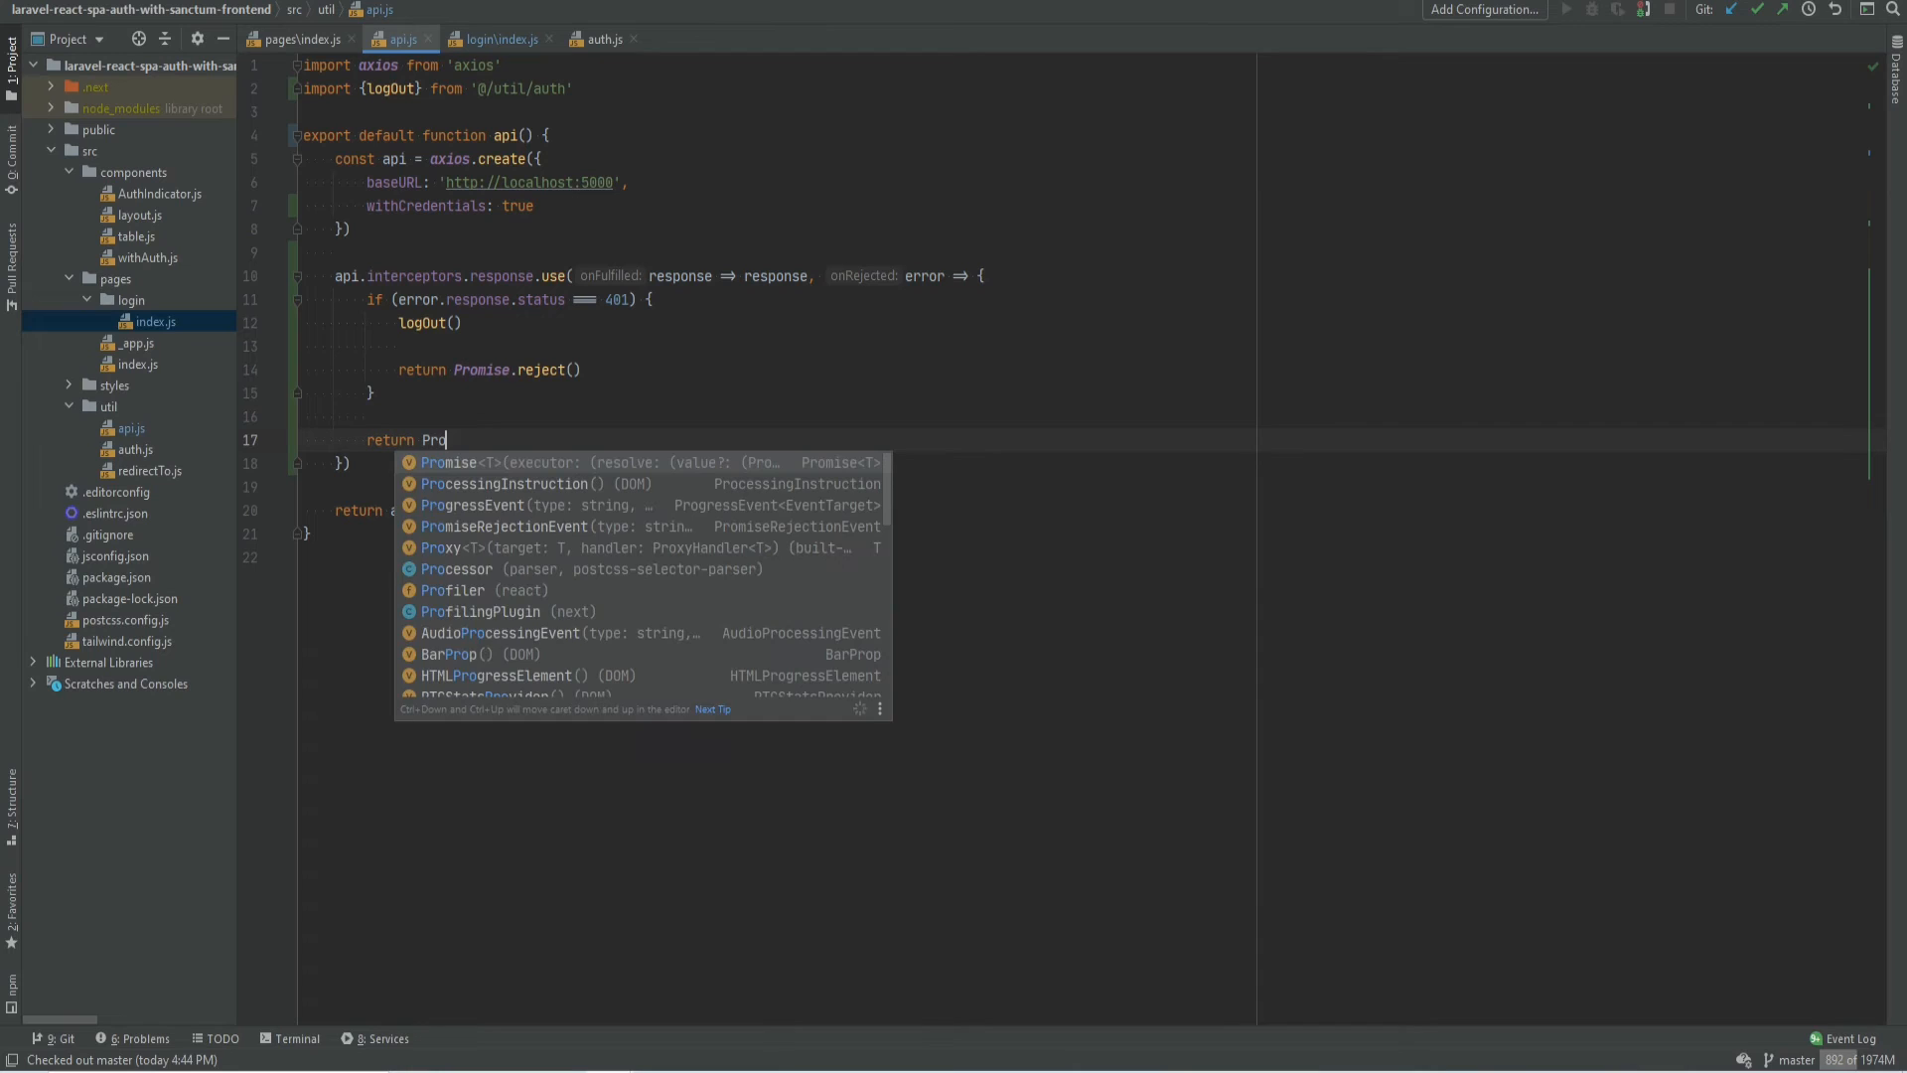
type("mise.reject(e")
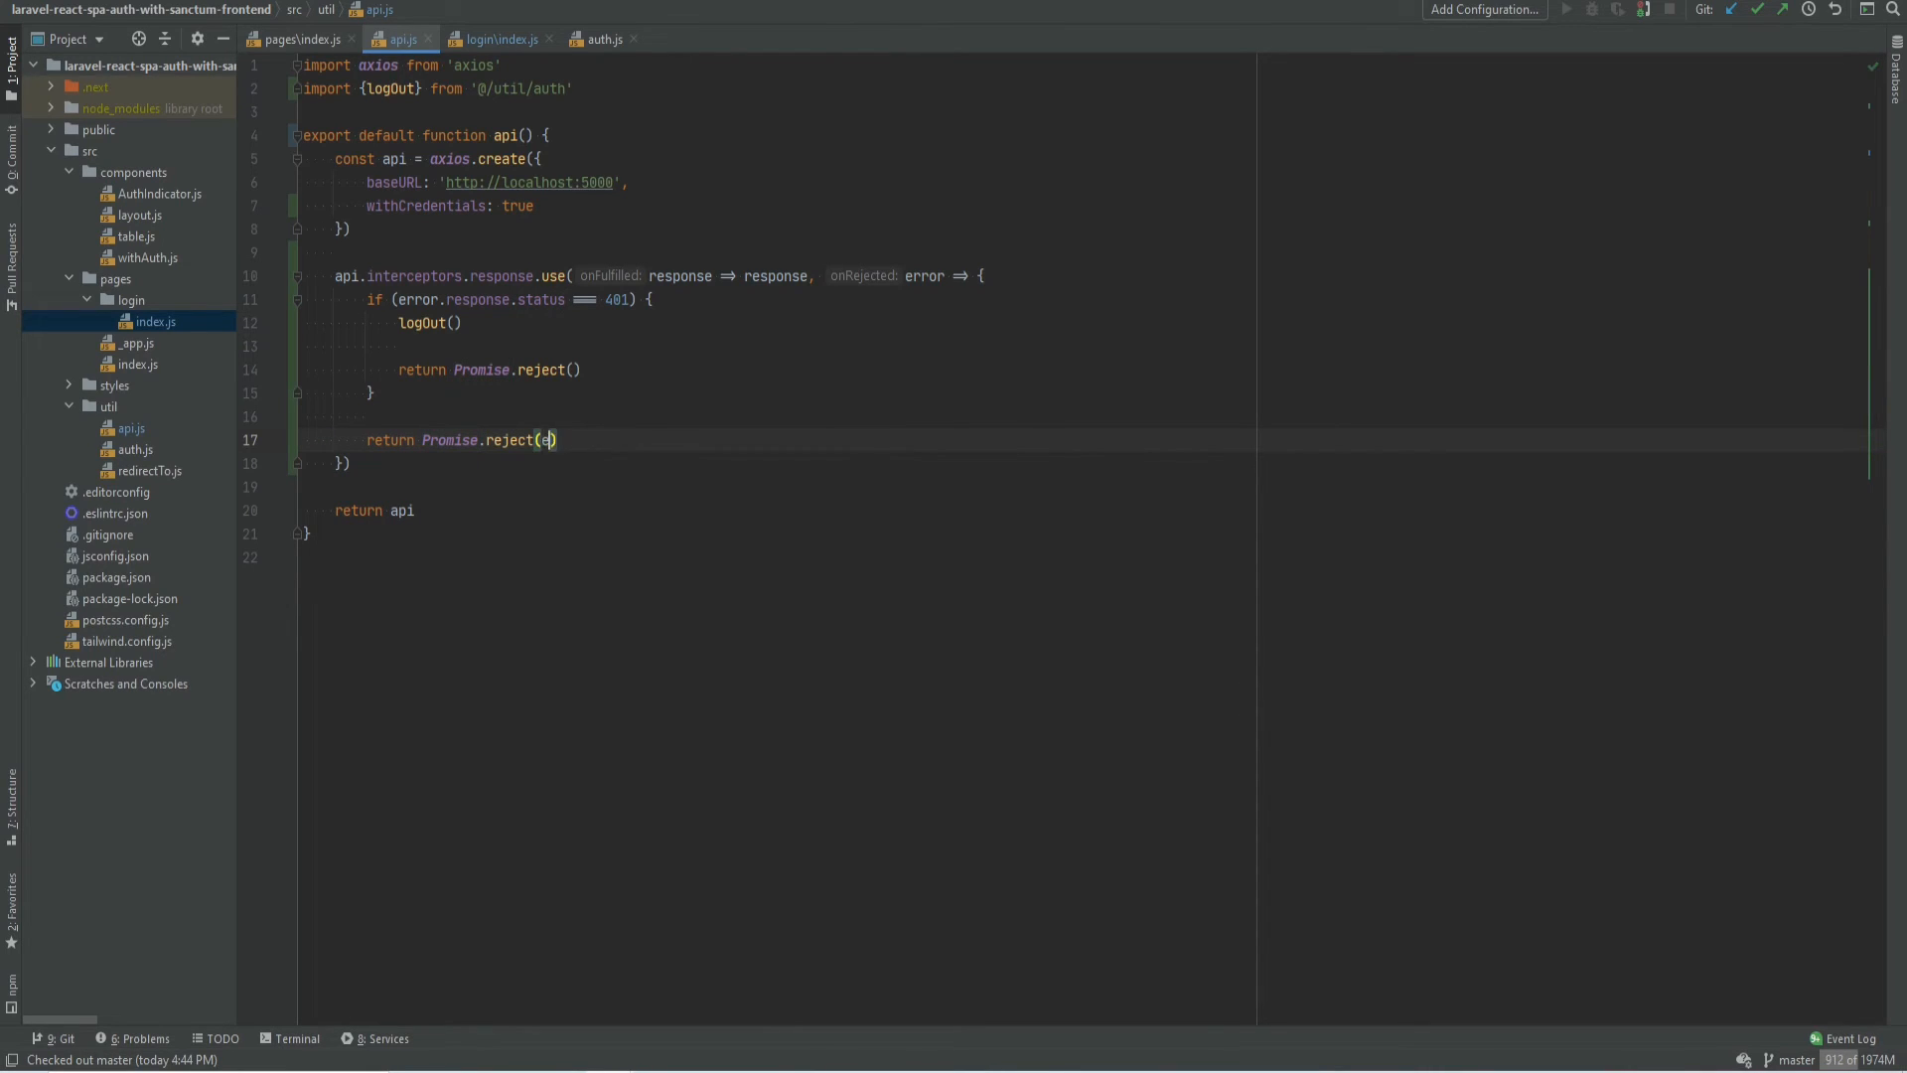
type("error")
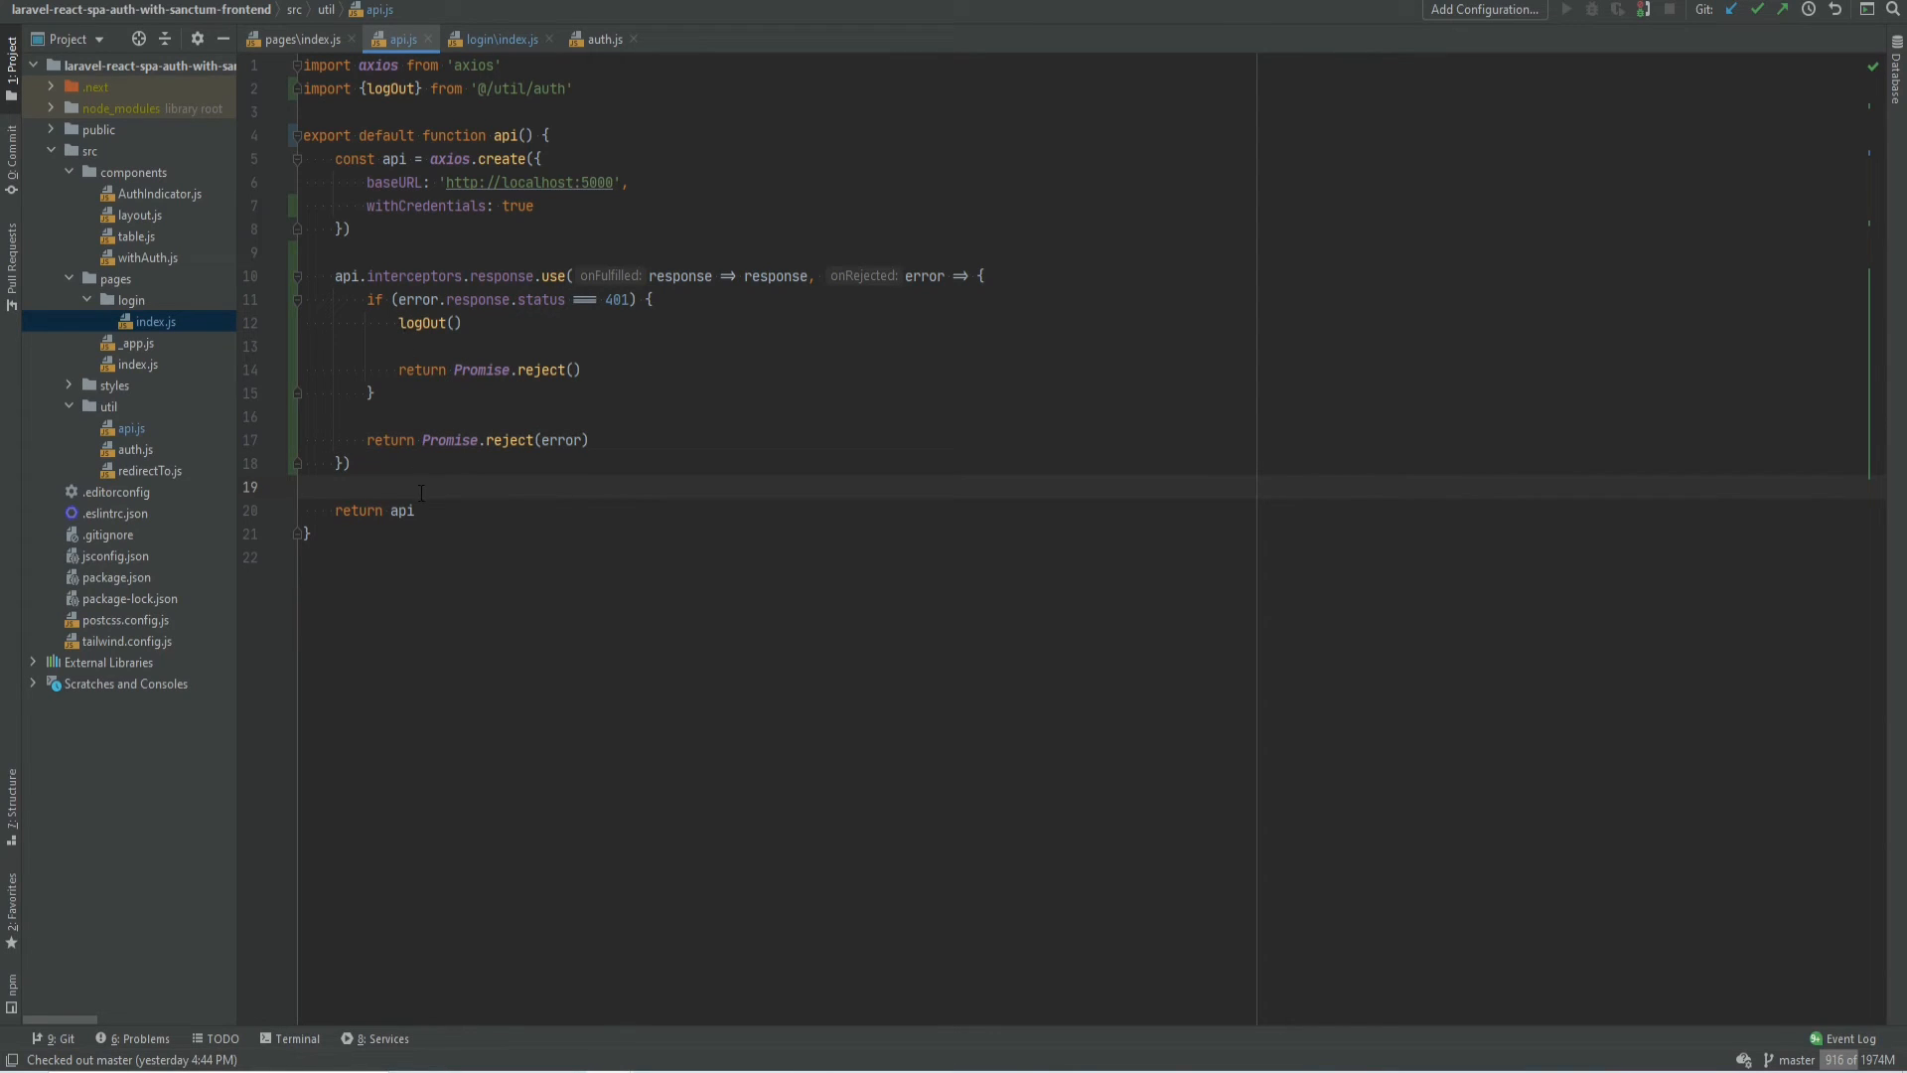
mouse_move(347, 276)
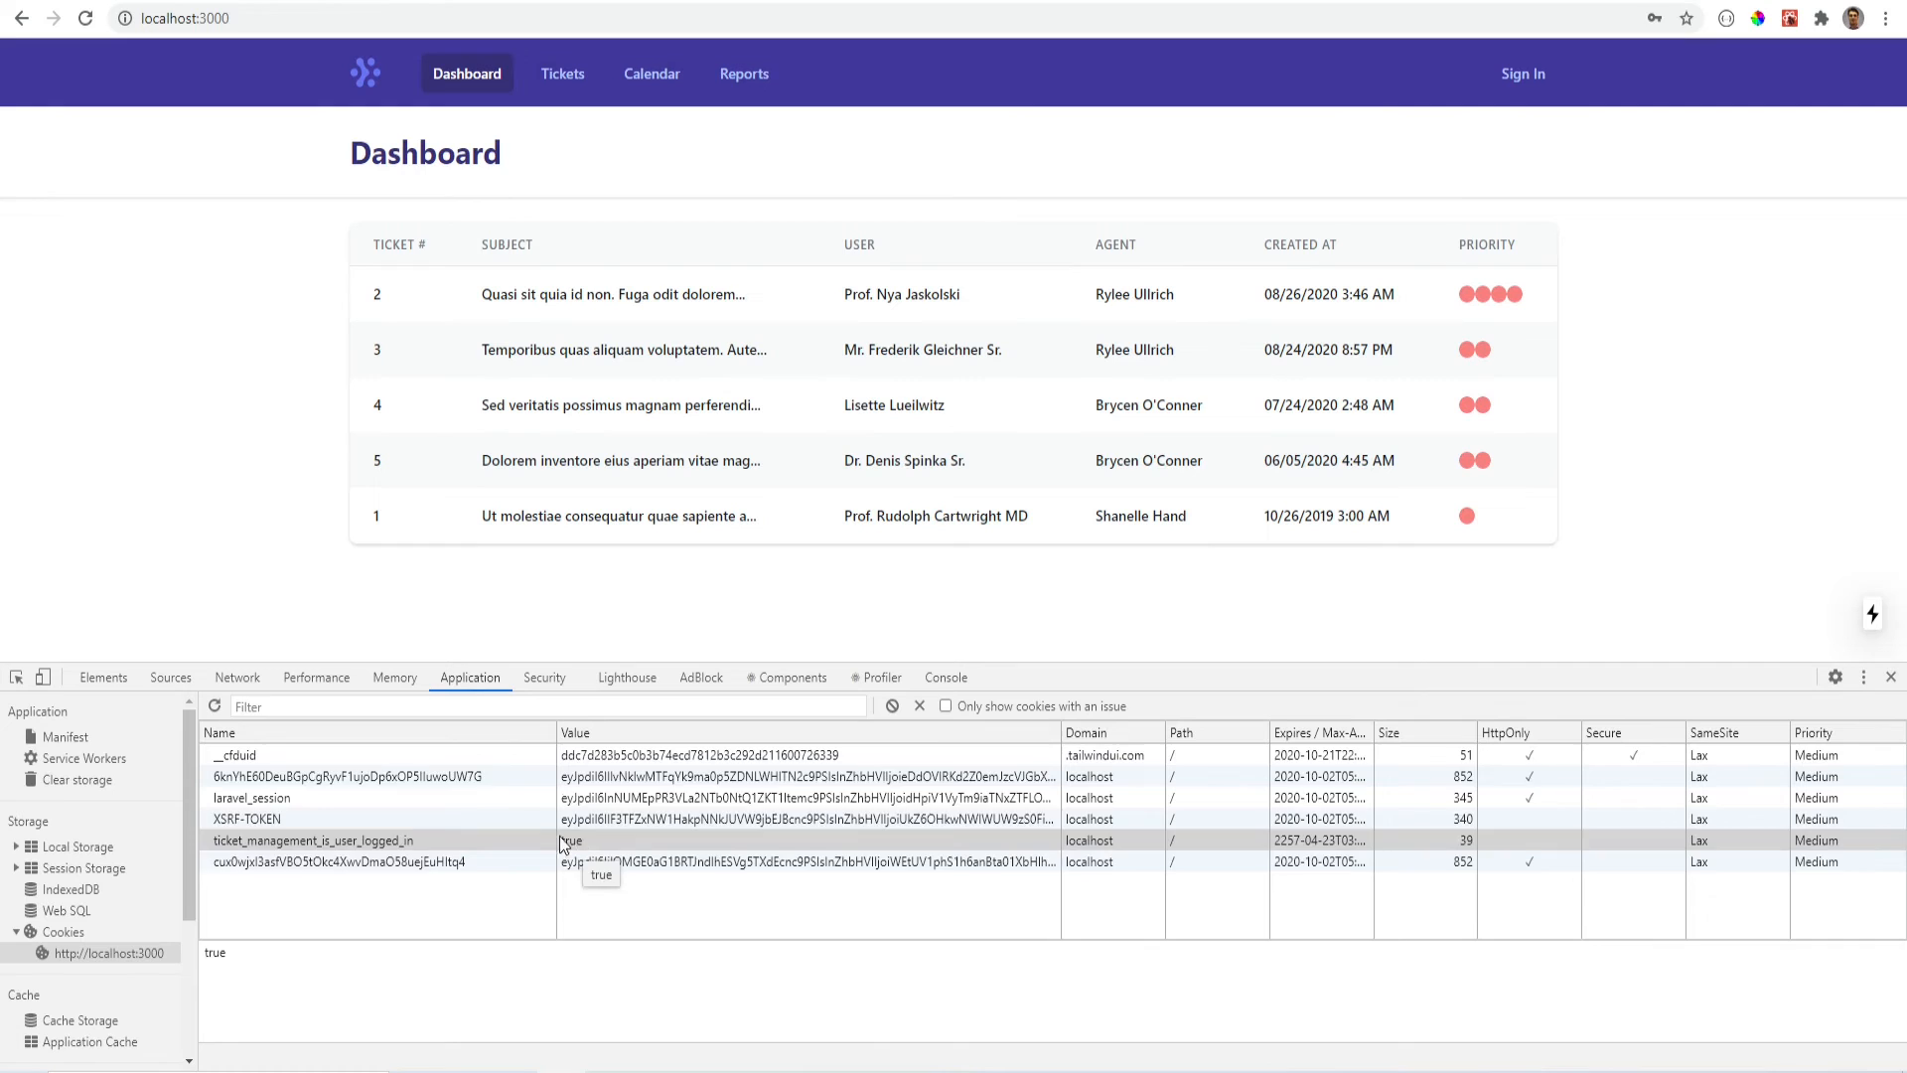
Step: Delete the logged-in cookie, reload, and inspect the tickets request returning 401 Unauthorized
right_click(249, 839)
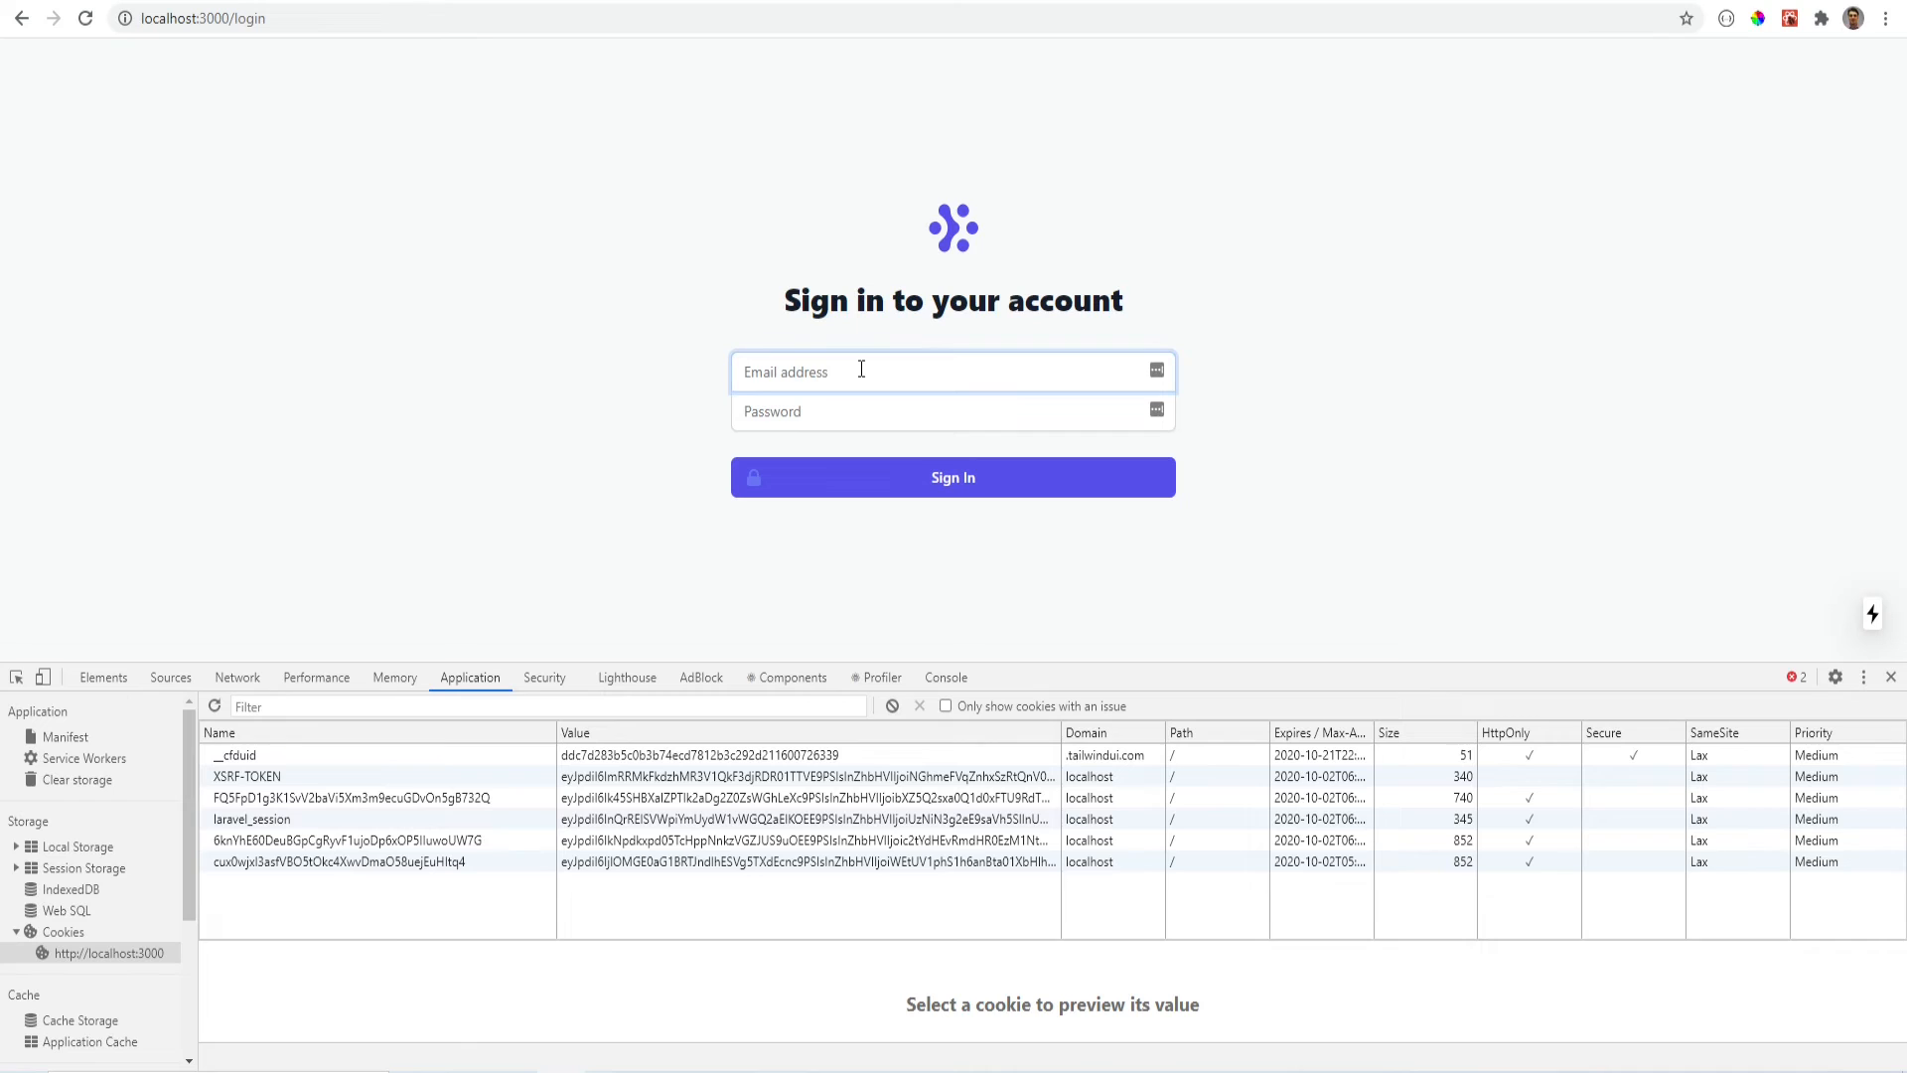
mouse_move(427, 896)
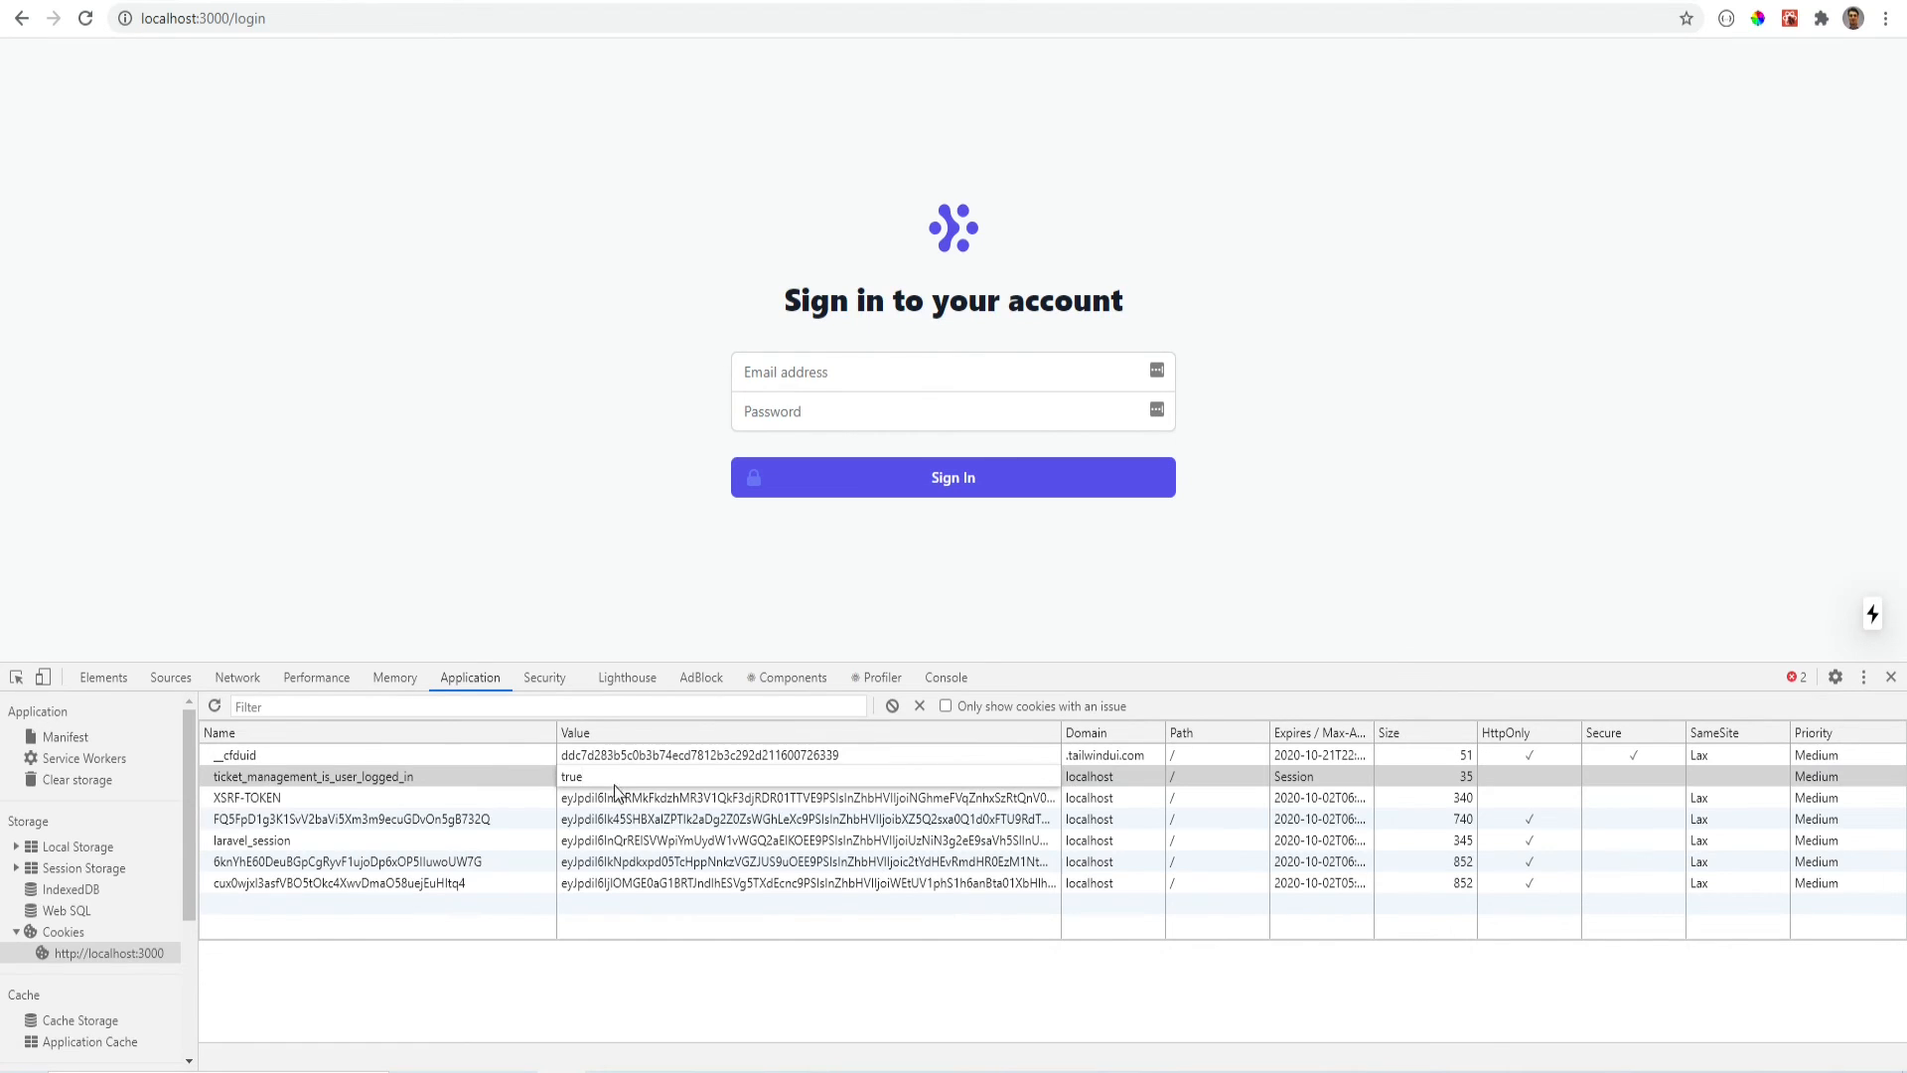
left_click(311, 776)
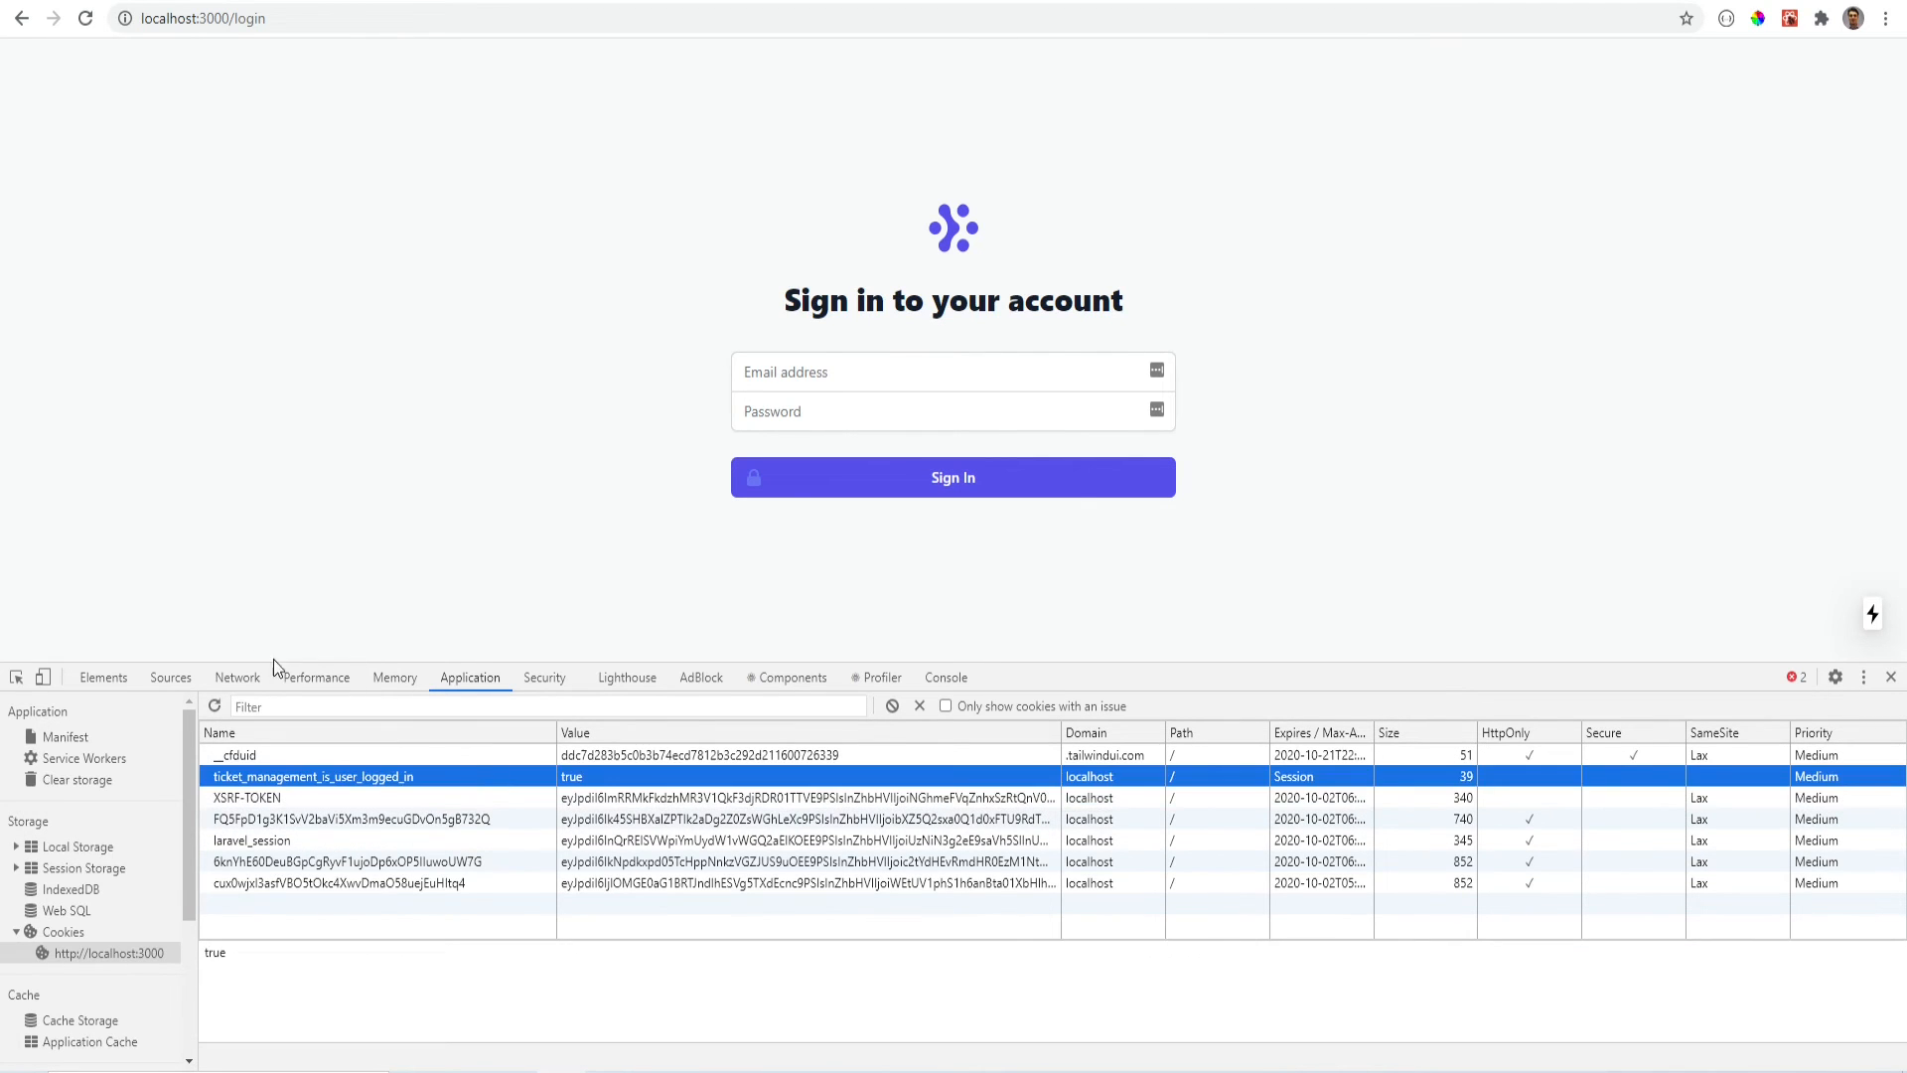
left_click(237, 677)
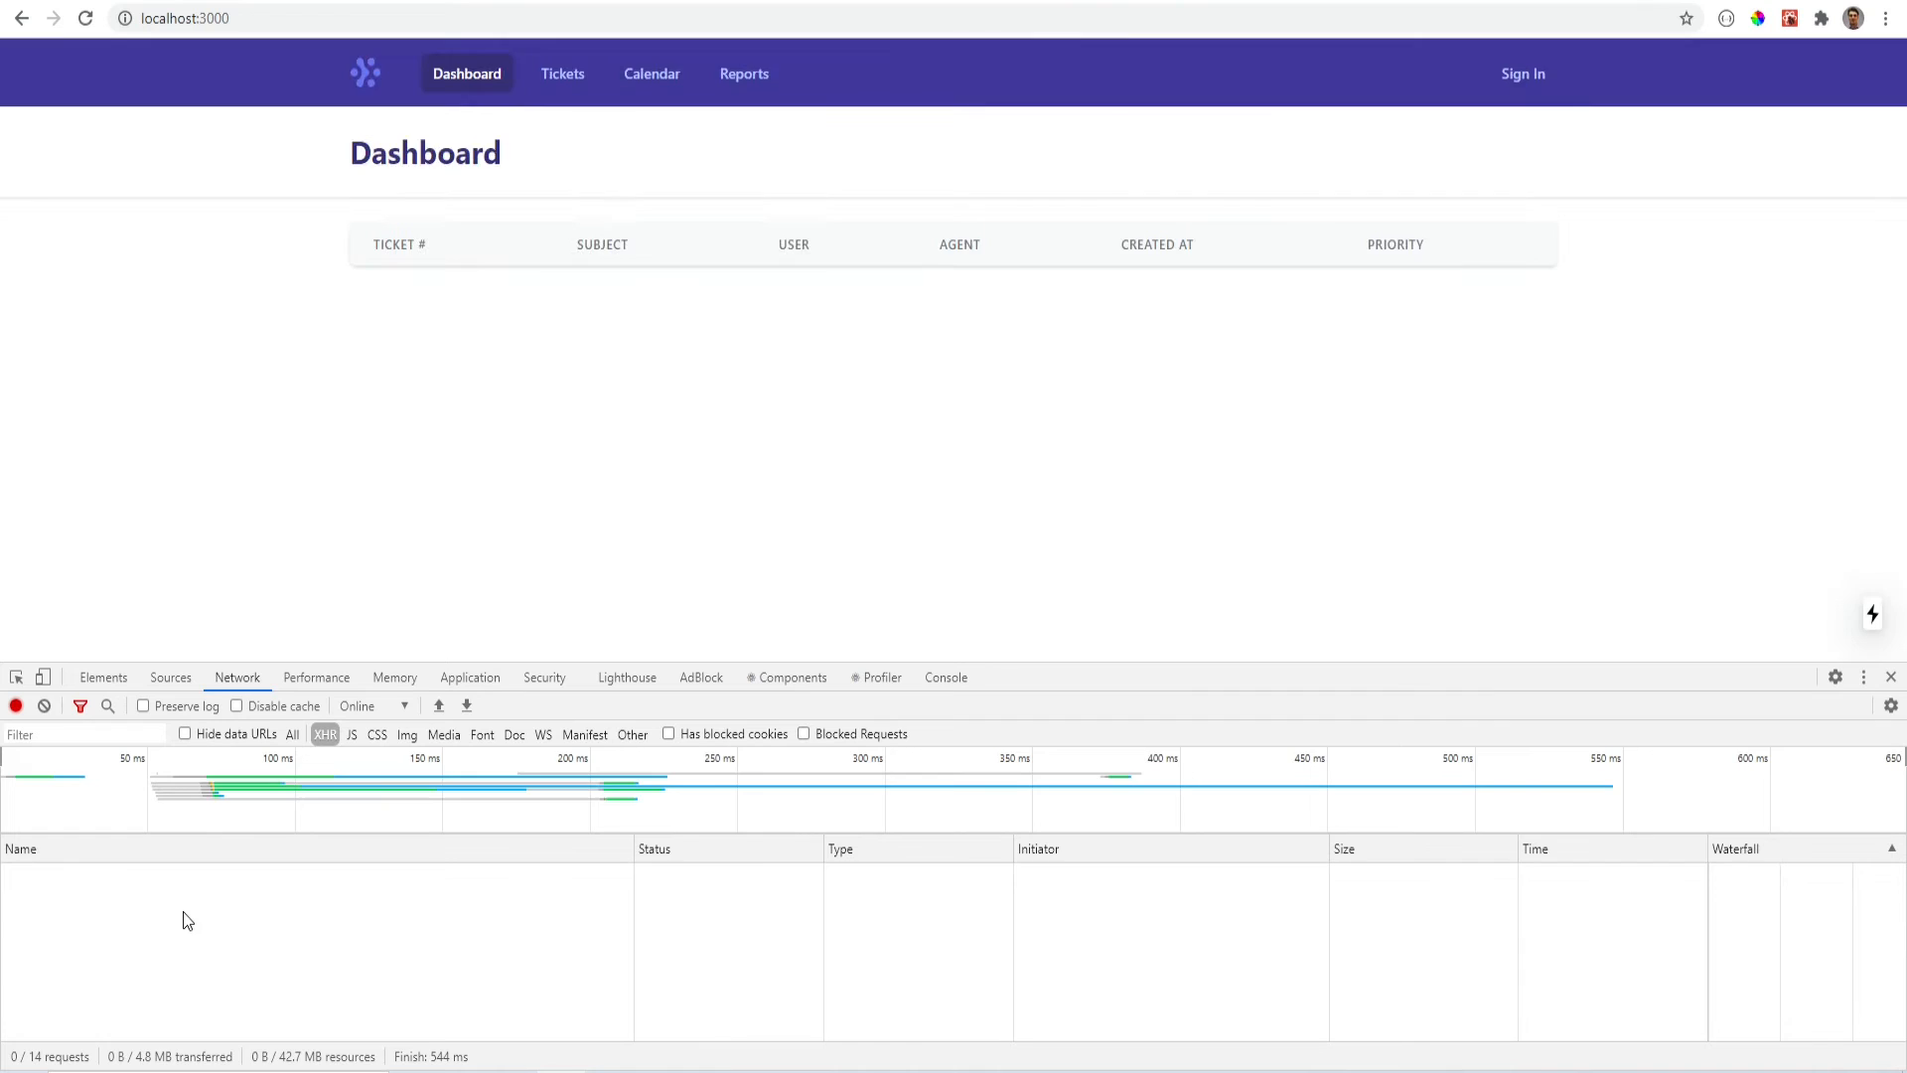
left_click(1522, 73)
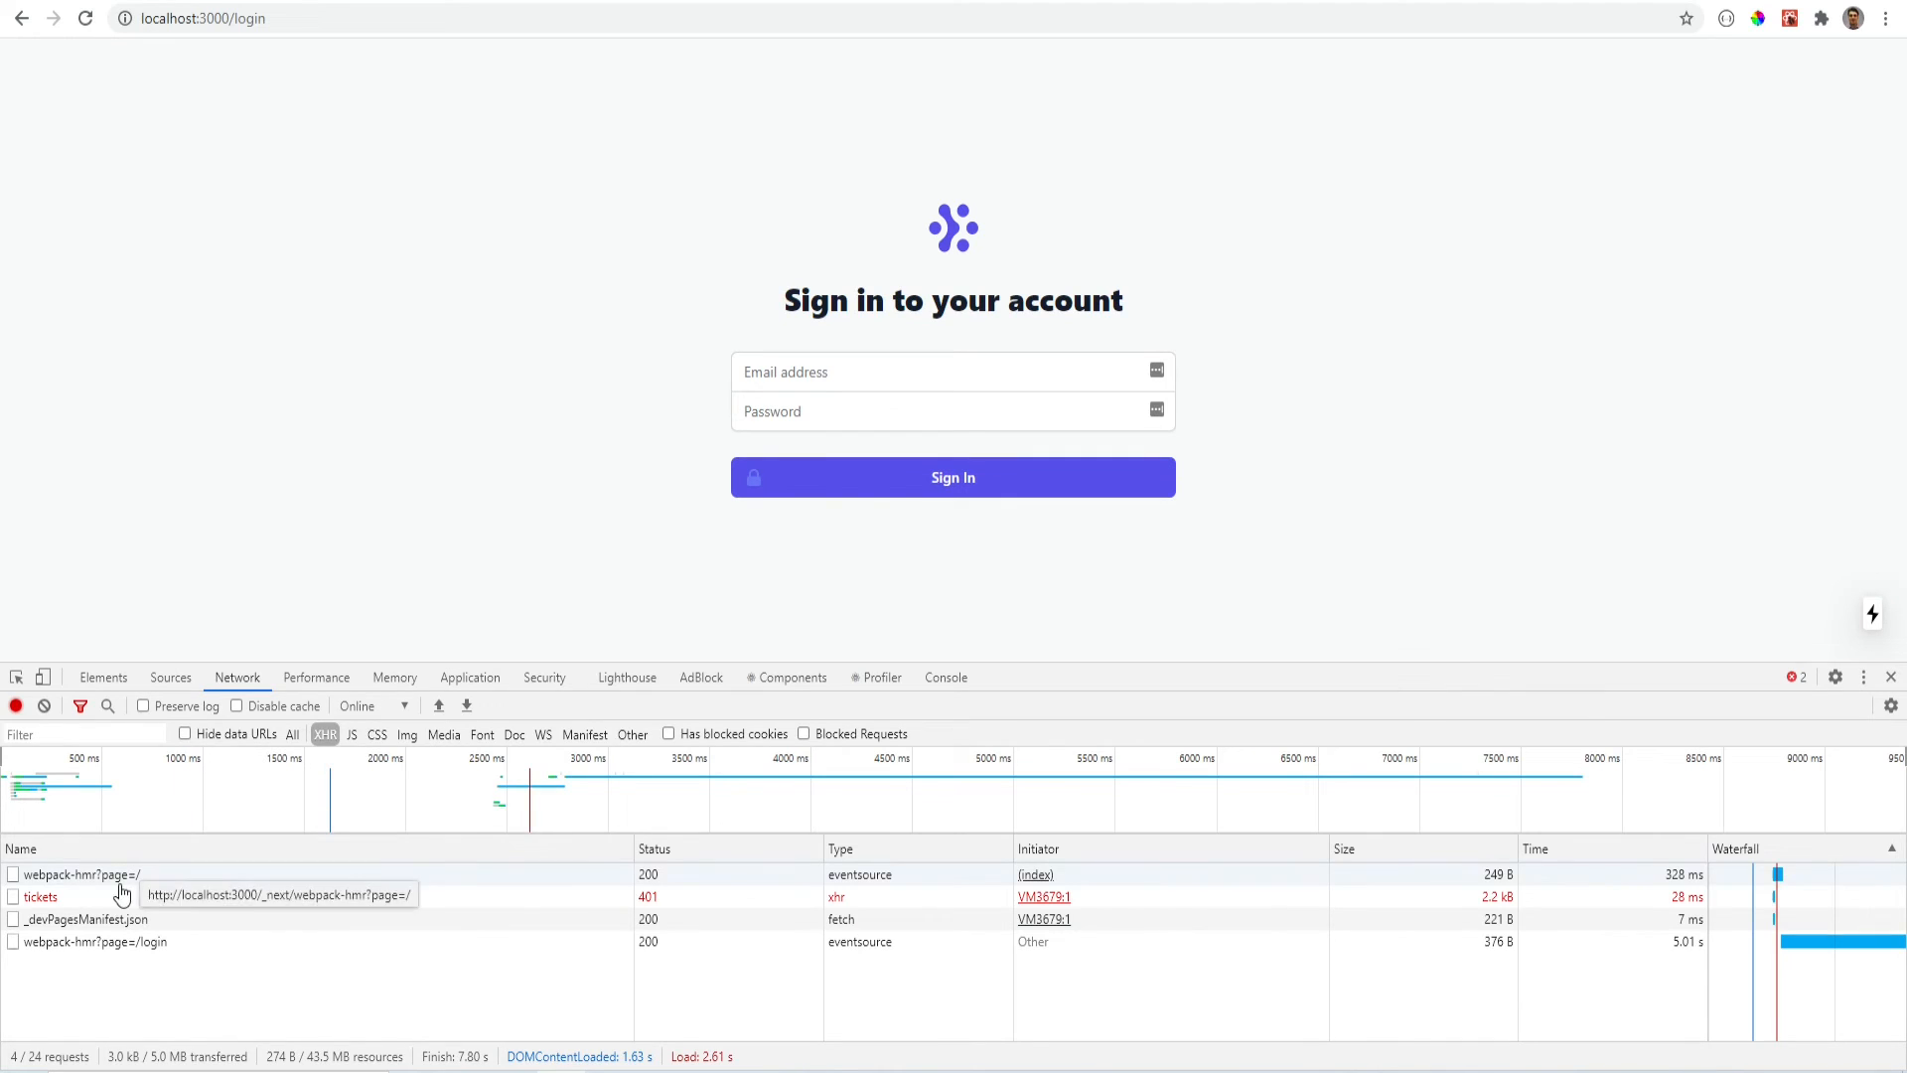
left_click(41, 896)
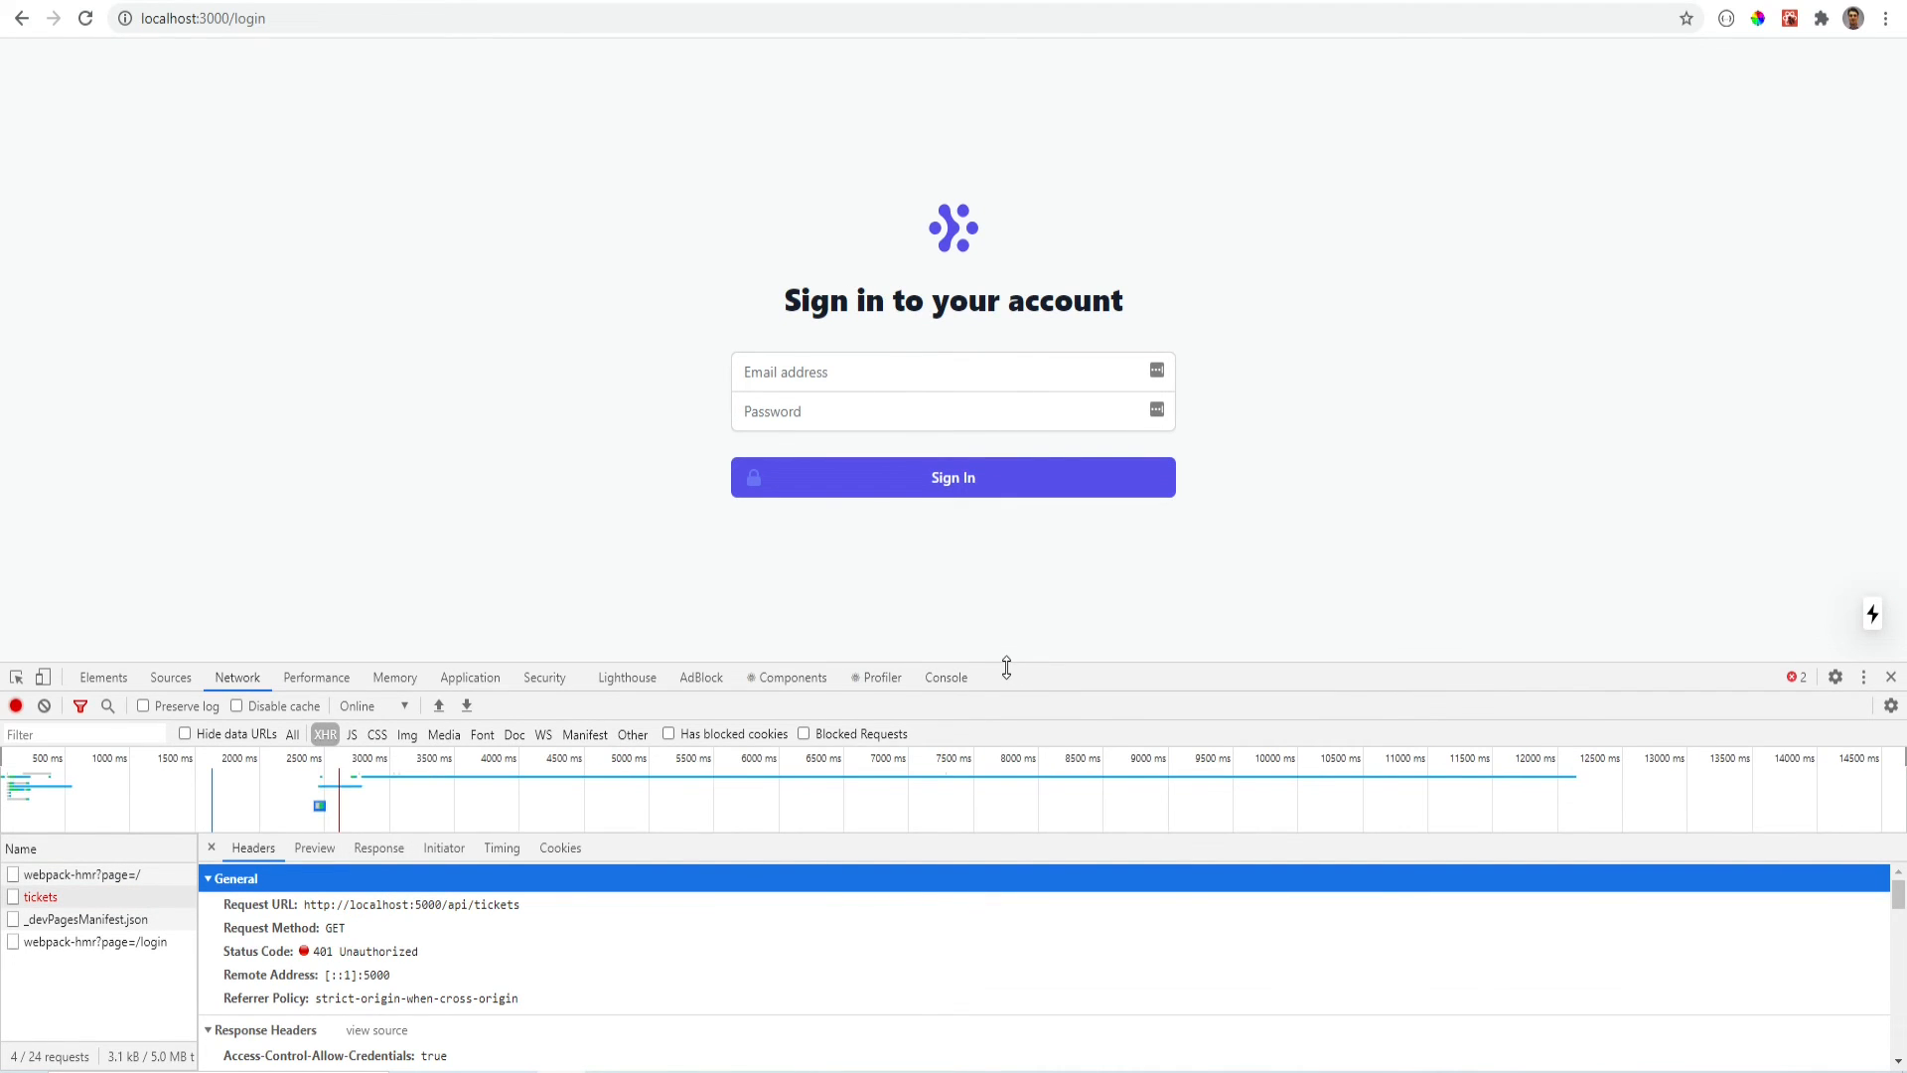
mouse_move(394, 261)
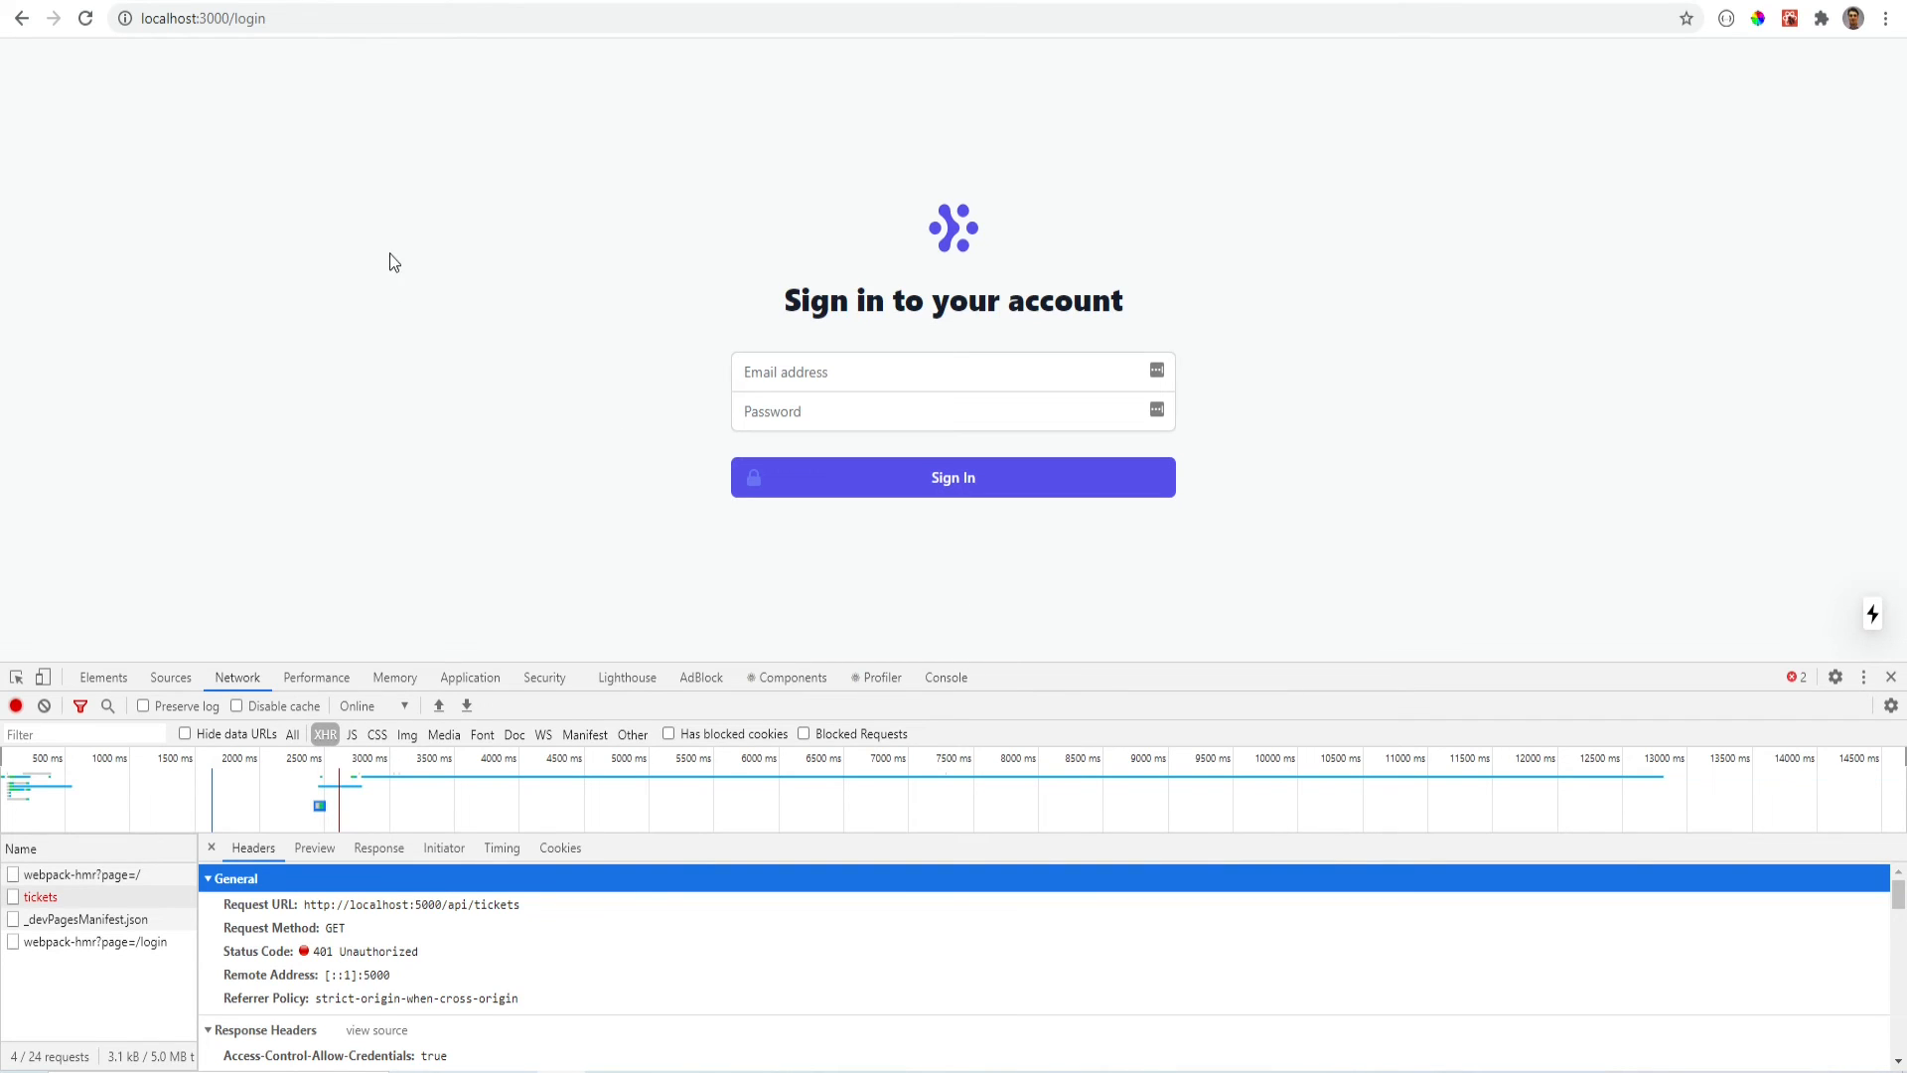
mouse_move(509, 367)
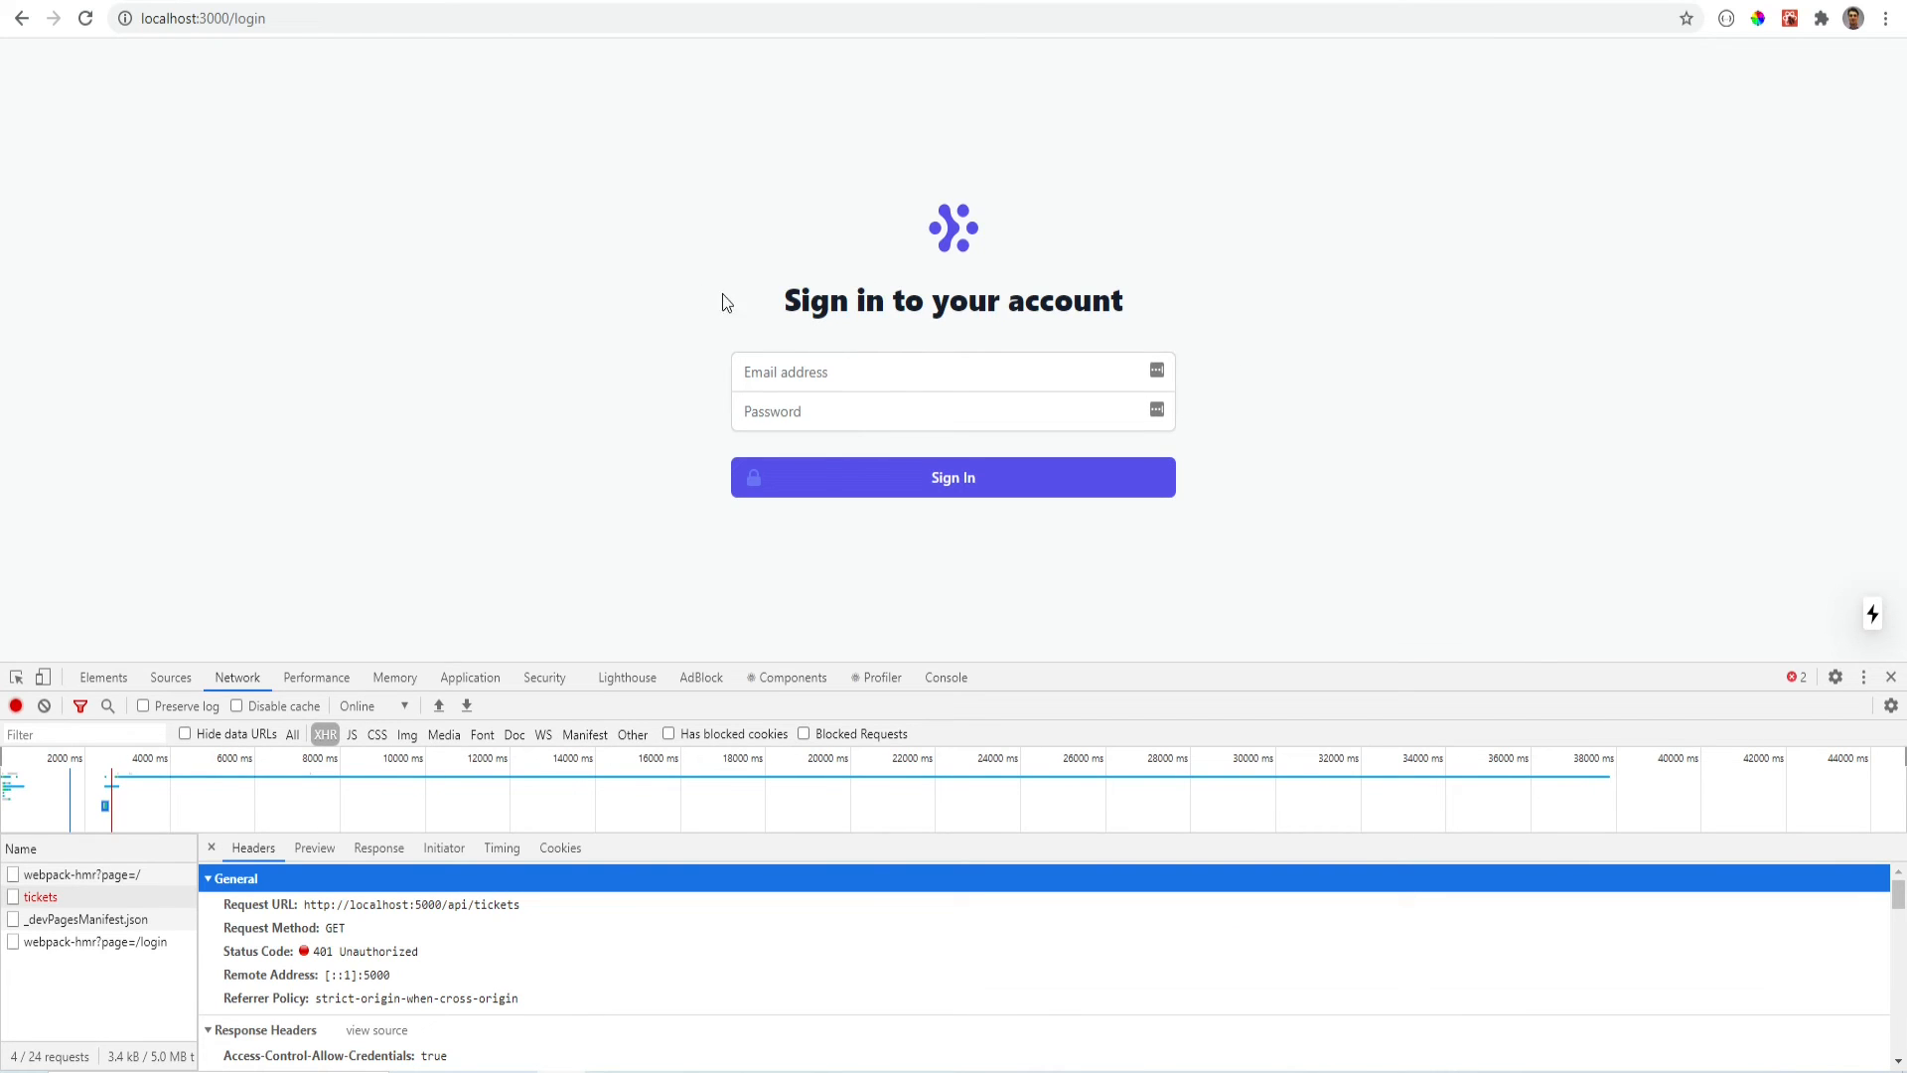
mouse_move(754, 293)
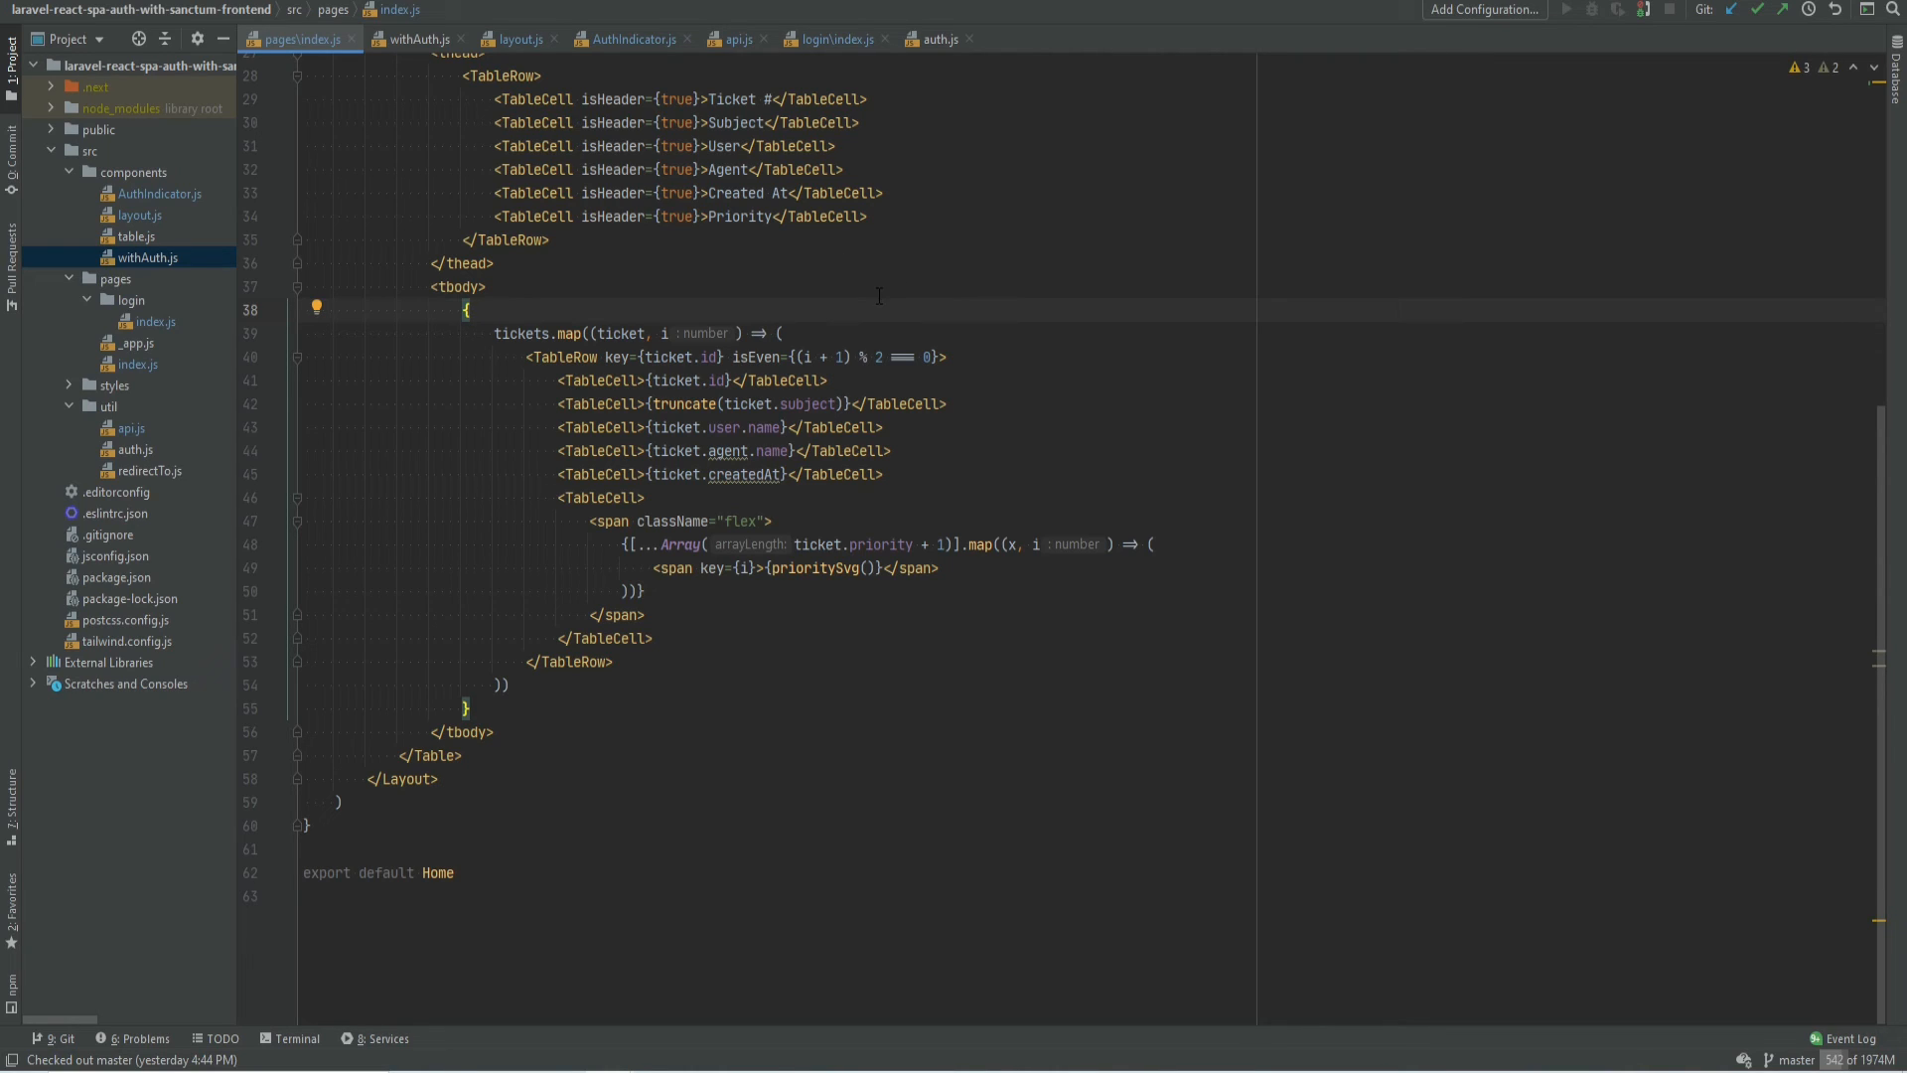
Step: Review withAuth's isLoggedIn check, then make layout.js export default withAuth(Layout)
left_click(417, 38)
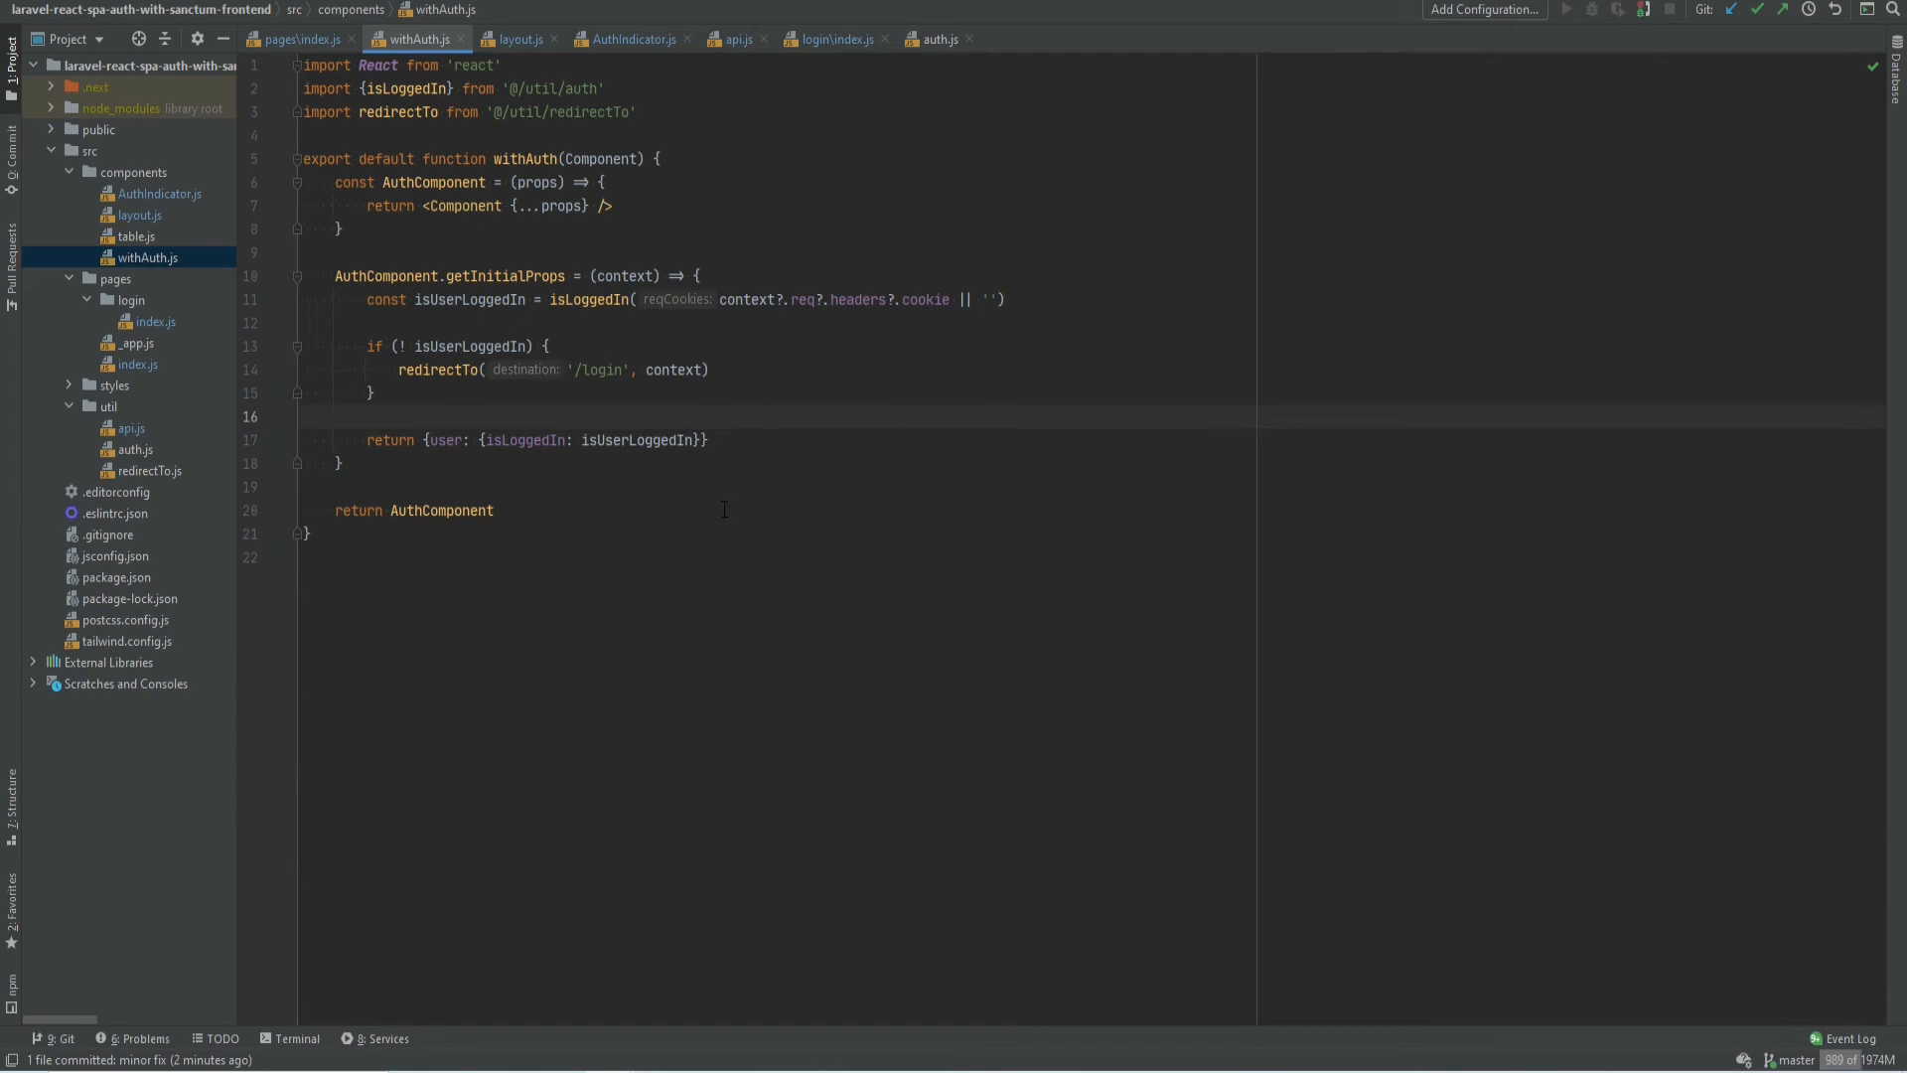
double_click(503, 277)
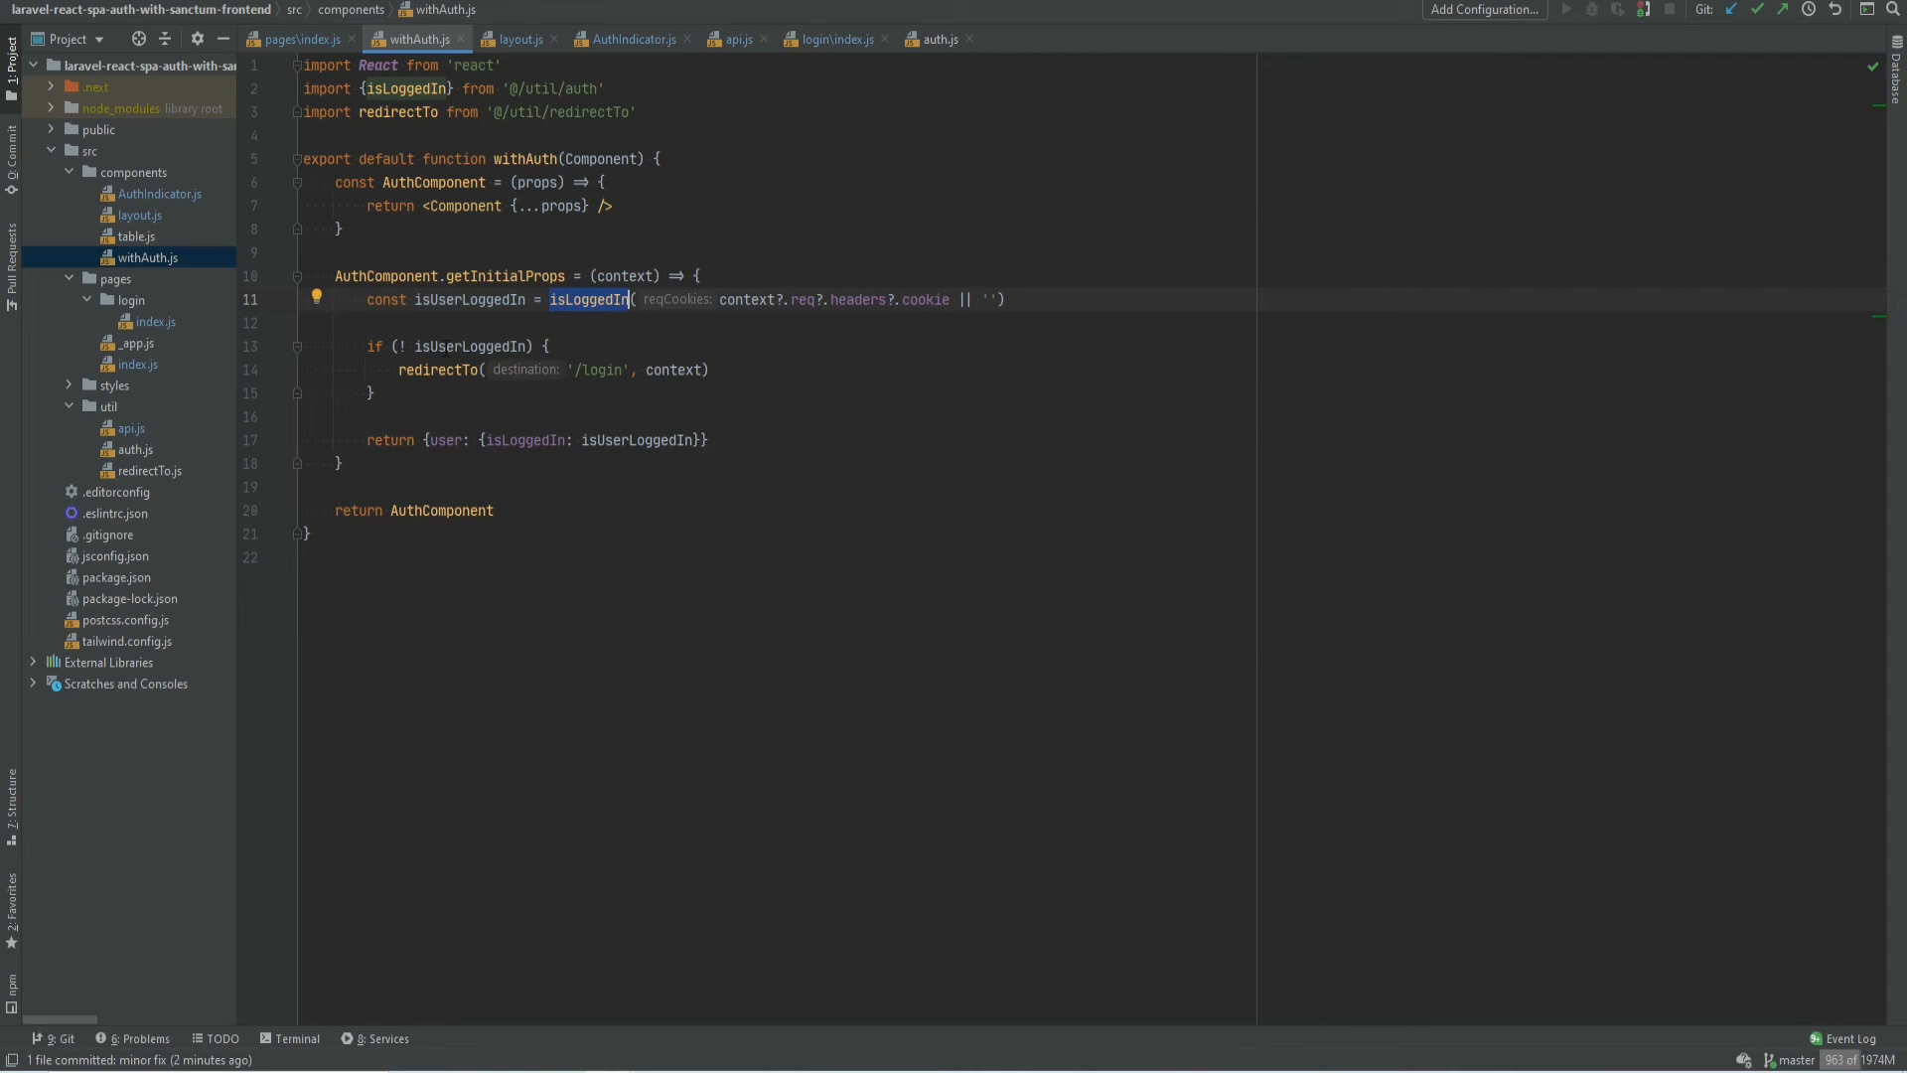
left_click_drag(365, 346, 378, 394)
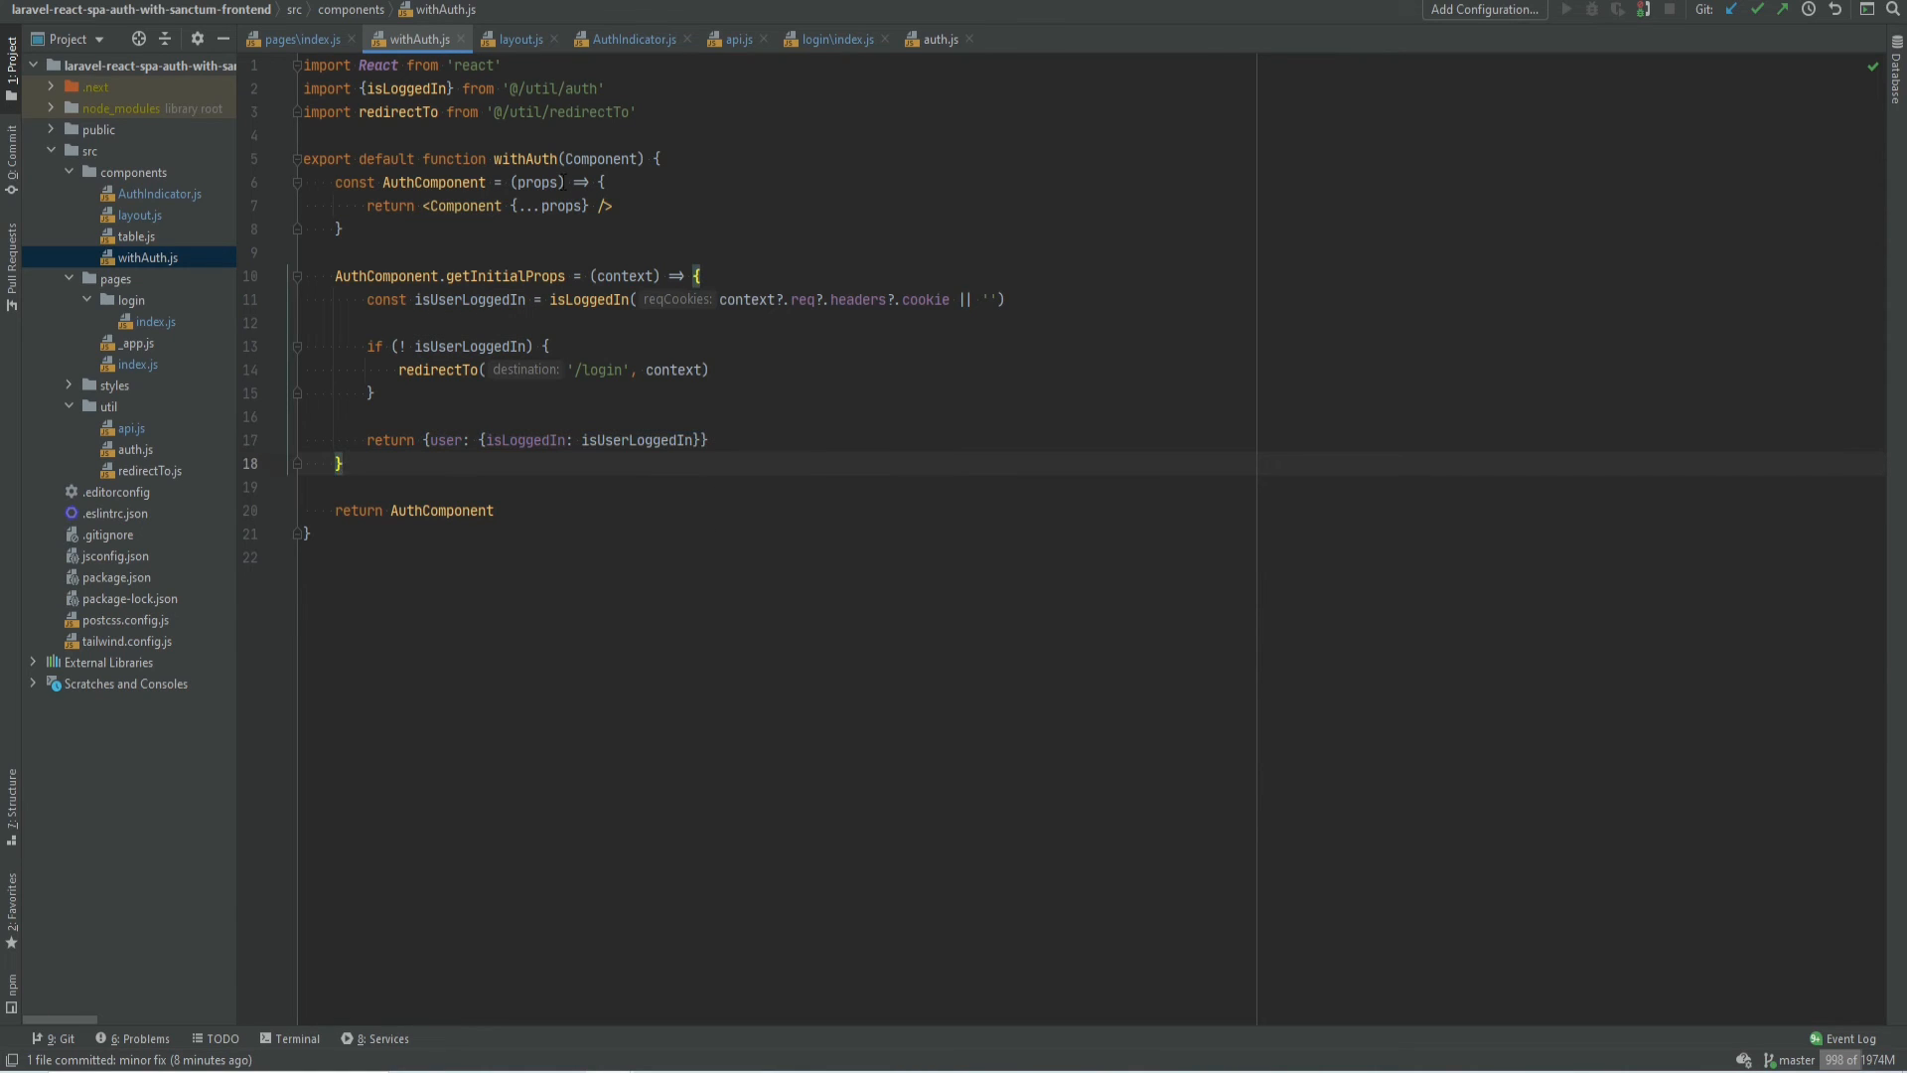
left_click(521, 38)
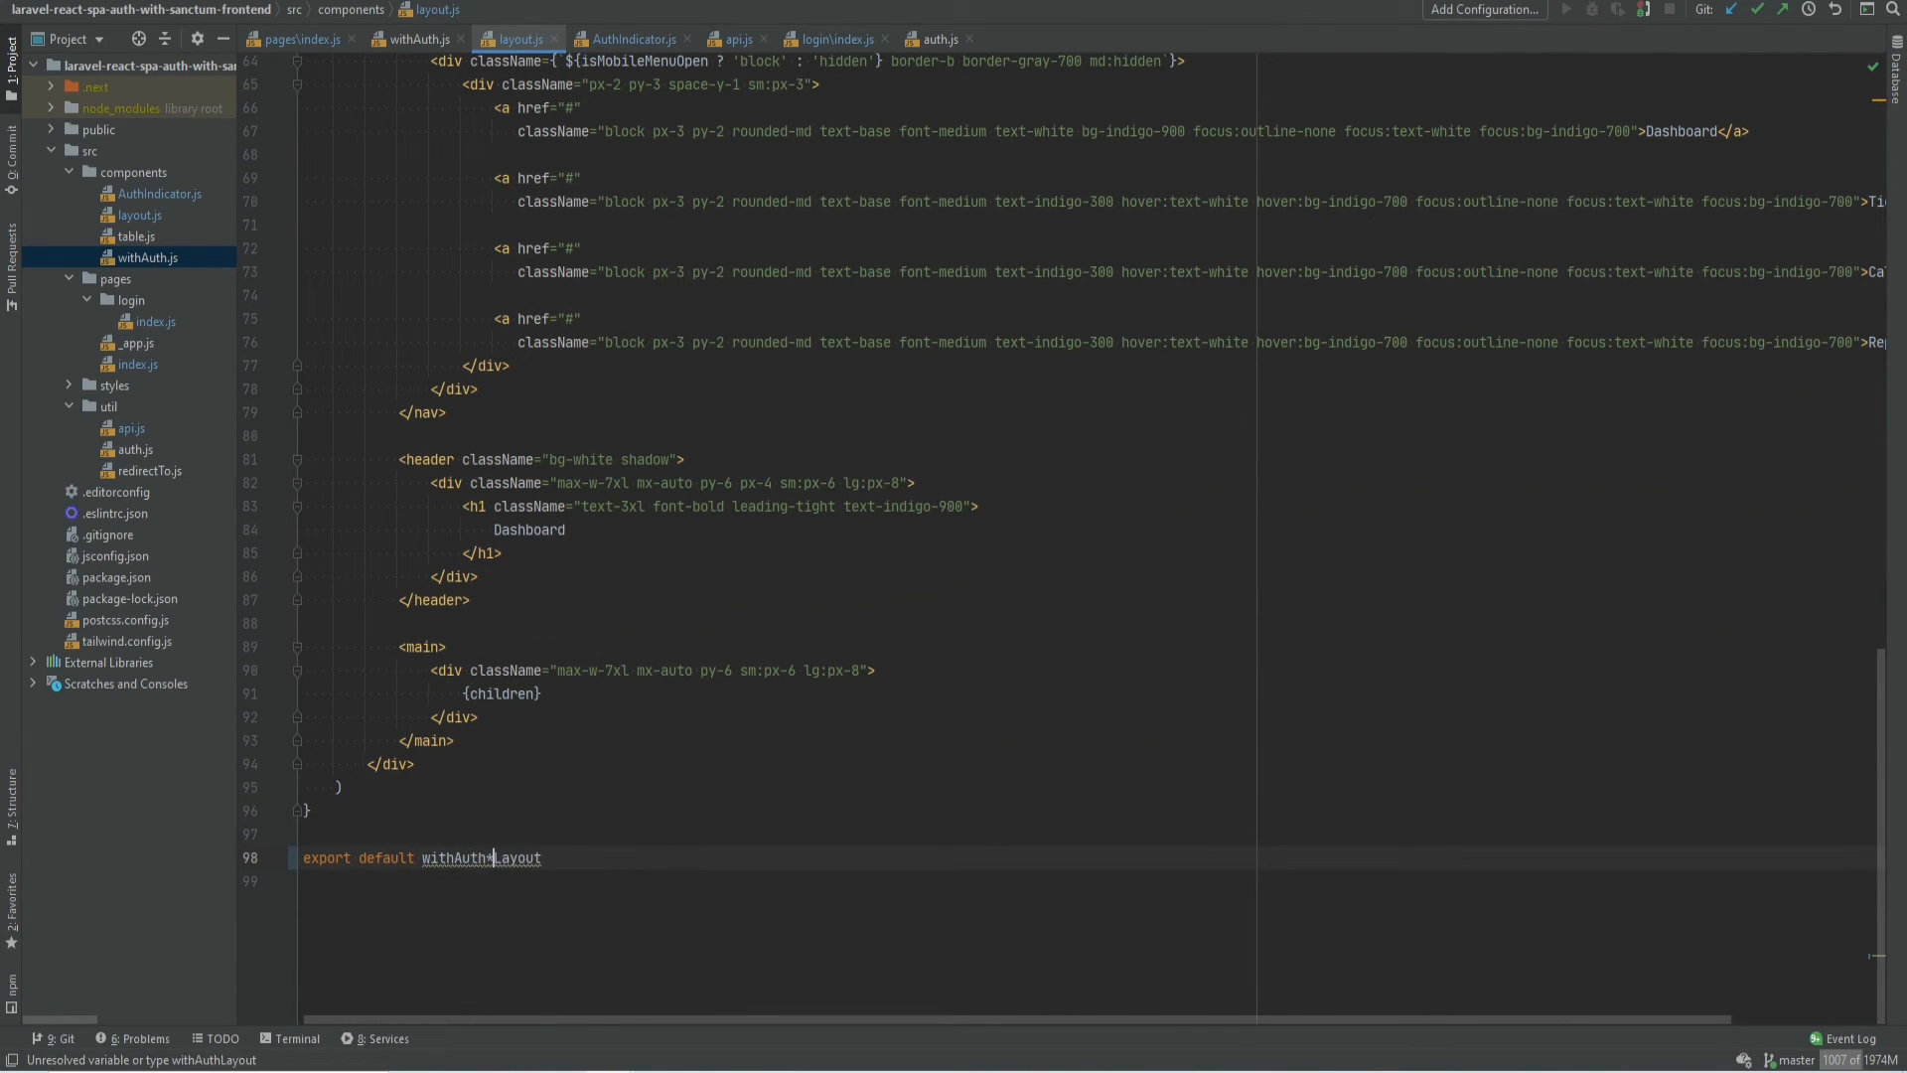
type("(Layout")
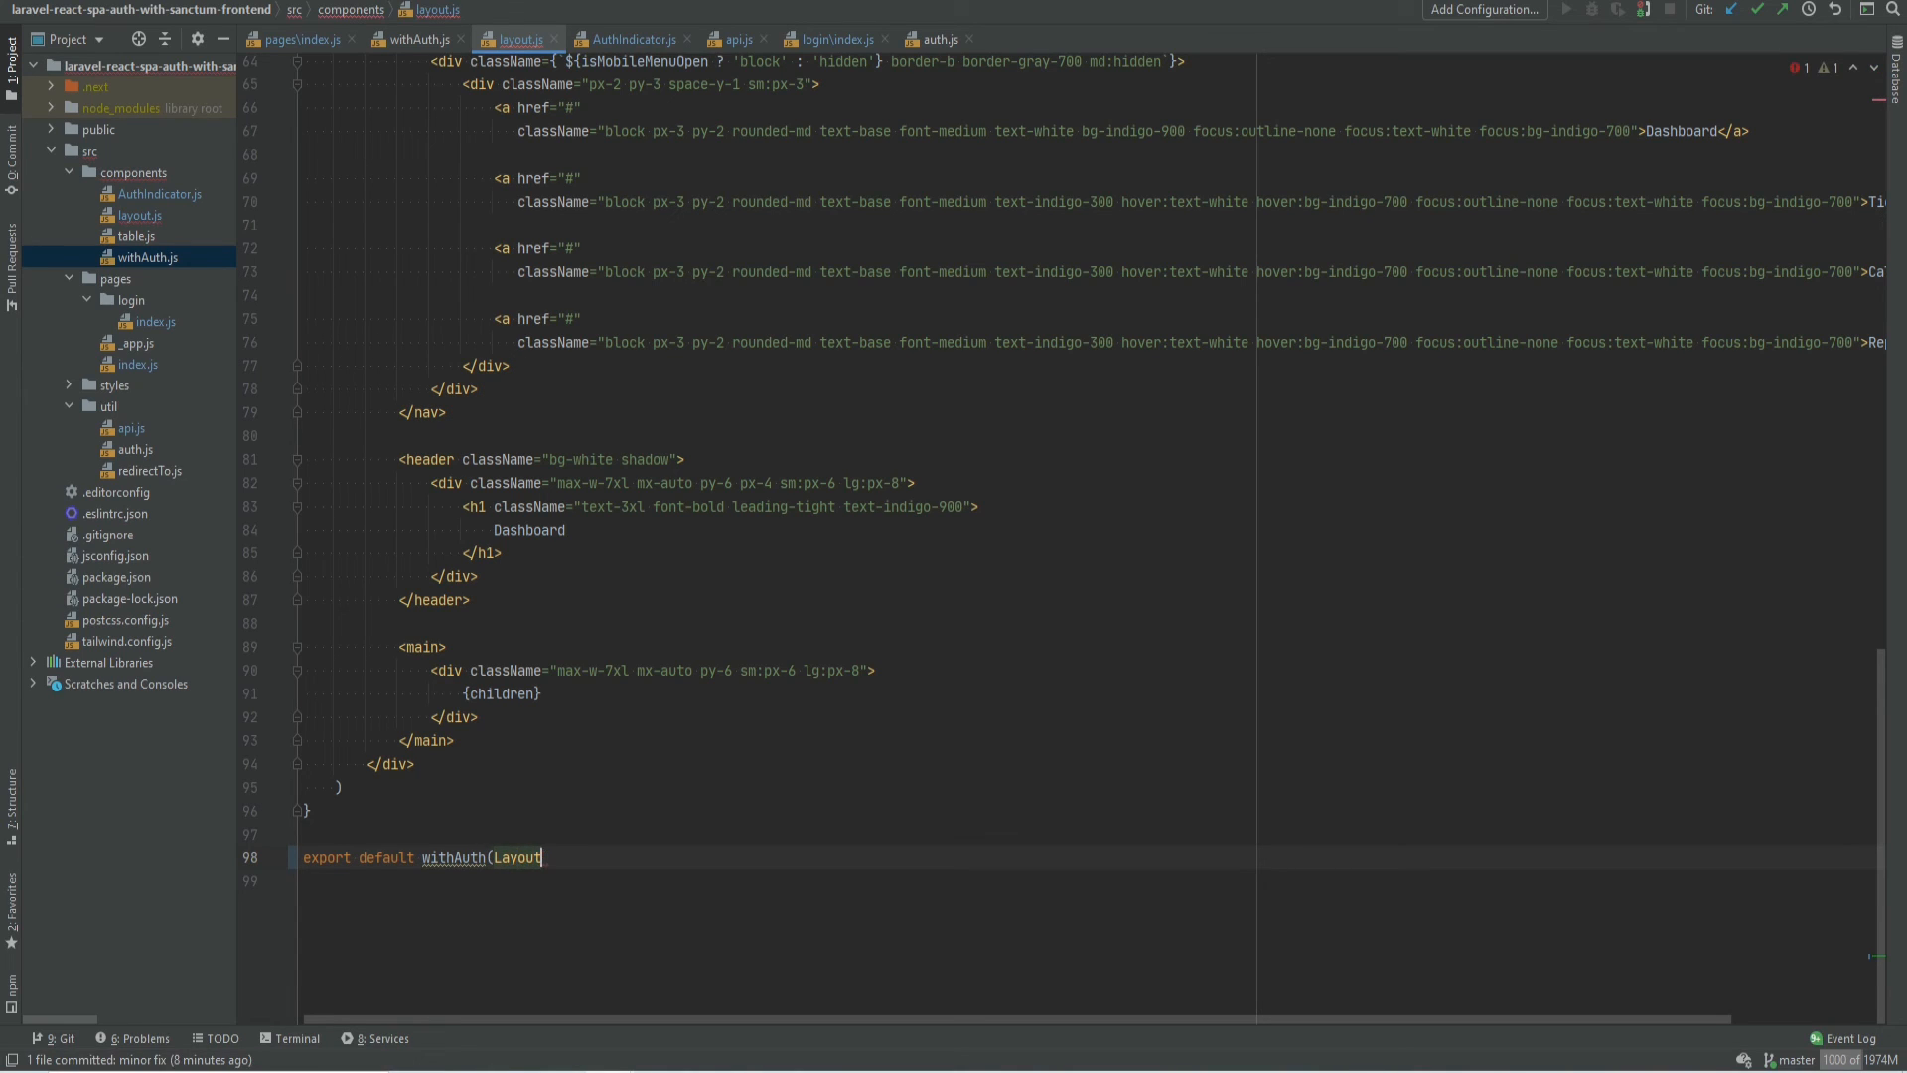
type(")")
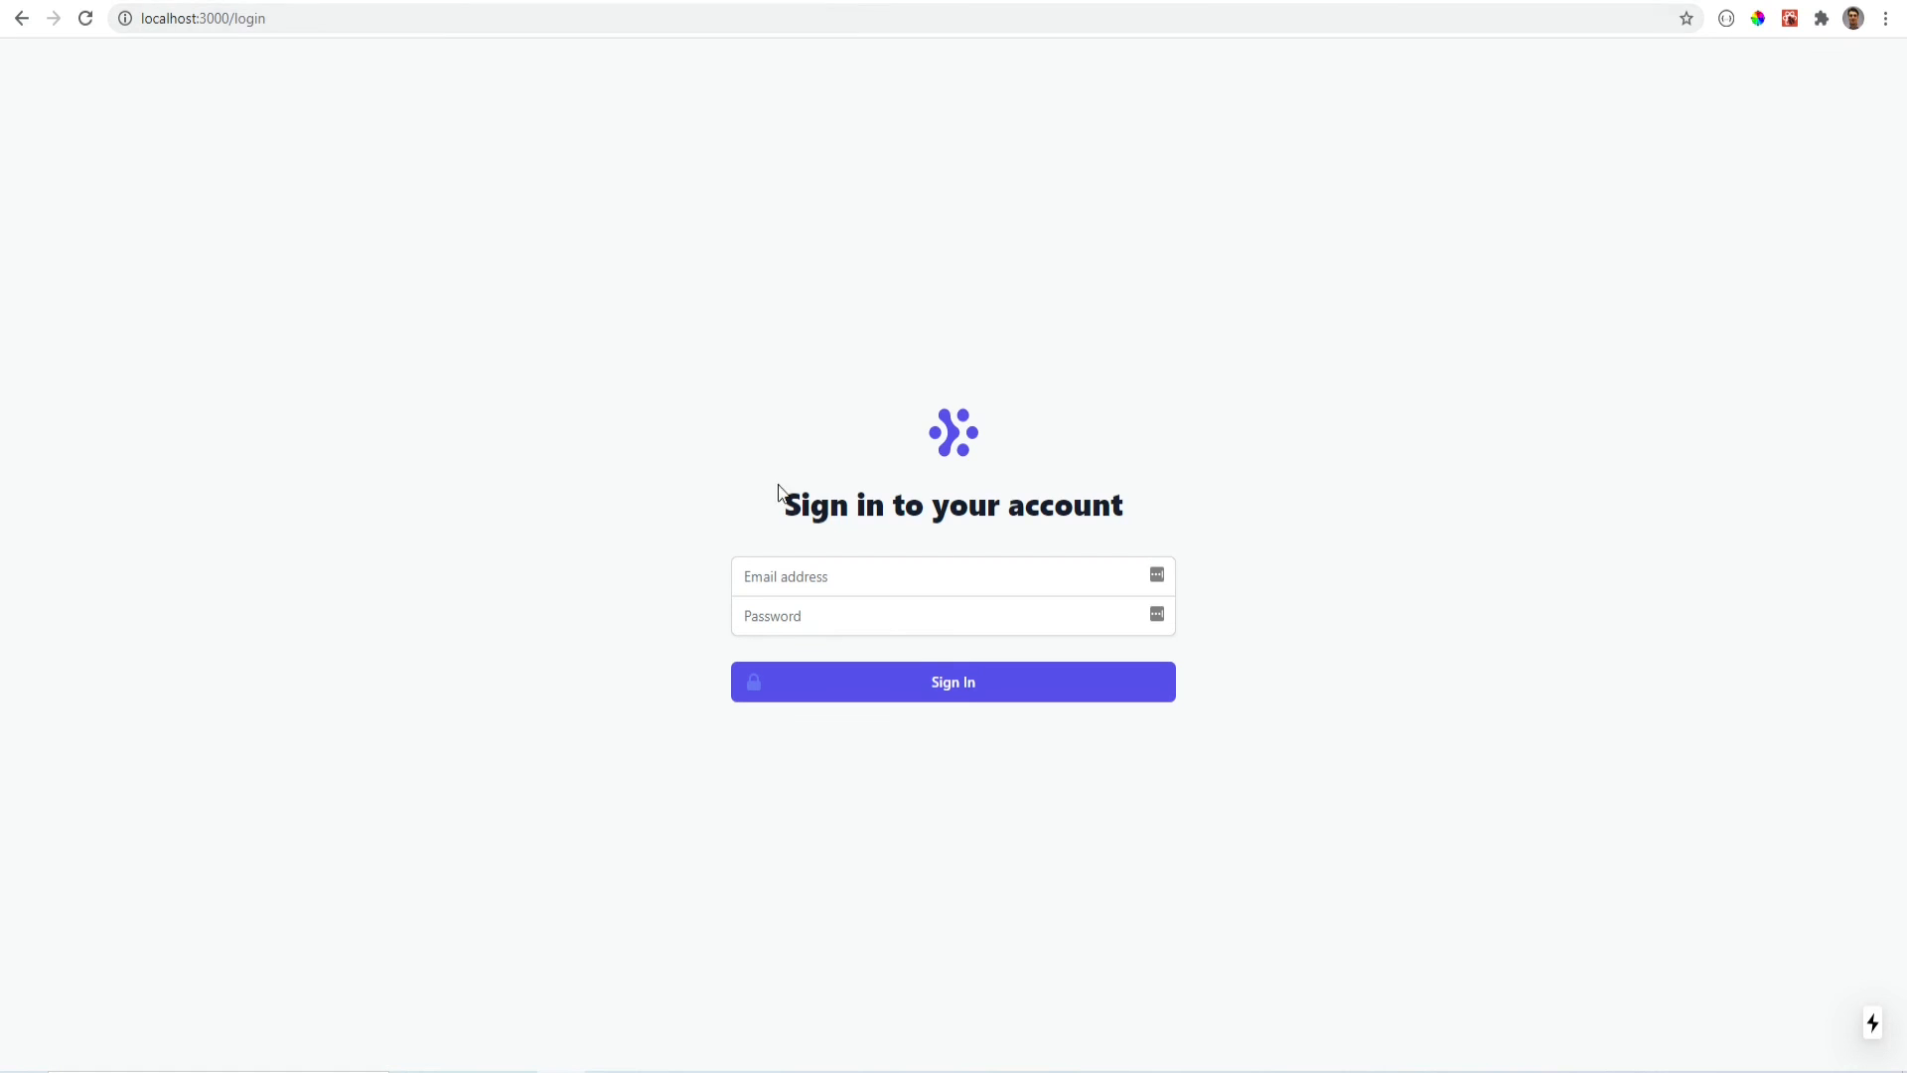
type("foo@bar.com")
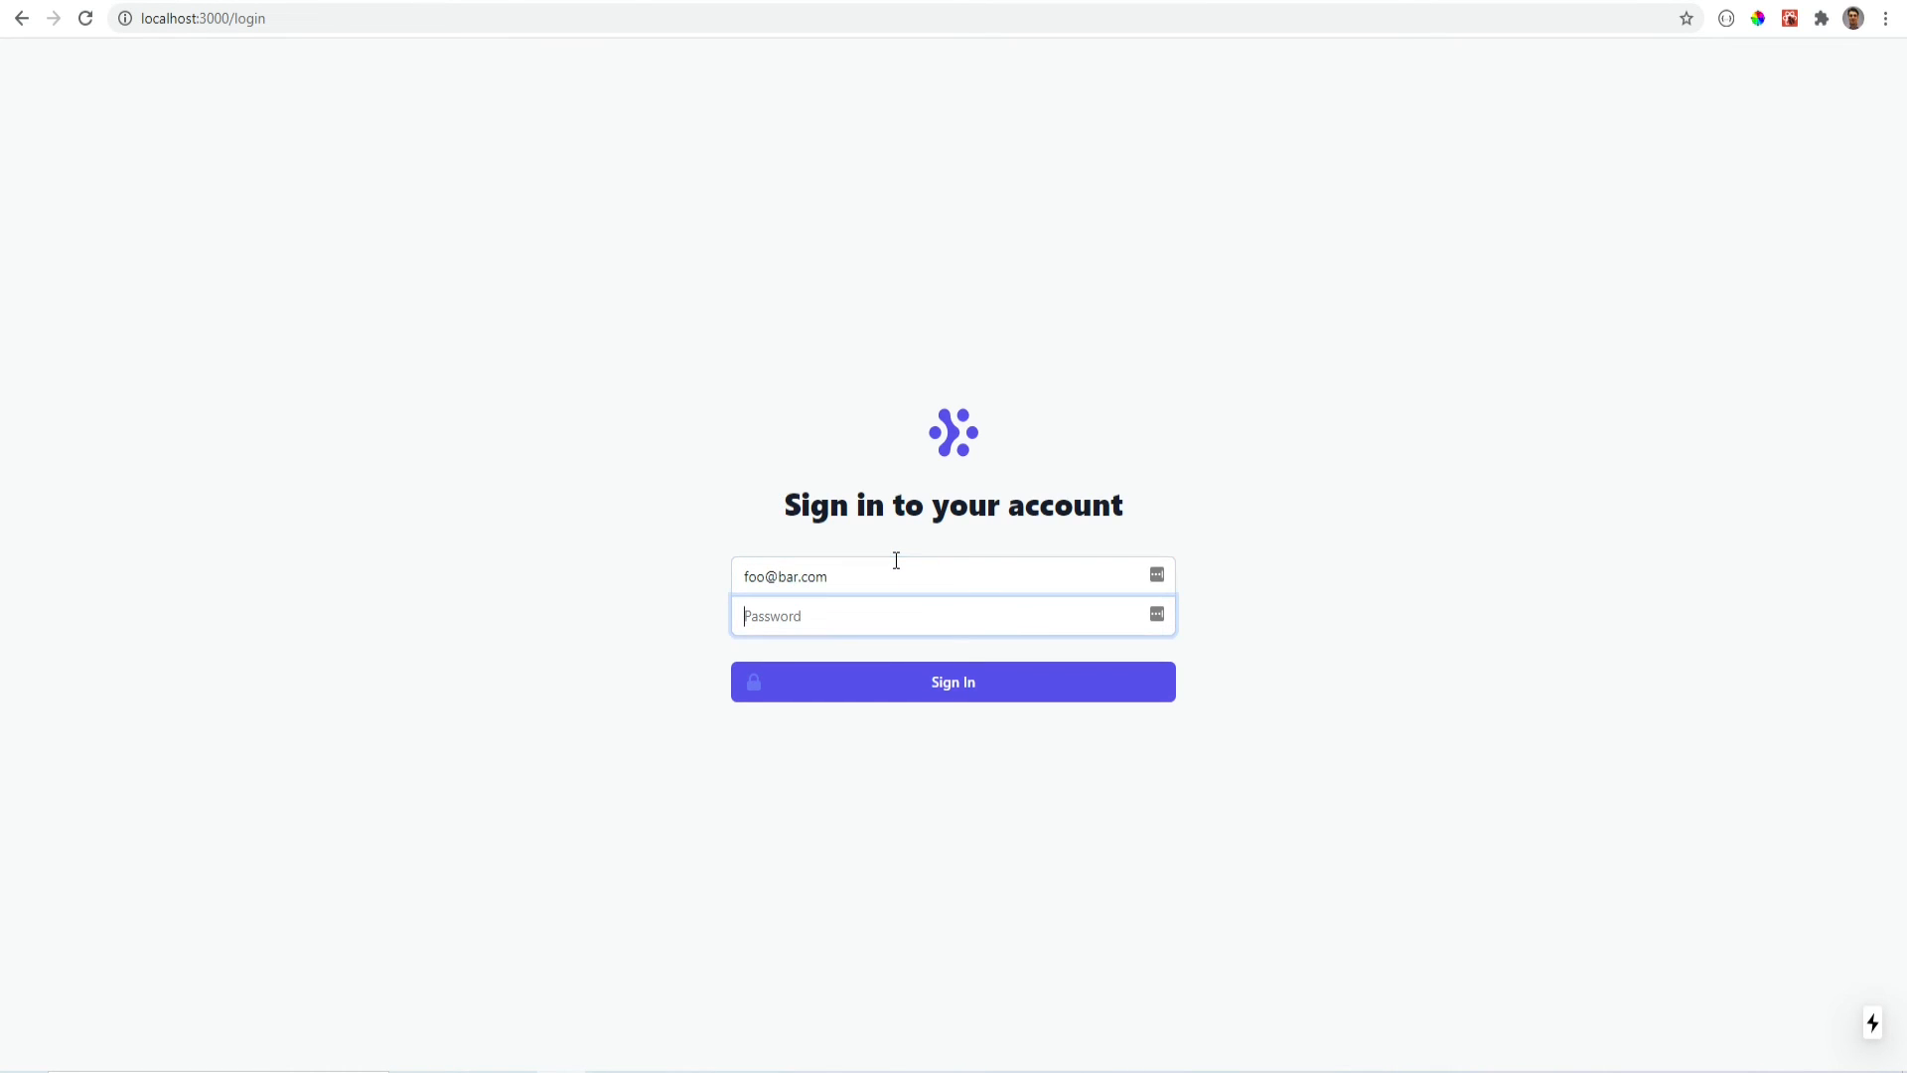
left_click(953, 682)
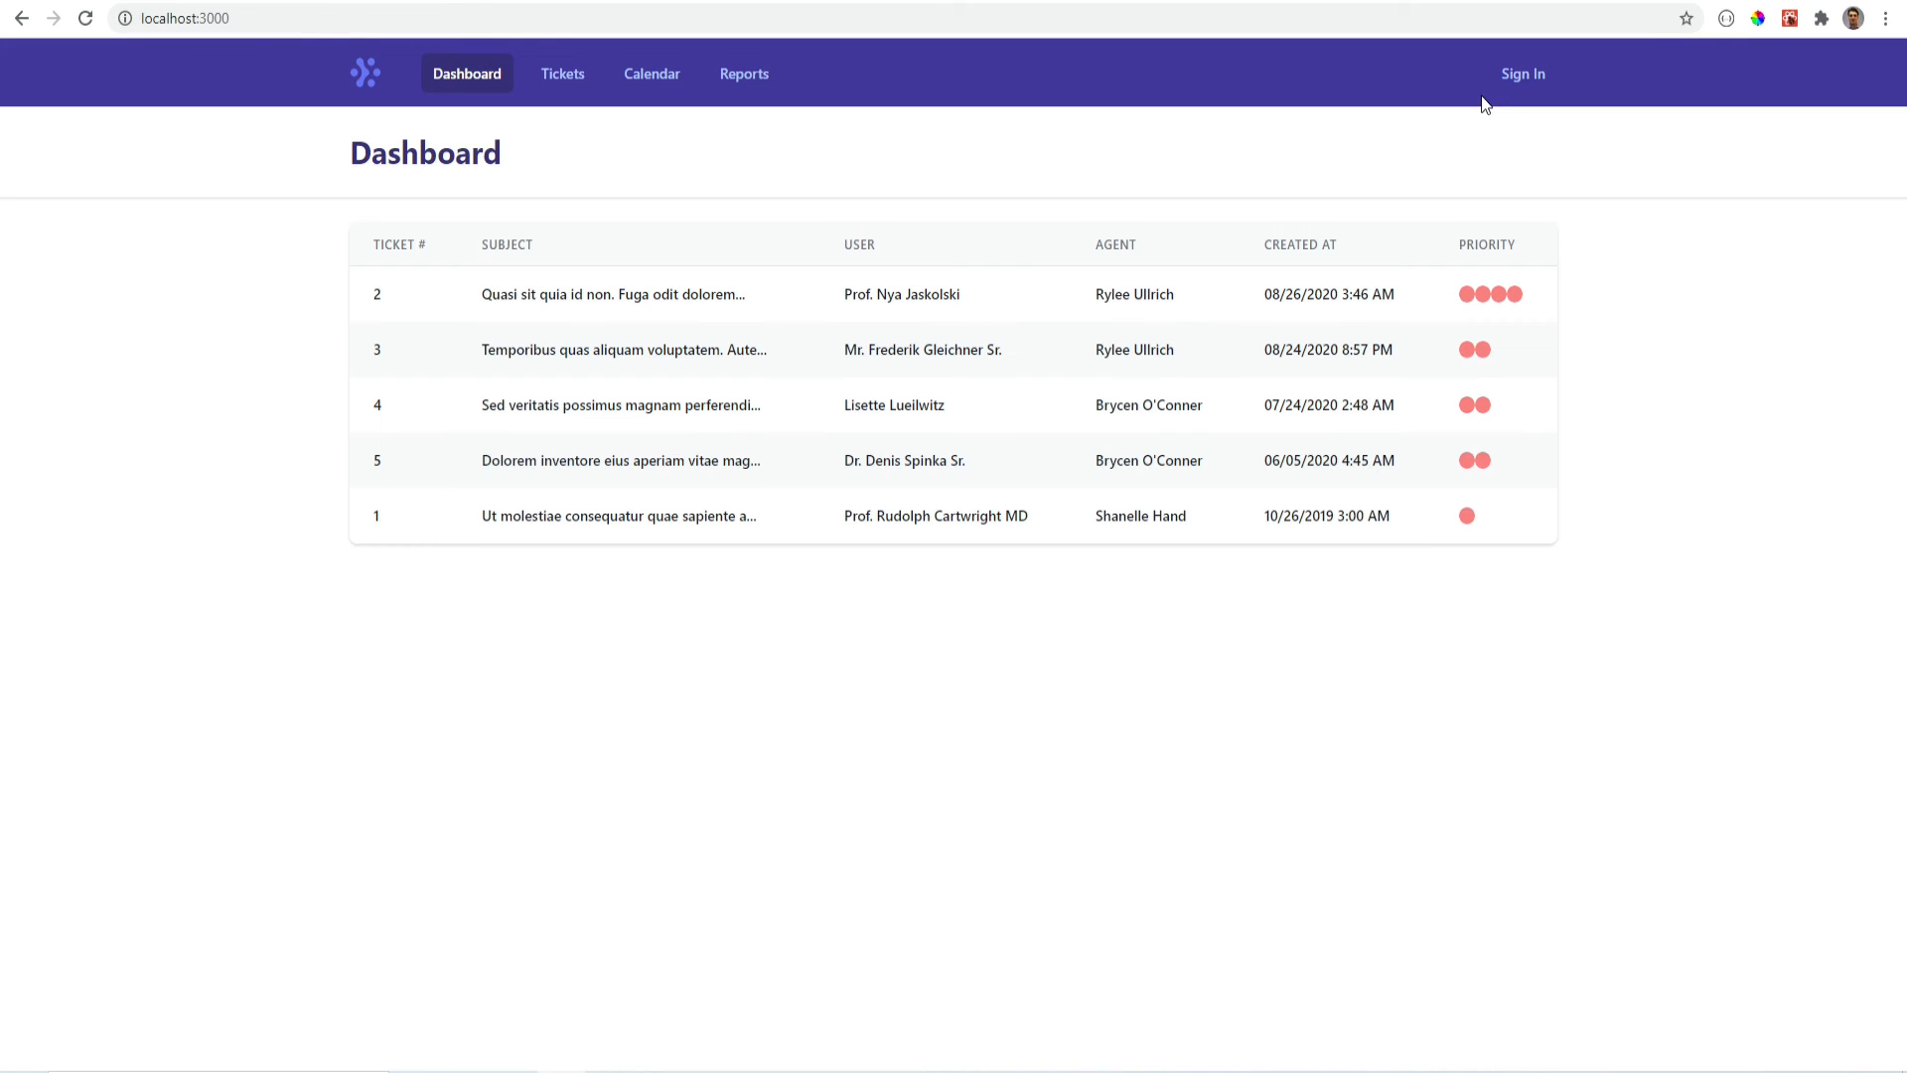
mouse_move(699, 982)
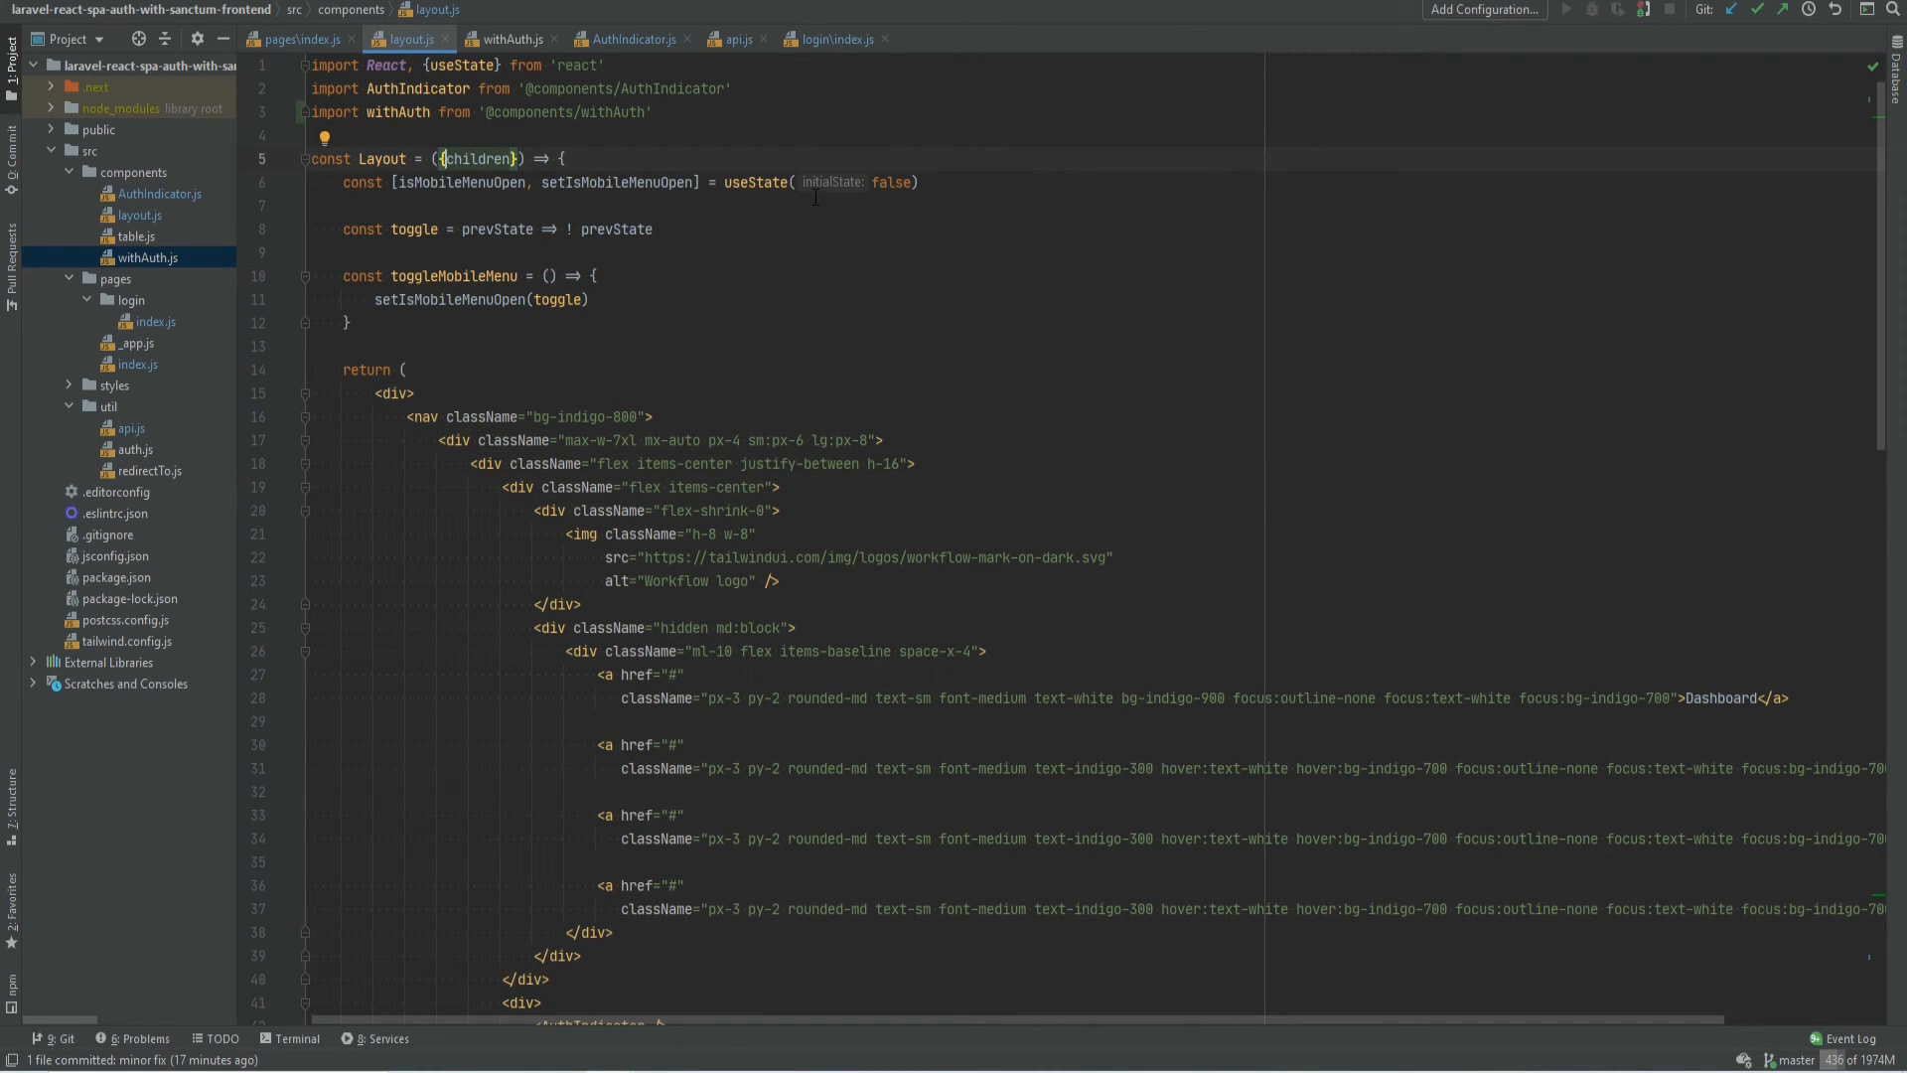
Step: Give Layout a user prop and pass isLoggedIn={user.isLoggedIn || false} to AuthIndicator
type("user,")
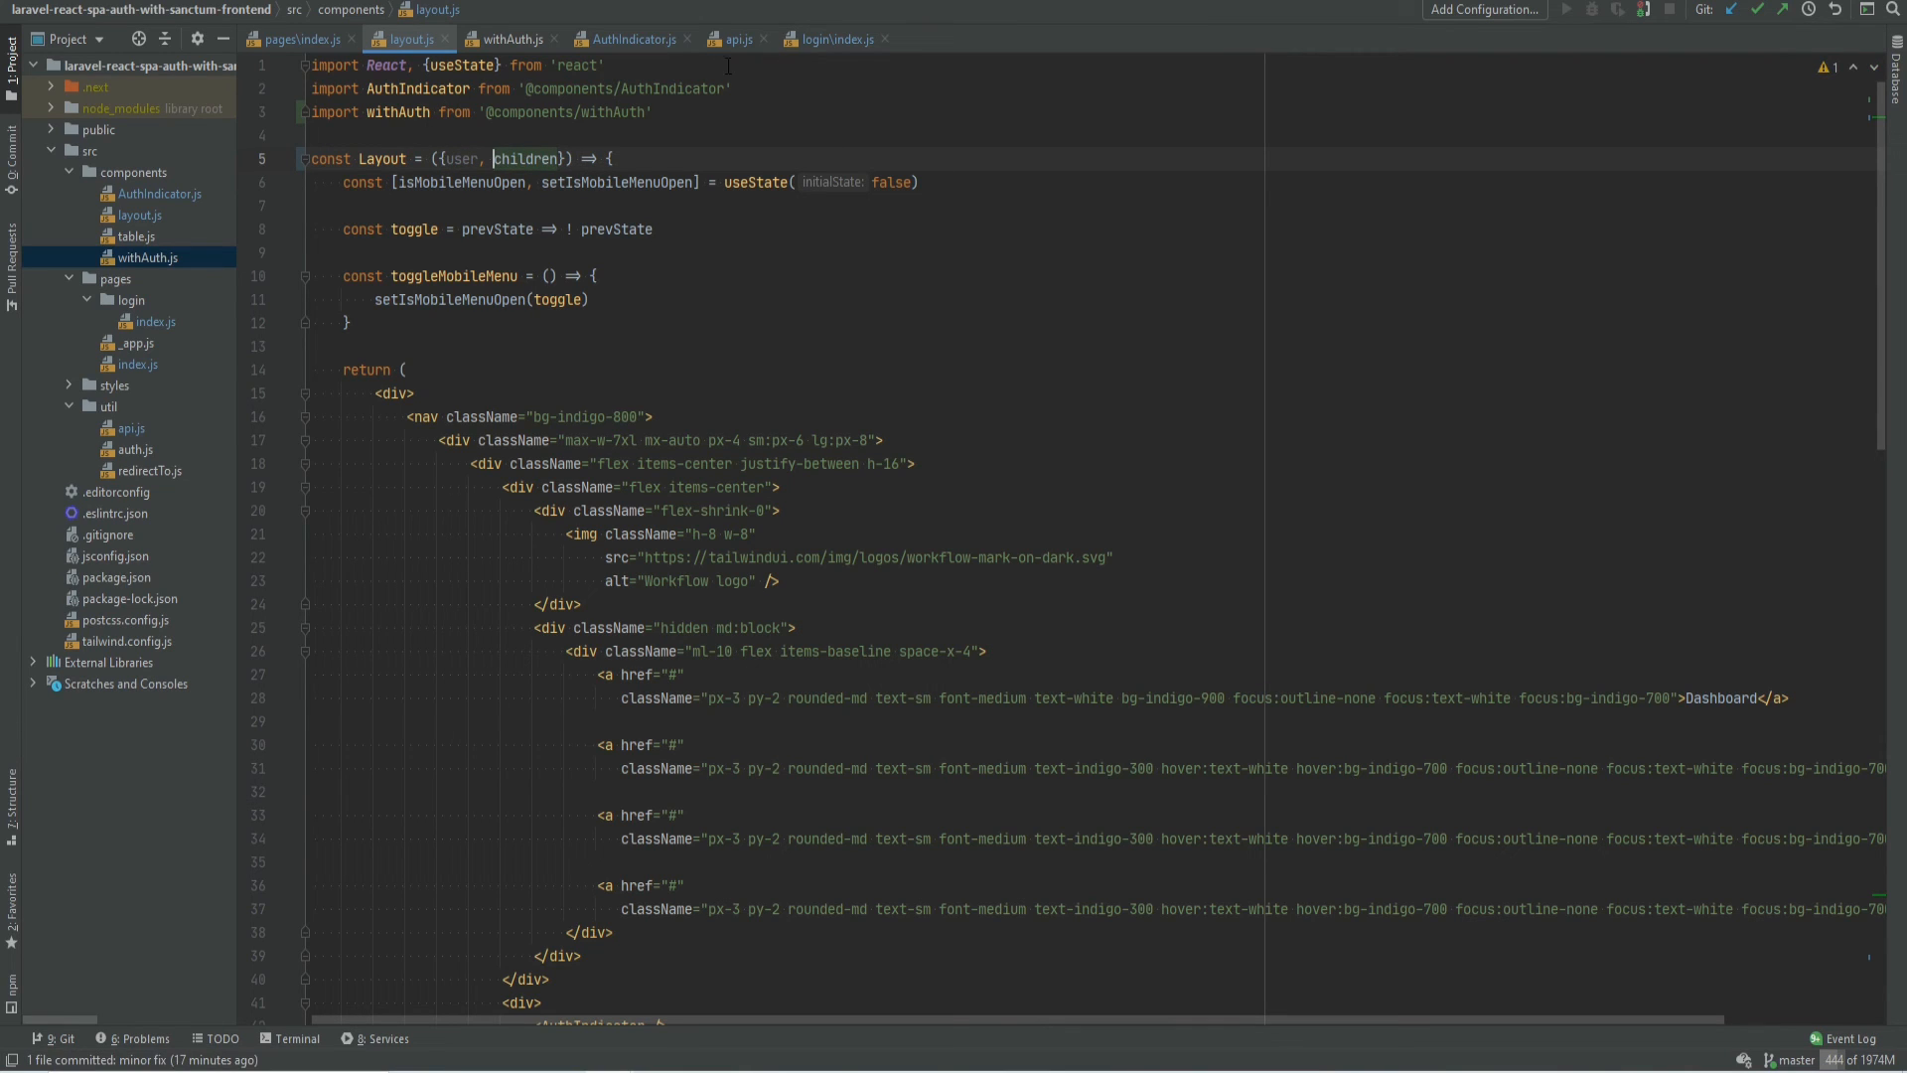
left_click(510, 38)
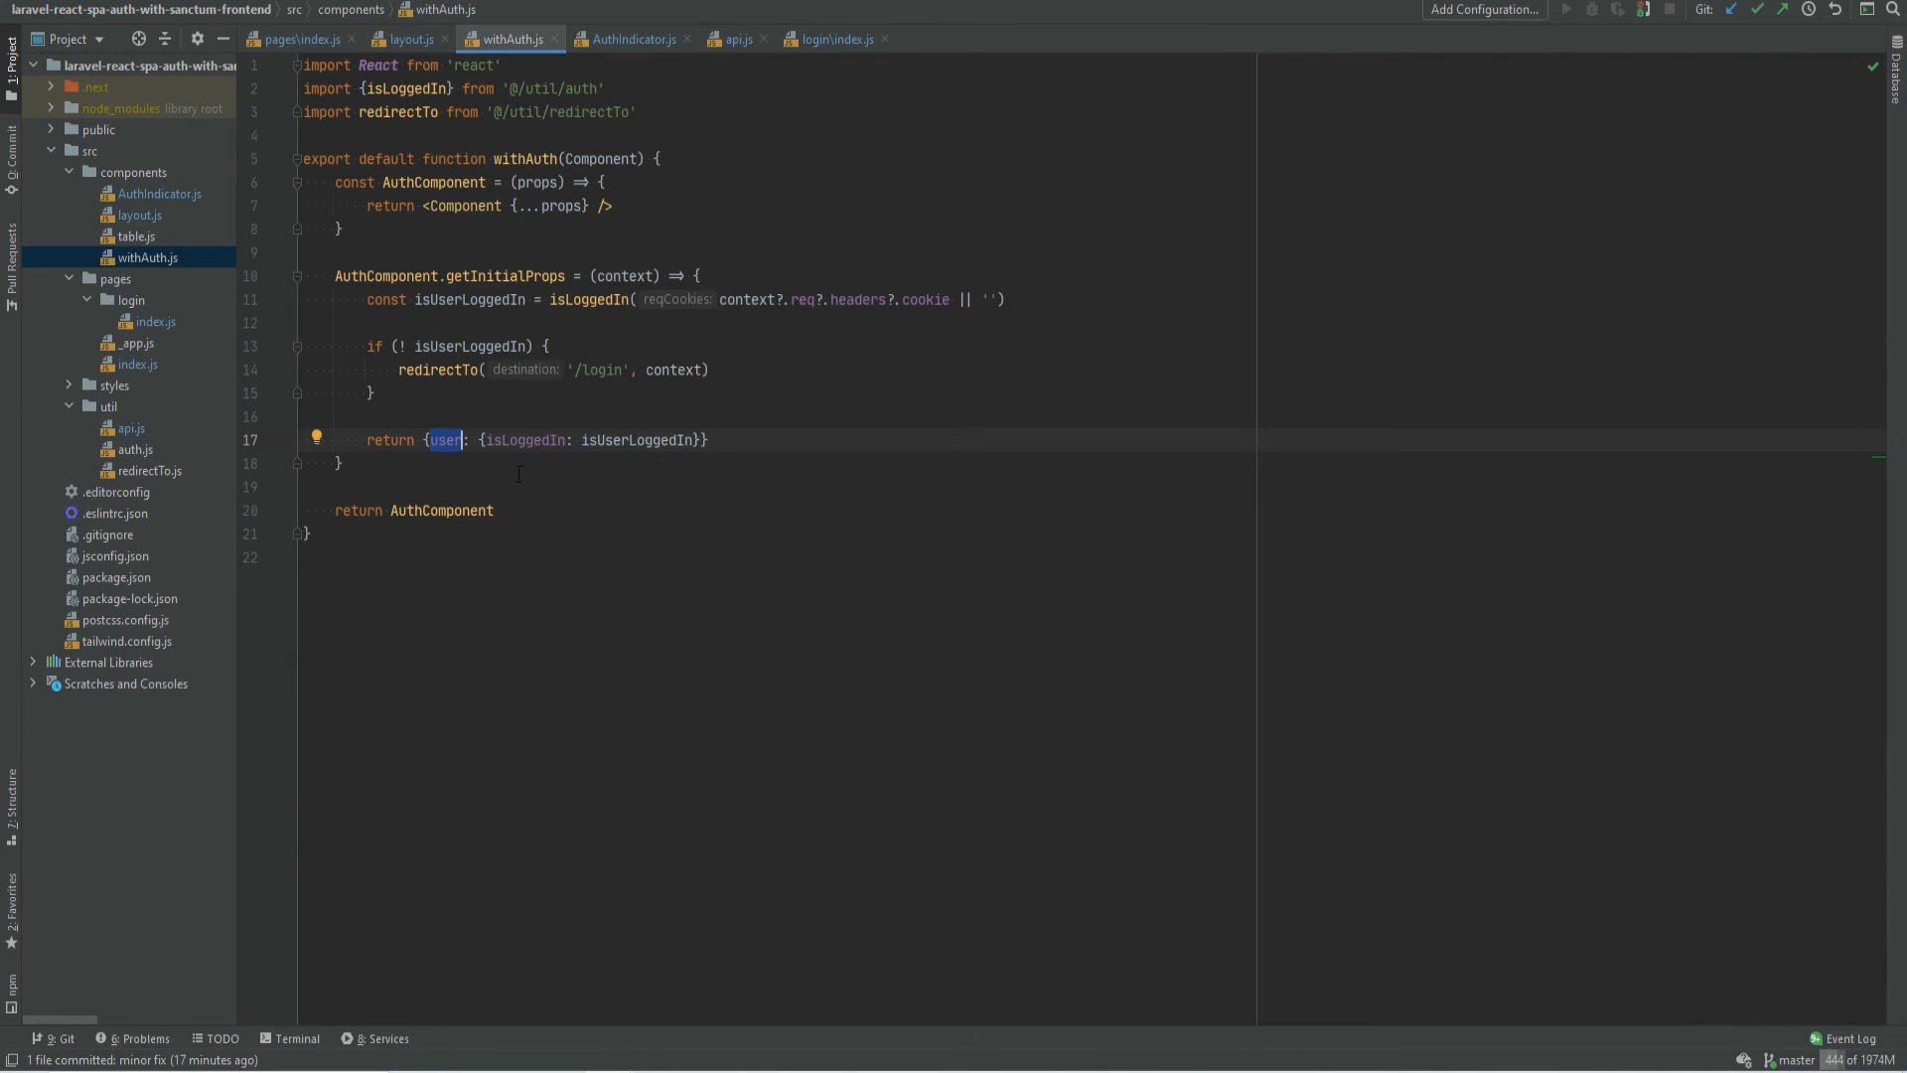
left_click(411, 39)
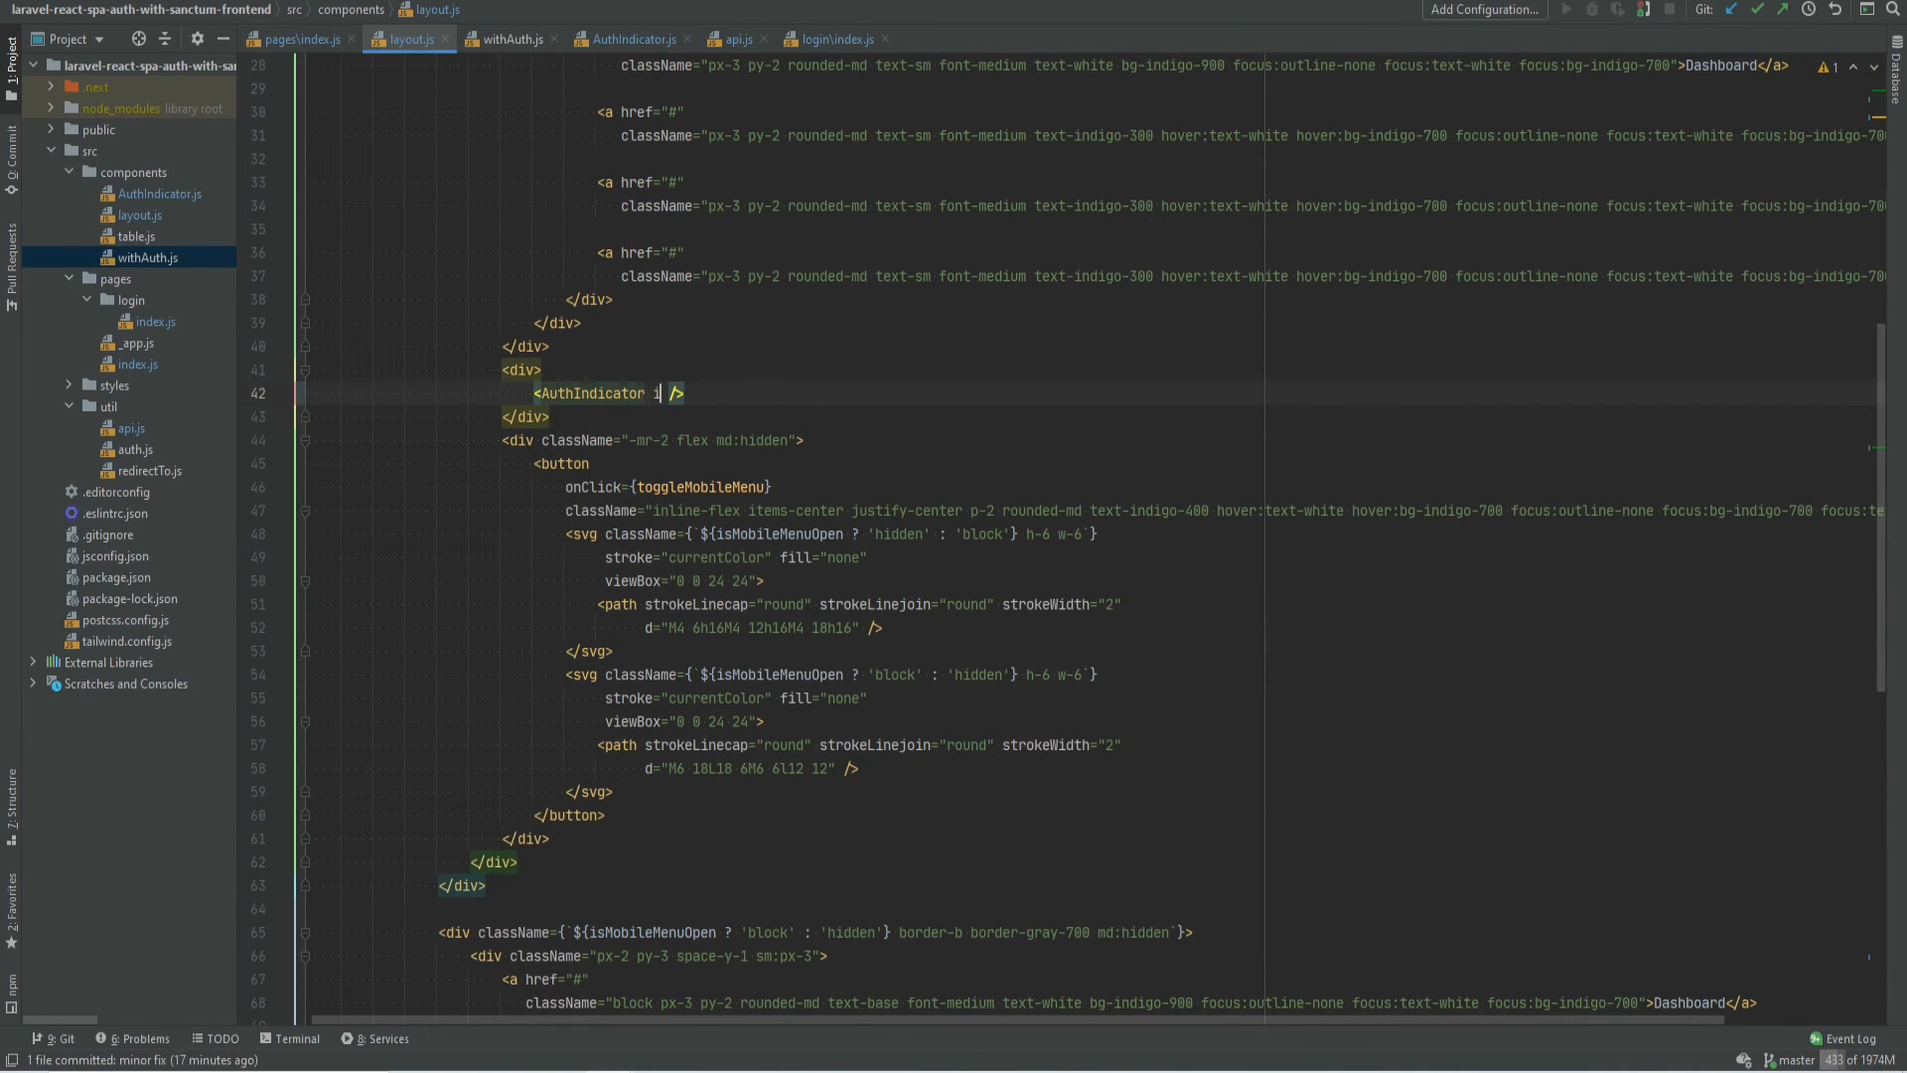
type("isLoggedIn")
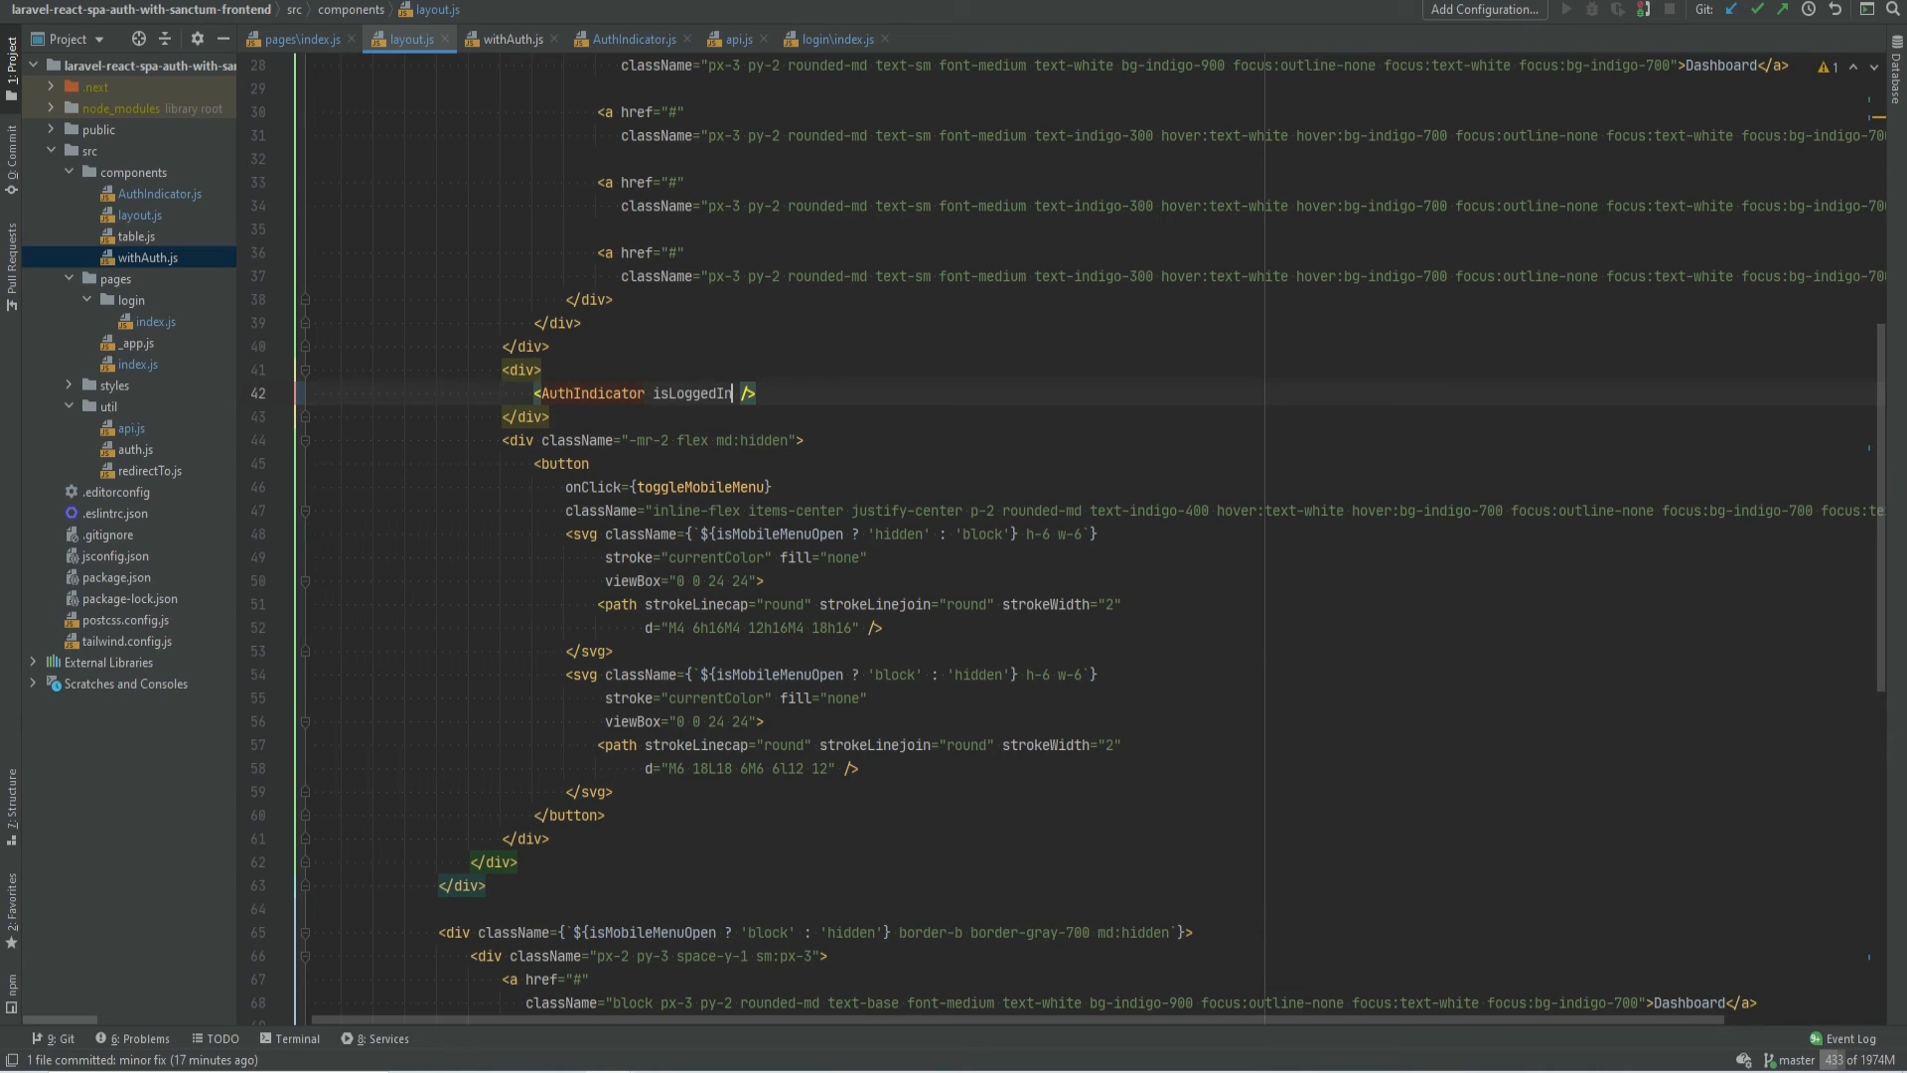
type("{user.isLogg")
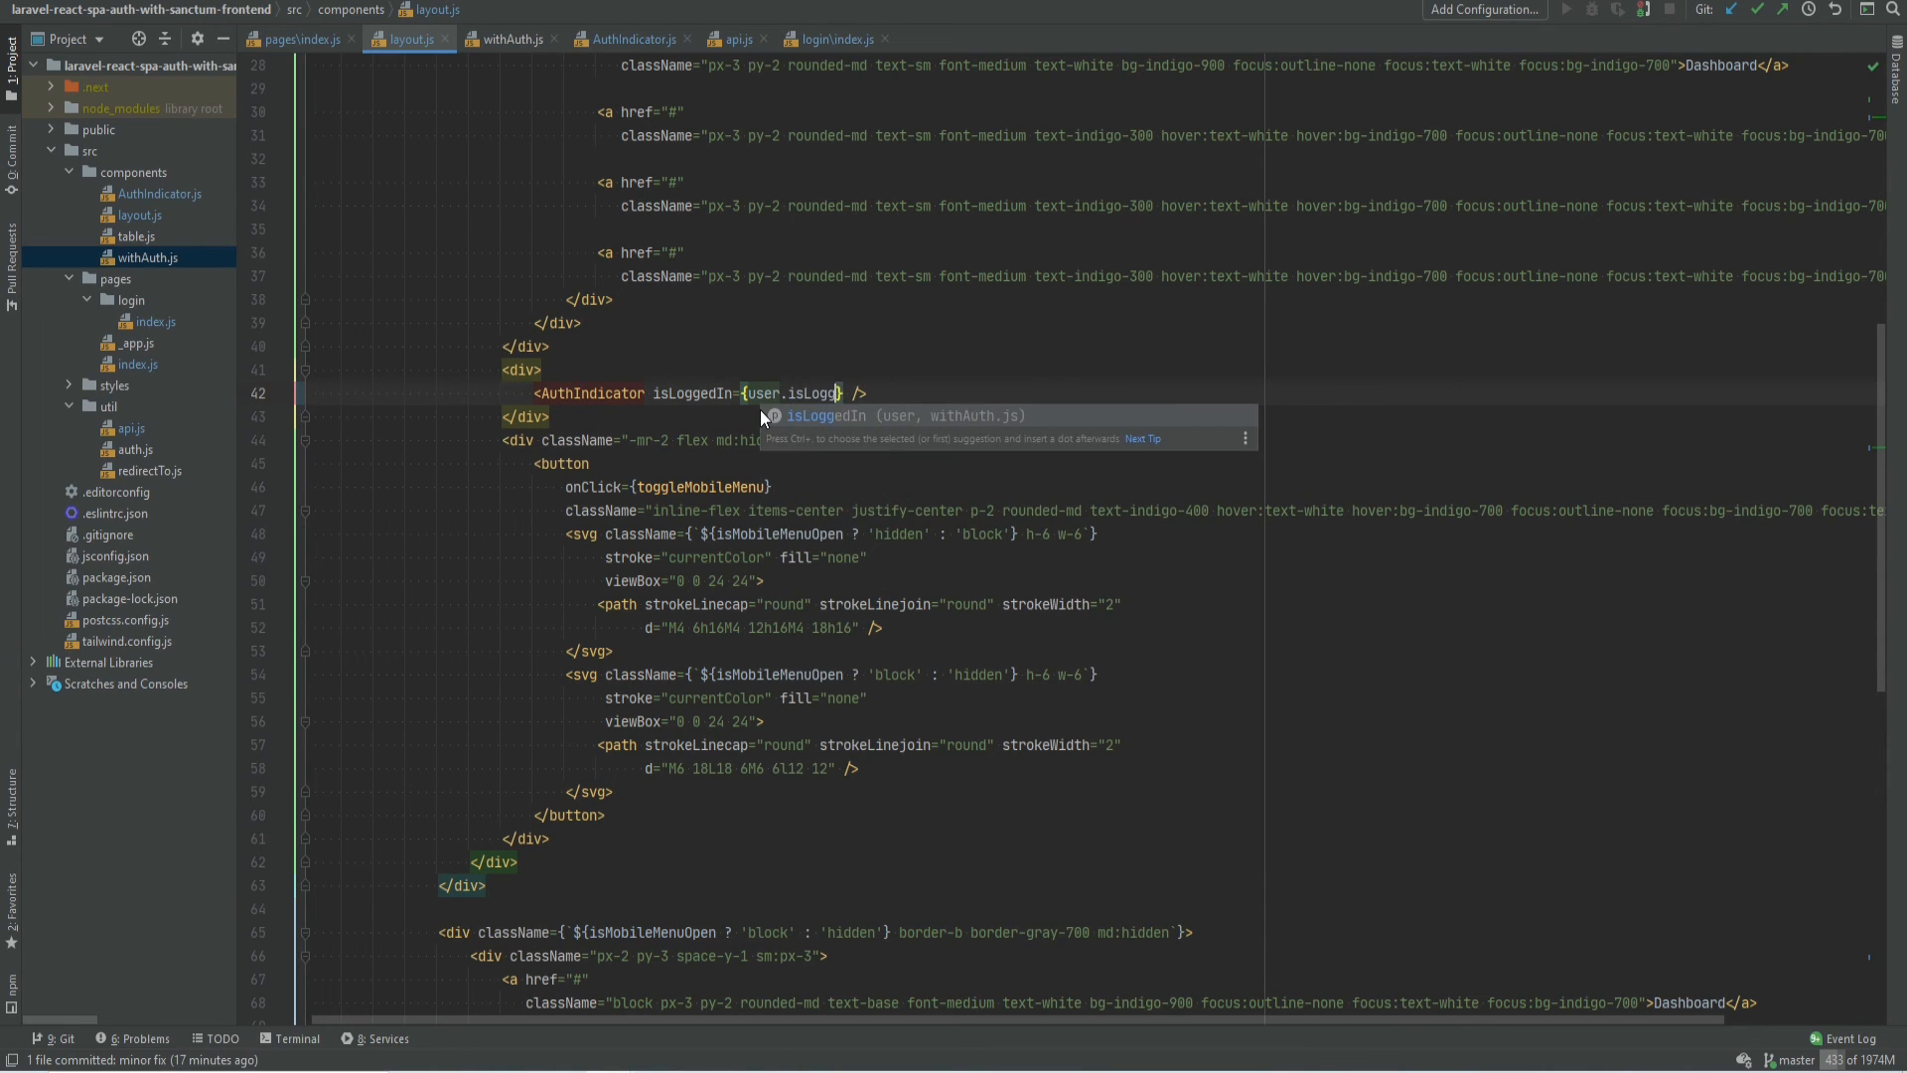
type("|| false")
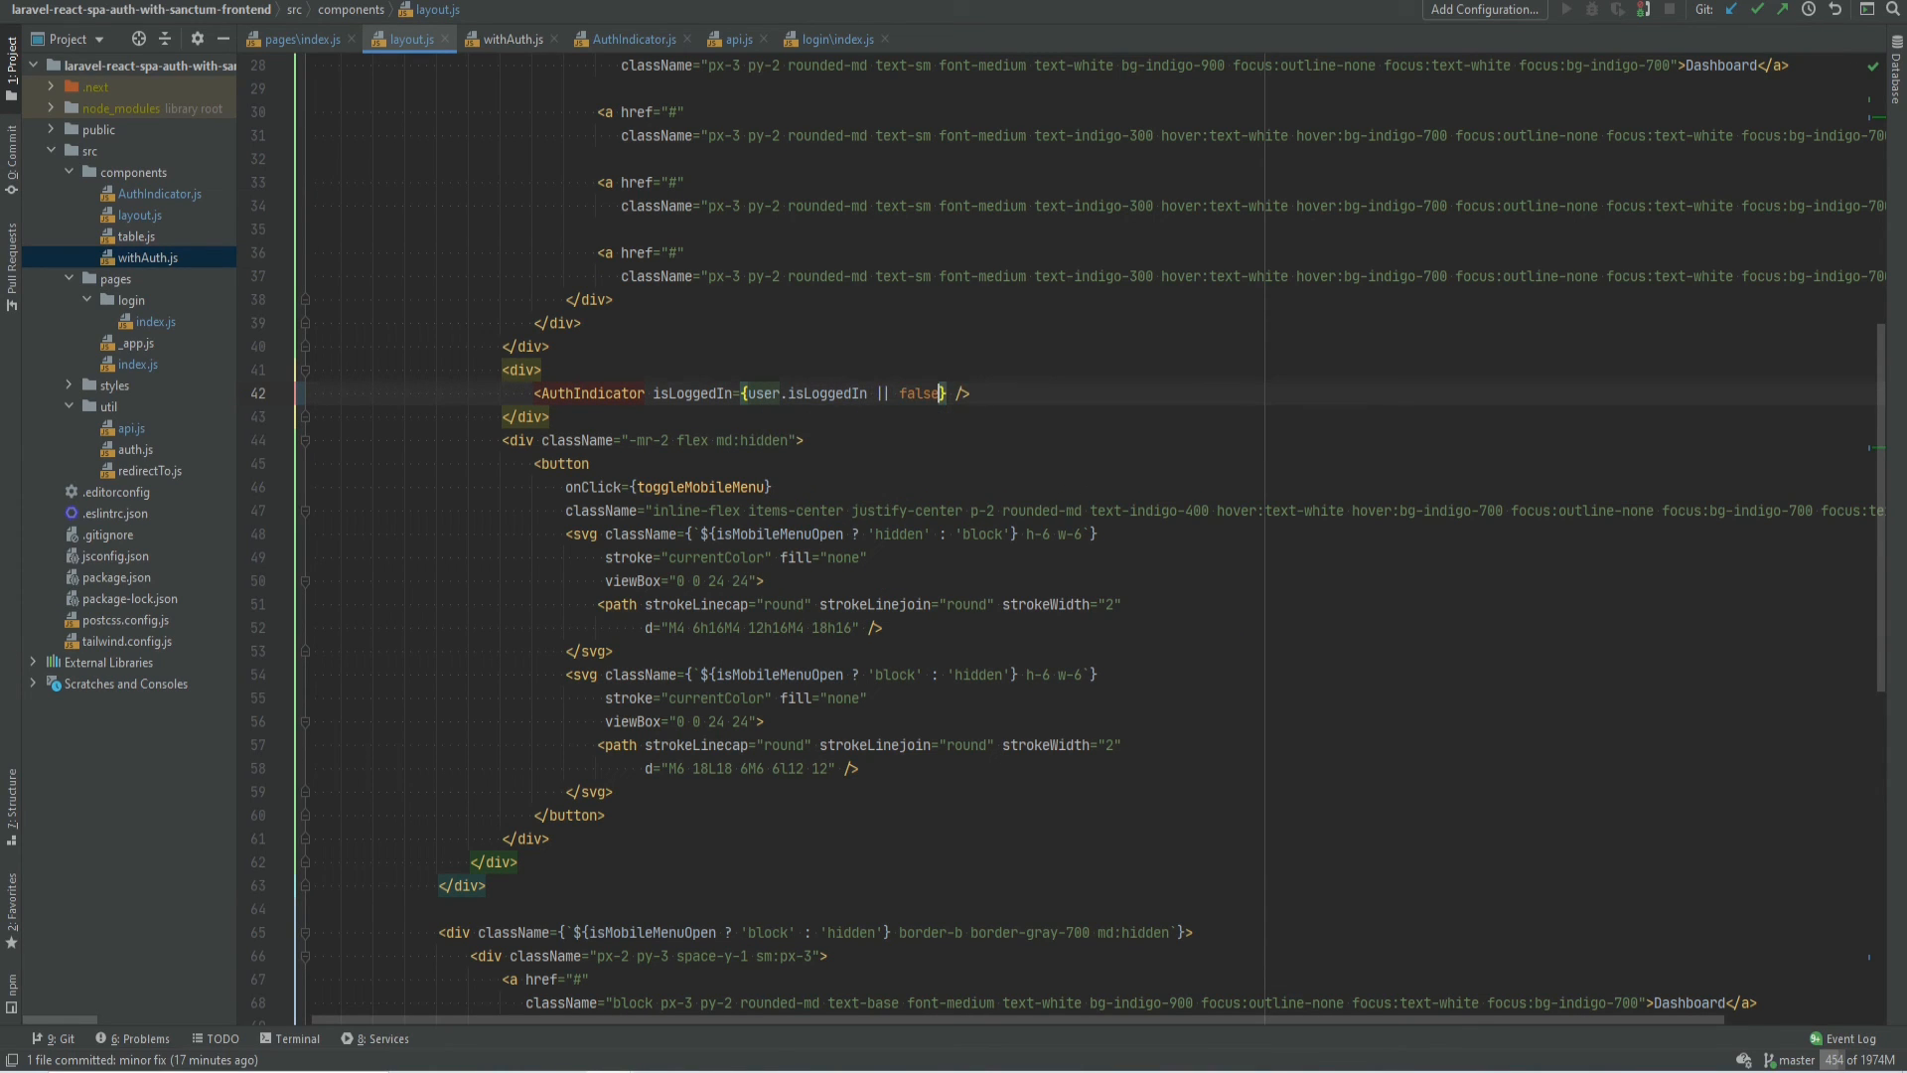
left_click(628, 39)
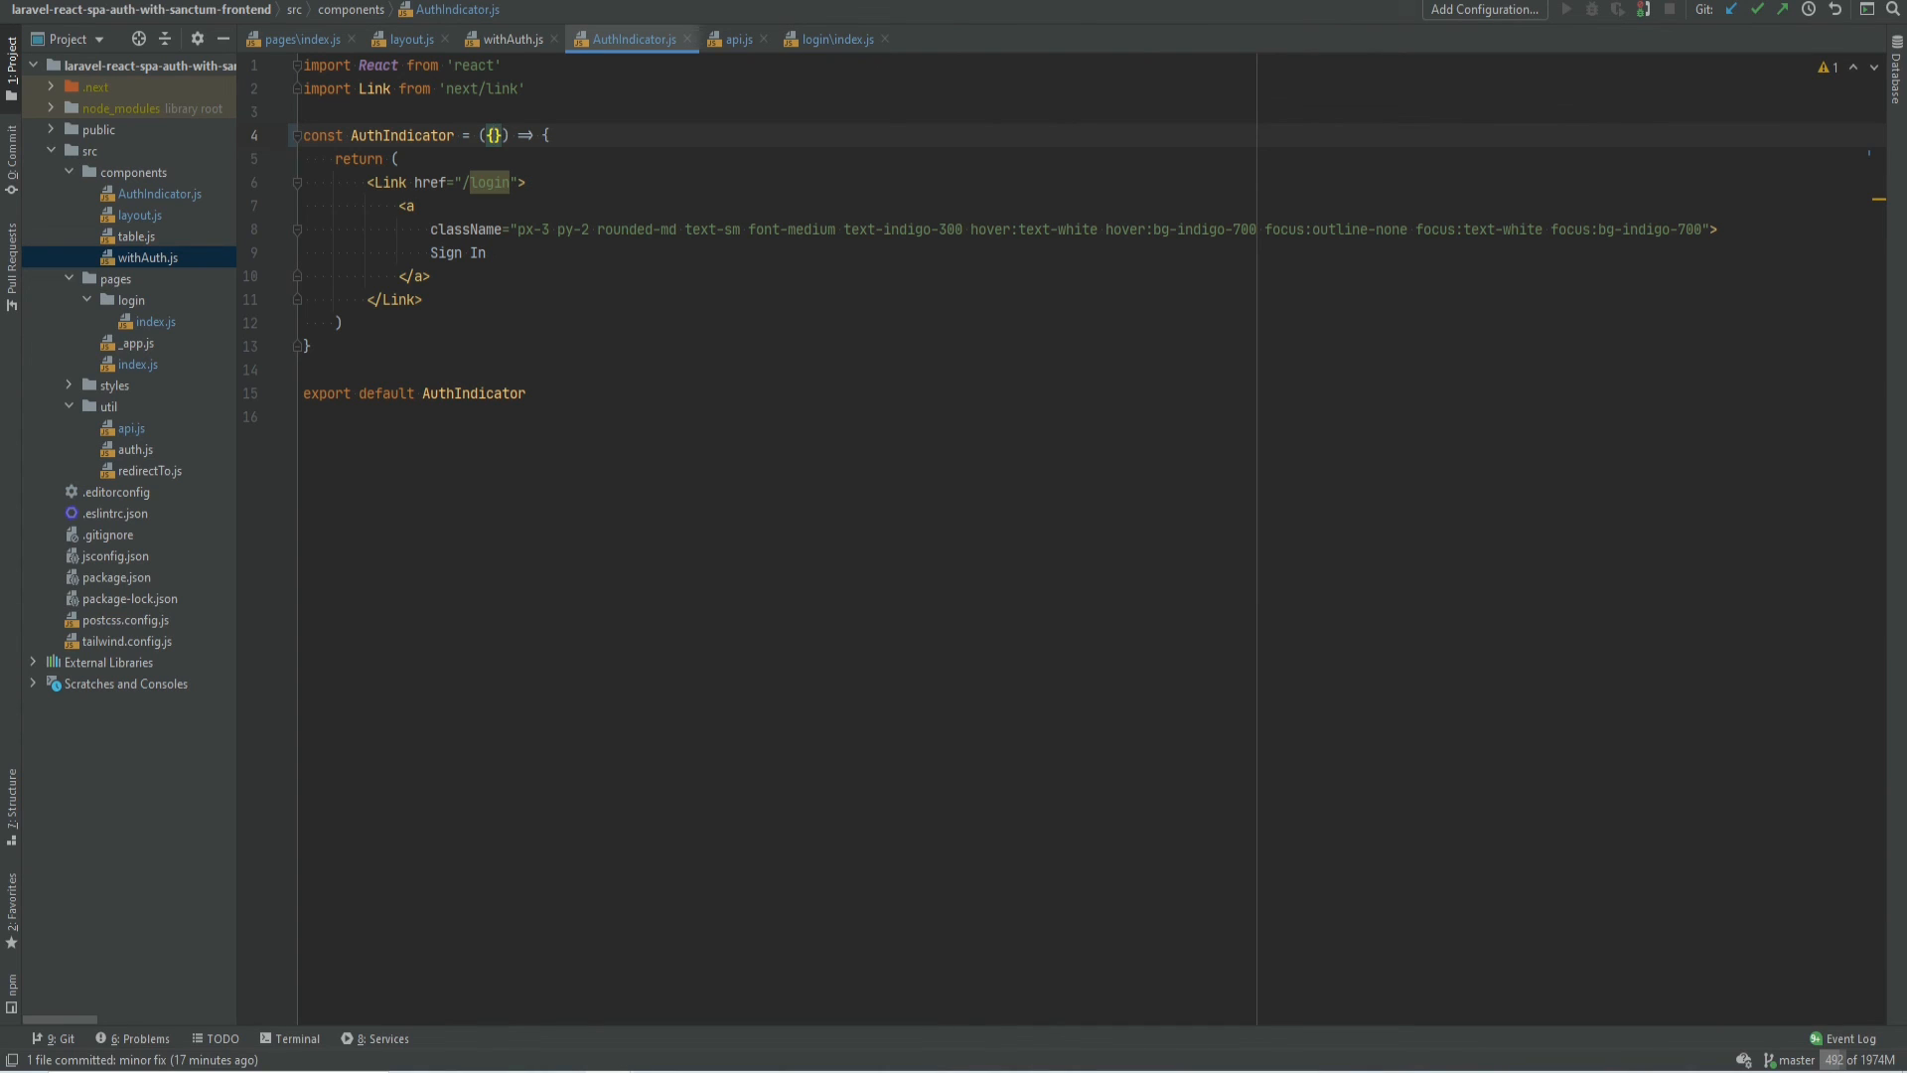
Step: Give AuthIndicator an isLoggedIn prop and an if branch returning a Sign Out link
type("isLoggedIn")
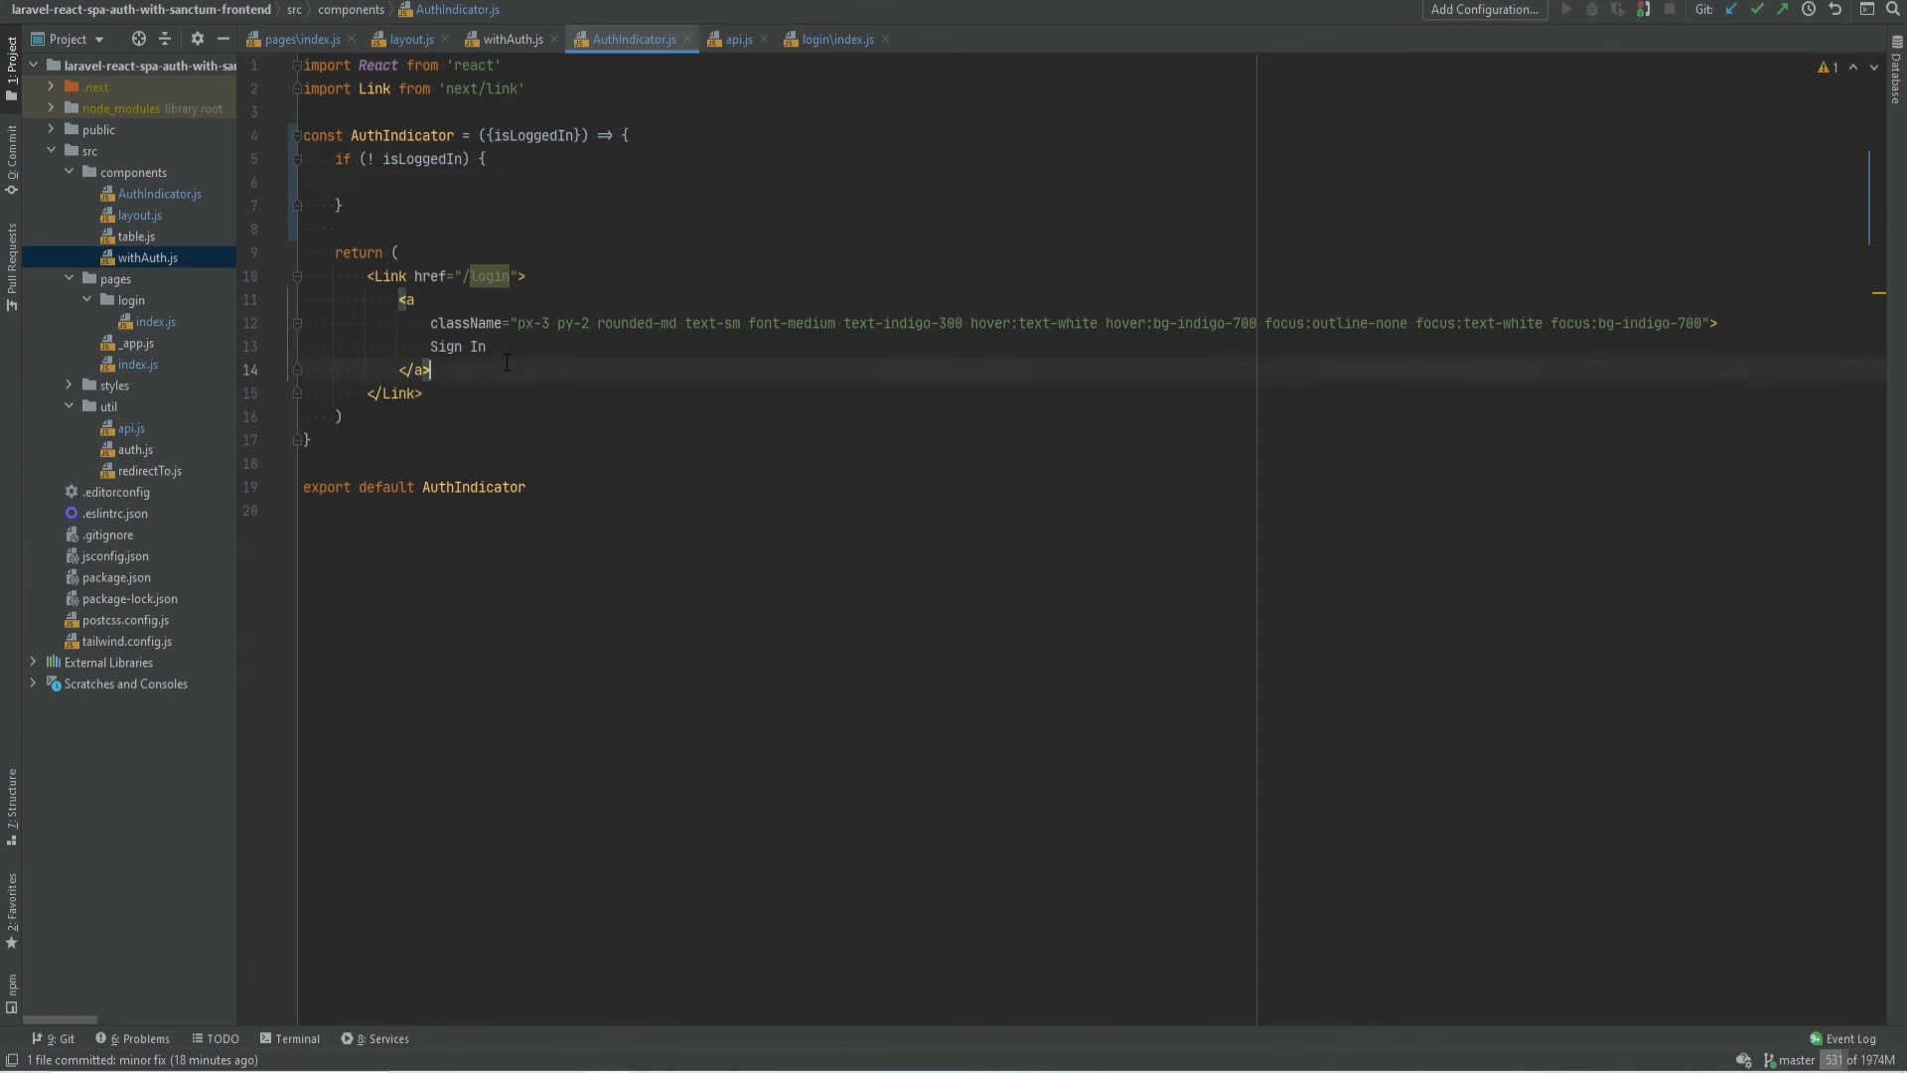
type("return (")
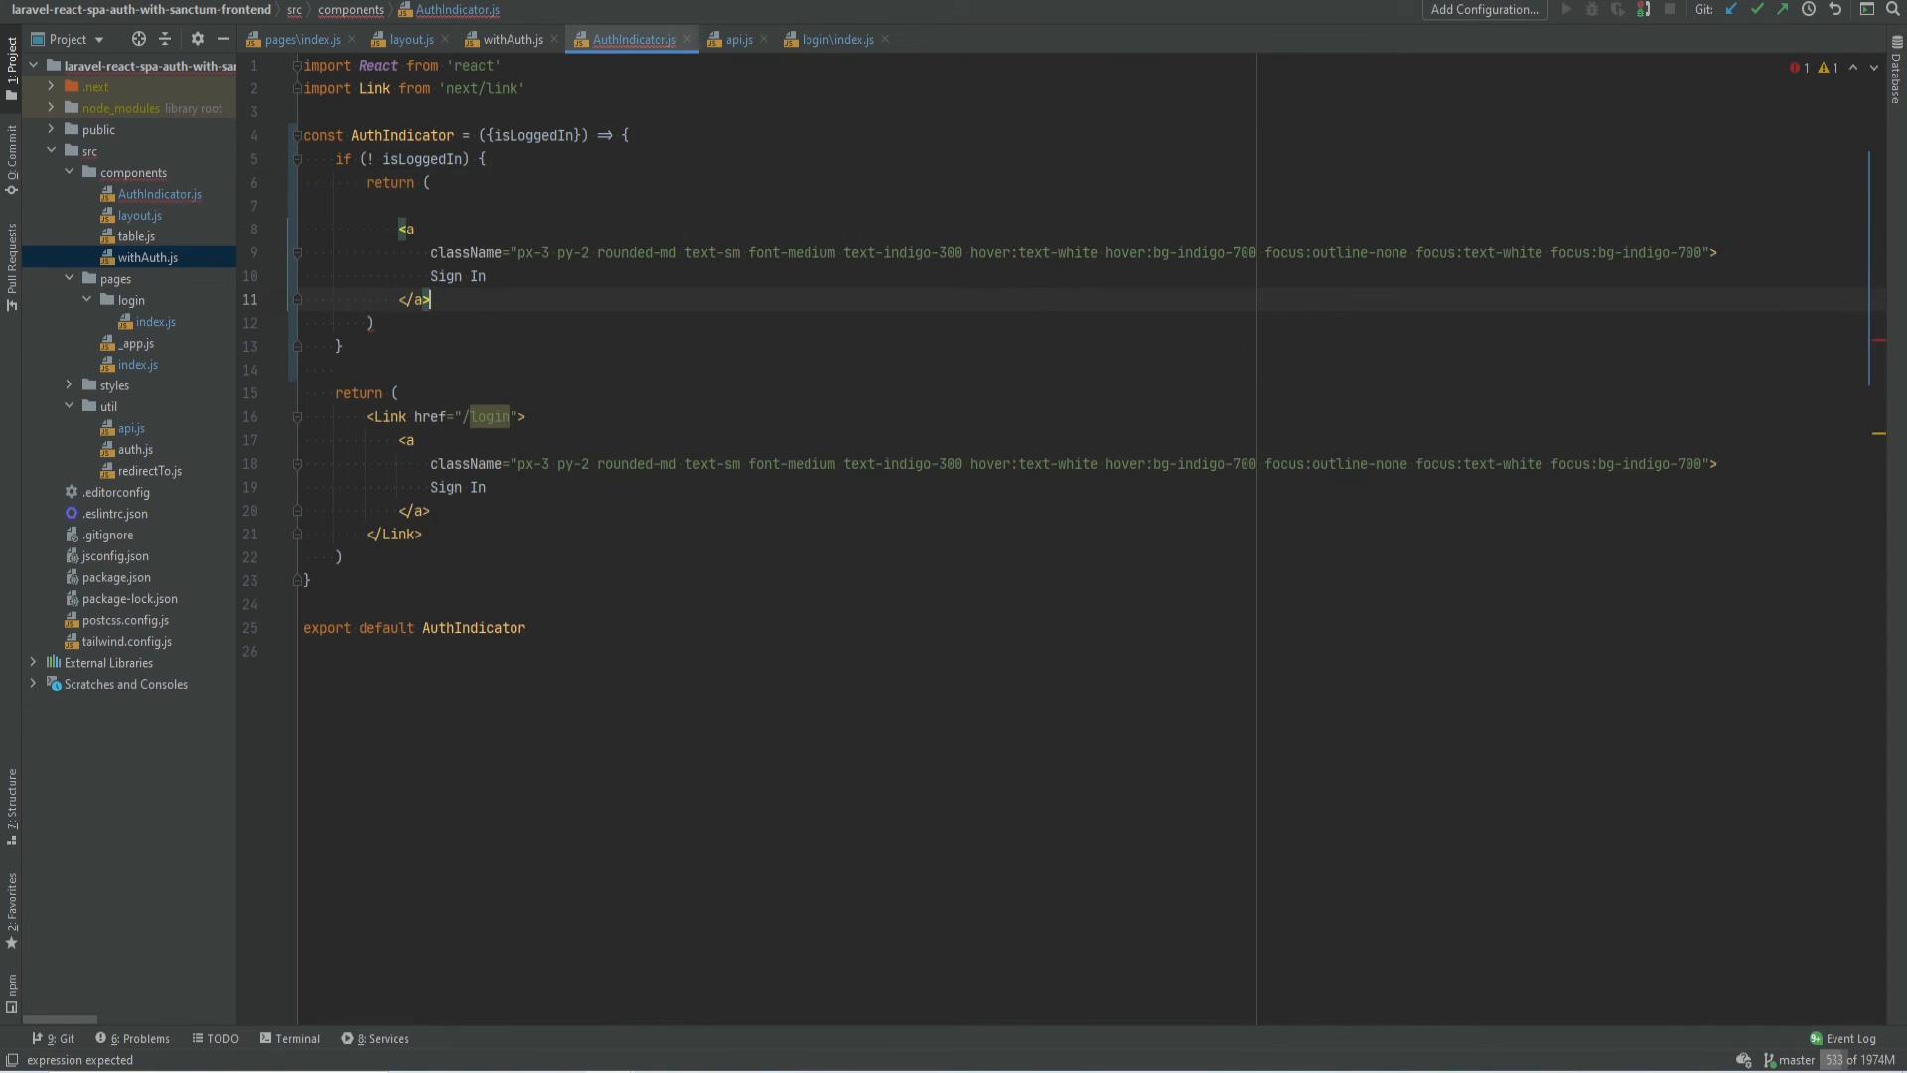
type("onClick={() => api().")
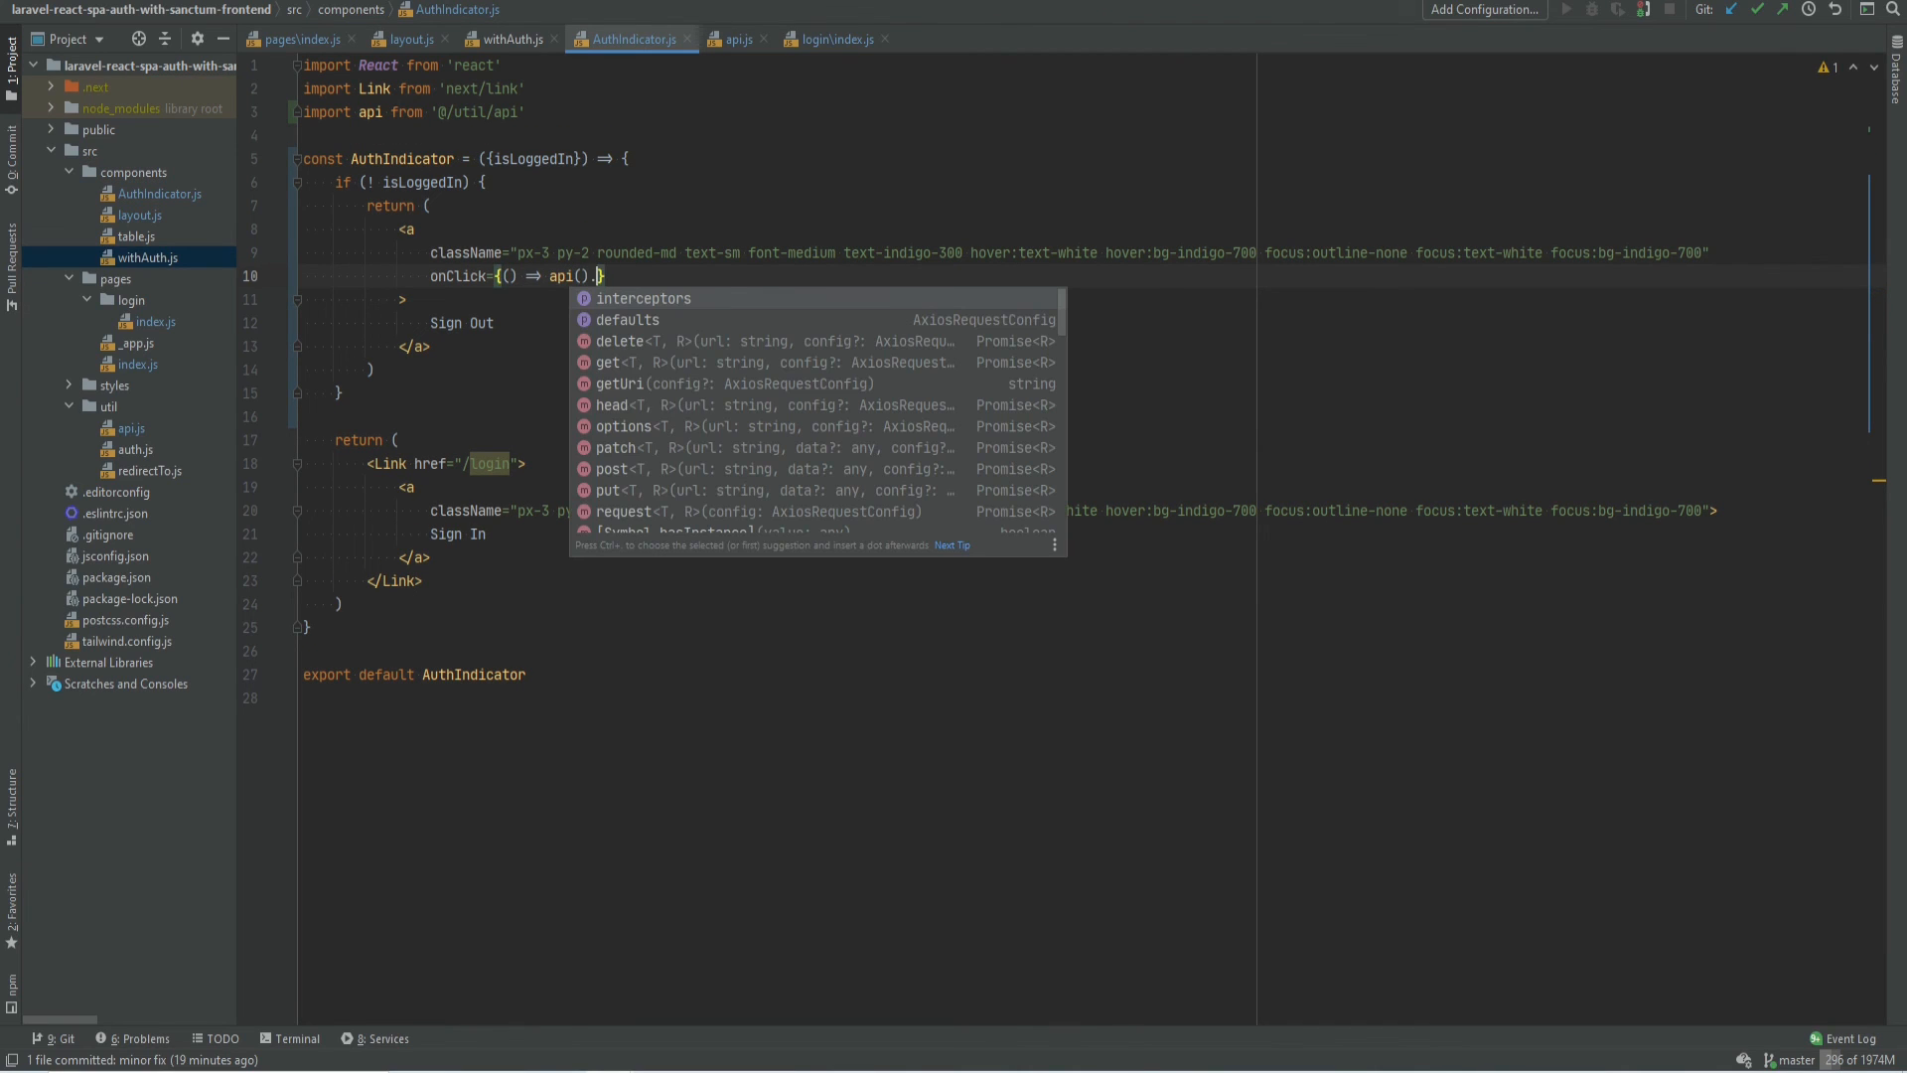
Step: Make the Sign Out onClick post to /logout, then call logOut()
type("post('/")
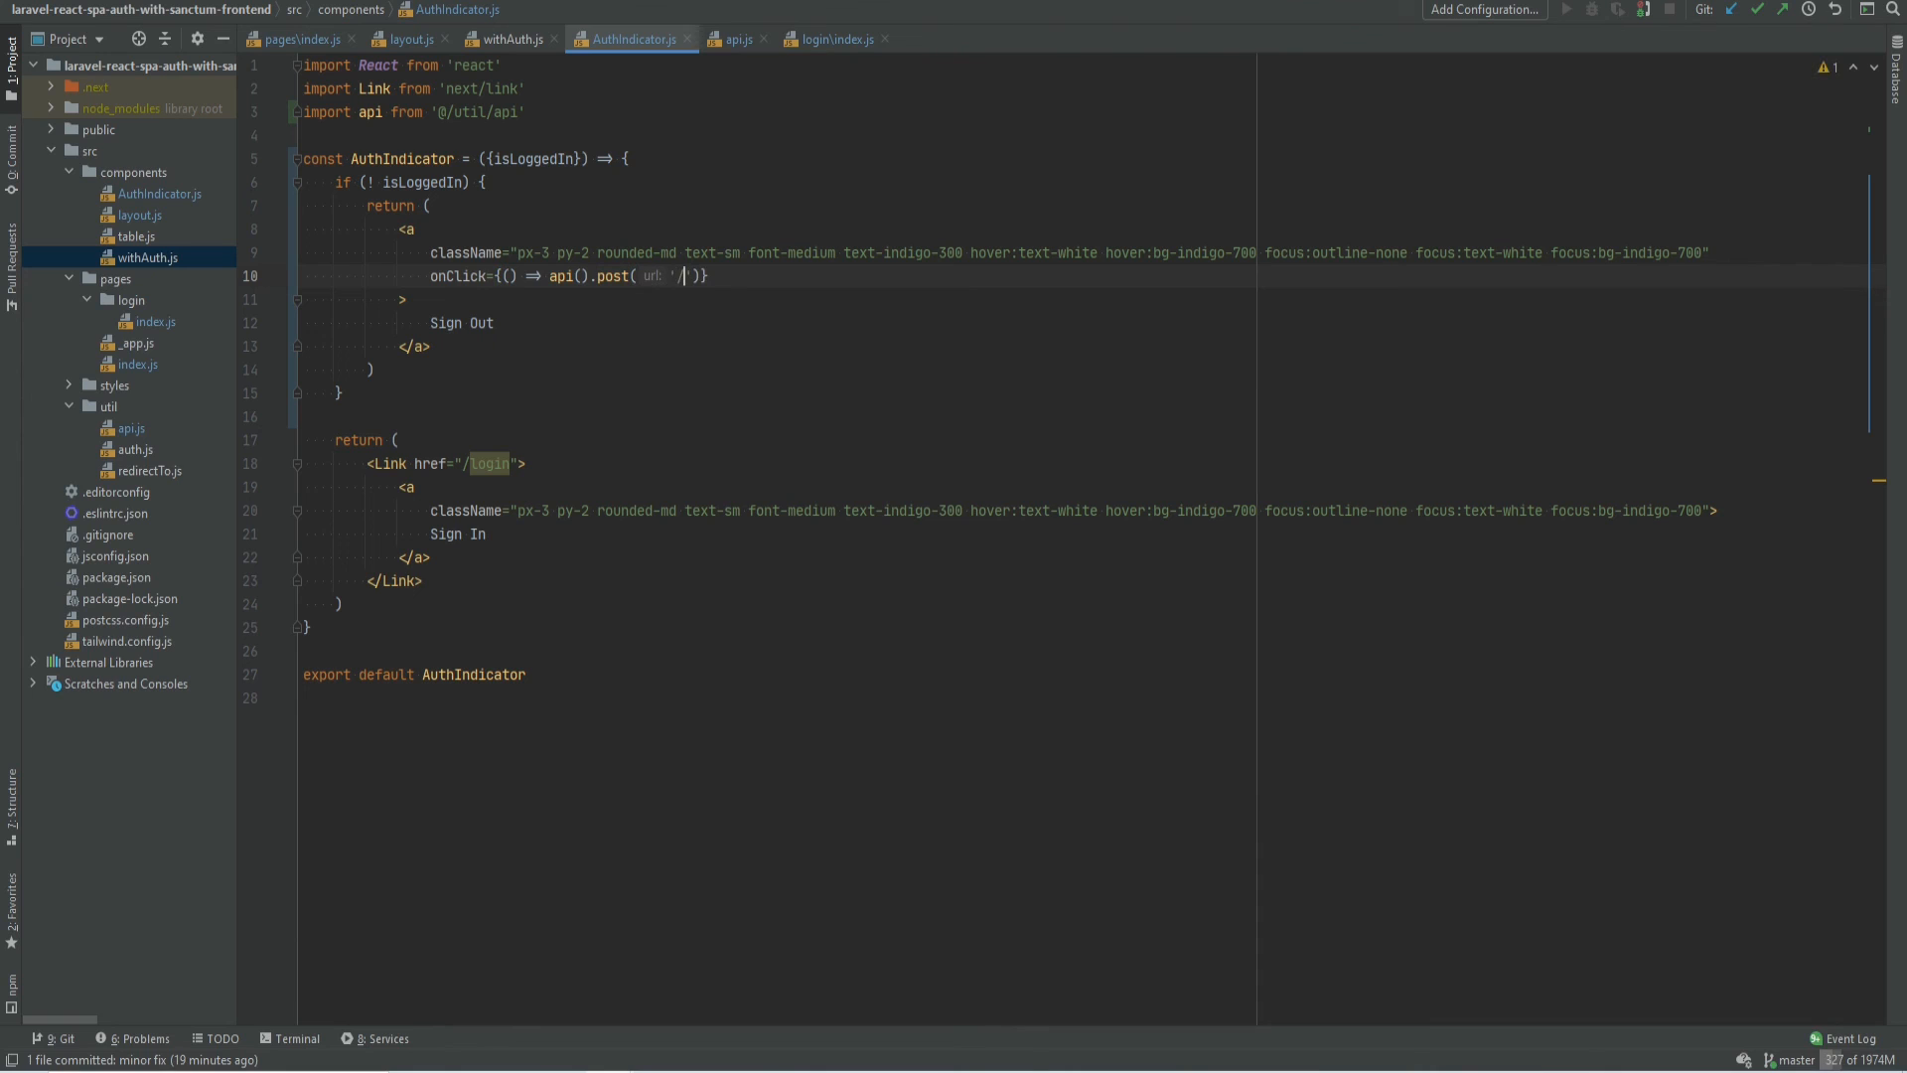
type("logout")
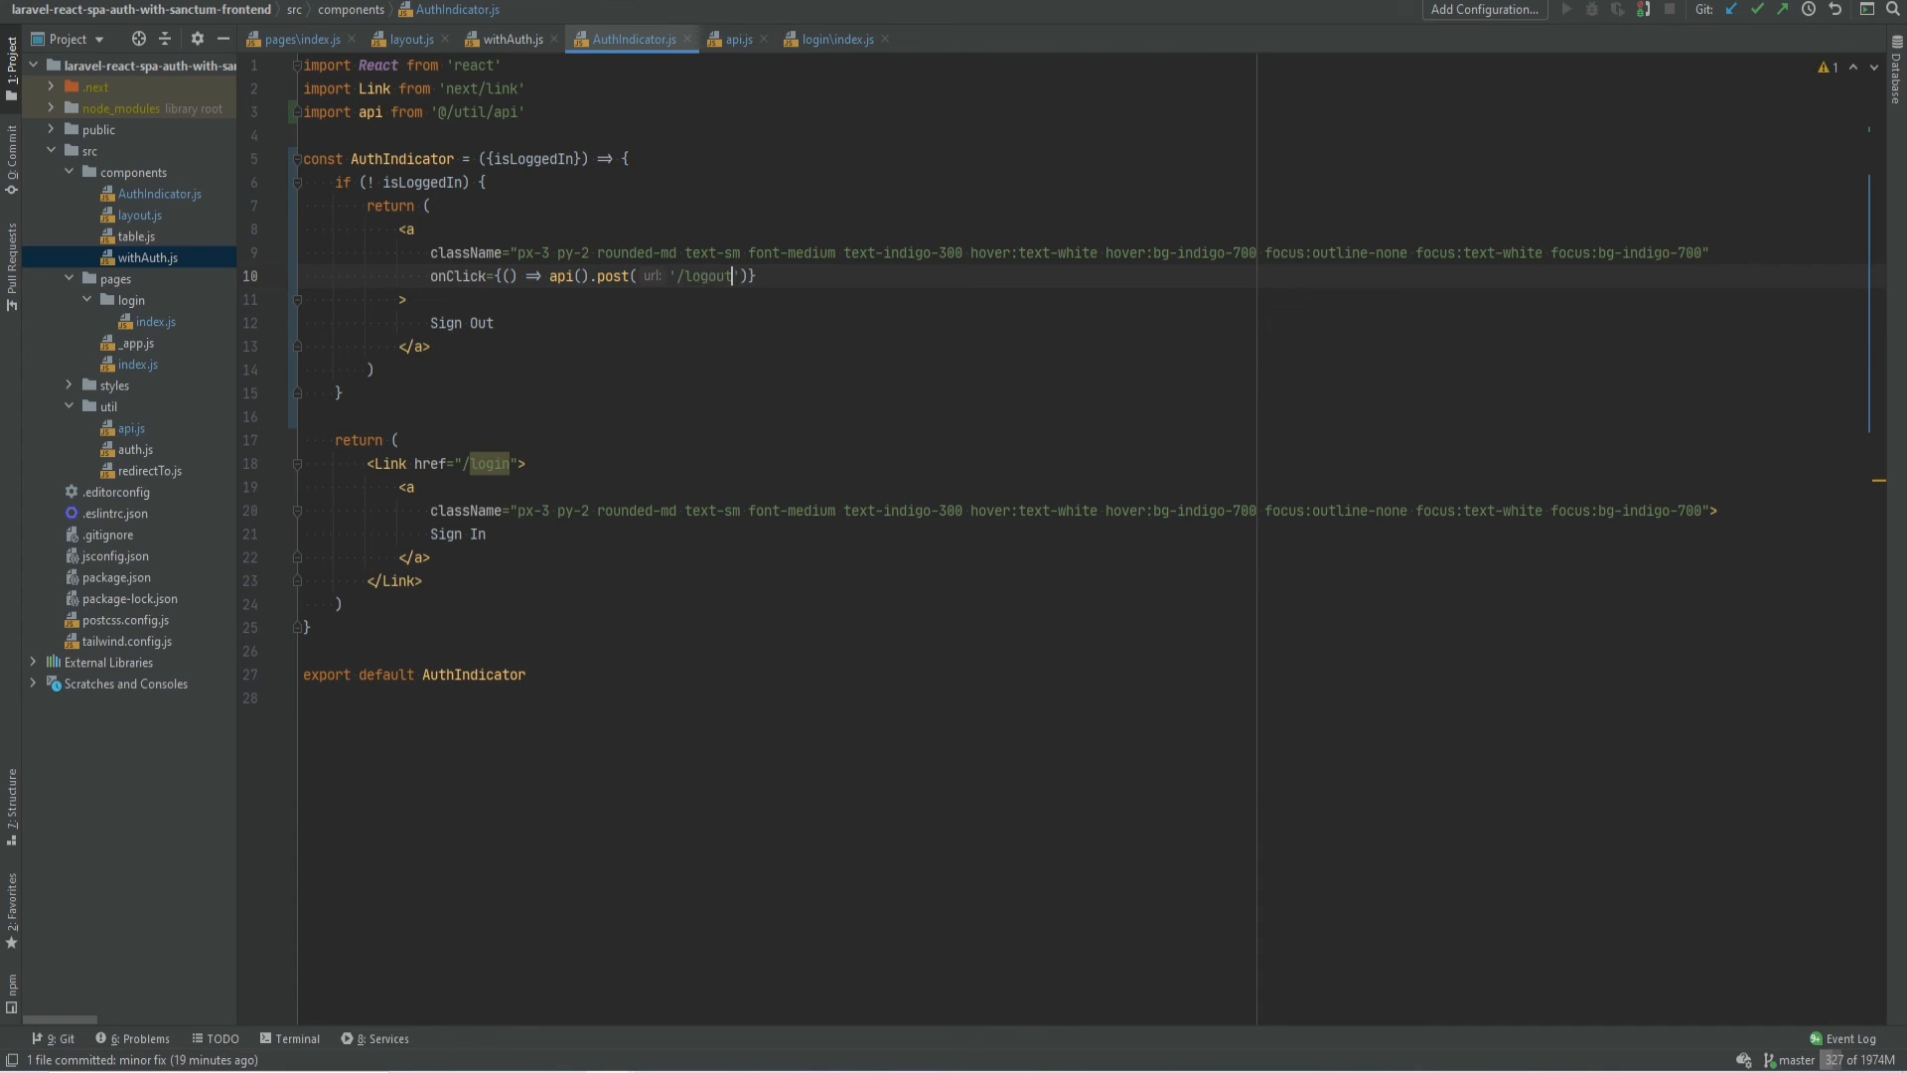
type(").on")
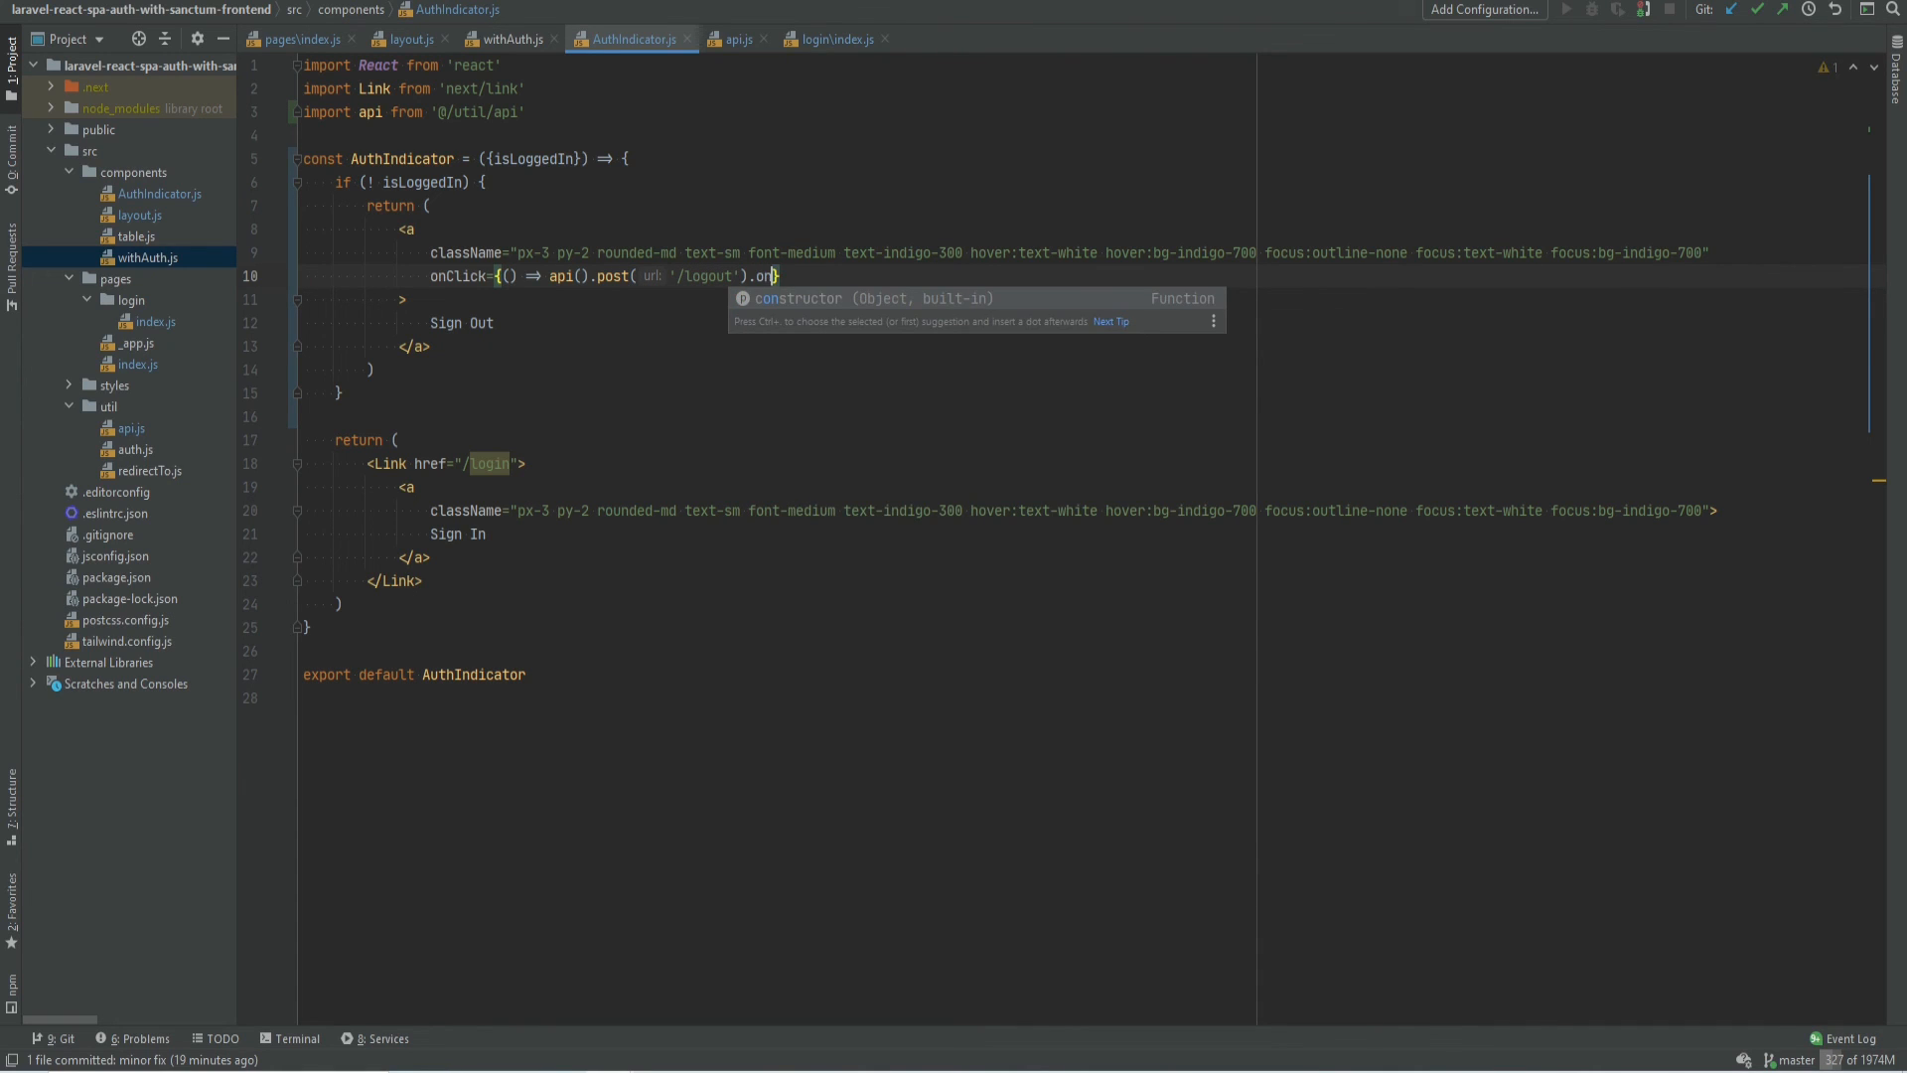
type("then(() => logO)")
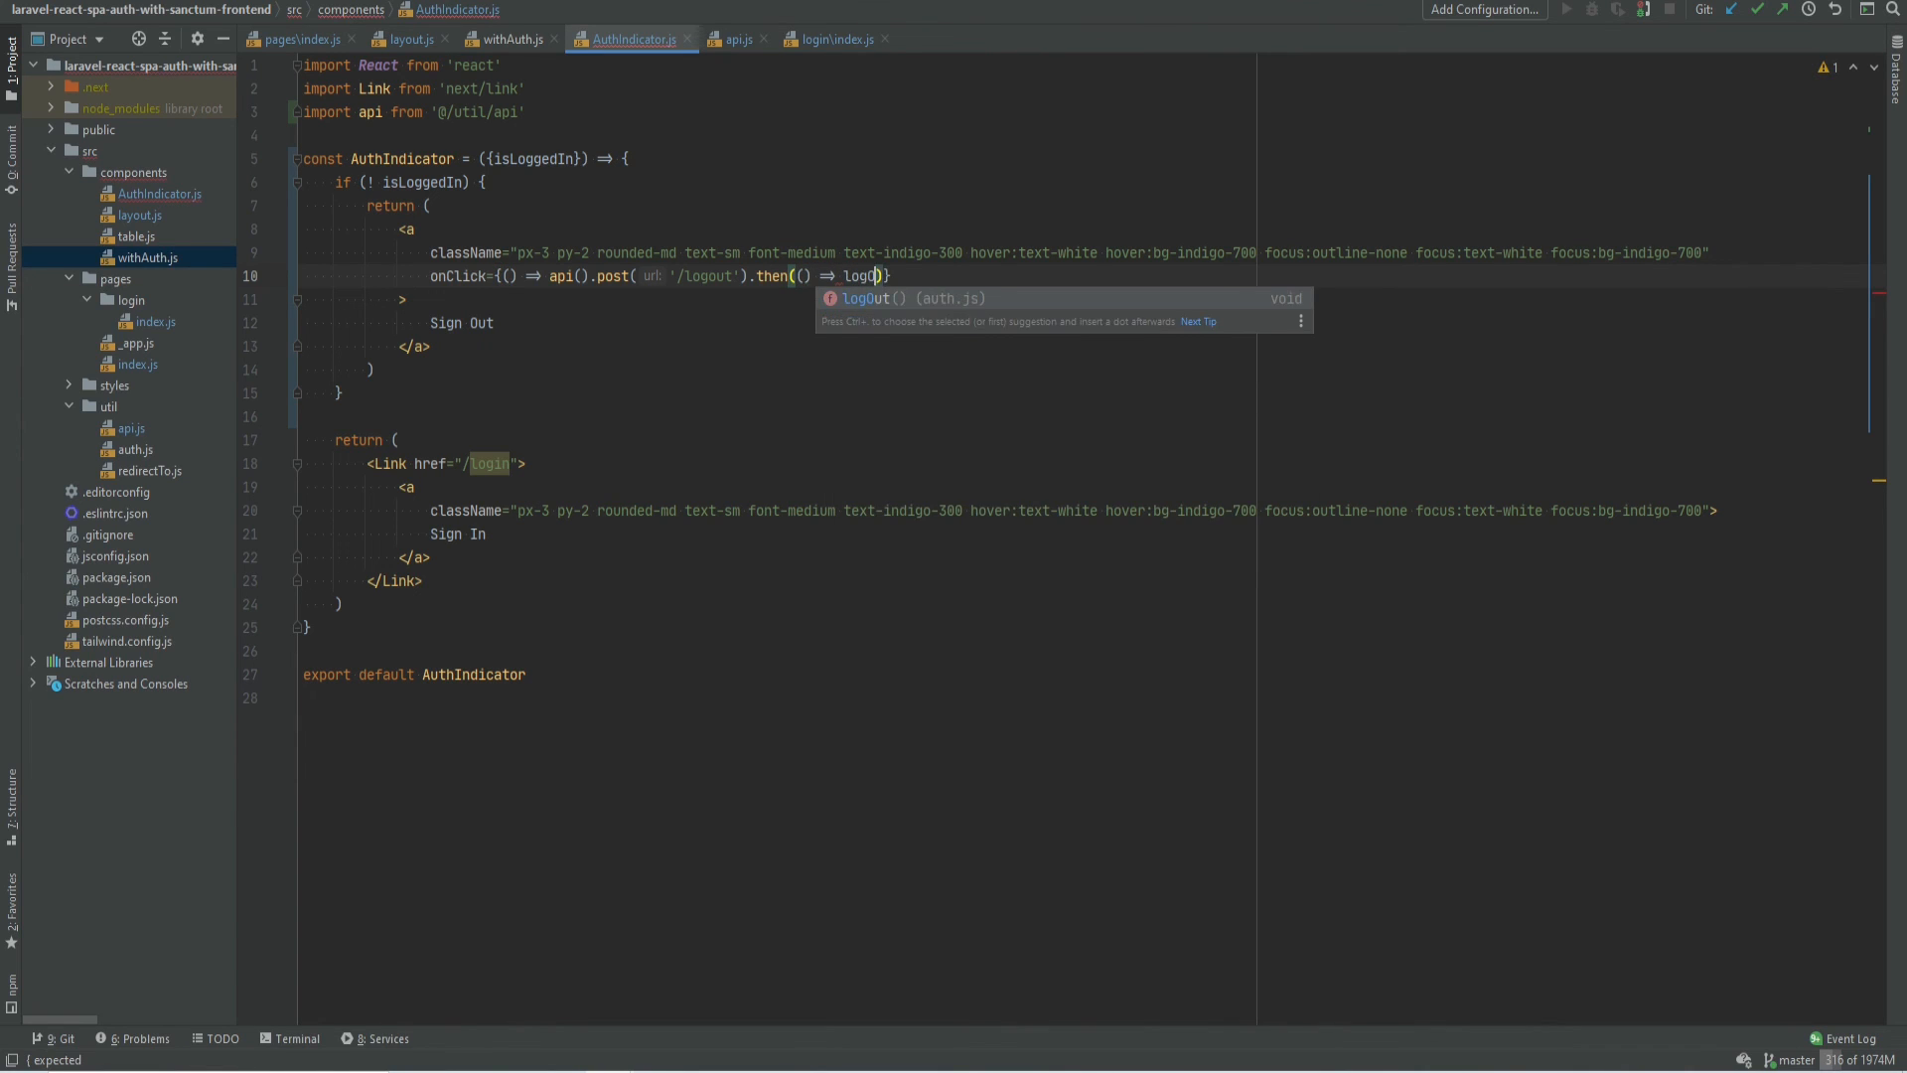
left_click(742, 38)
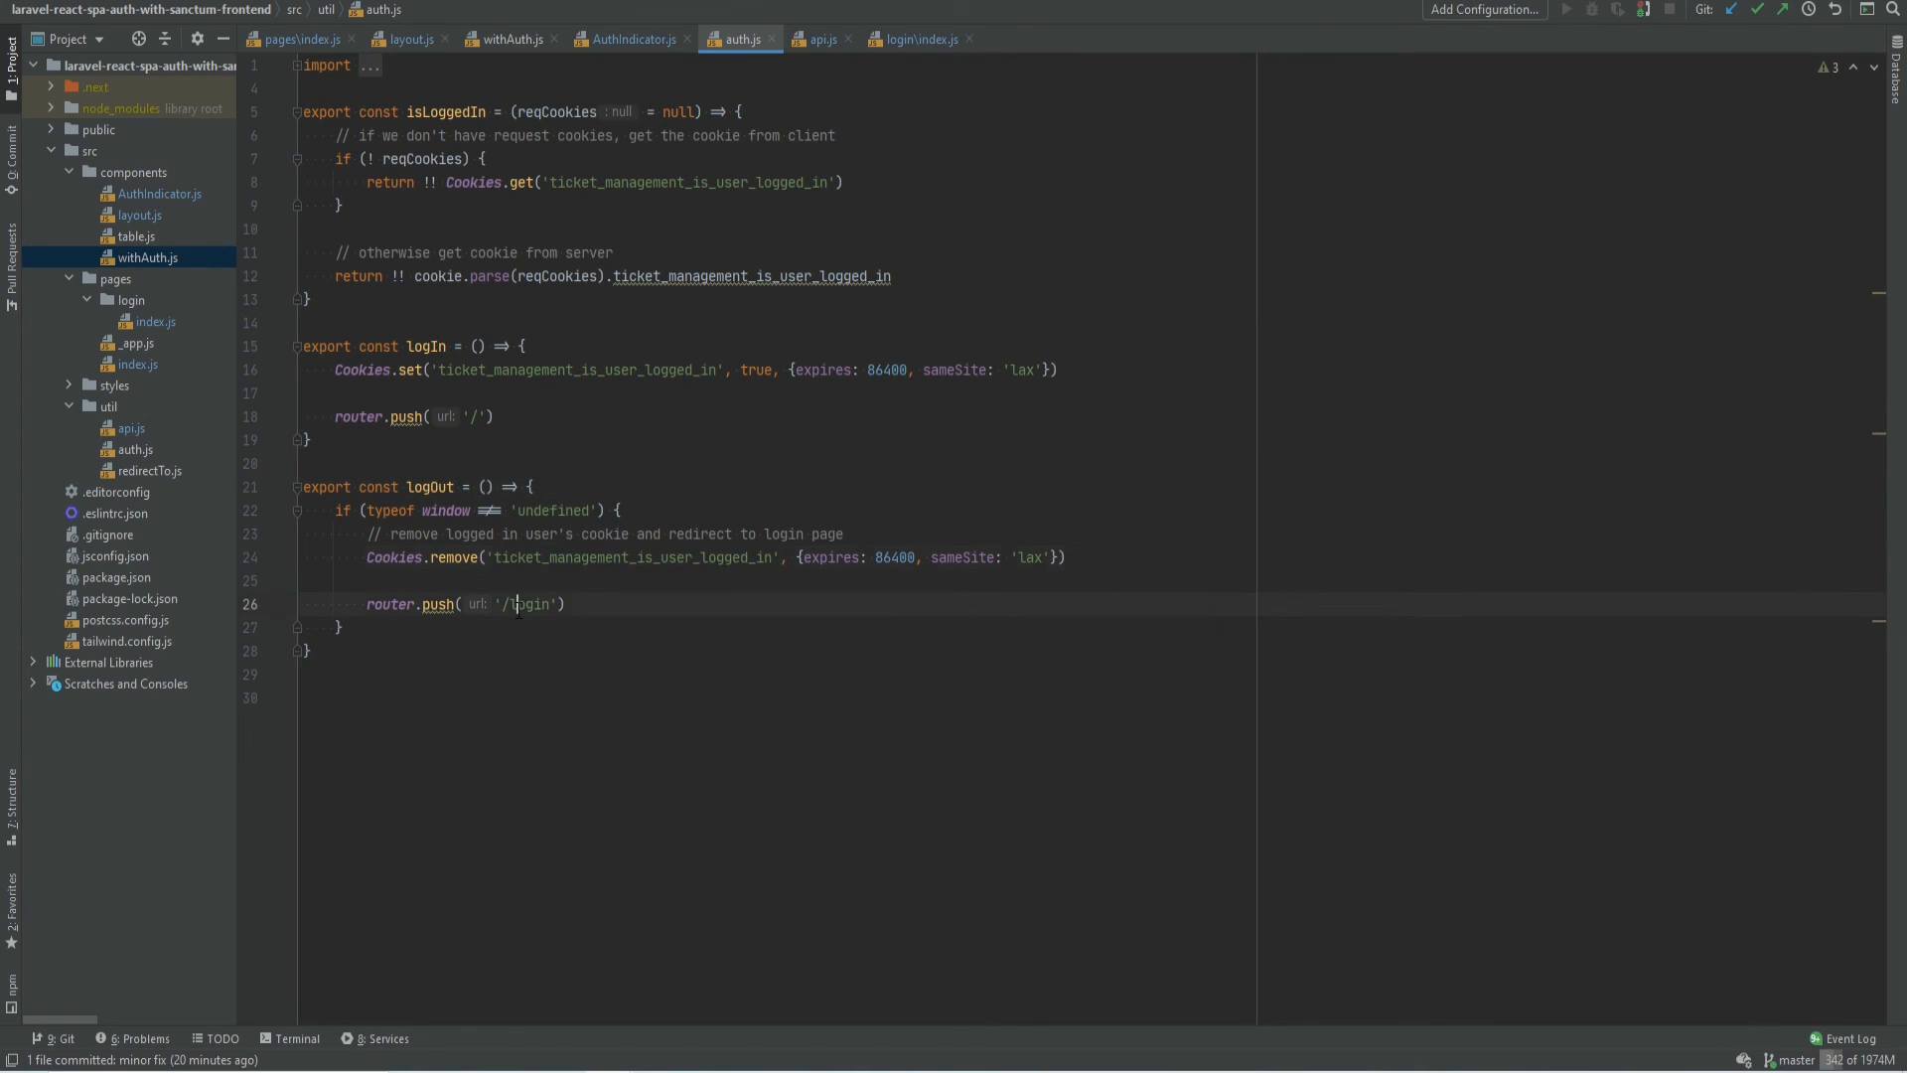
left_click(628, 39)
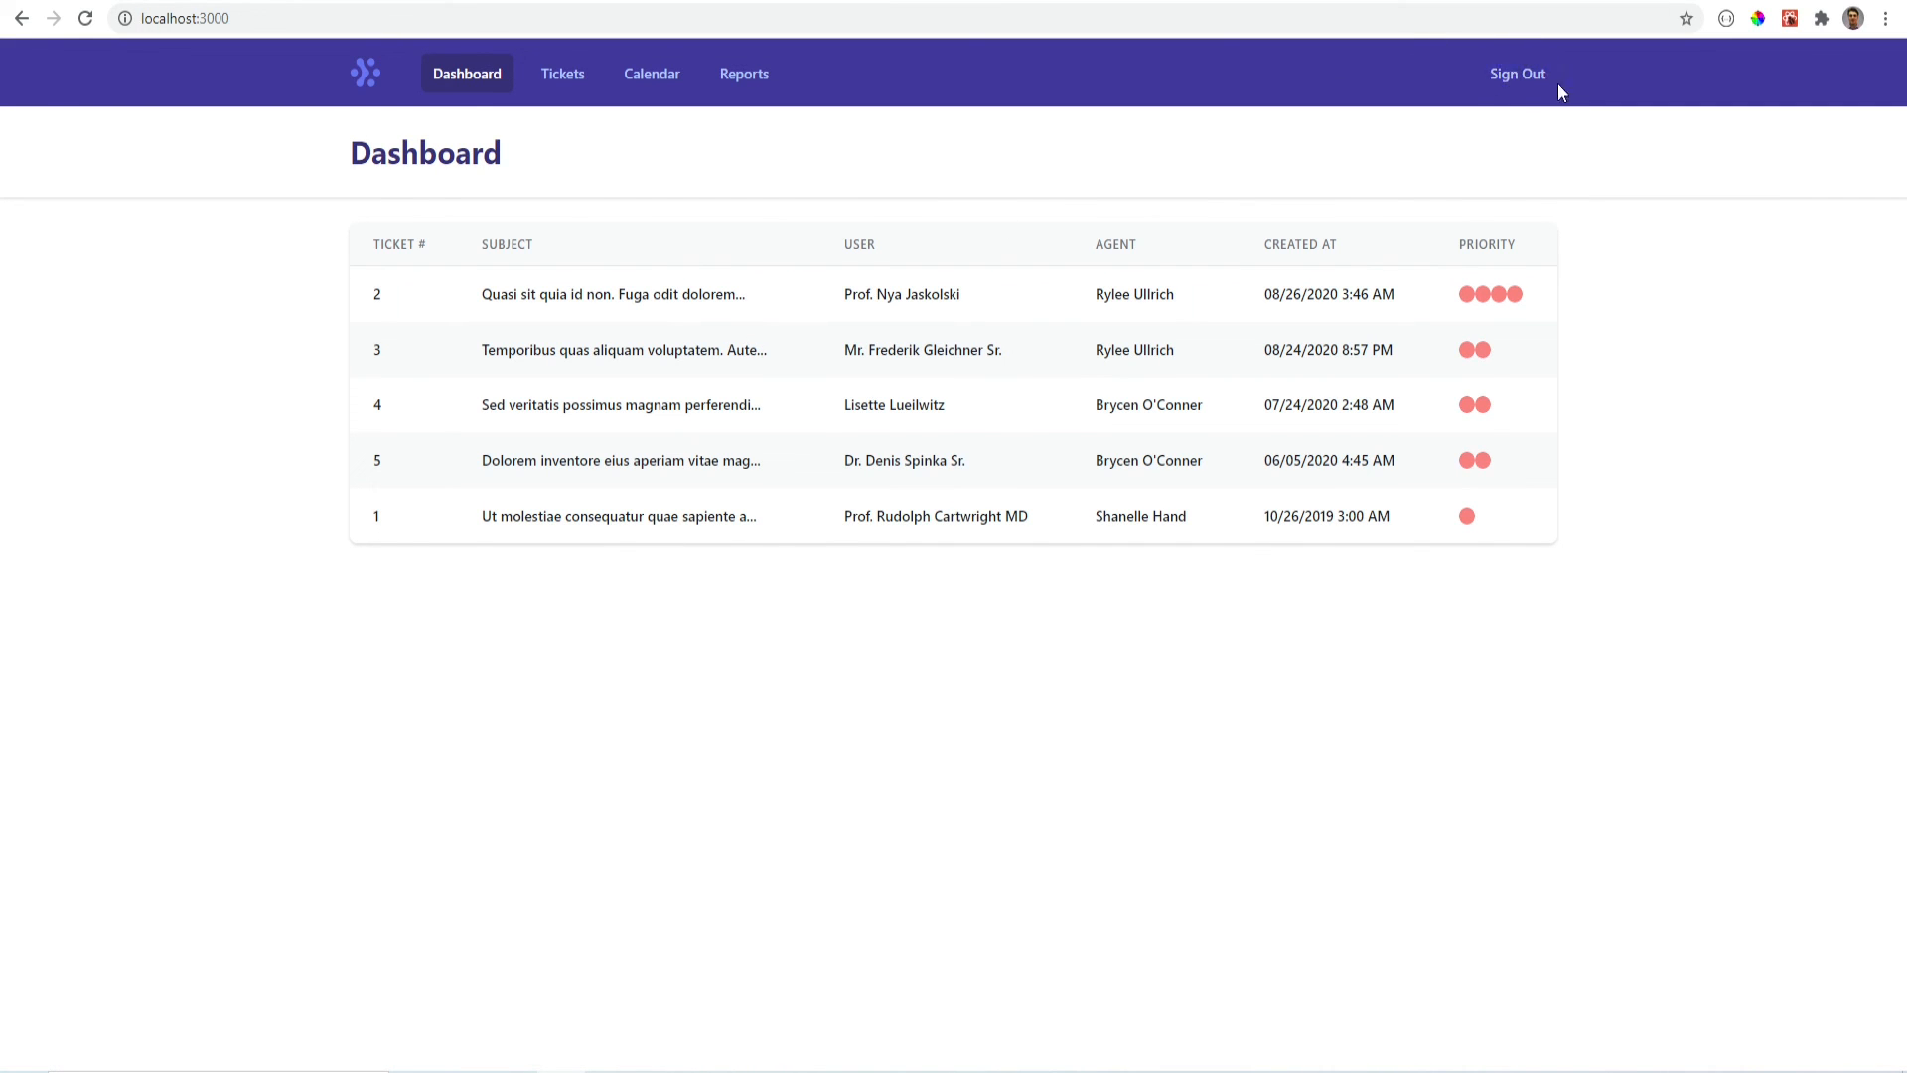
mouse_move(1517, 73)
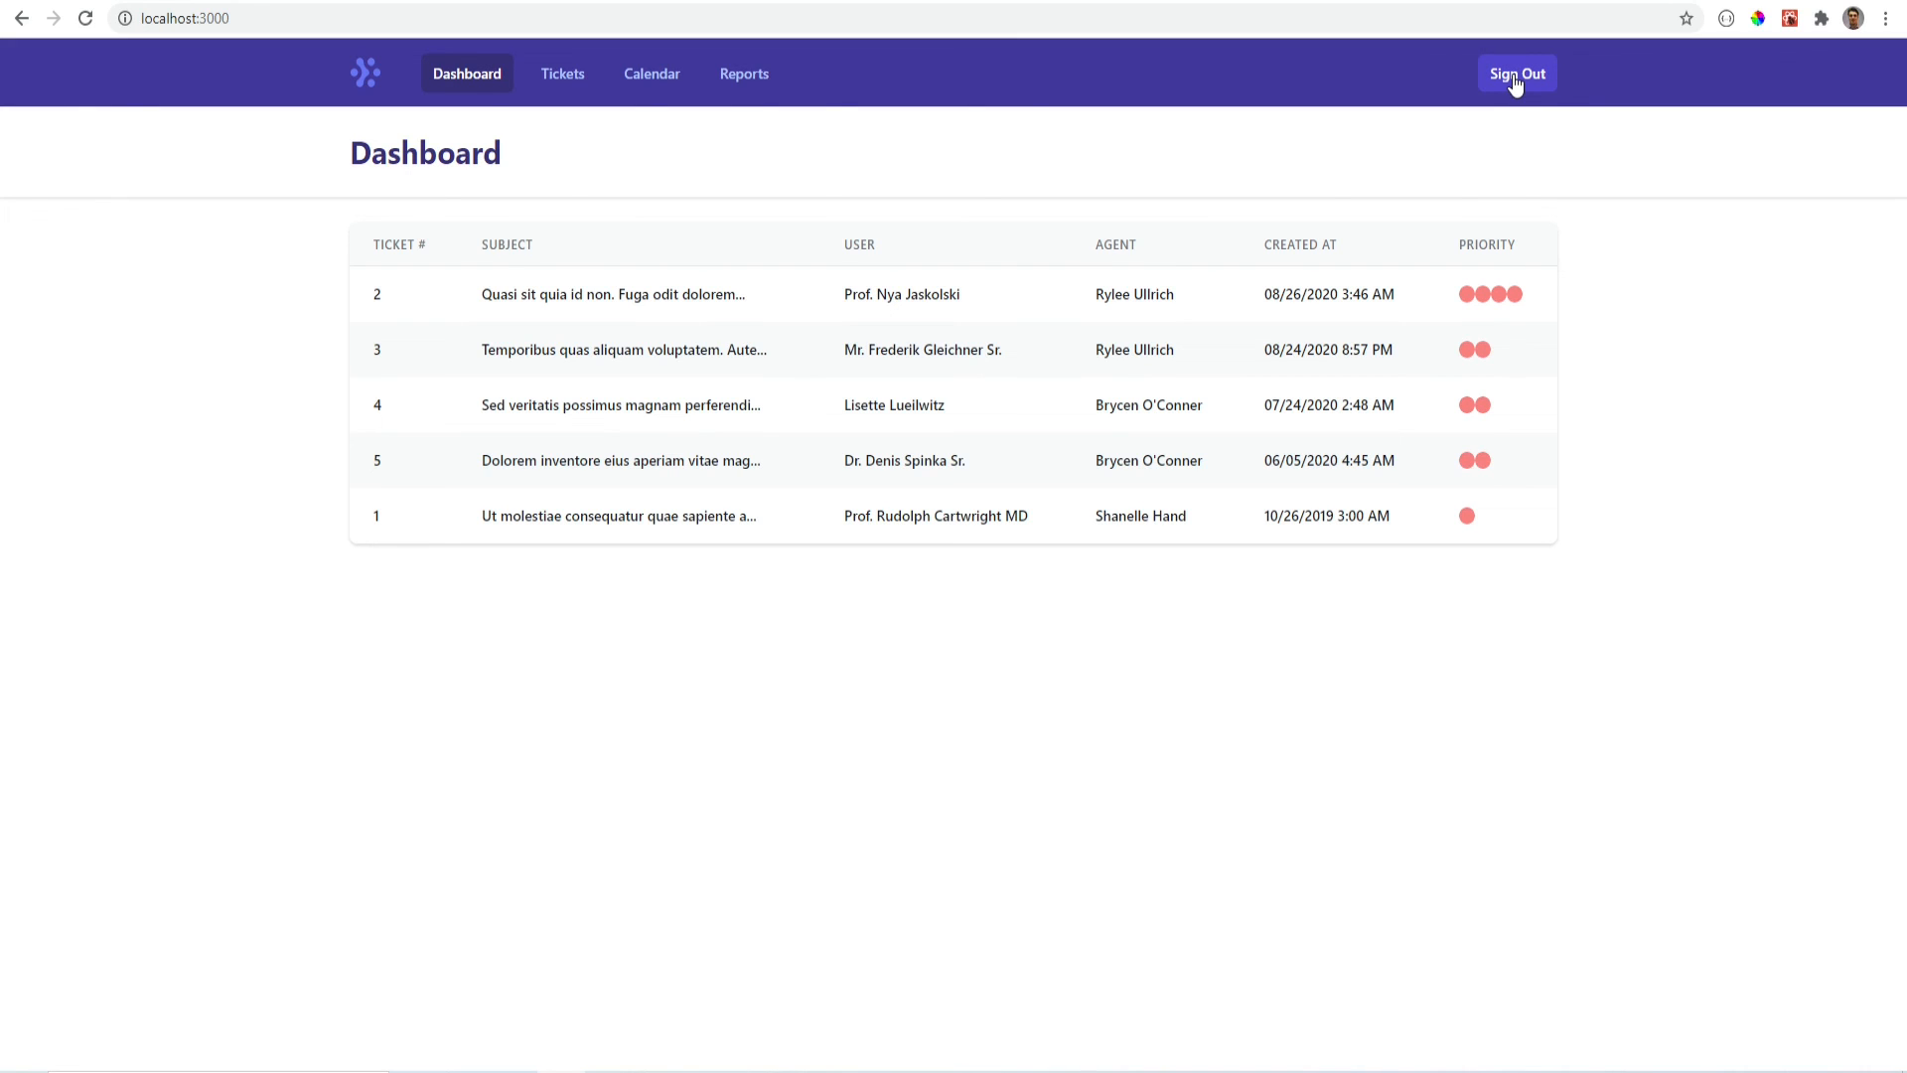
Step: Sign Out from the Dashboard, then reload the login page and sign back in
left_click(1516, 73)
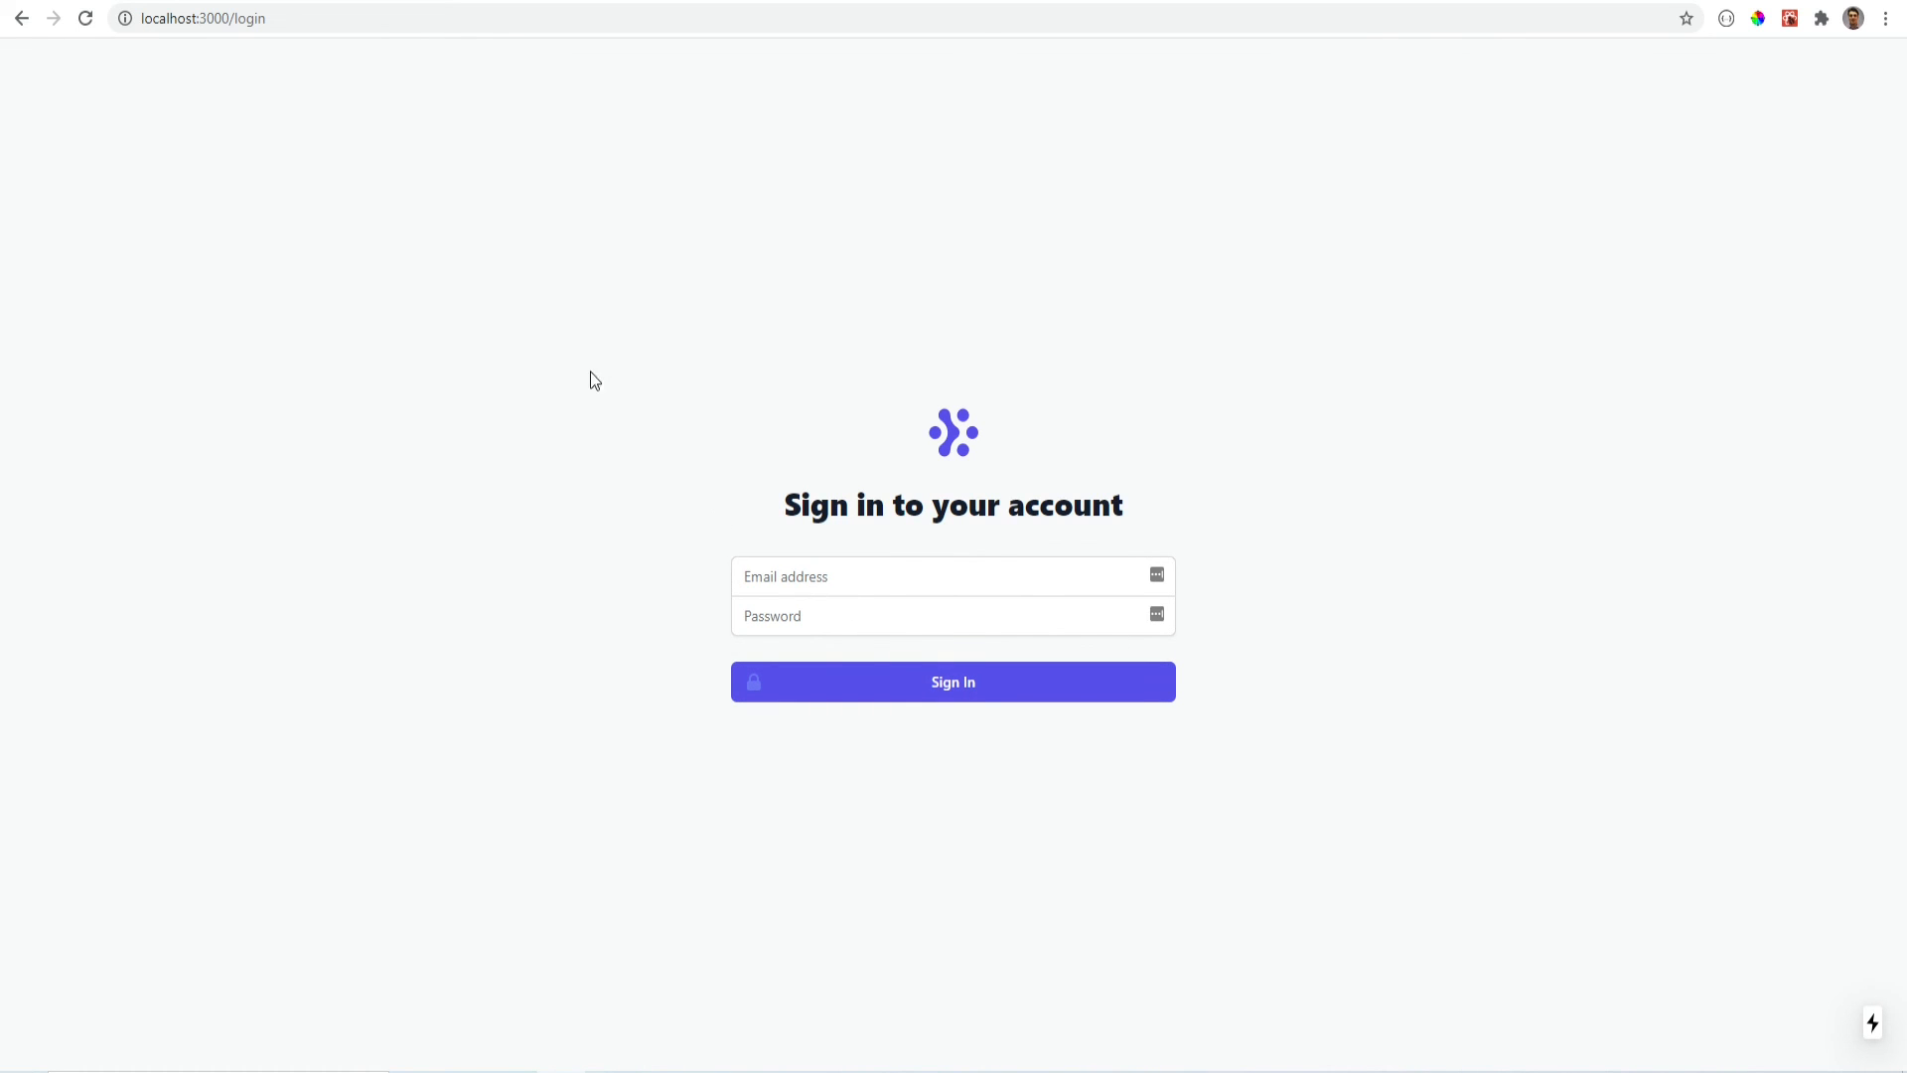
left_click(244, 18)
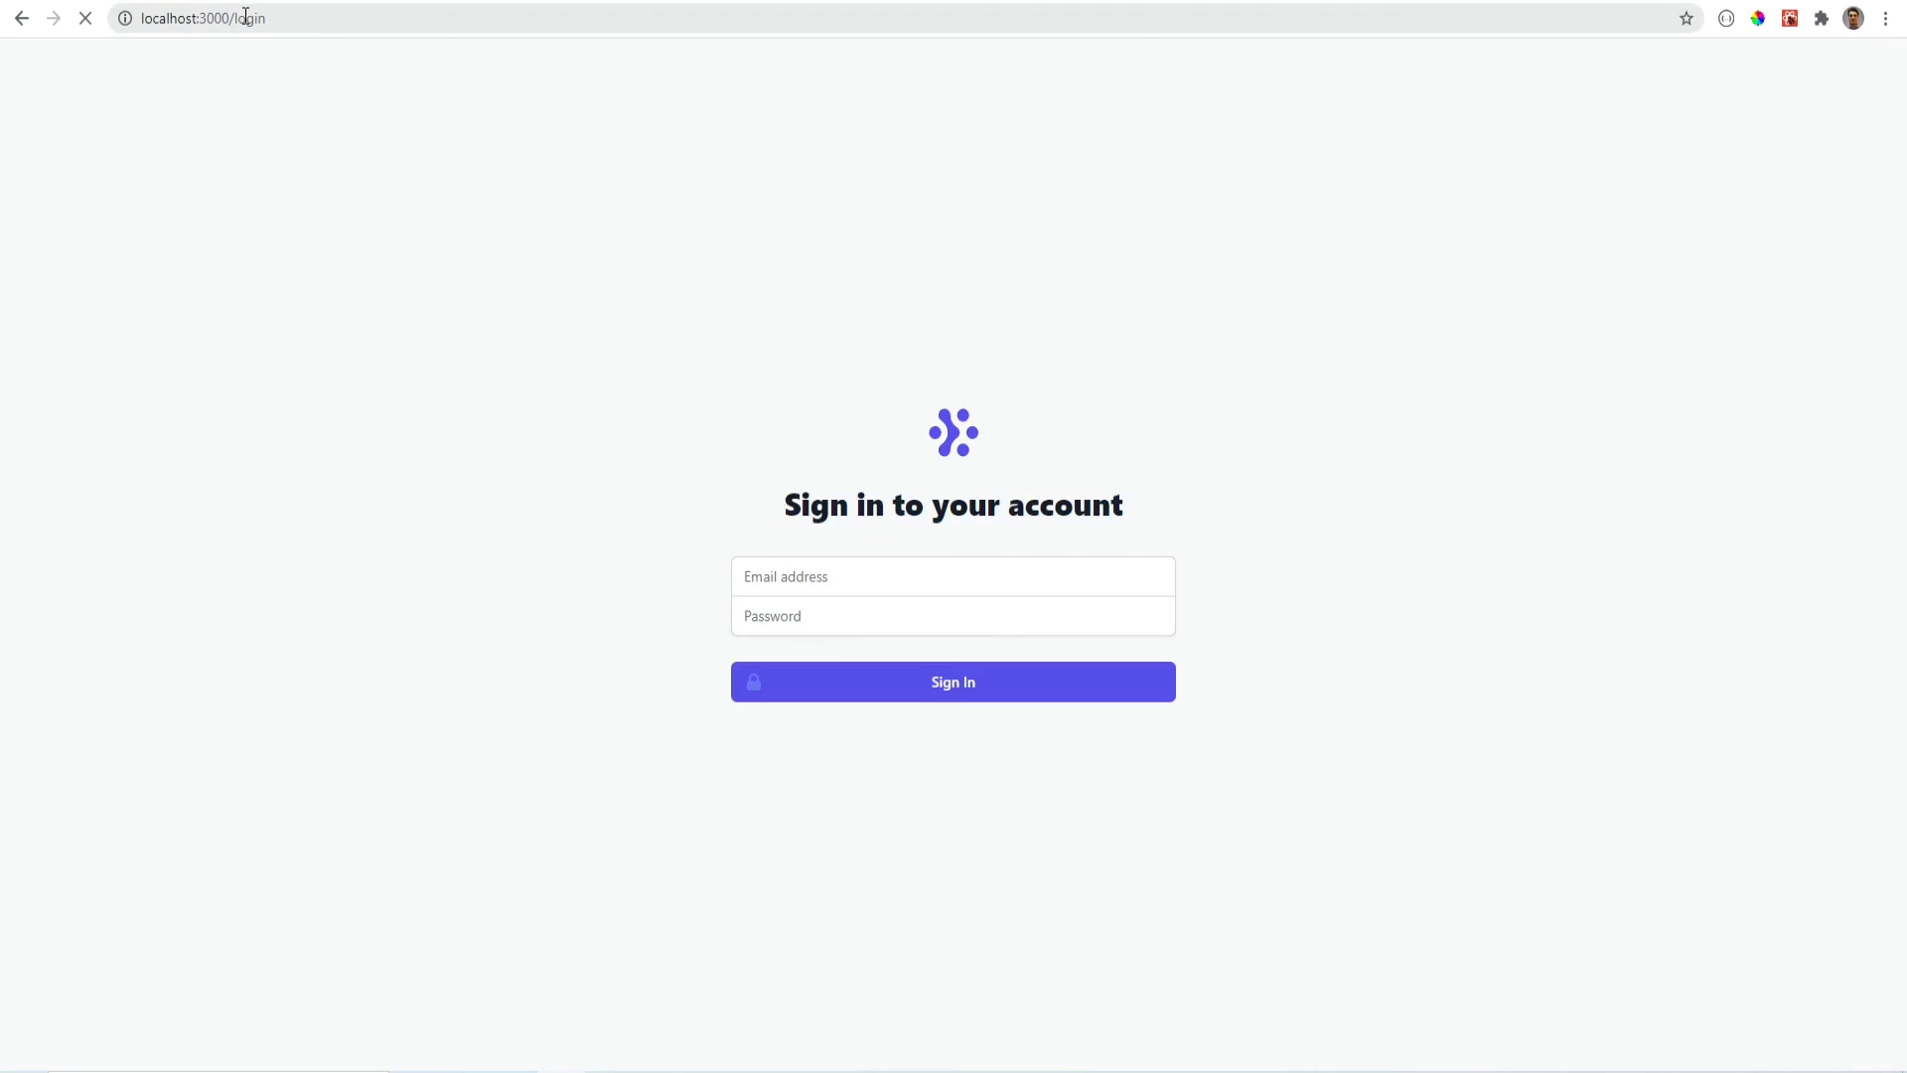
left_click(953, 681)
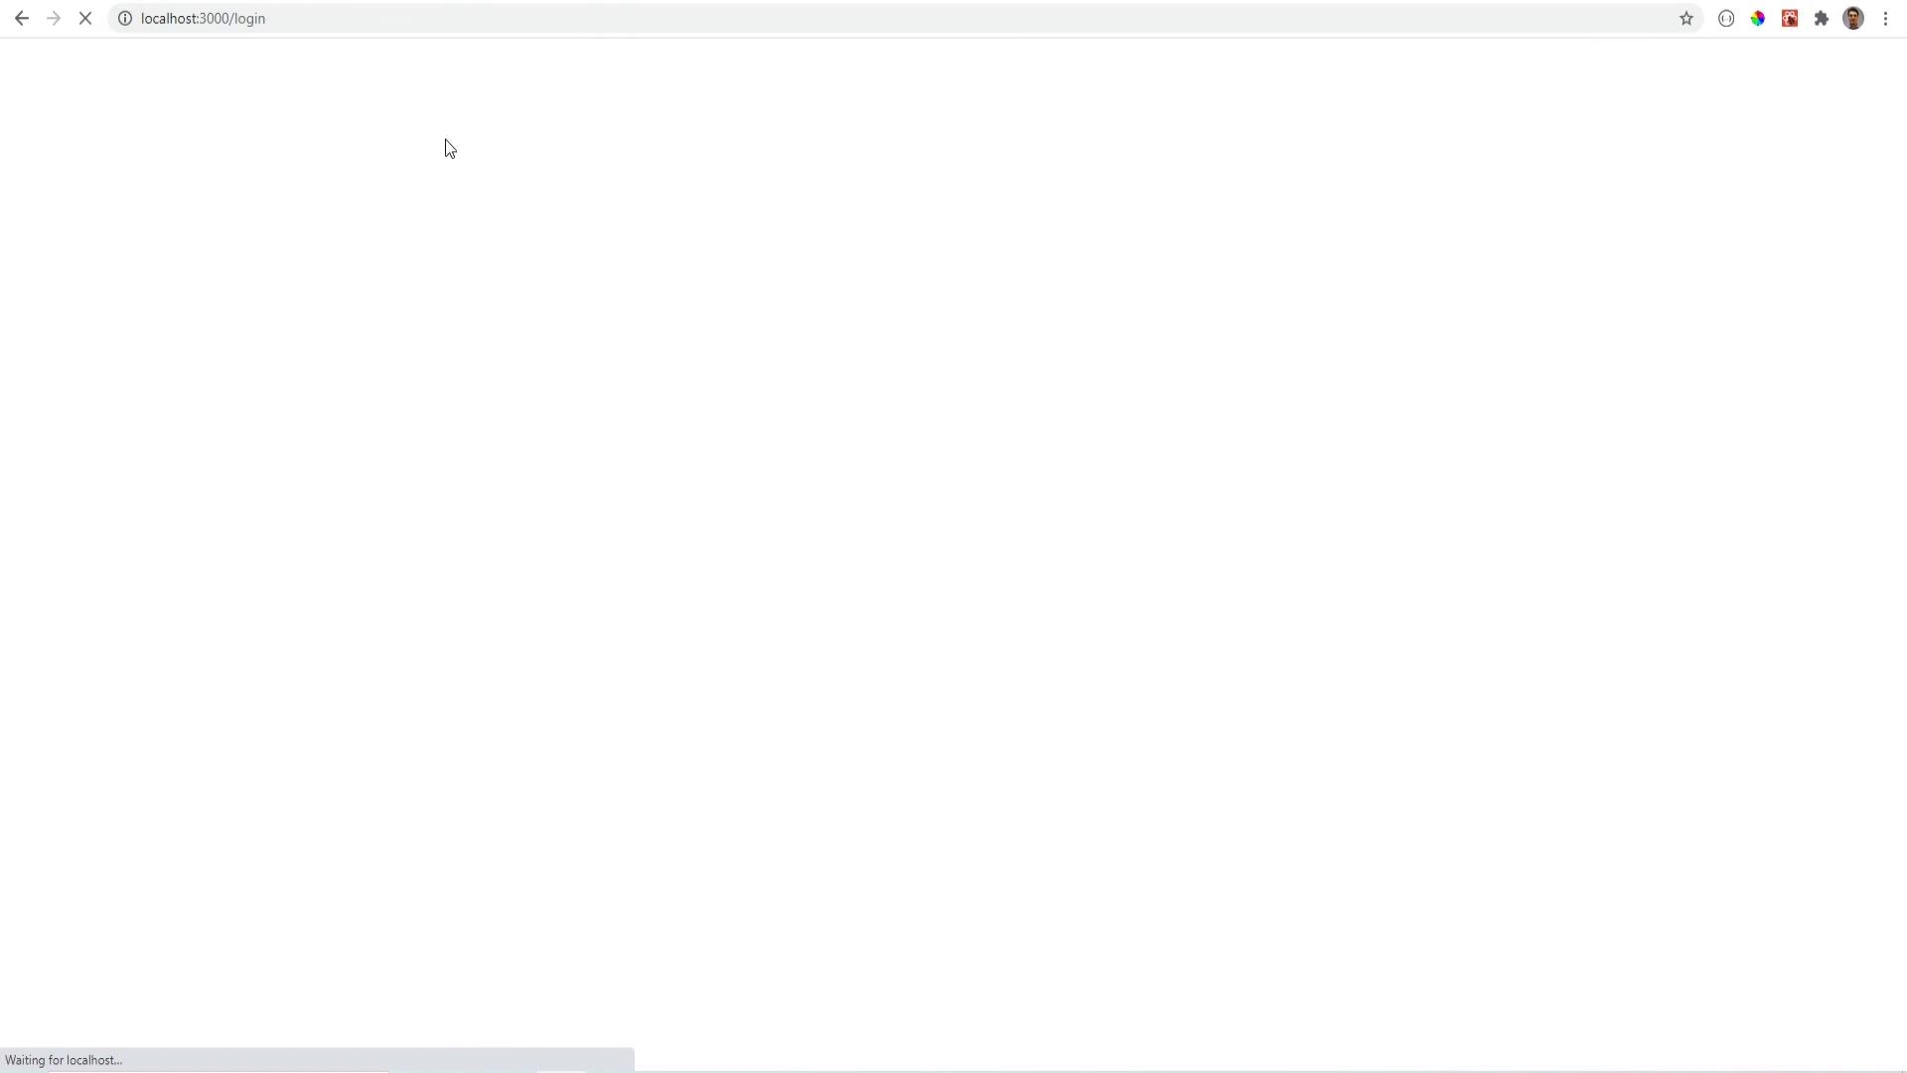
type("foo@bar.com")
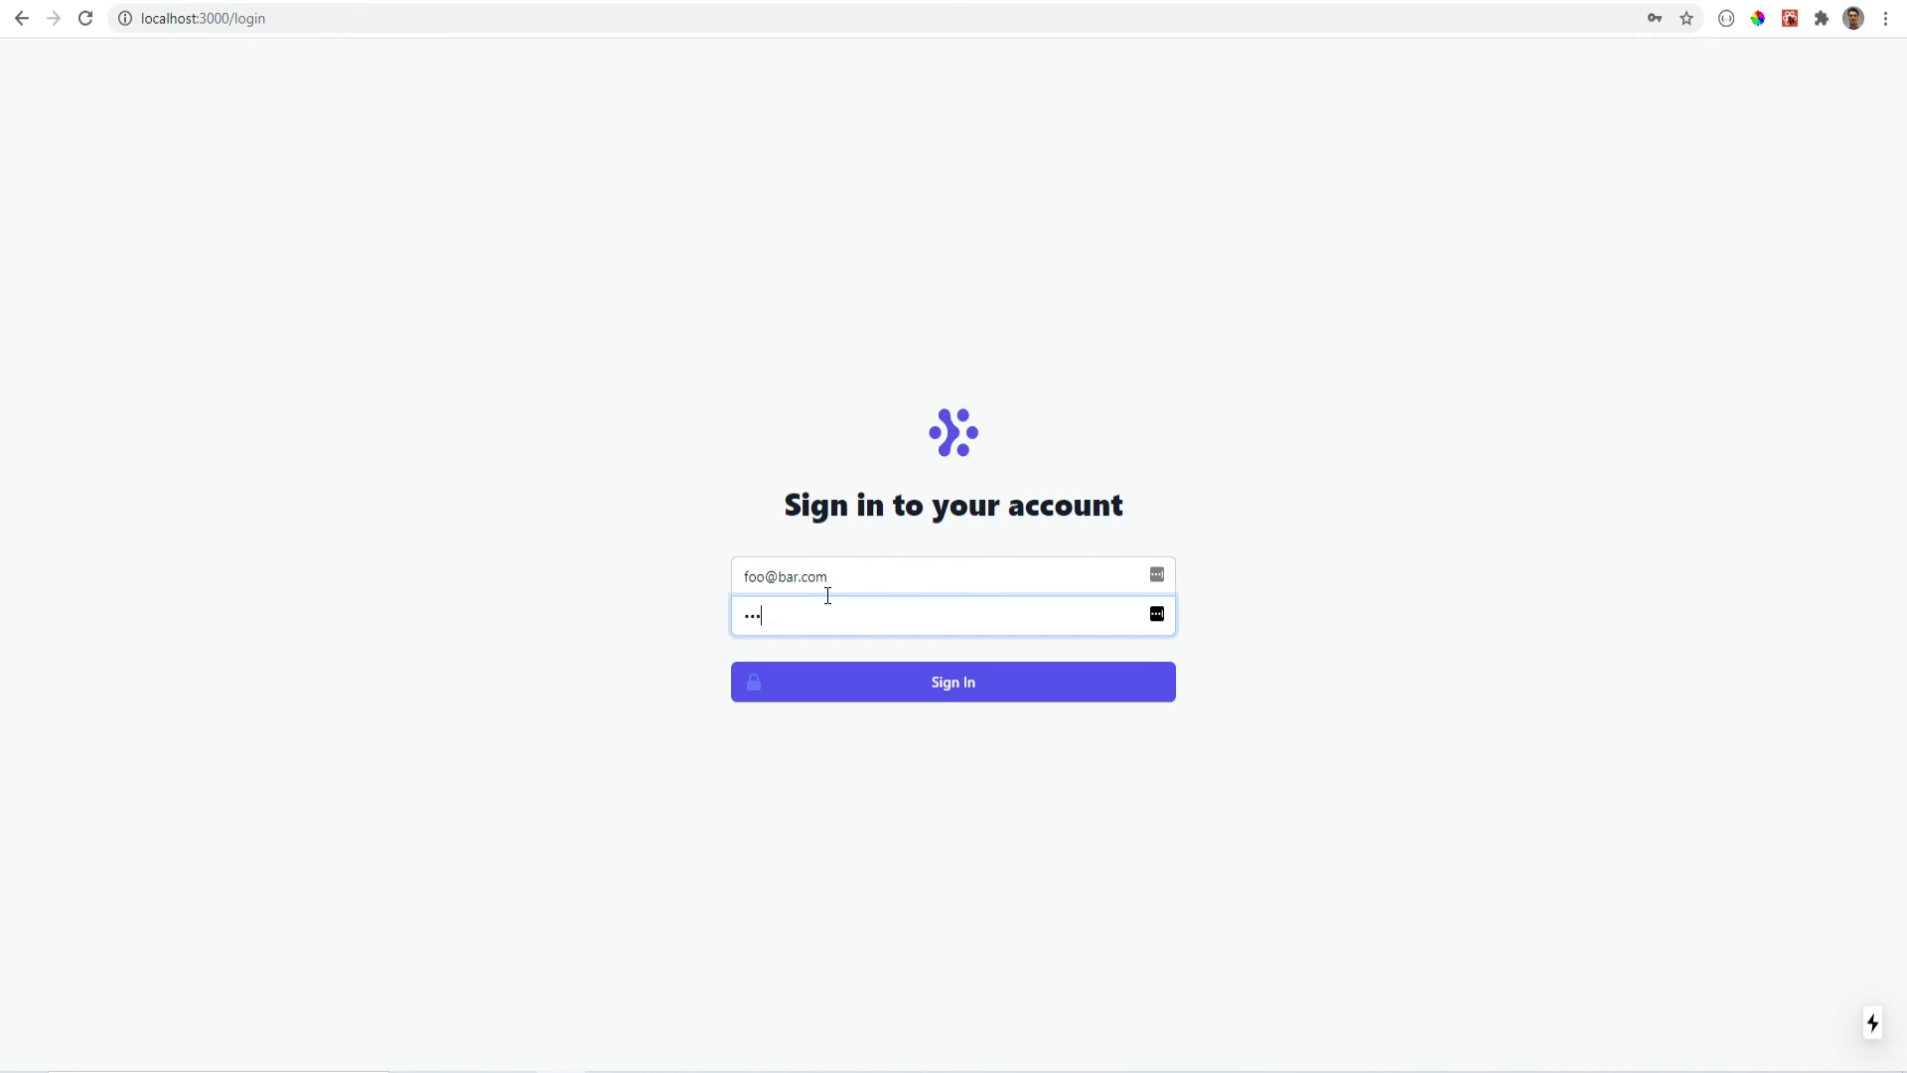
left_click(952, 681)
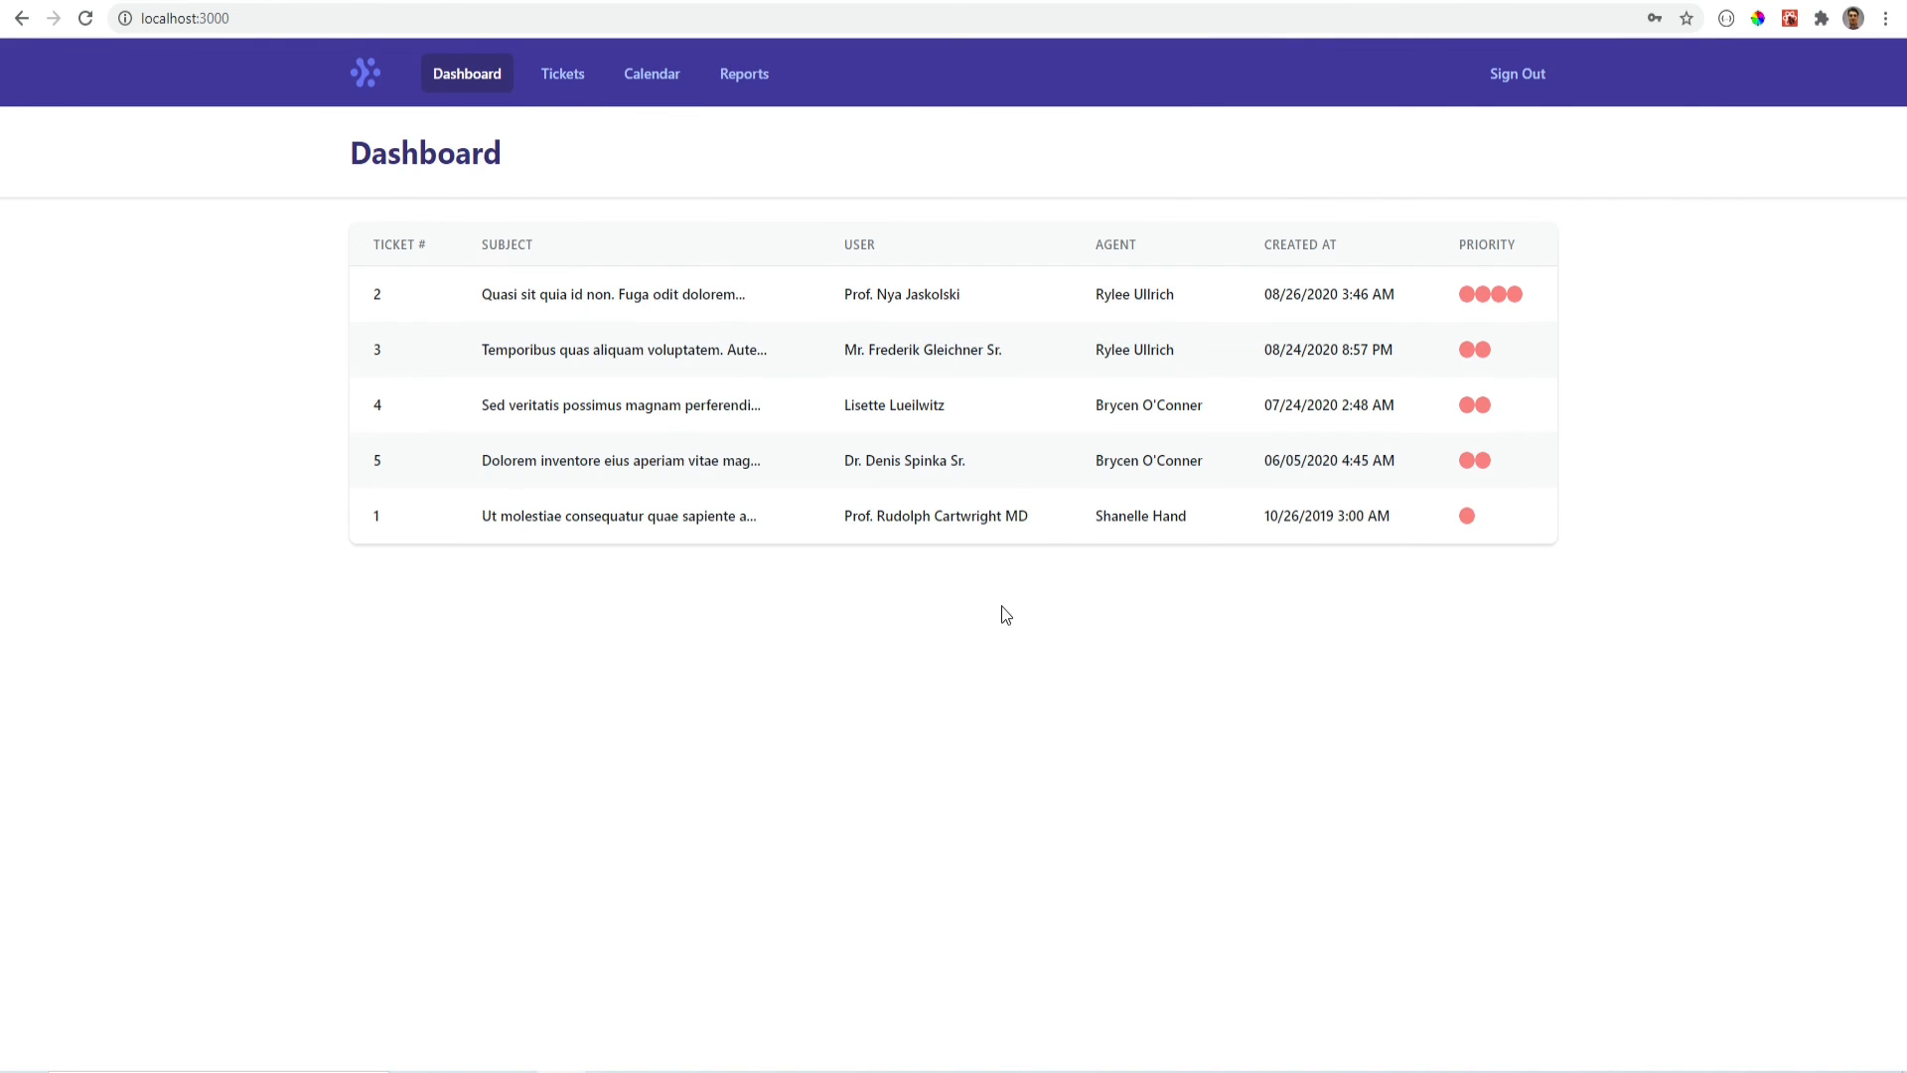